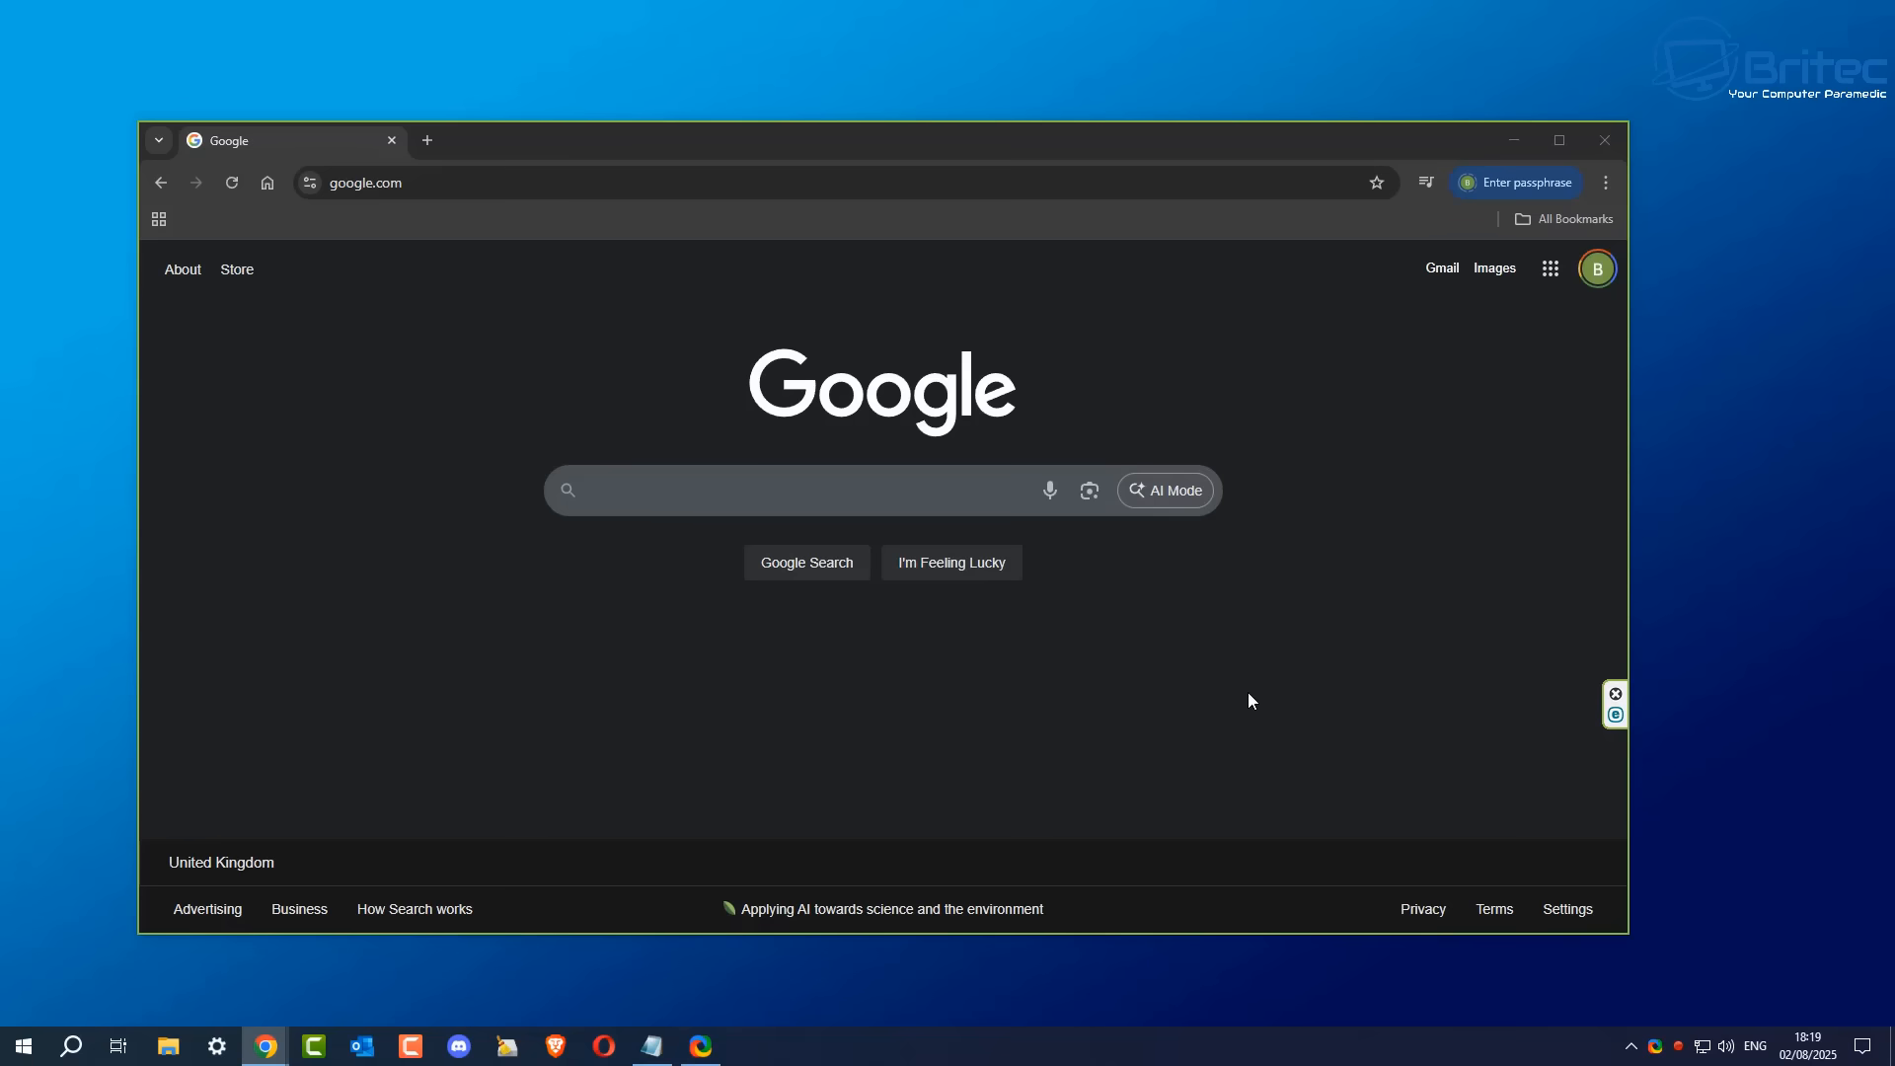
pyautogui.moveTo(1246, 693)
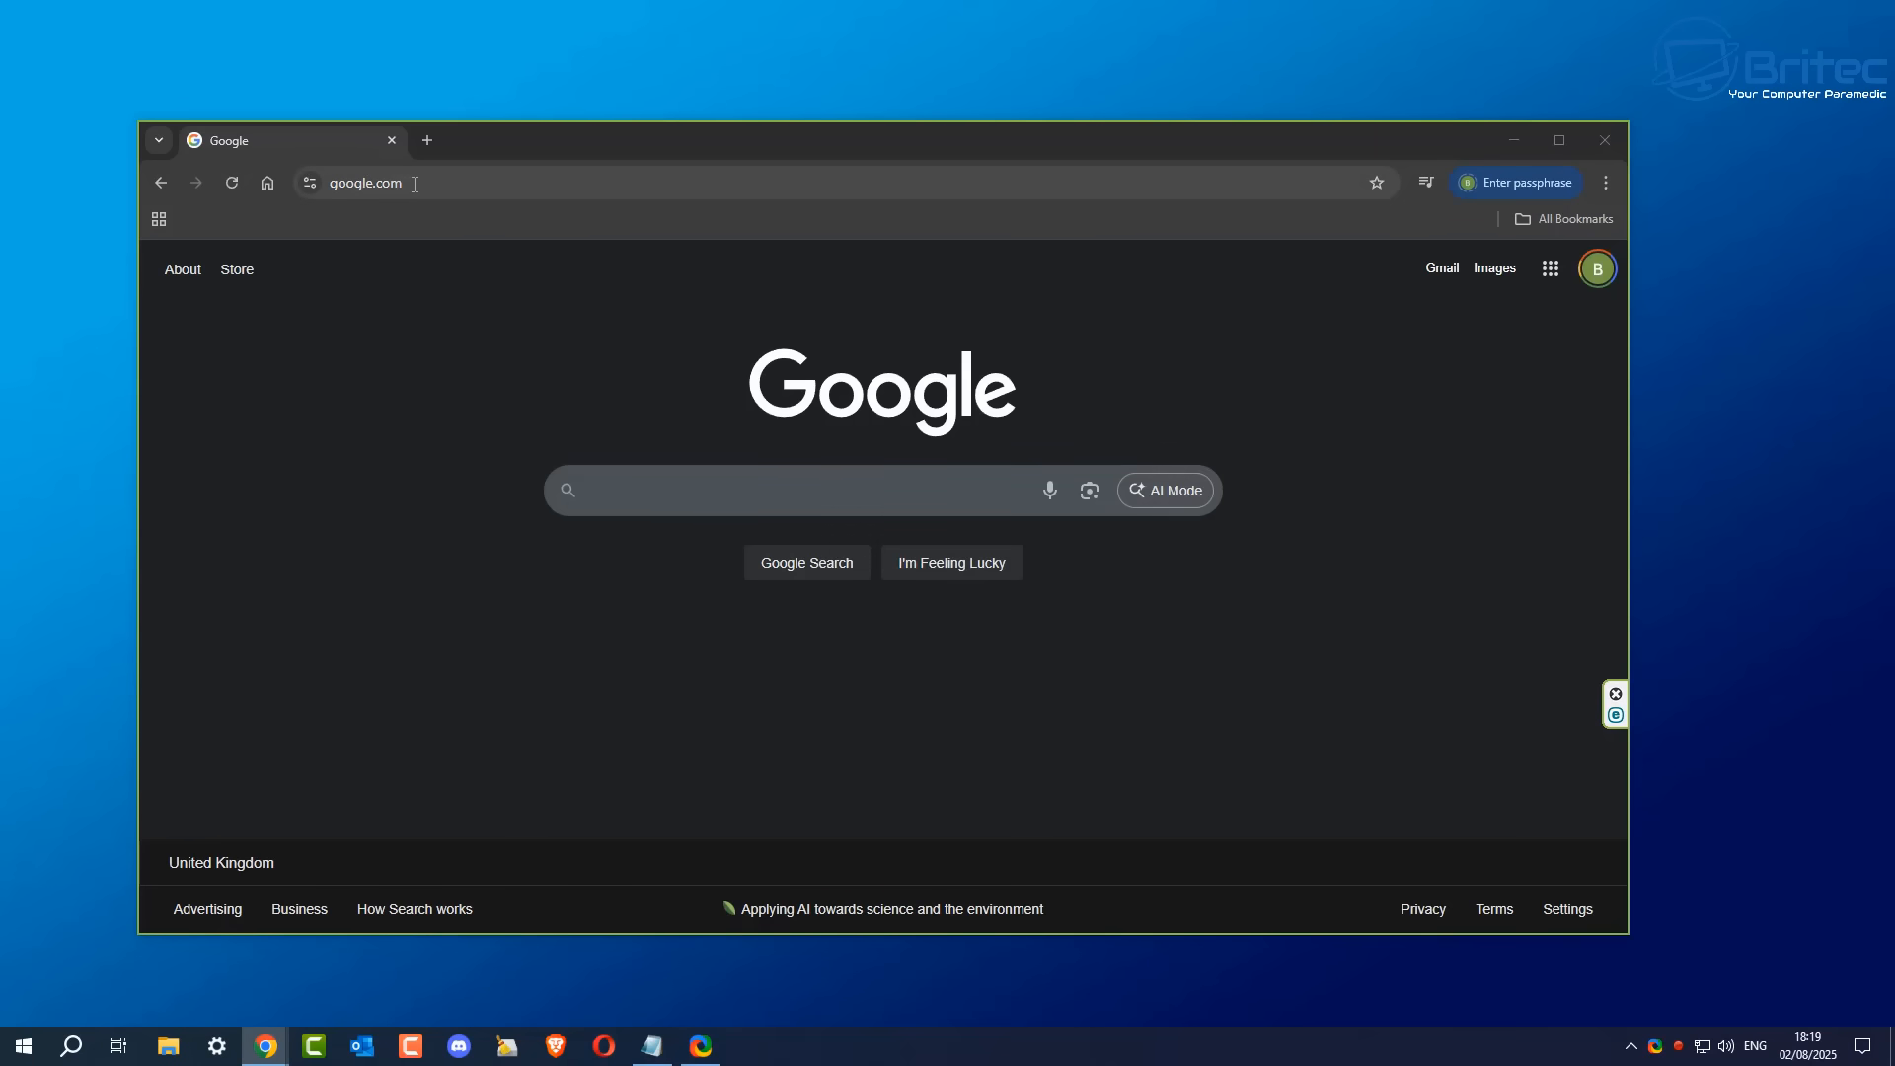
pyautogui.click(375, 181)
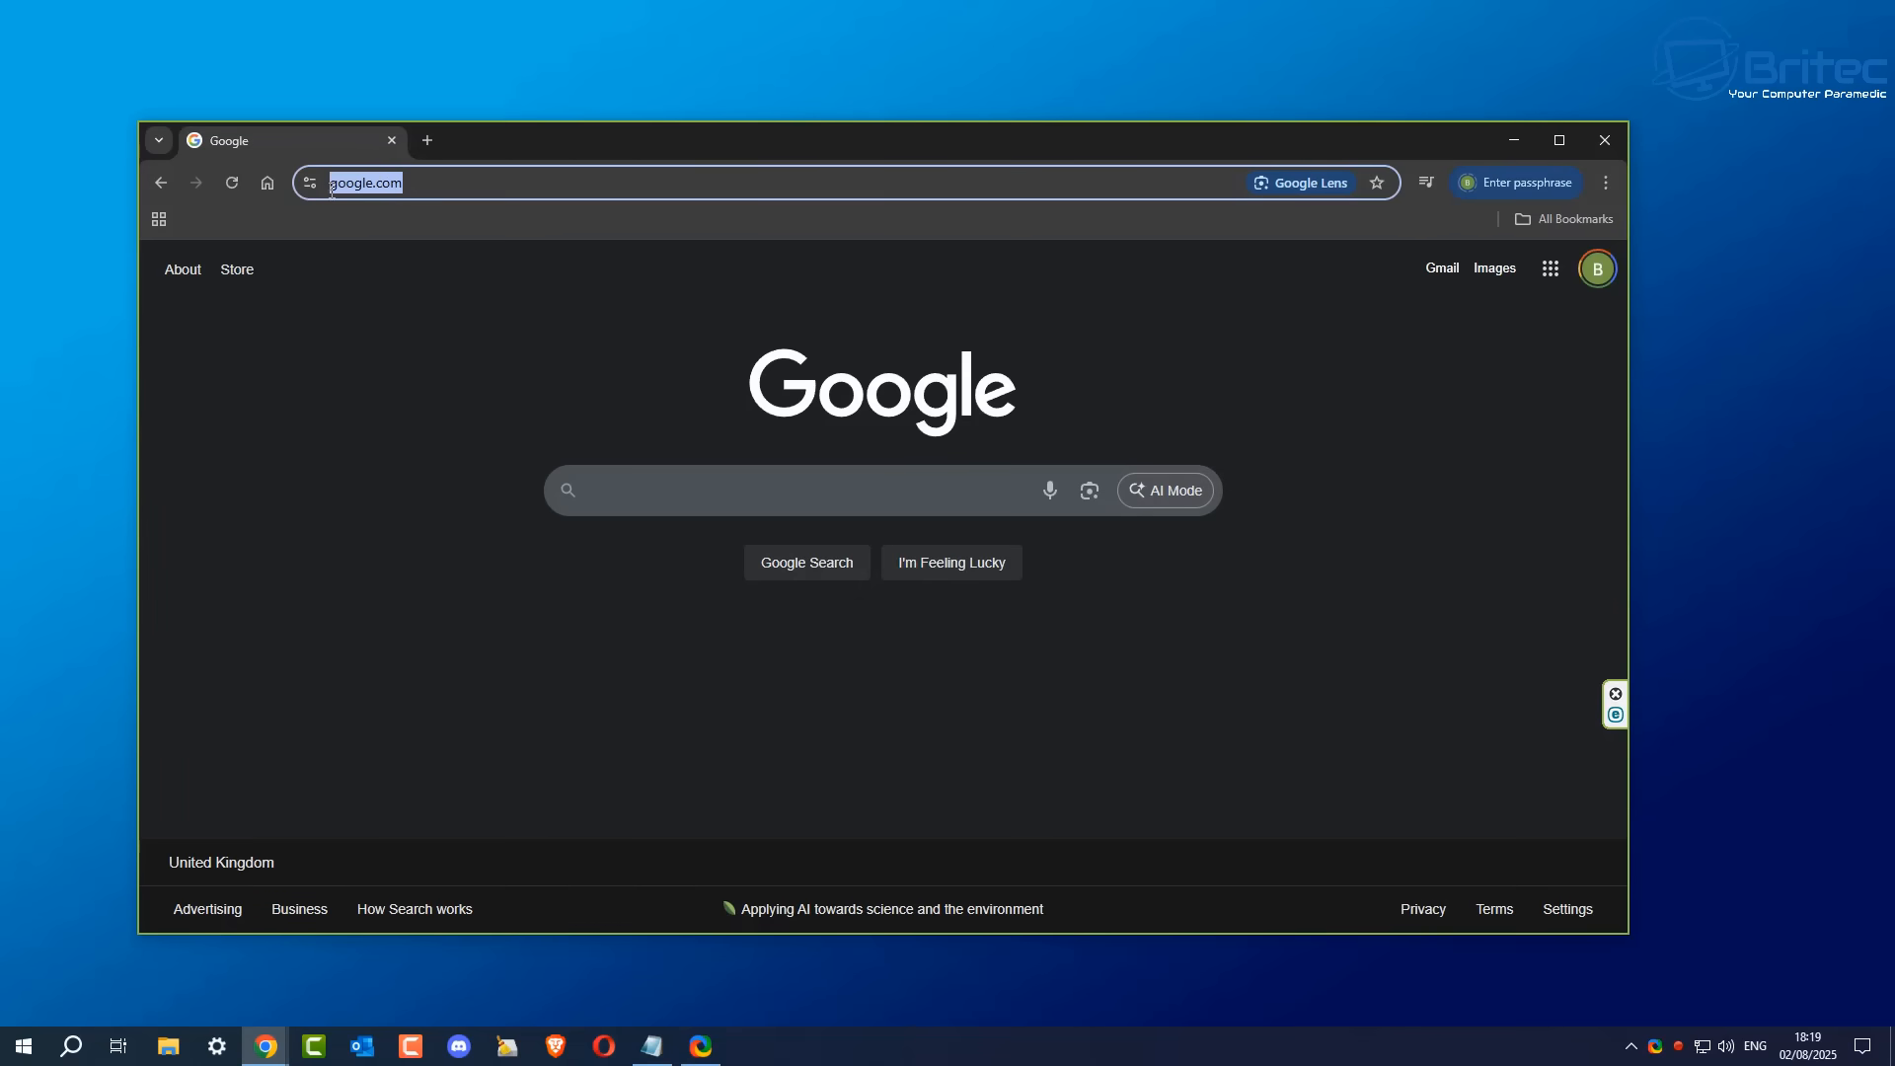
pyautogui.moveTo(351, 320)
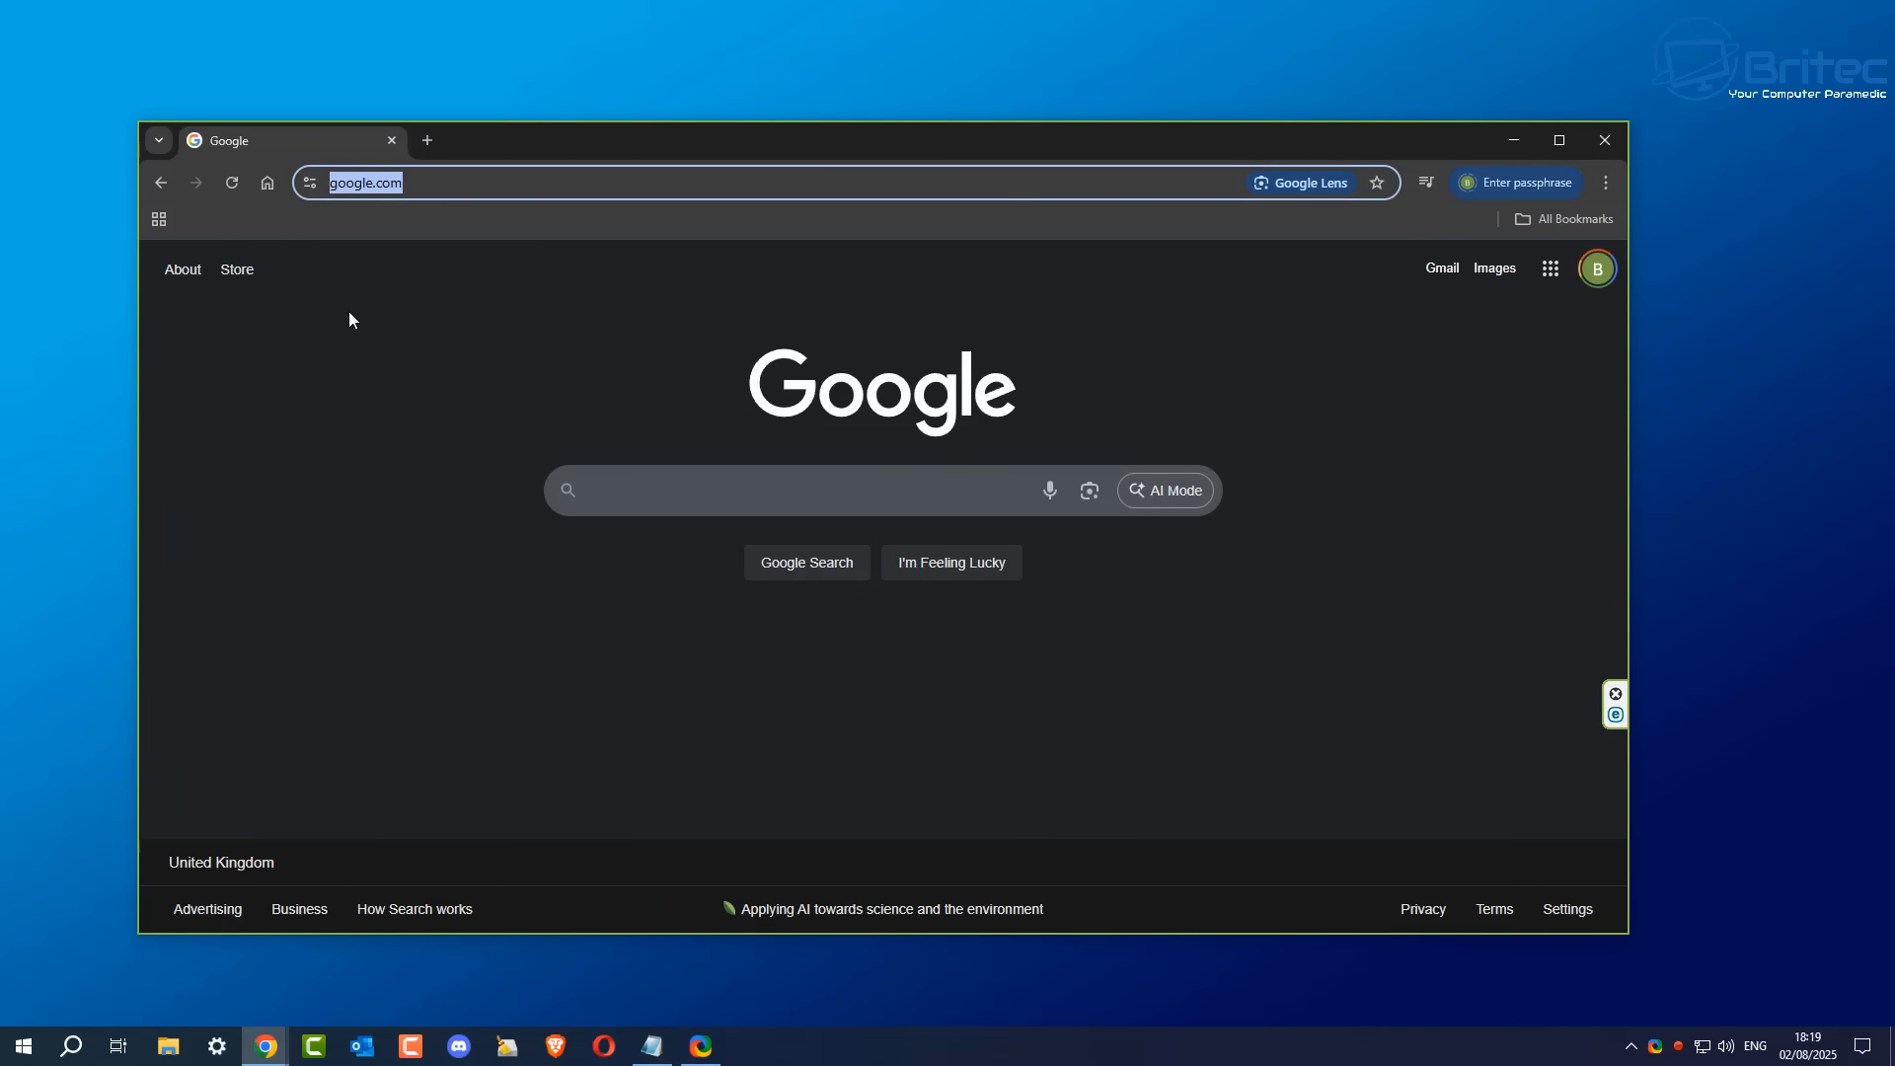
pyautogui.moveTo(353, 200)
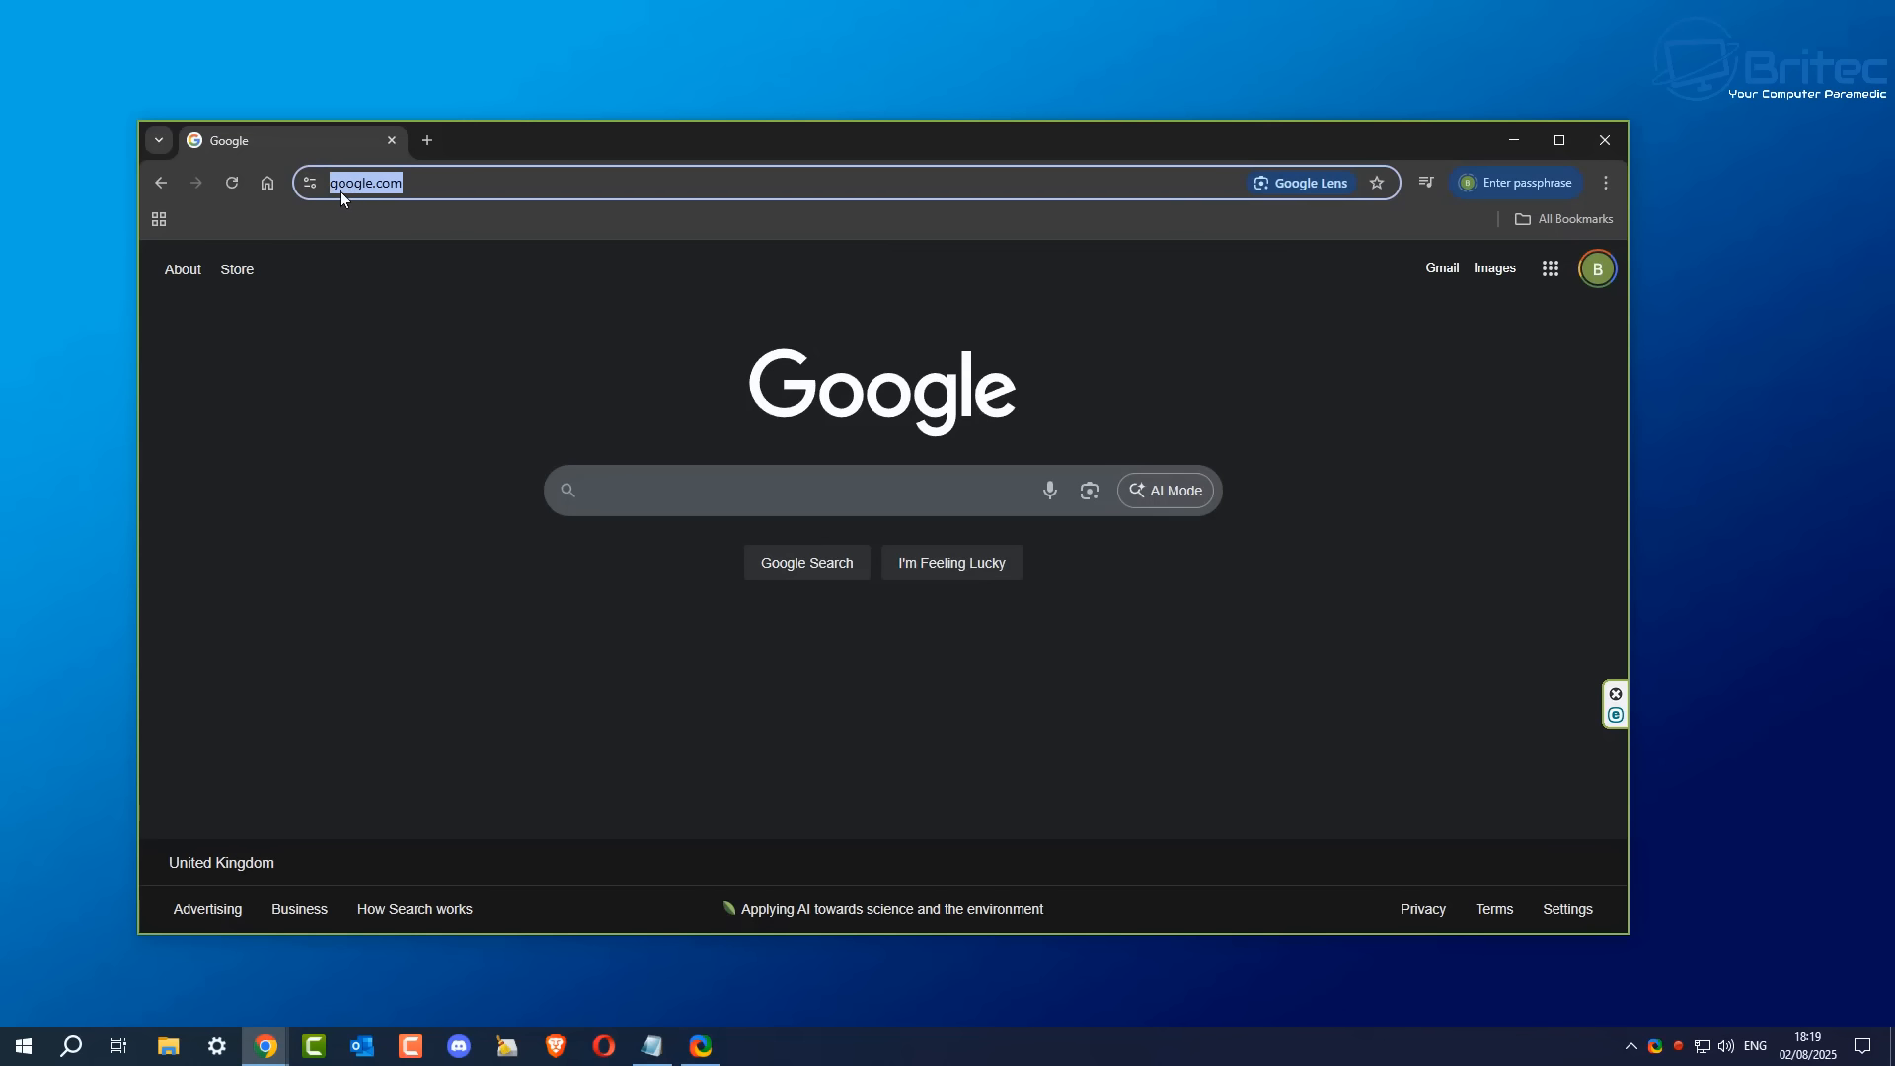
pyautogui.moveTo(351, 199)
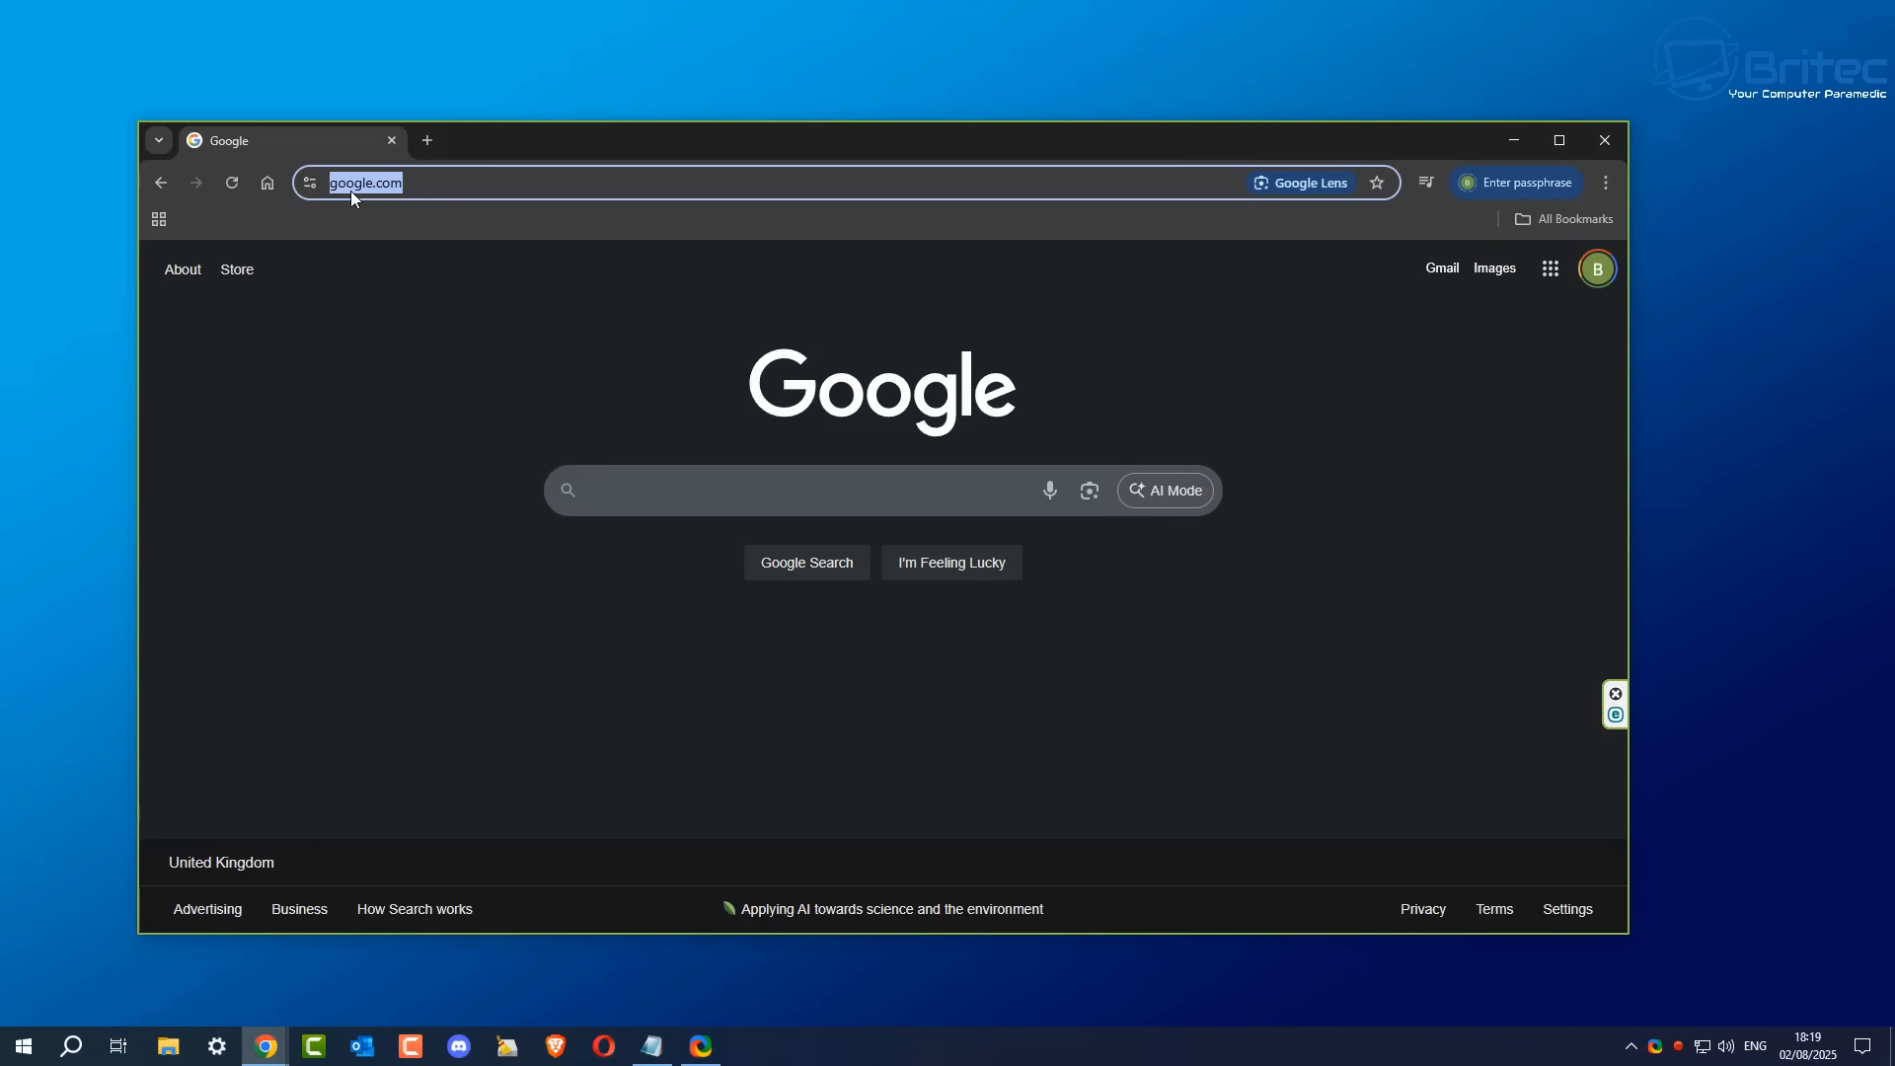
pyautogui.moveTo(348, 233)
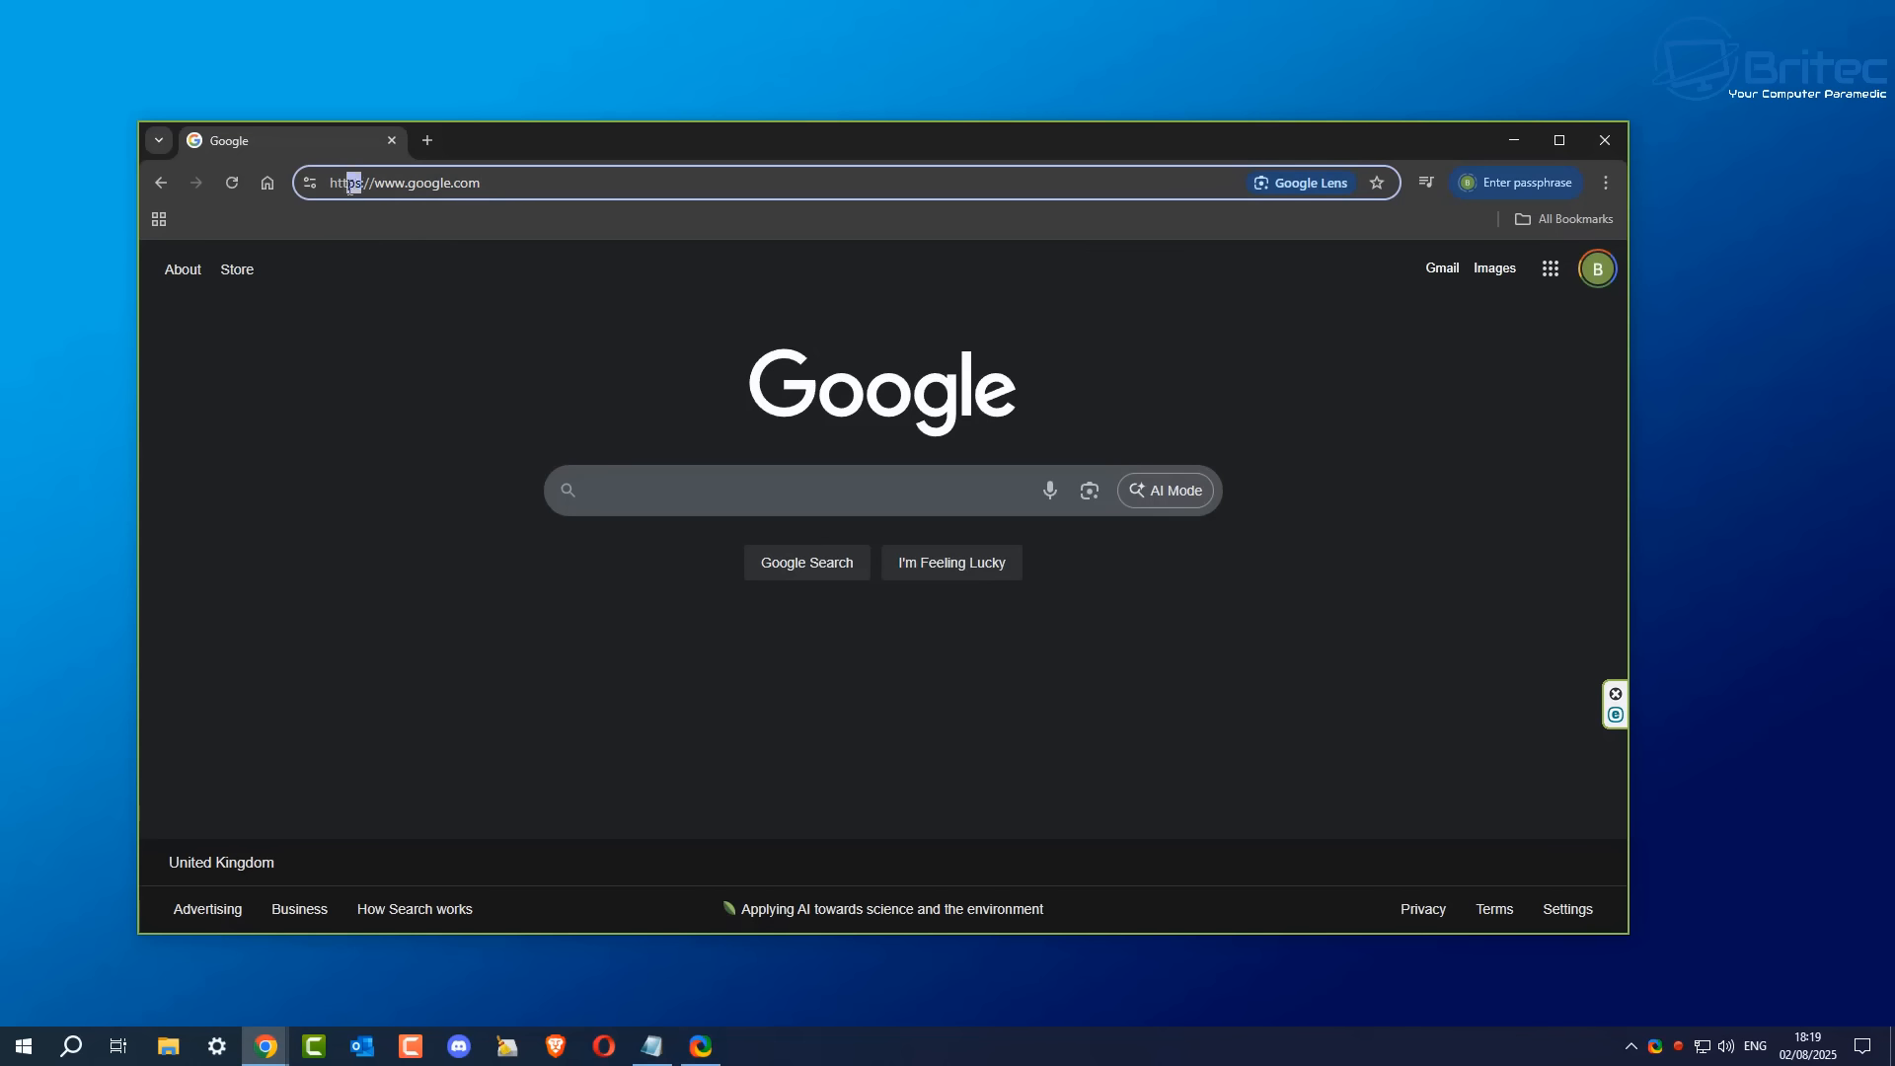
pyautogui.doubleClick(346, 181)
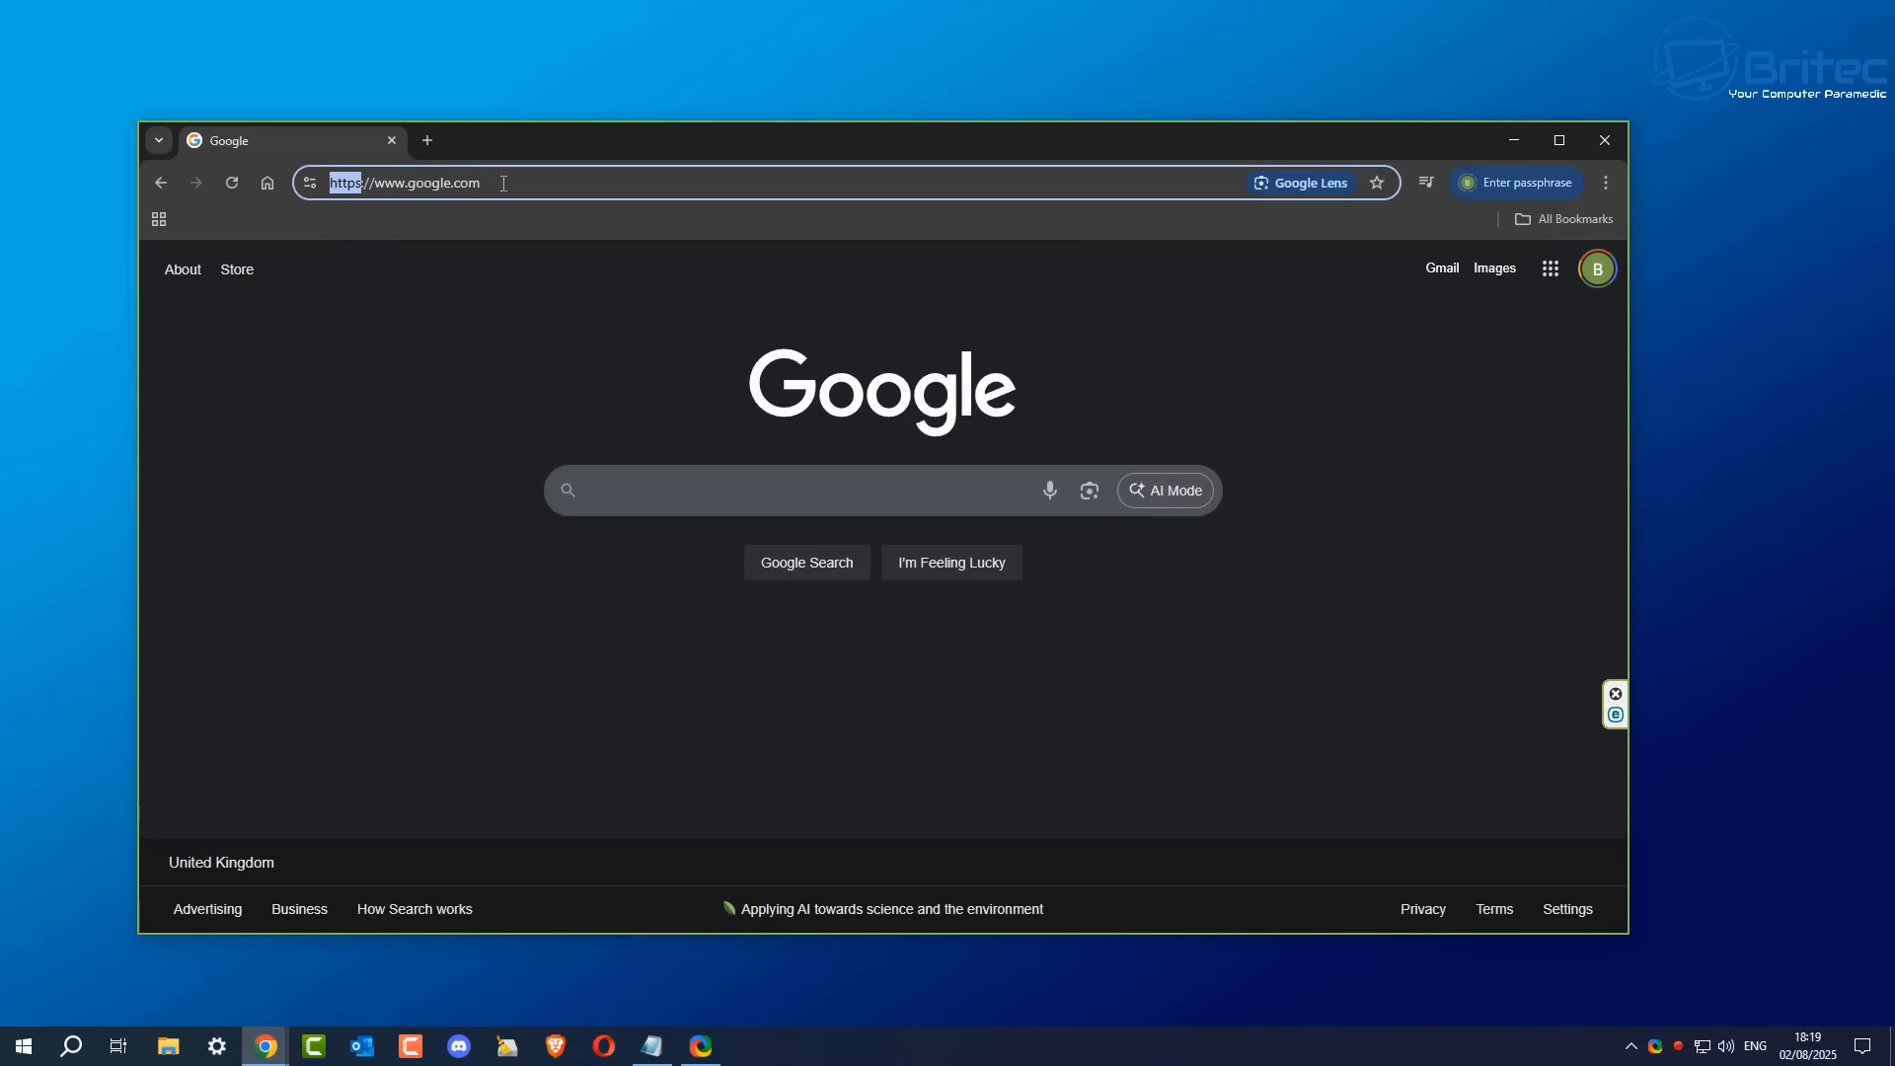
pyautogui.moveTo(422, 229)
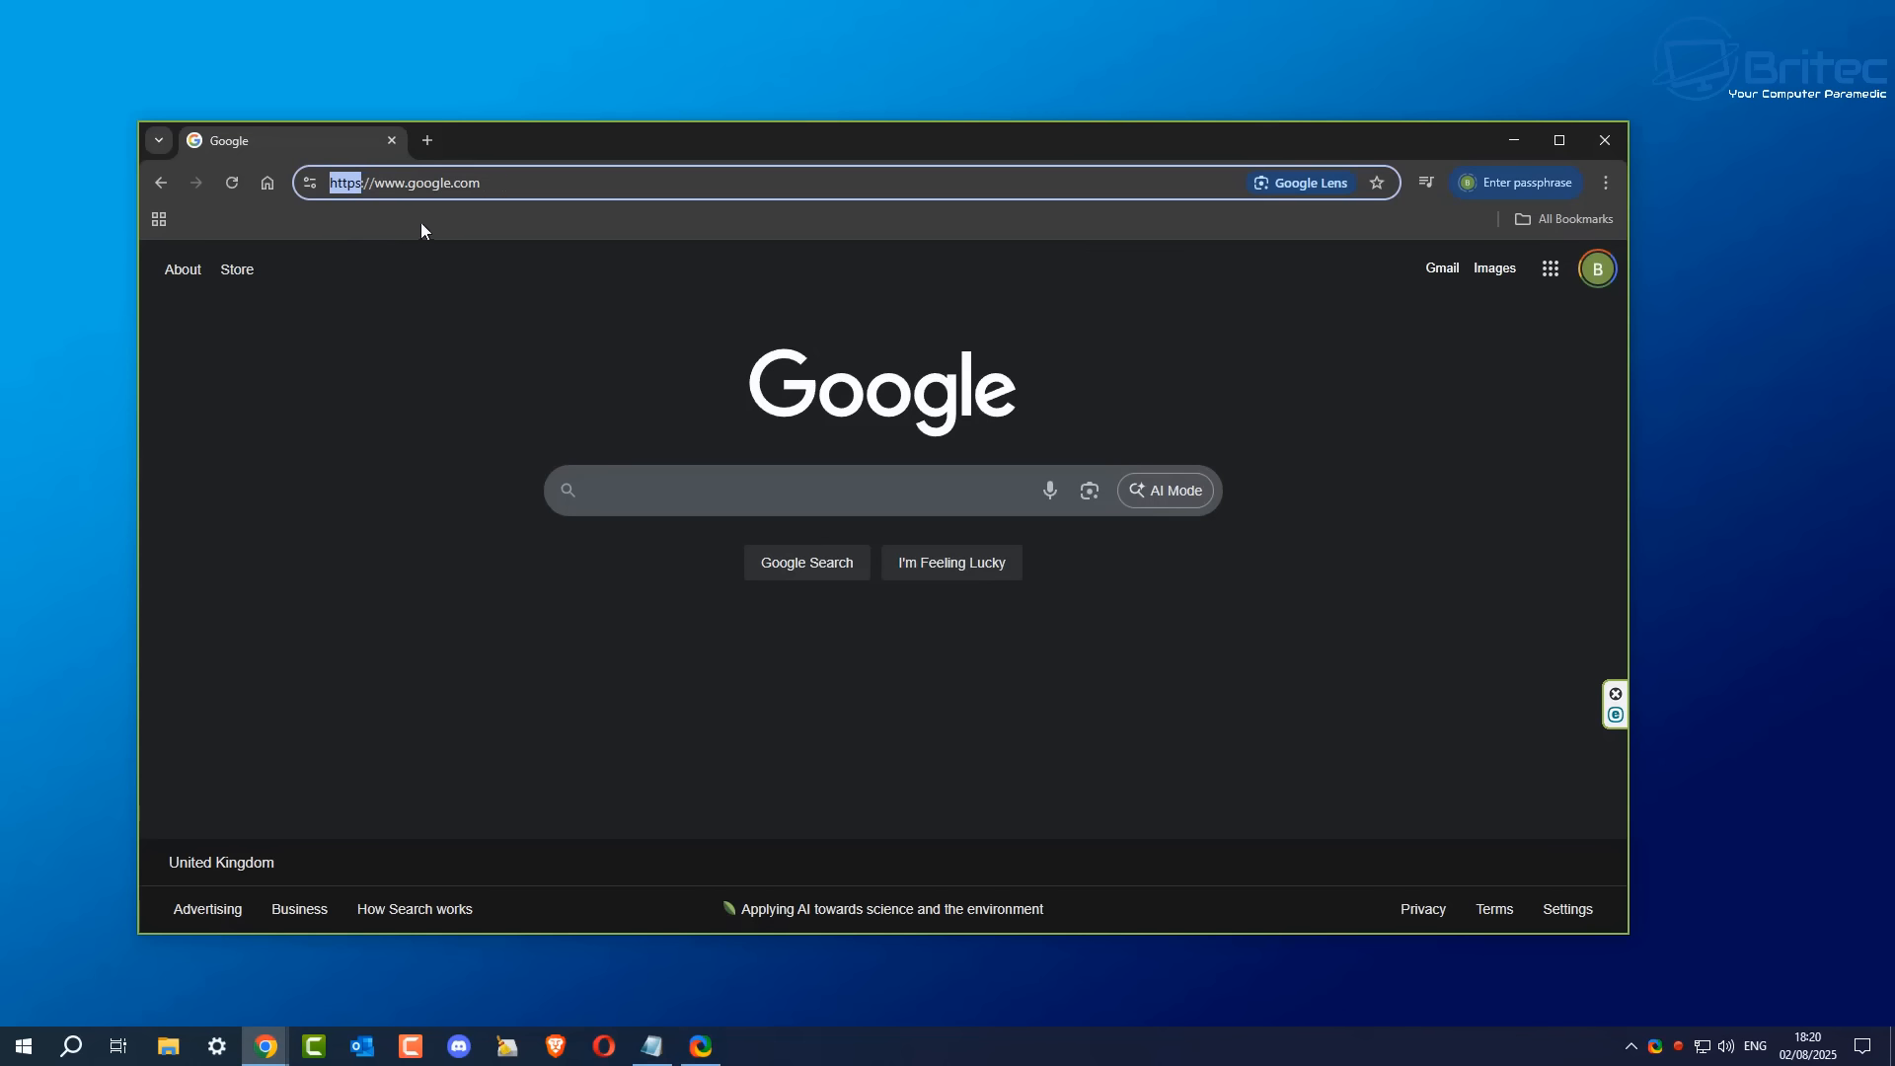
pyautogui.moveTo(308, 181)
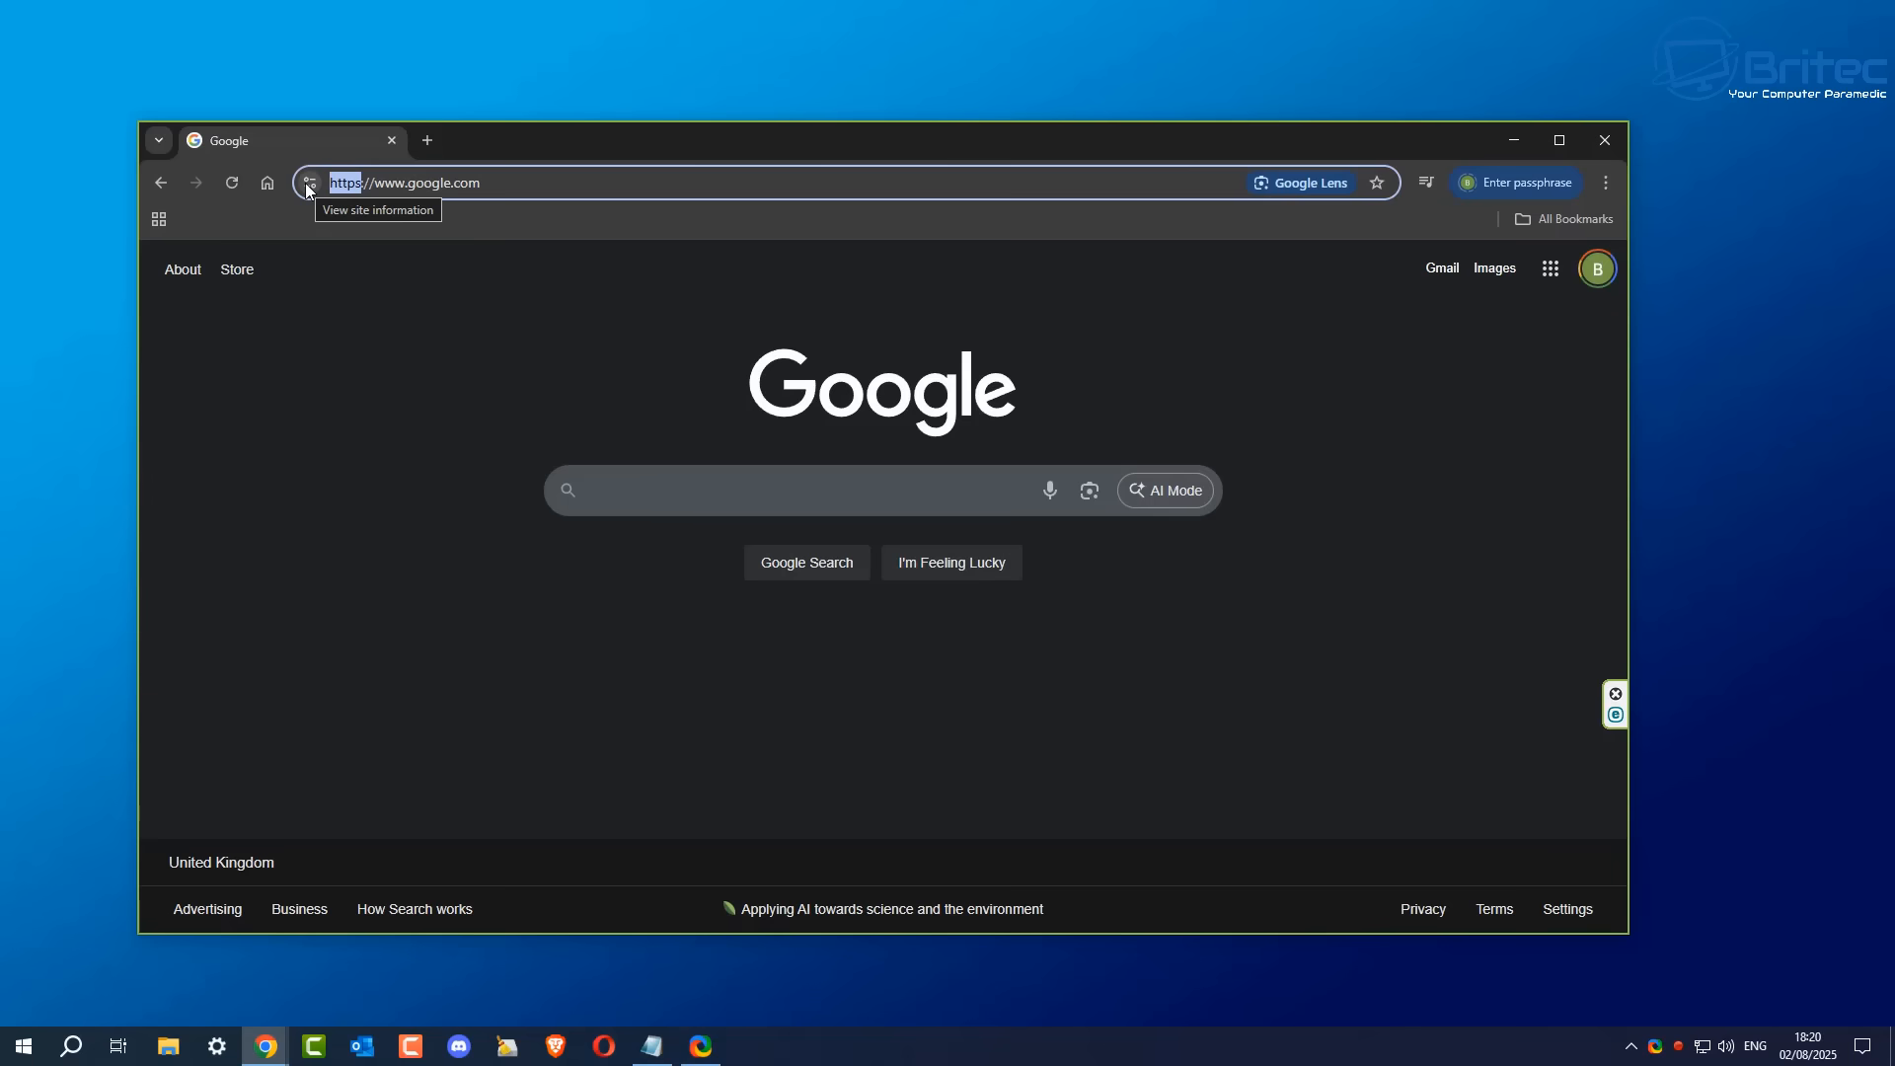
# Step: View google.com's site information showing a secure connection and valid certificate
pyautogui.click(310, 182)
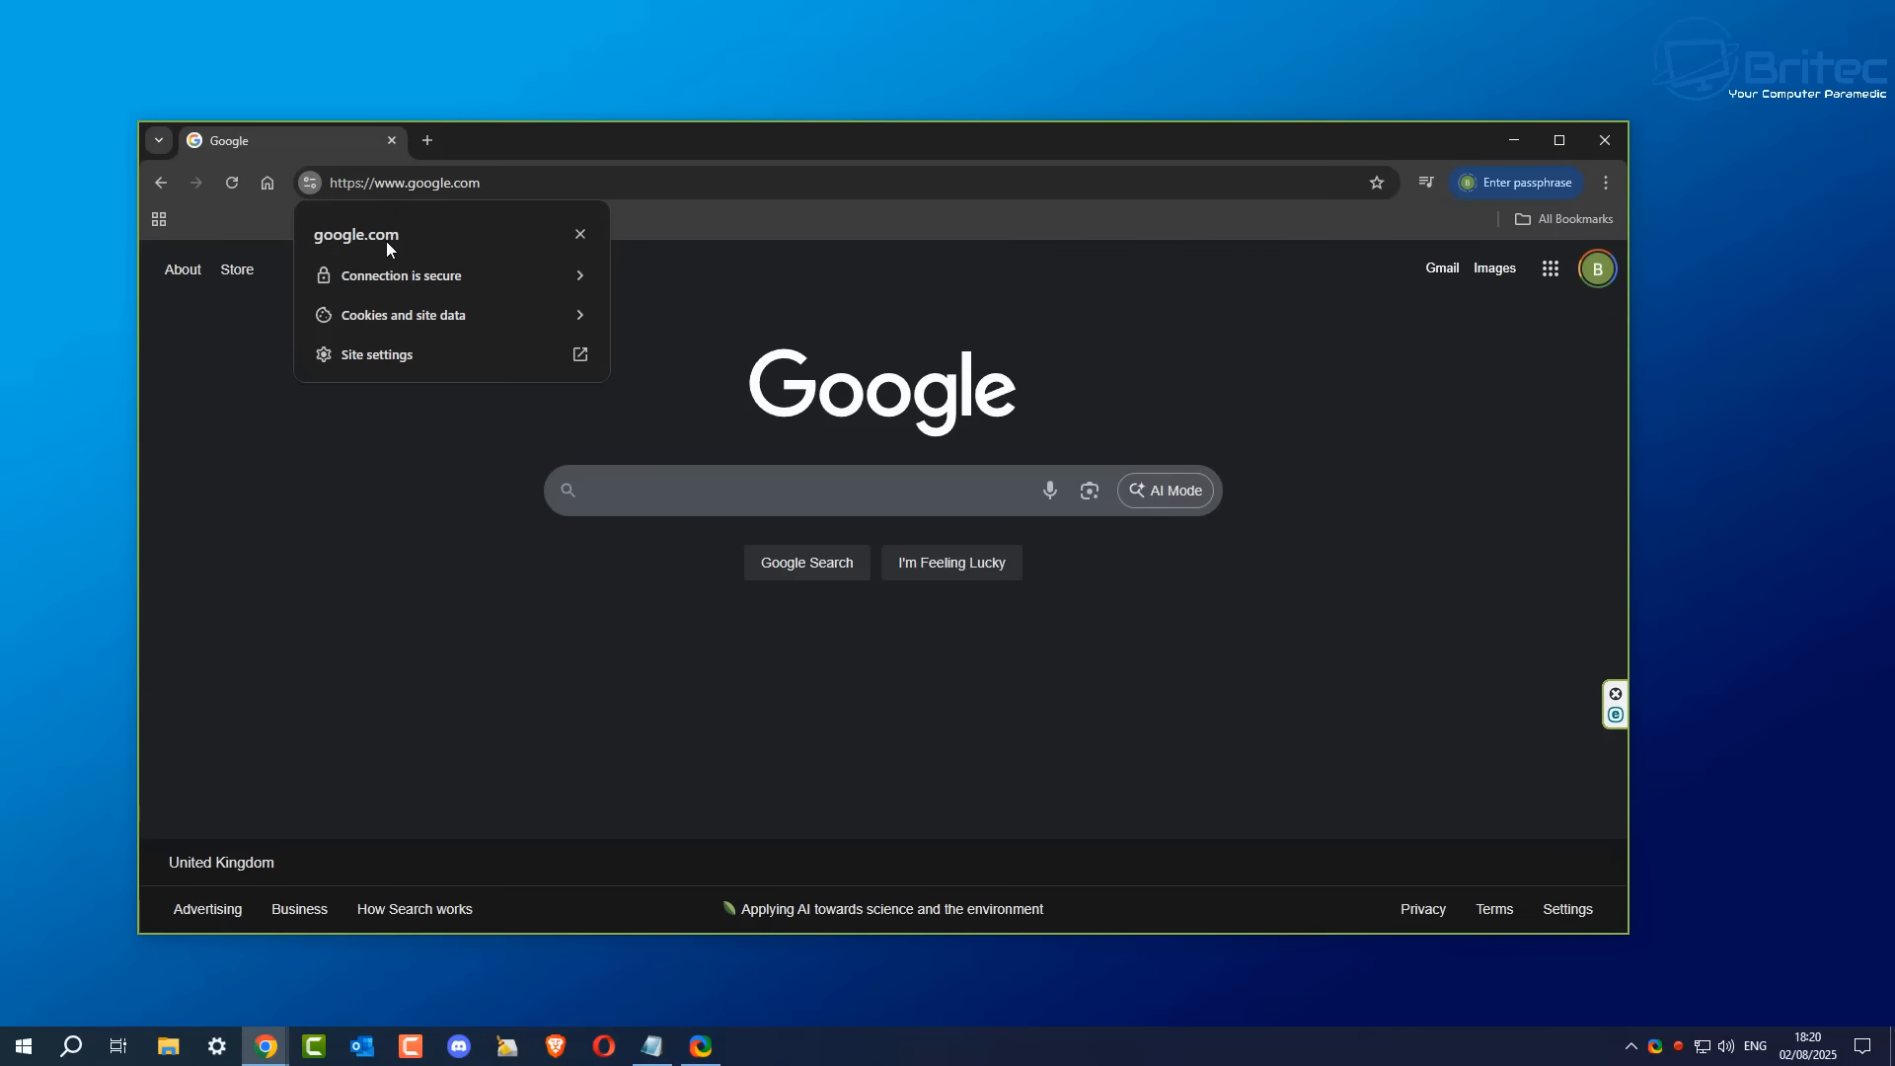
pyautogui.moveTo(319, 260)
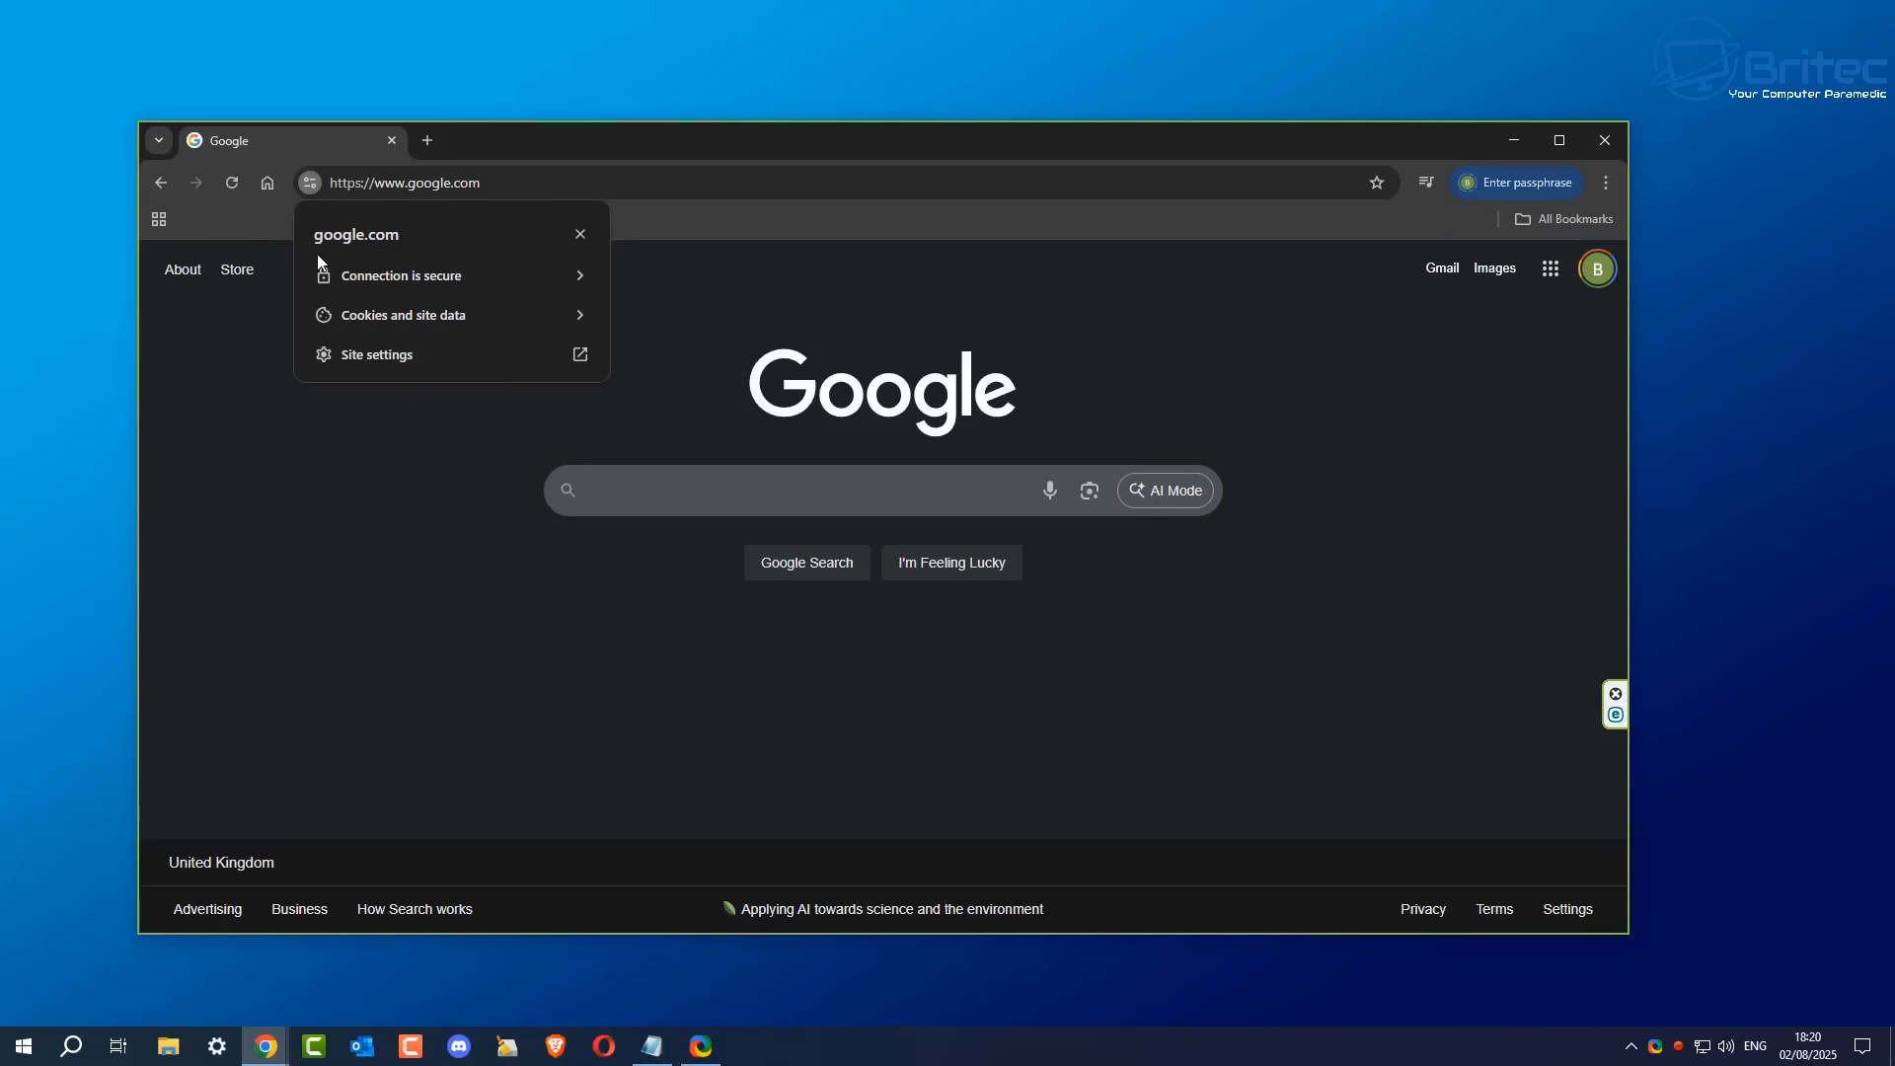
pyautogui.moveTo(456, 283)
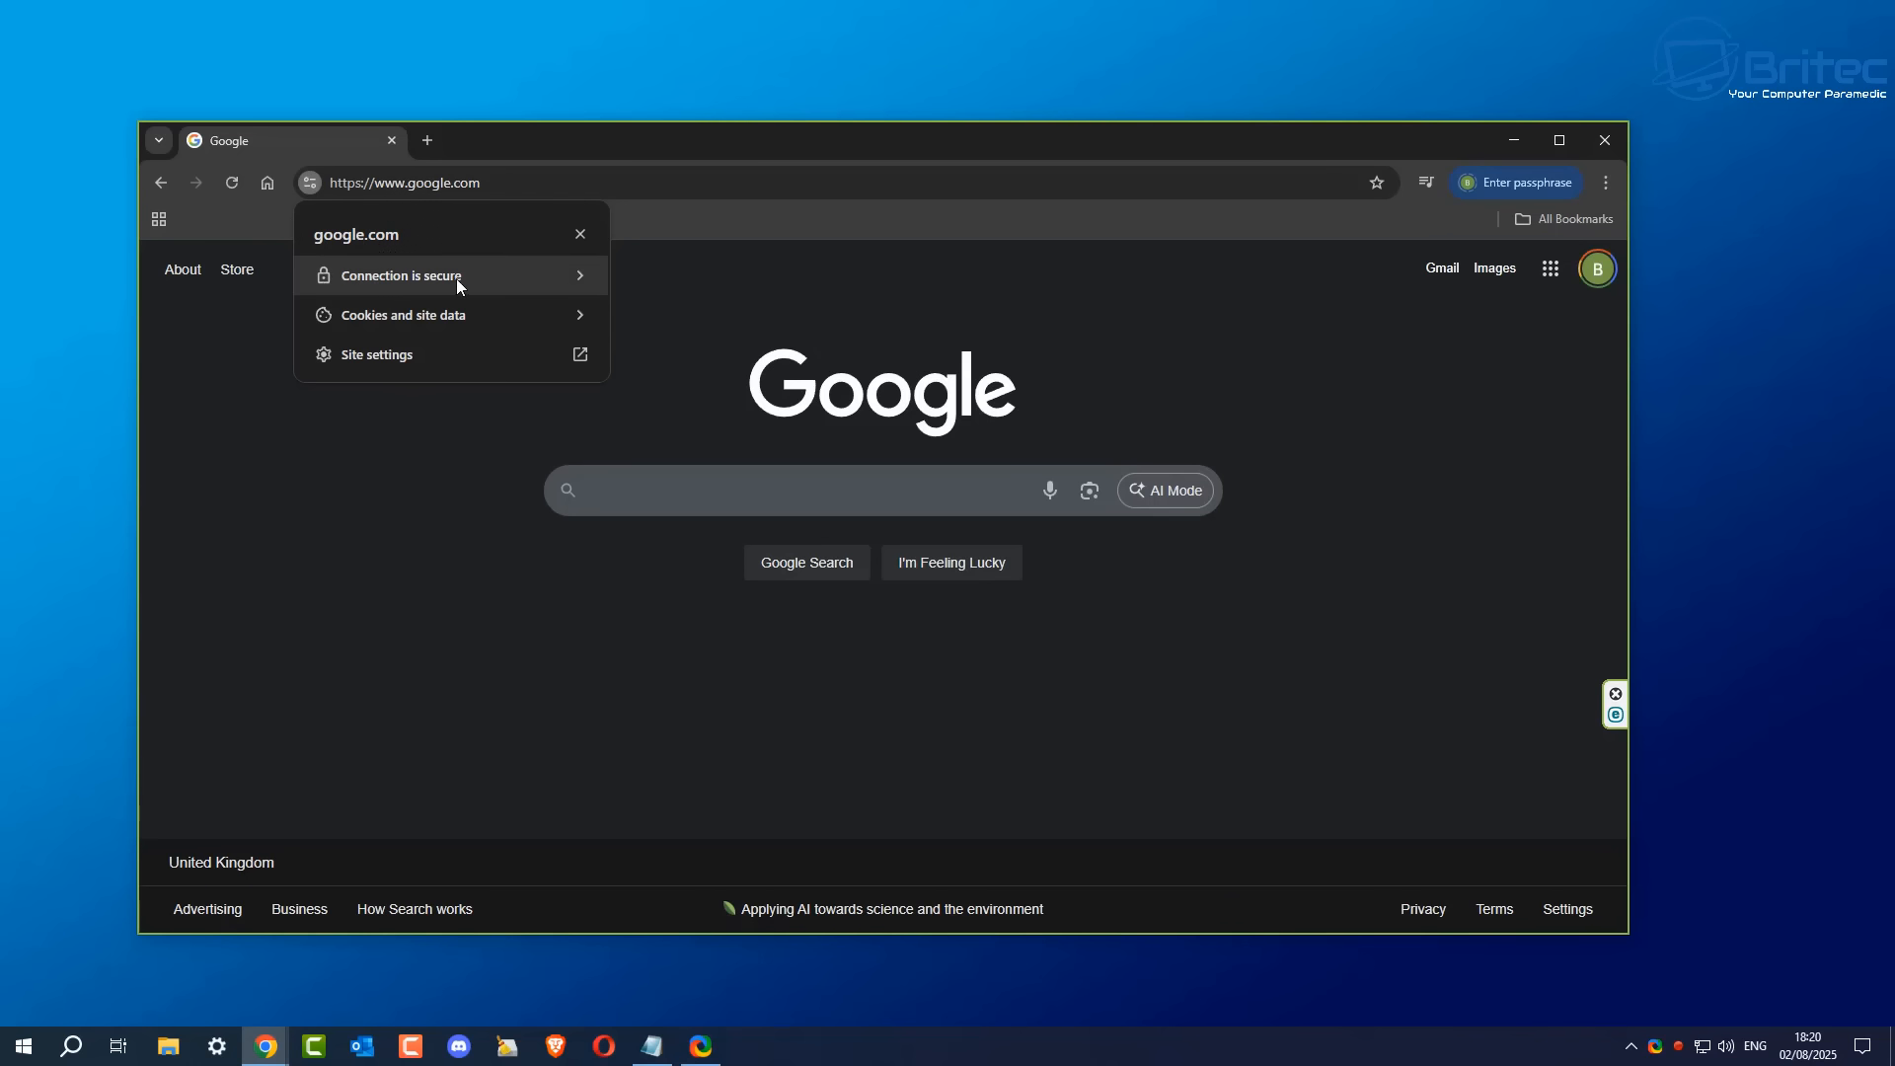
pyautogui.moveTo(440, 285)
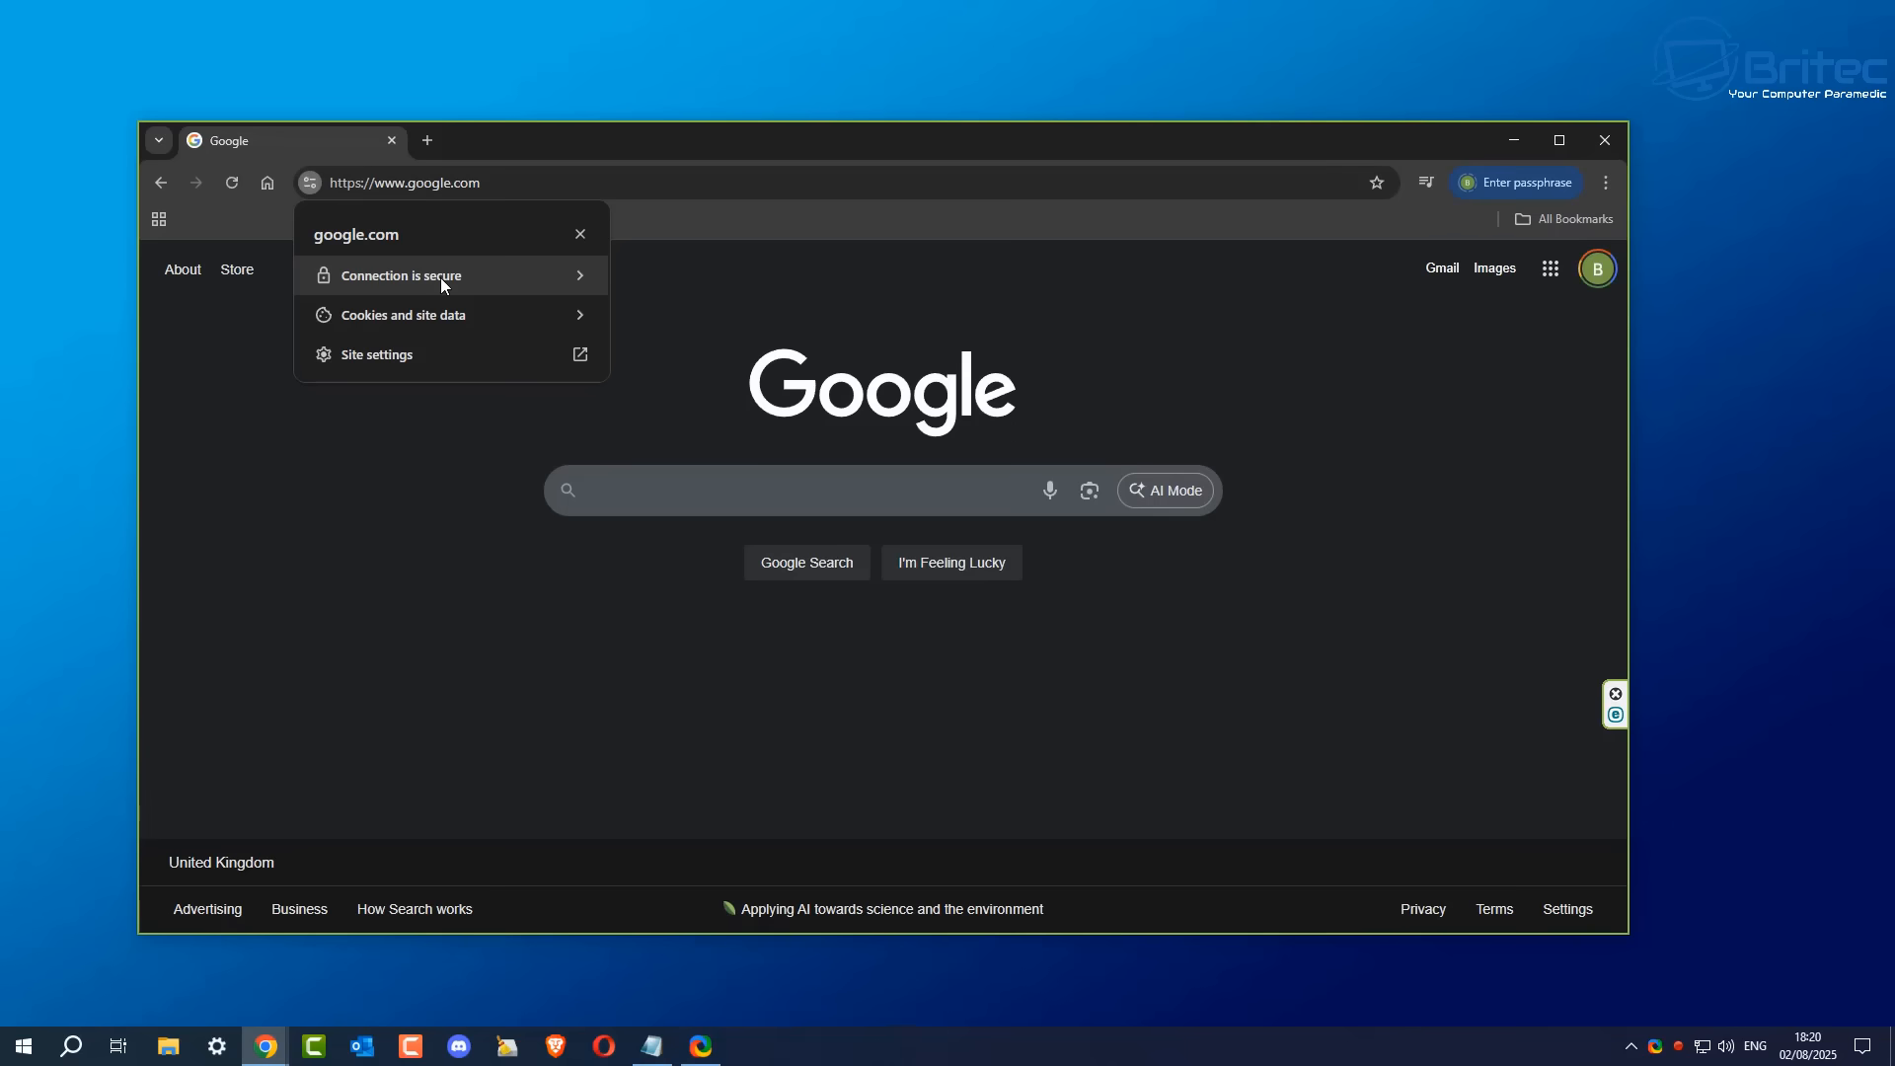
pyautogui.click(403, 276)
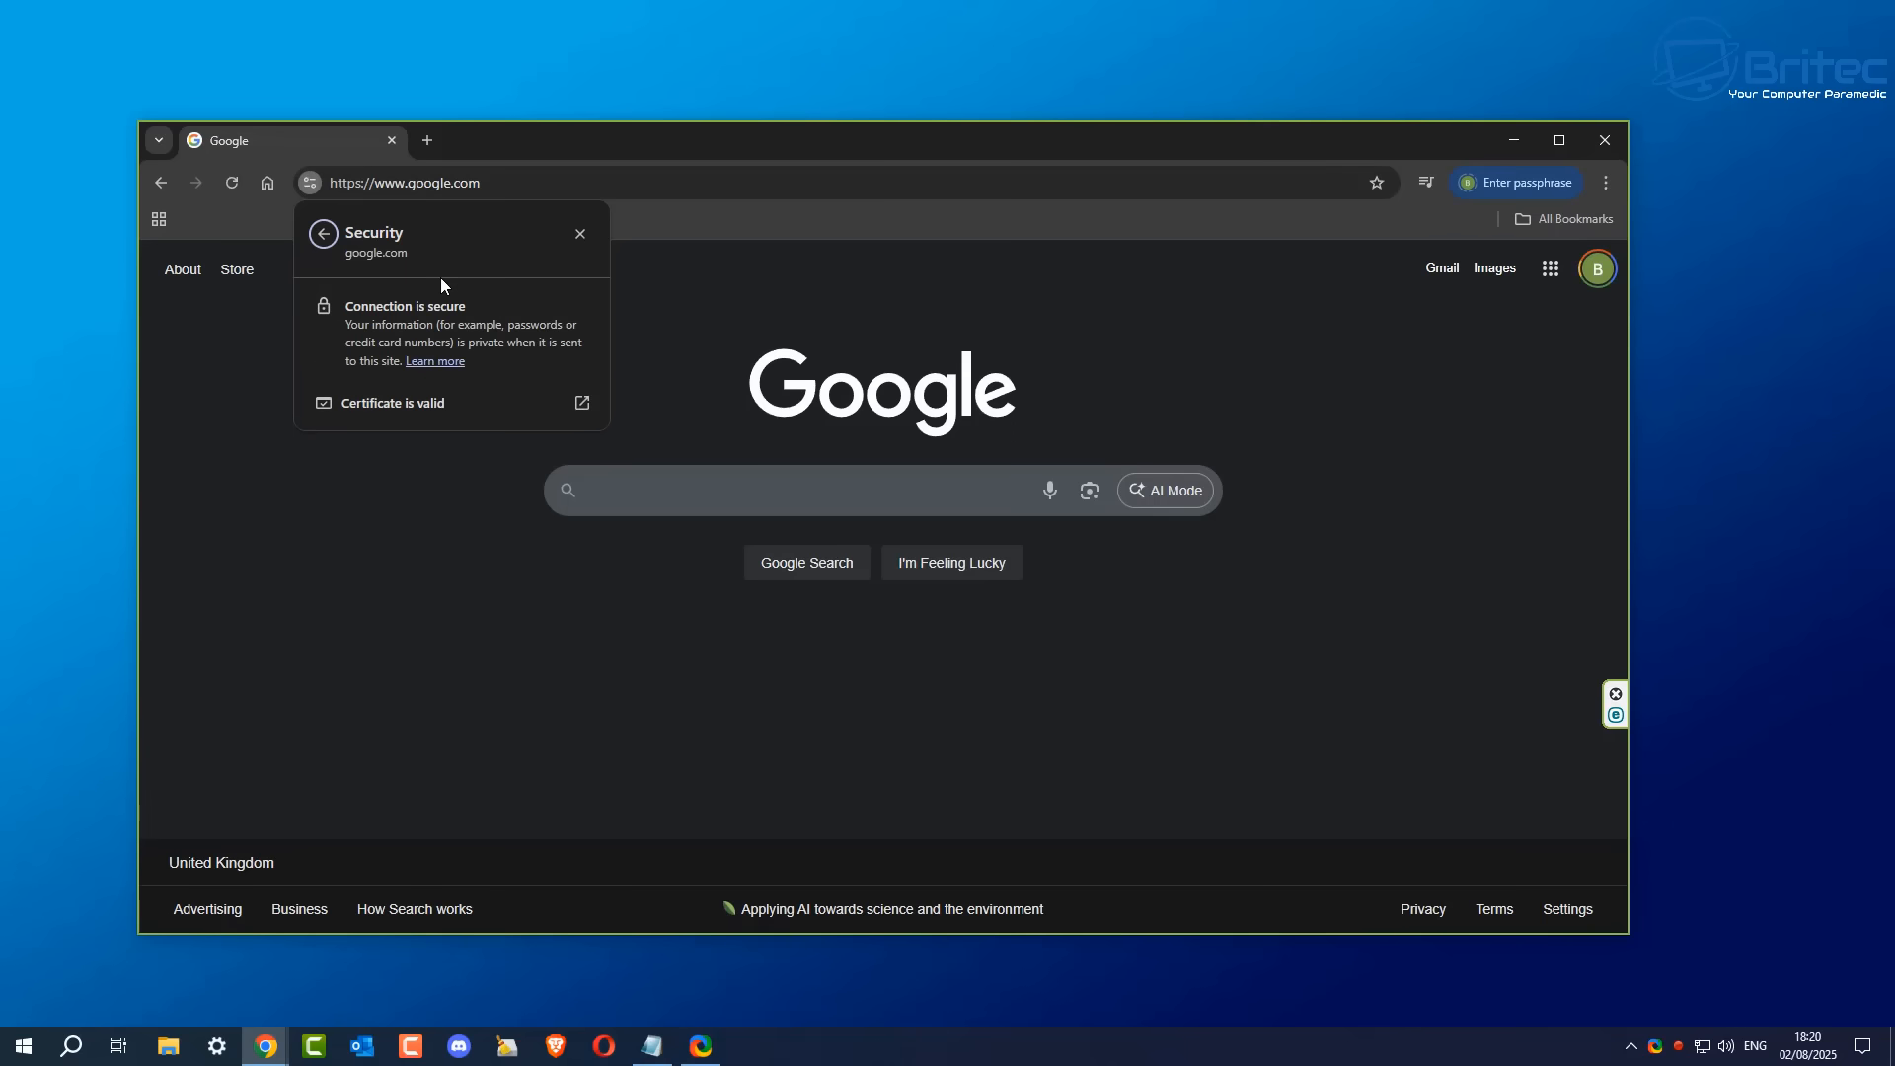
pyautogui.moveTo(347, 369)
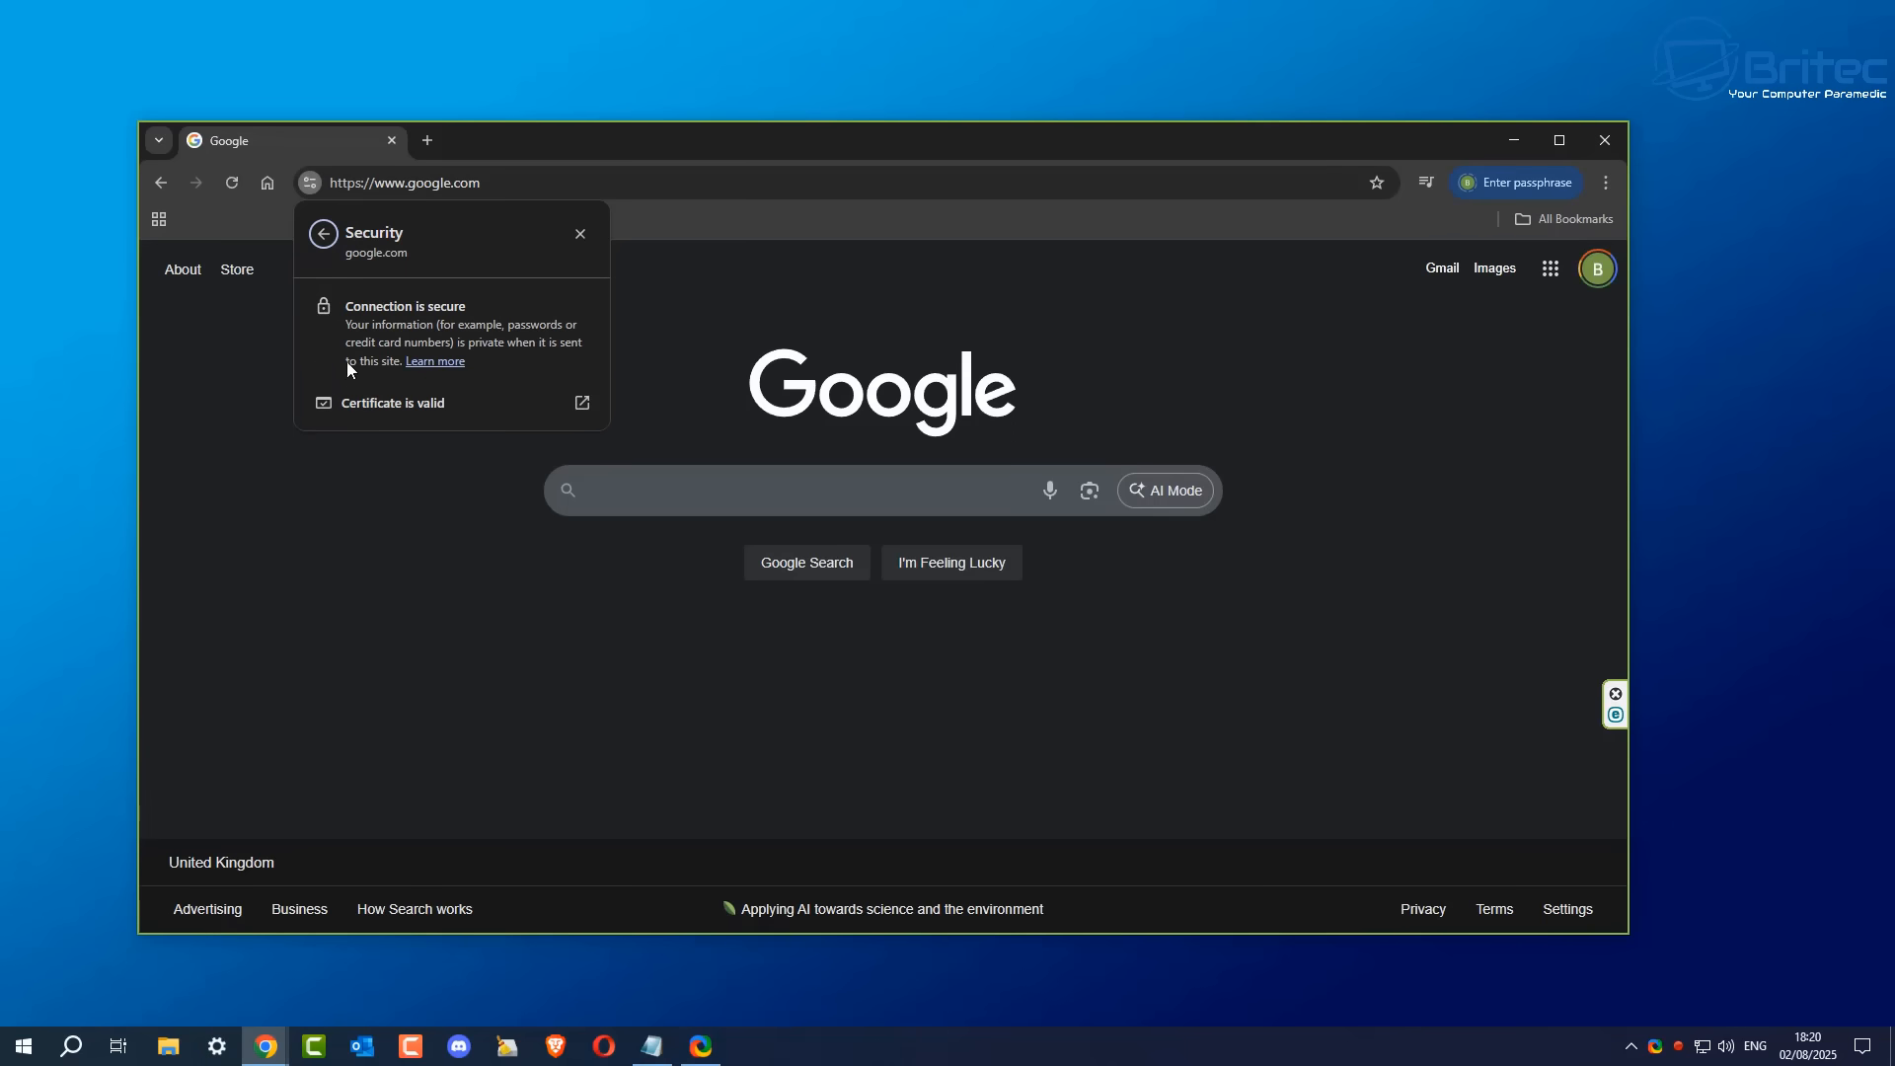
pyautogui.moveTo(418, 341)
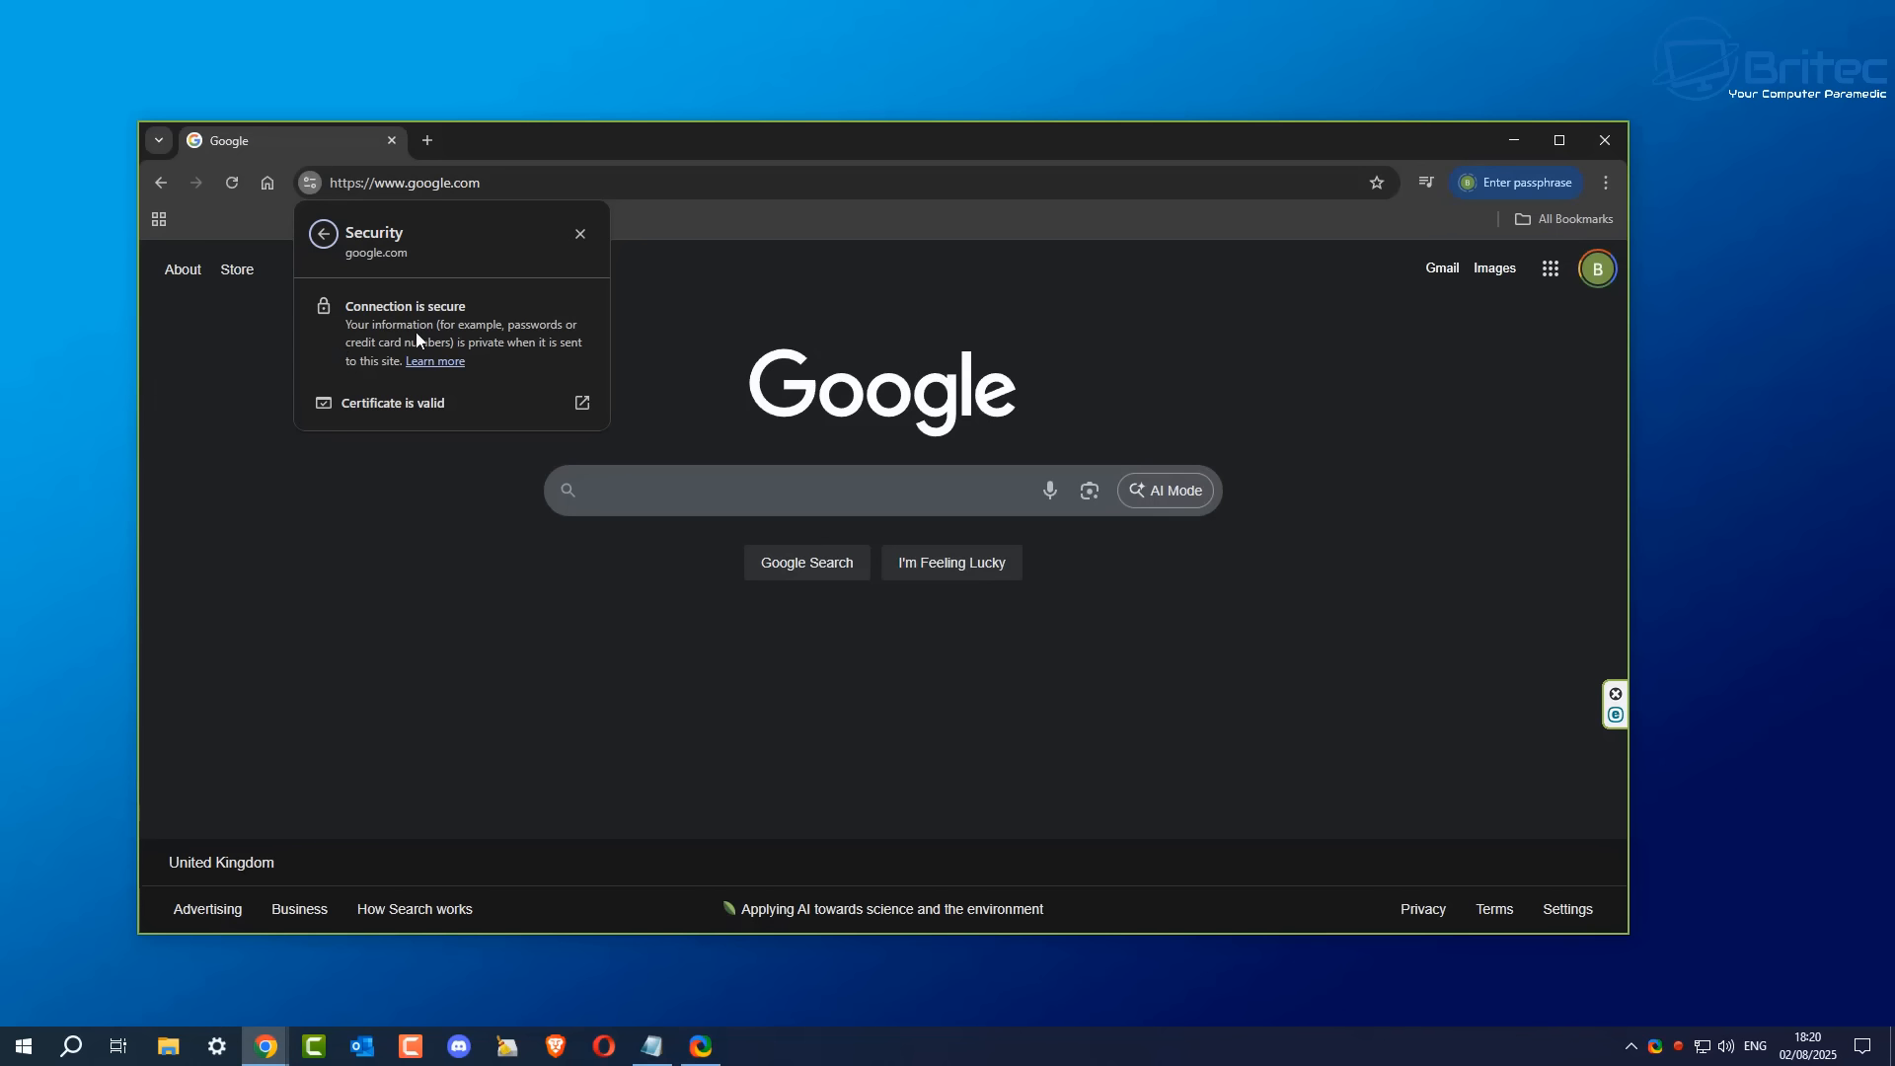
pyautogui.moveTo(345, 364)
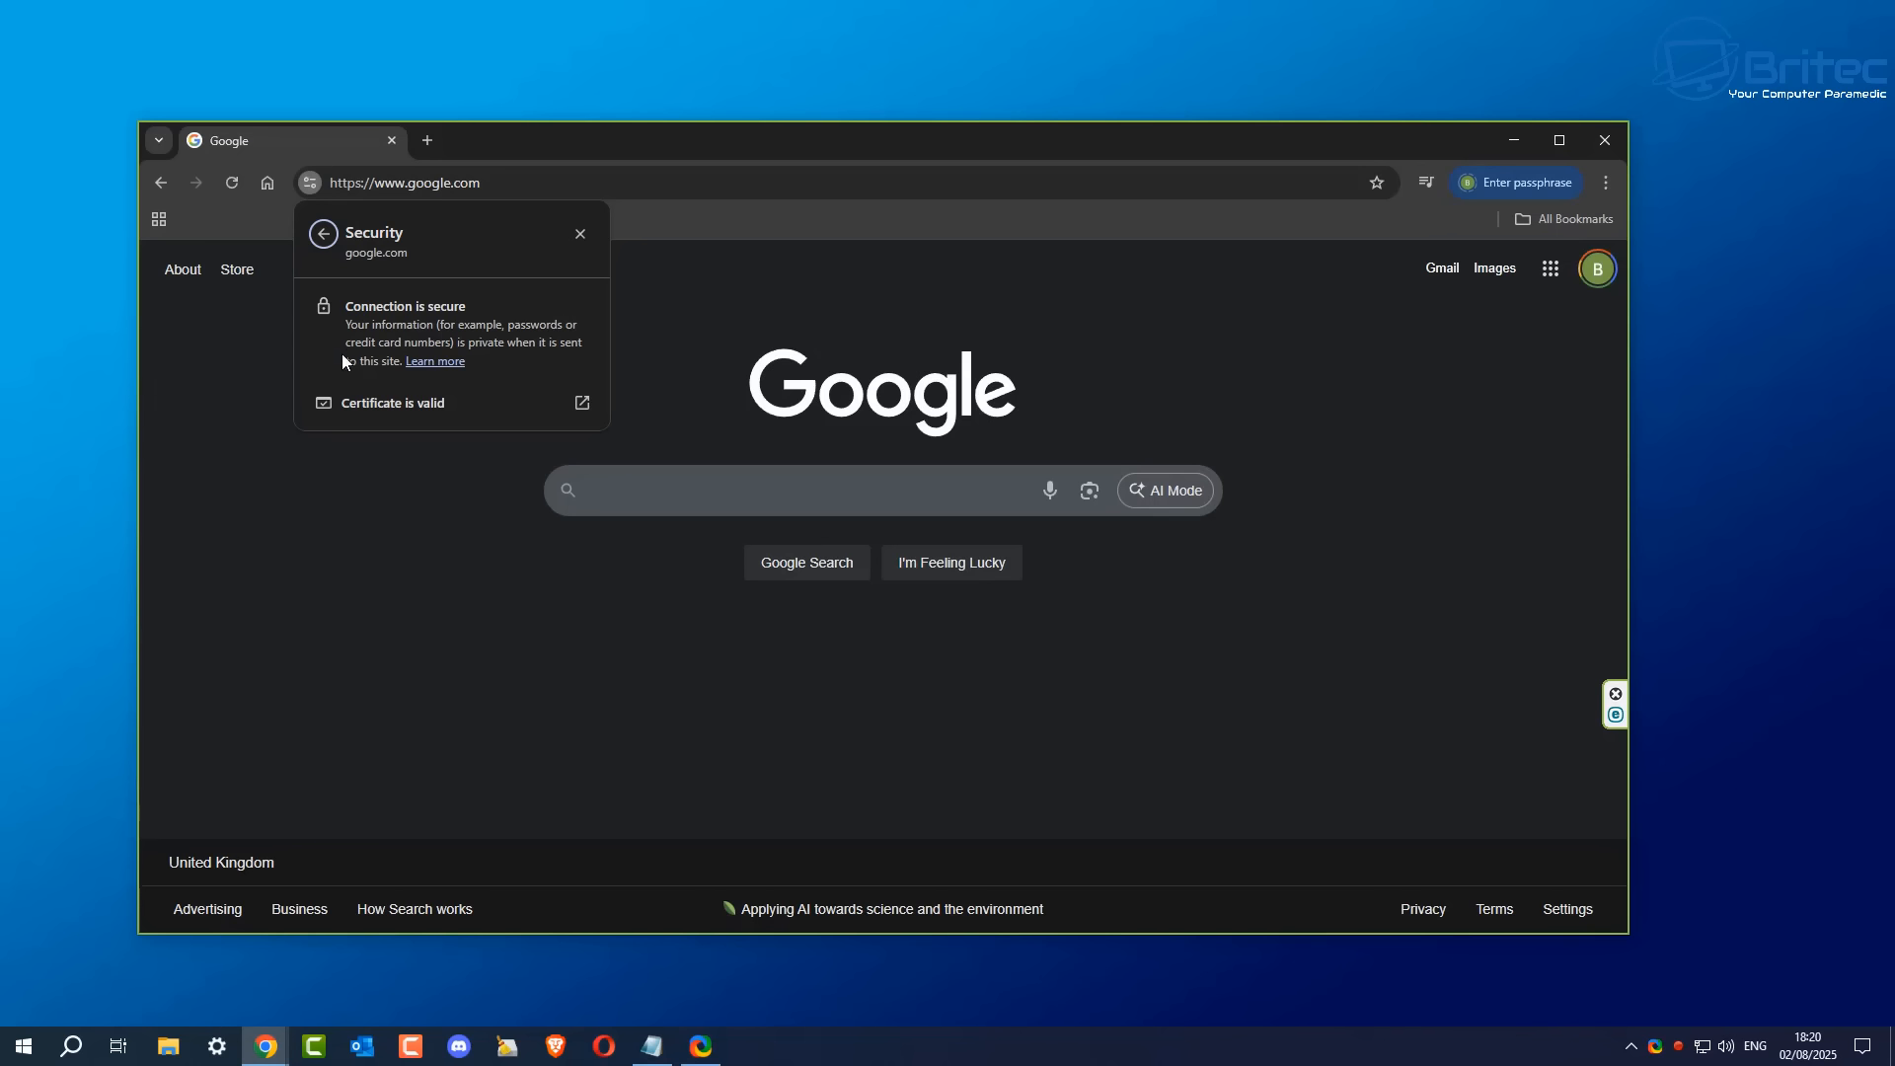
pyautogui.moveTo(580, 354)
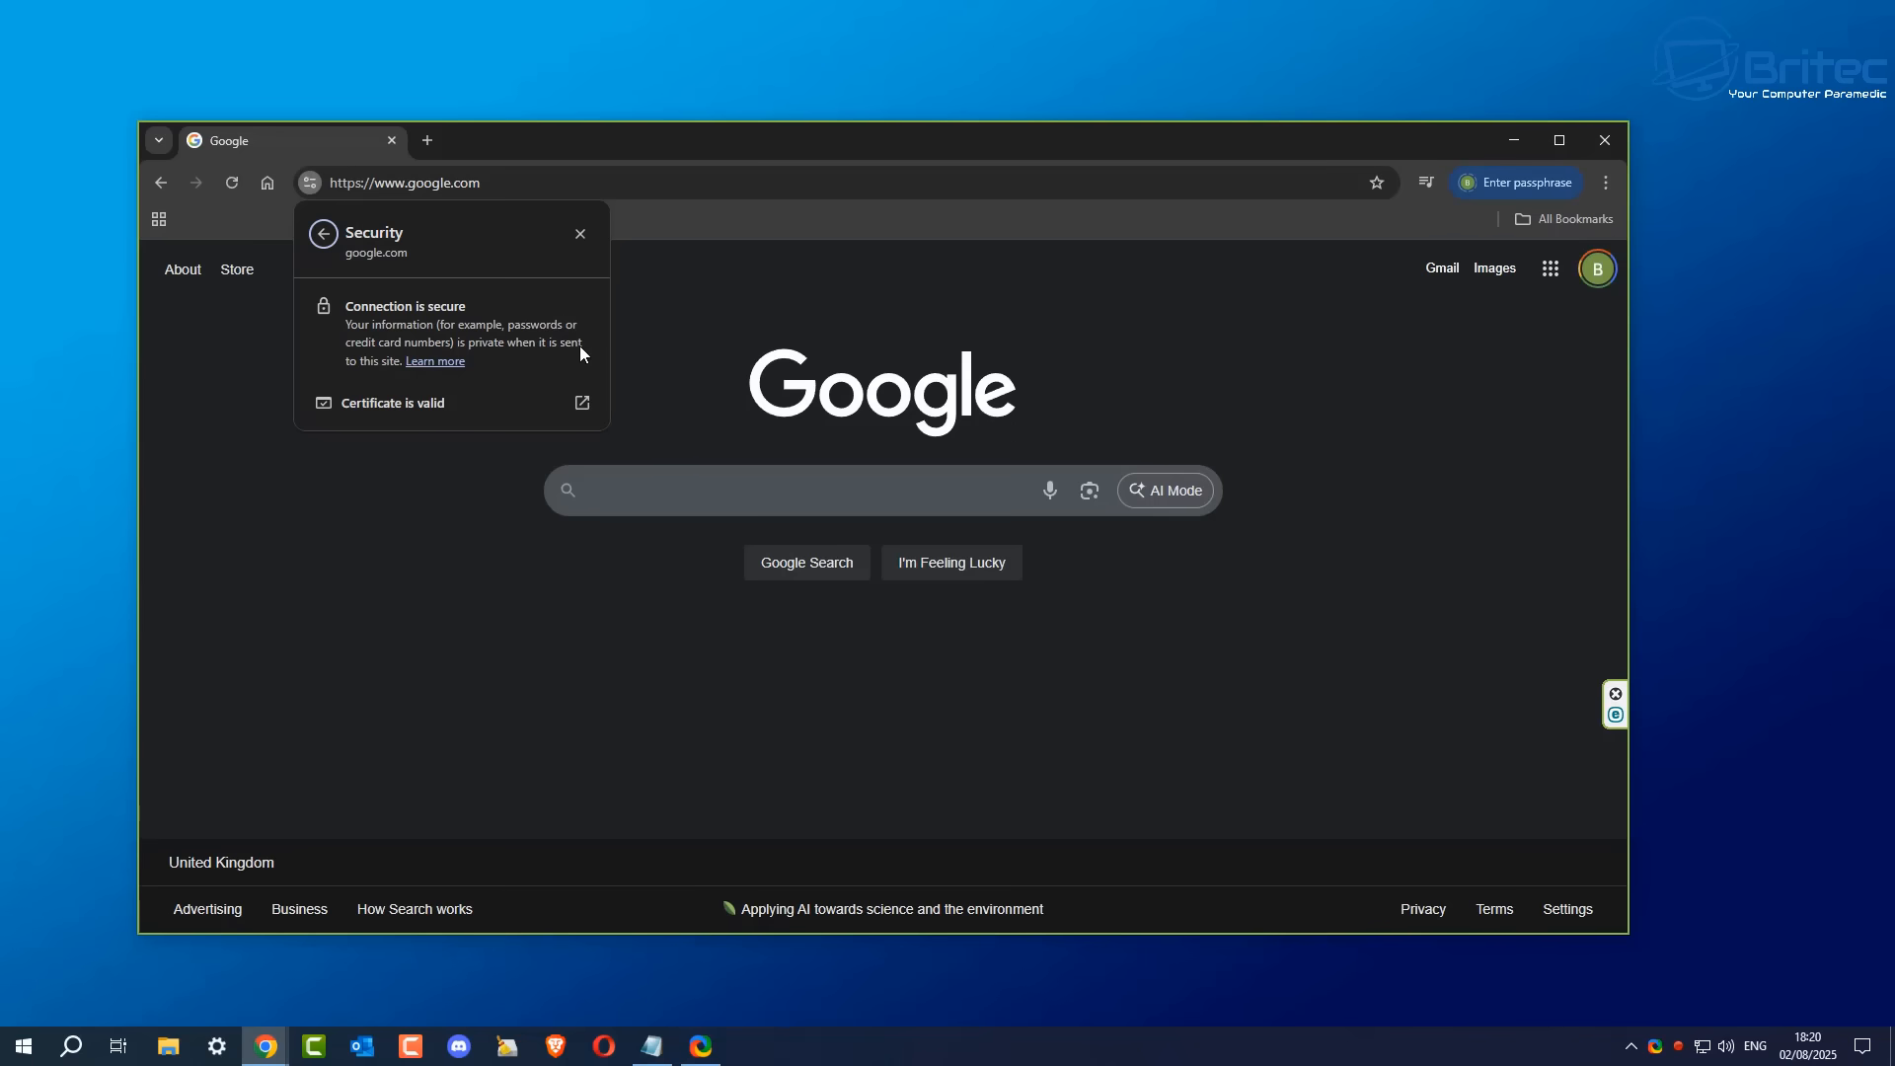
pyautogui.moveTo(387, 402)
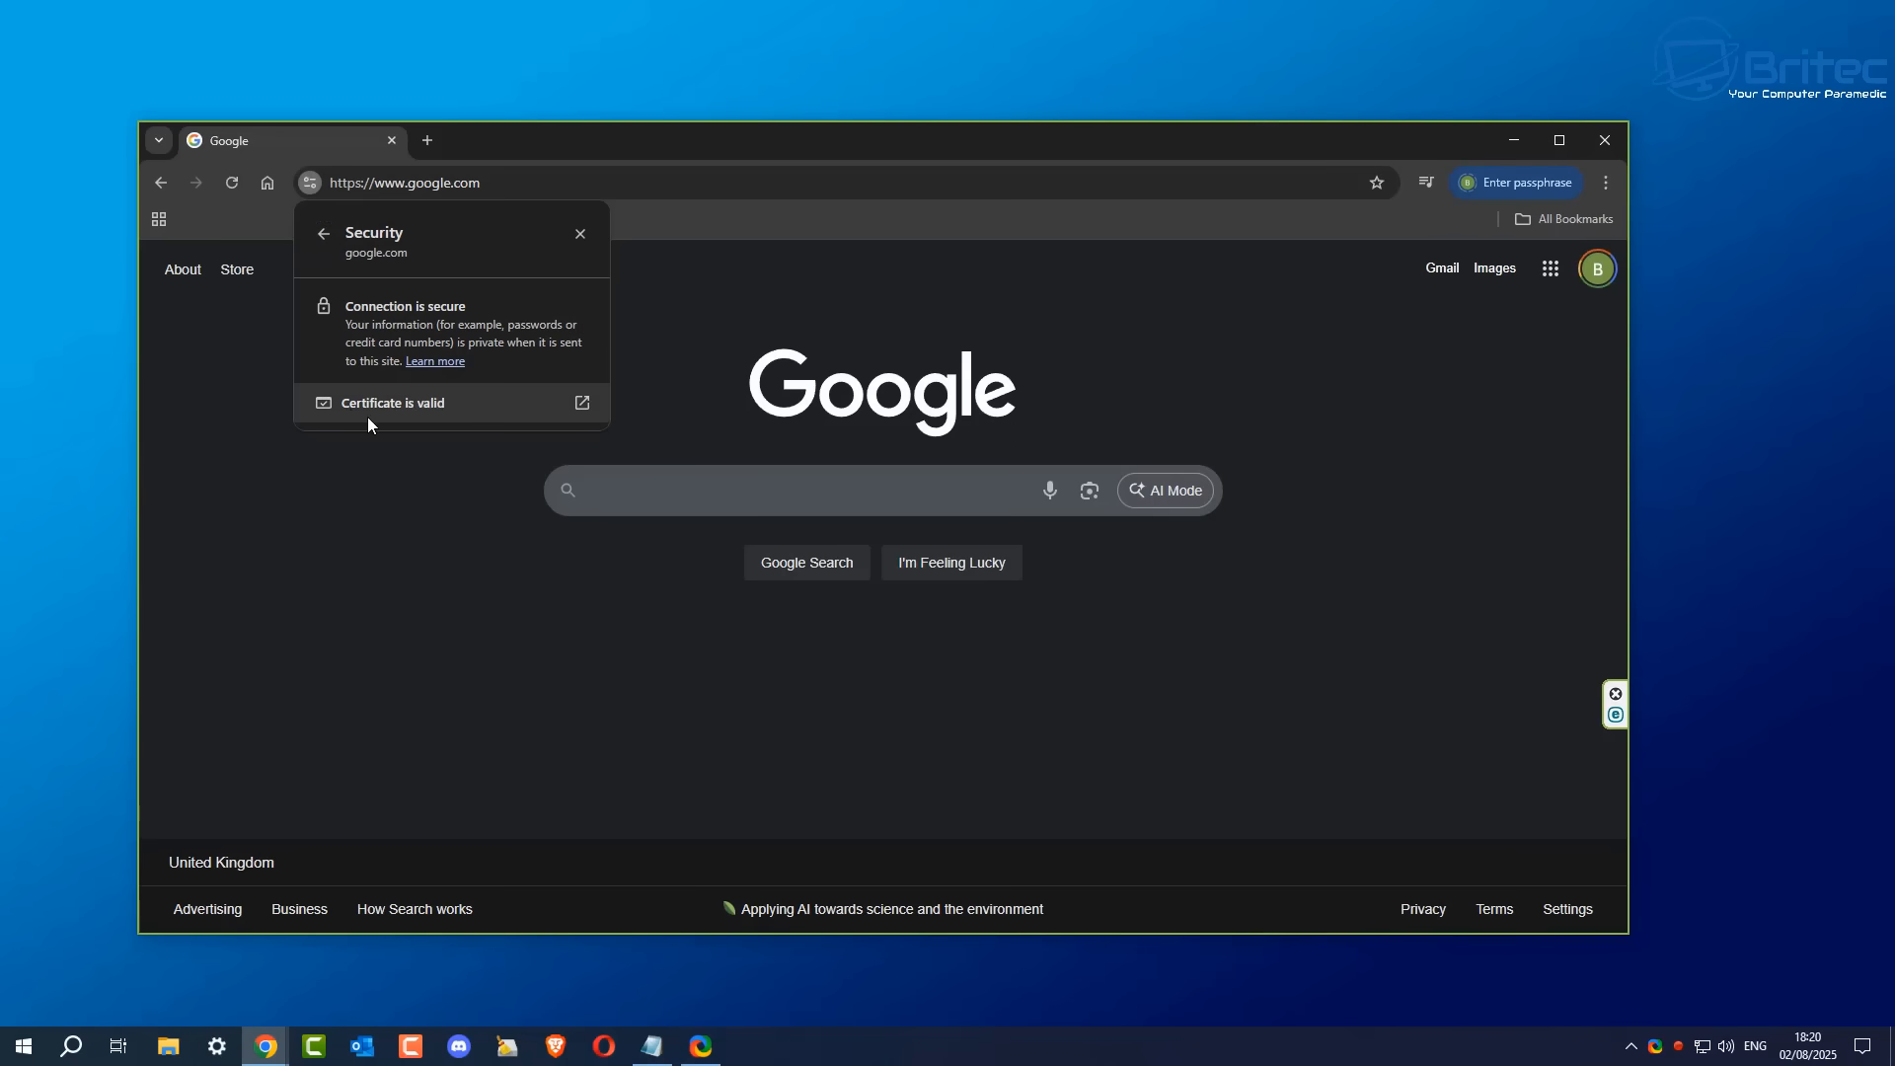
pyautogui.moveTo(399, 411)
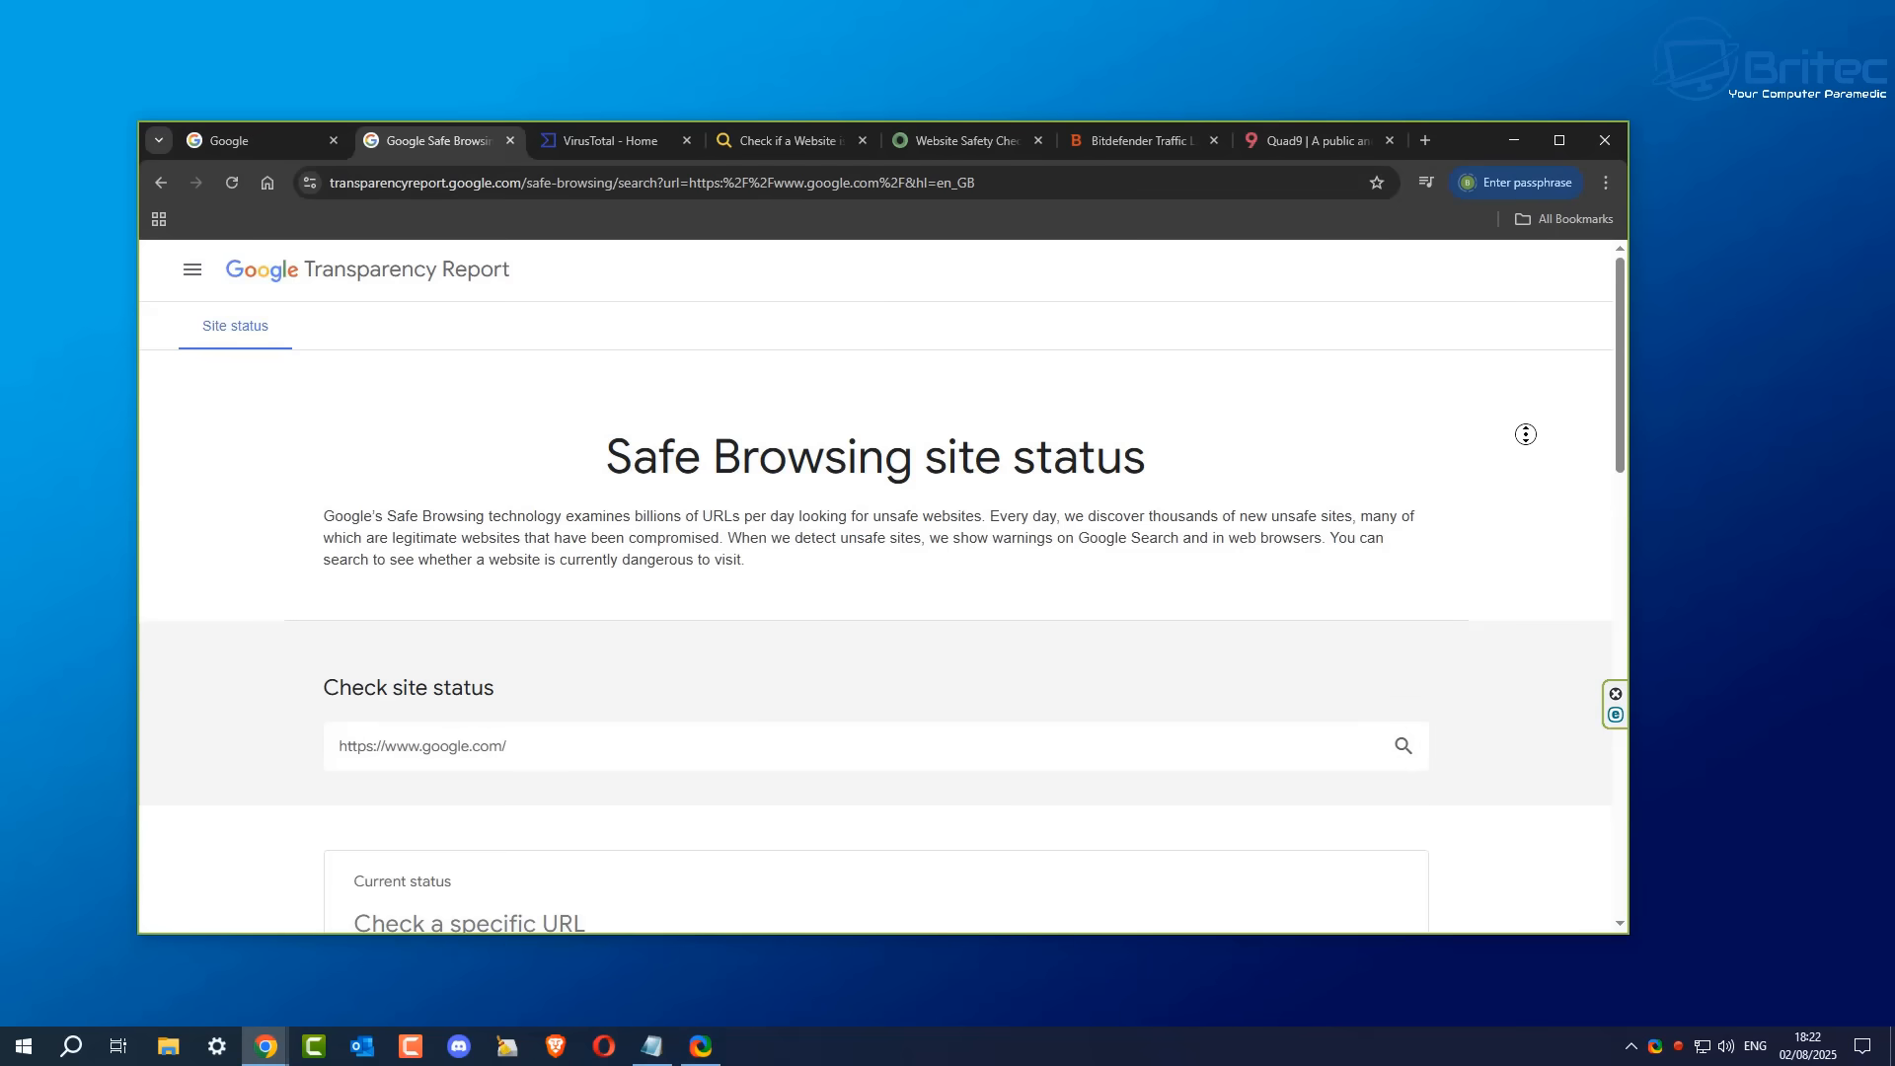
pyautogui.scroll(-3)
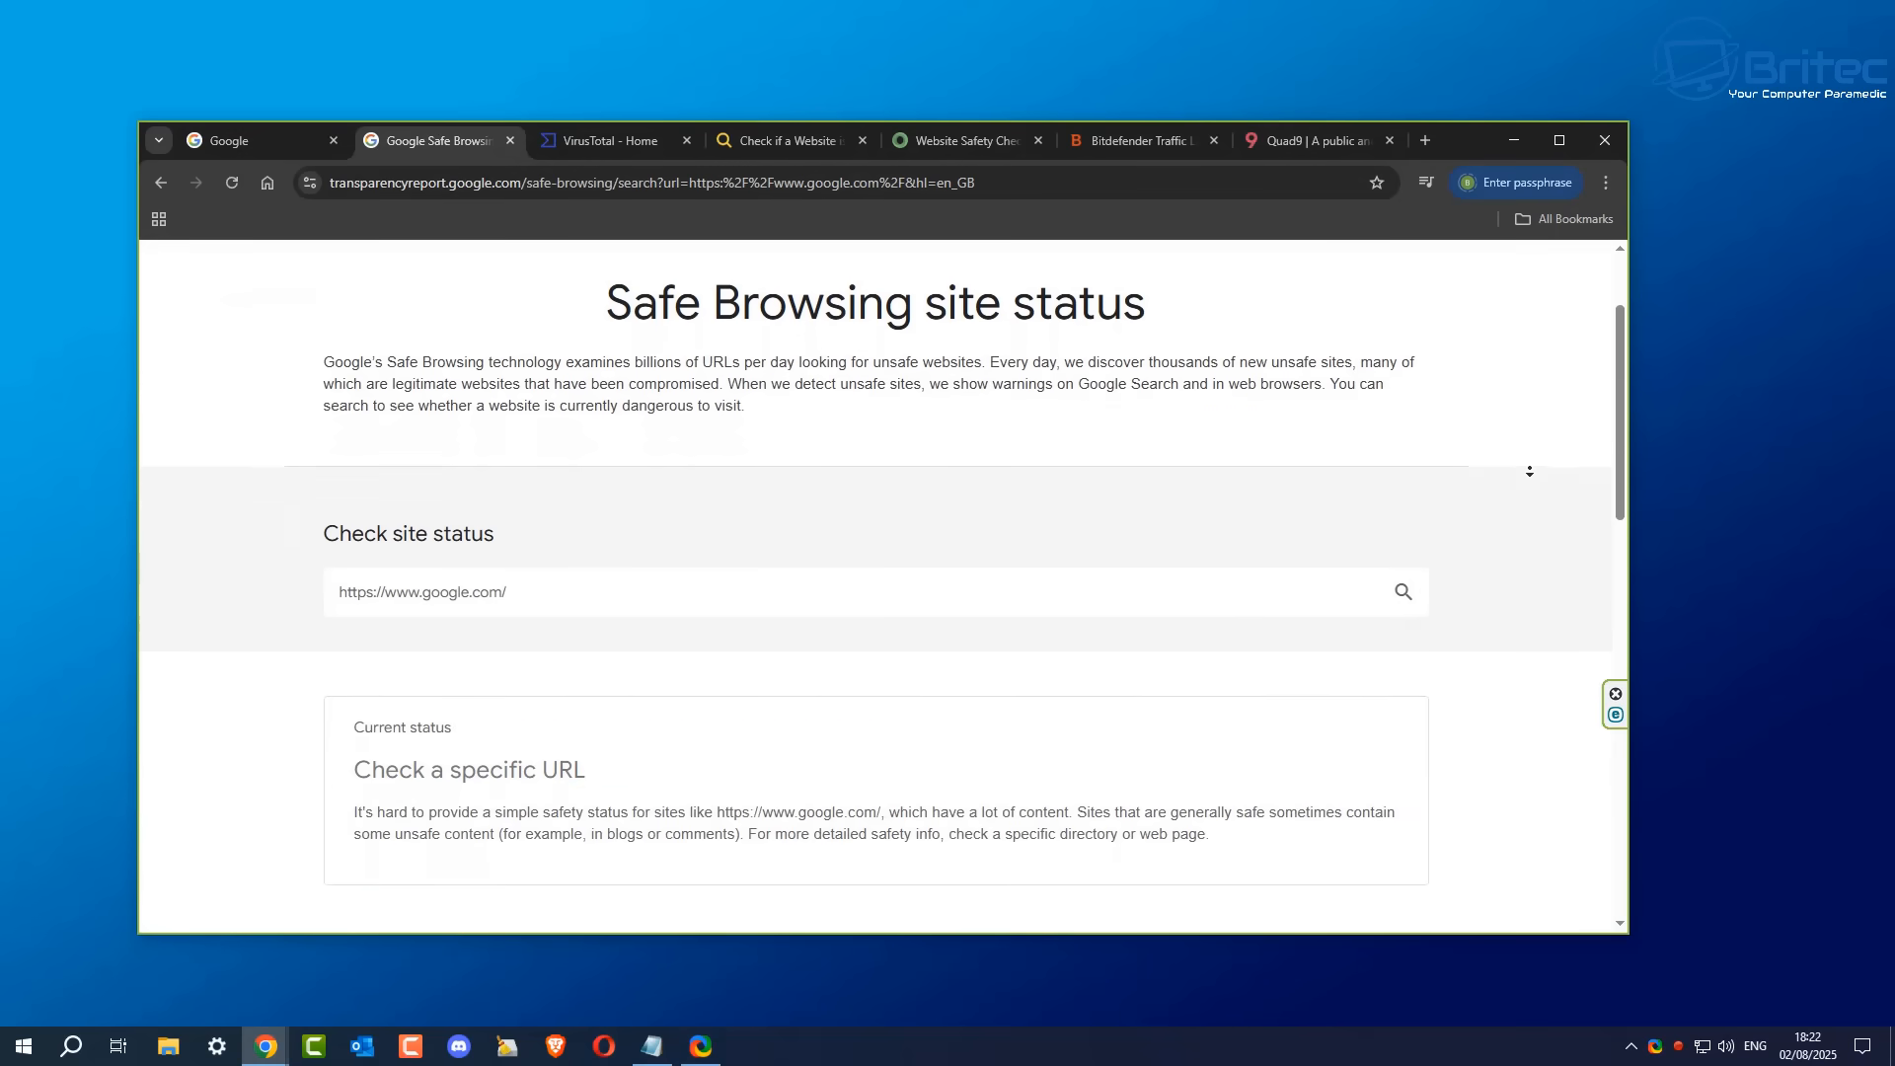
pyautogui.scroll(-3)
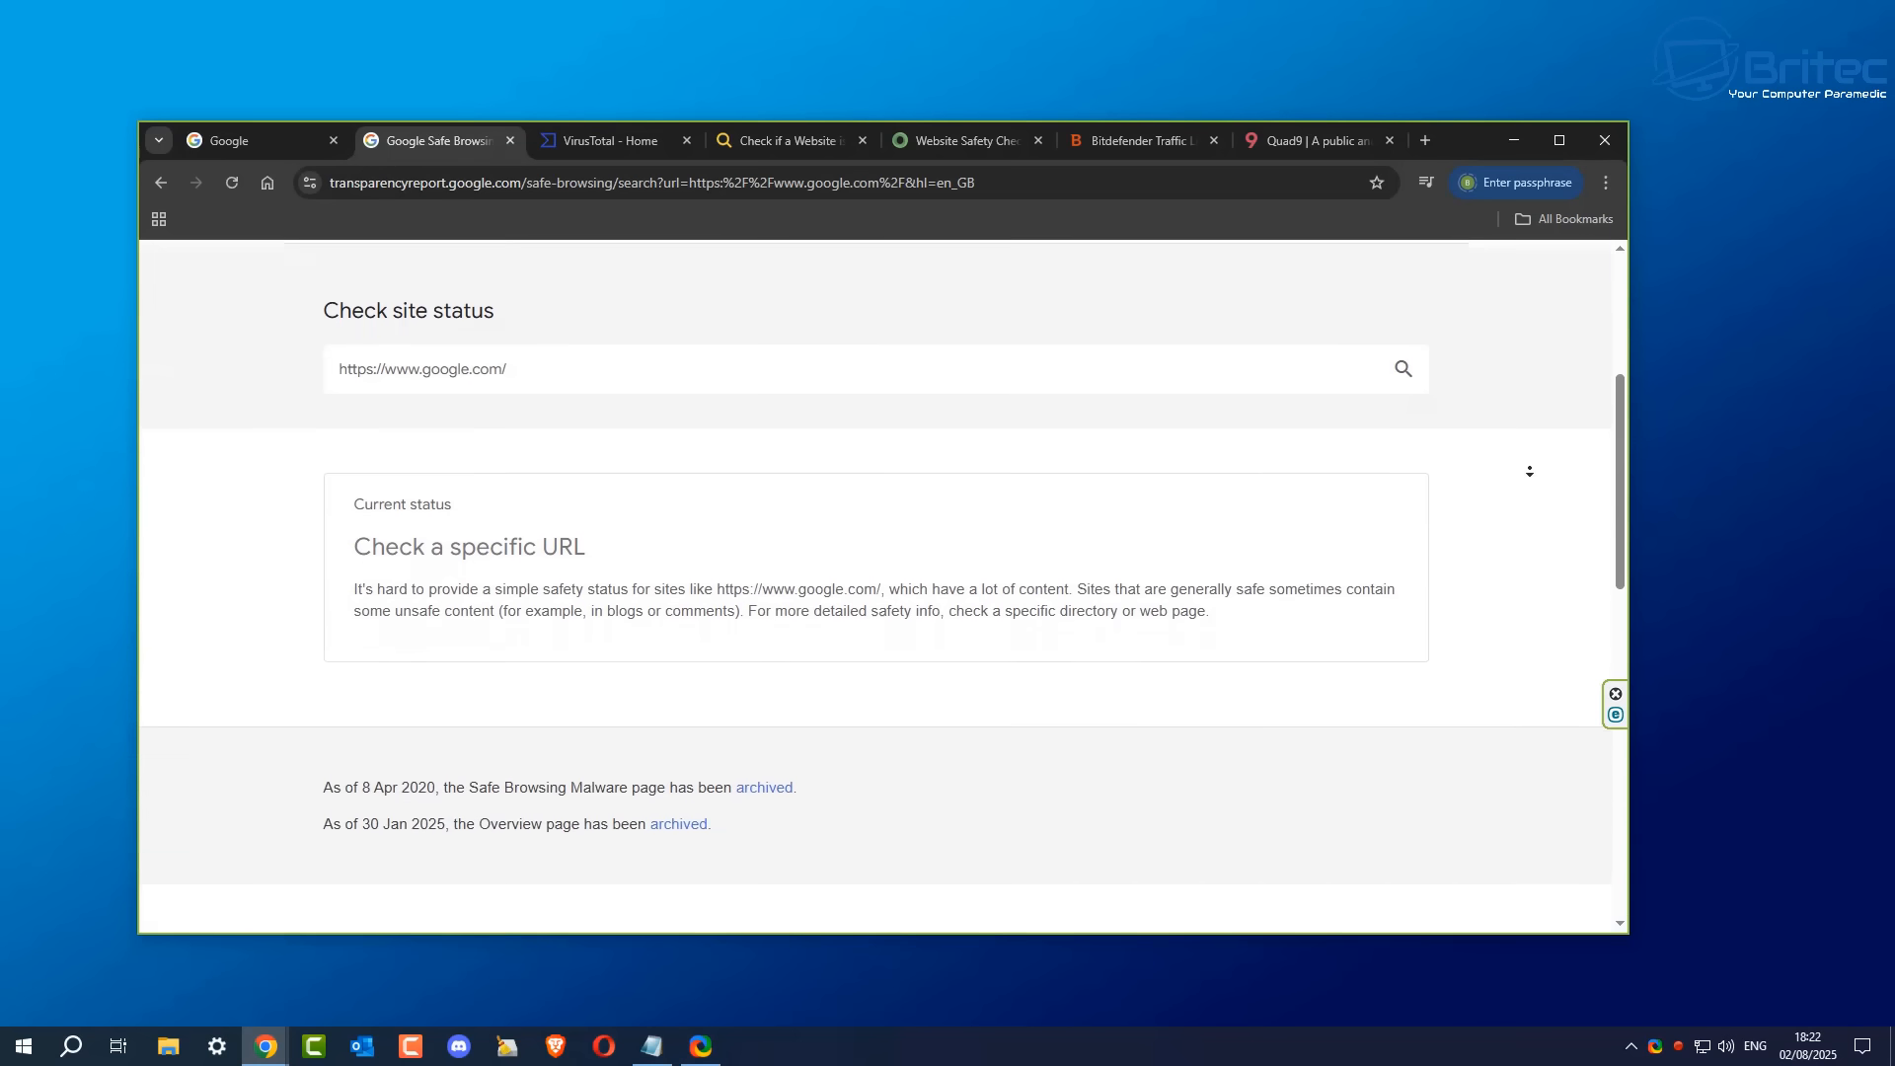
pyautogui.scroll(-3)
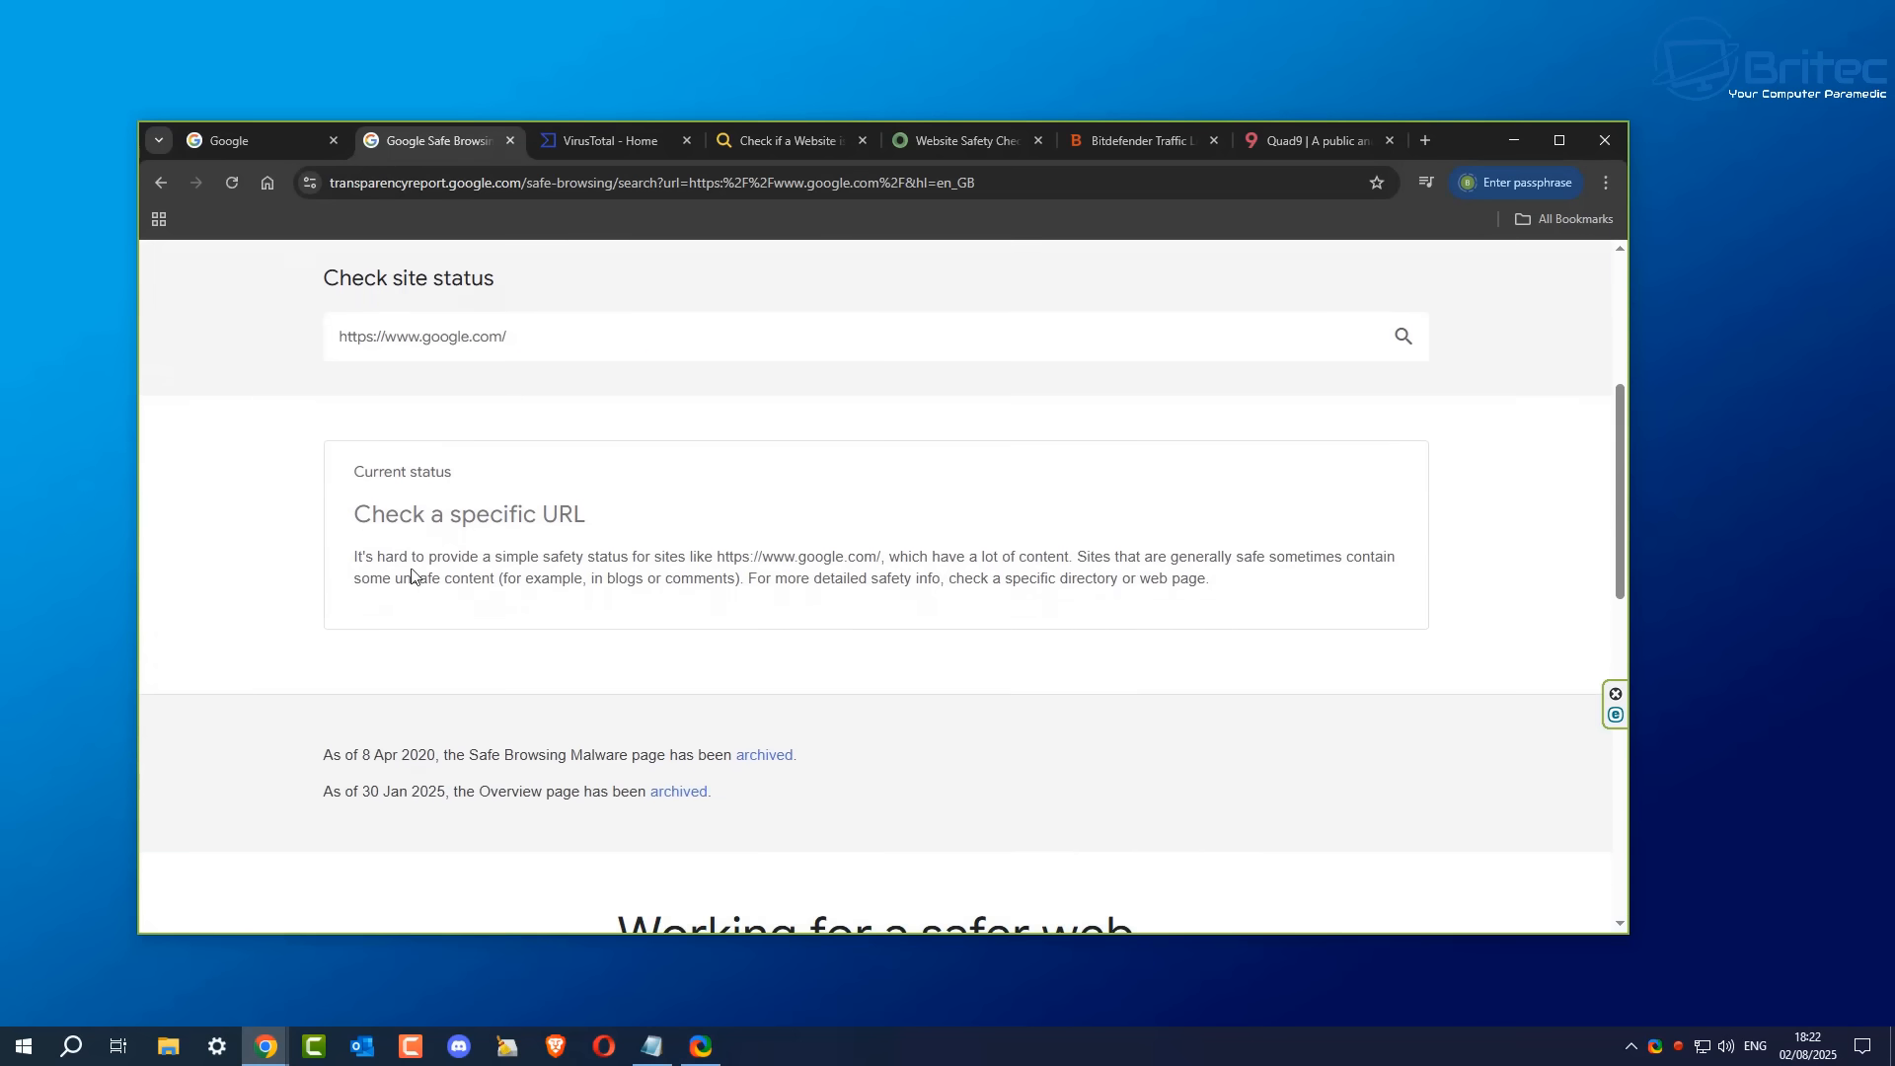
pyautogui.moveTo(626, 573)
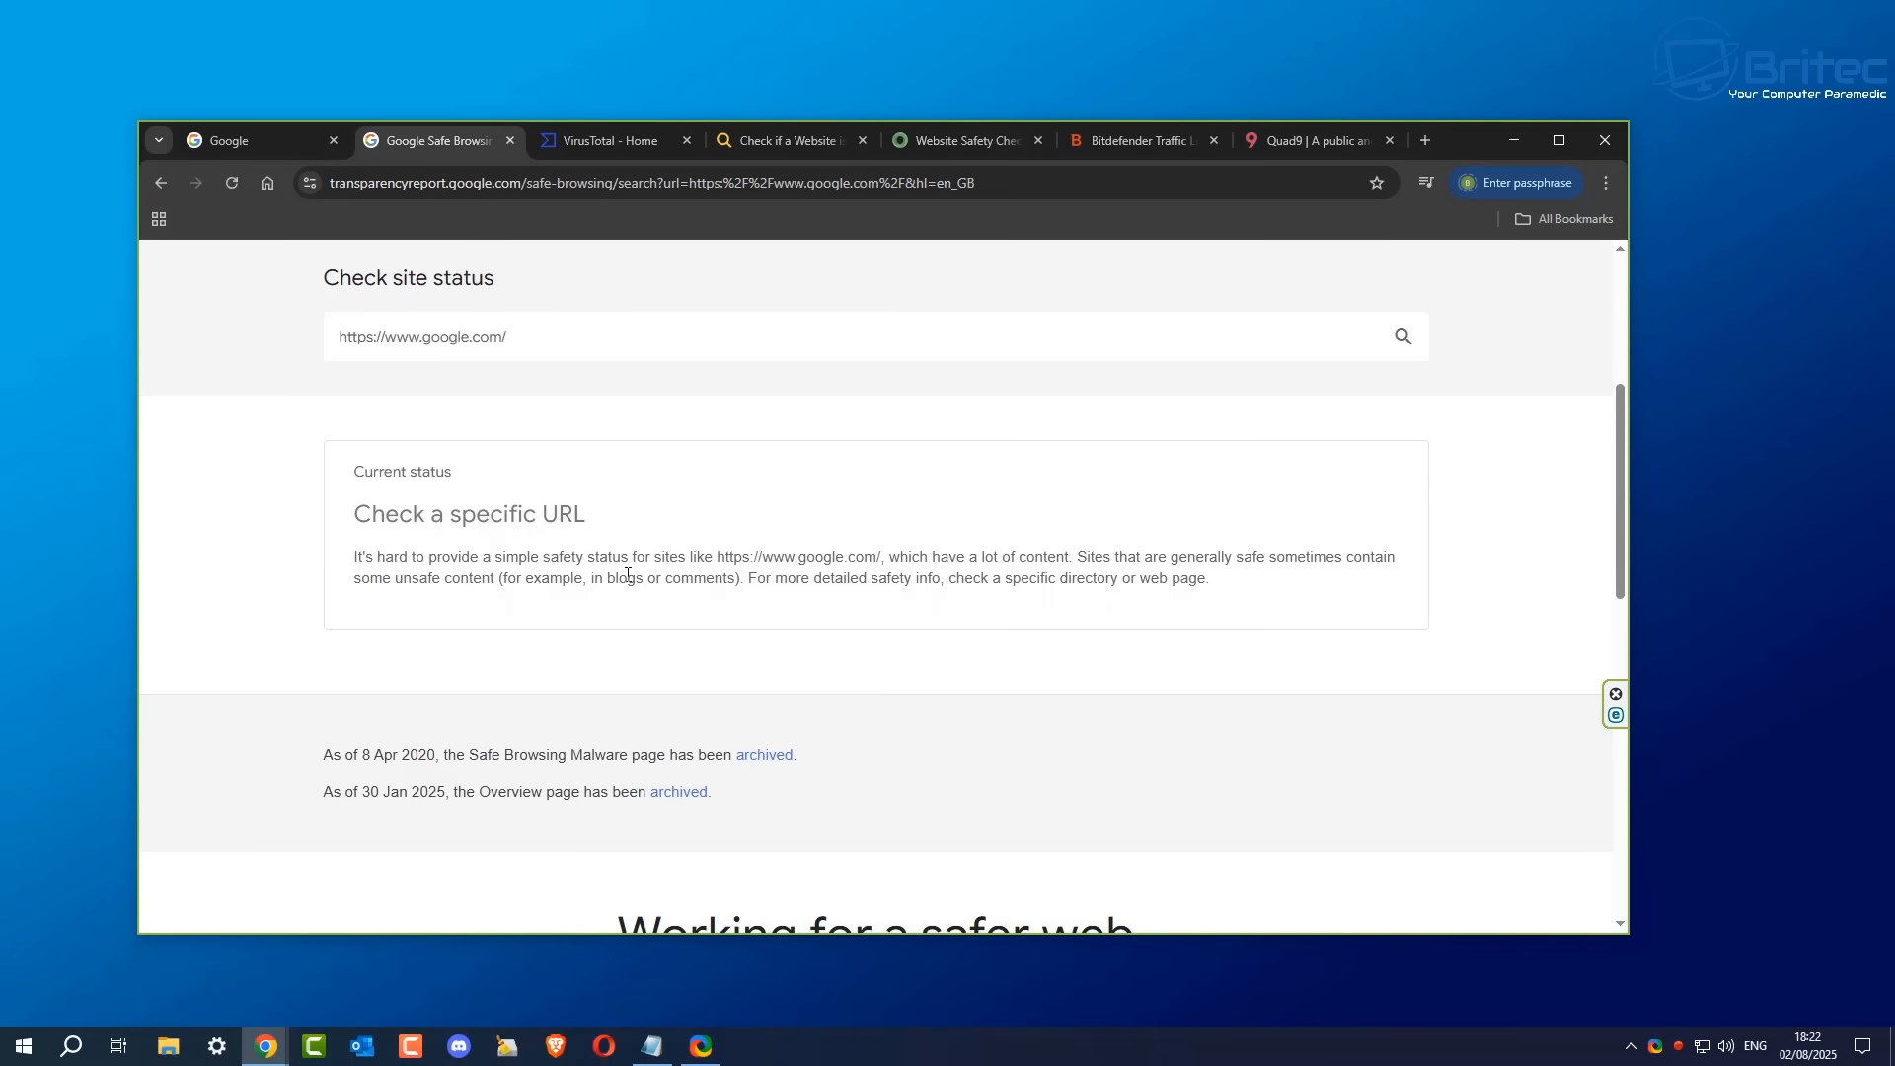
pyautogui.moveTo(855, 569)
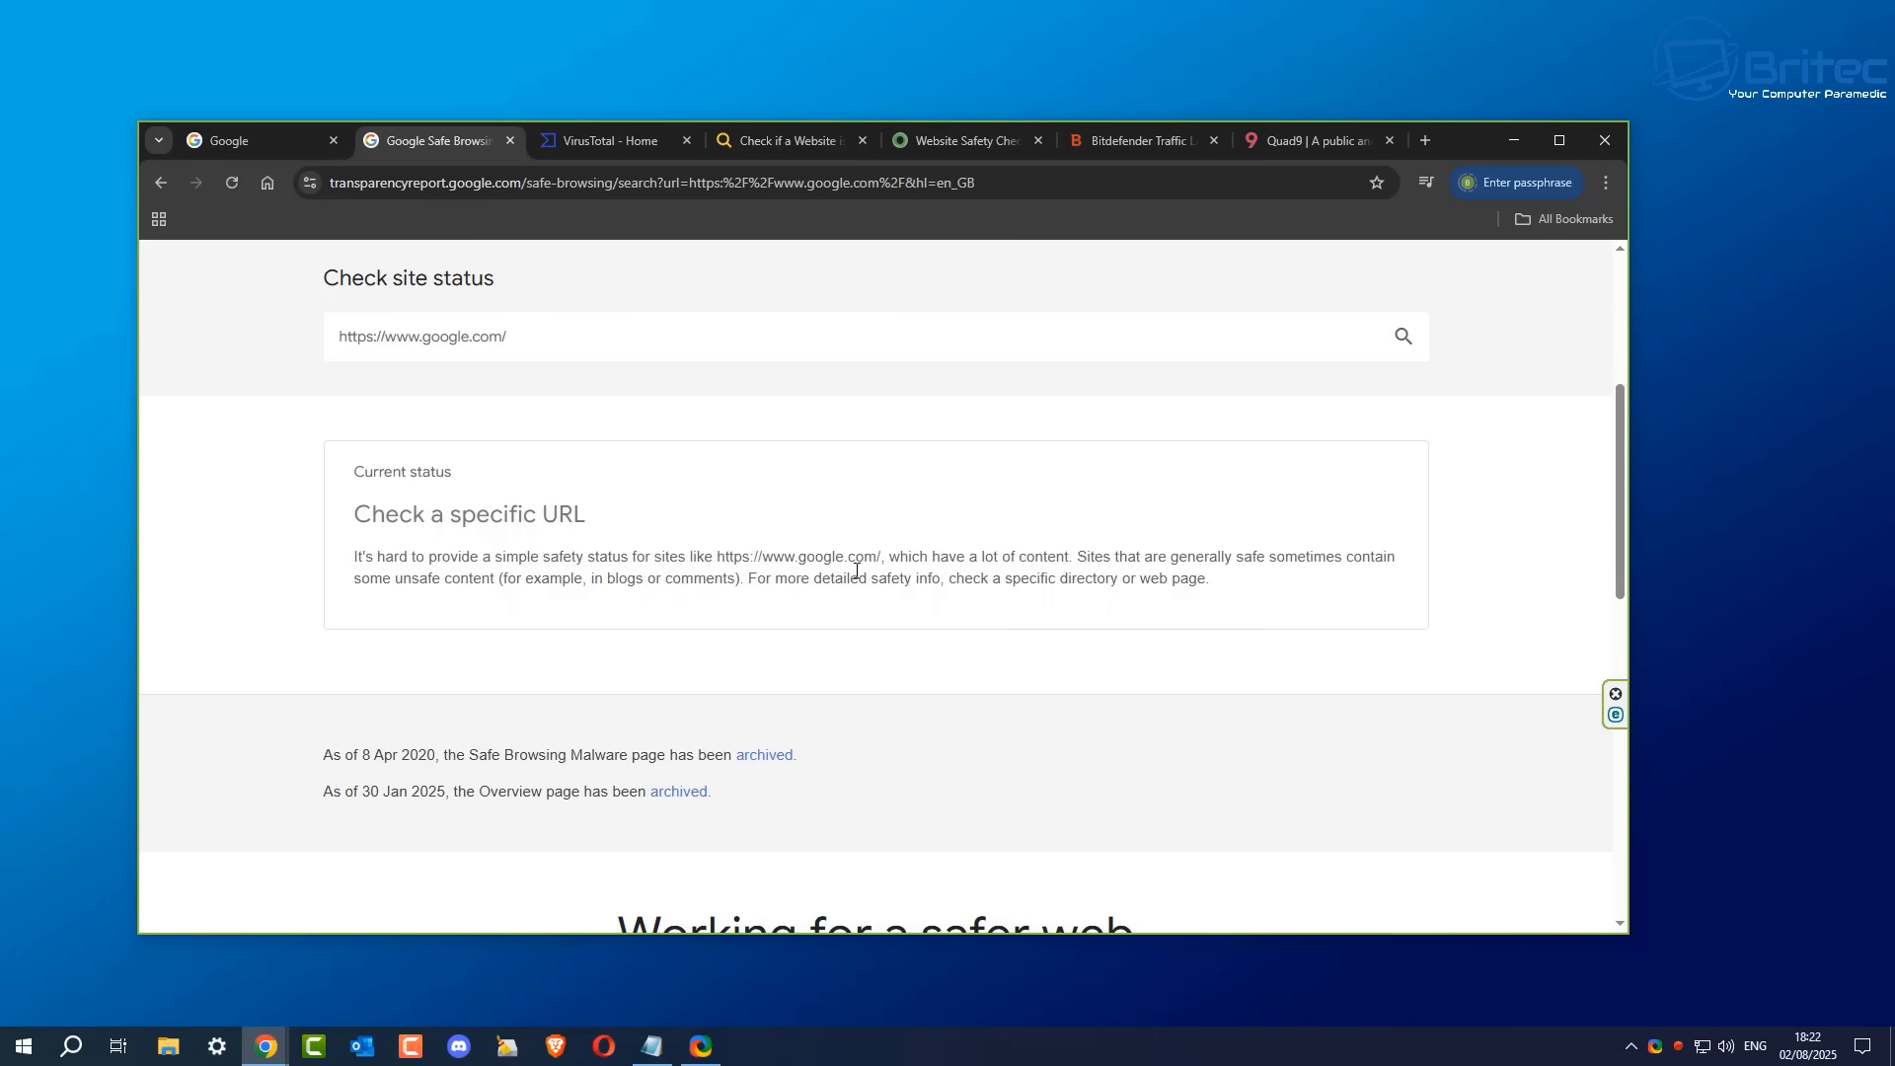
pyautogui.moveTo(1288, 584)
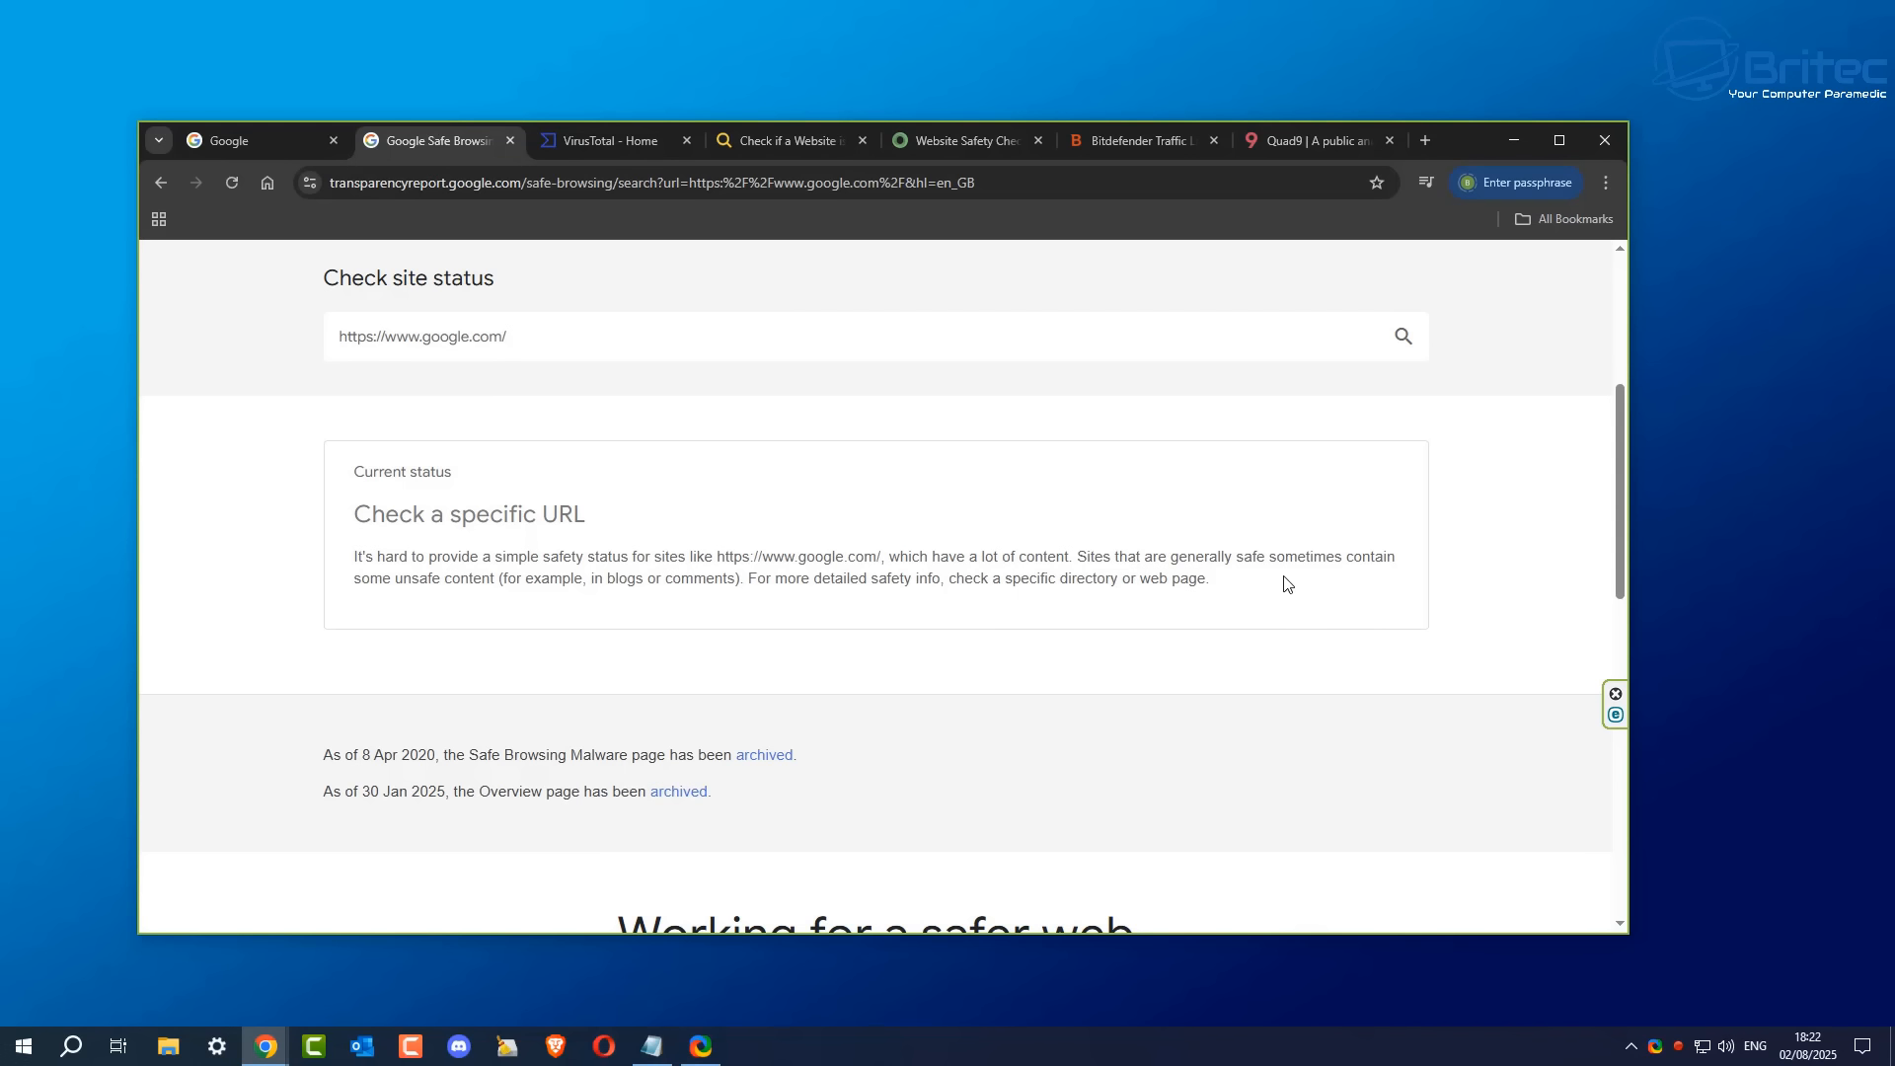
pyautogui.moveTo(1388, 581)
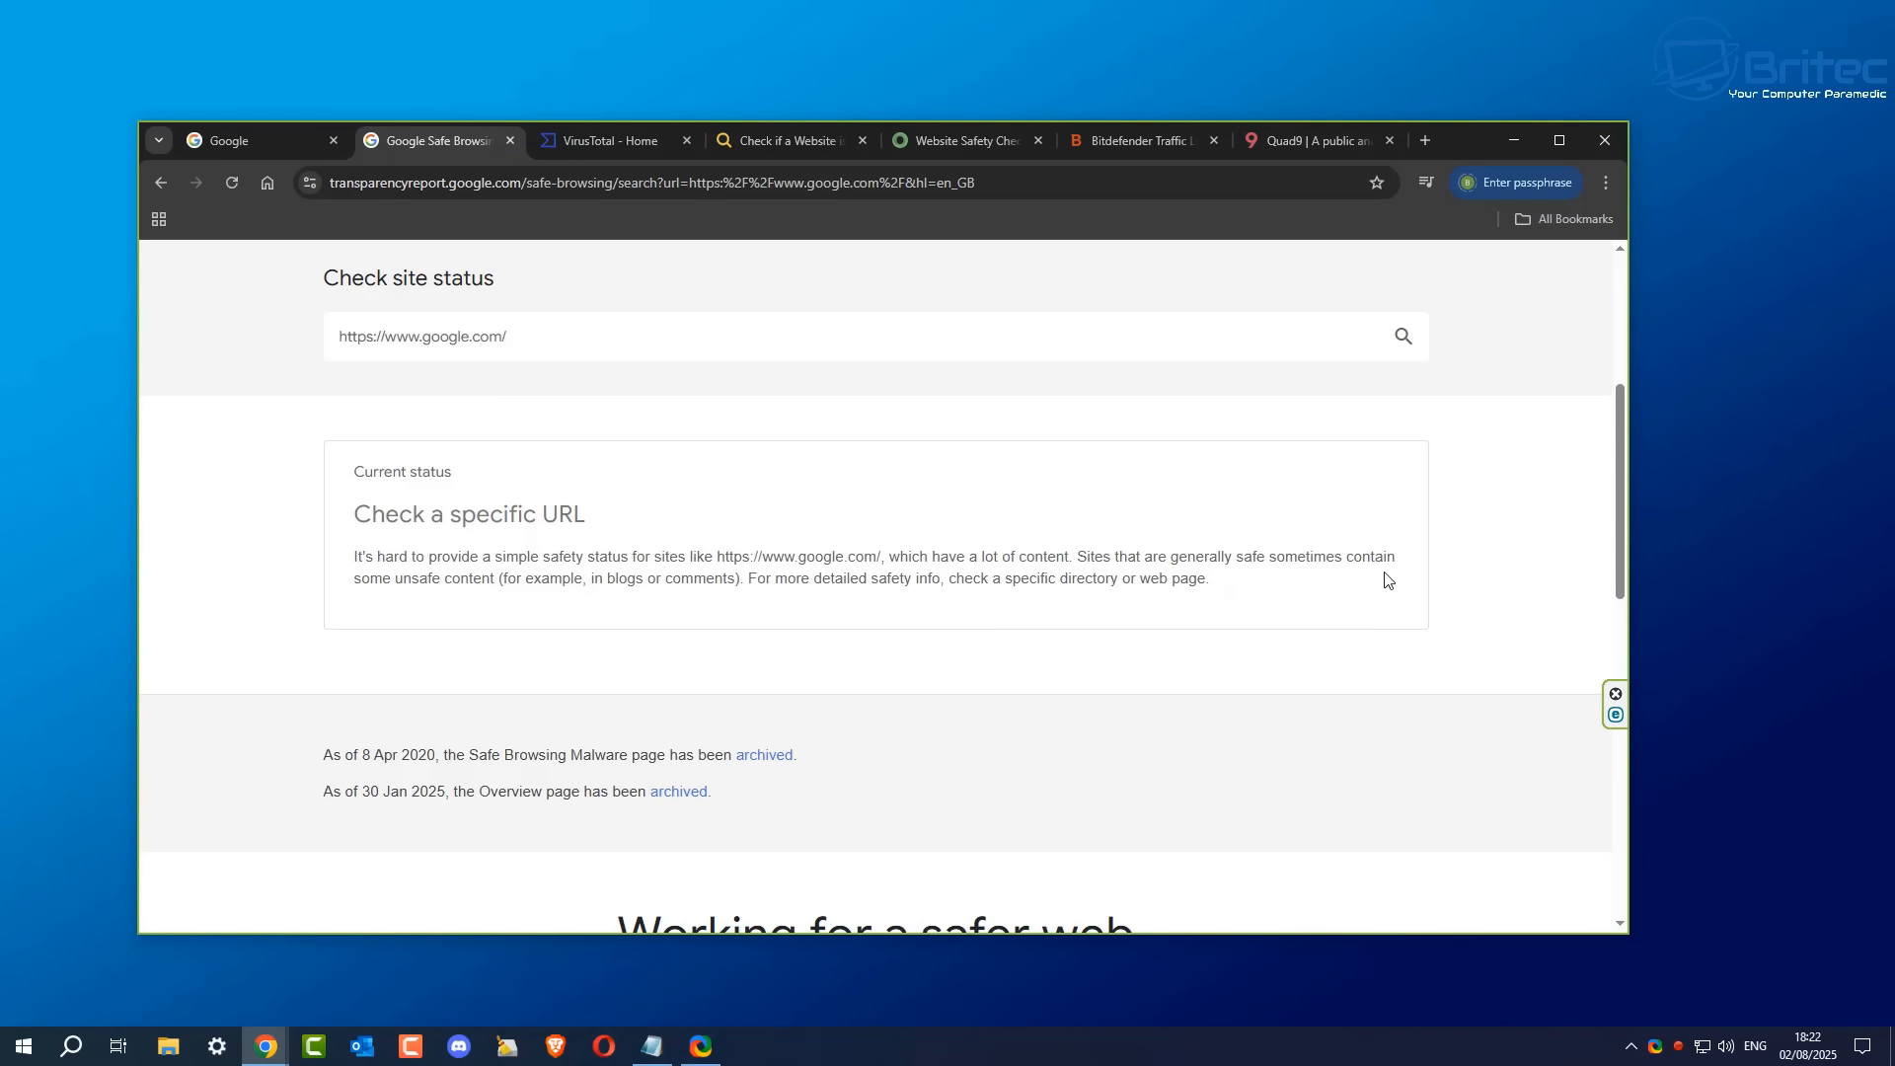
pyautogui.moveTo(1257, 647)
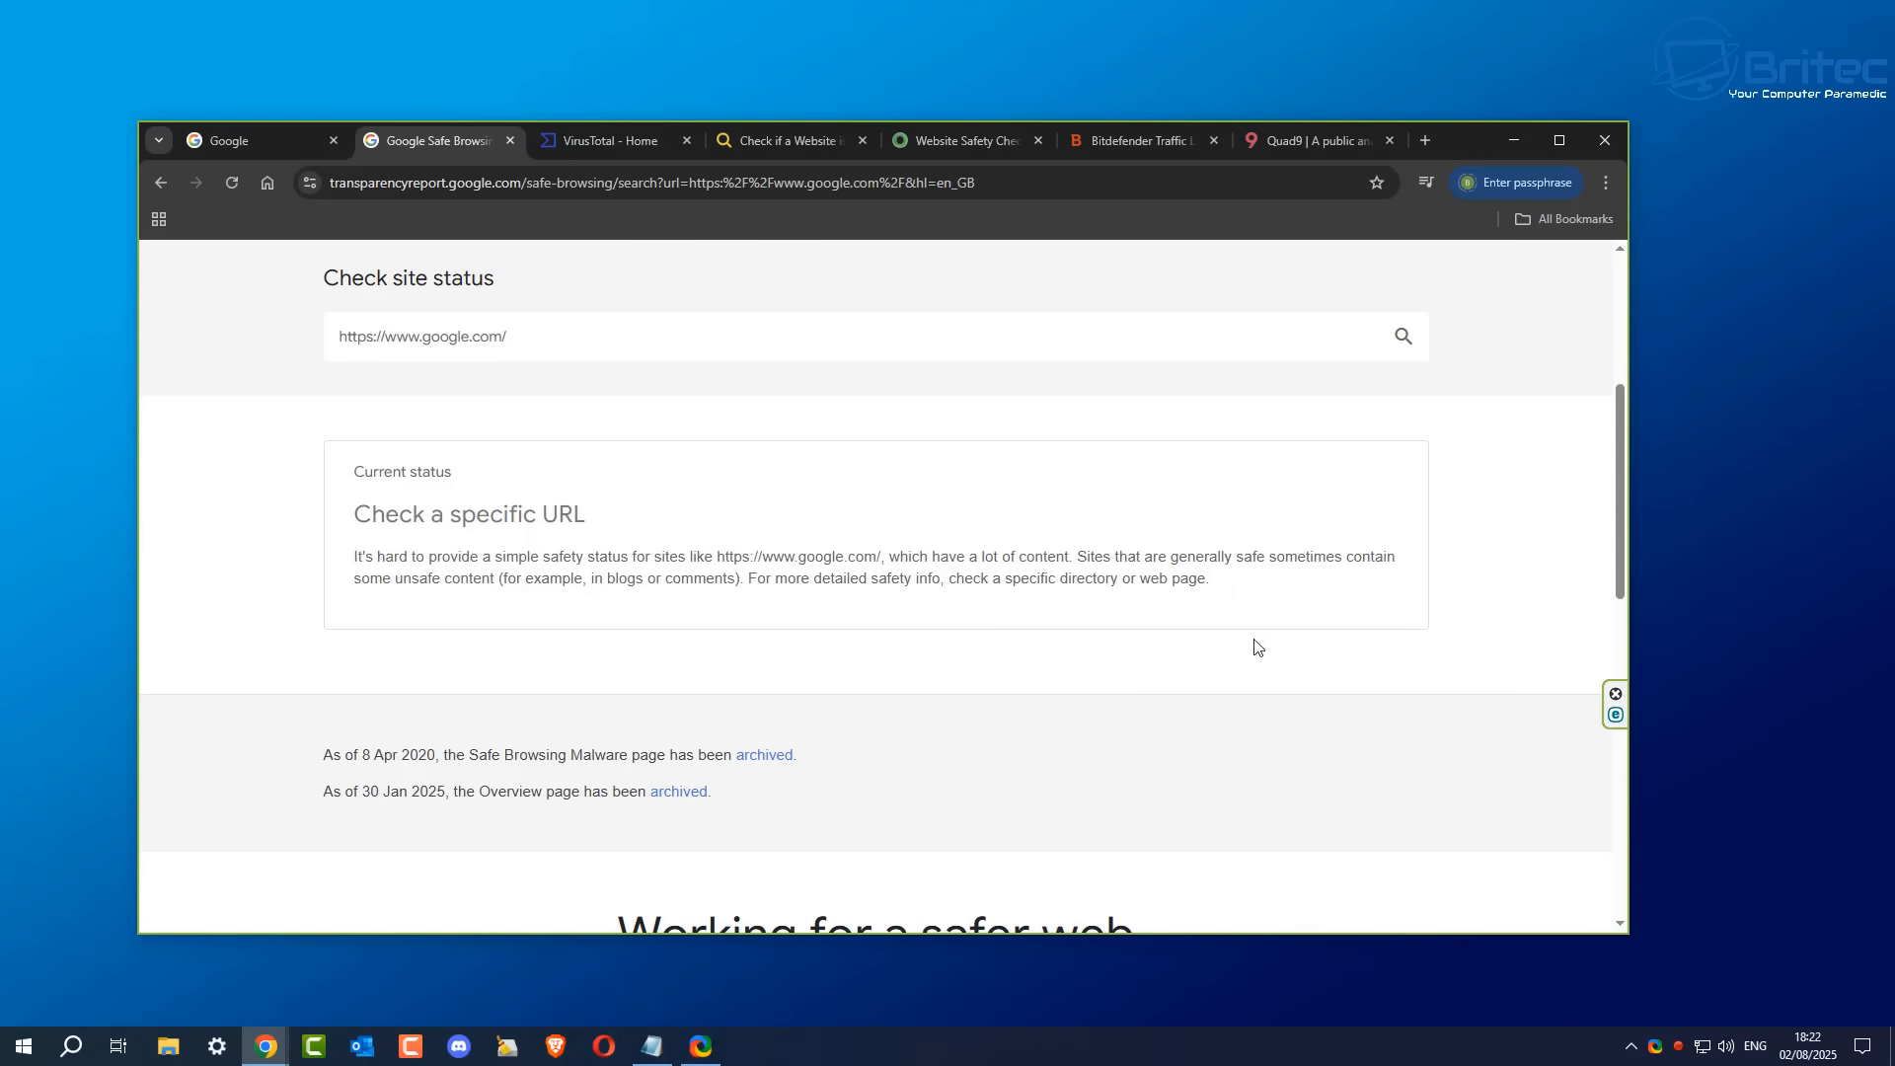
pyautogui.moveTo(211, 235)
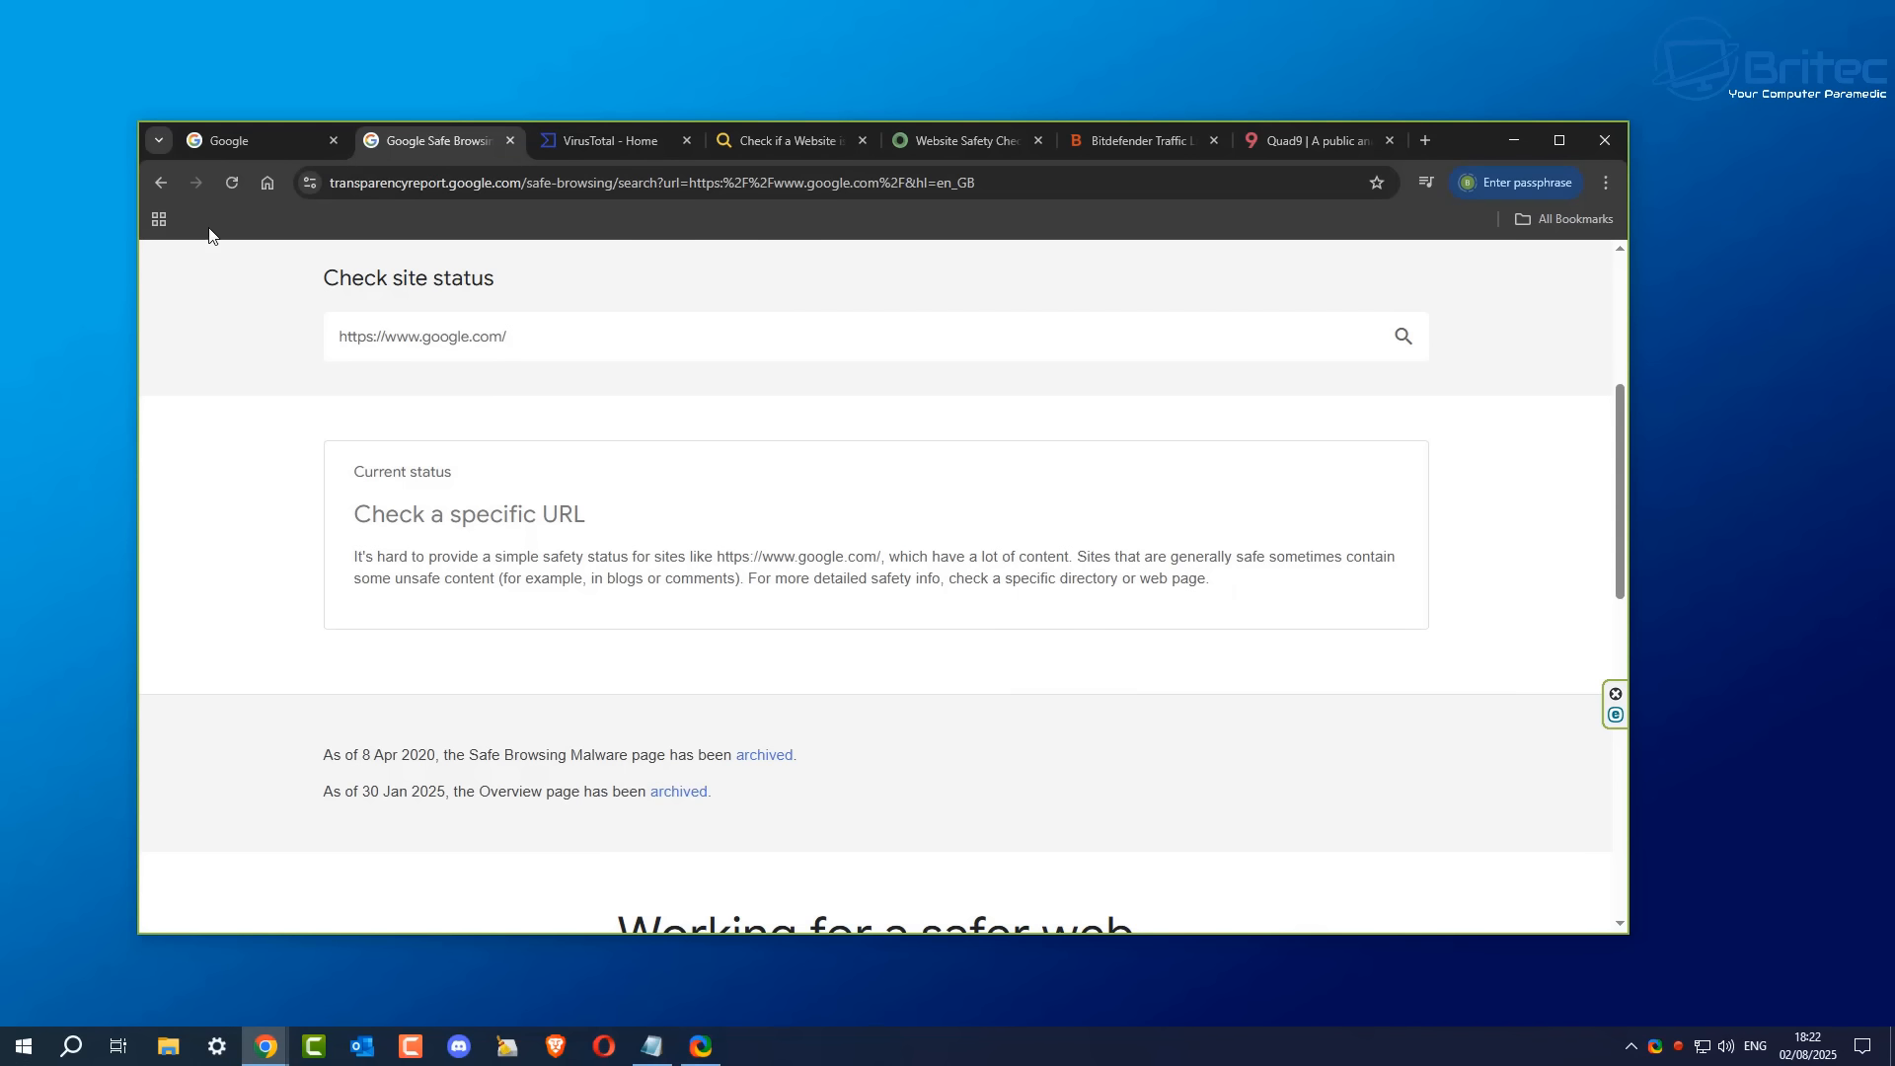
pyautogui.moveTo(456, 373)
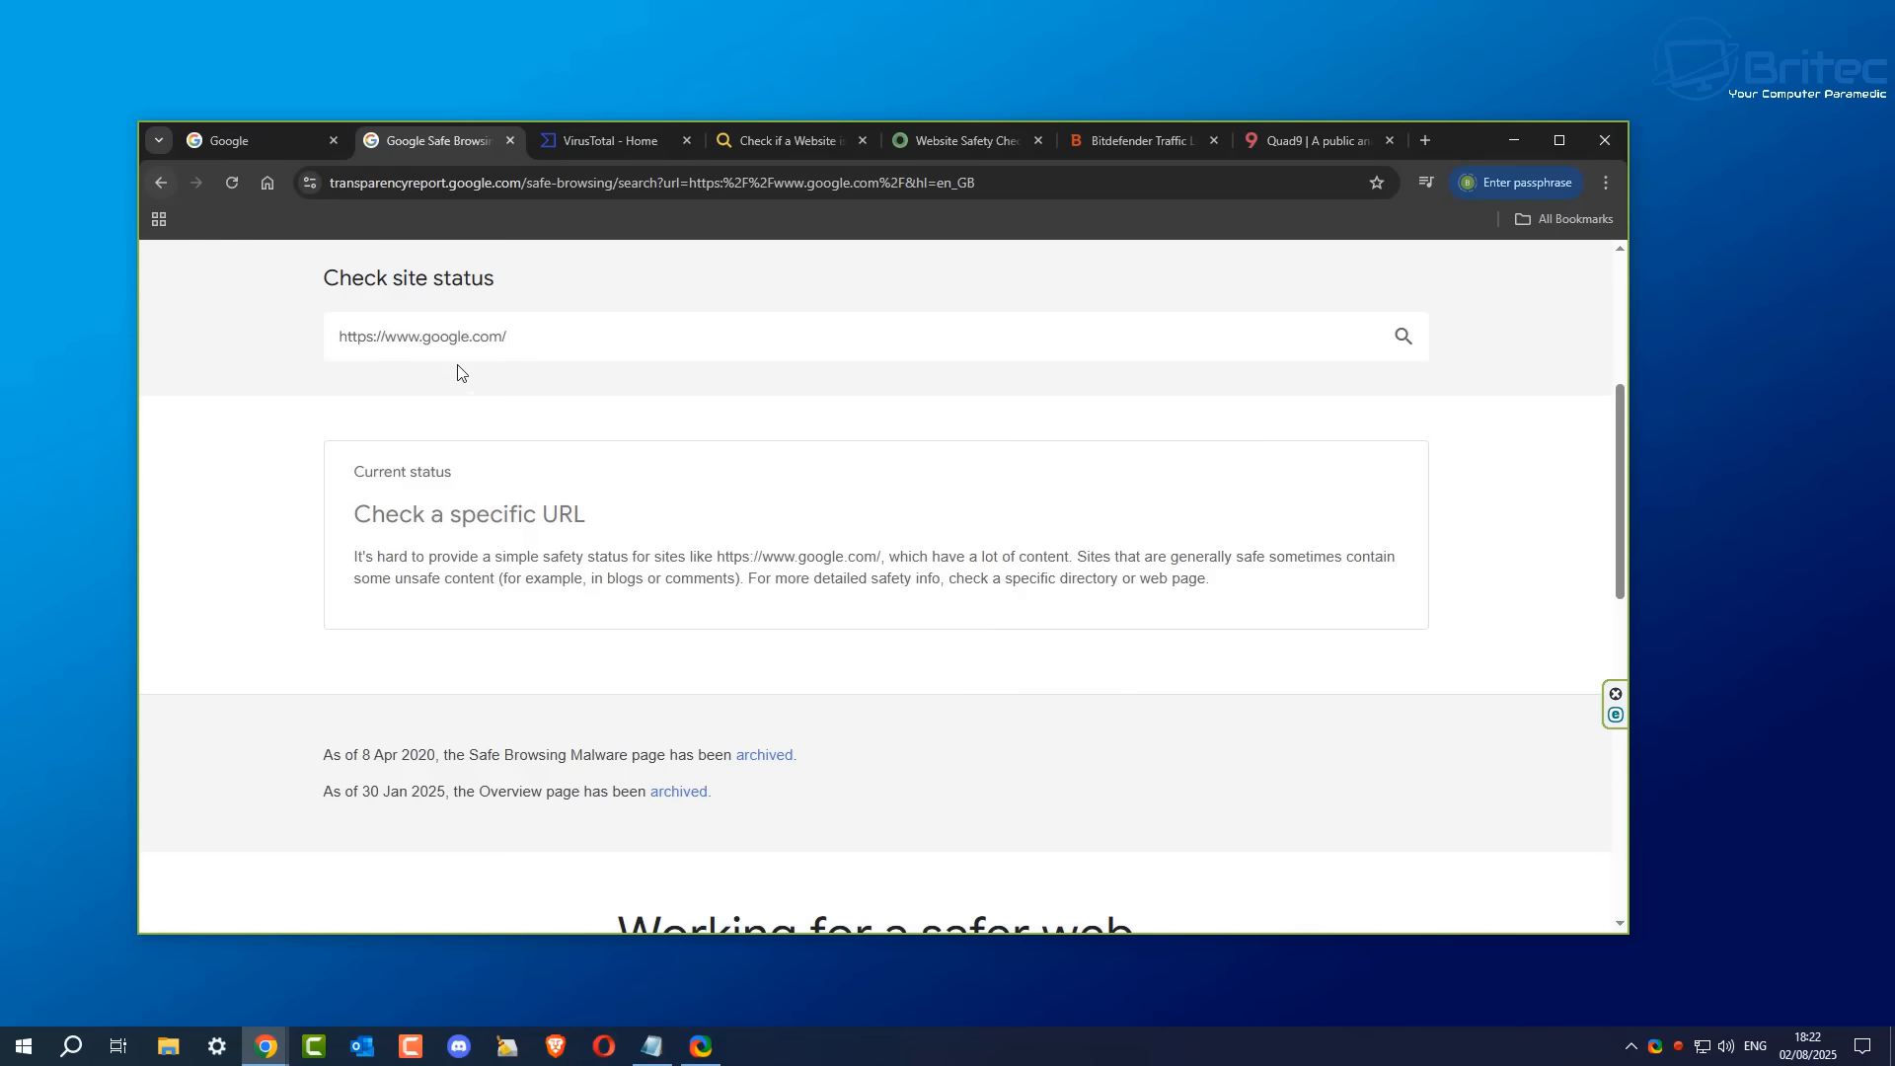
# Step: Check briteccomputers.co.uk in Safe Browsing, finding no unsafe content, then move to VirusTotal
pyautogui.tripleClick(423, 336)
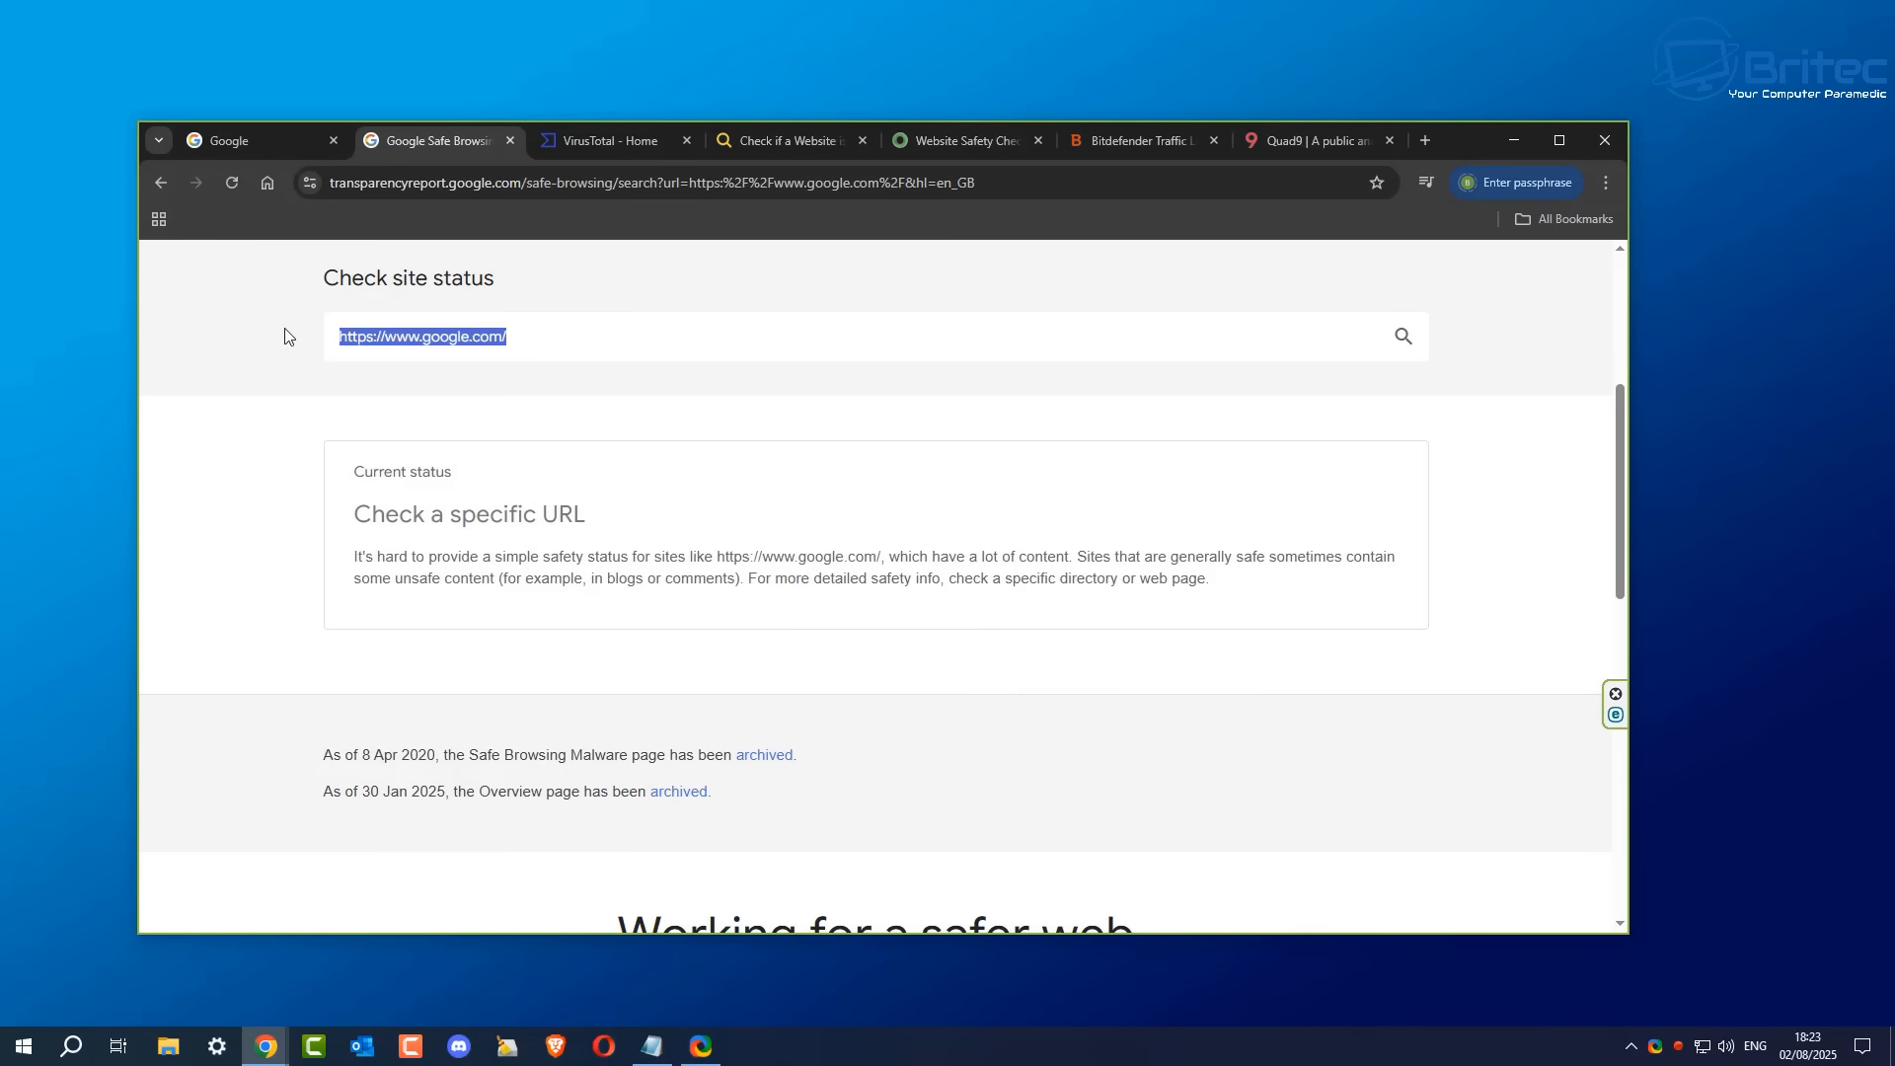
pyautogui.write('britecco')
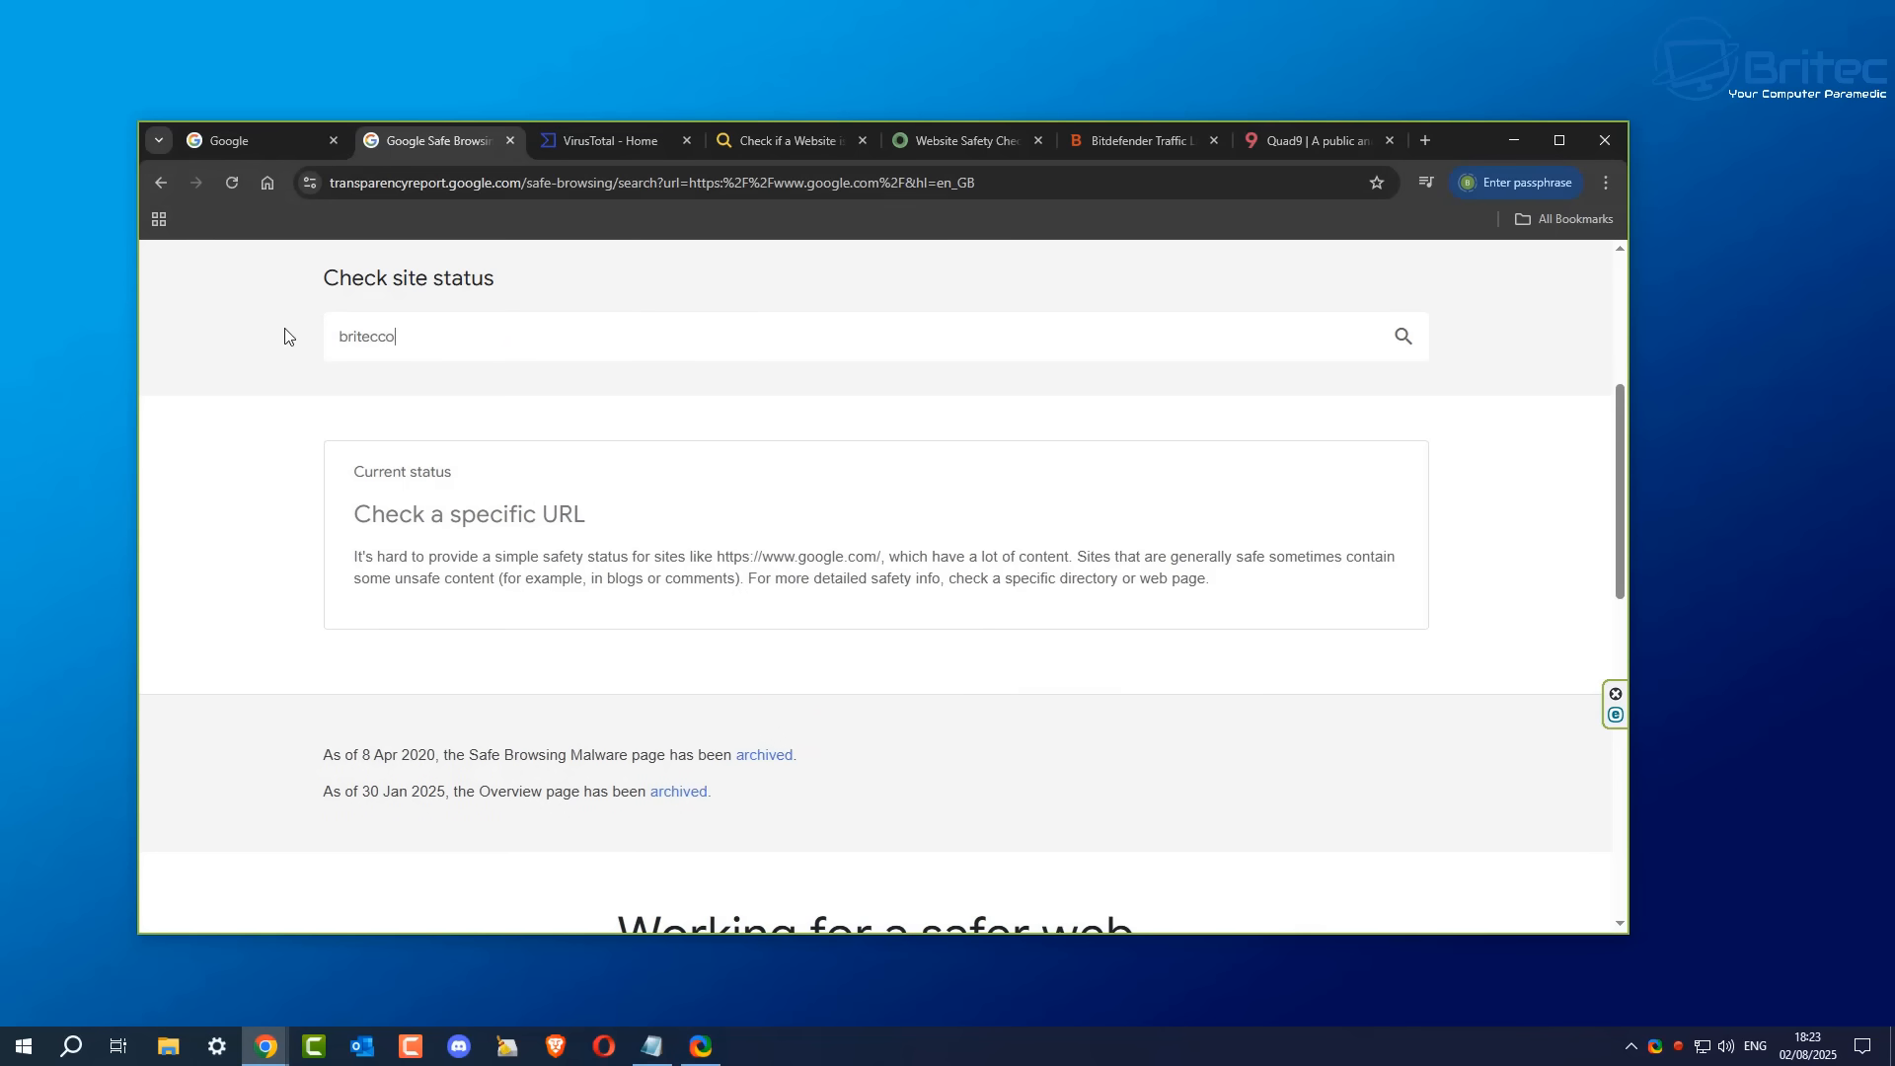
pyautogui.write('mputers')
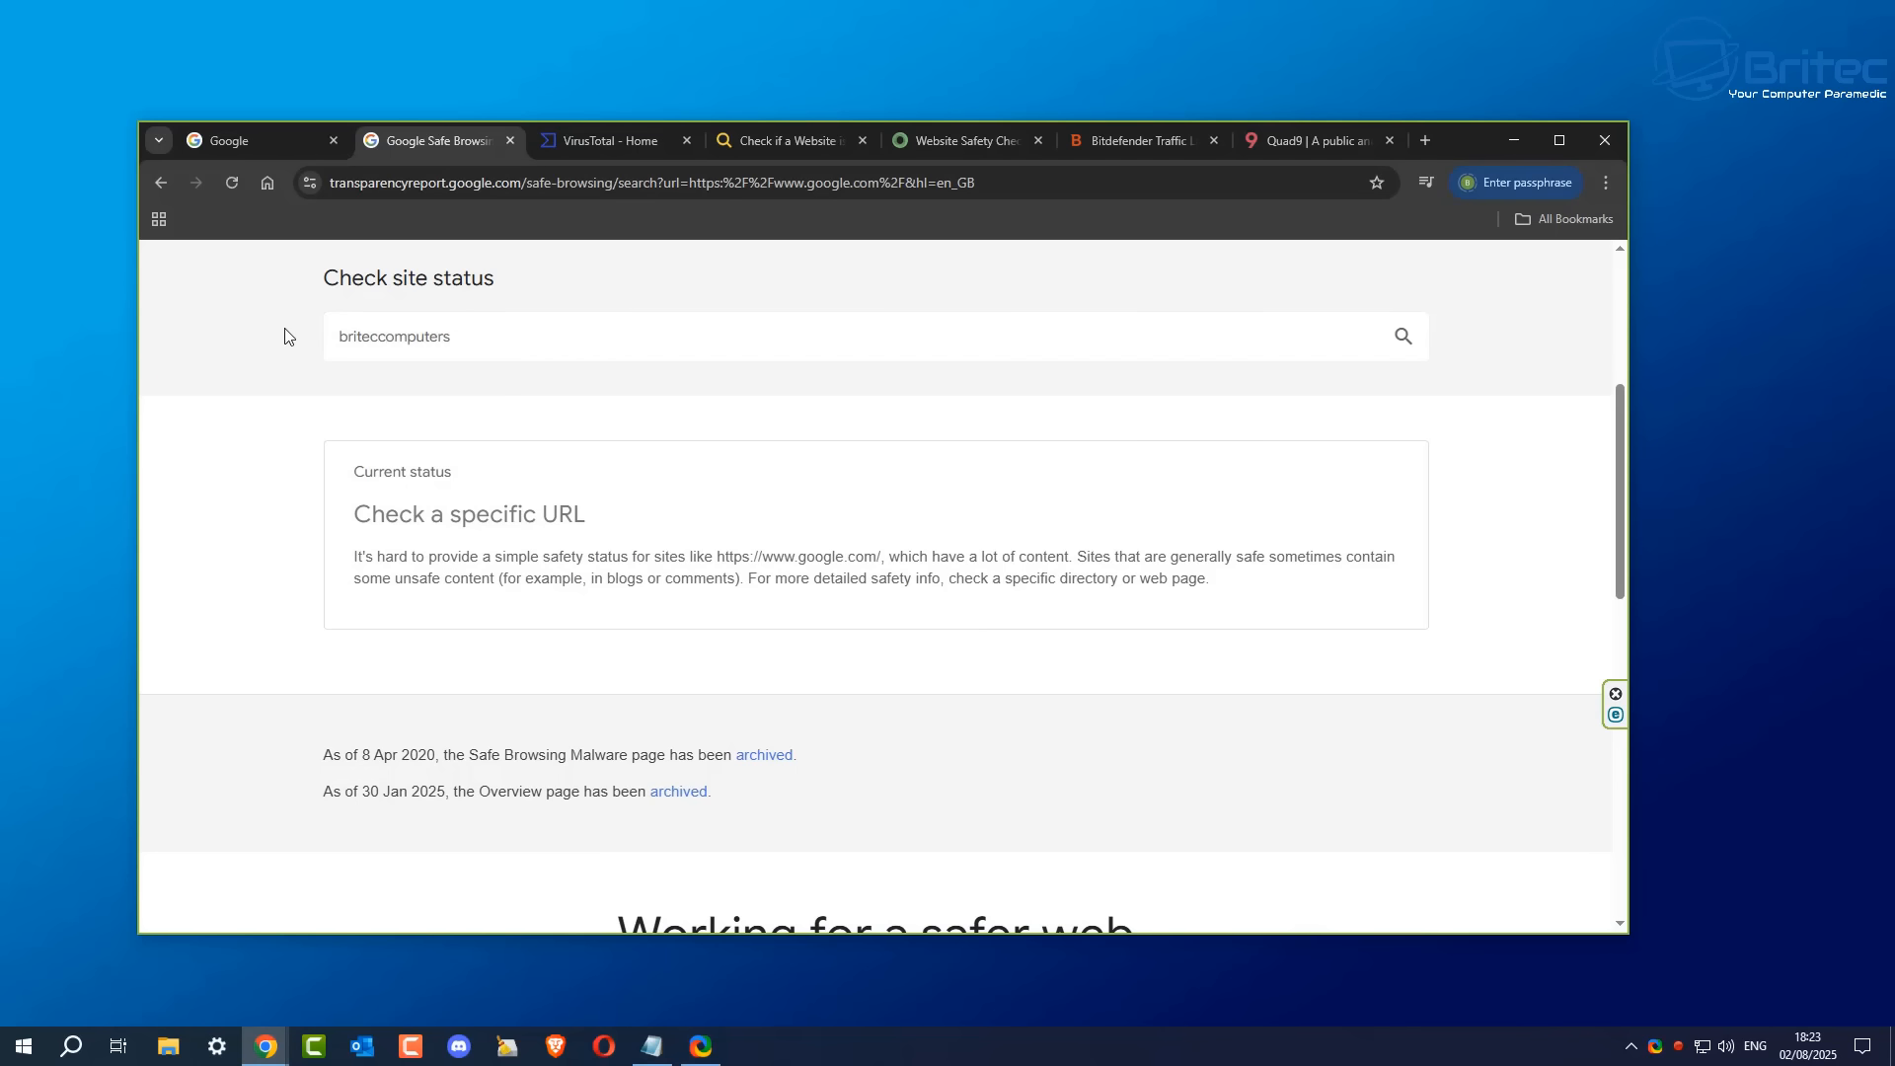
pyautogui.write('.co.uk')
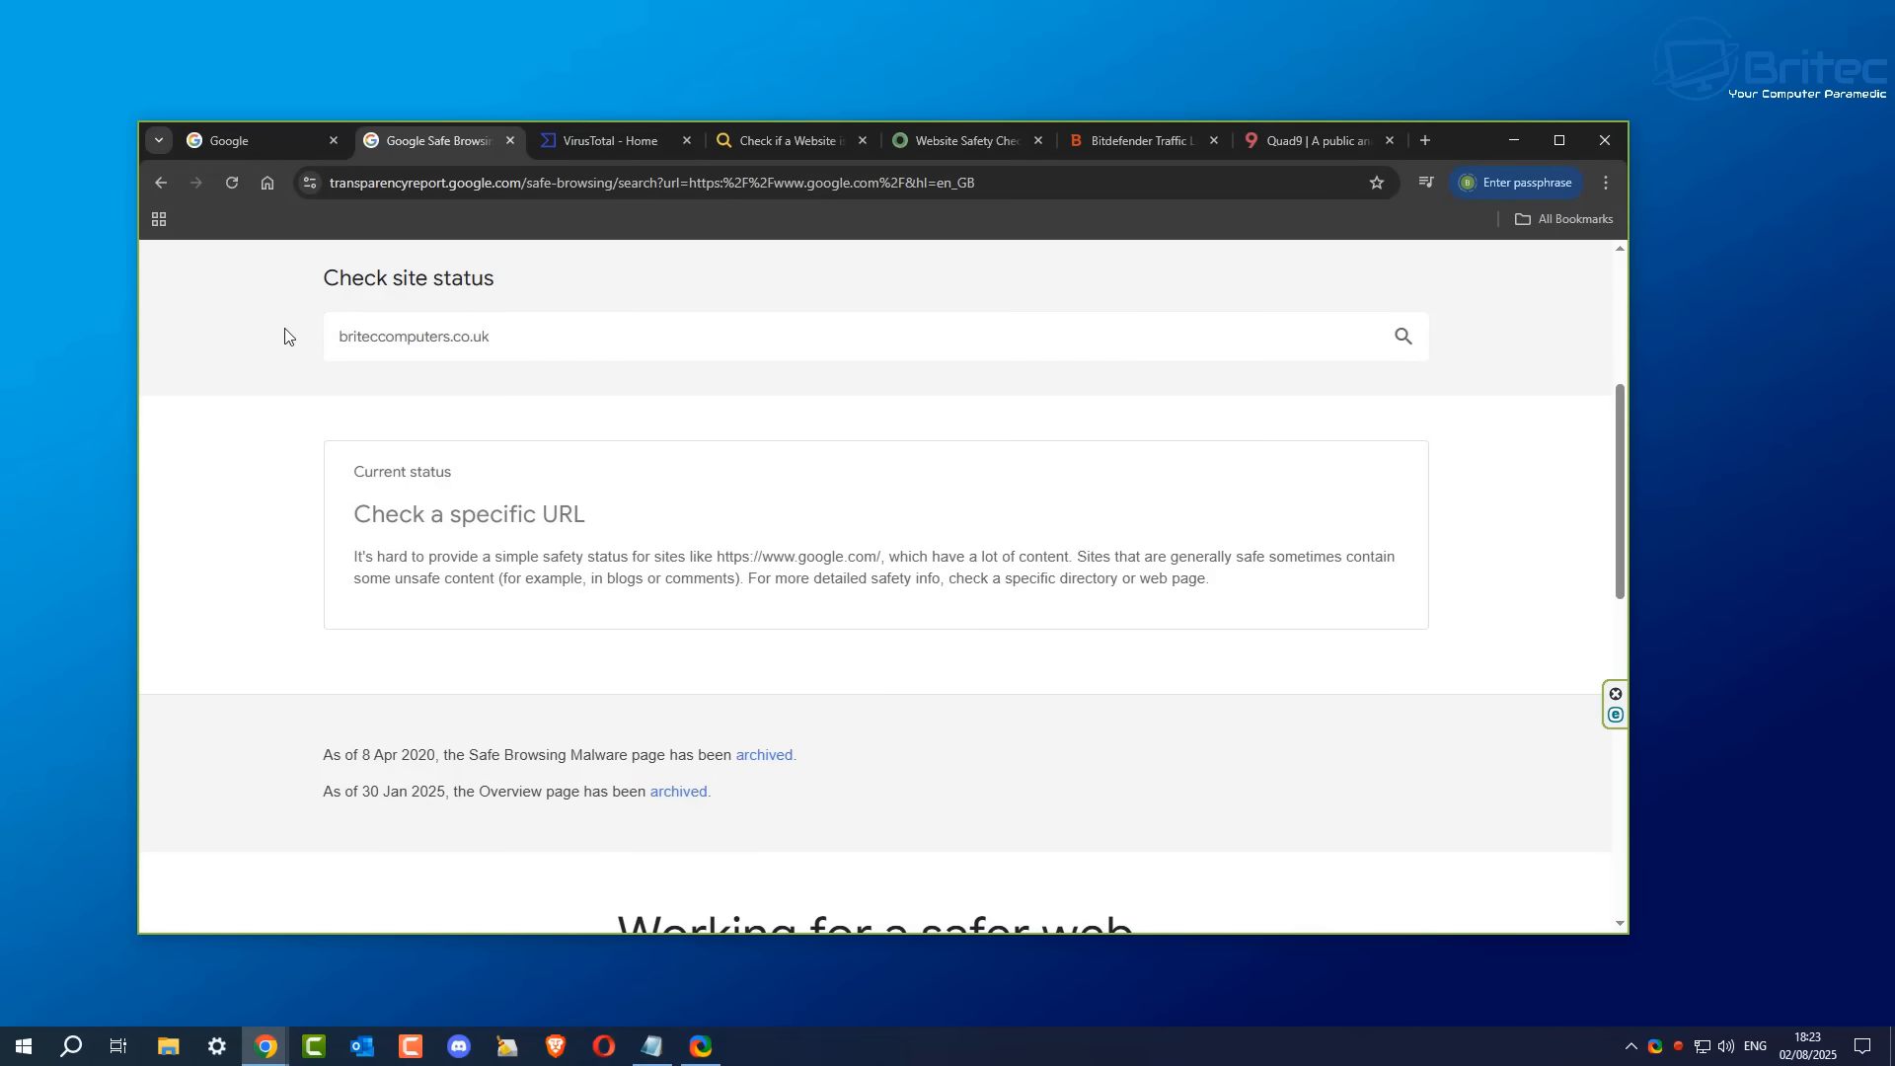
pyautogui.moveTo(1402, 340)
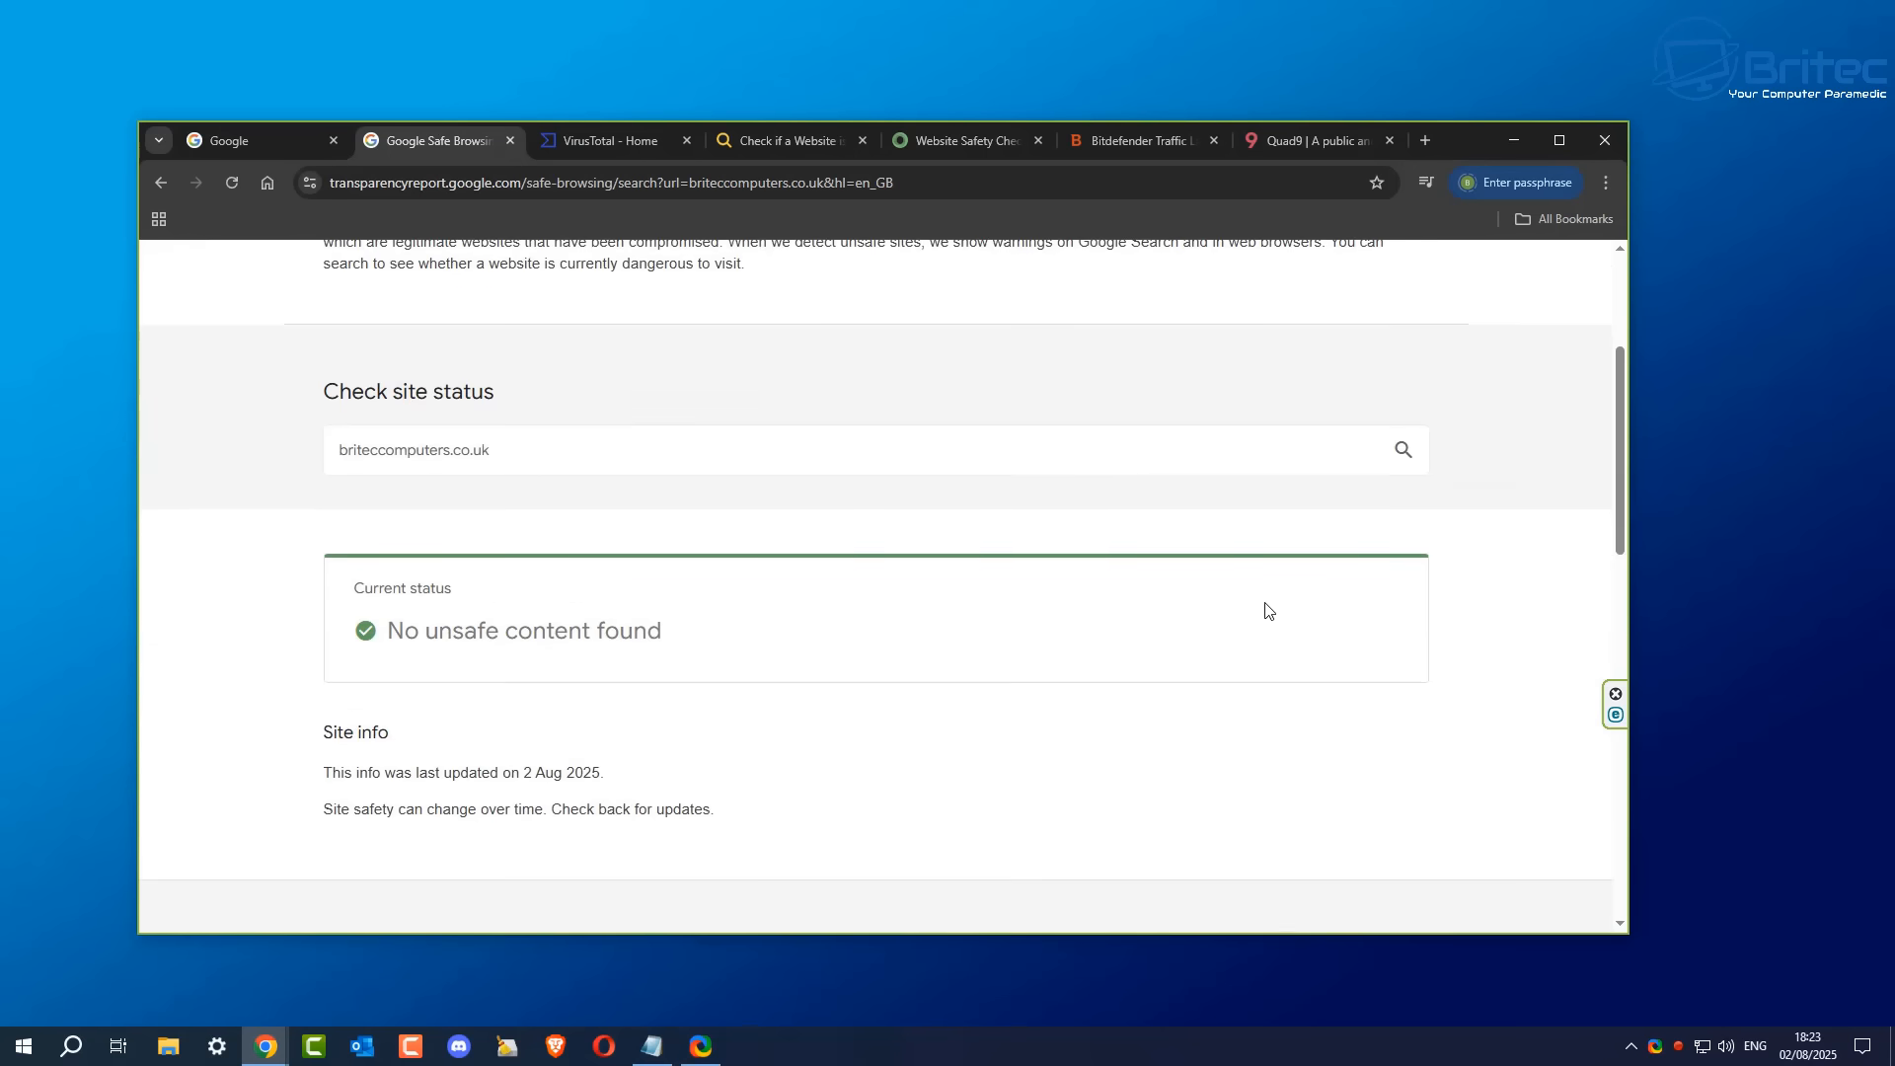
pyautogui.moveTo(458, 655)
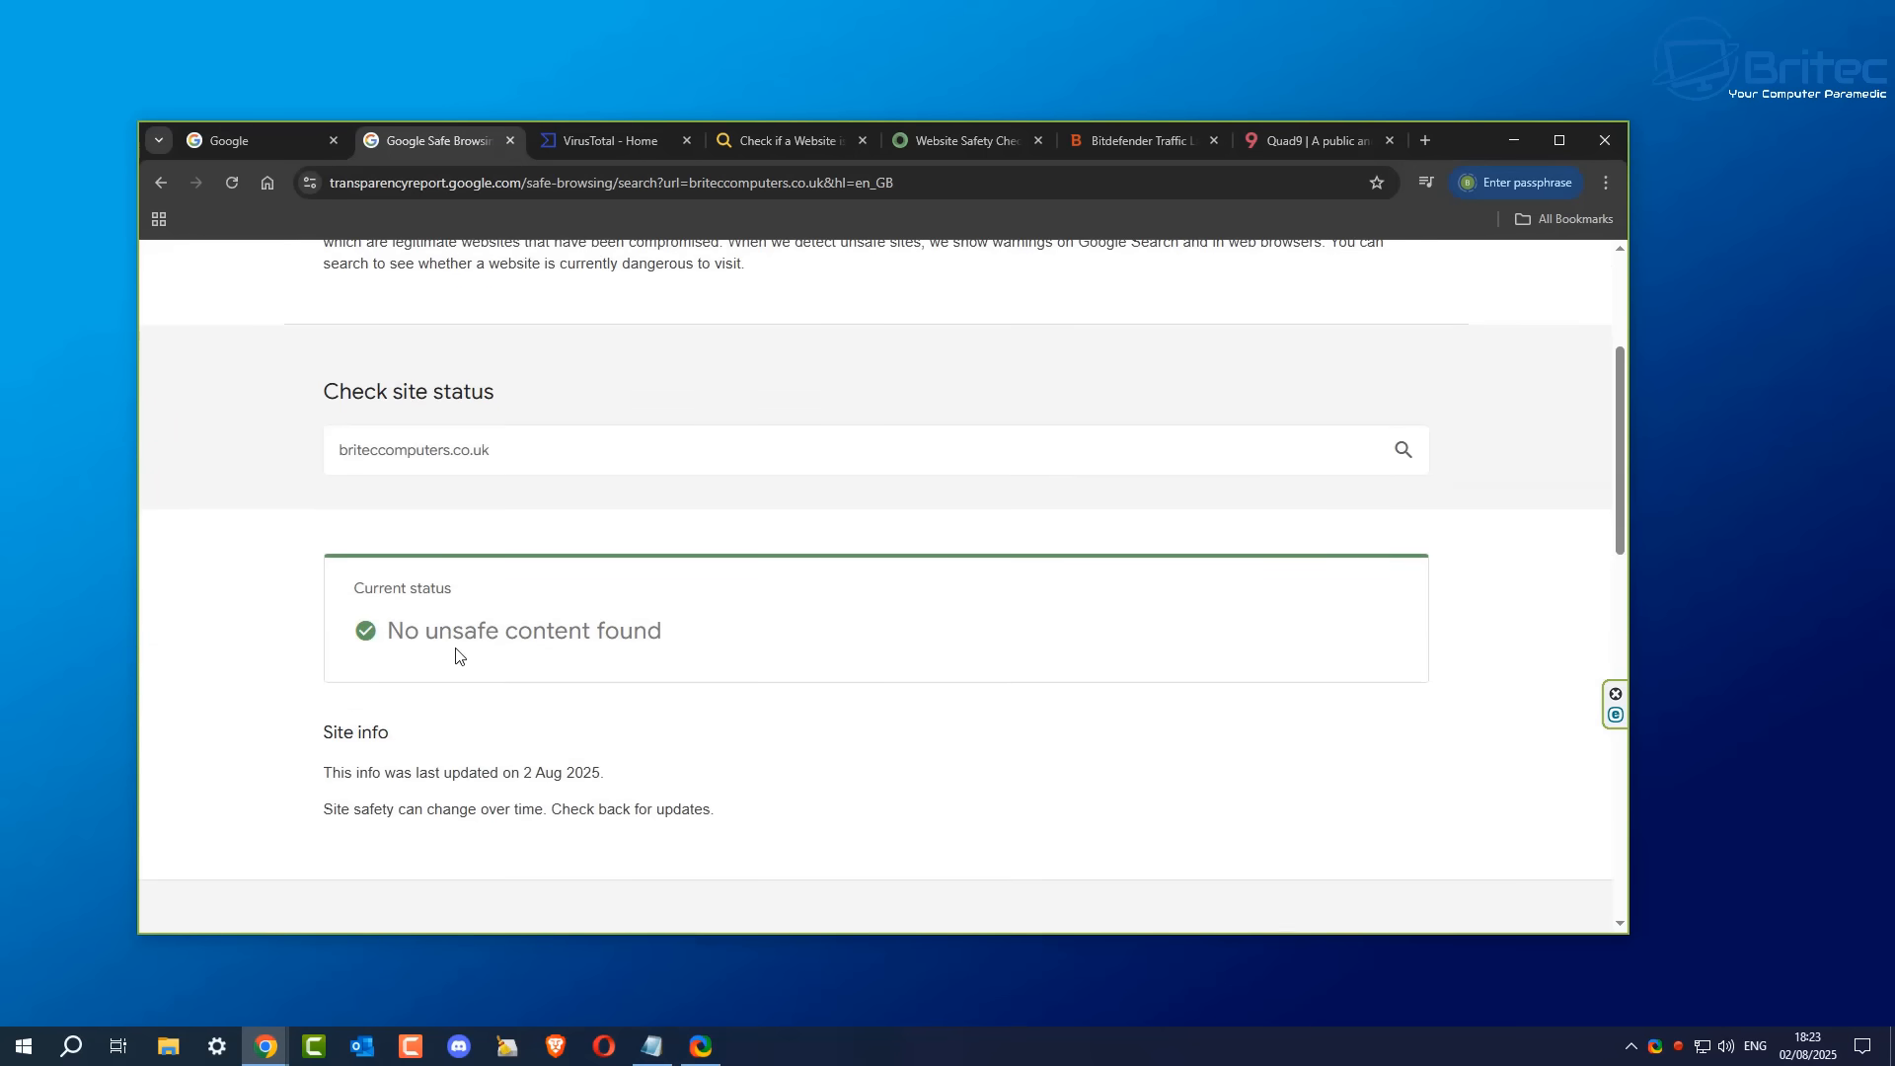
pyautogui.moveTo(564, 725)
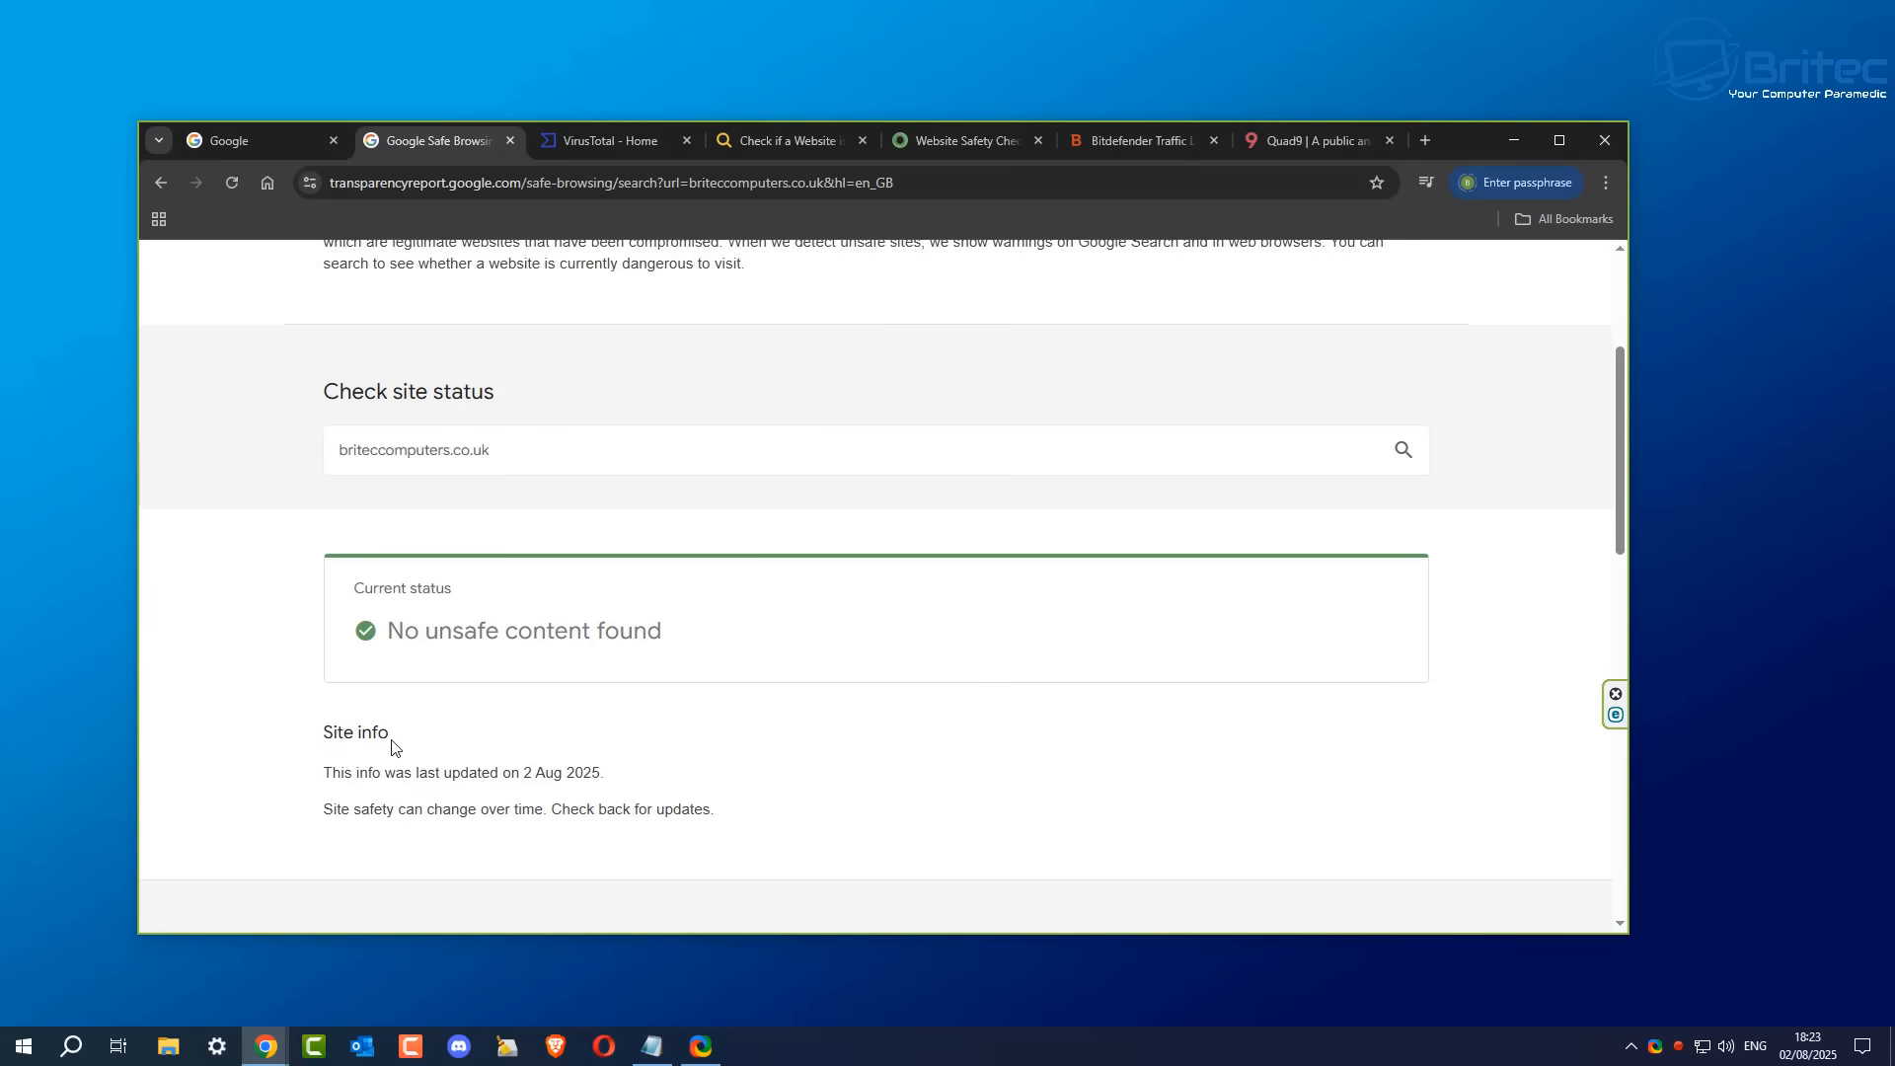
pyautogui.moveTo(394, 691)
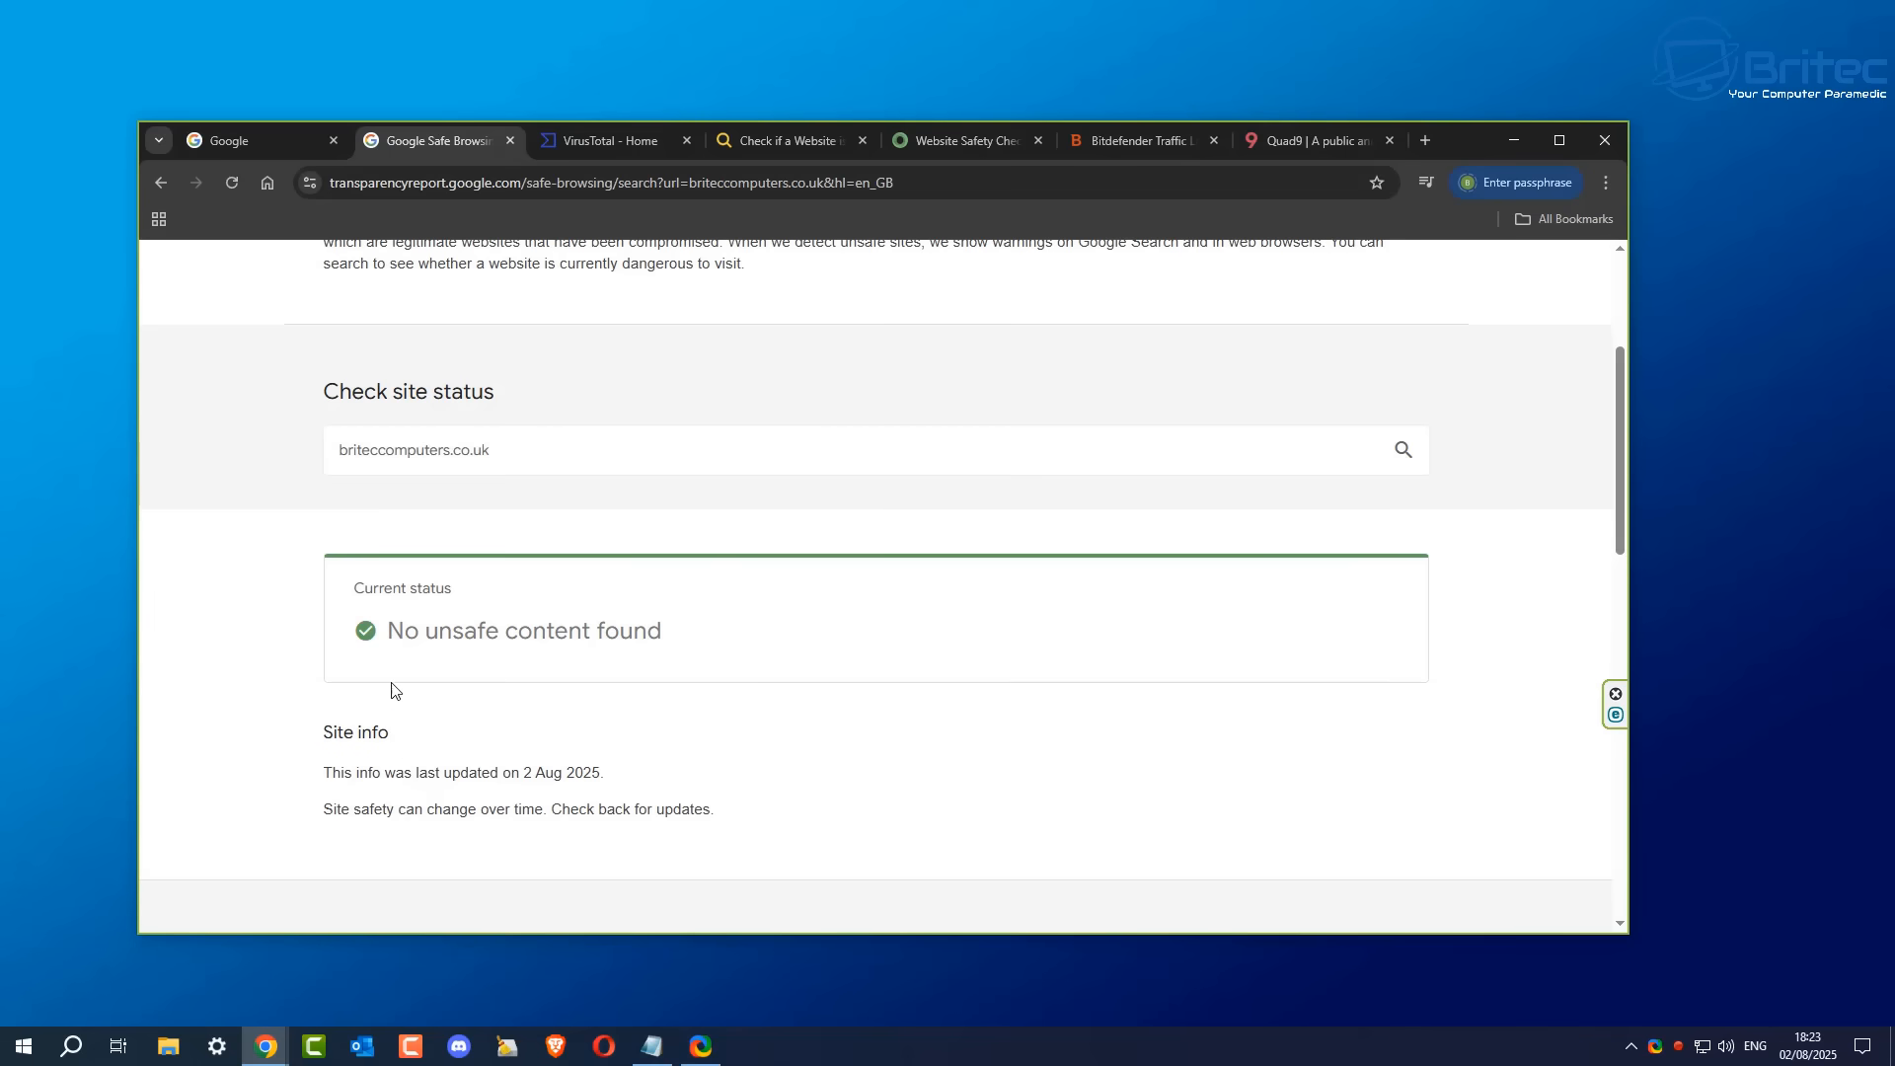
pyautogui.click(610, 140)
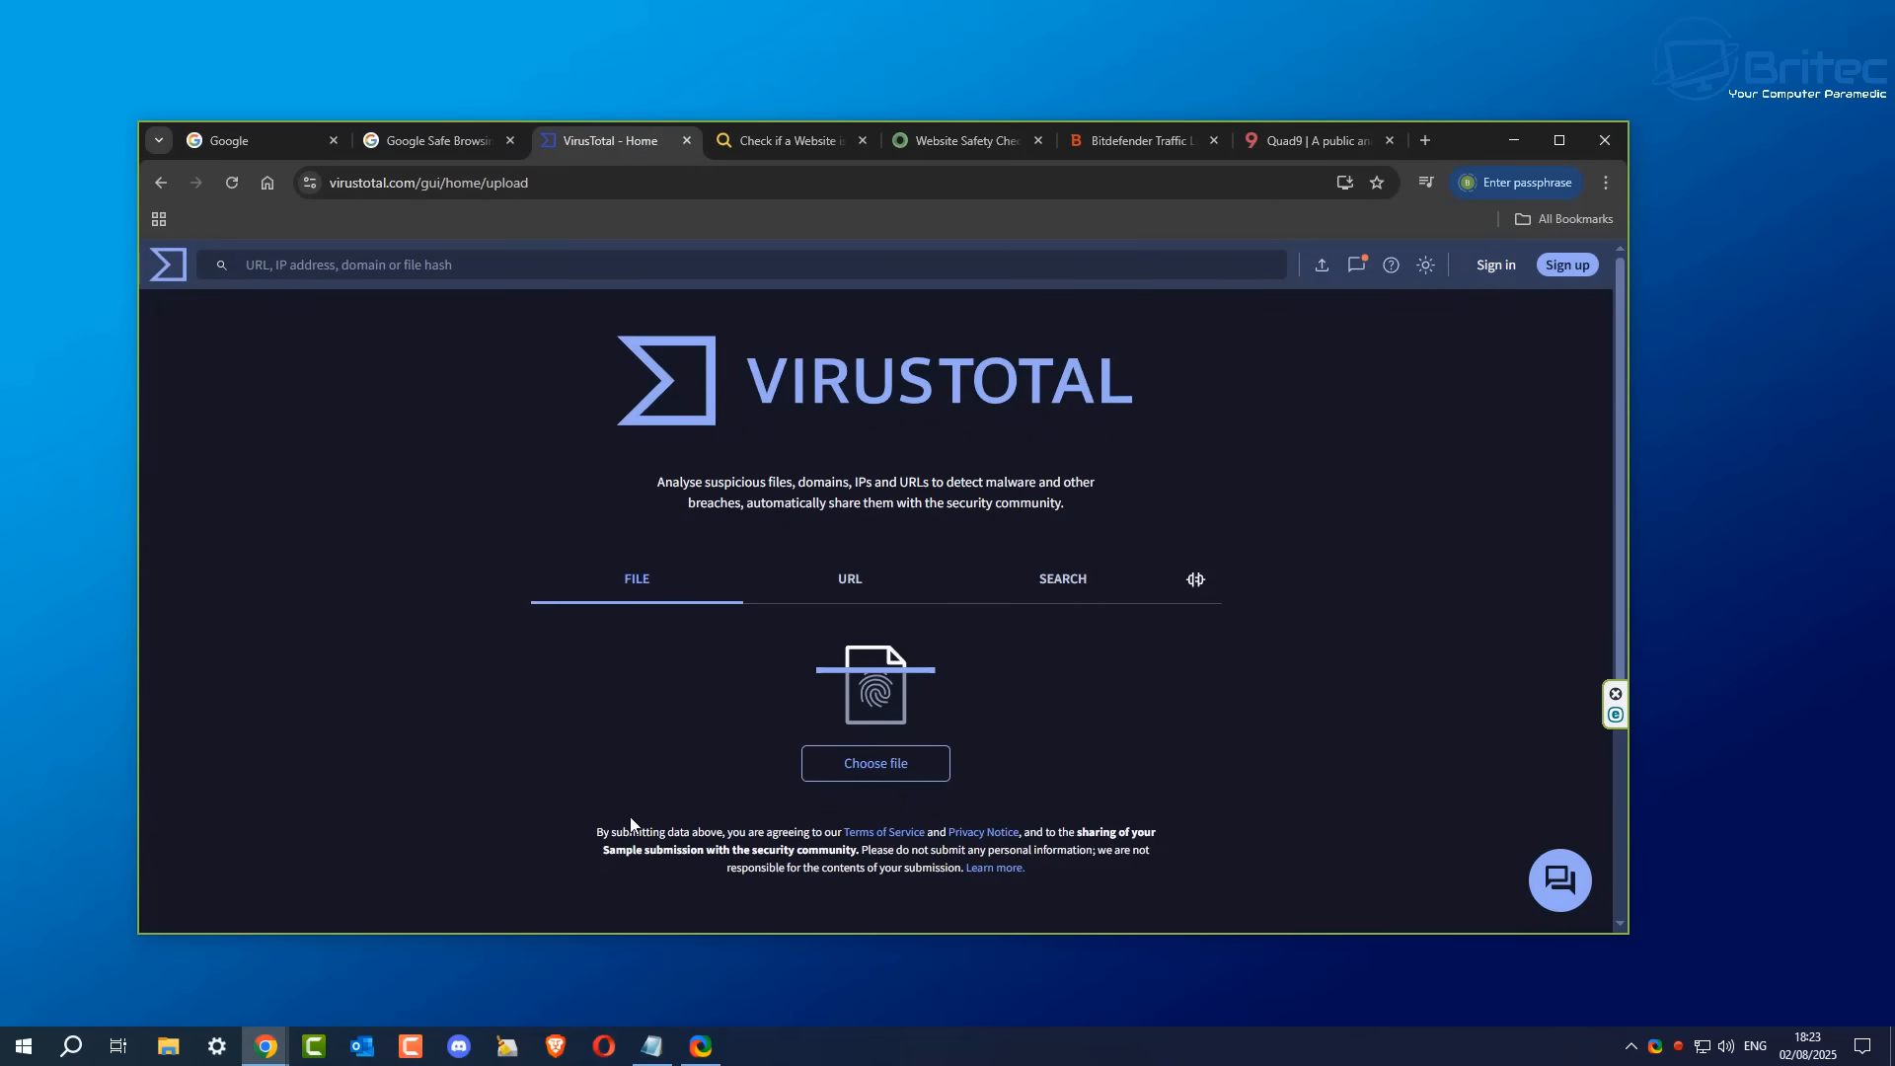
pyautogui.moveTo(875, 762)
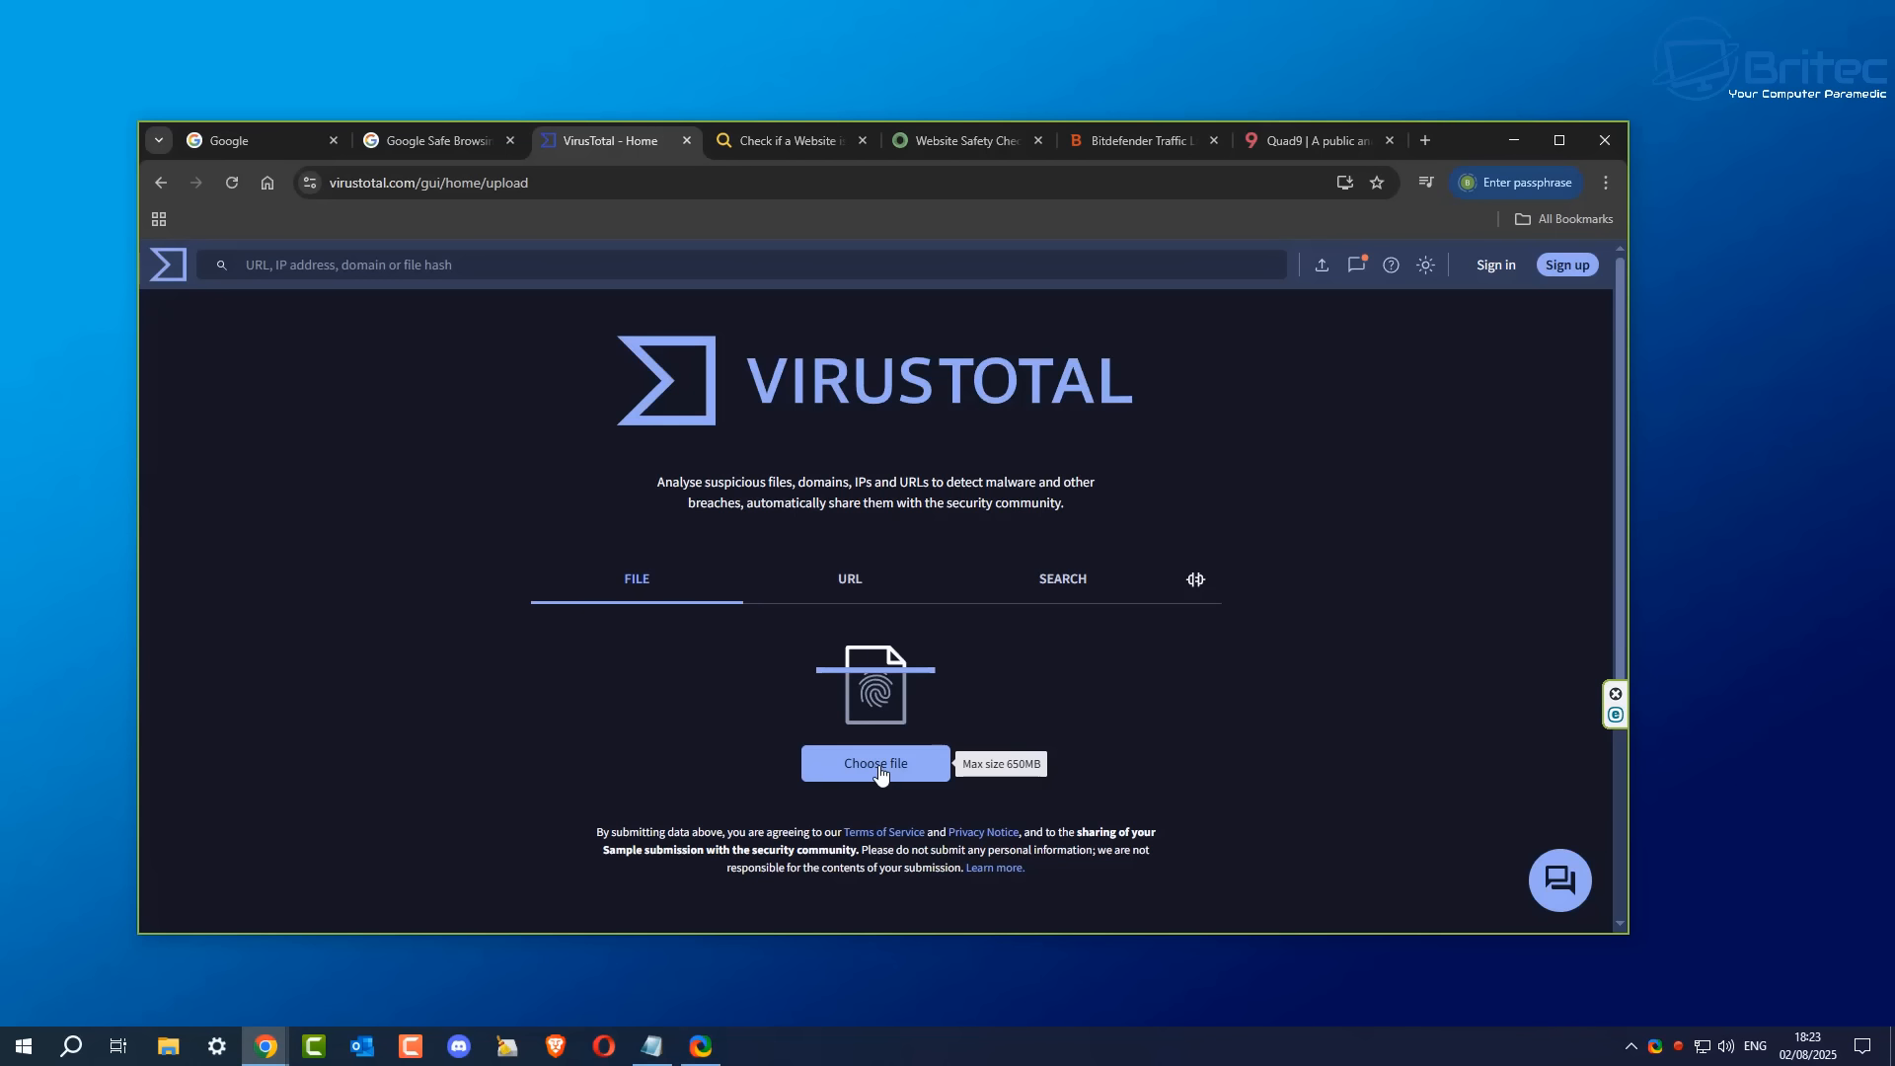
pyautogui.click(875, 762)
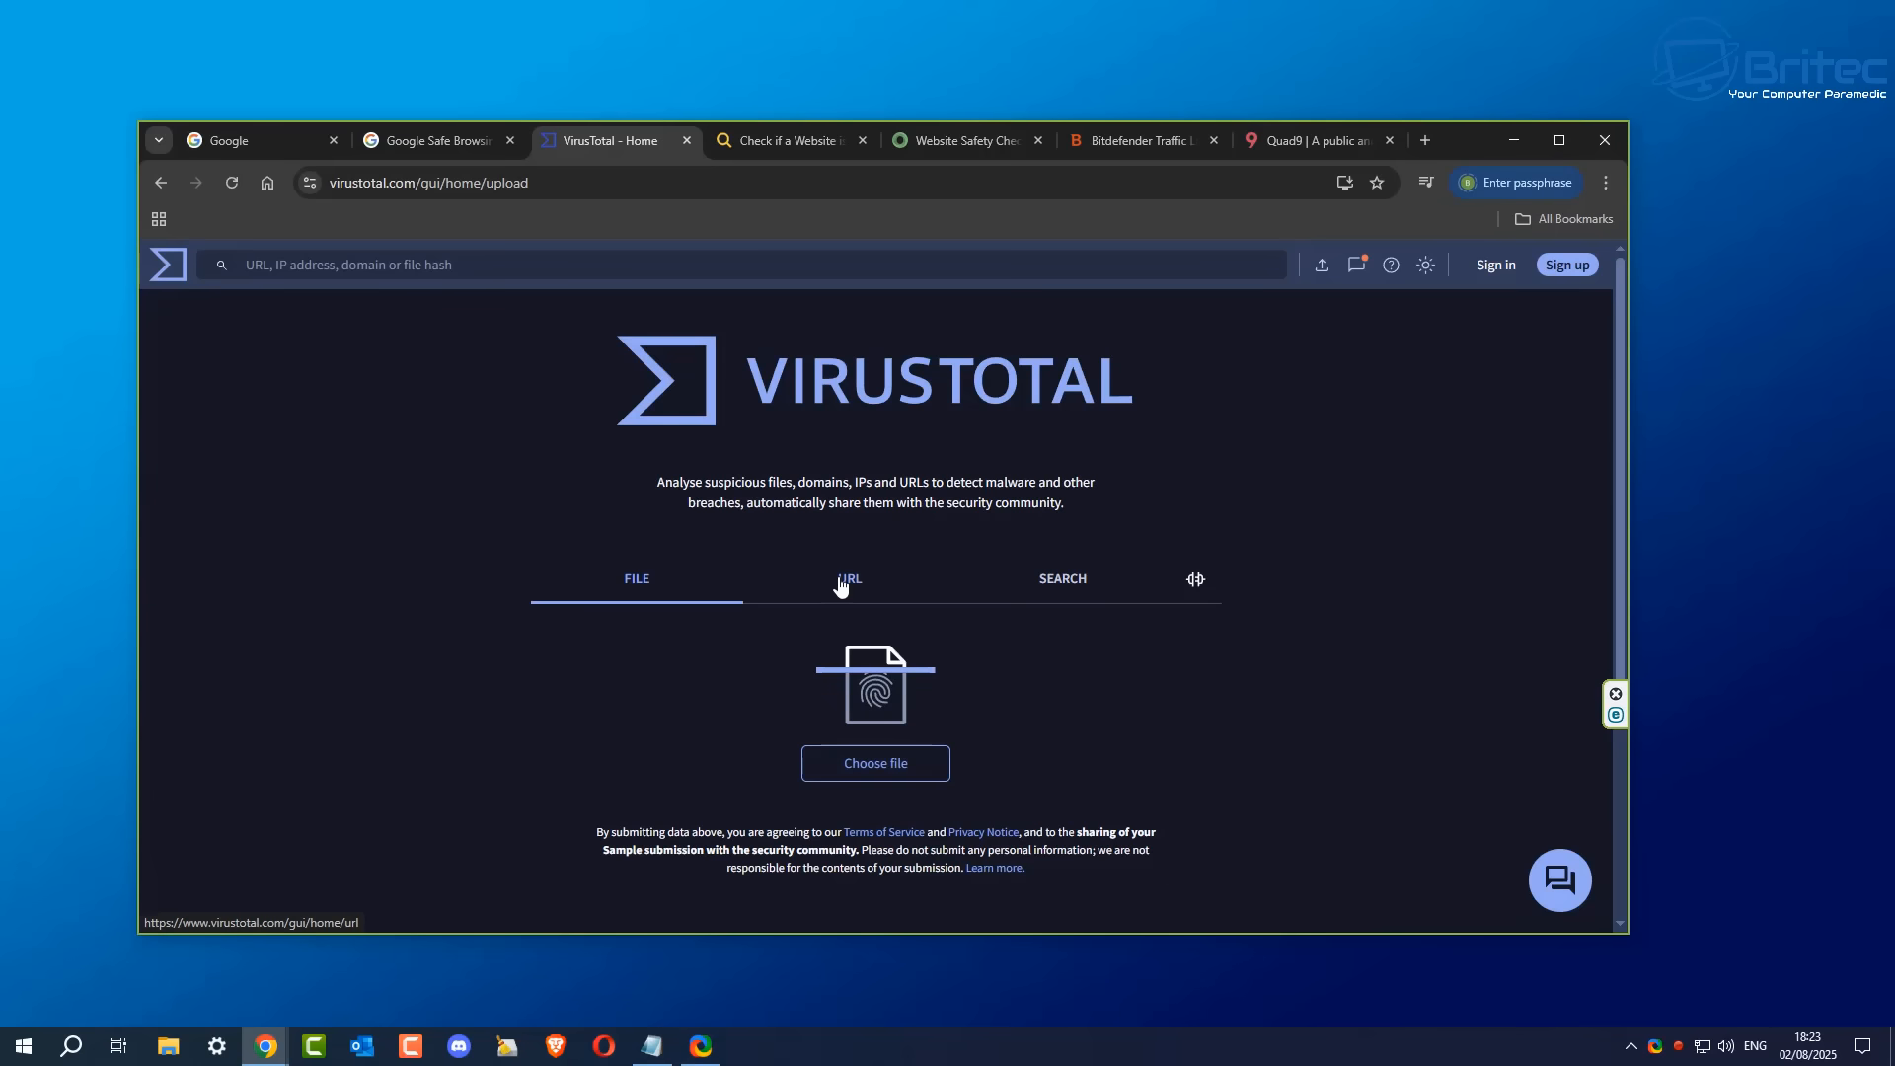
# Step: Enter briteccomputers.co.uk in VirusTotal's URL scan box without submitting
pyautogui.click(849, 578)
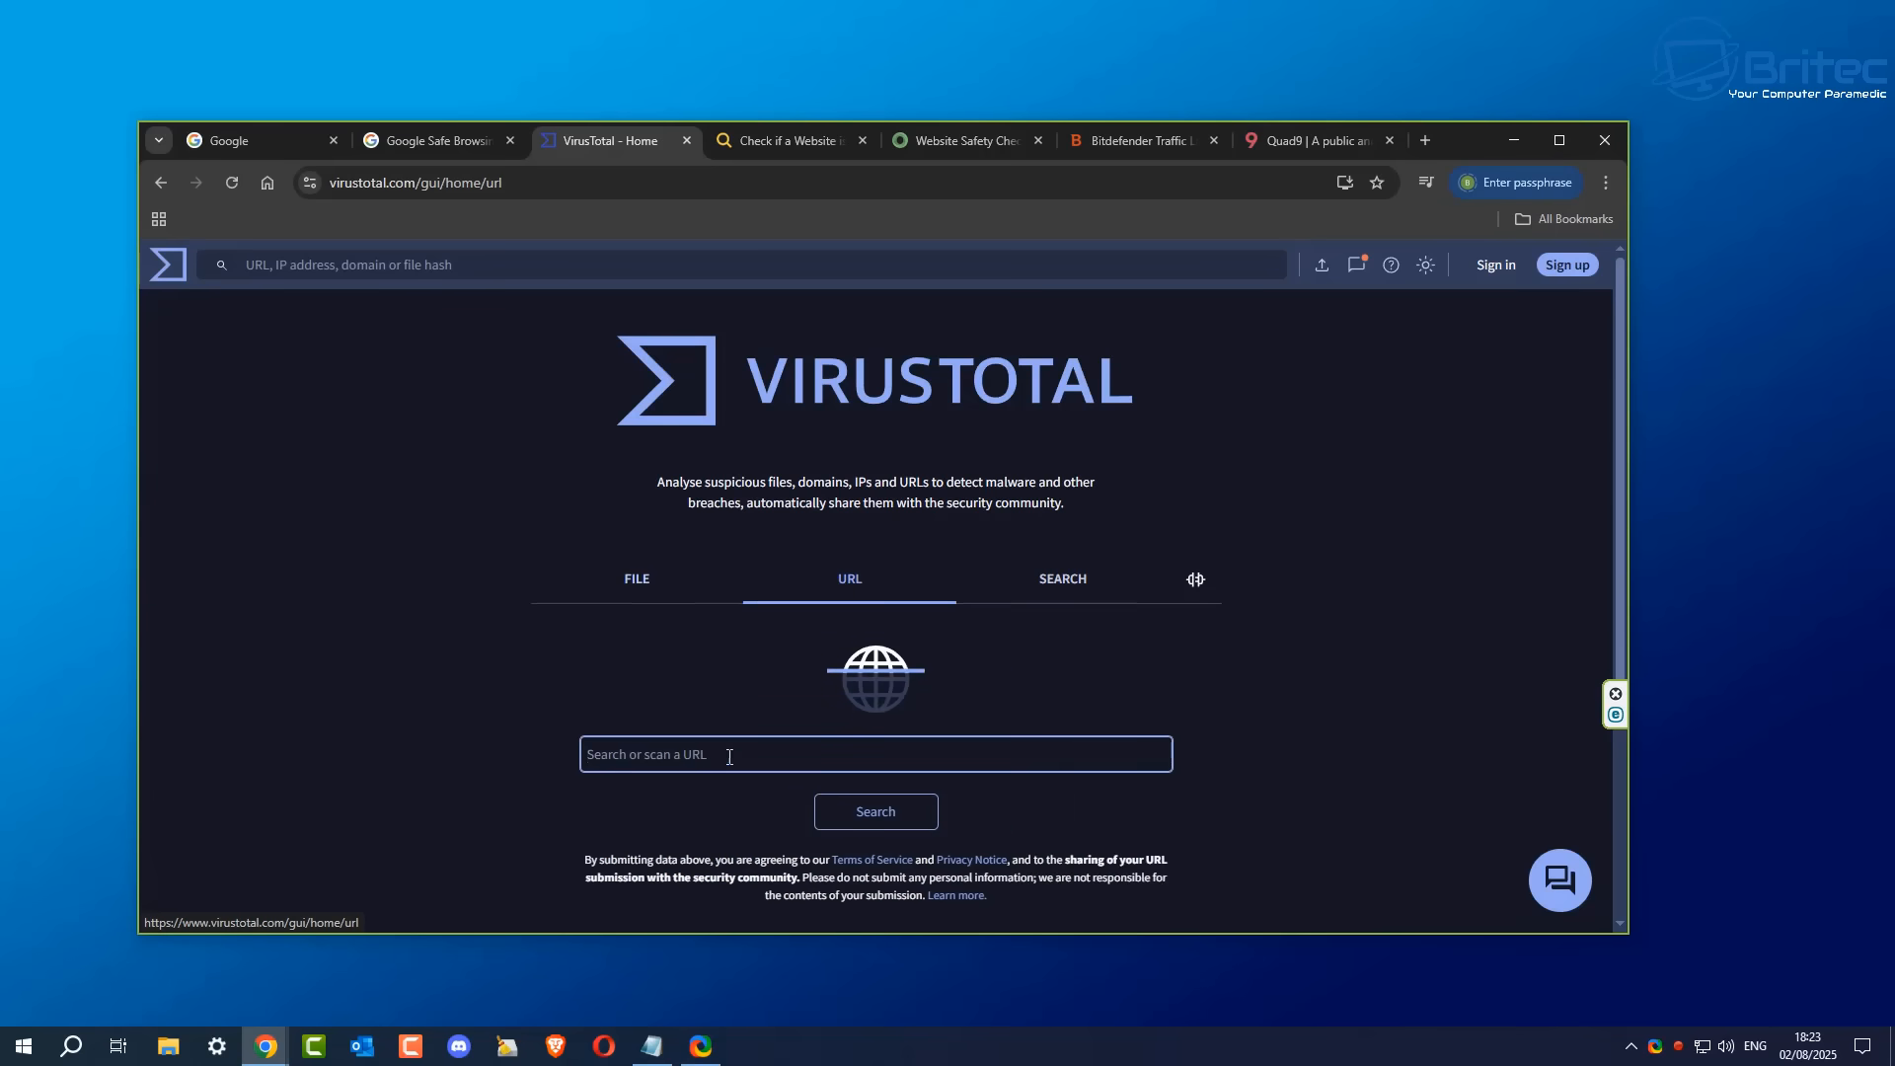
pyautogui.moveTo(730, 787)
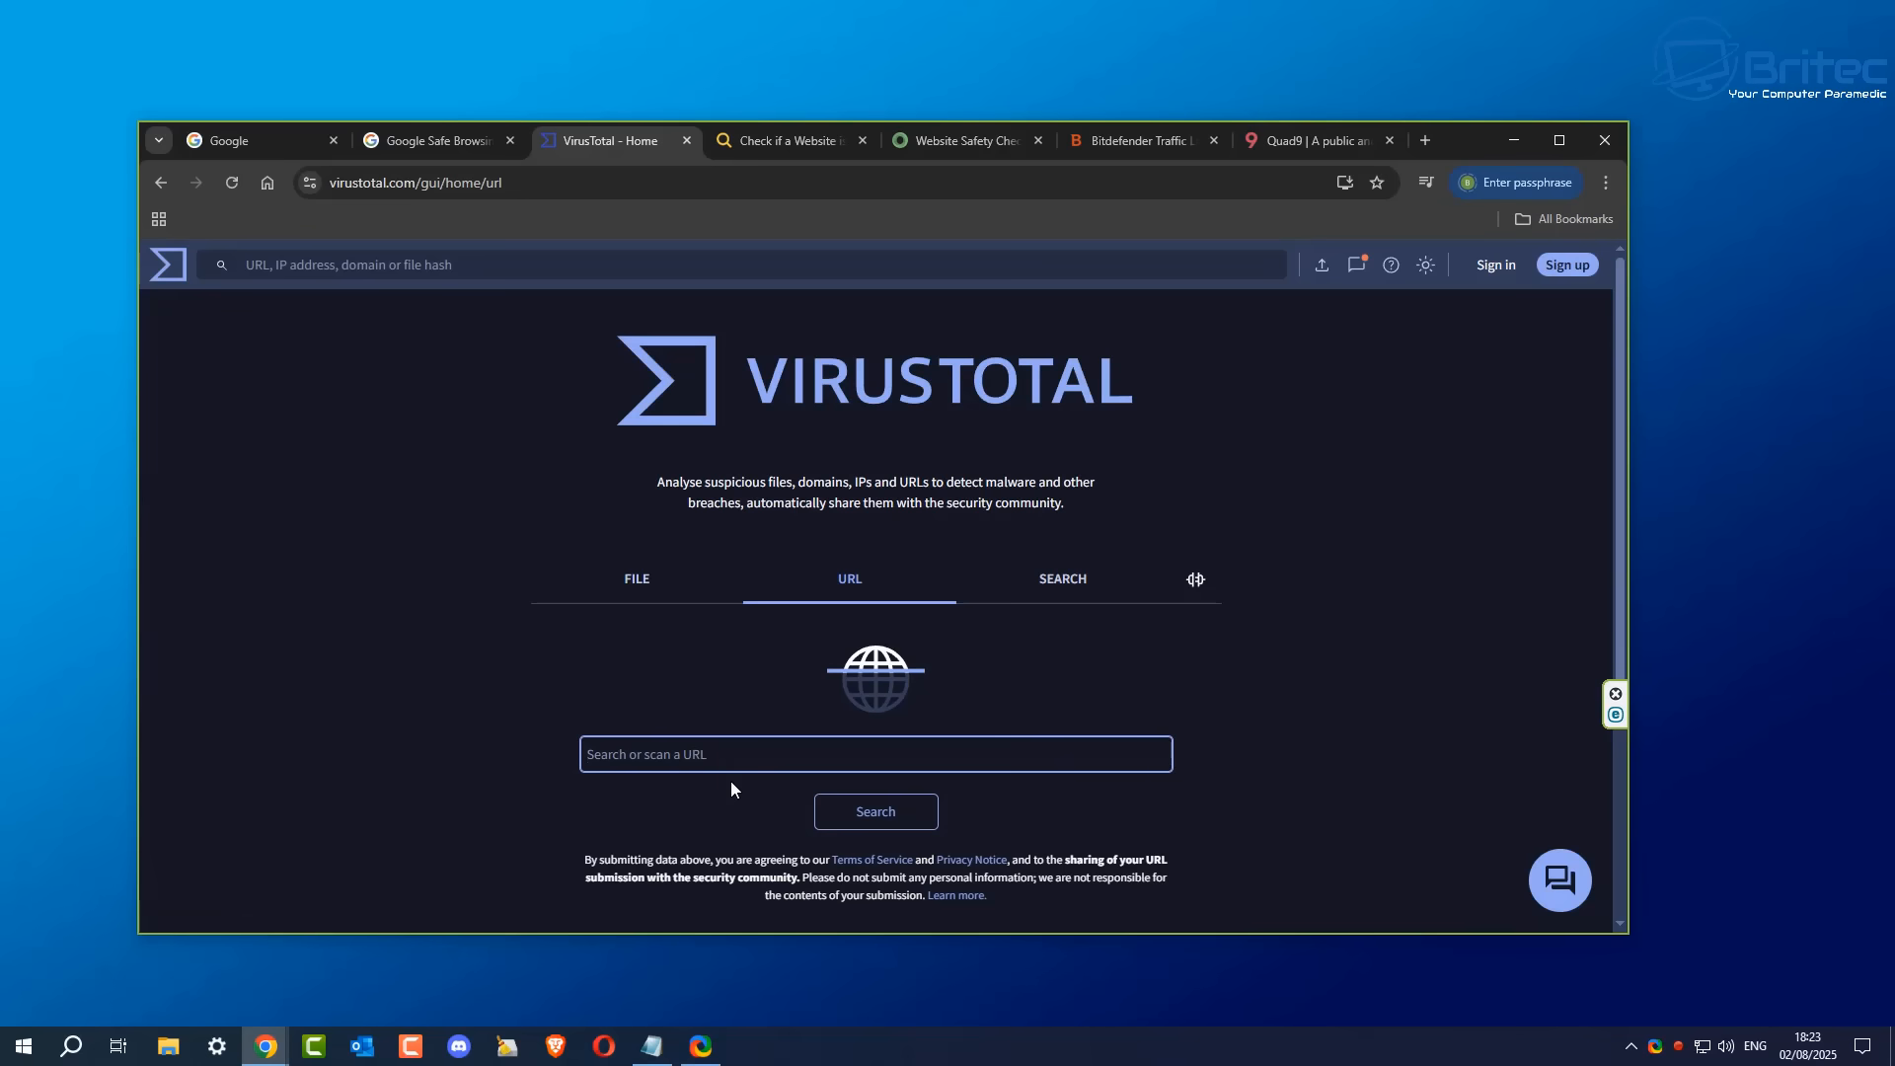
pyautogui.write('briteccom')
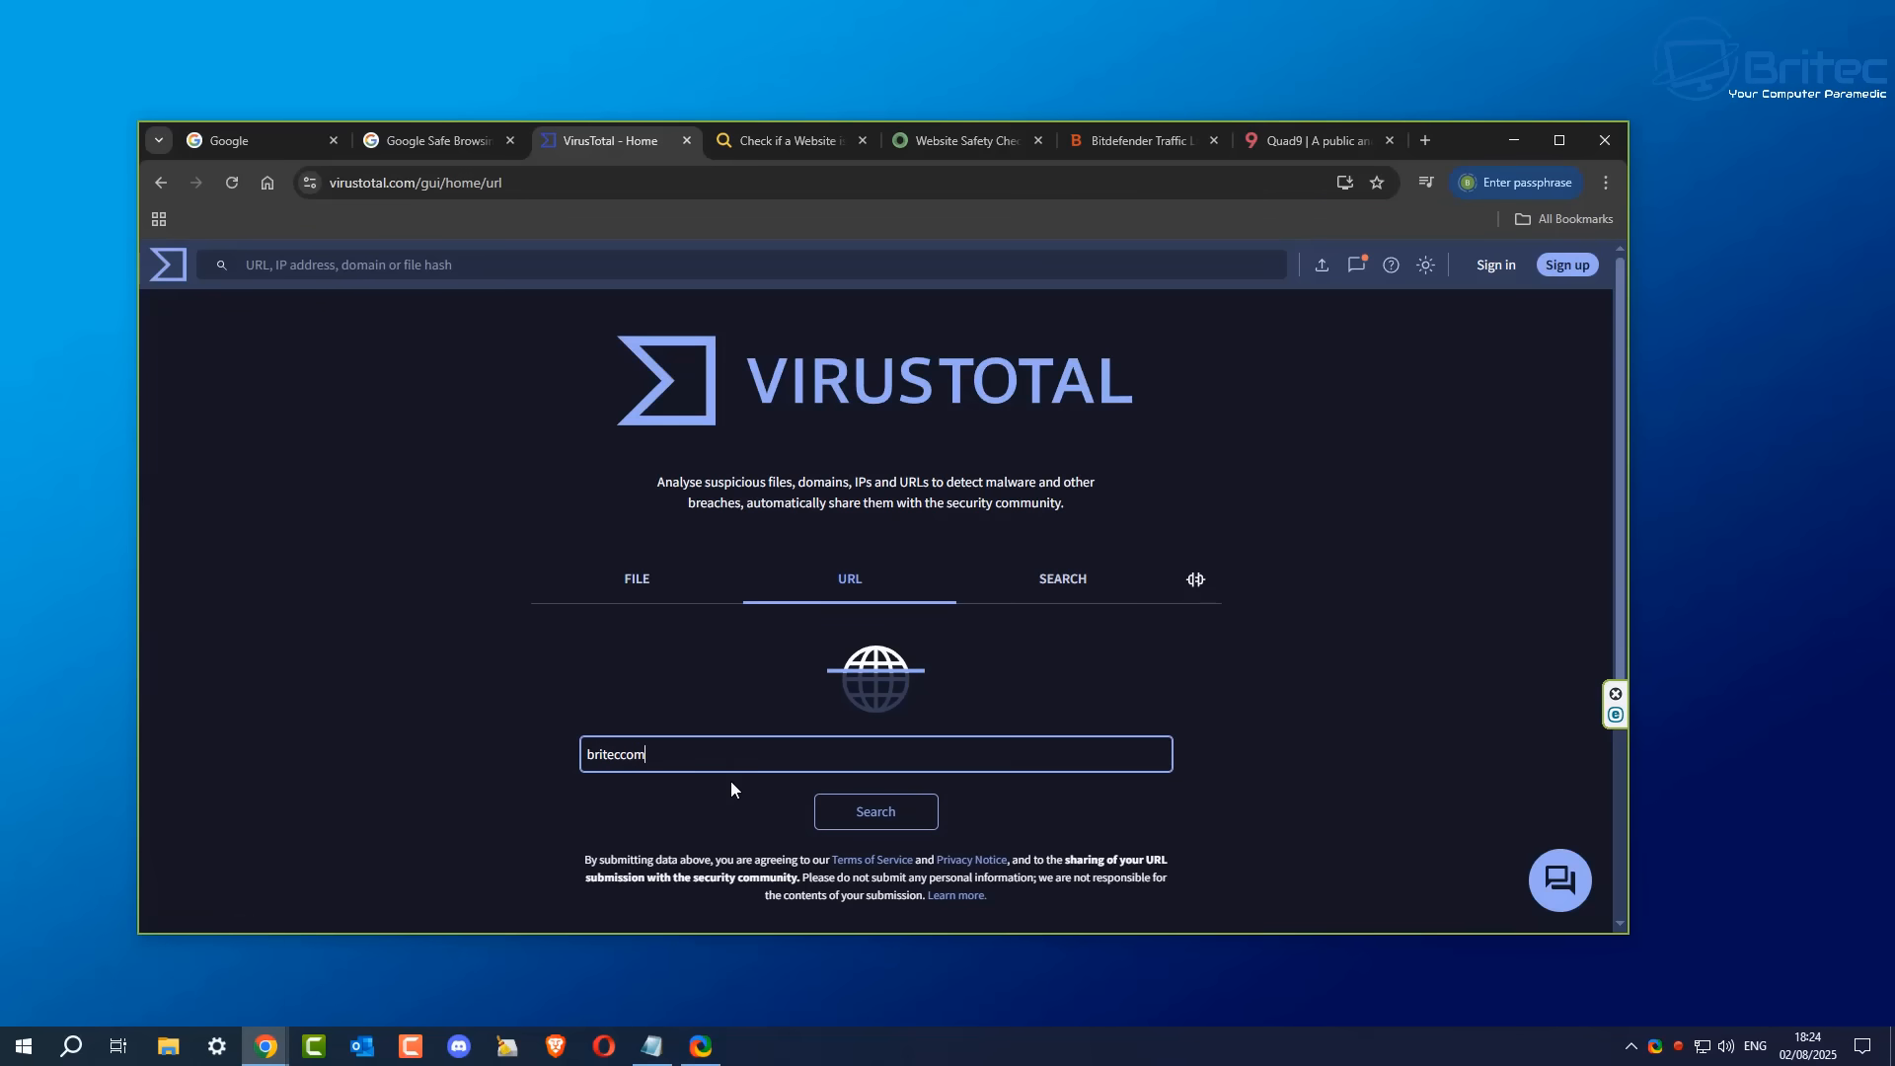
pyautogui.write('puters.')
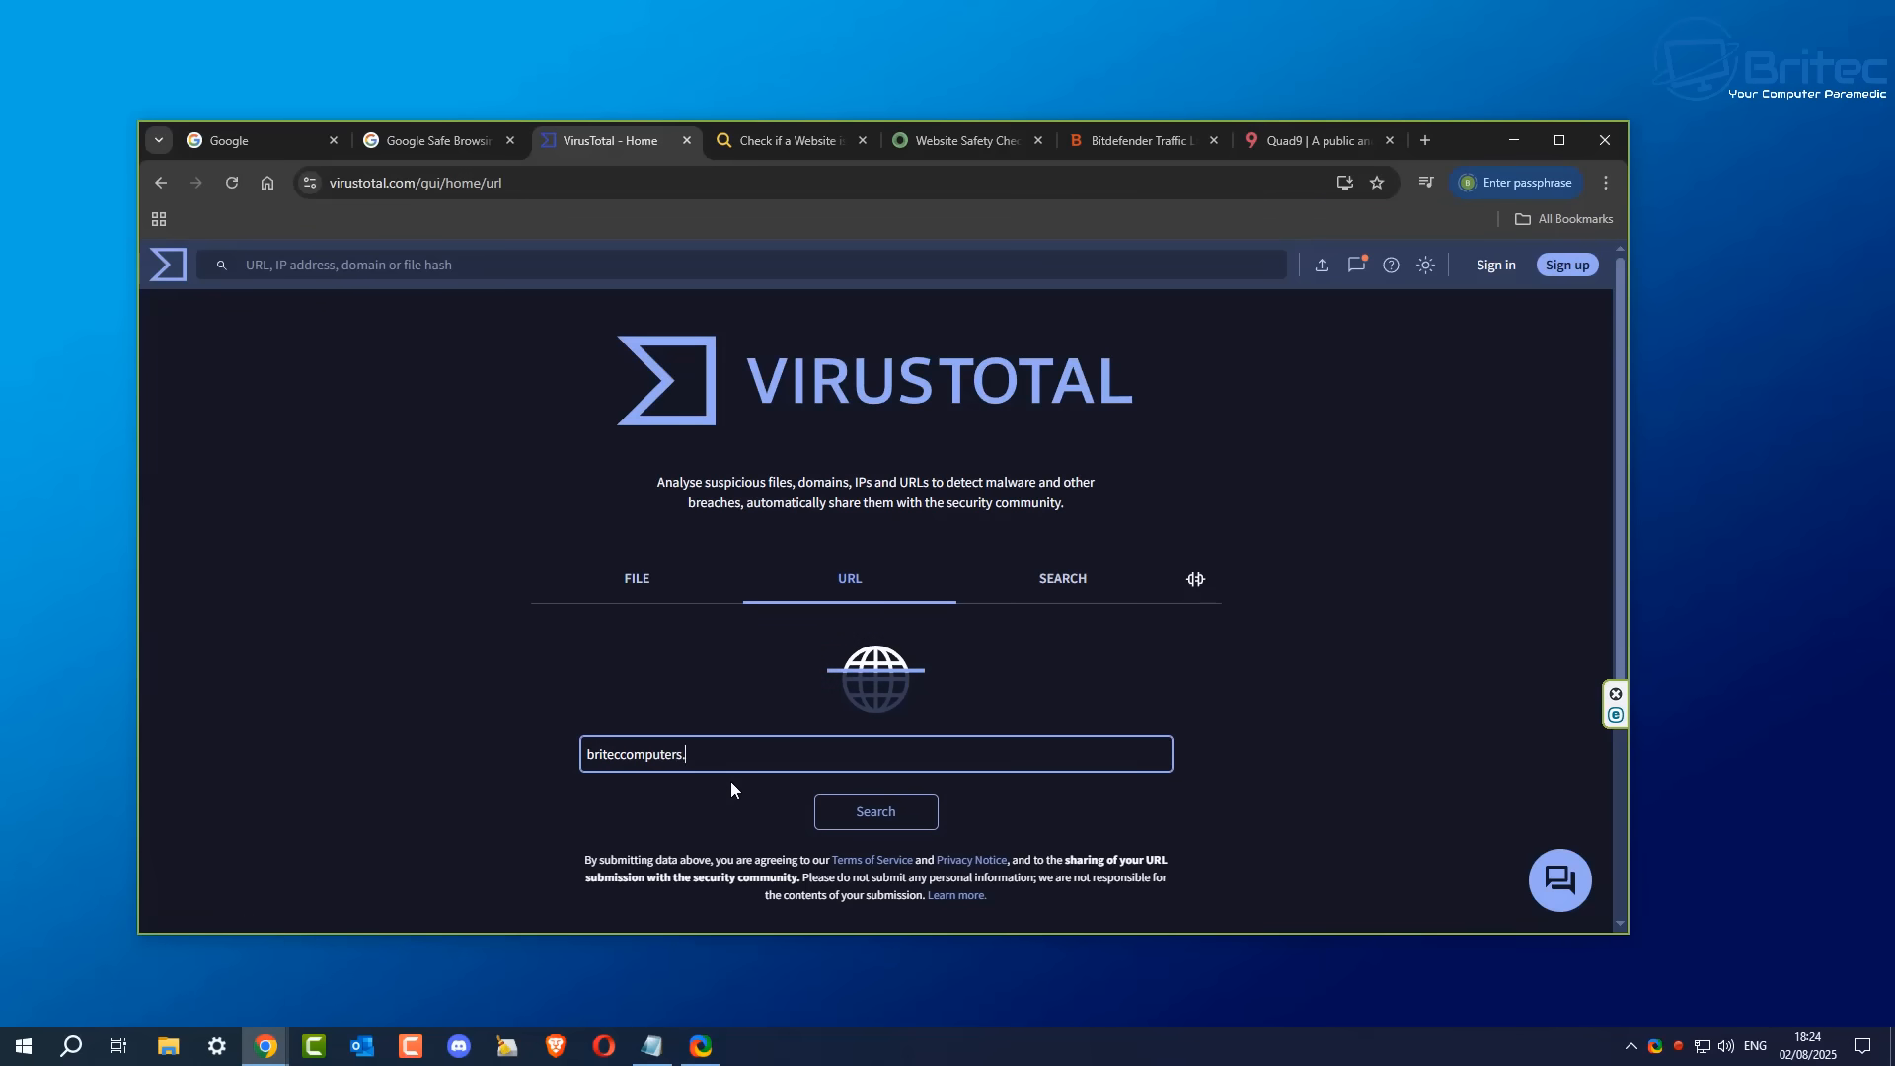
pyautogui.write('co.uk')
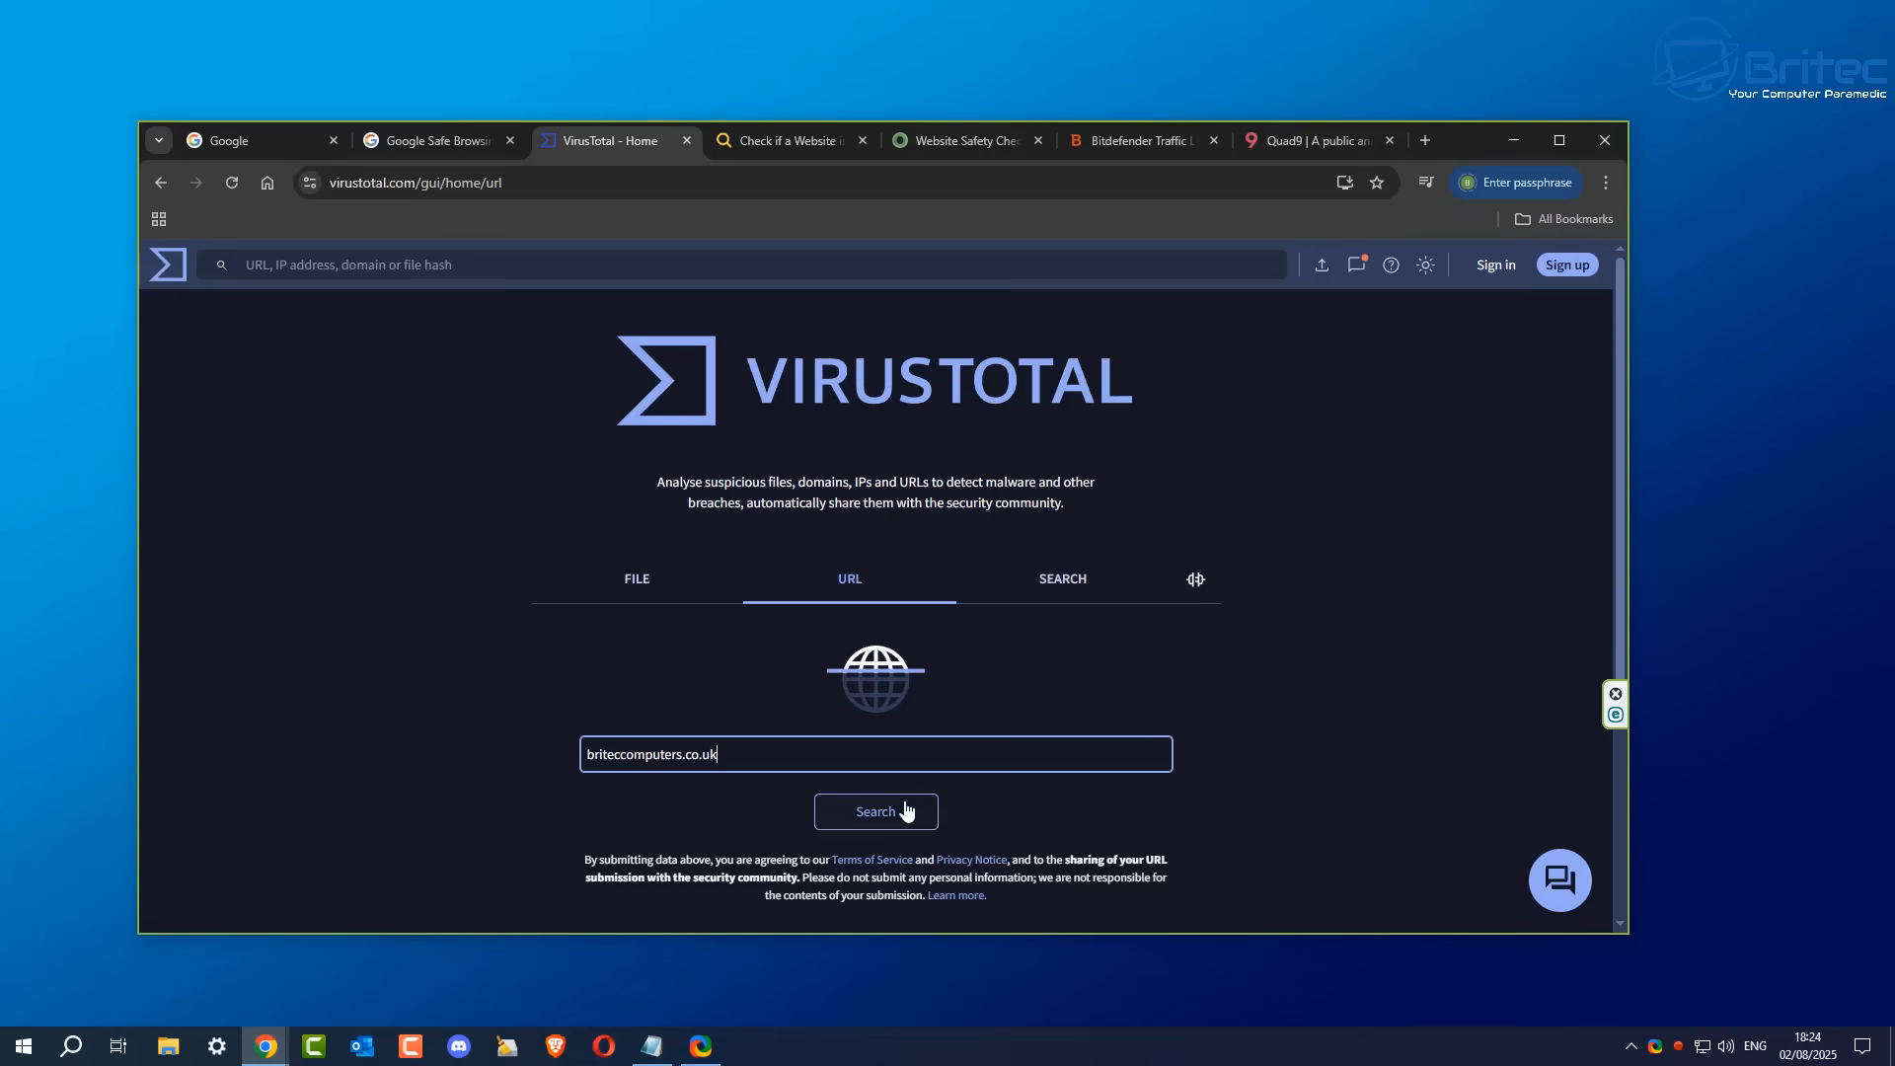
# Step: Scan briteccomputers.co.uk and review the vendor verdicts, all Clean or Unrated
pyautogui.click(875, 812)
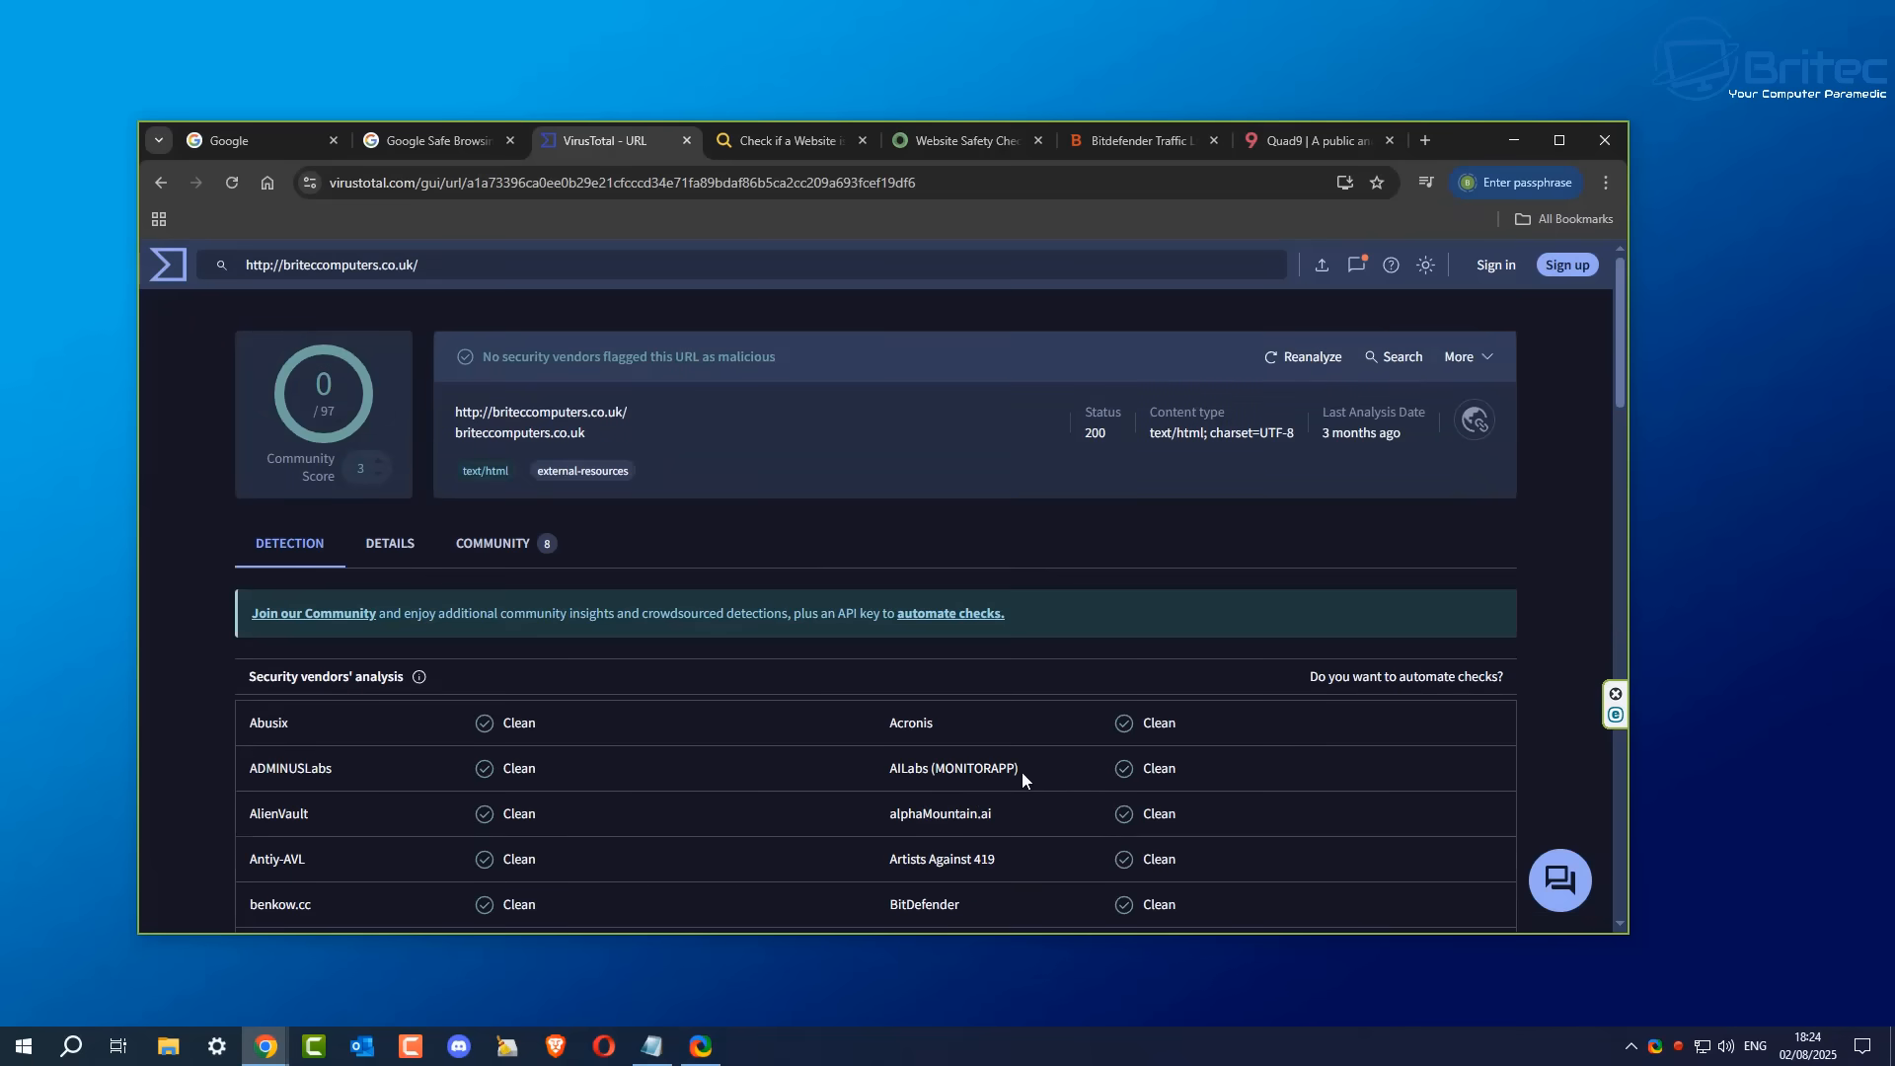
pyautogui.moveTo(778, 372)
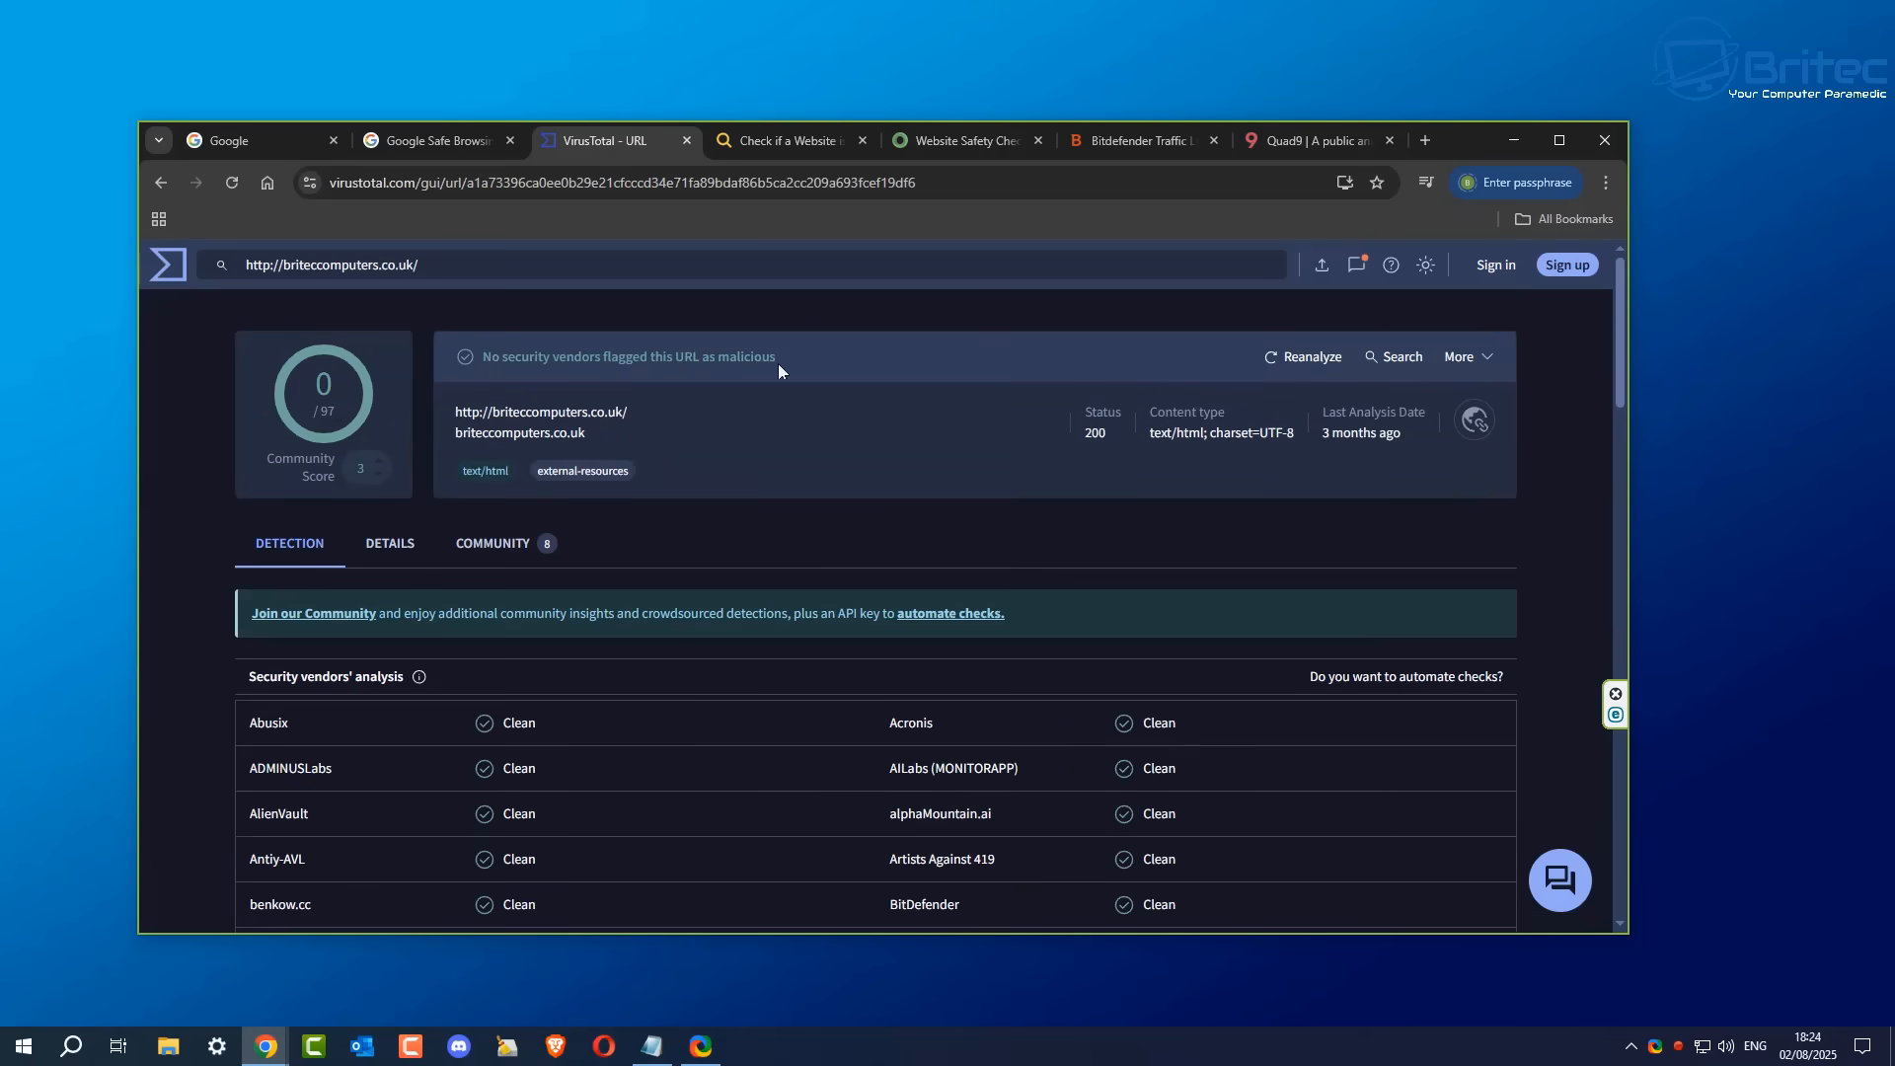
pyautogui.moveTo(689, 375)
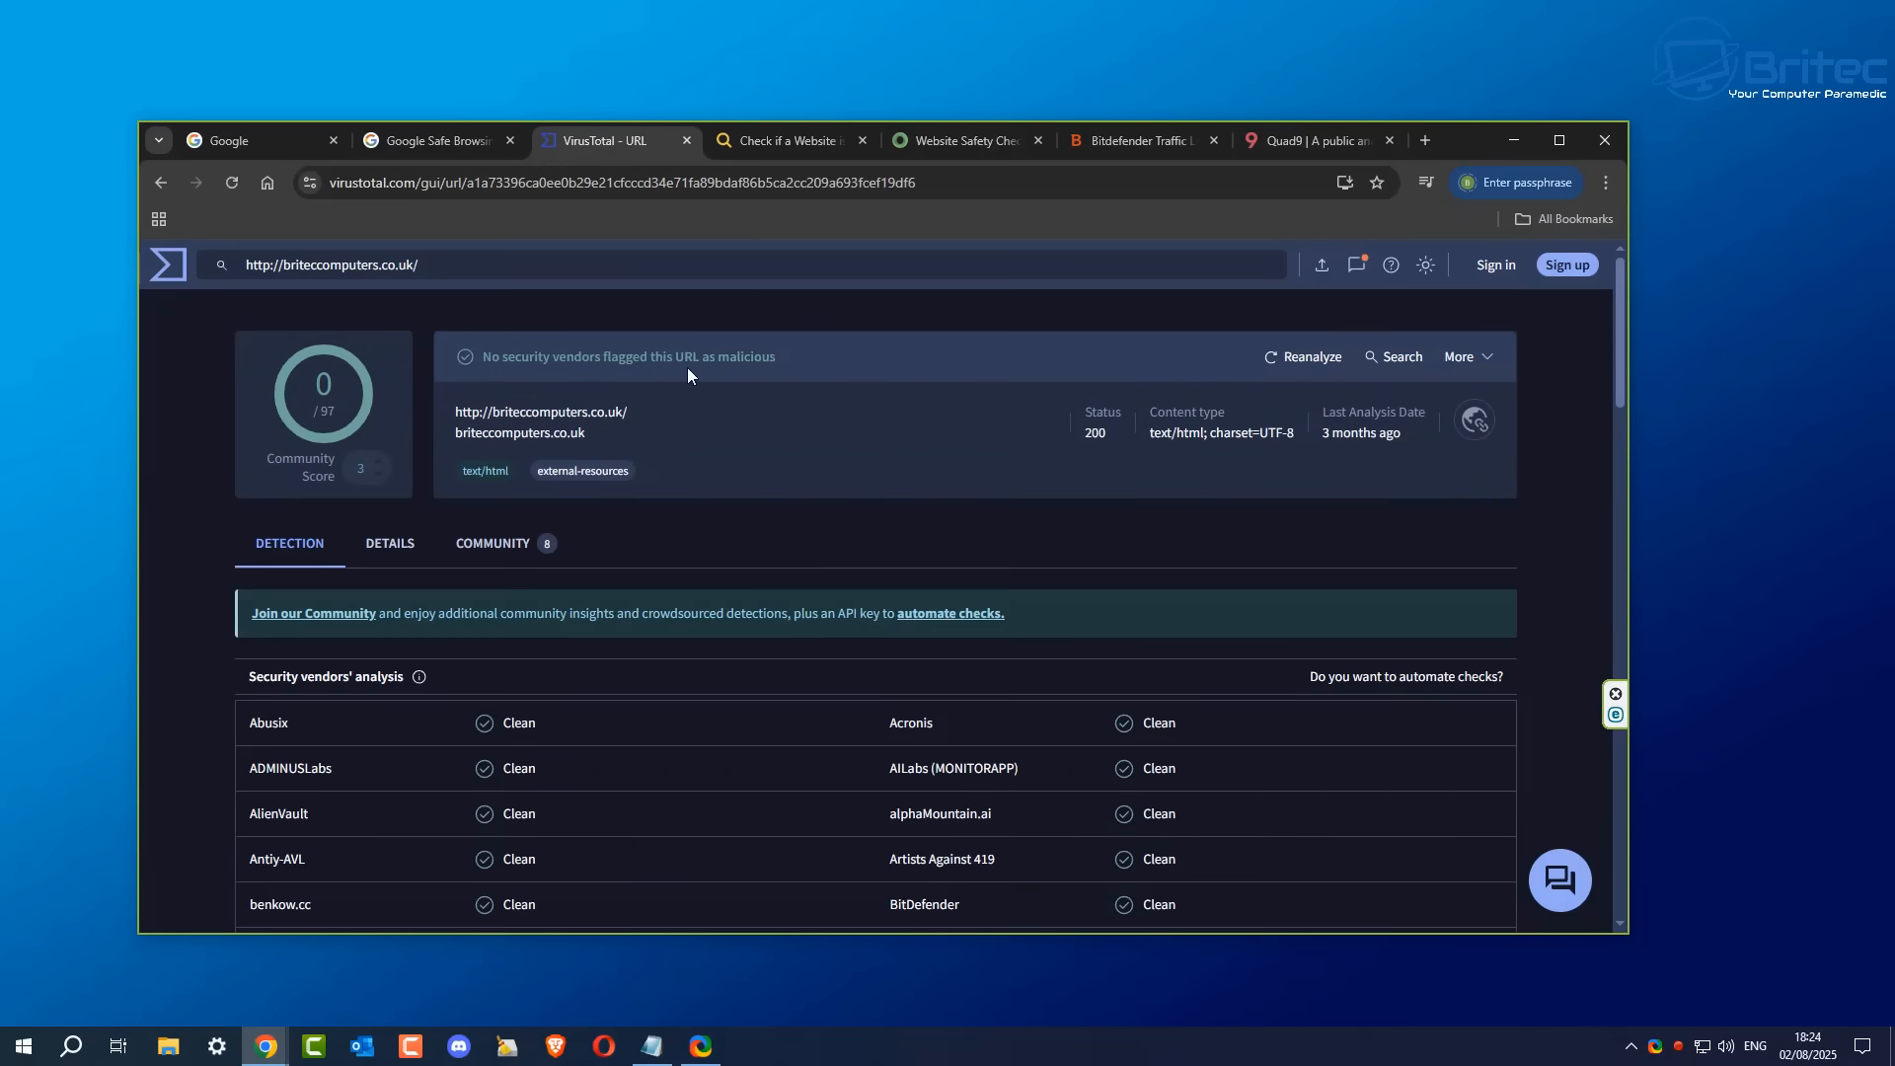
pyautogui.moveTo(677, 379)
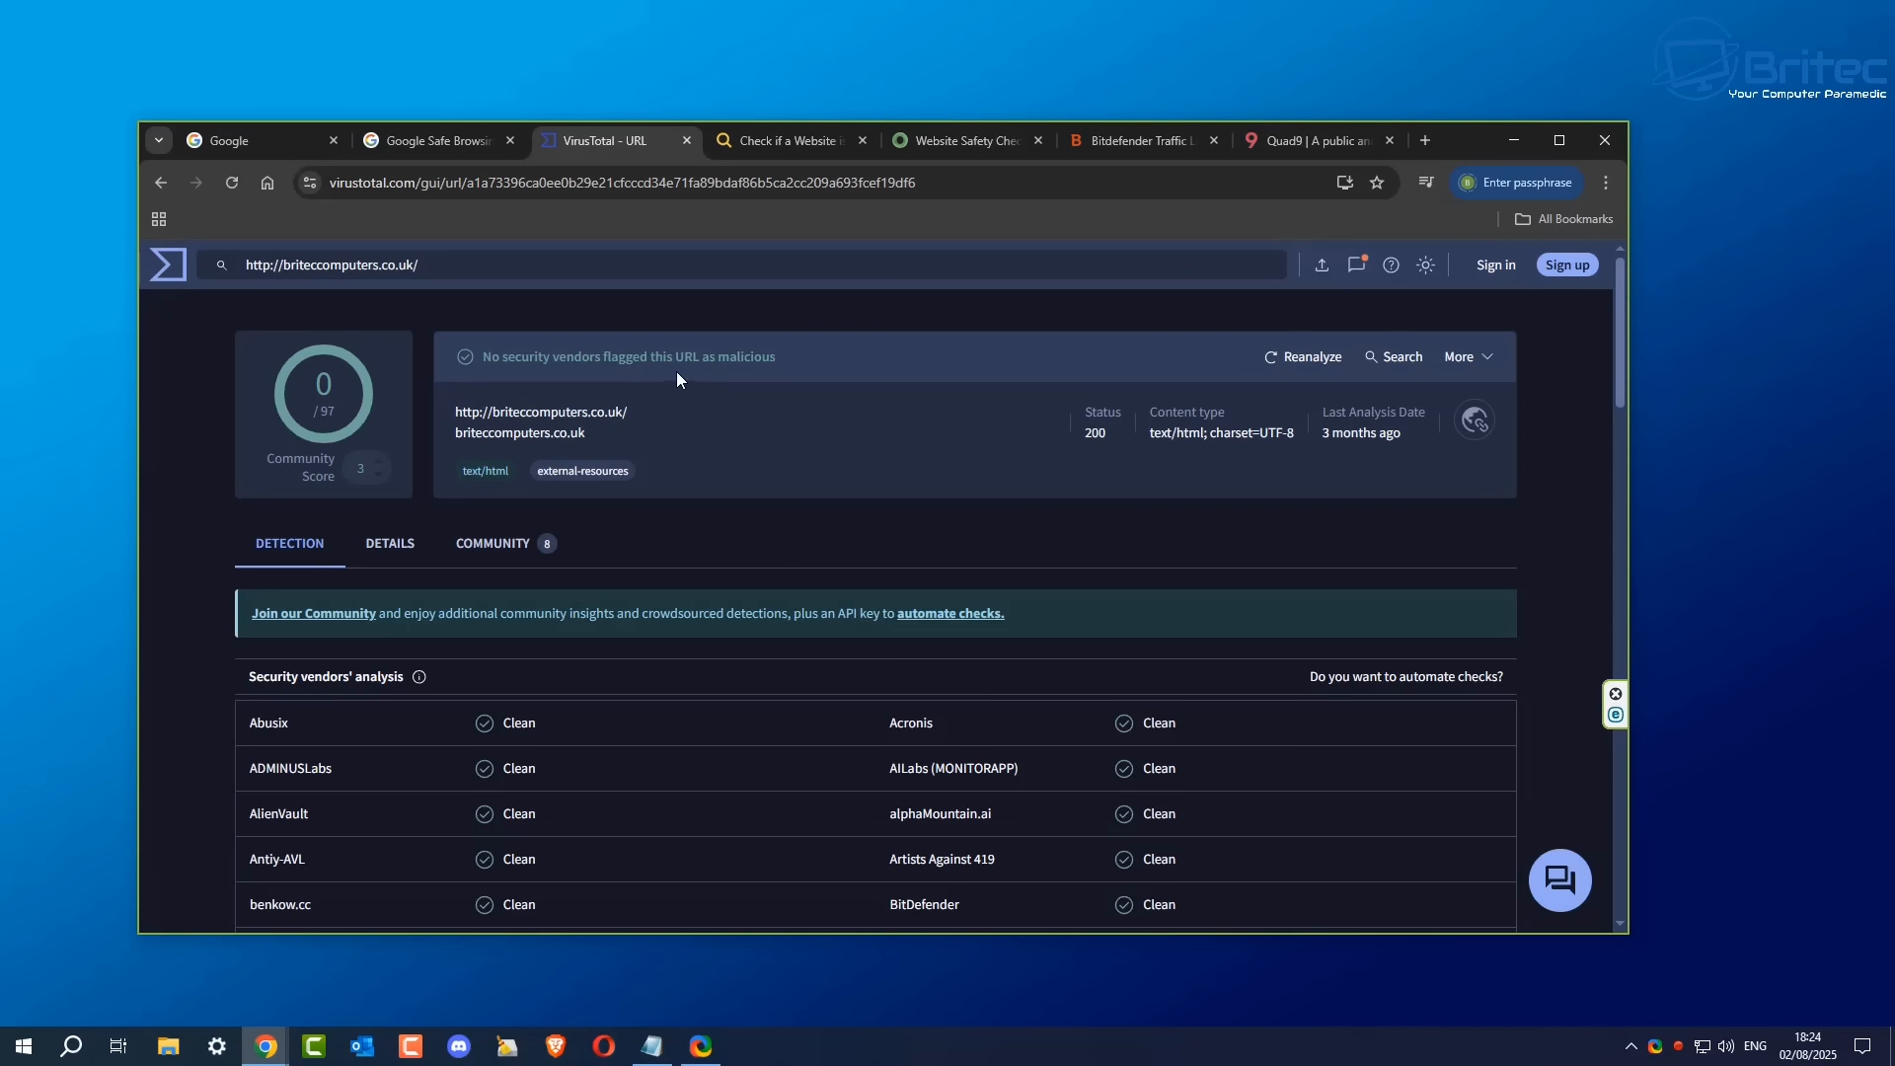
pyautogui.moveTo(336, 528)
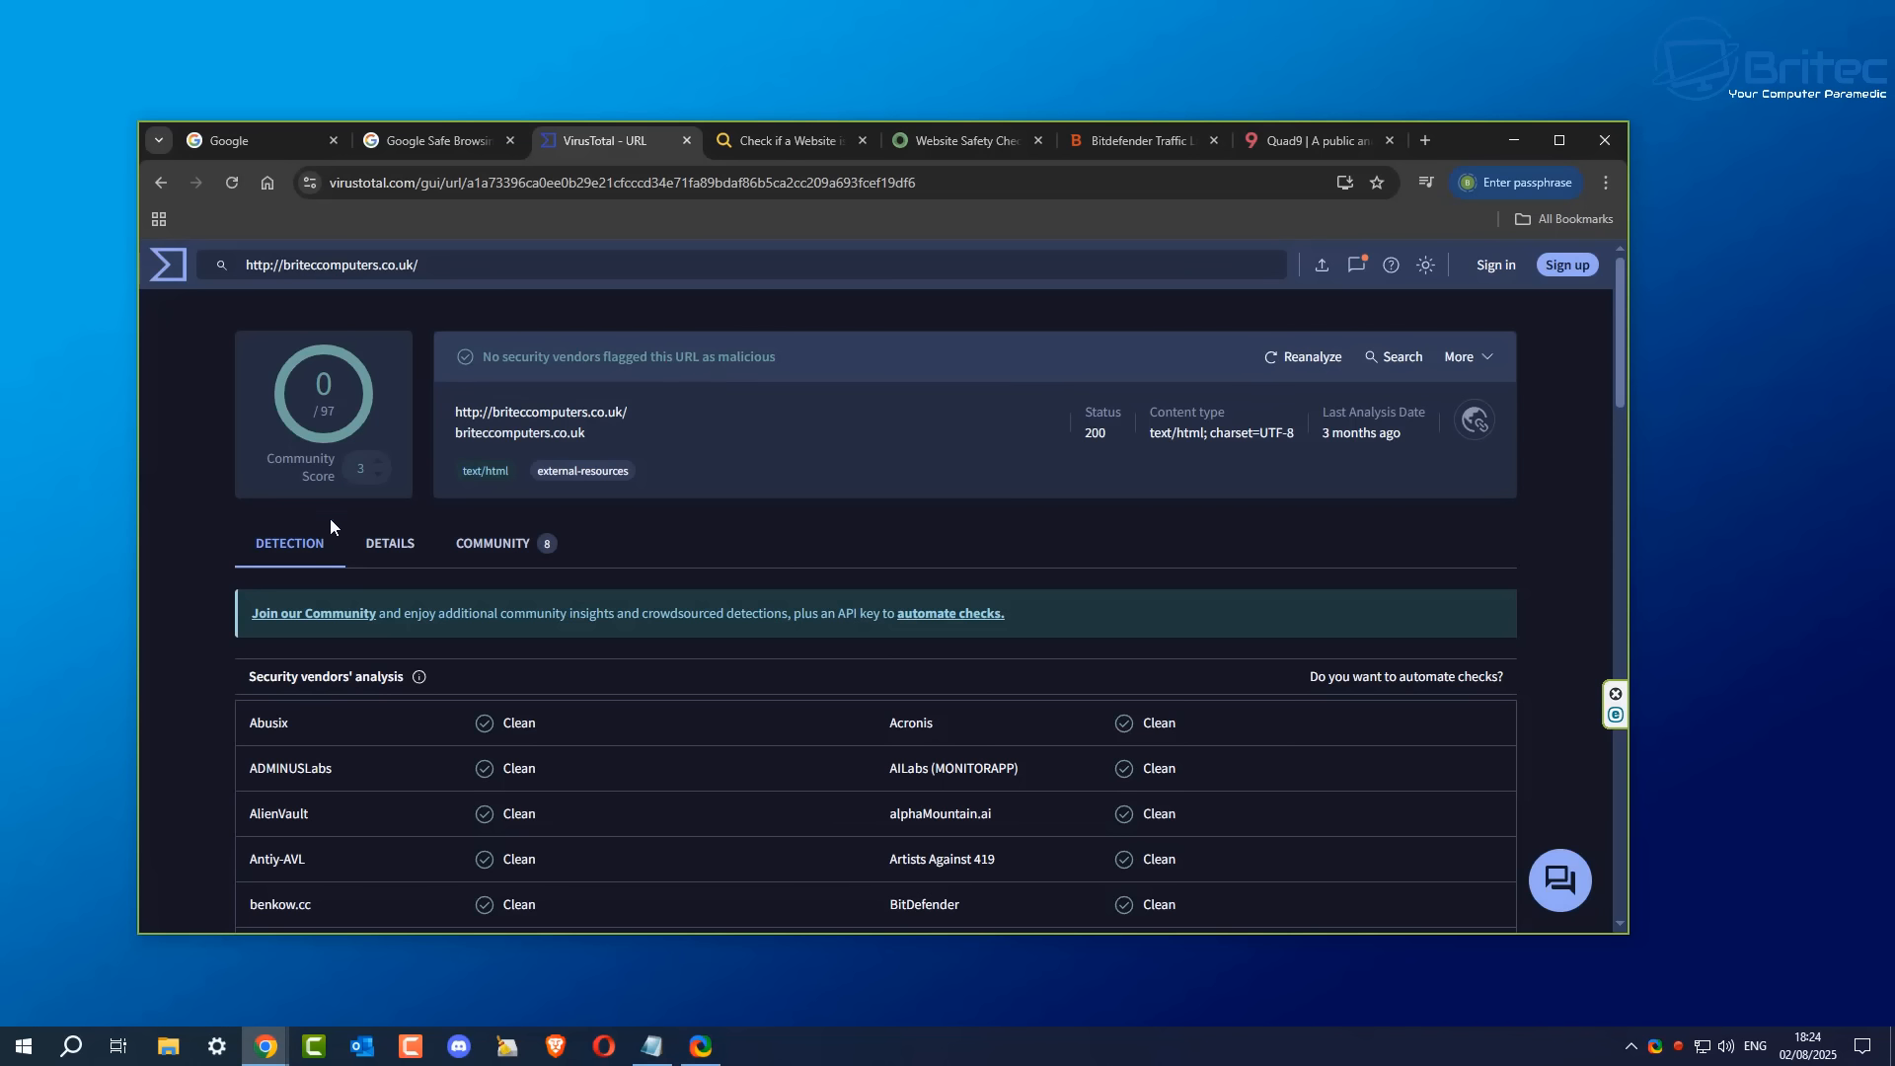
pyautogui.moveTo(620, 829)
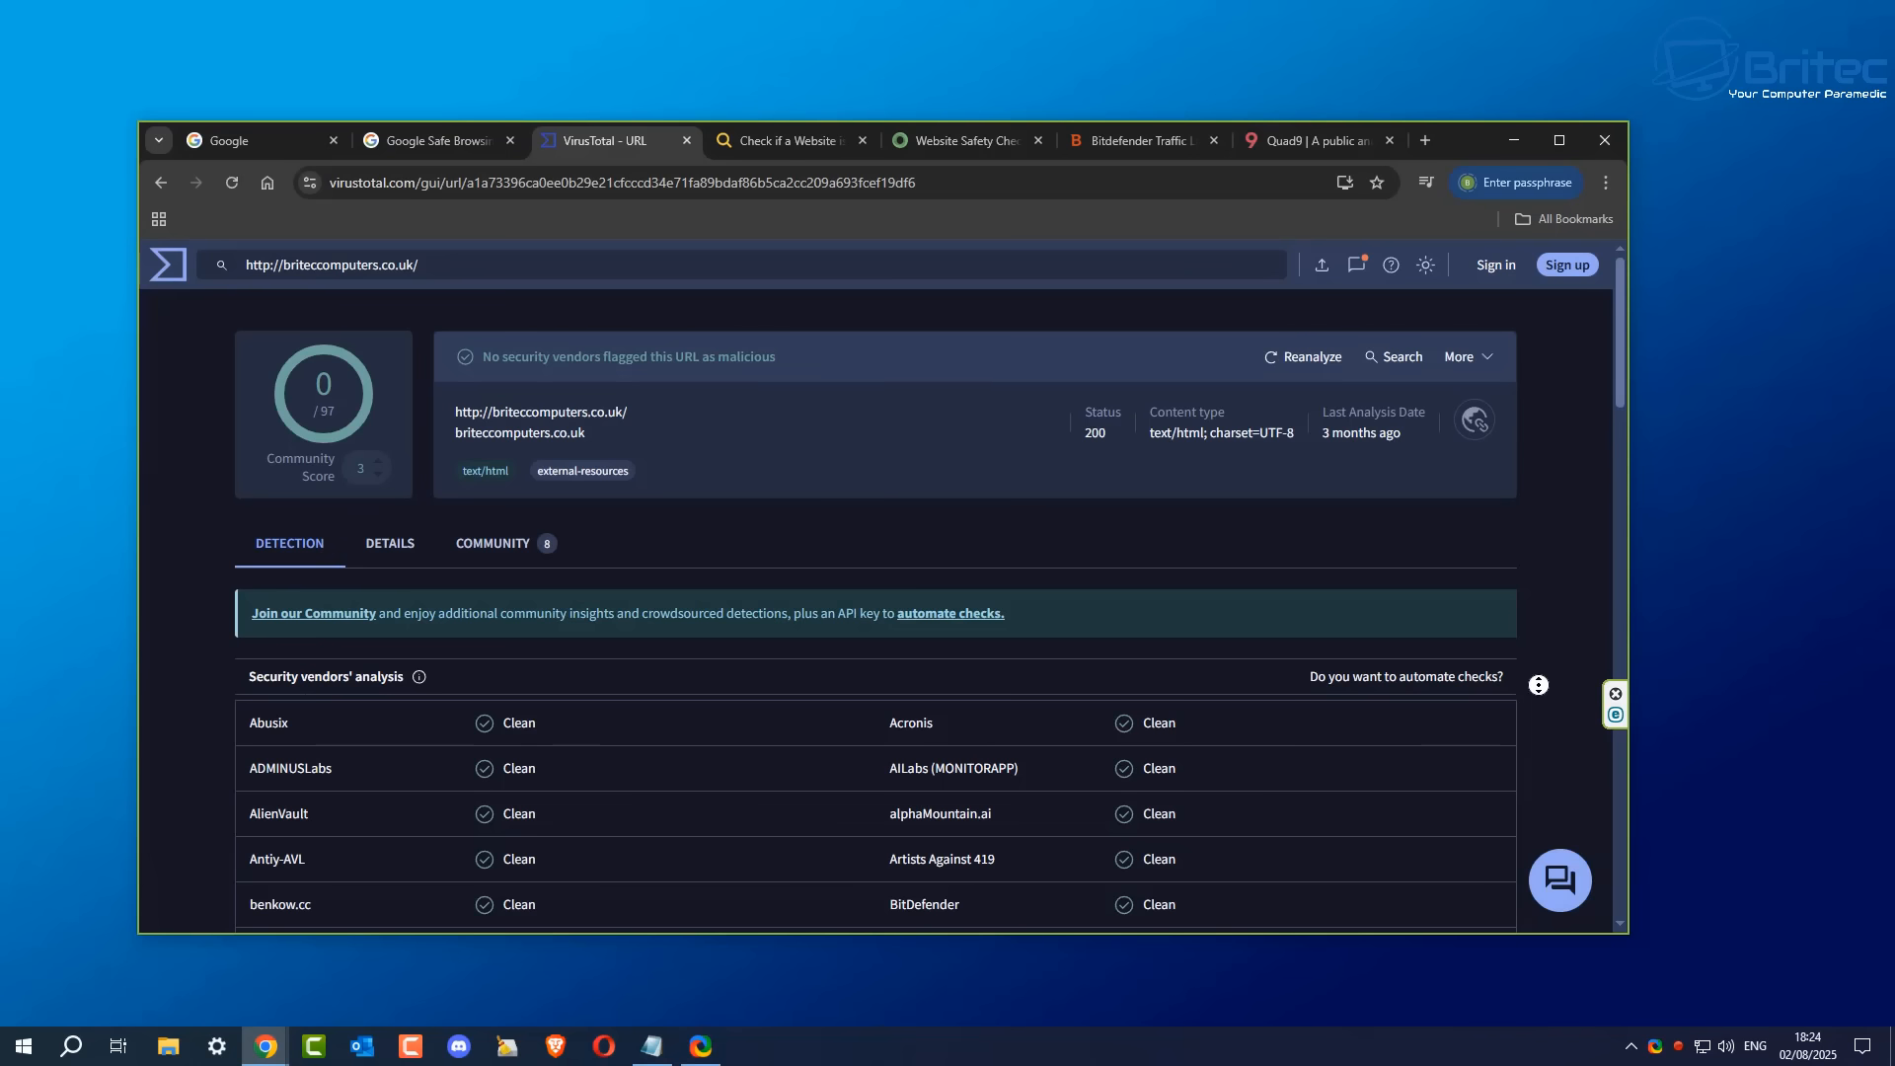
pyautogui.scroll(-3)
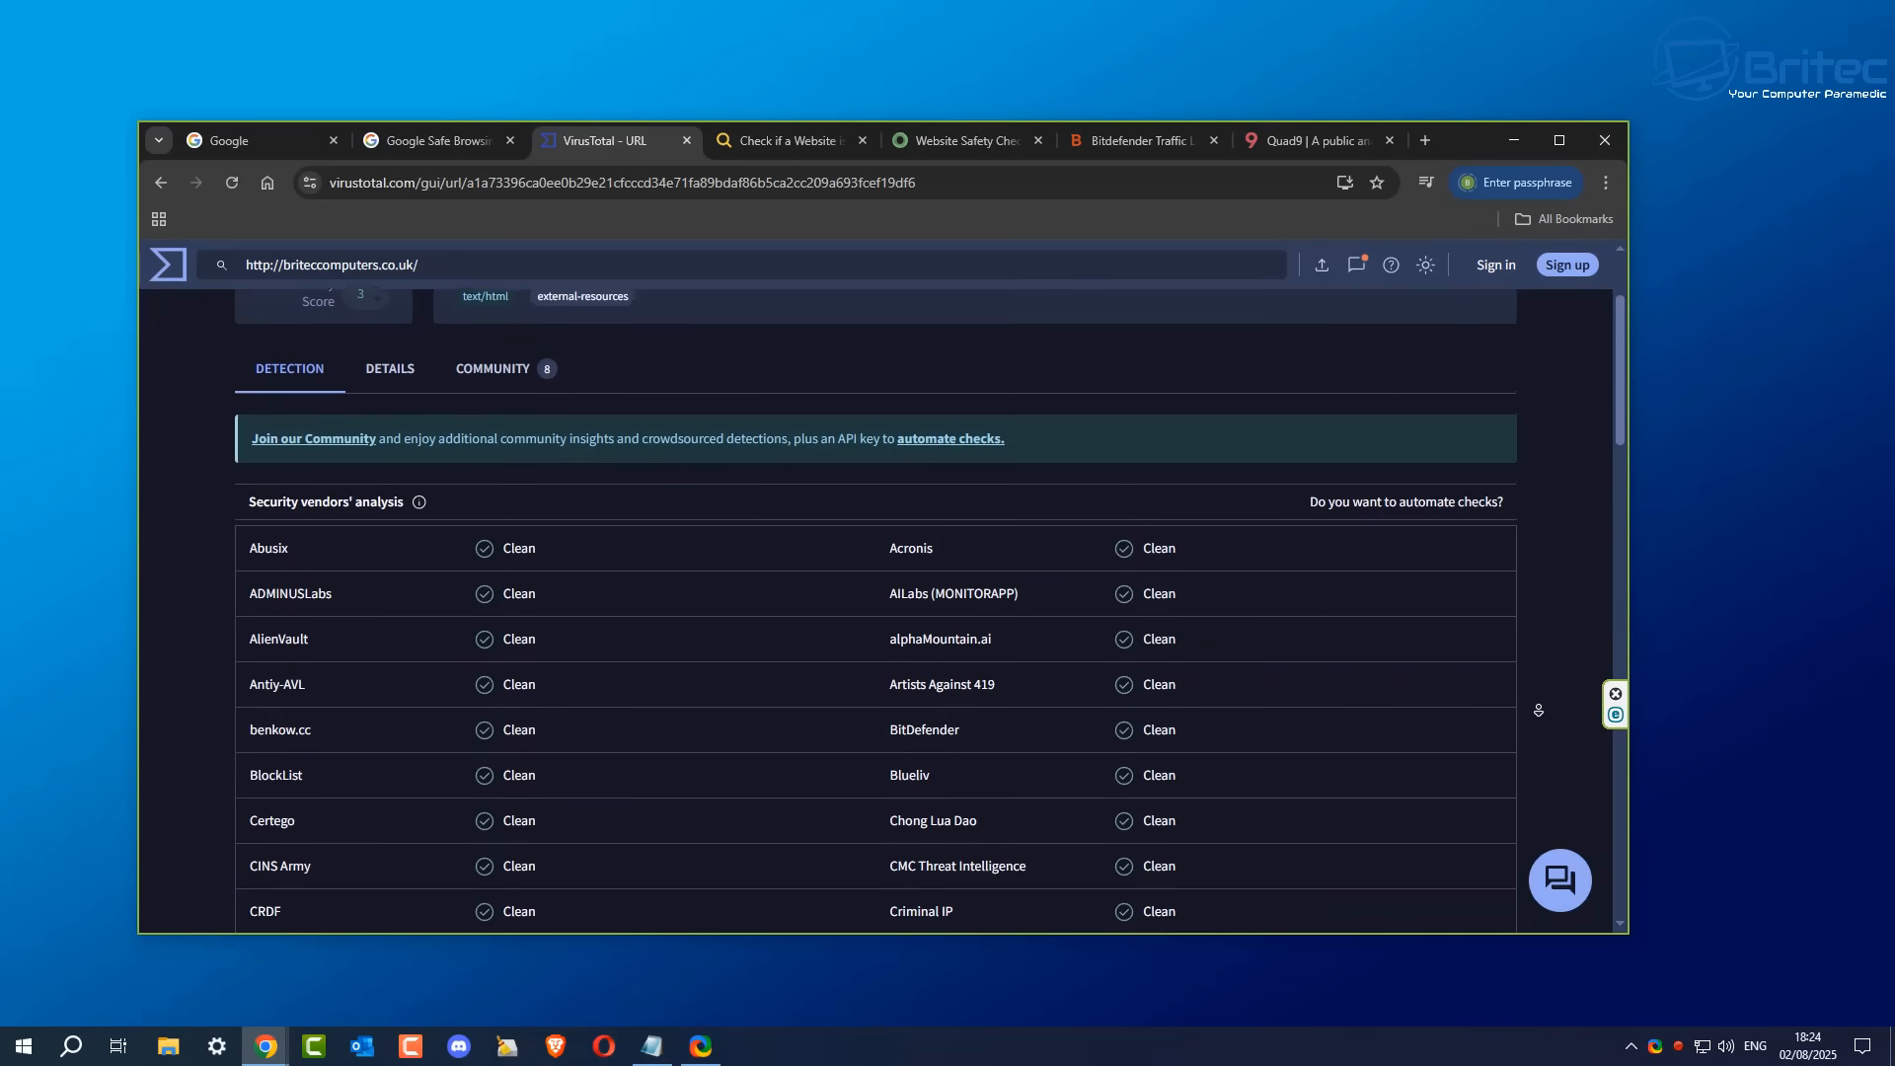
pyautogui.scroll(-3)
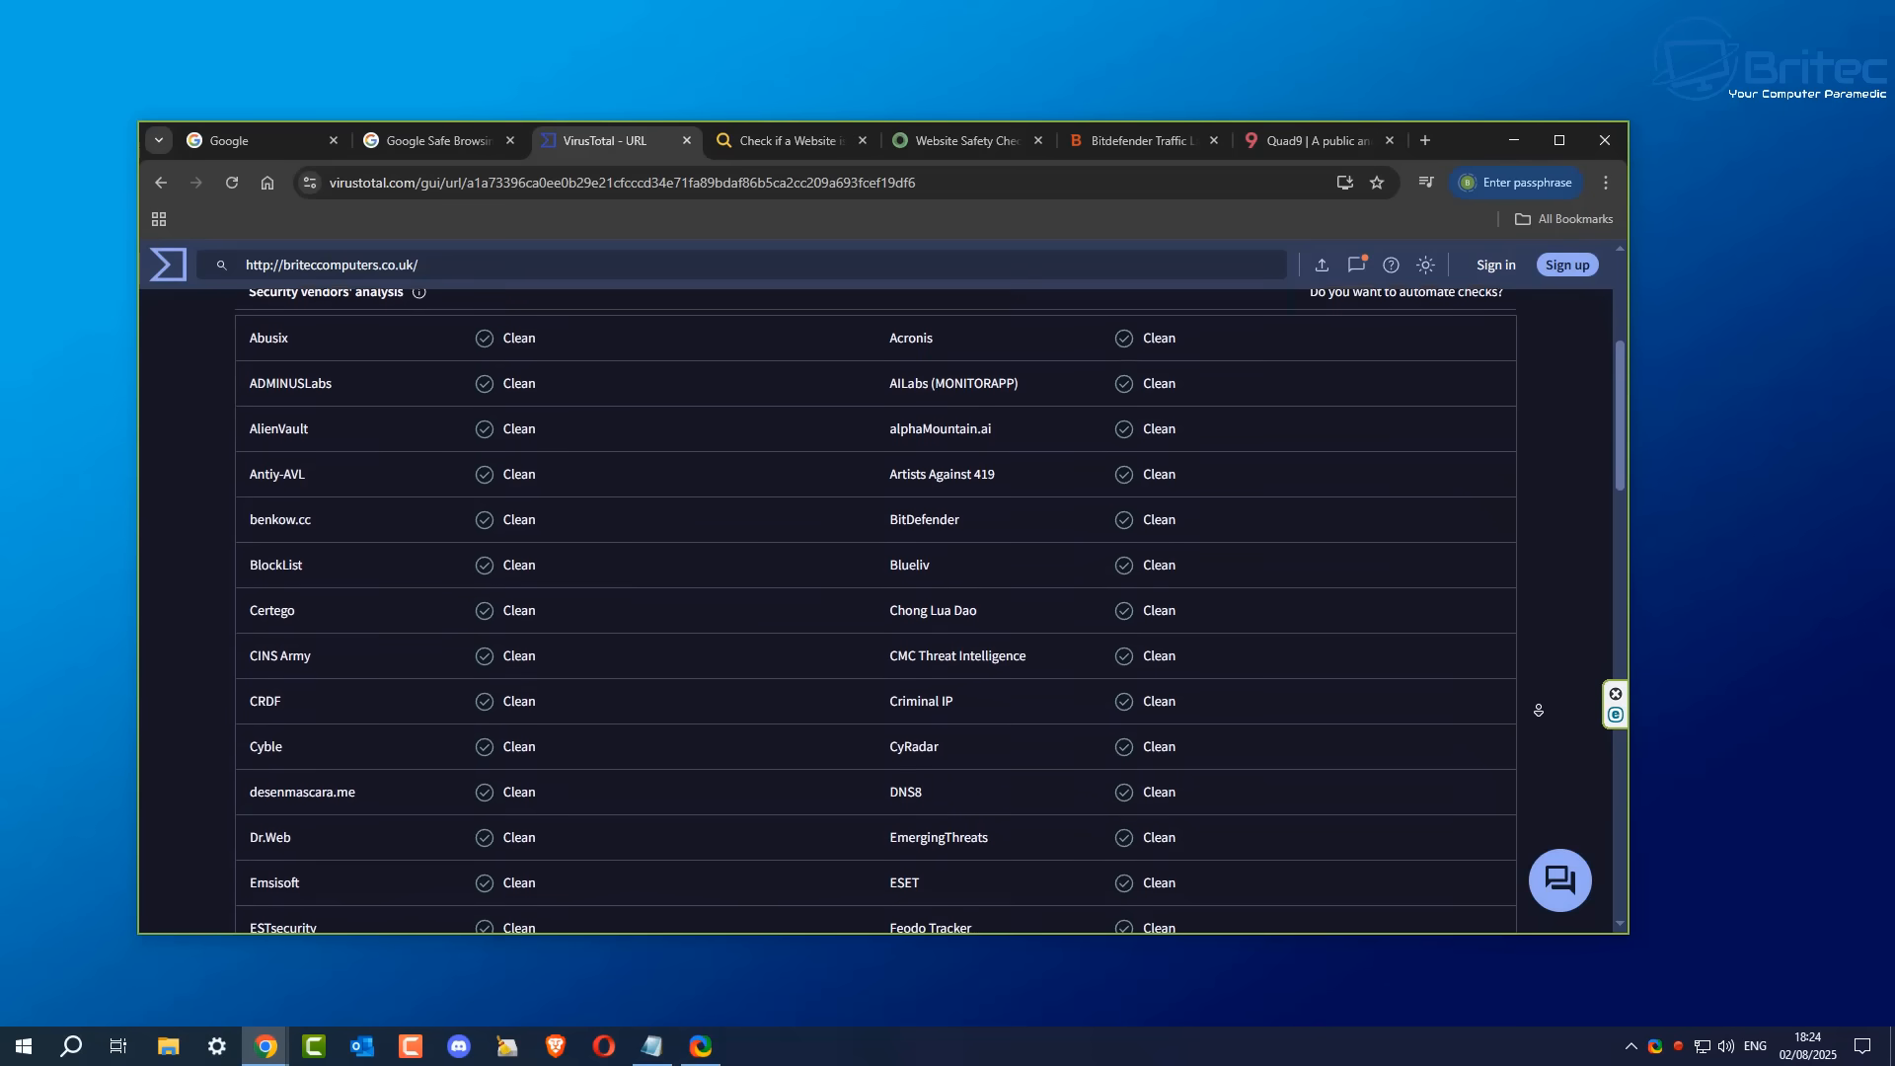
pyautogui.scroll(-3)
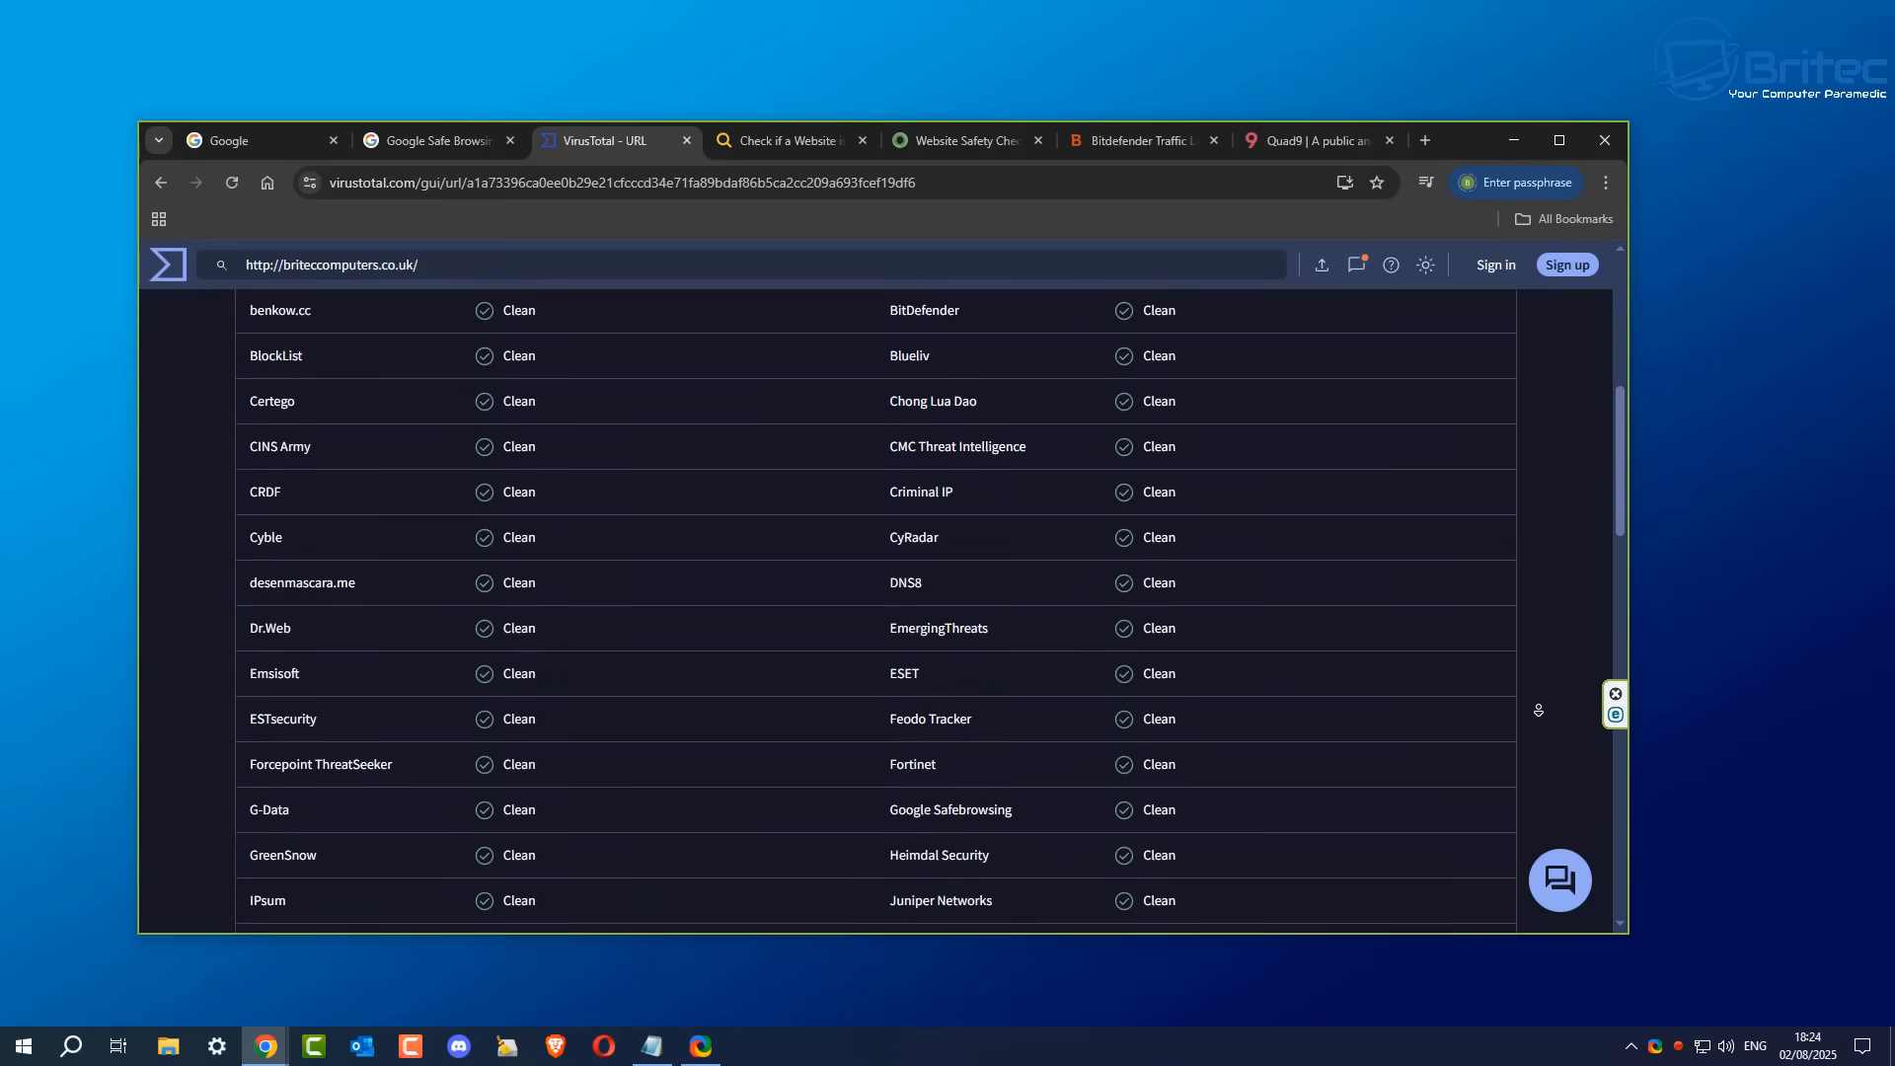
pyautogui.scroll(-3)
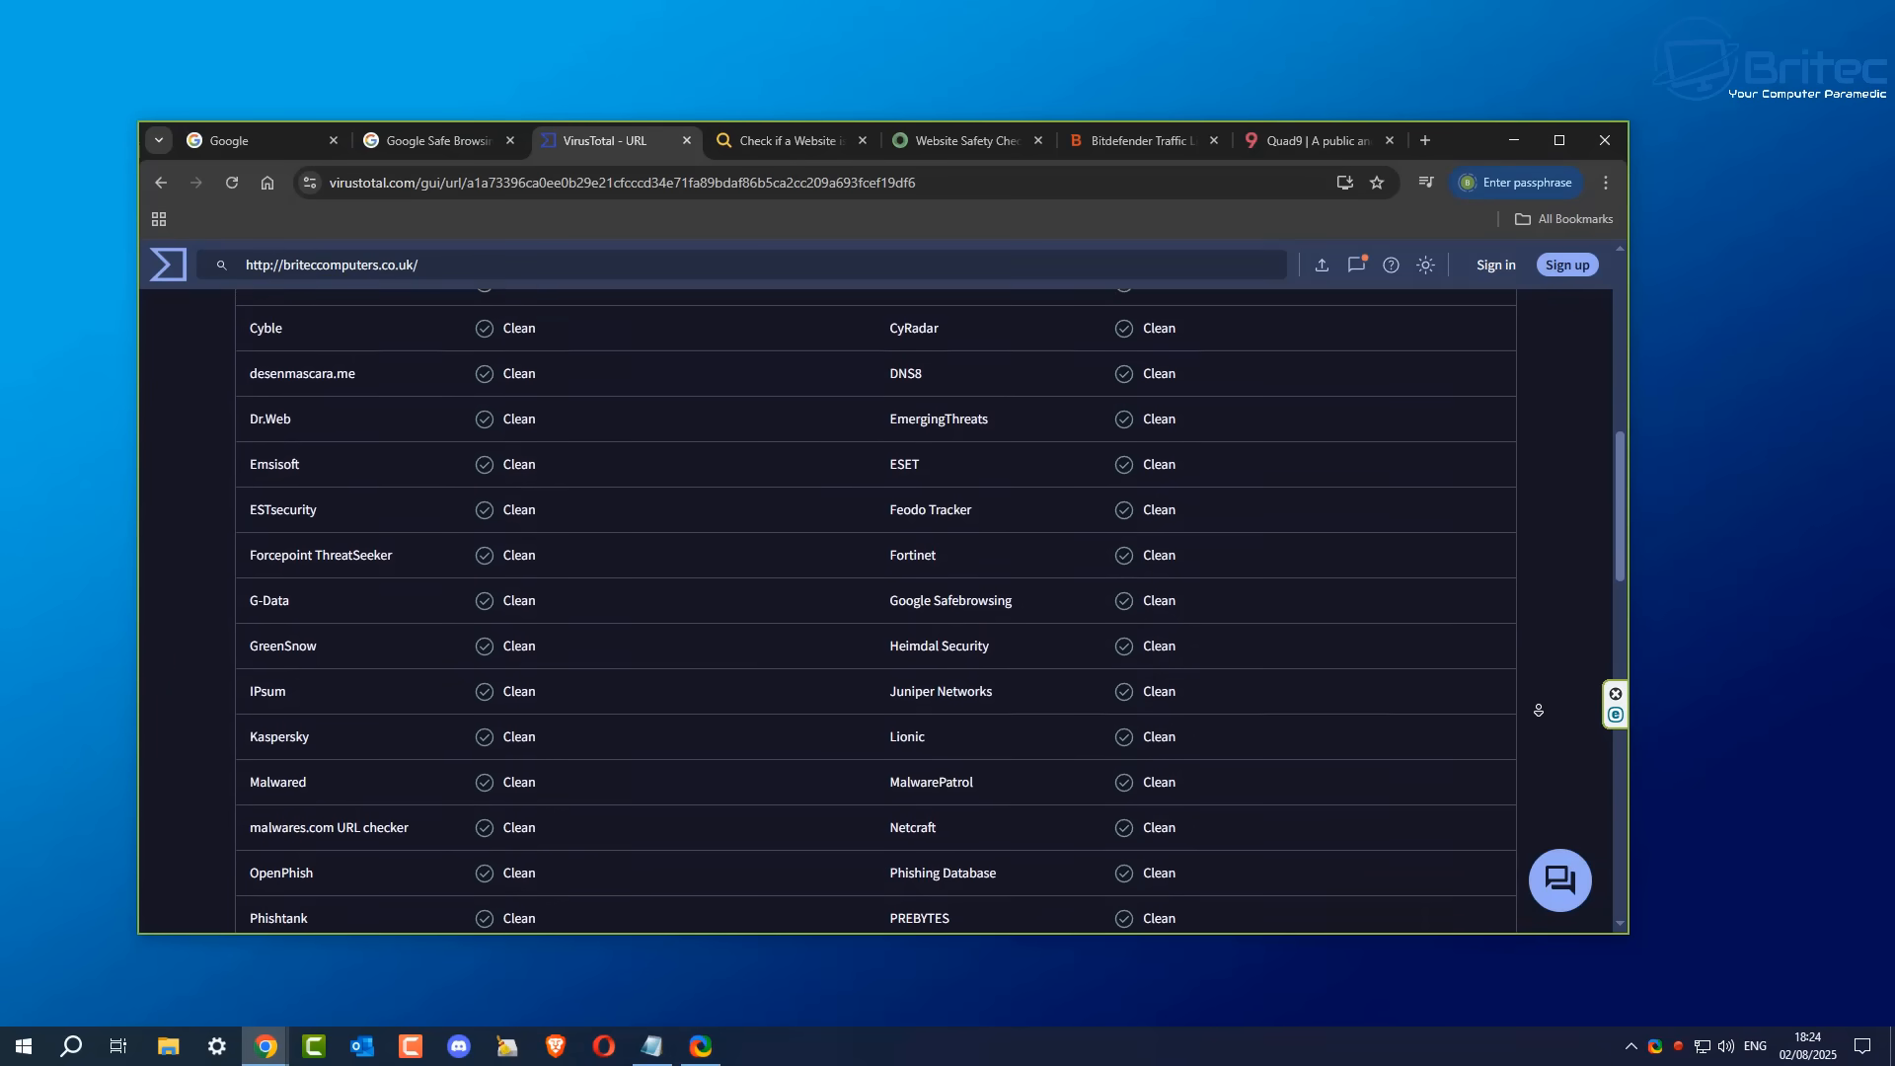
pyautogui.scroll(-3)
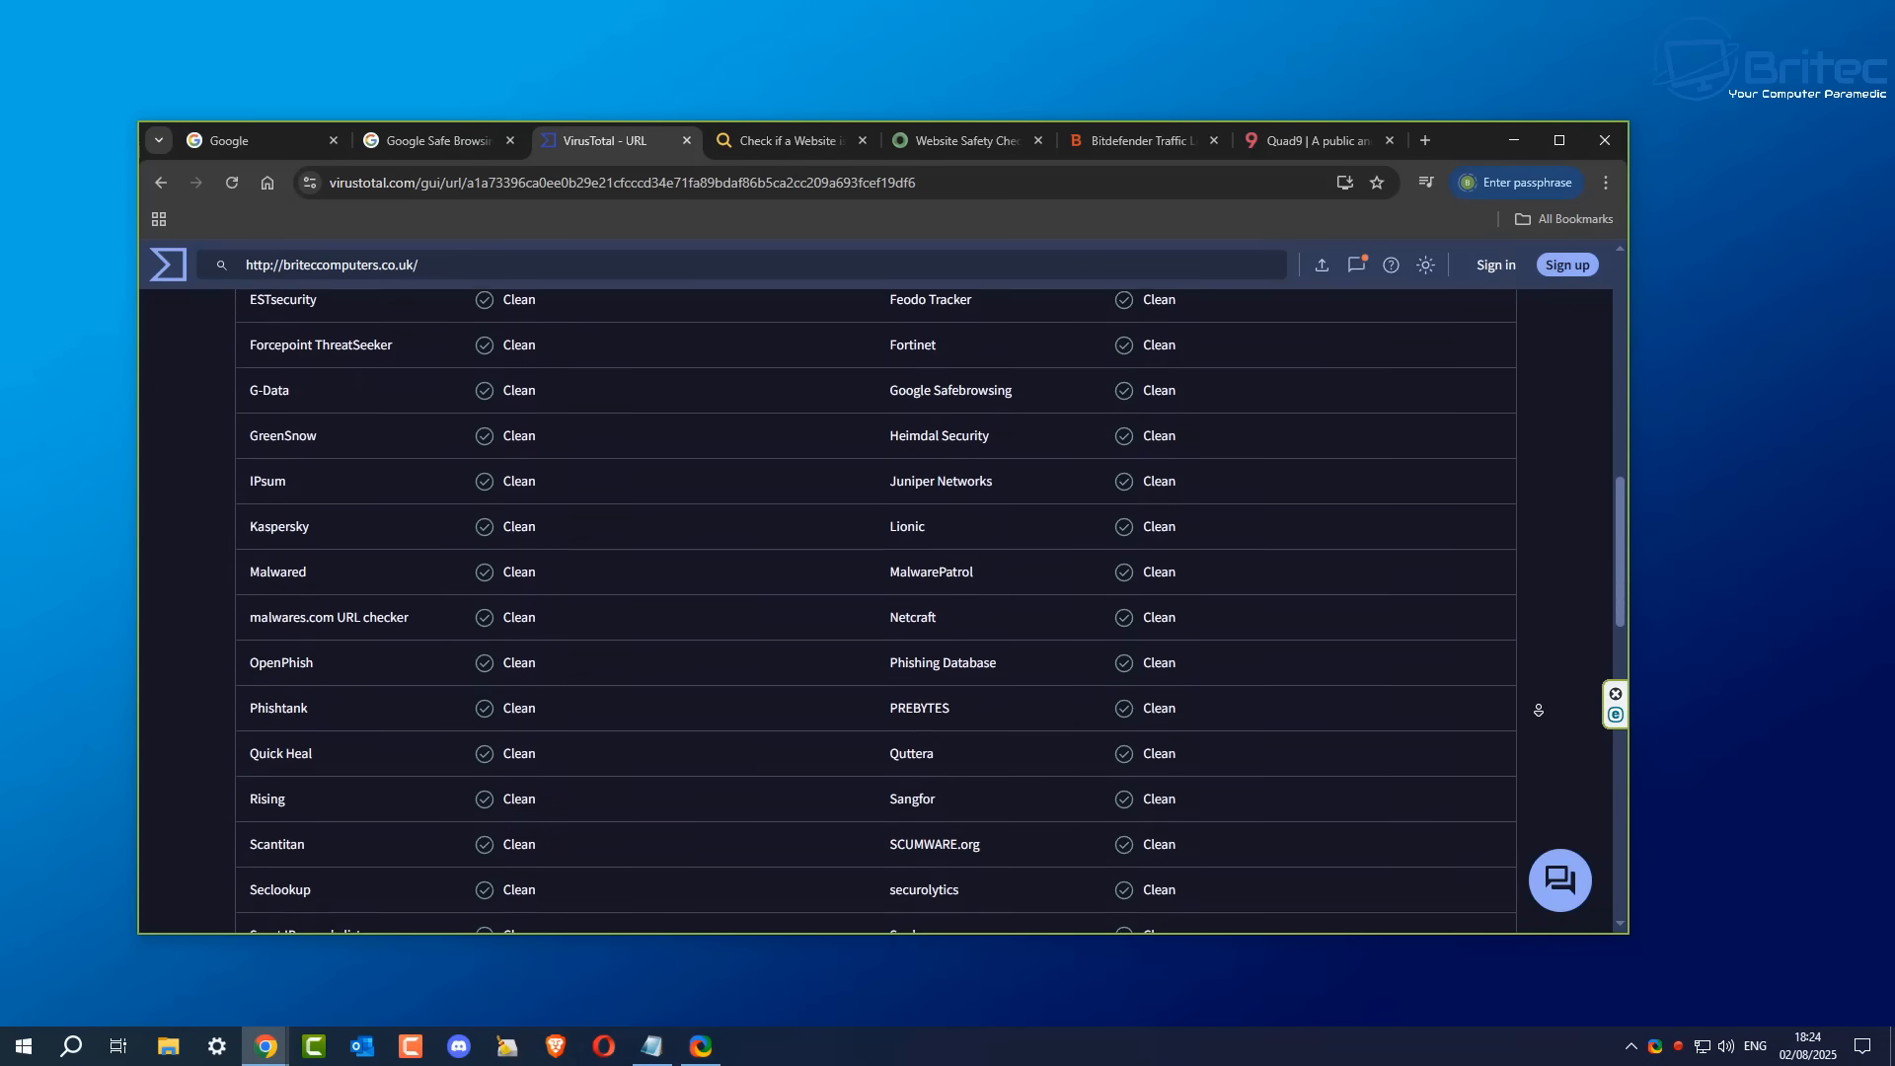
pyautogui.scroll(-3)
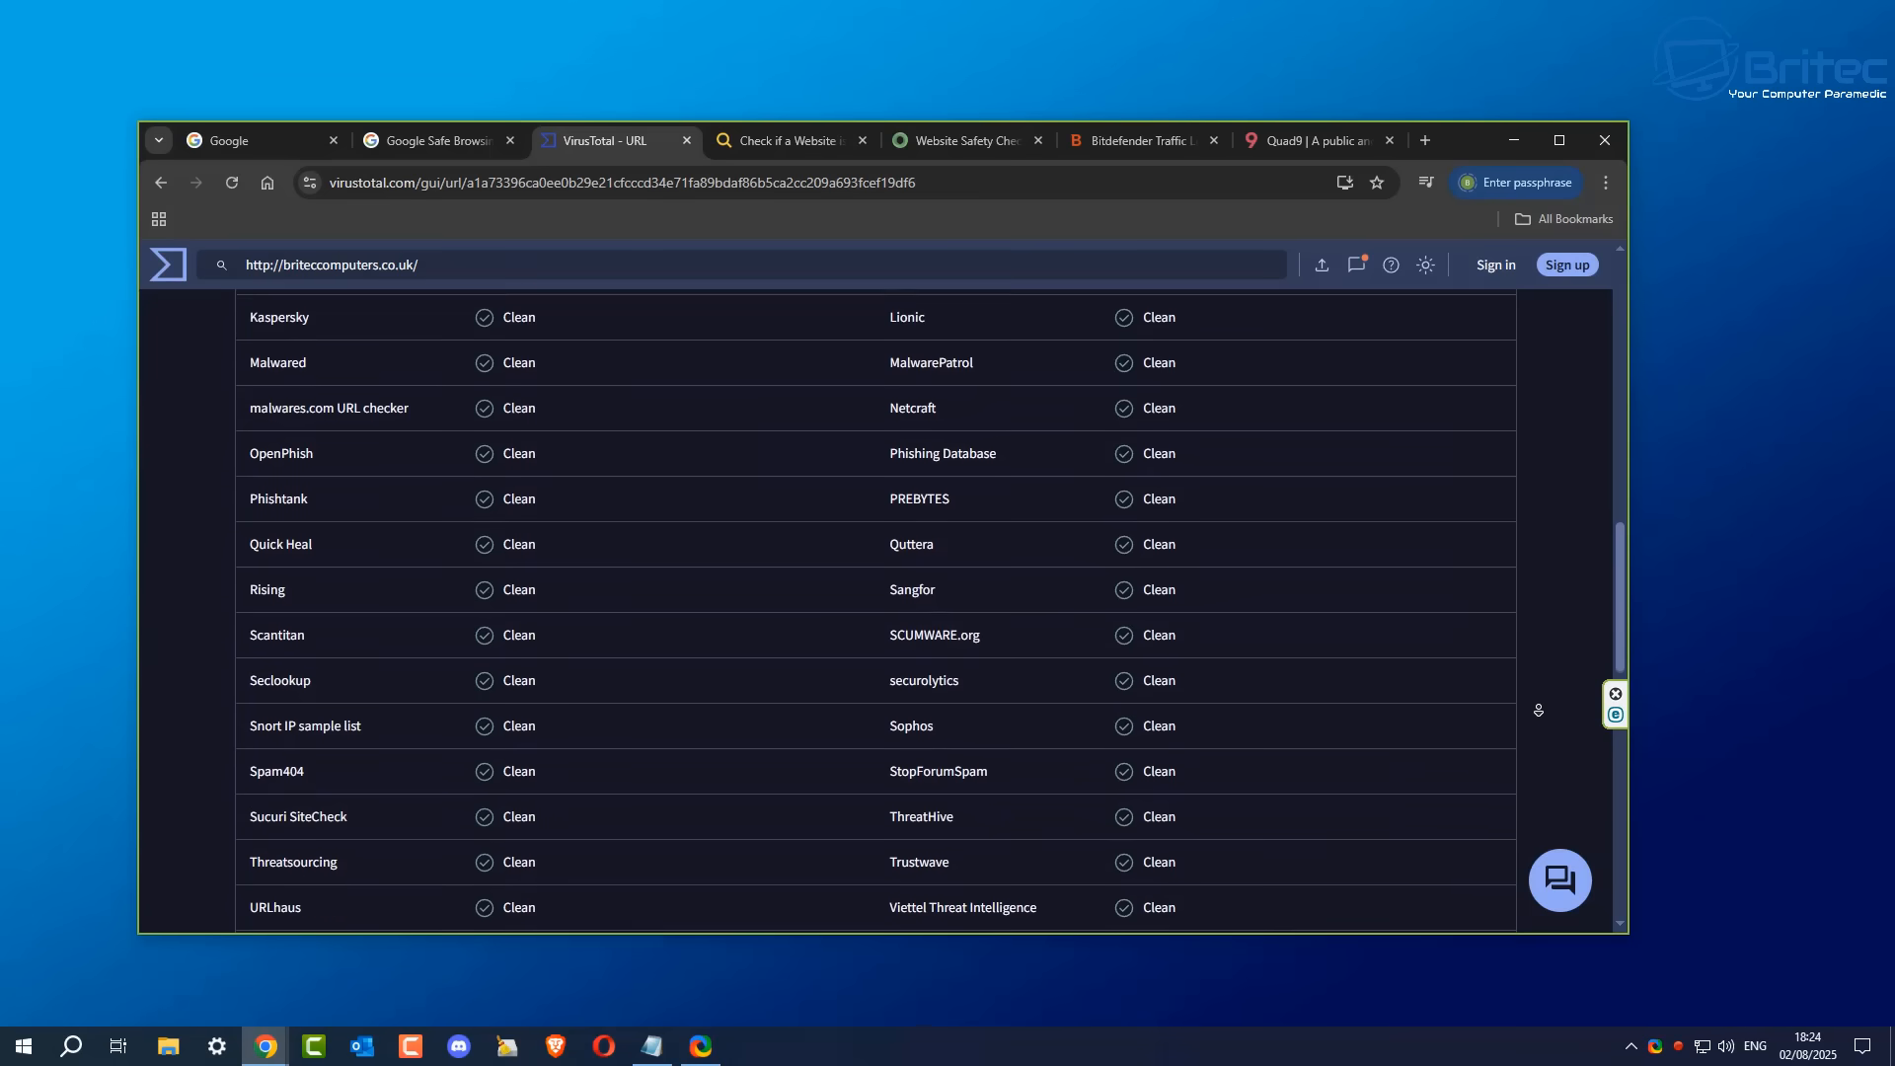
pyautogui.scroll(-3)
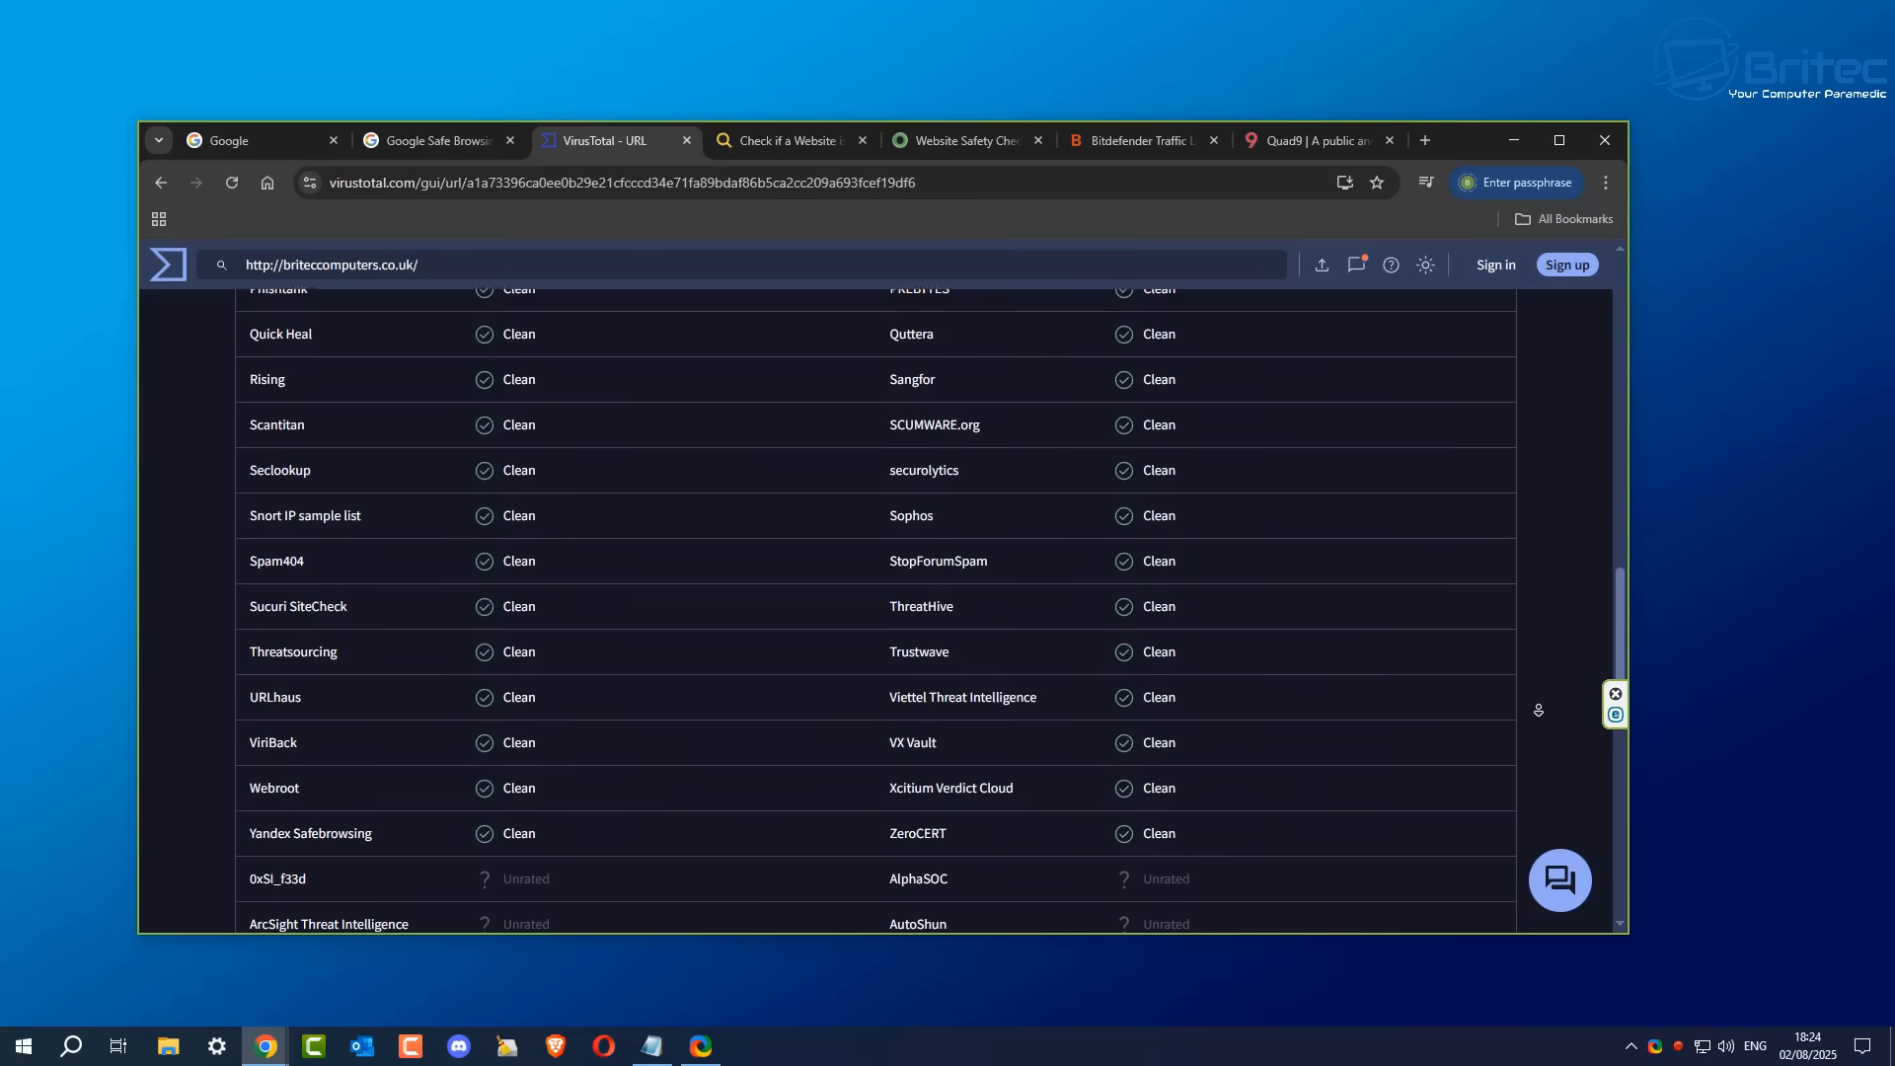
pyautogui.scroll(-3)
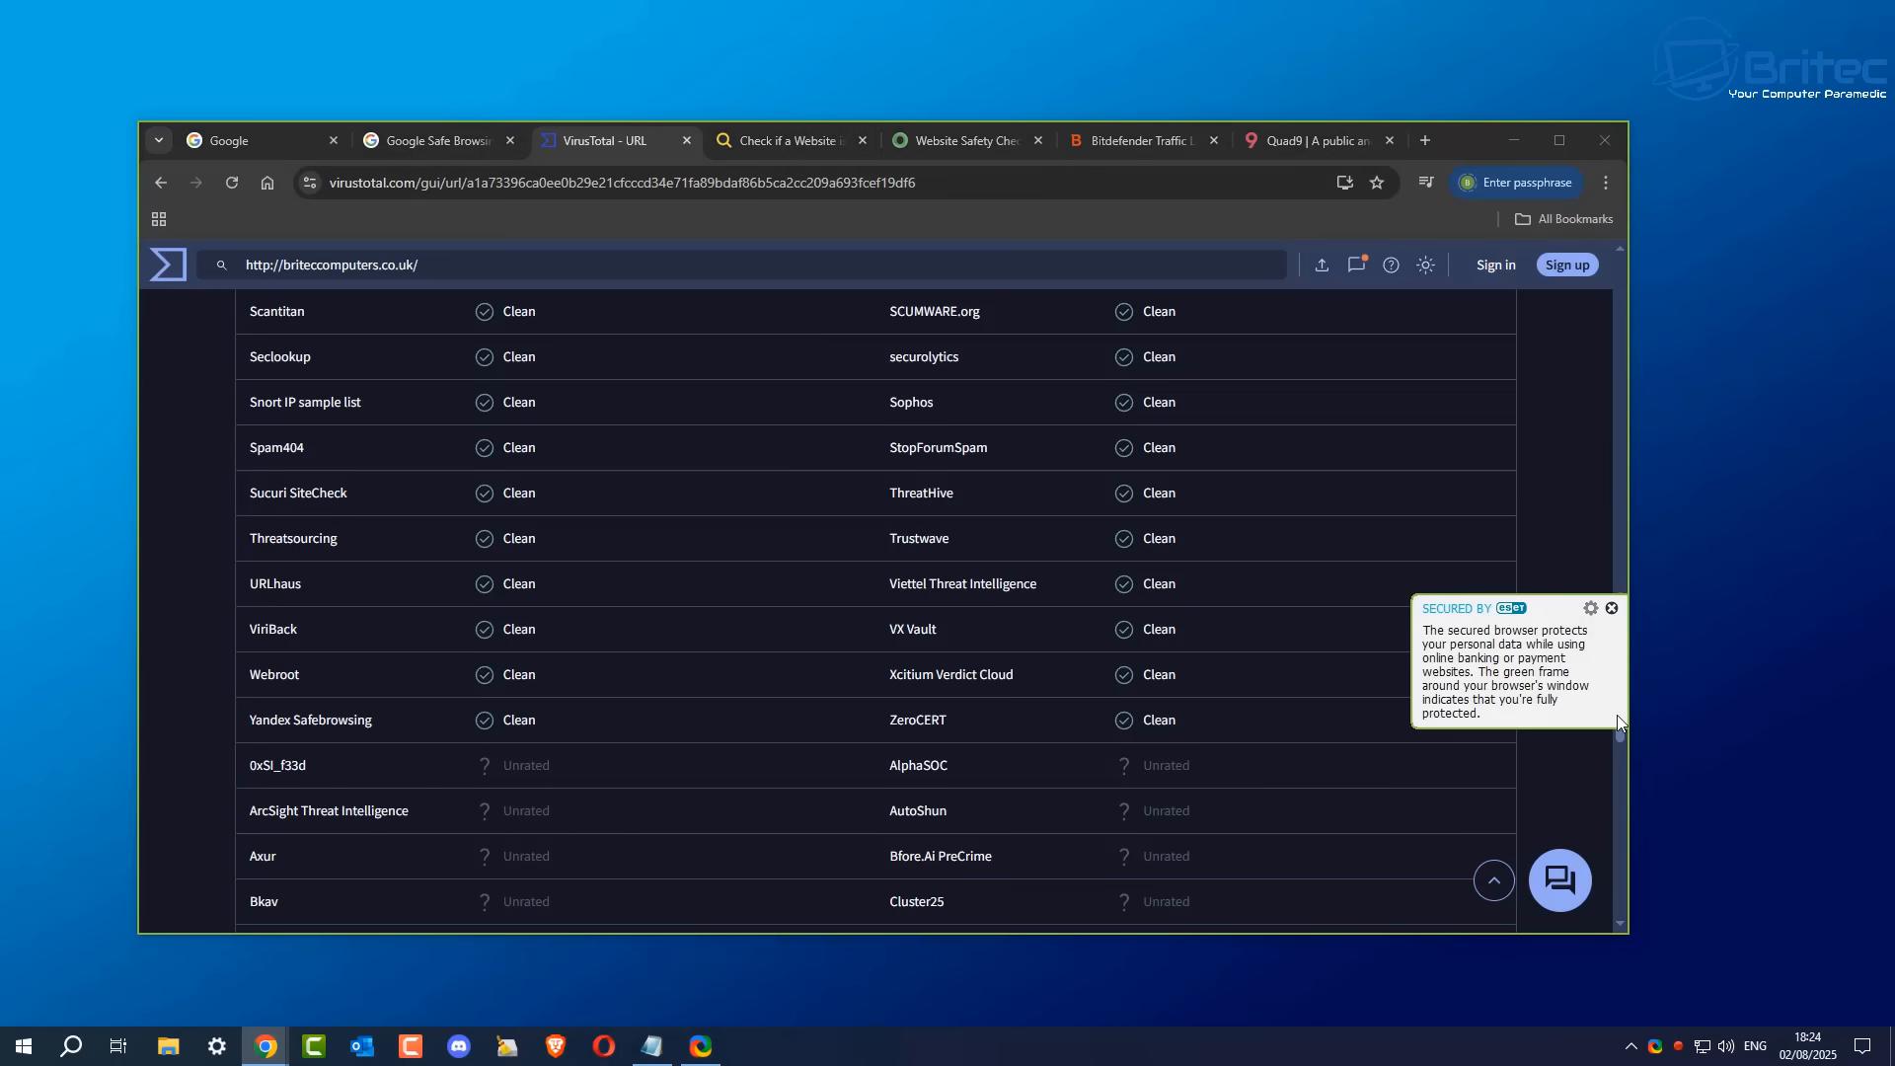
pyautogui.moveTo(1510, 689)
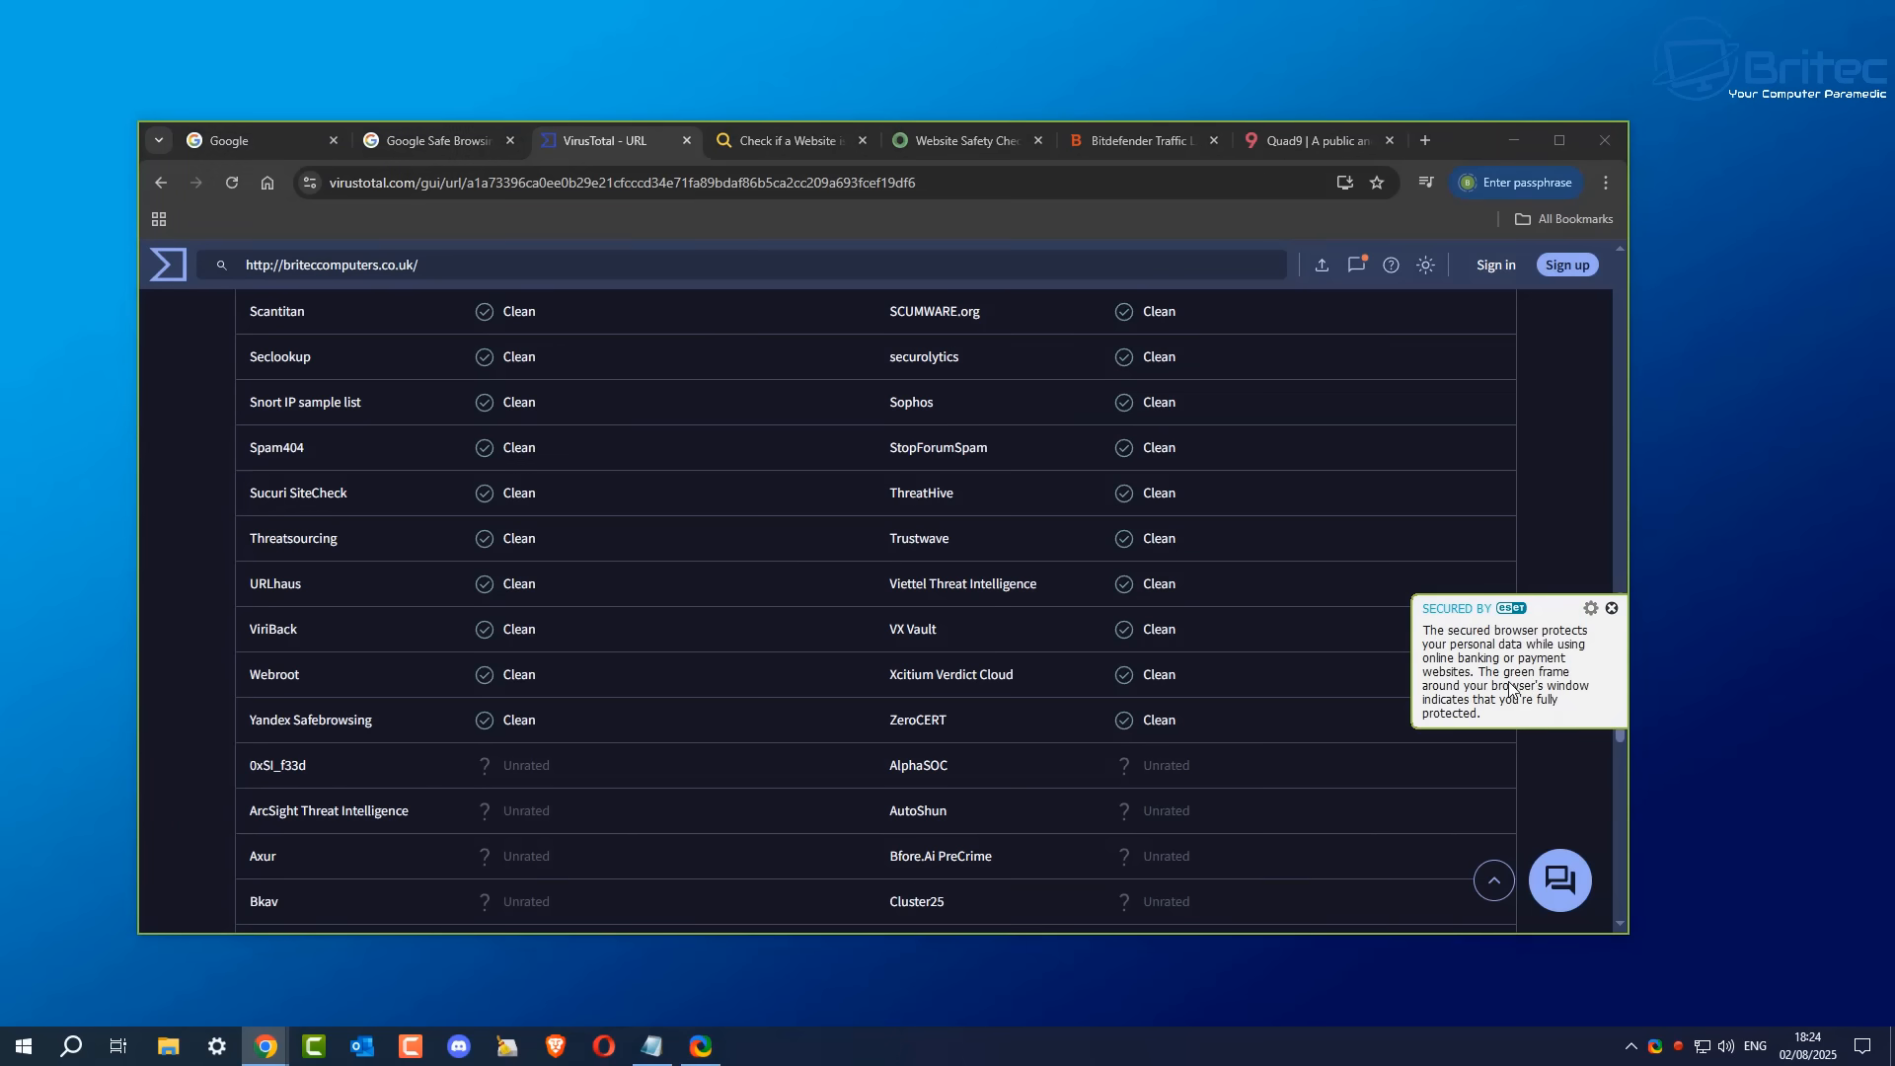
pyautogui.moveTo(1435, 644)
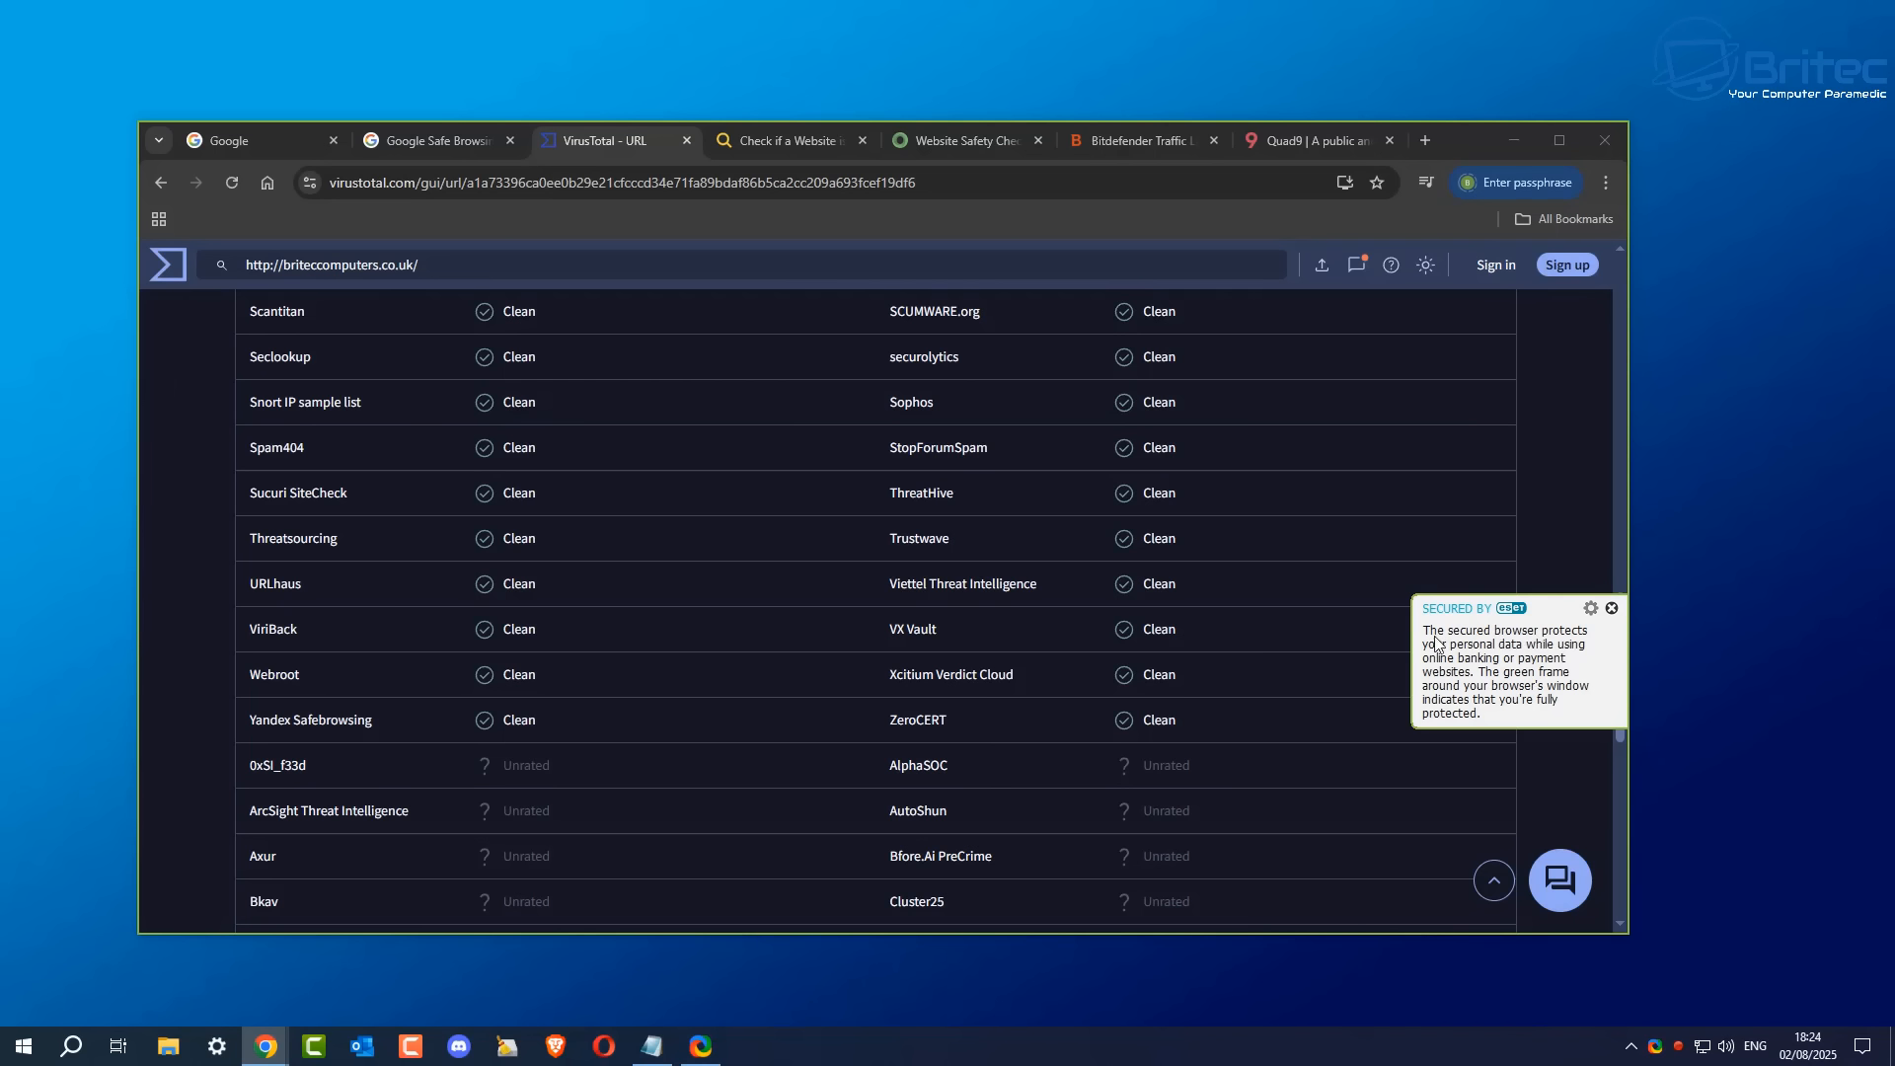
pyautogui.moveTo(1430, 683)
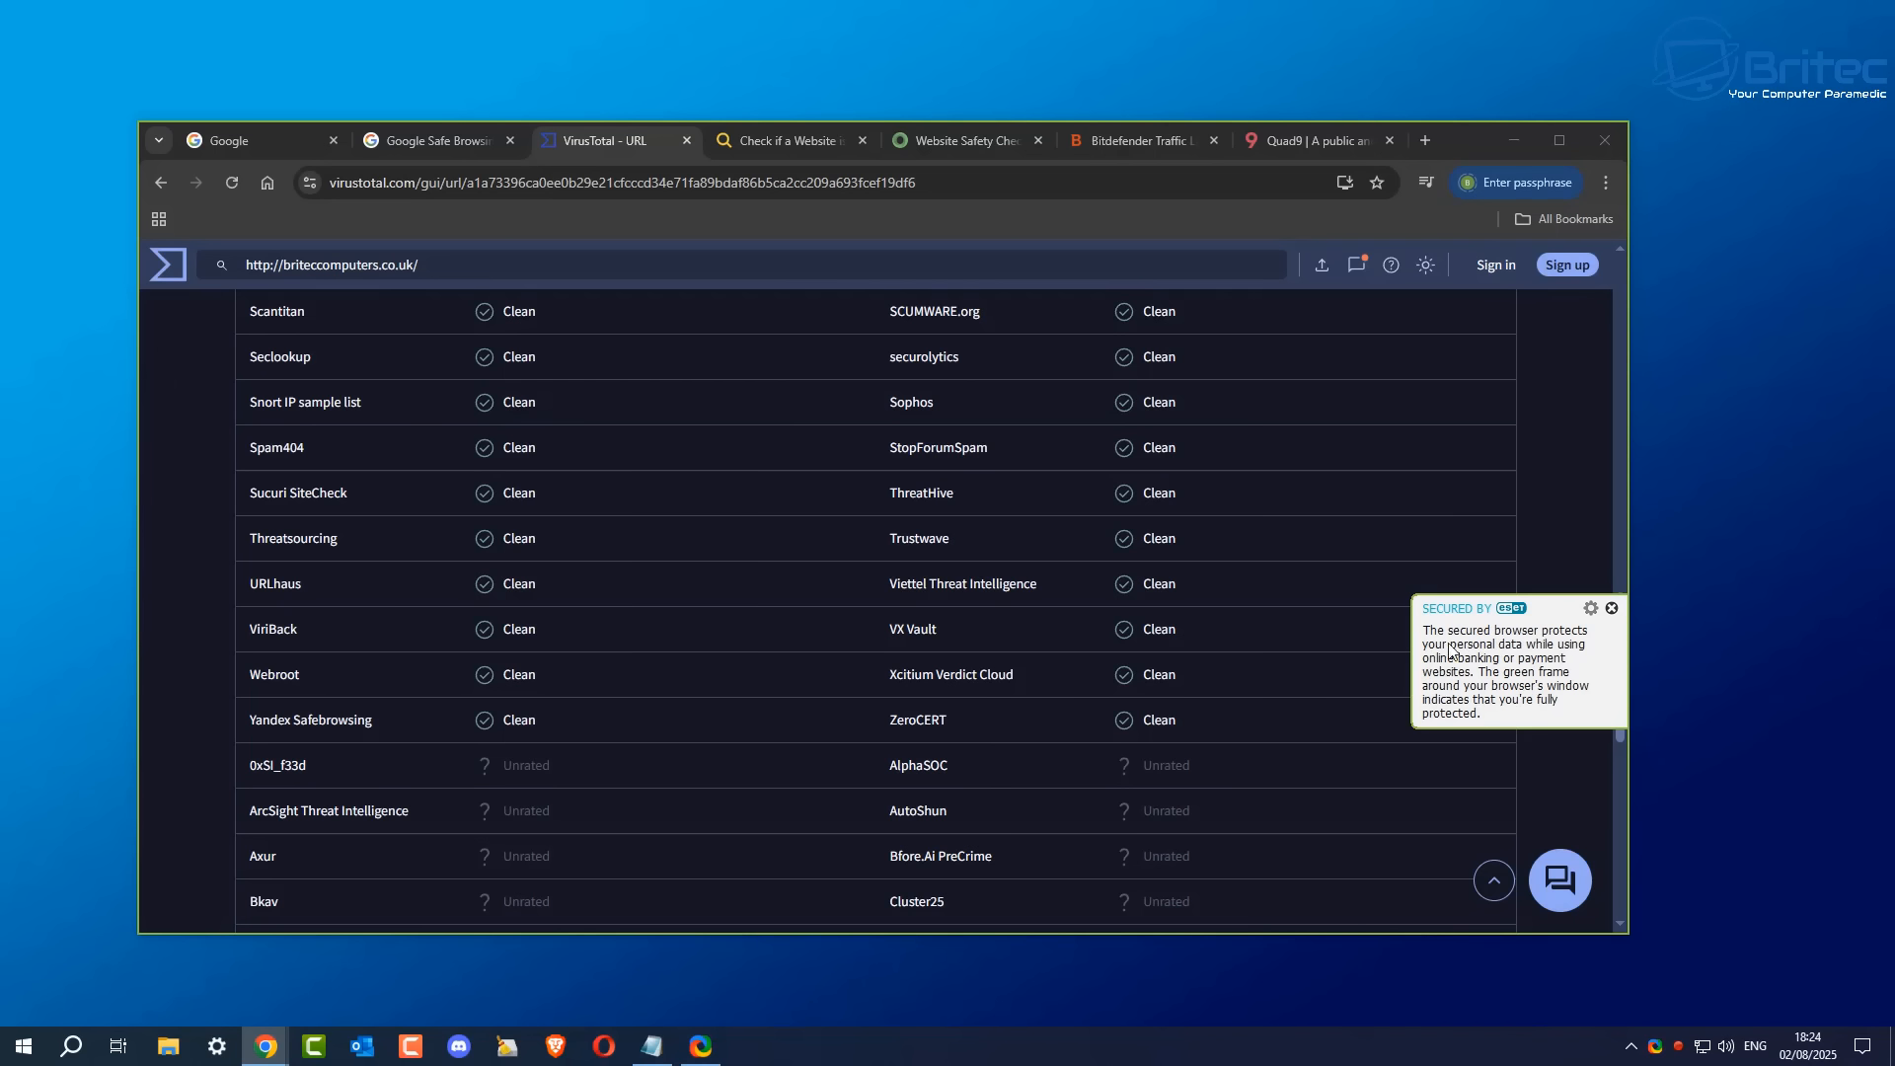
pyautogui.moveTo(1514, 715)
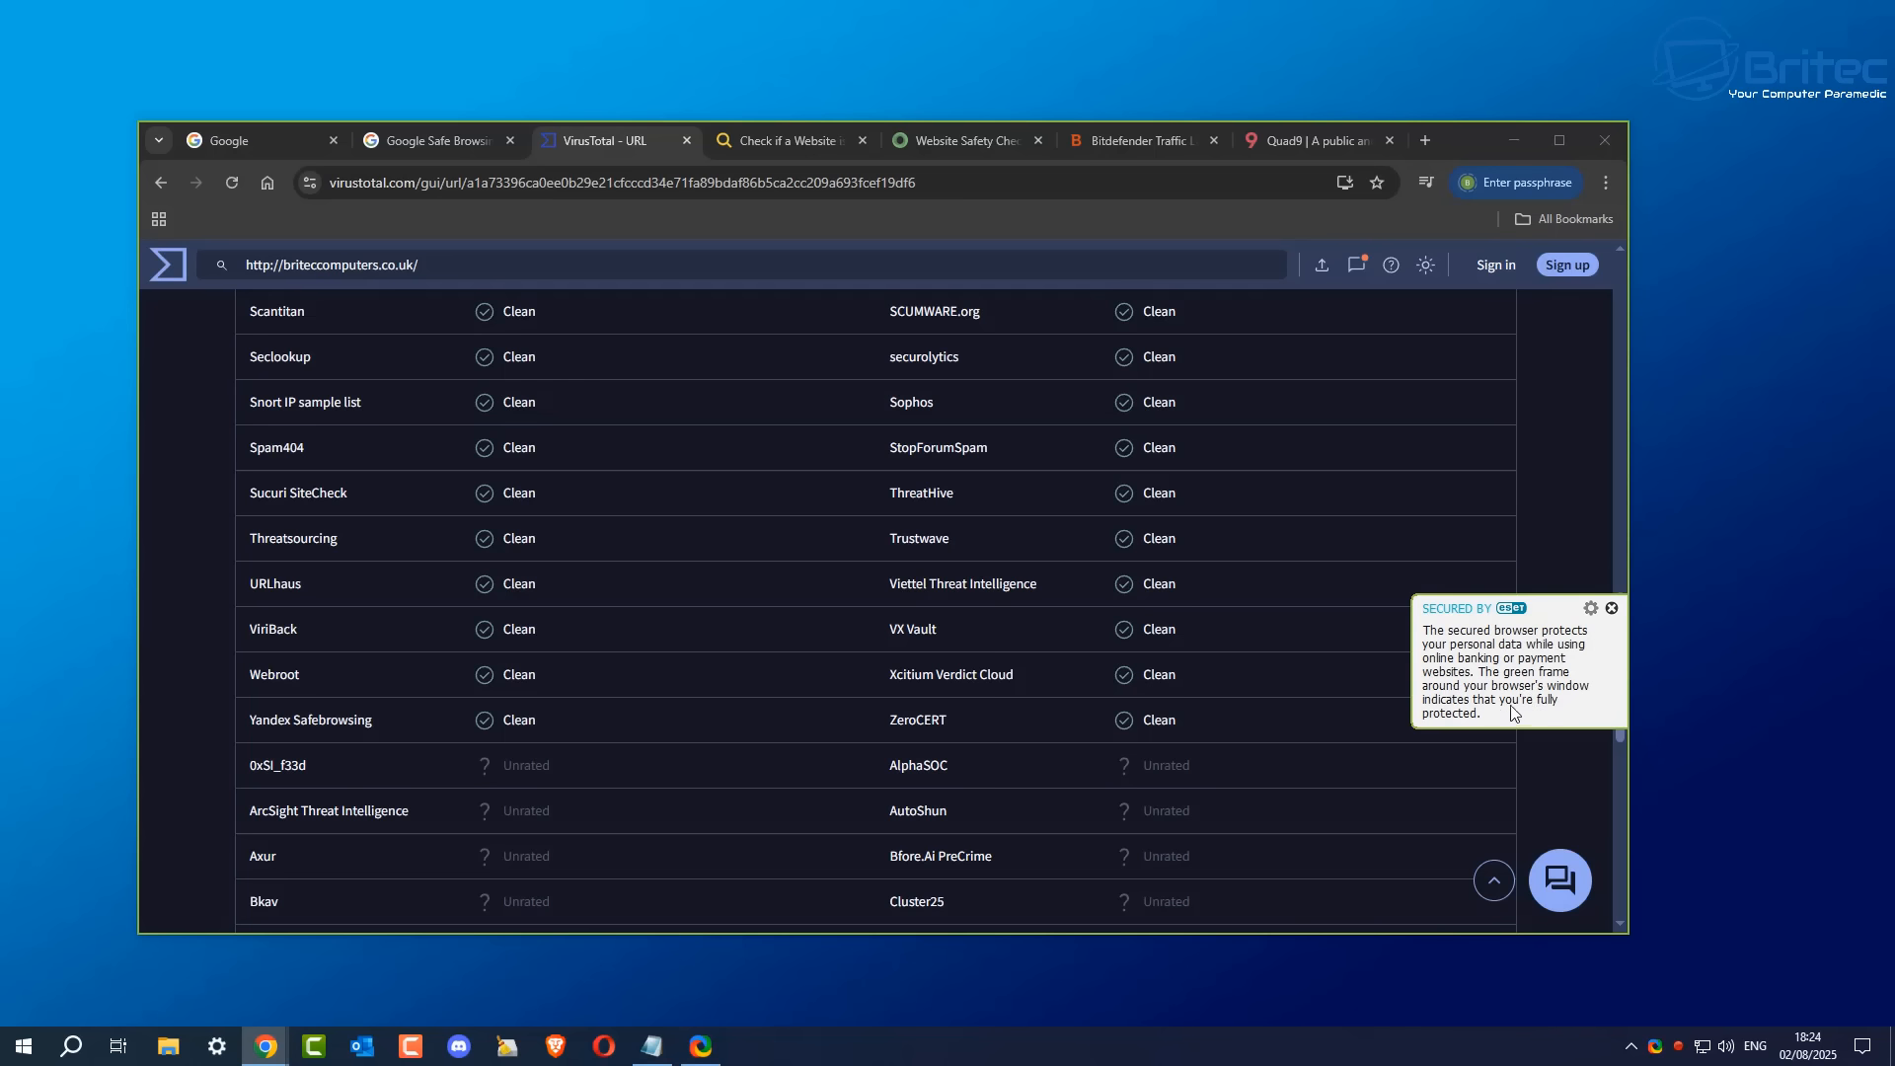
pyautogui.moveTo(1566, 756)
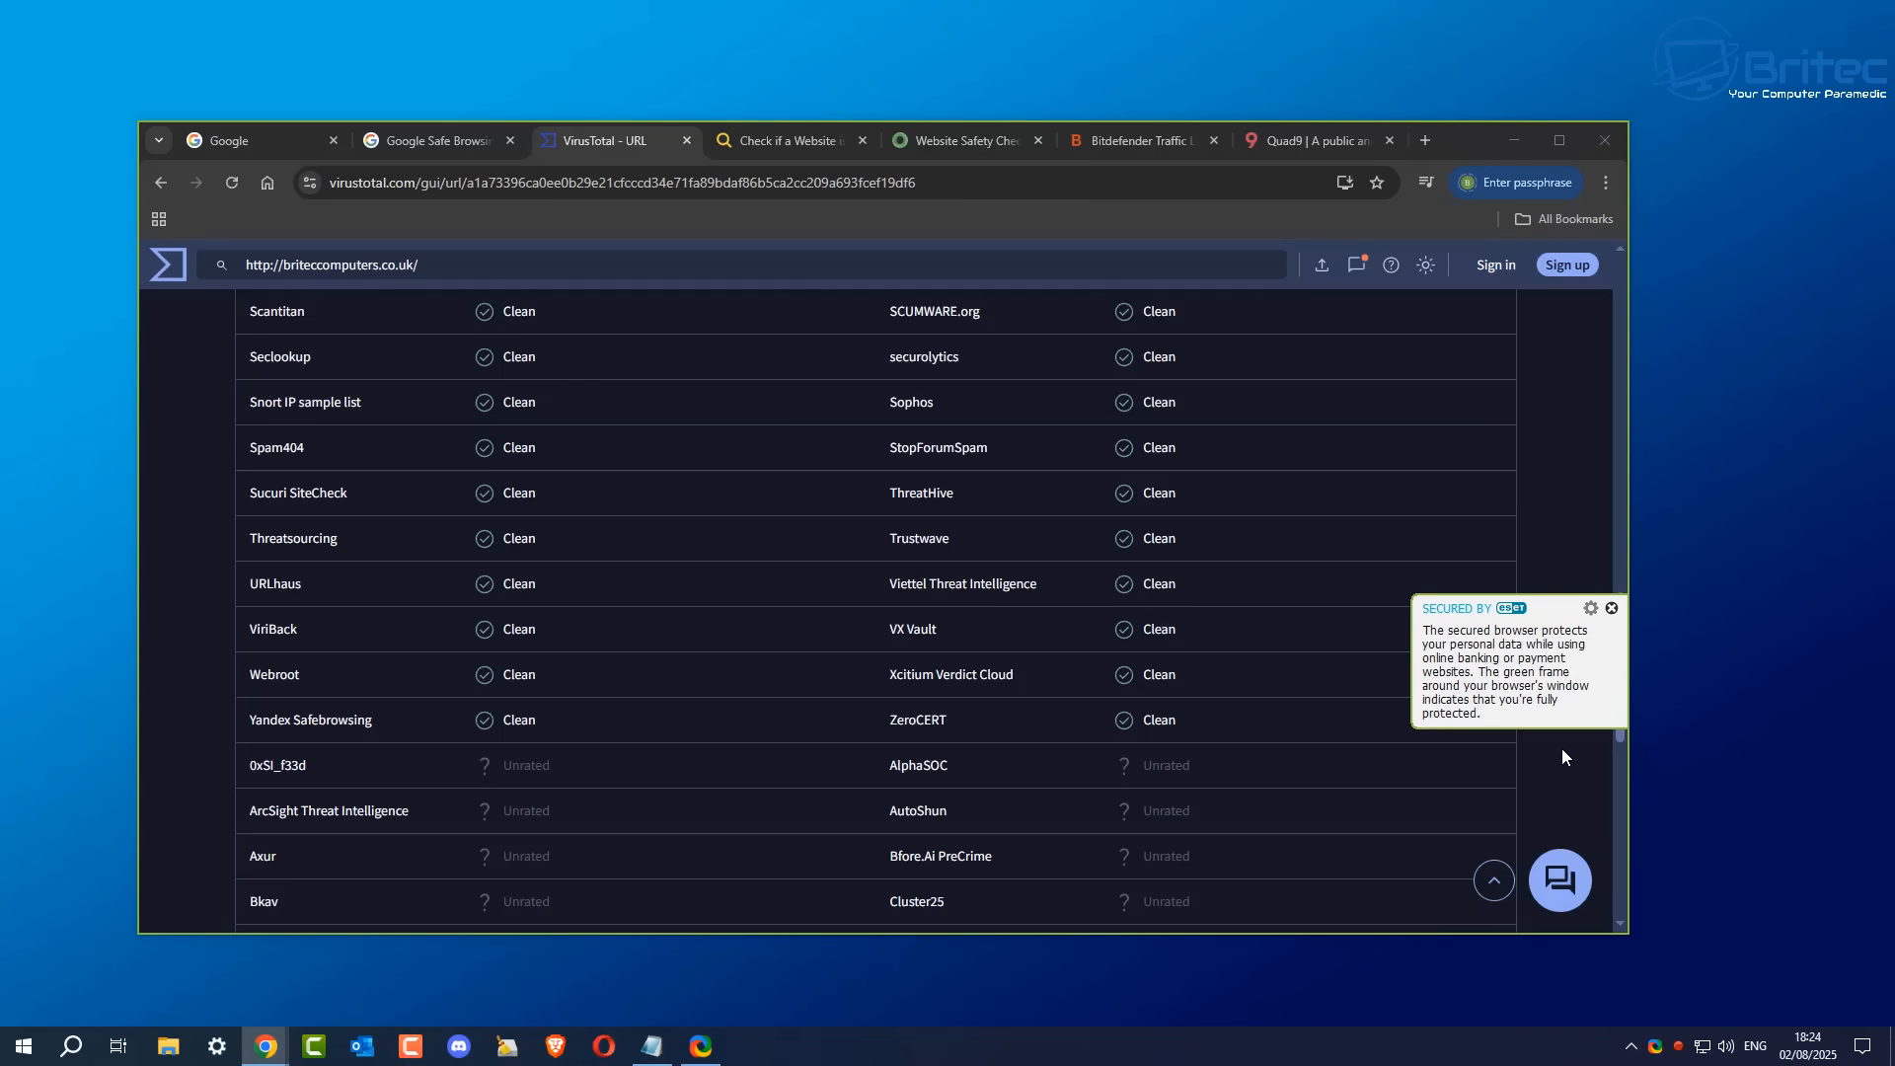
# Step: Close the ESET secured-browser popup and switch to URLVoid's Website Reputation Checker
pyautogui.click(1611, 608)
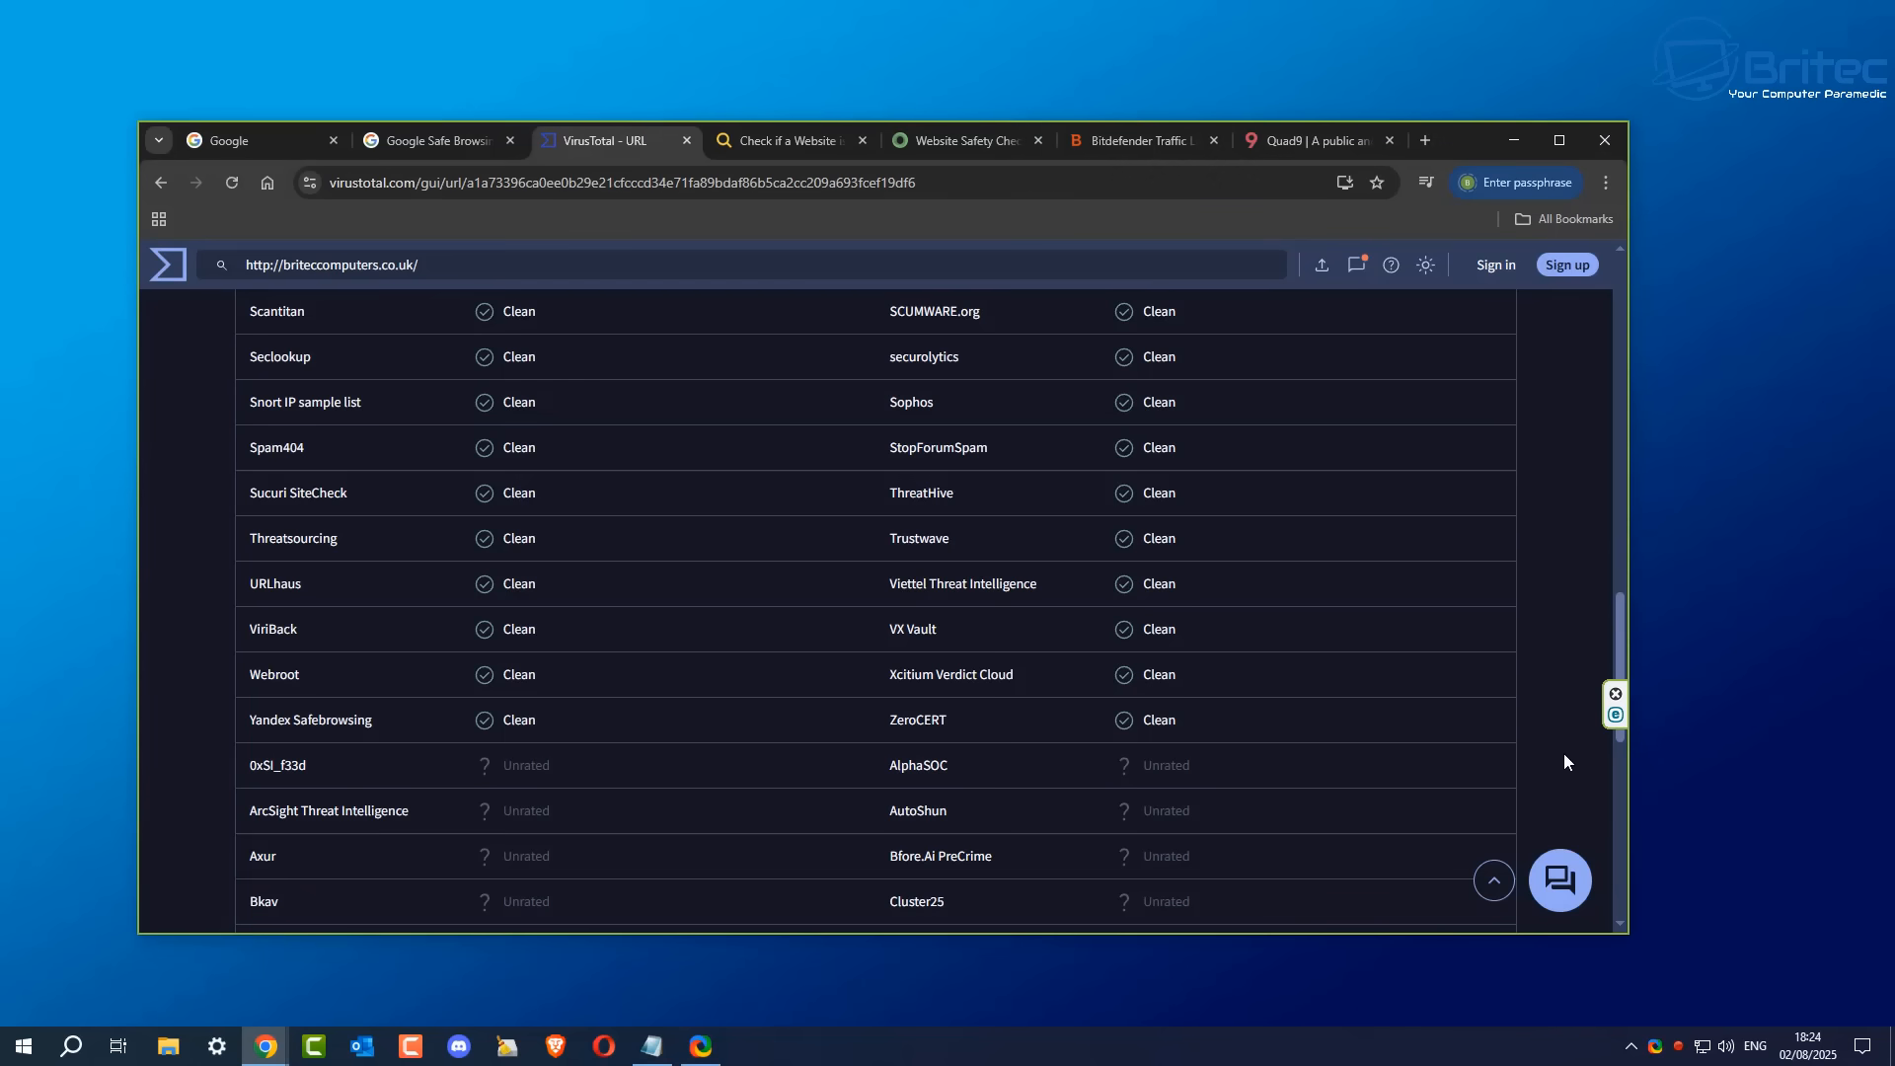
pyautogui.click(784, 140)
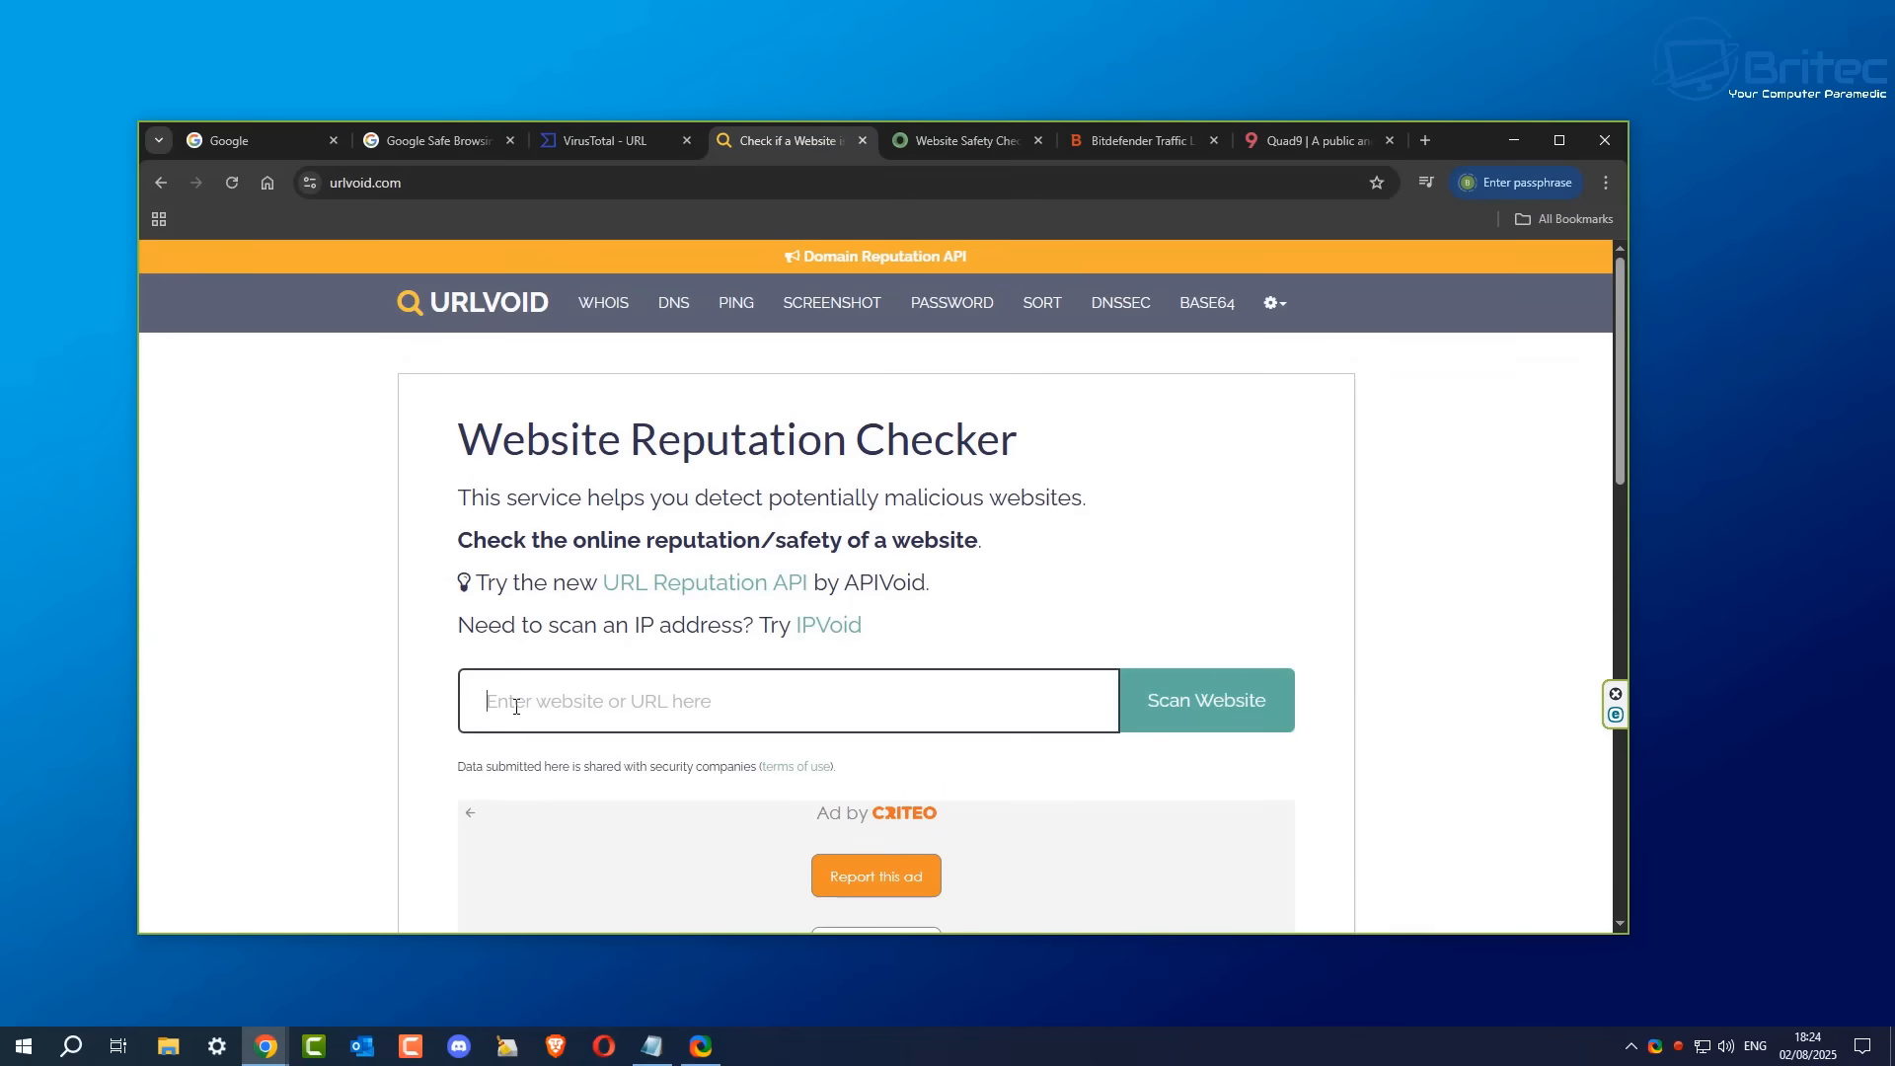
# Step: Submit briteccomputers.co.uk for a URLVoid reputation scan
pyautogui.write('brite')
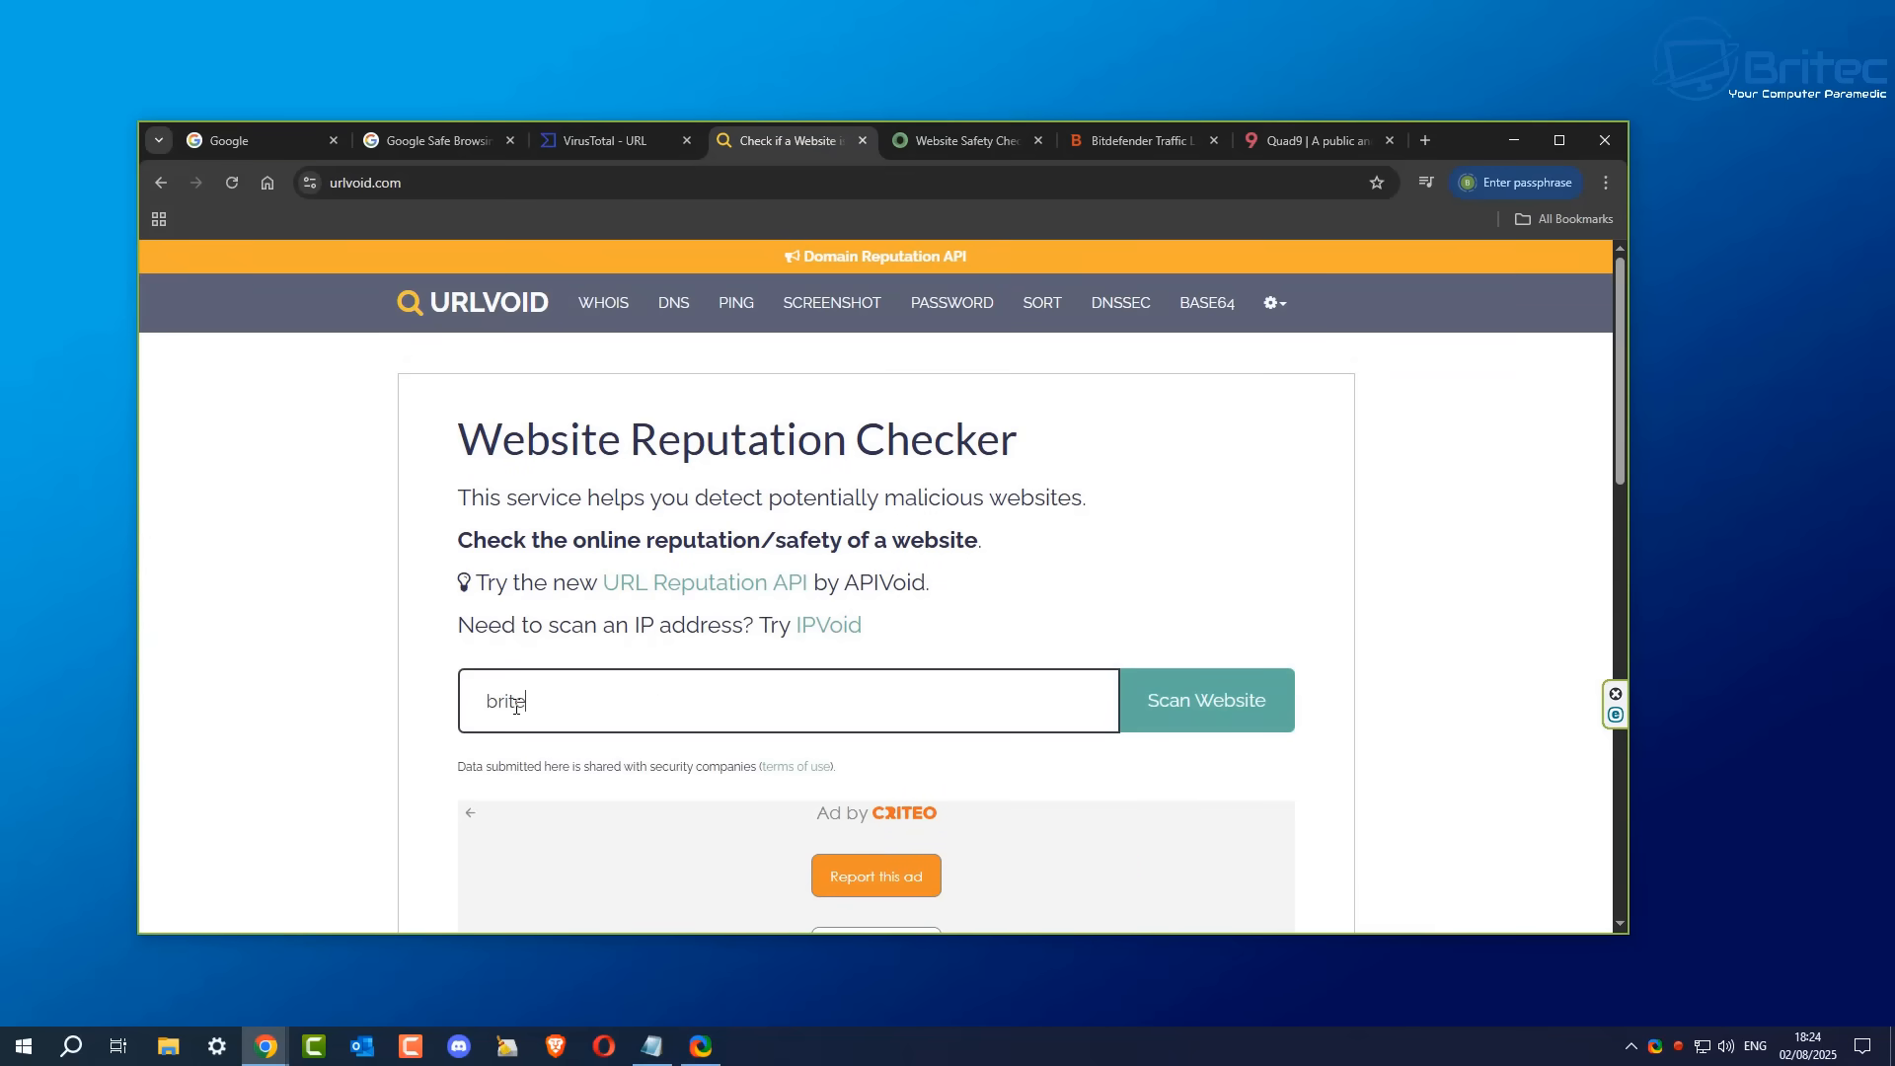
pyautogui.write('ccompute')
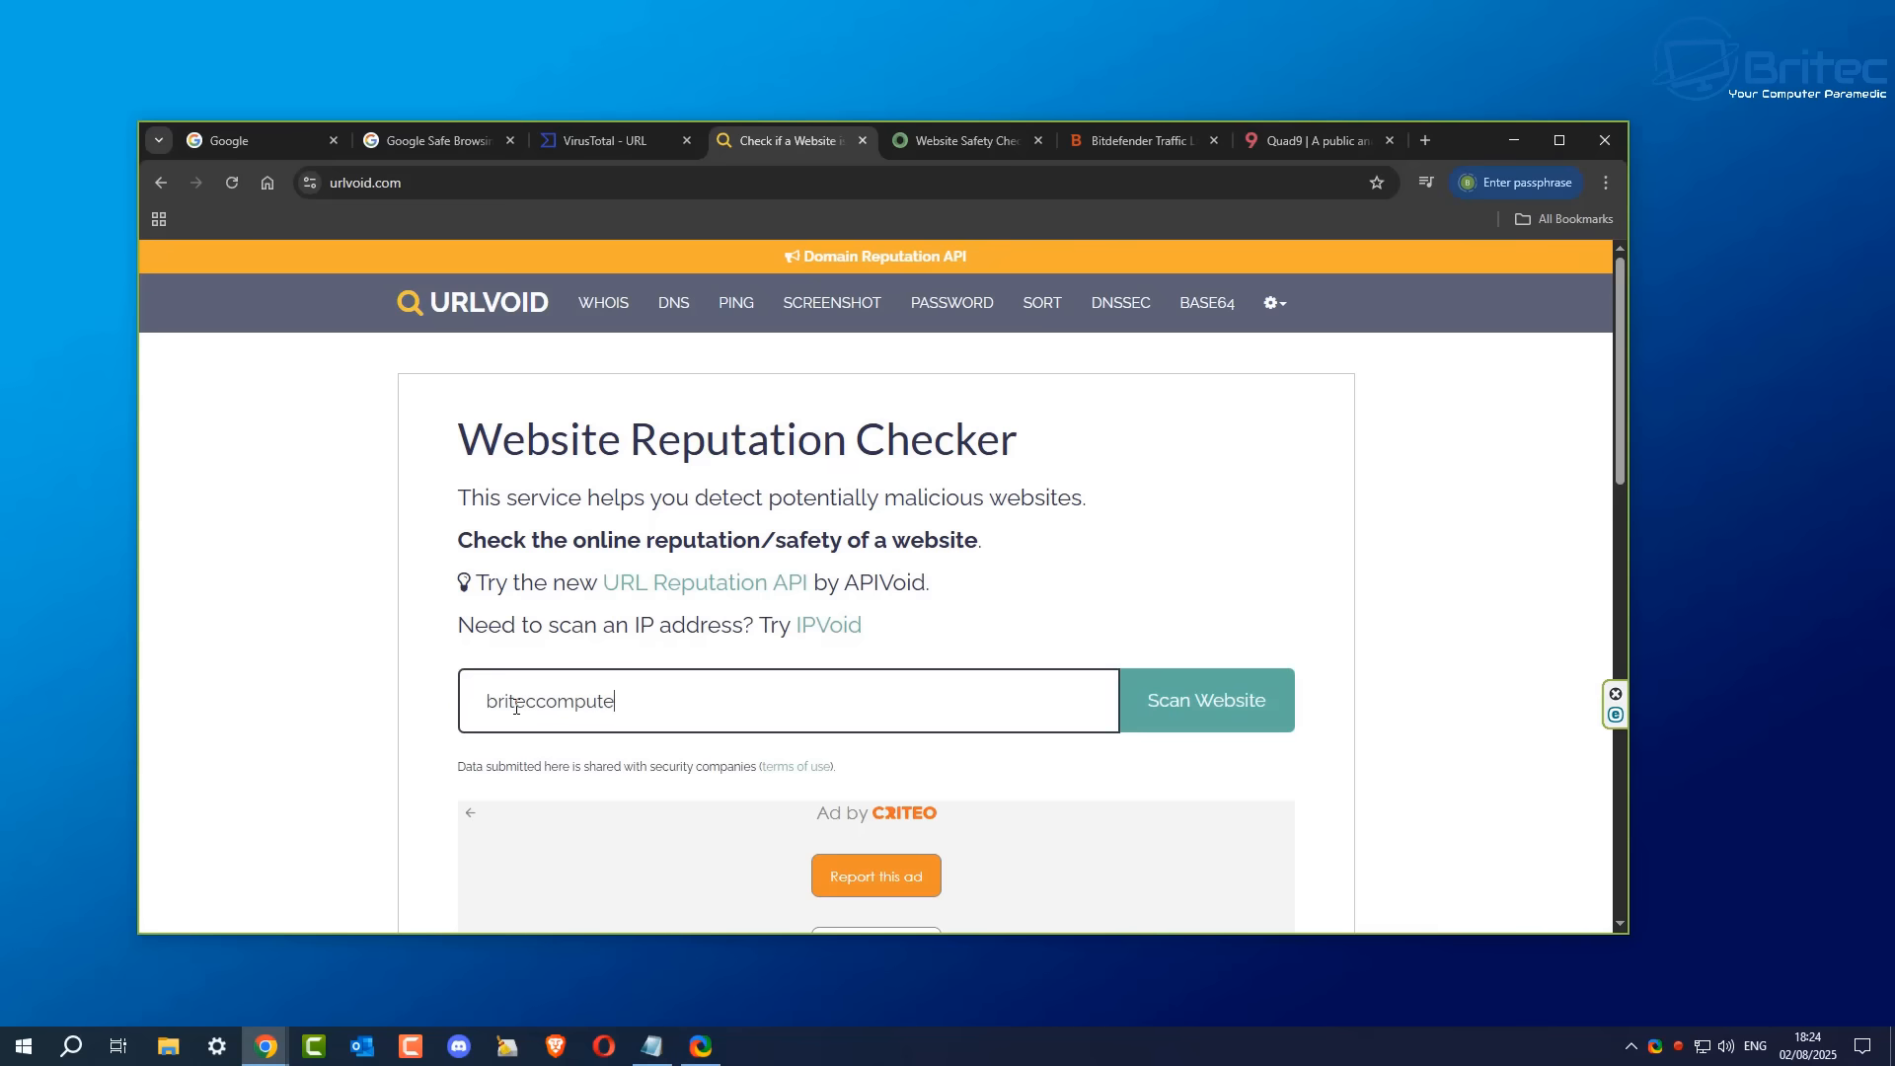
pyautogui.write('rs.co.uk')
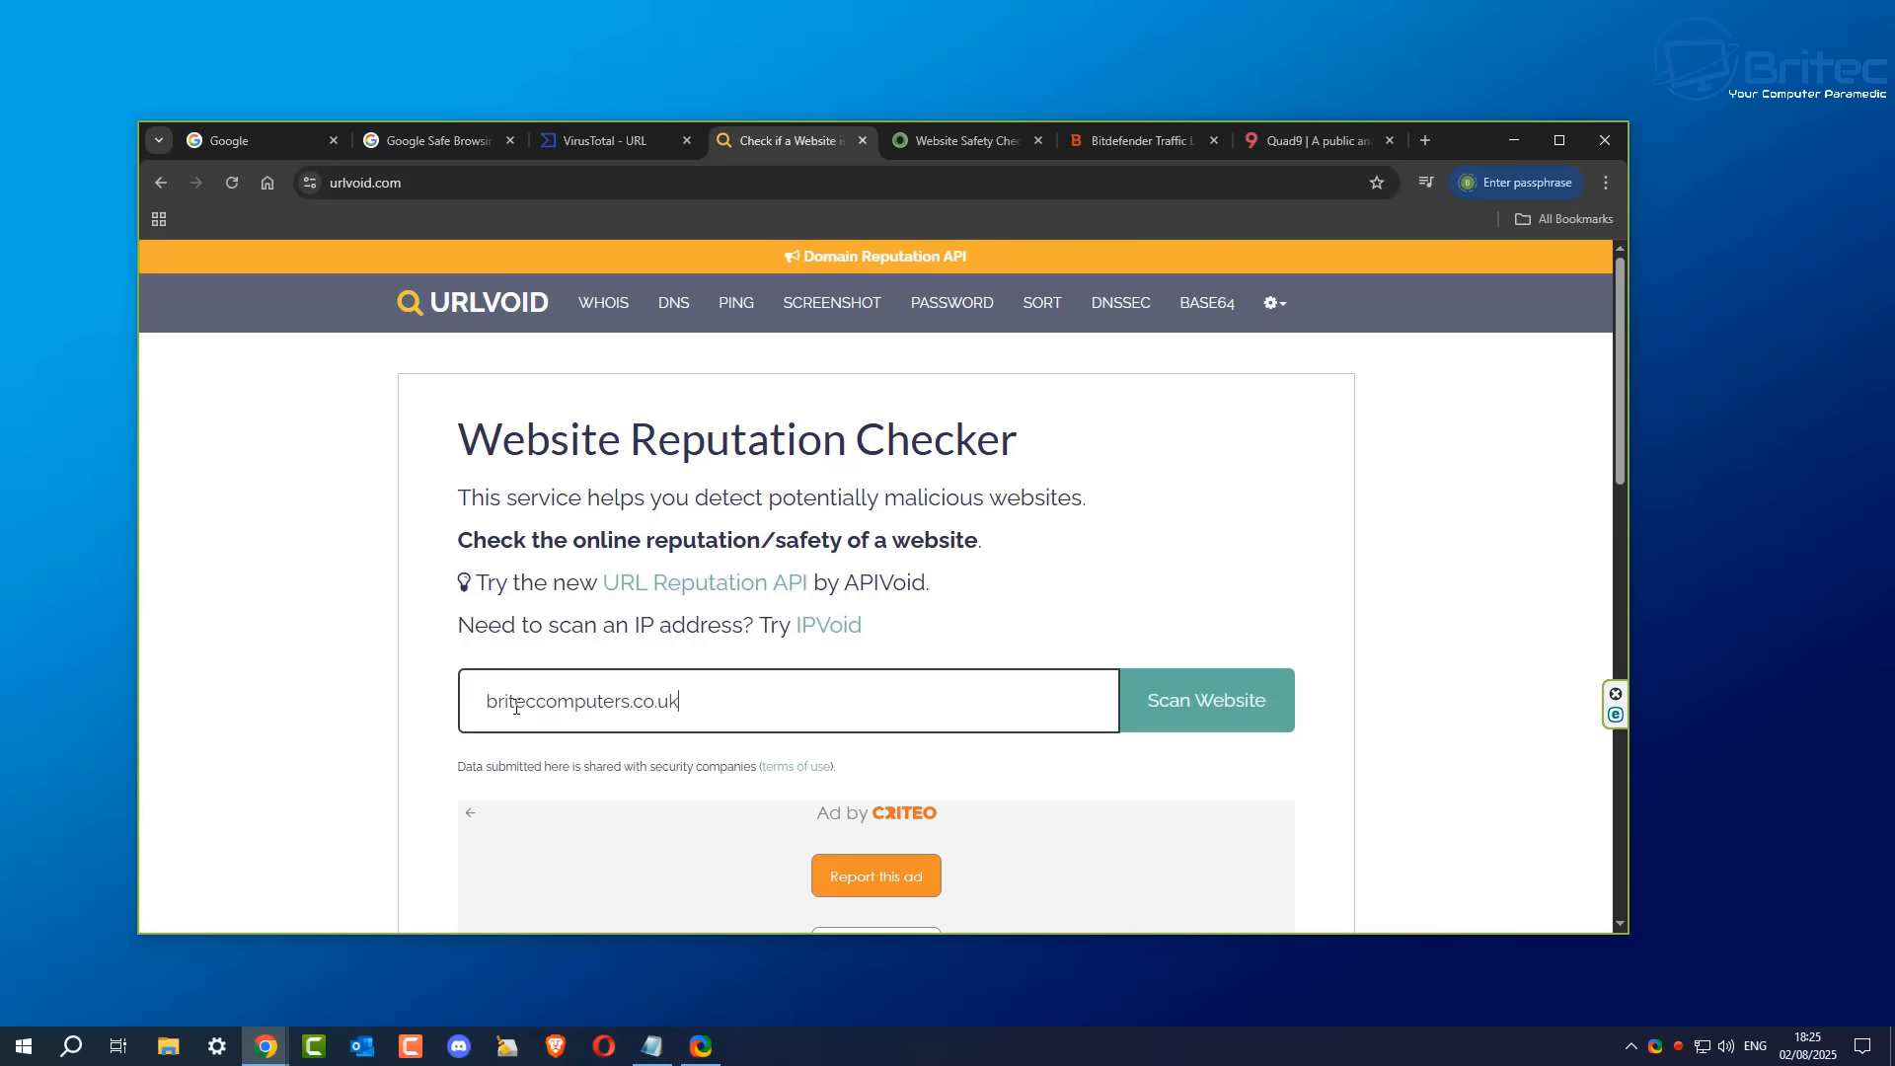
pyautogui.moveTo(1223, 723)
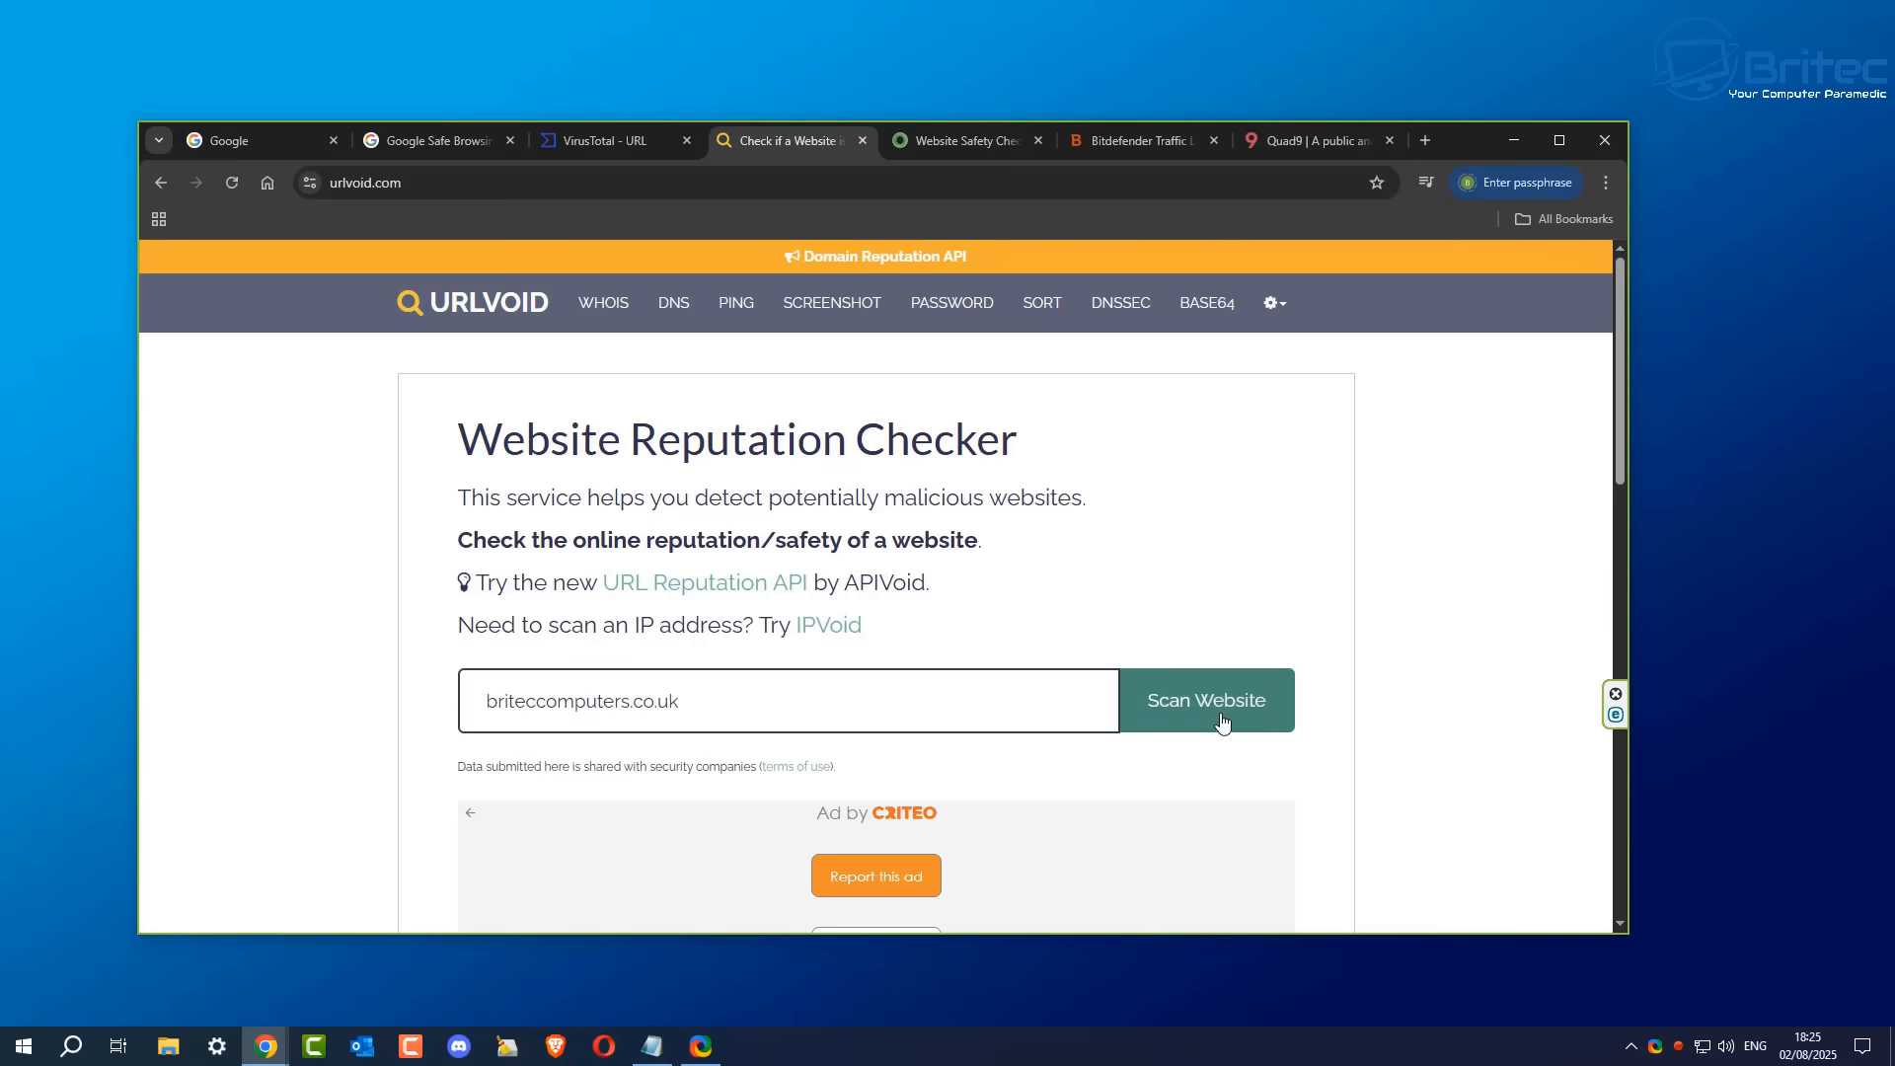
pyautogui.click(1205, 699)
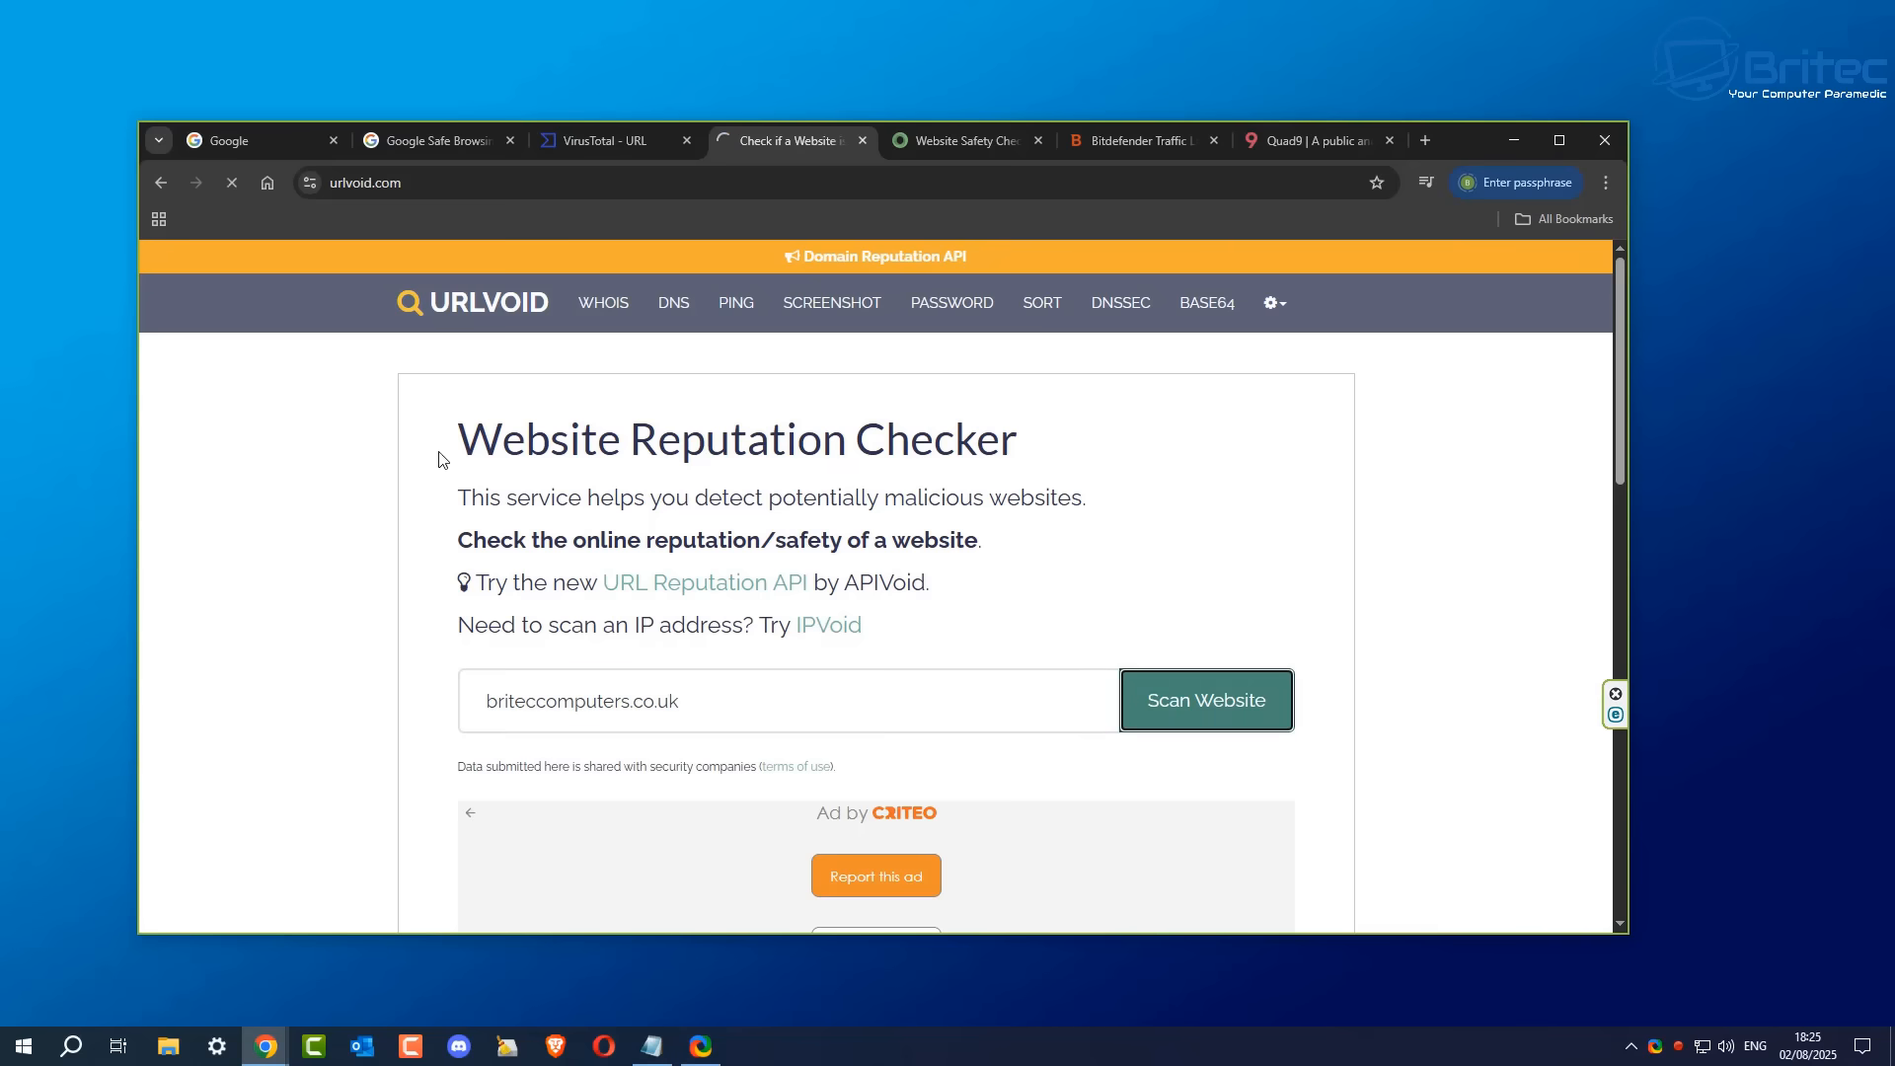
pyautogui.moveTo(1364, 693)
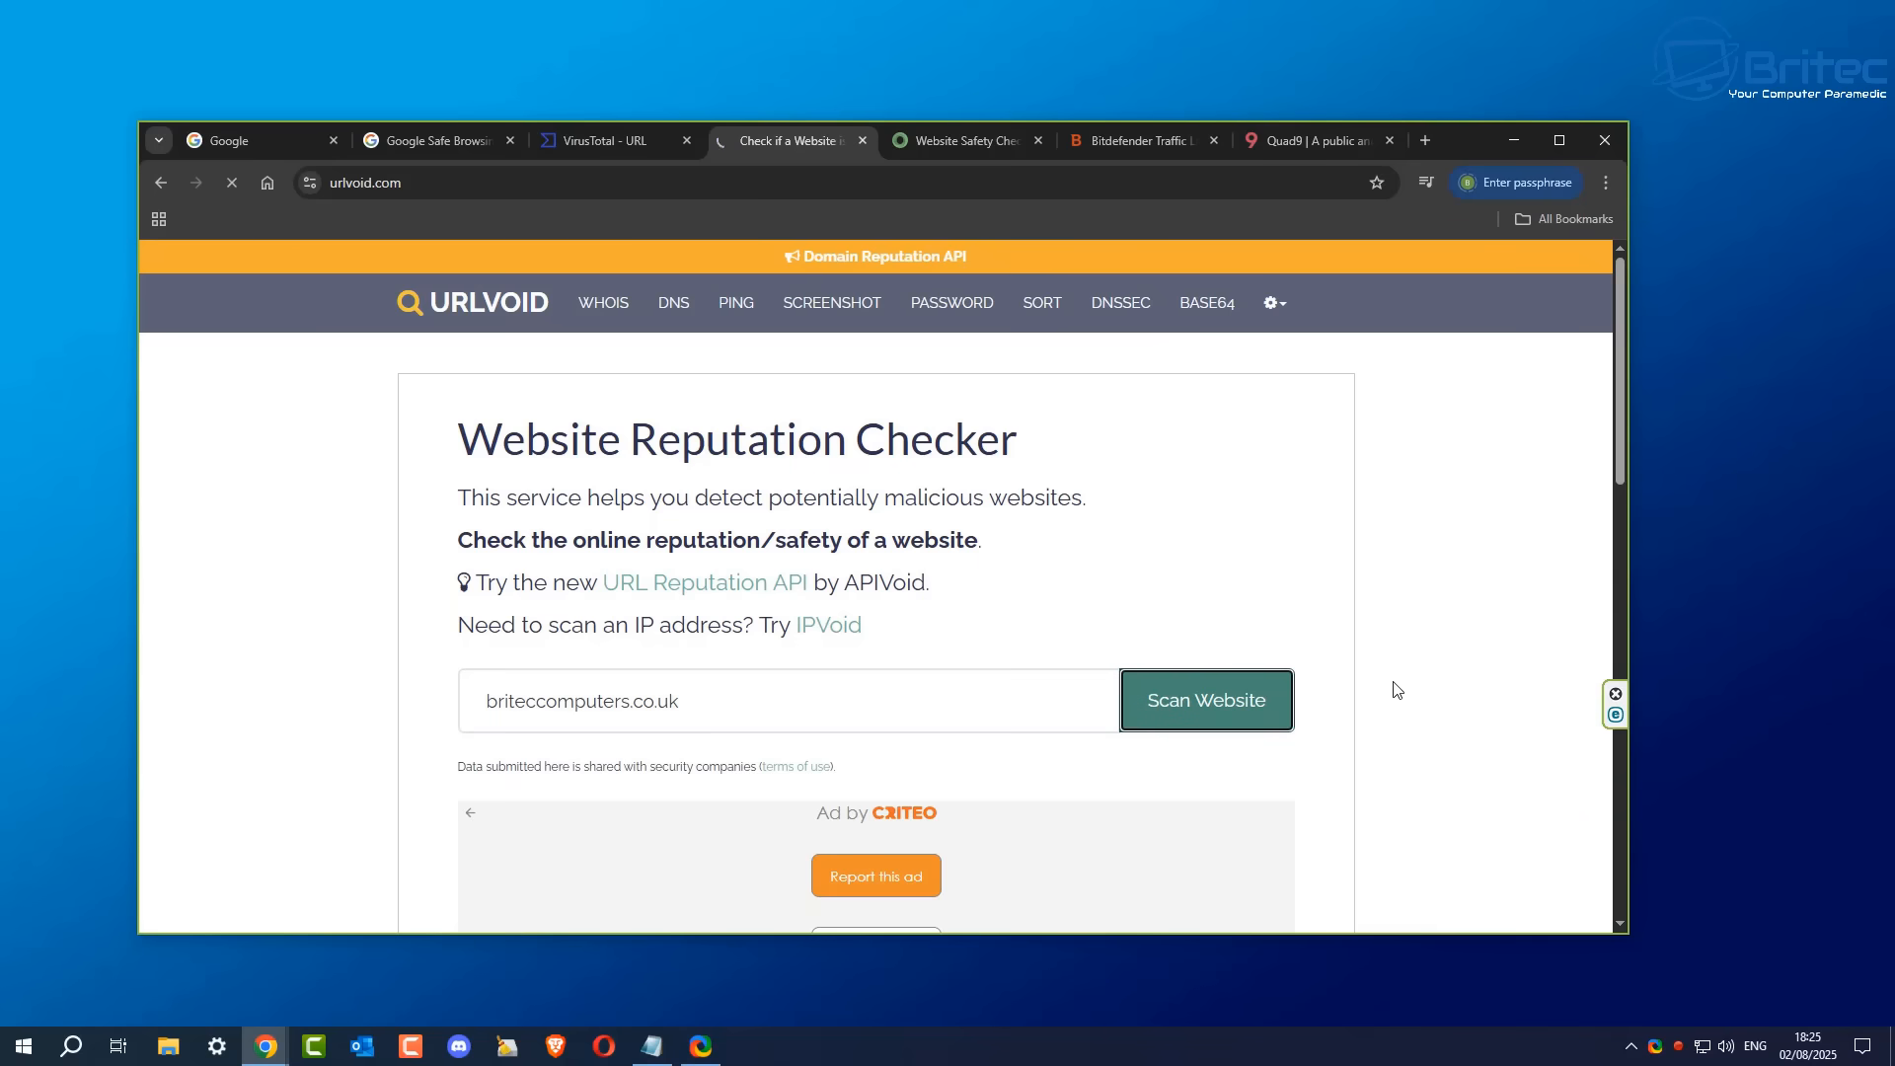
# Step: Review the URLVoid report with 0/39 detections and every engine Nothing Found, then return to VirusTotal
pyautogui.click(1205, 699)
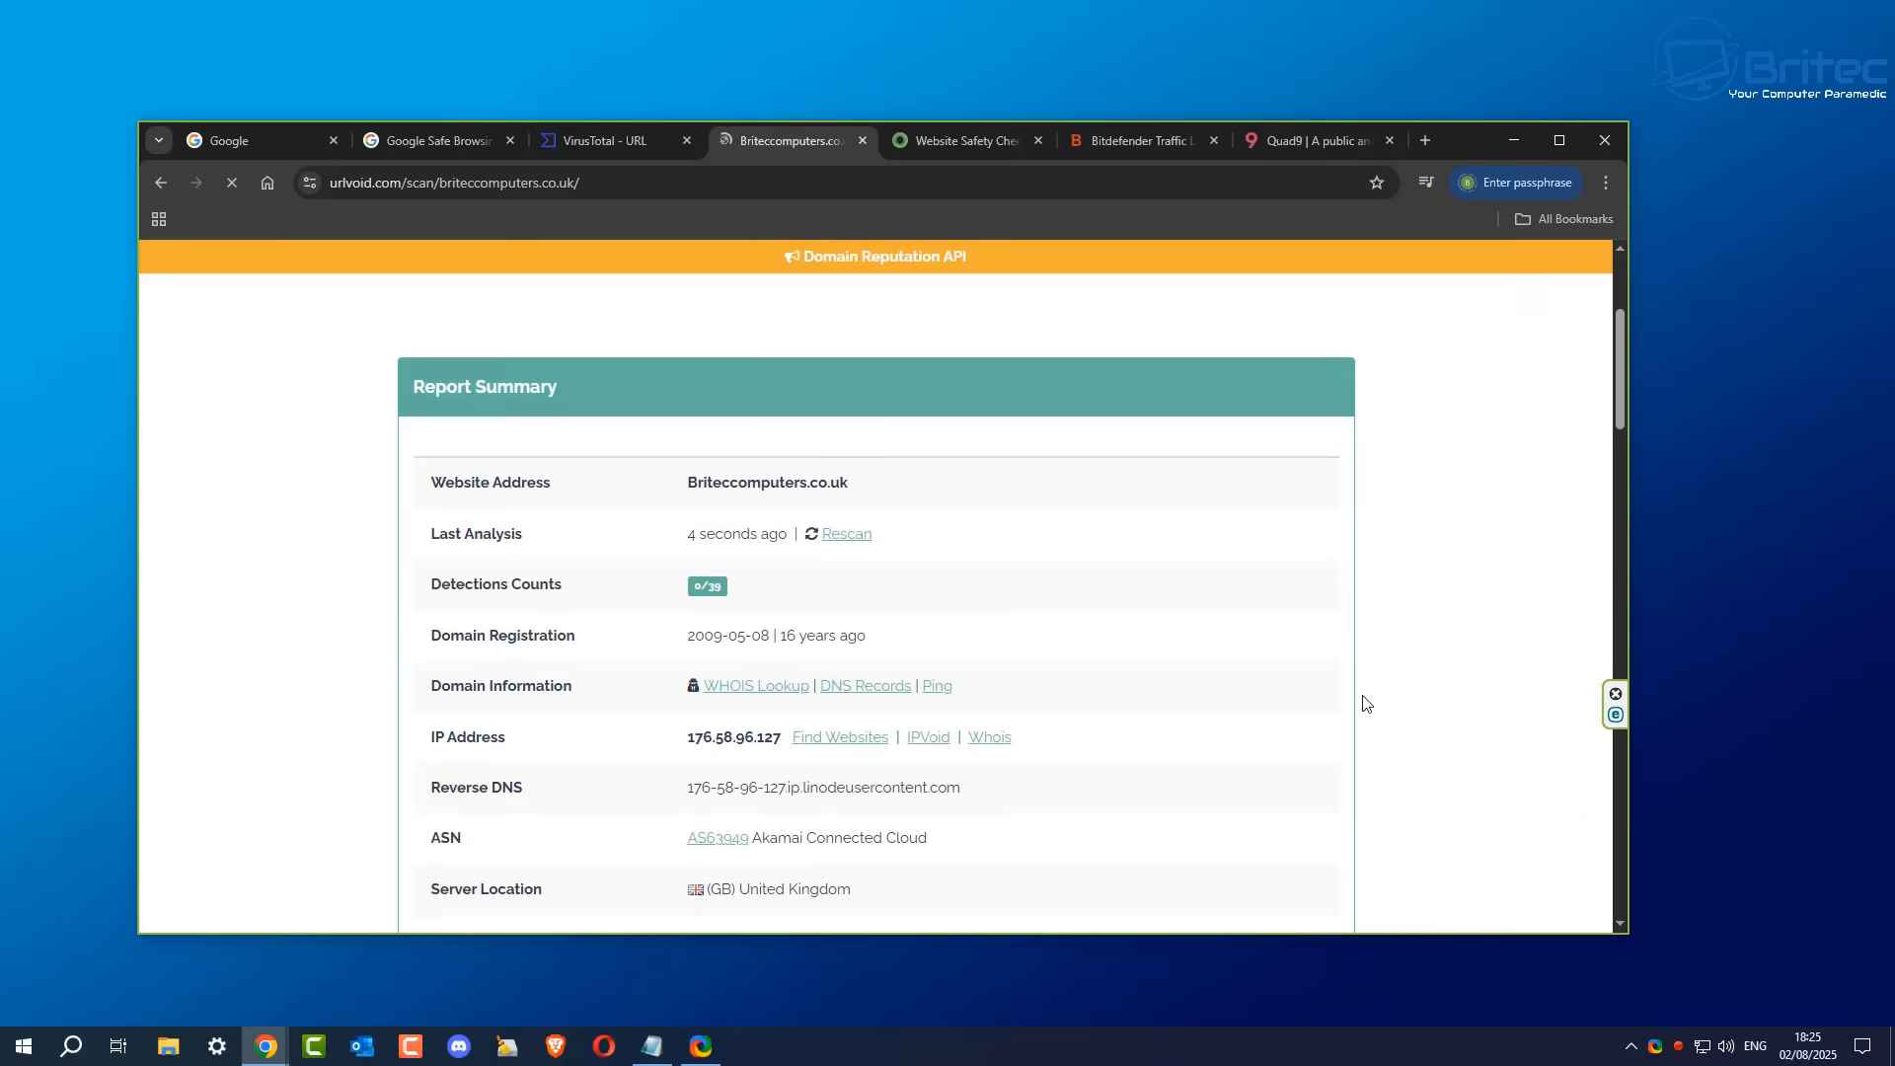
pyautogui.scroll(-3)
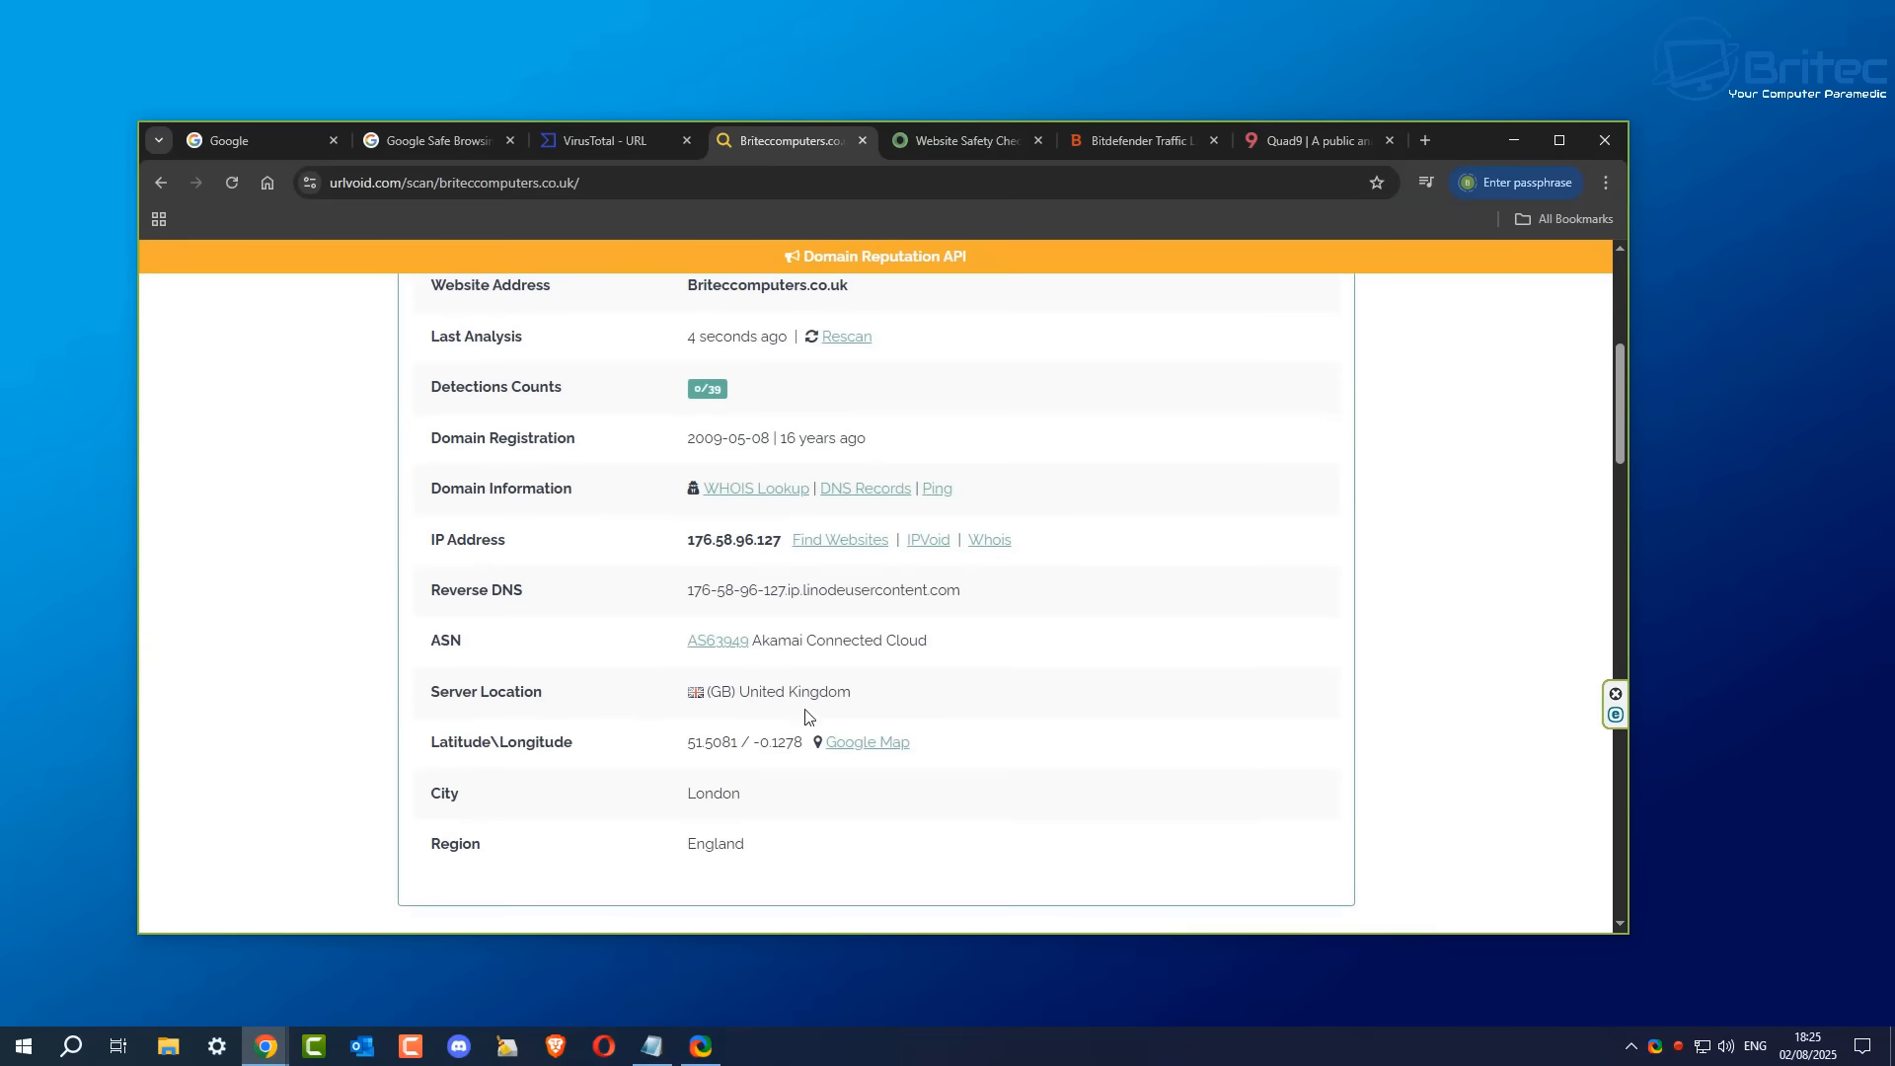
pyautogui.moveTo(899, 703)
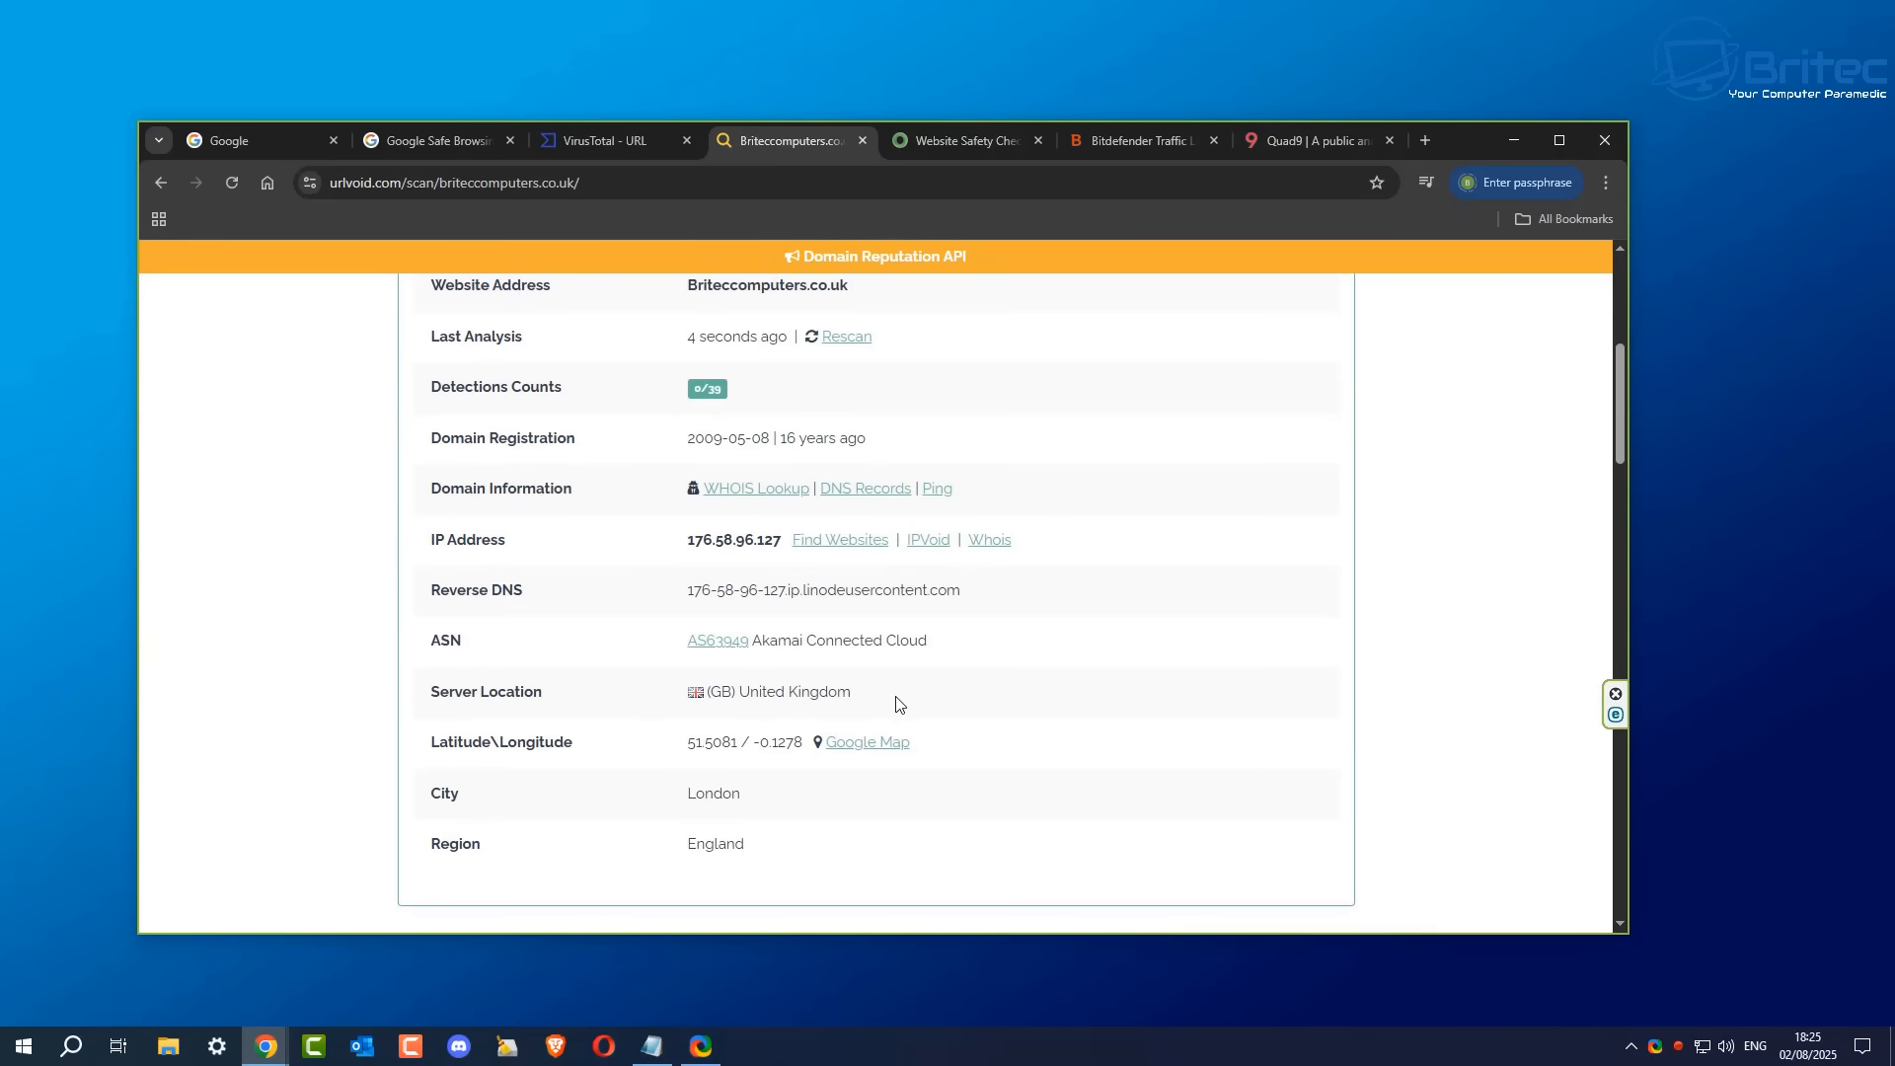
pyautogui.moveTo(1078, 669)
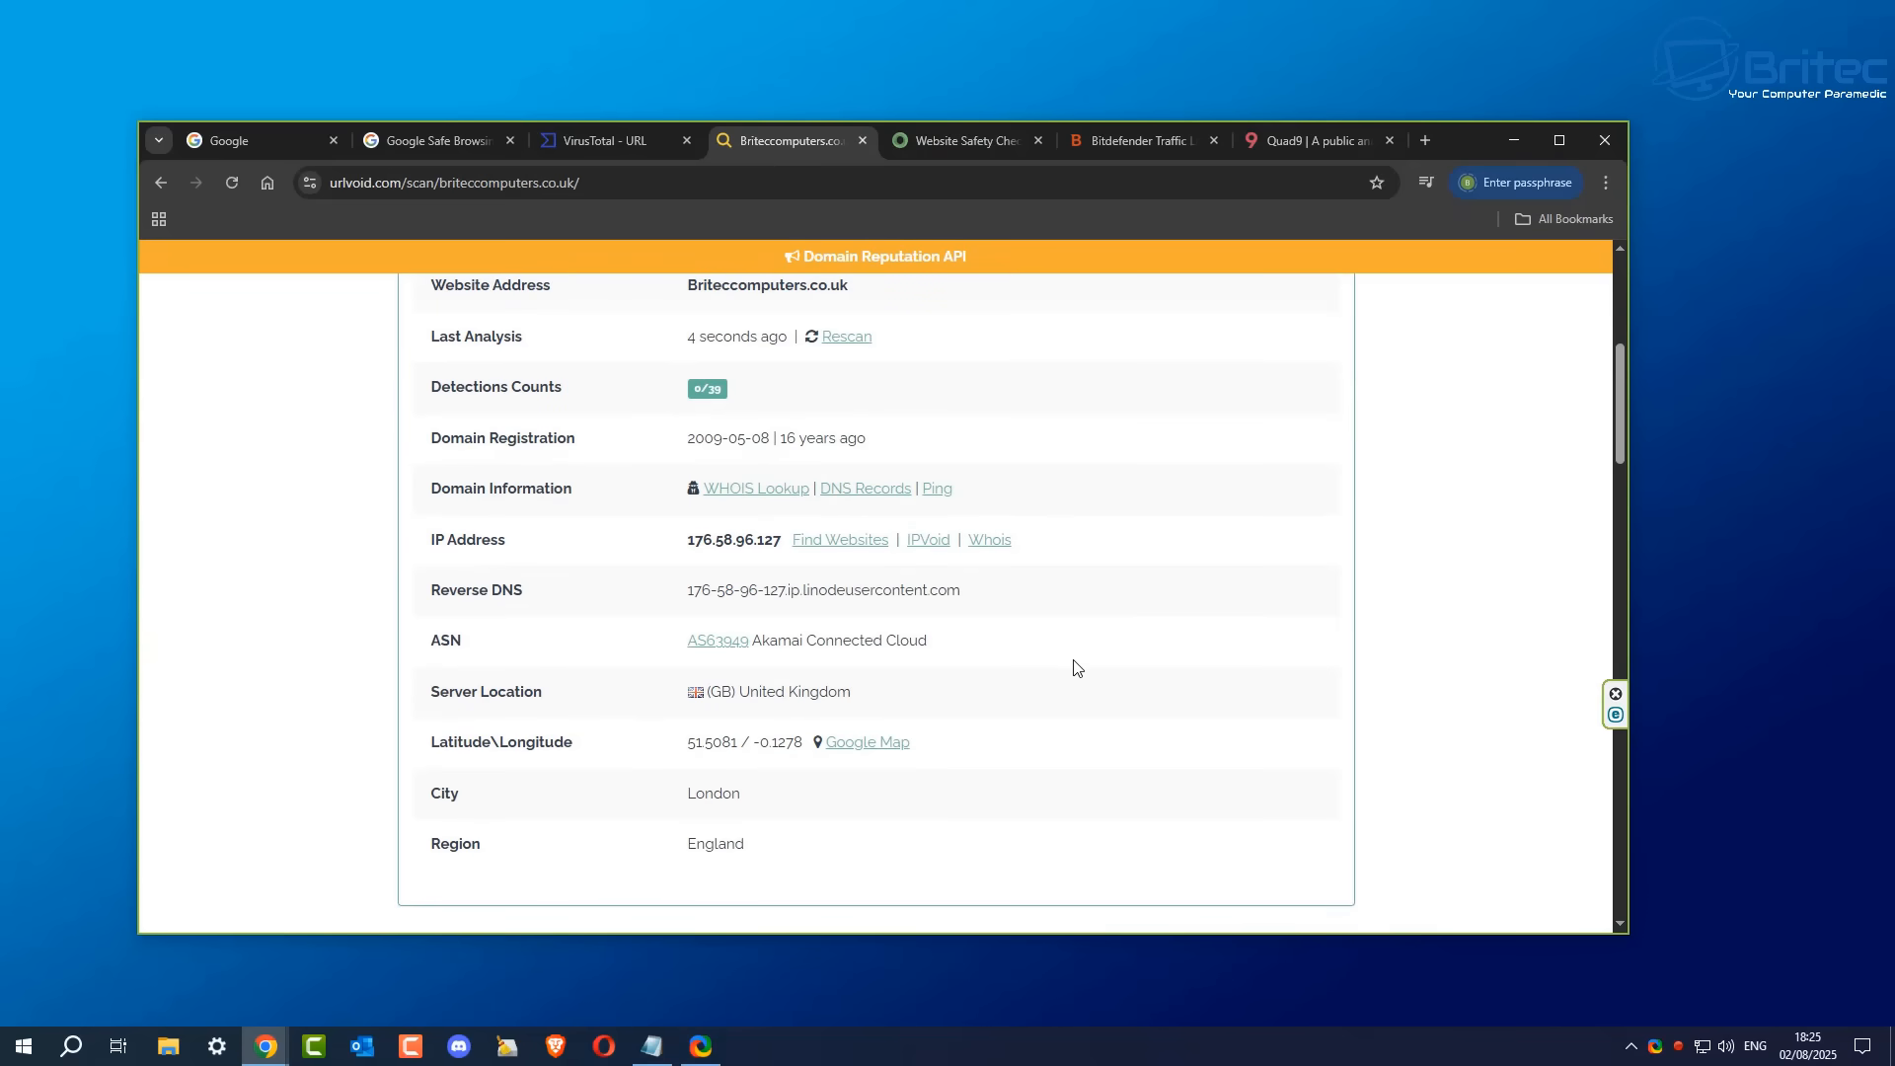
pyautogui.scroll(-3)
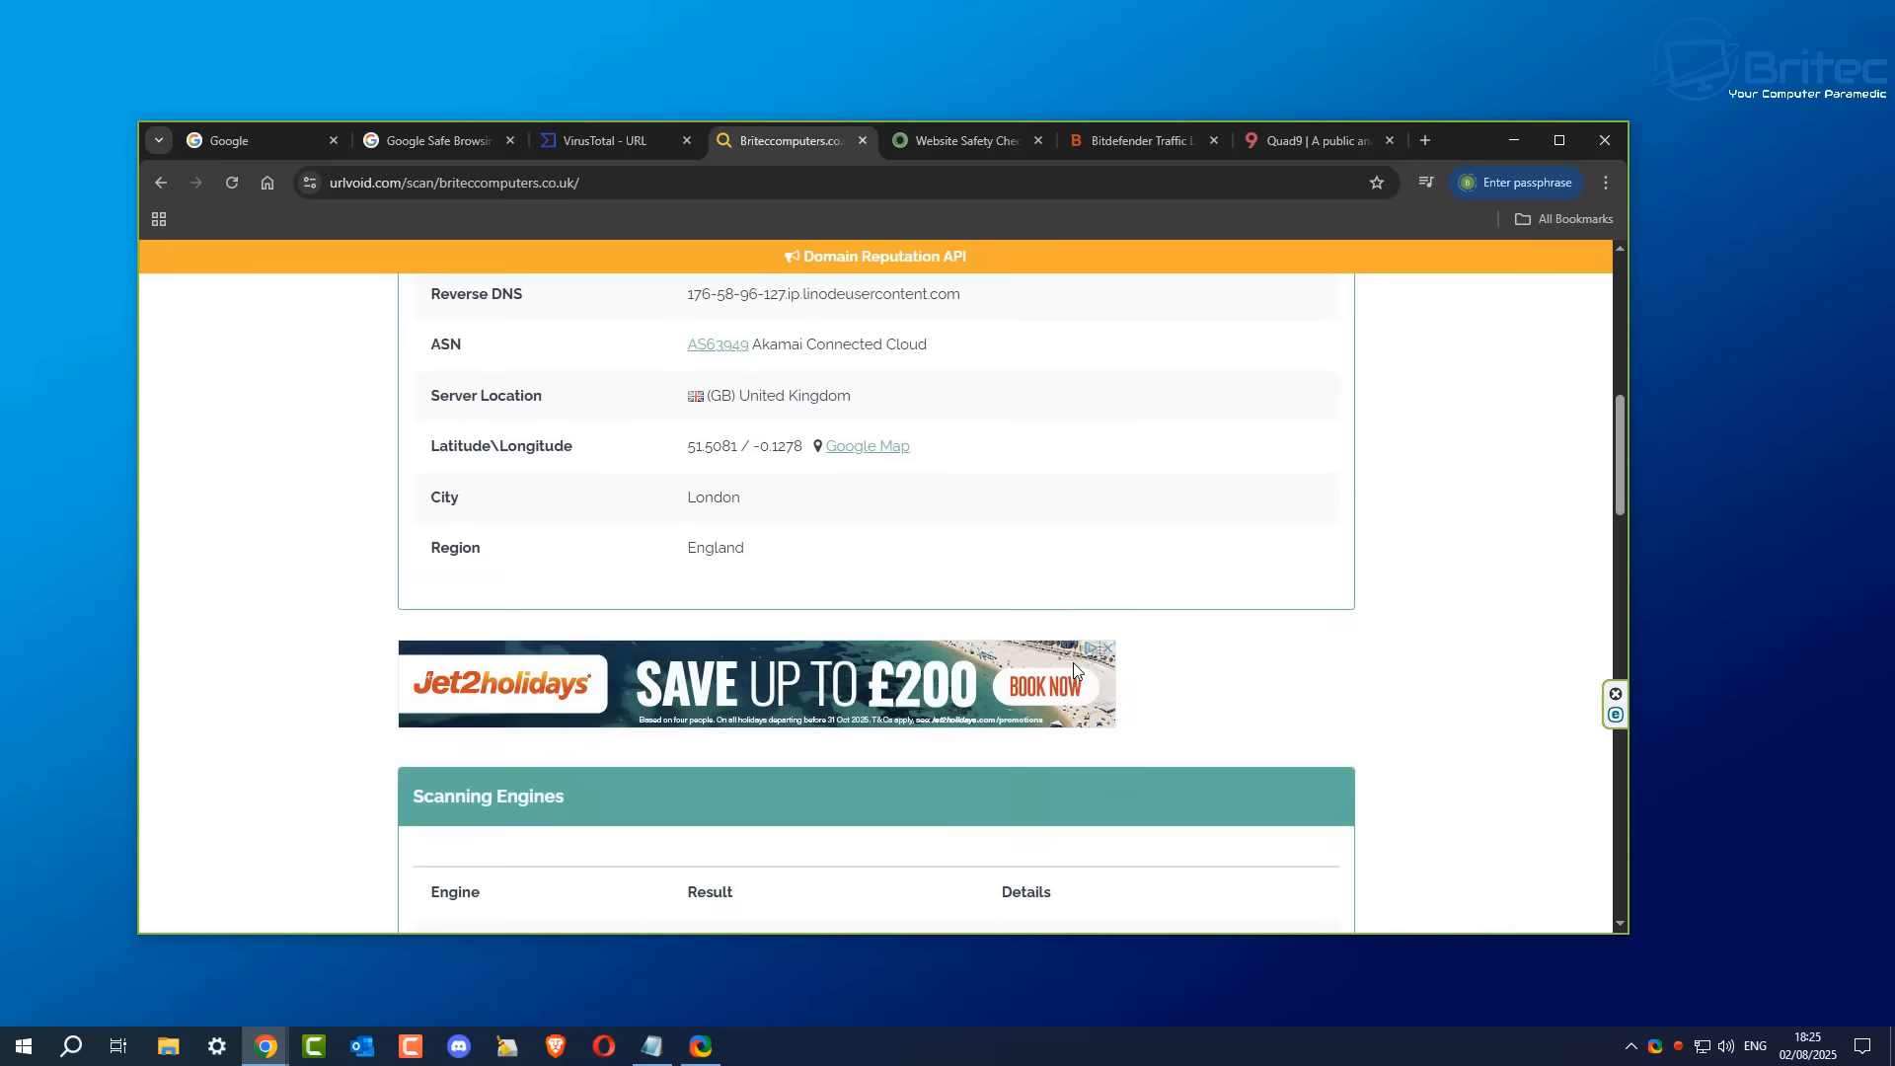
pyautogui.scroll(-3)
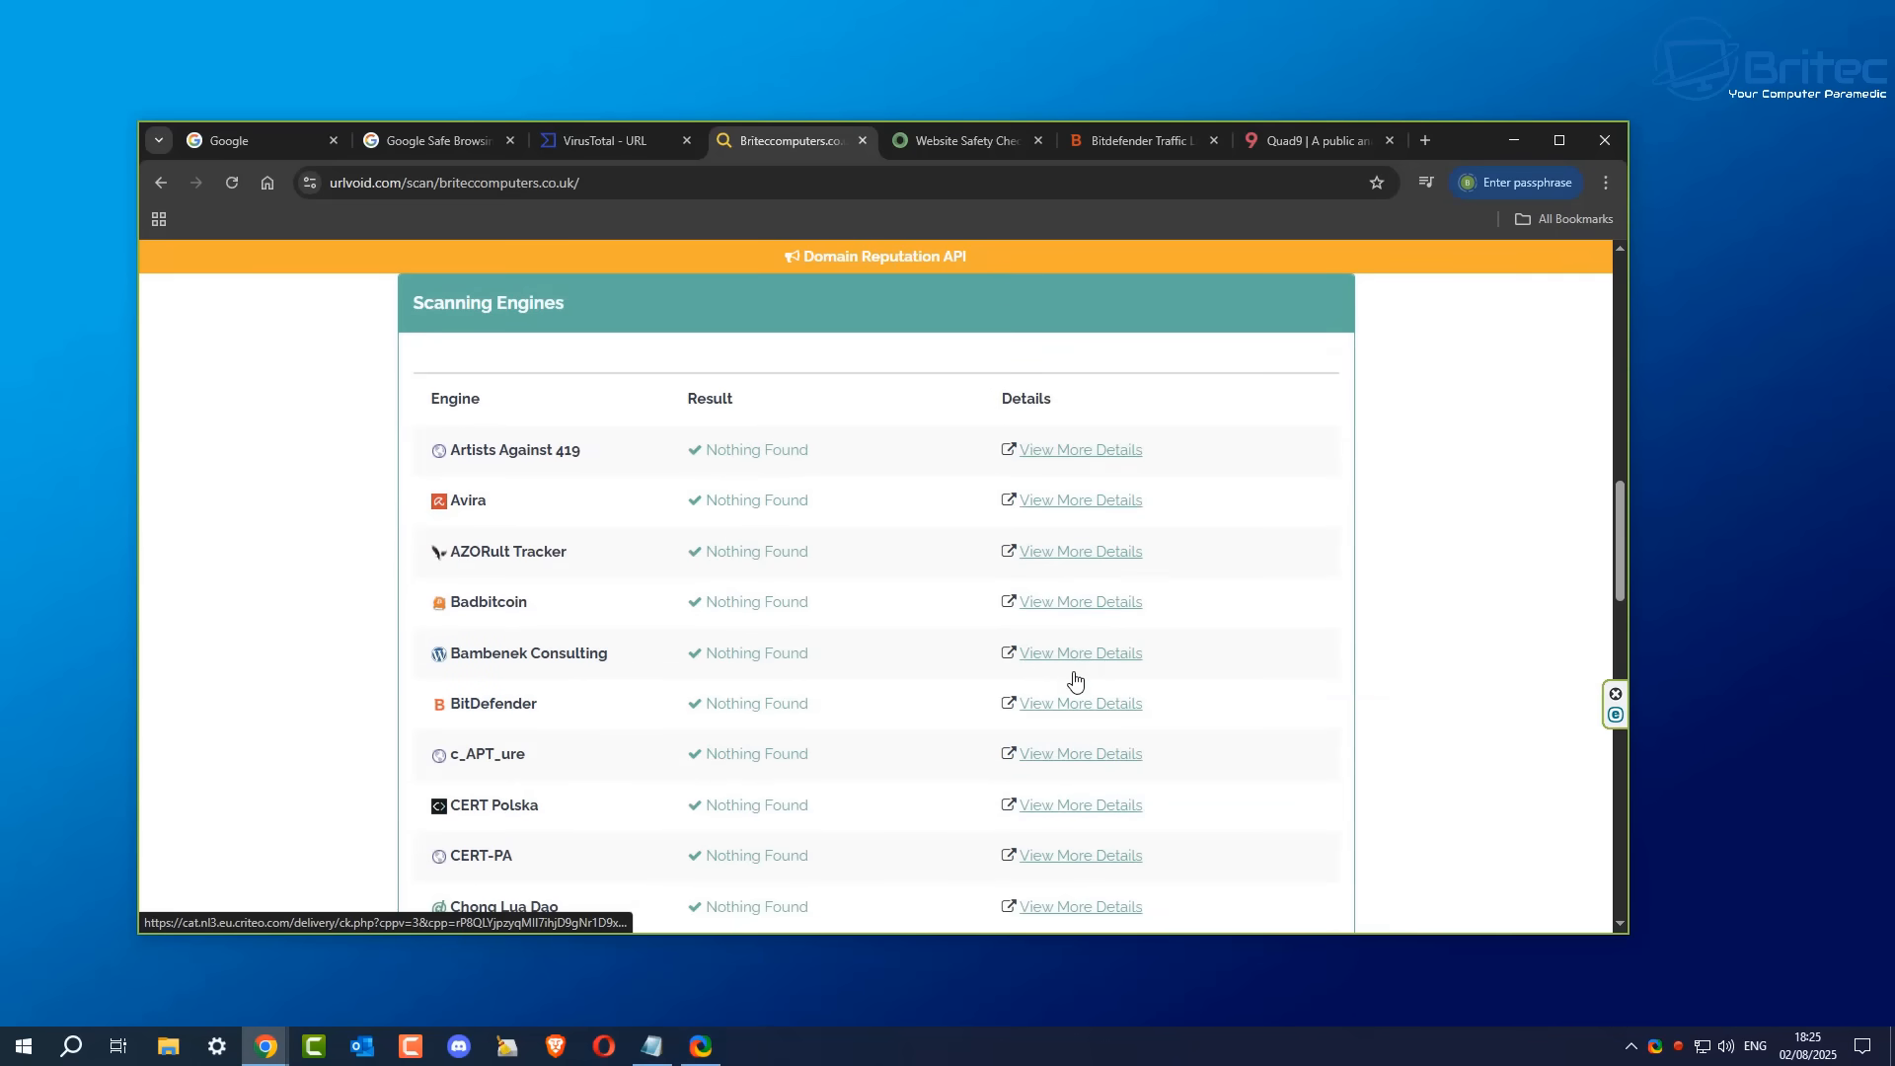
pyautogui.scroll(-3)
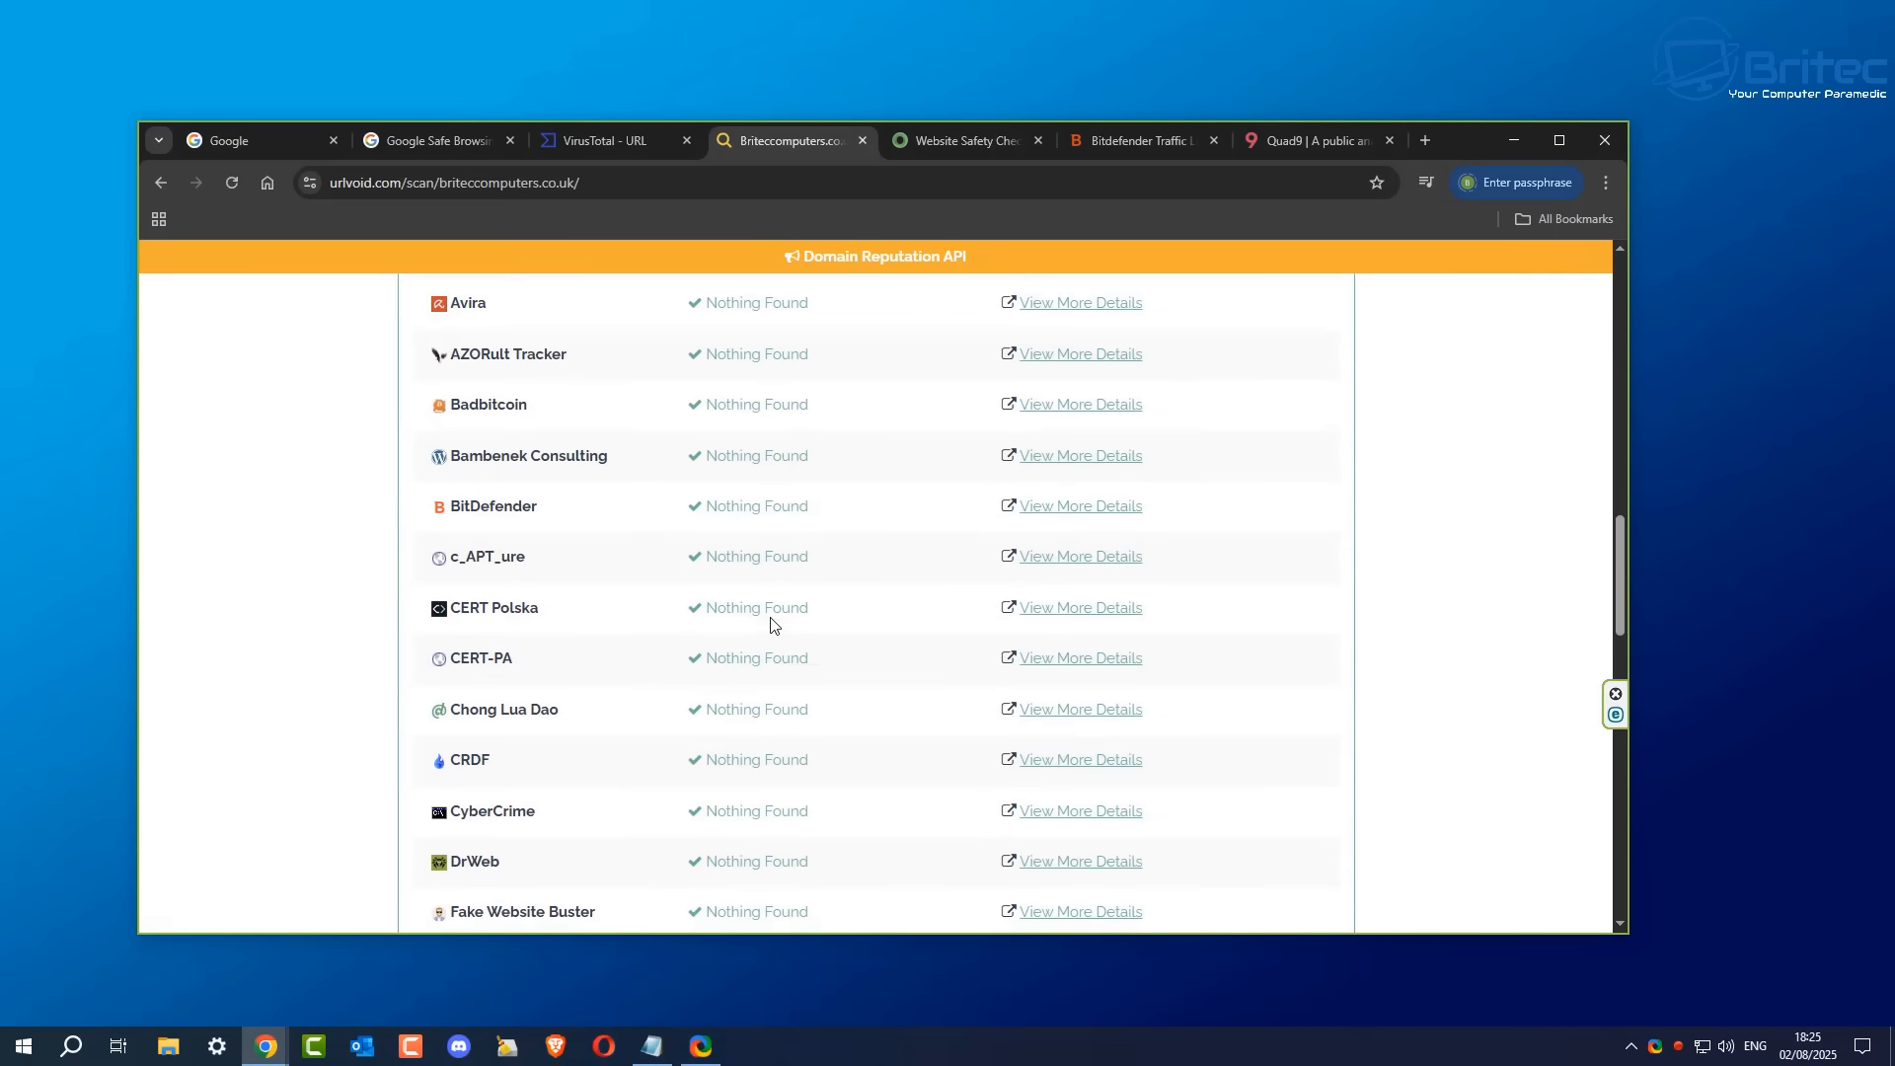
pyautogui.scroll(-3)
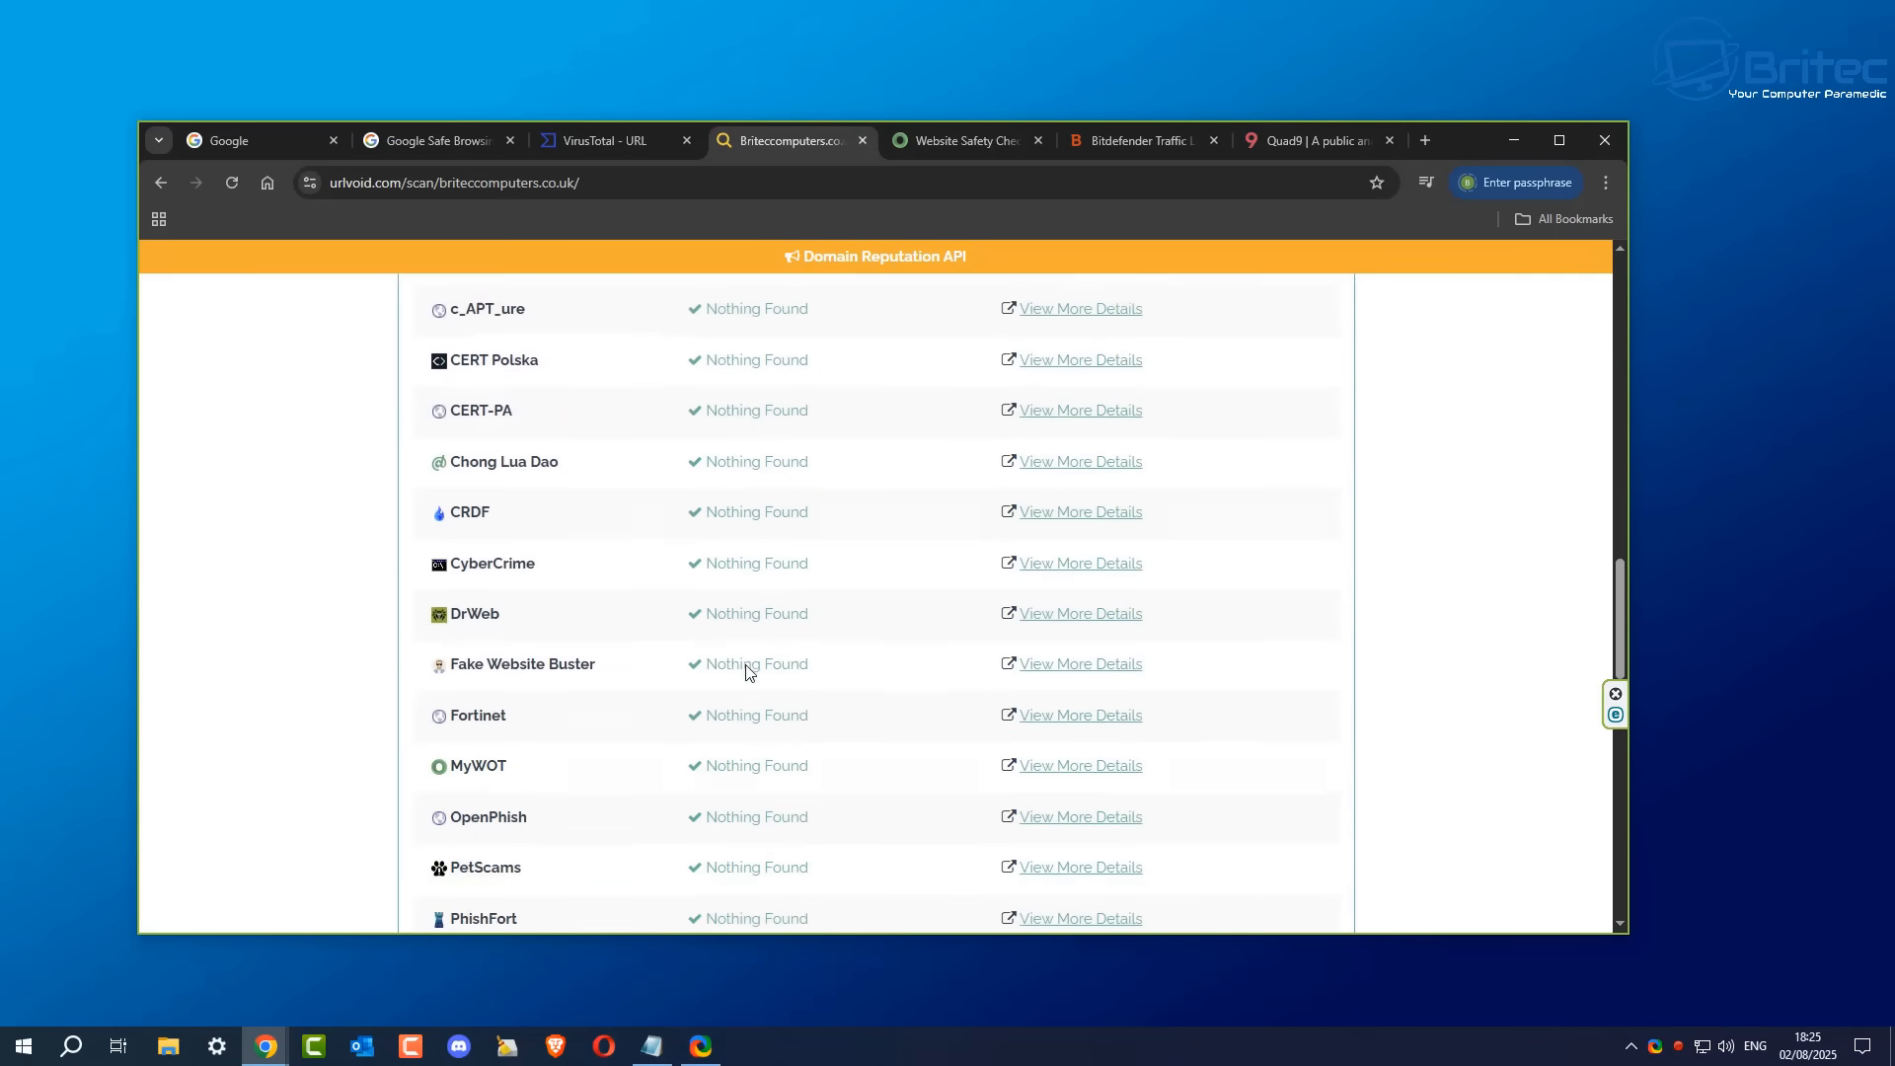
pyautogui.scroll(-3)
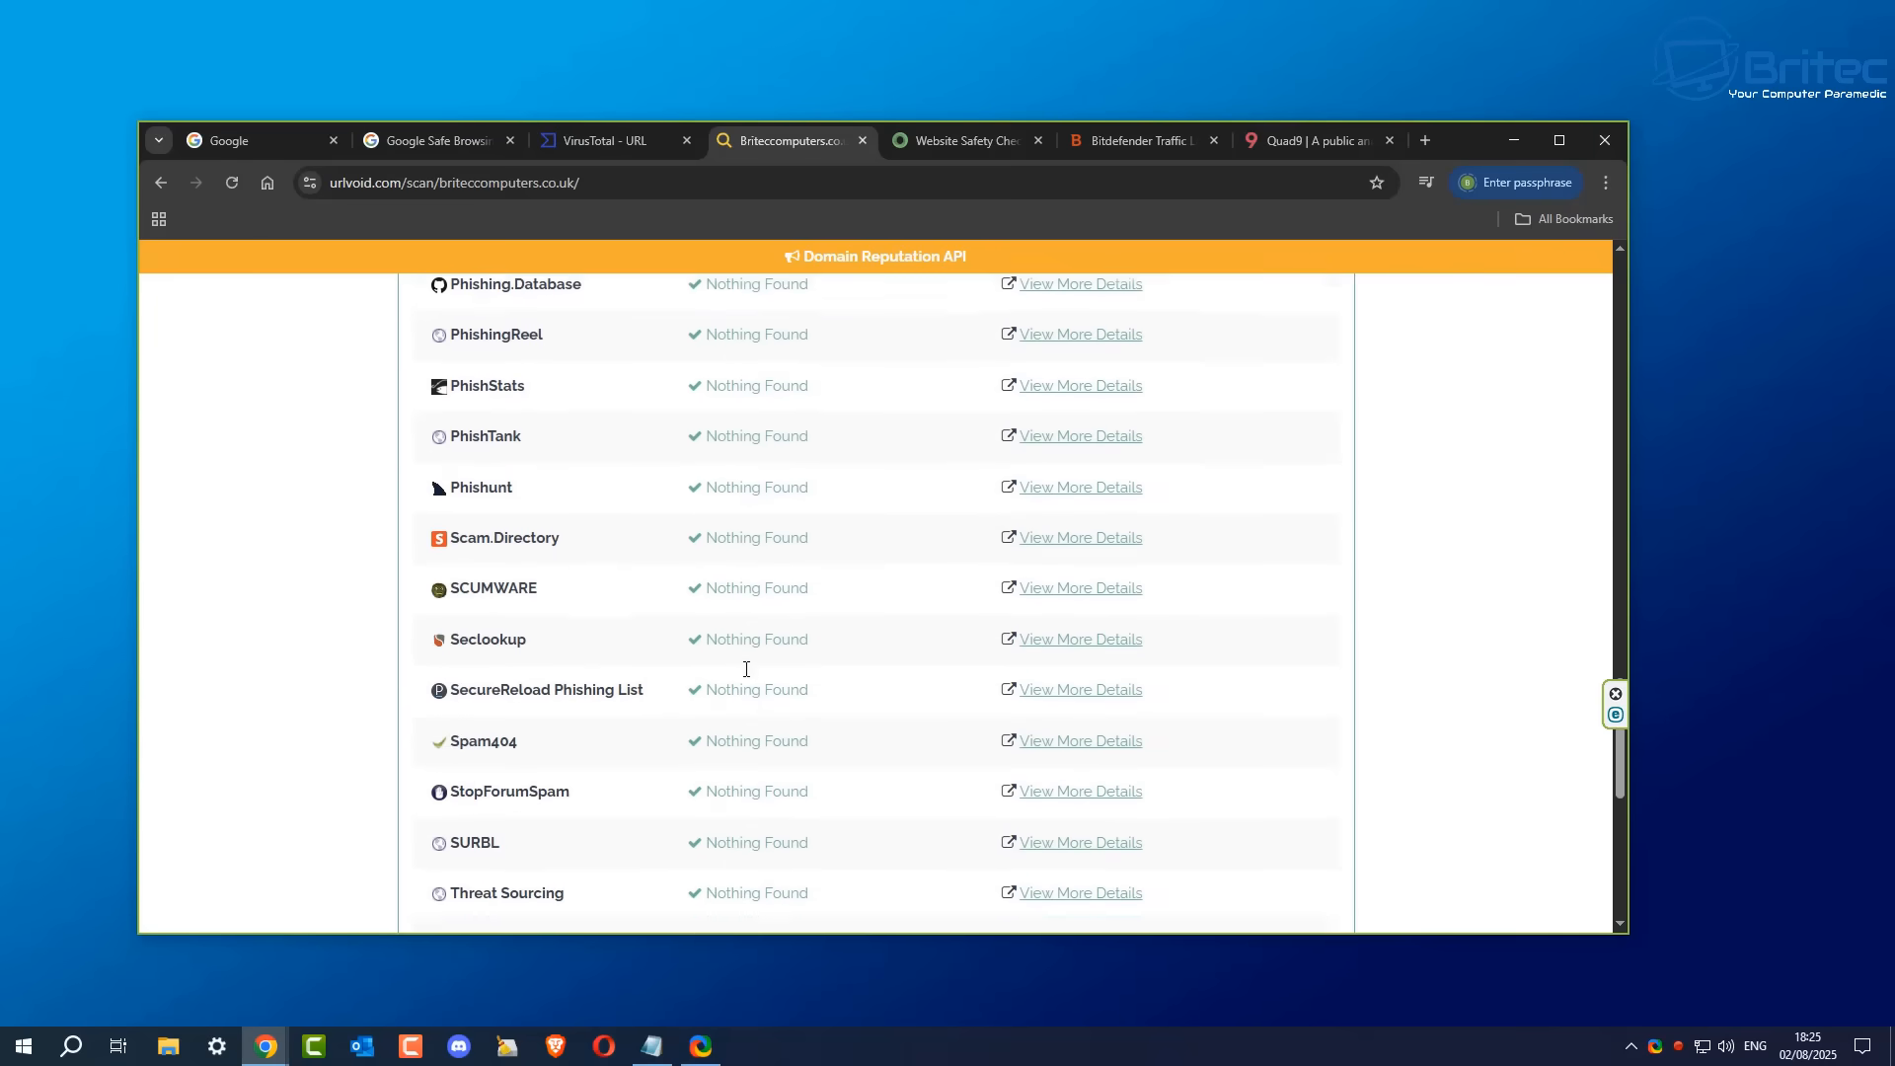
pyautogui.scroll(-3)
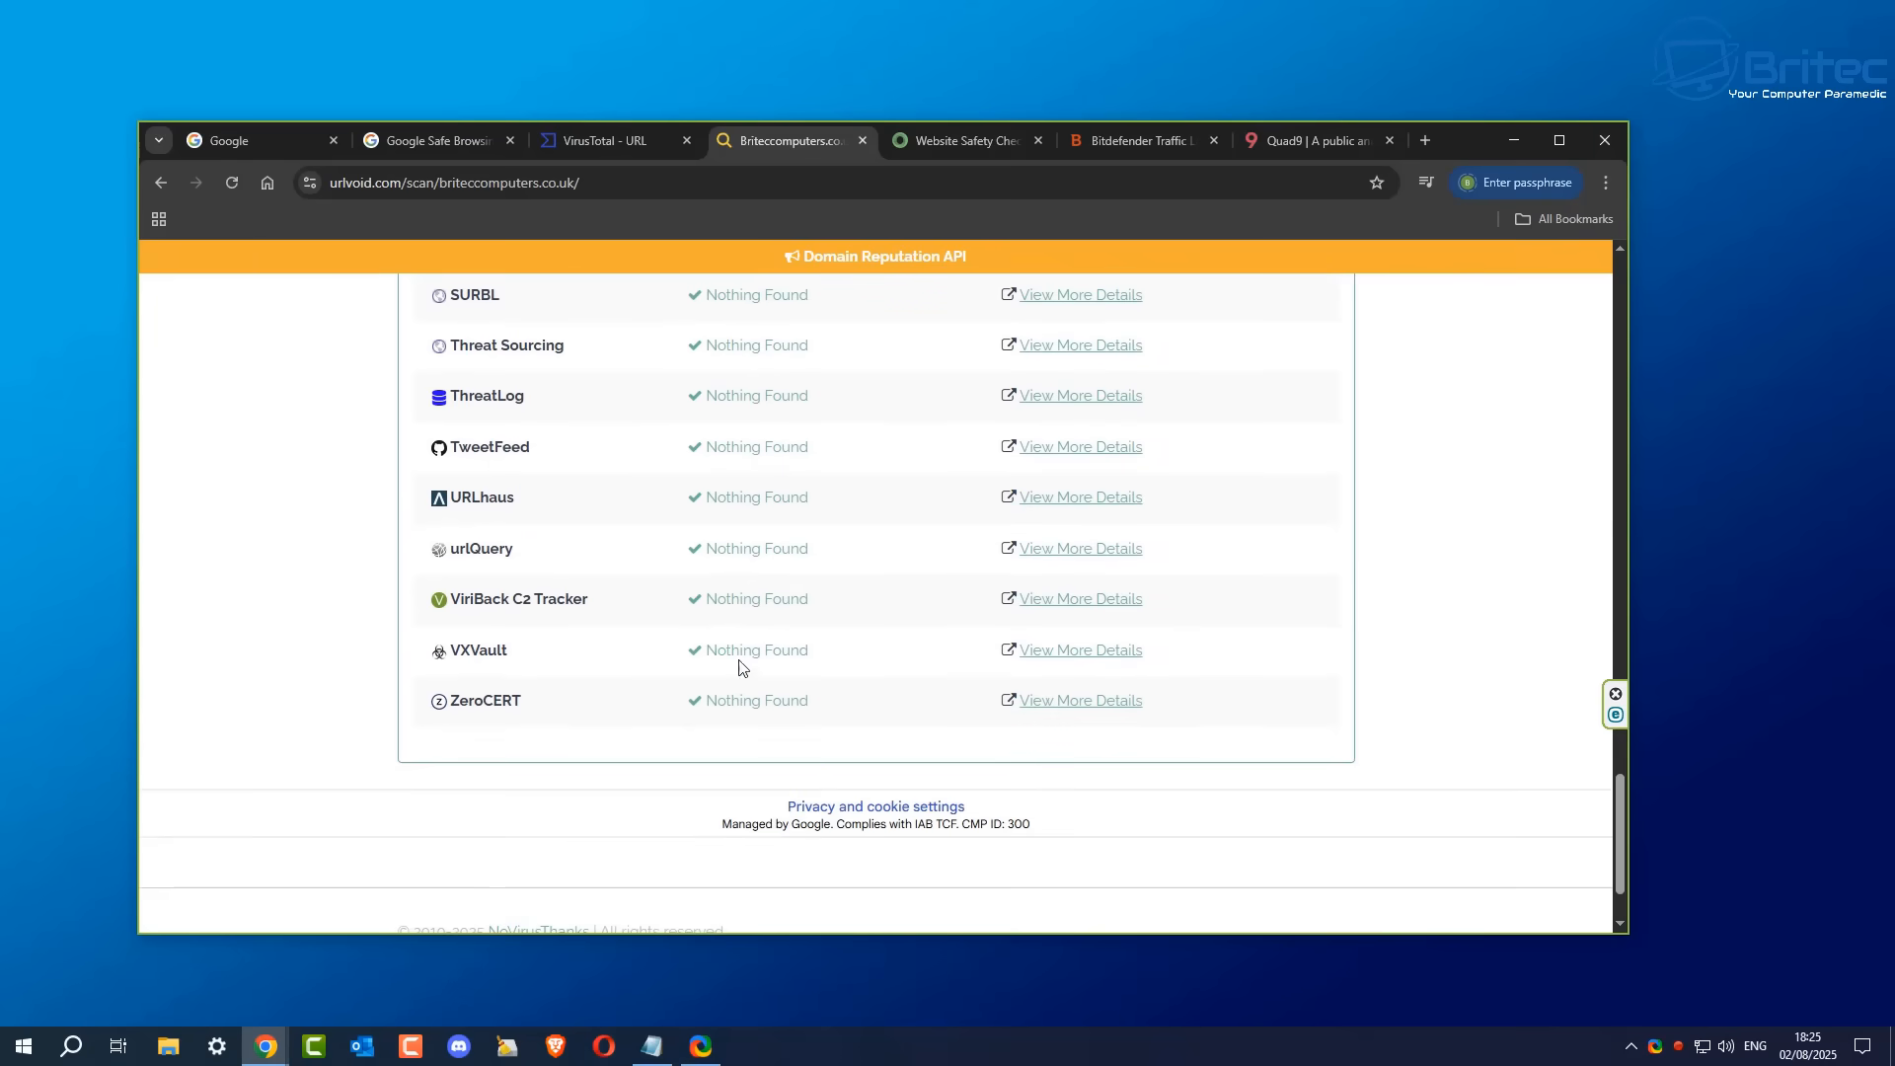
pyautogui.click(610, 140)
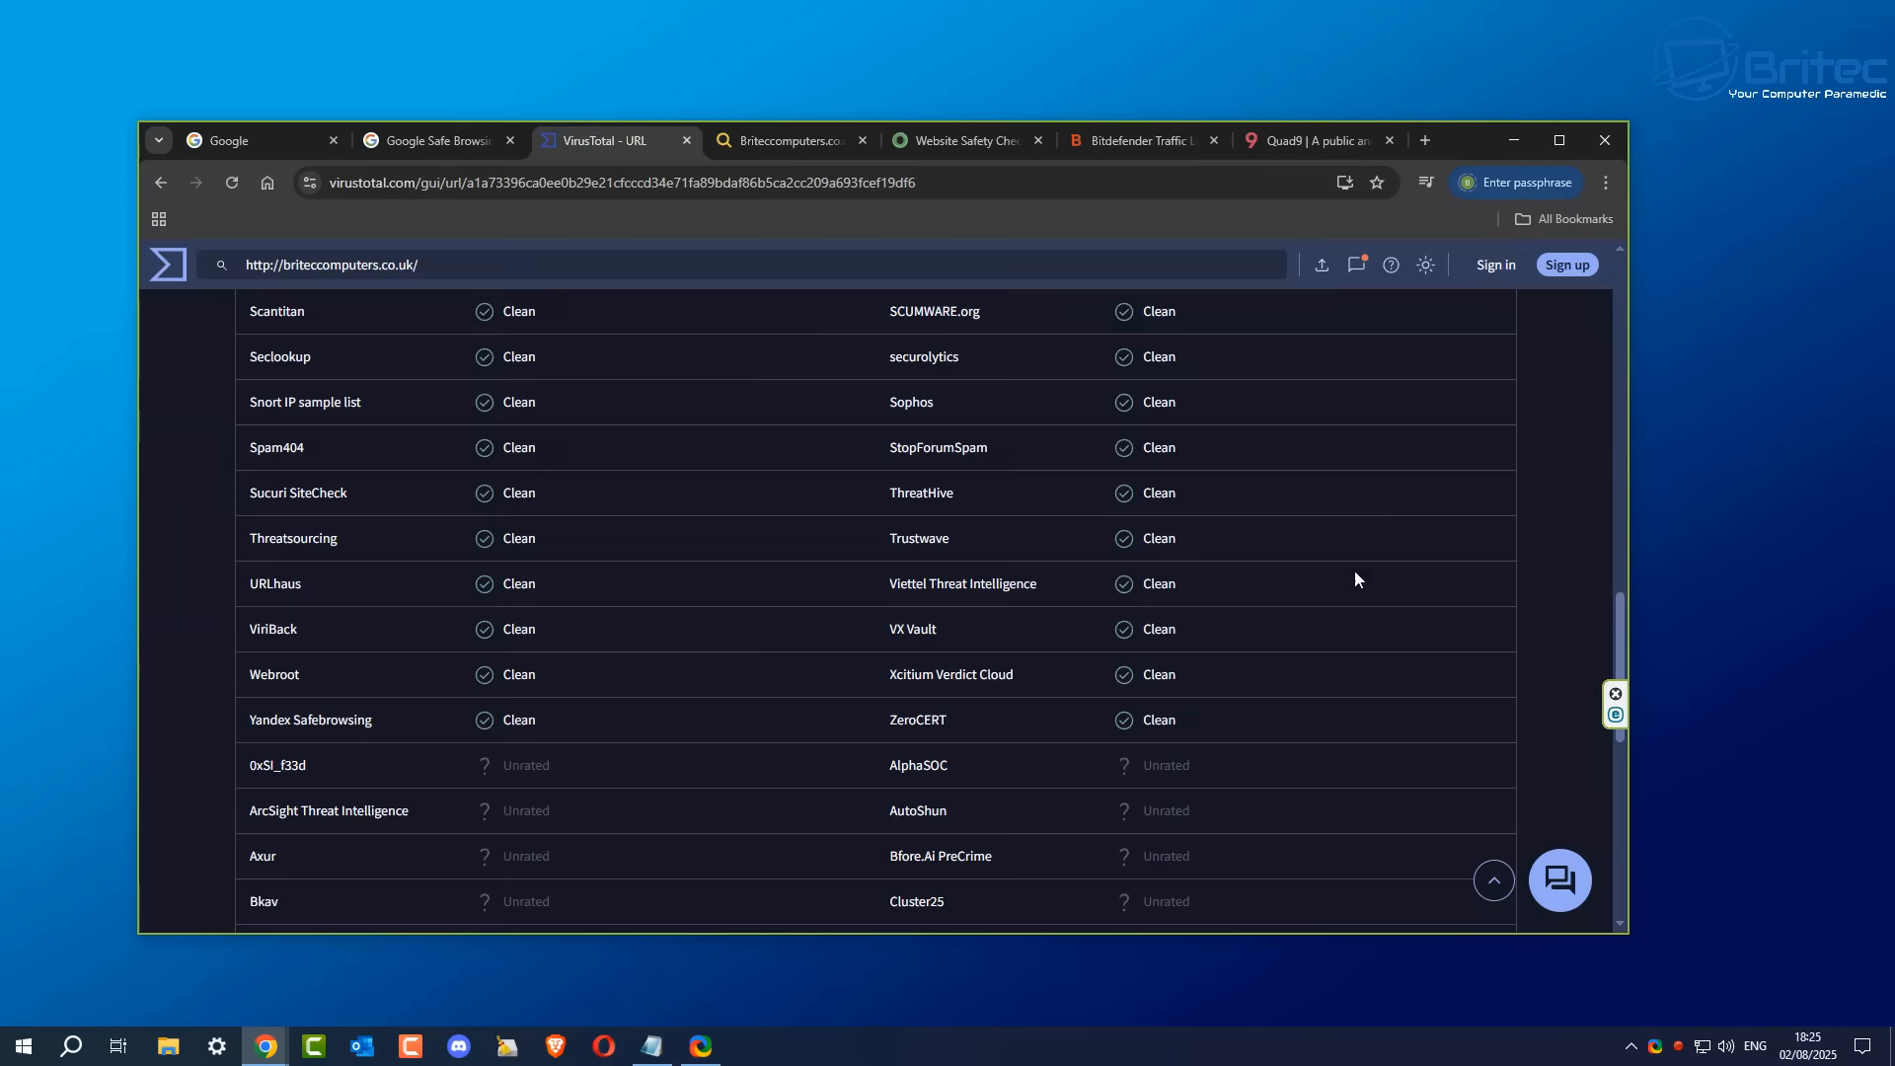
# Step: Return to VirusTotal's home page with an empty URL scan box
pyautogui.scroll(3)
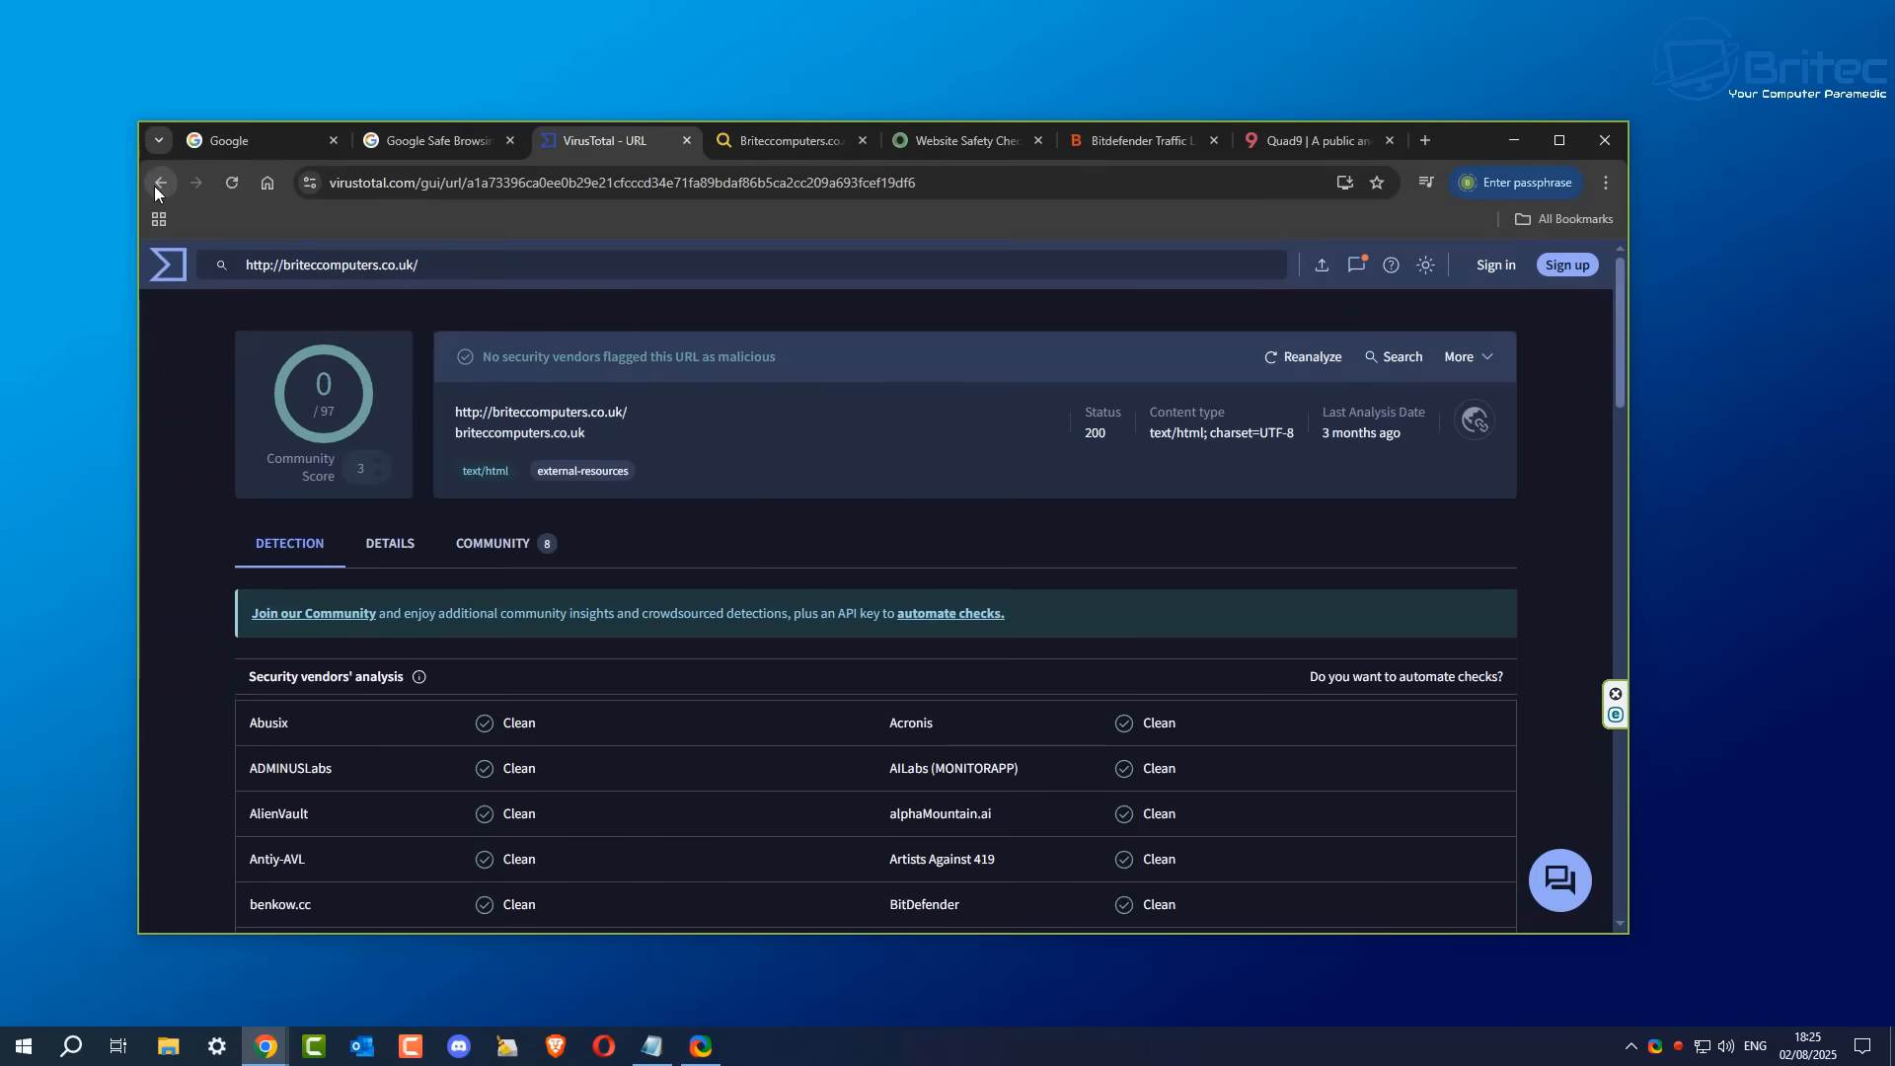
pyautogui.click(160, 181)
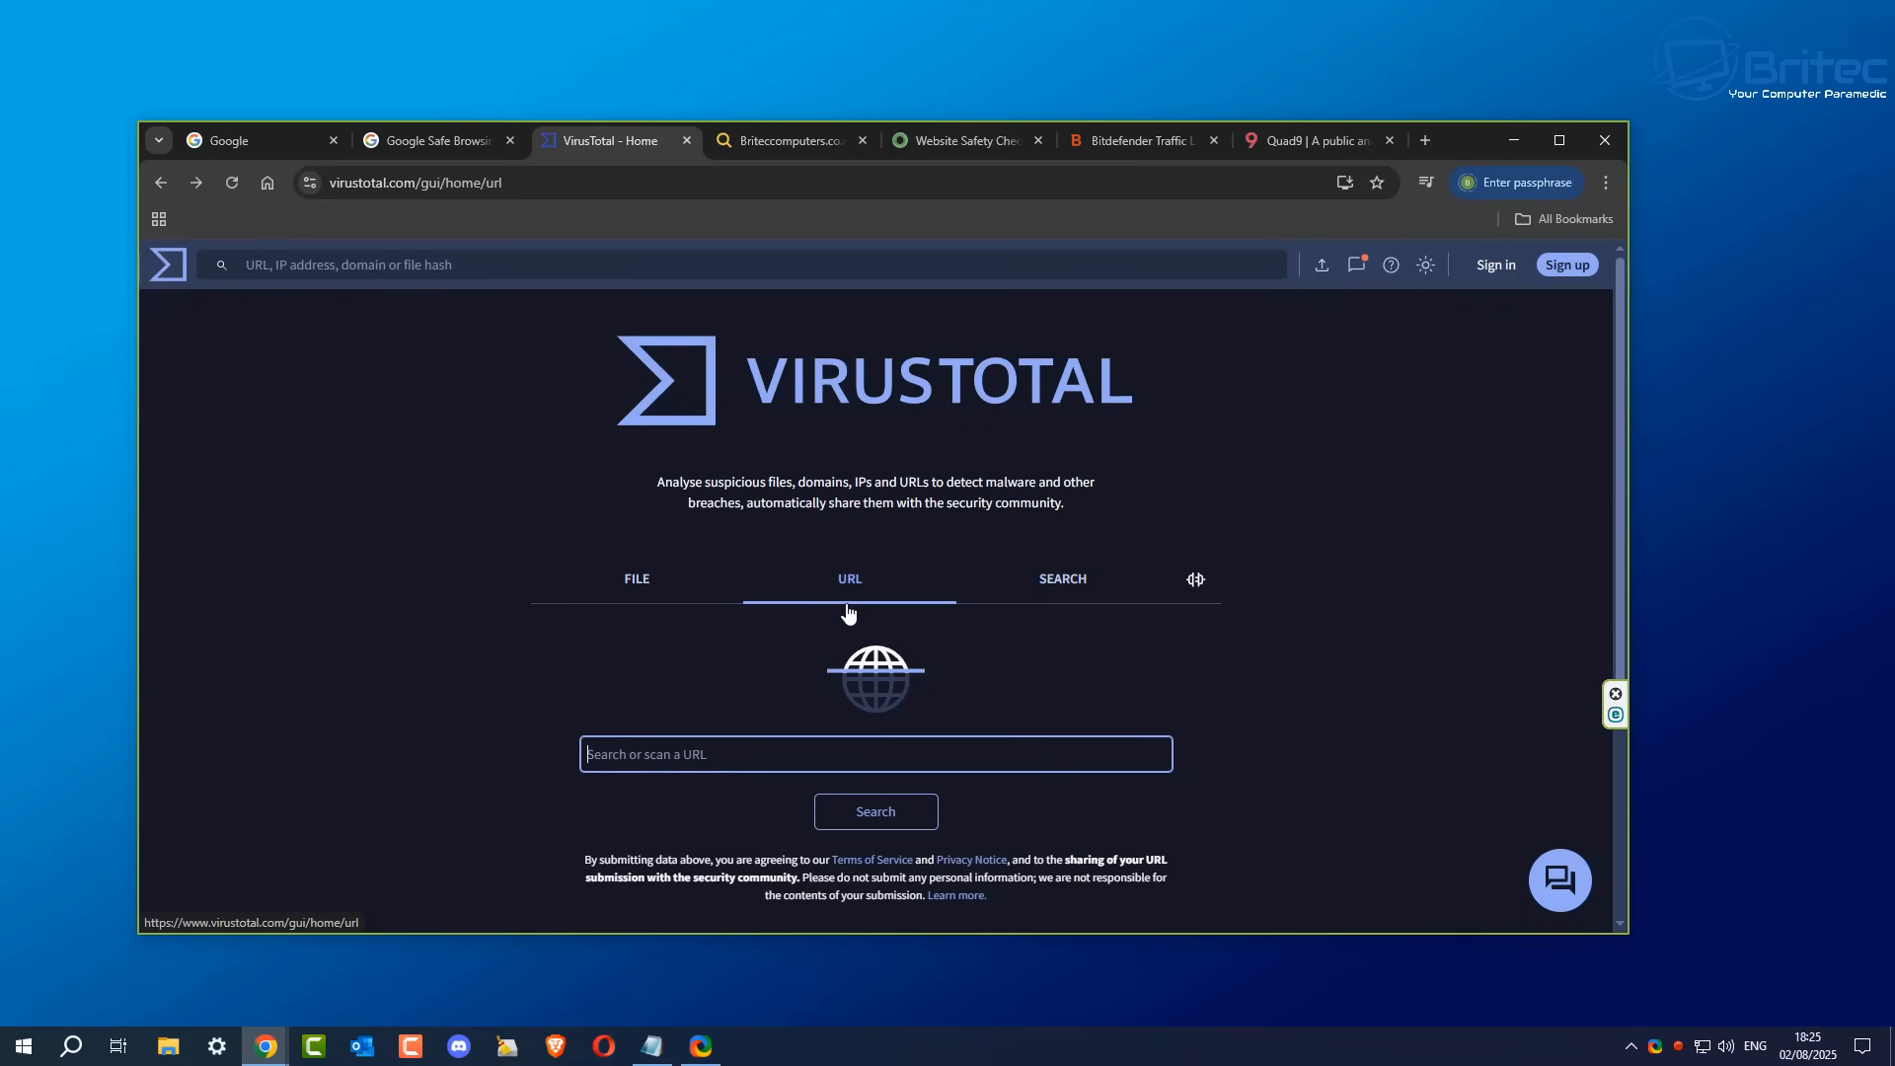
pyautogui.moveTo(636, 592)
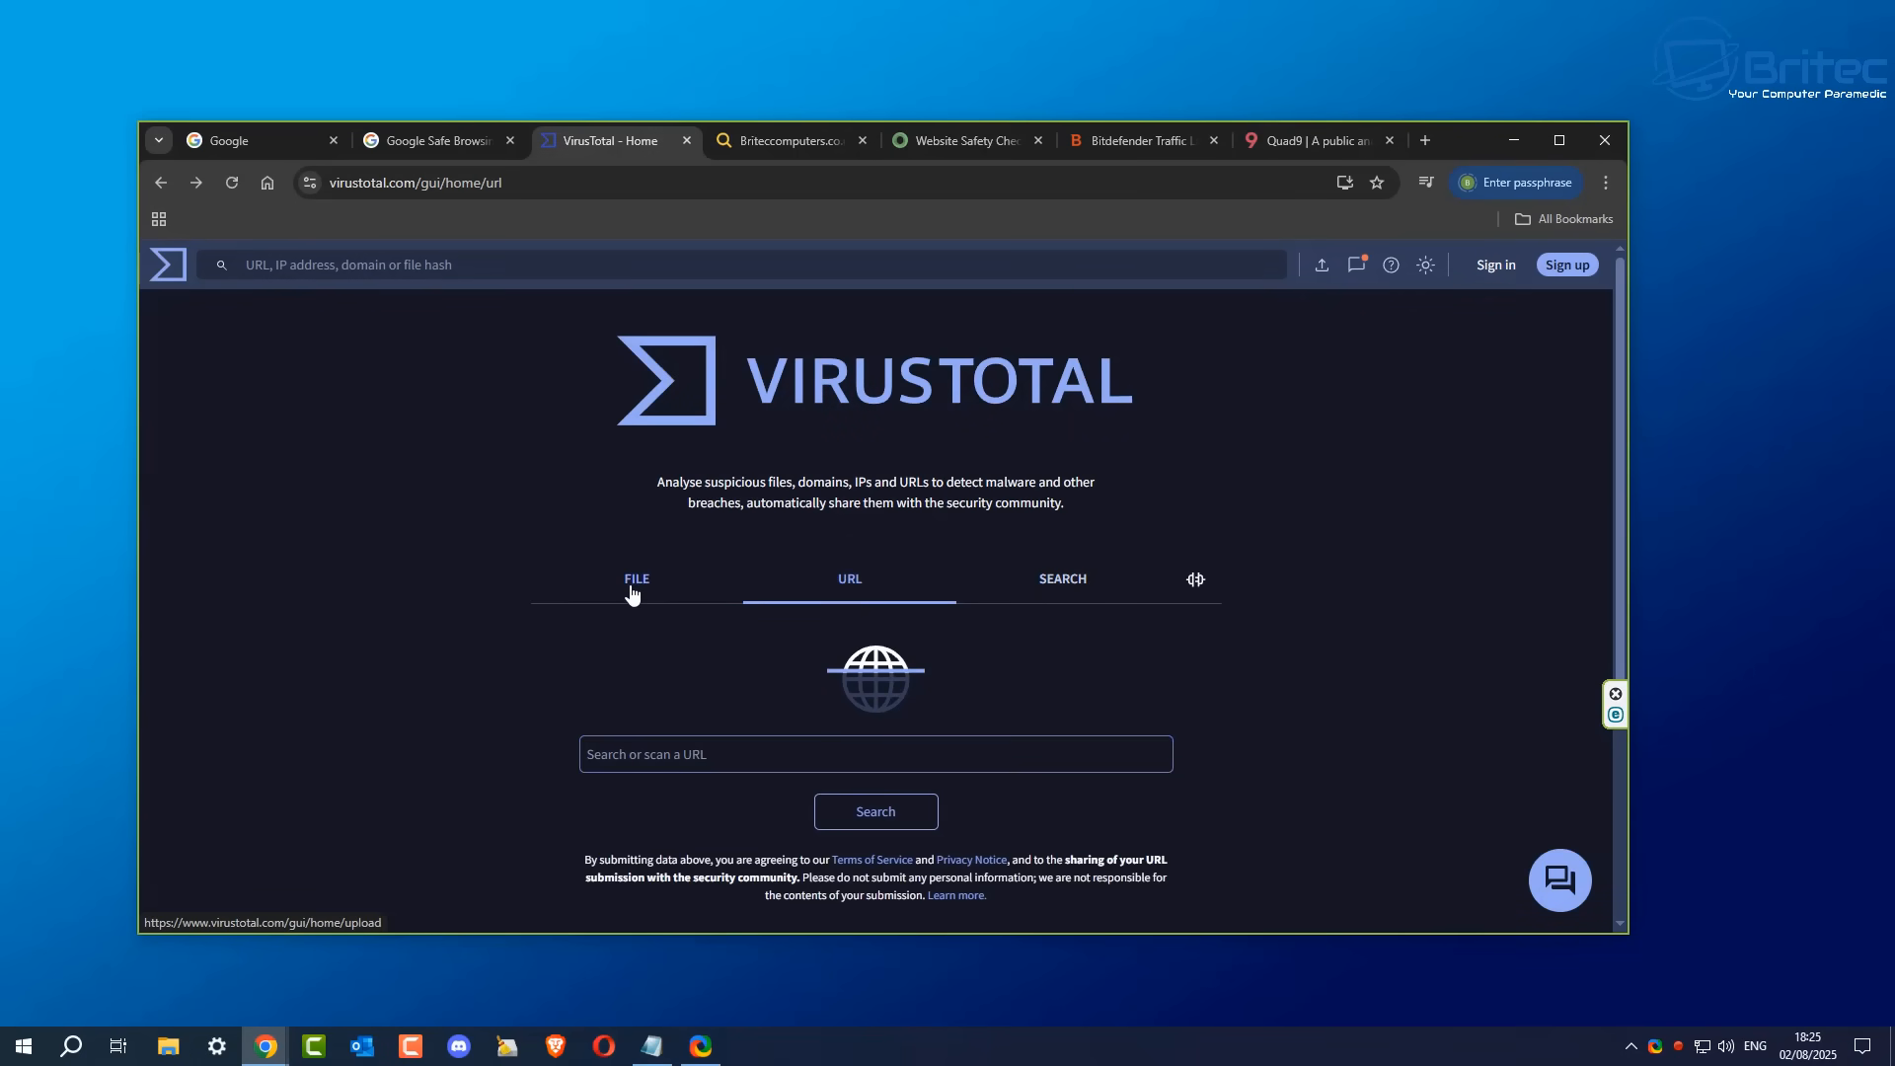
# Step: Upload ShareX-17.1.0-setup (1).exe from Downloads to VirusTotal's file scanner
pyautogui.click(636, 578)
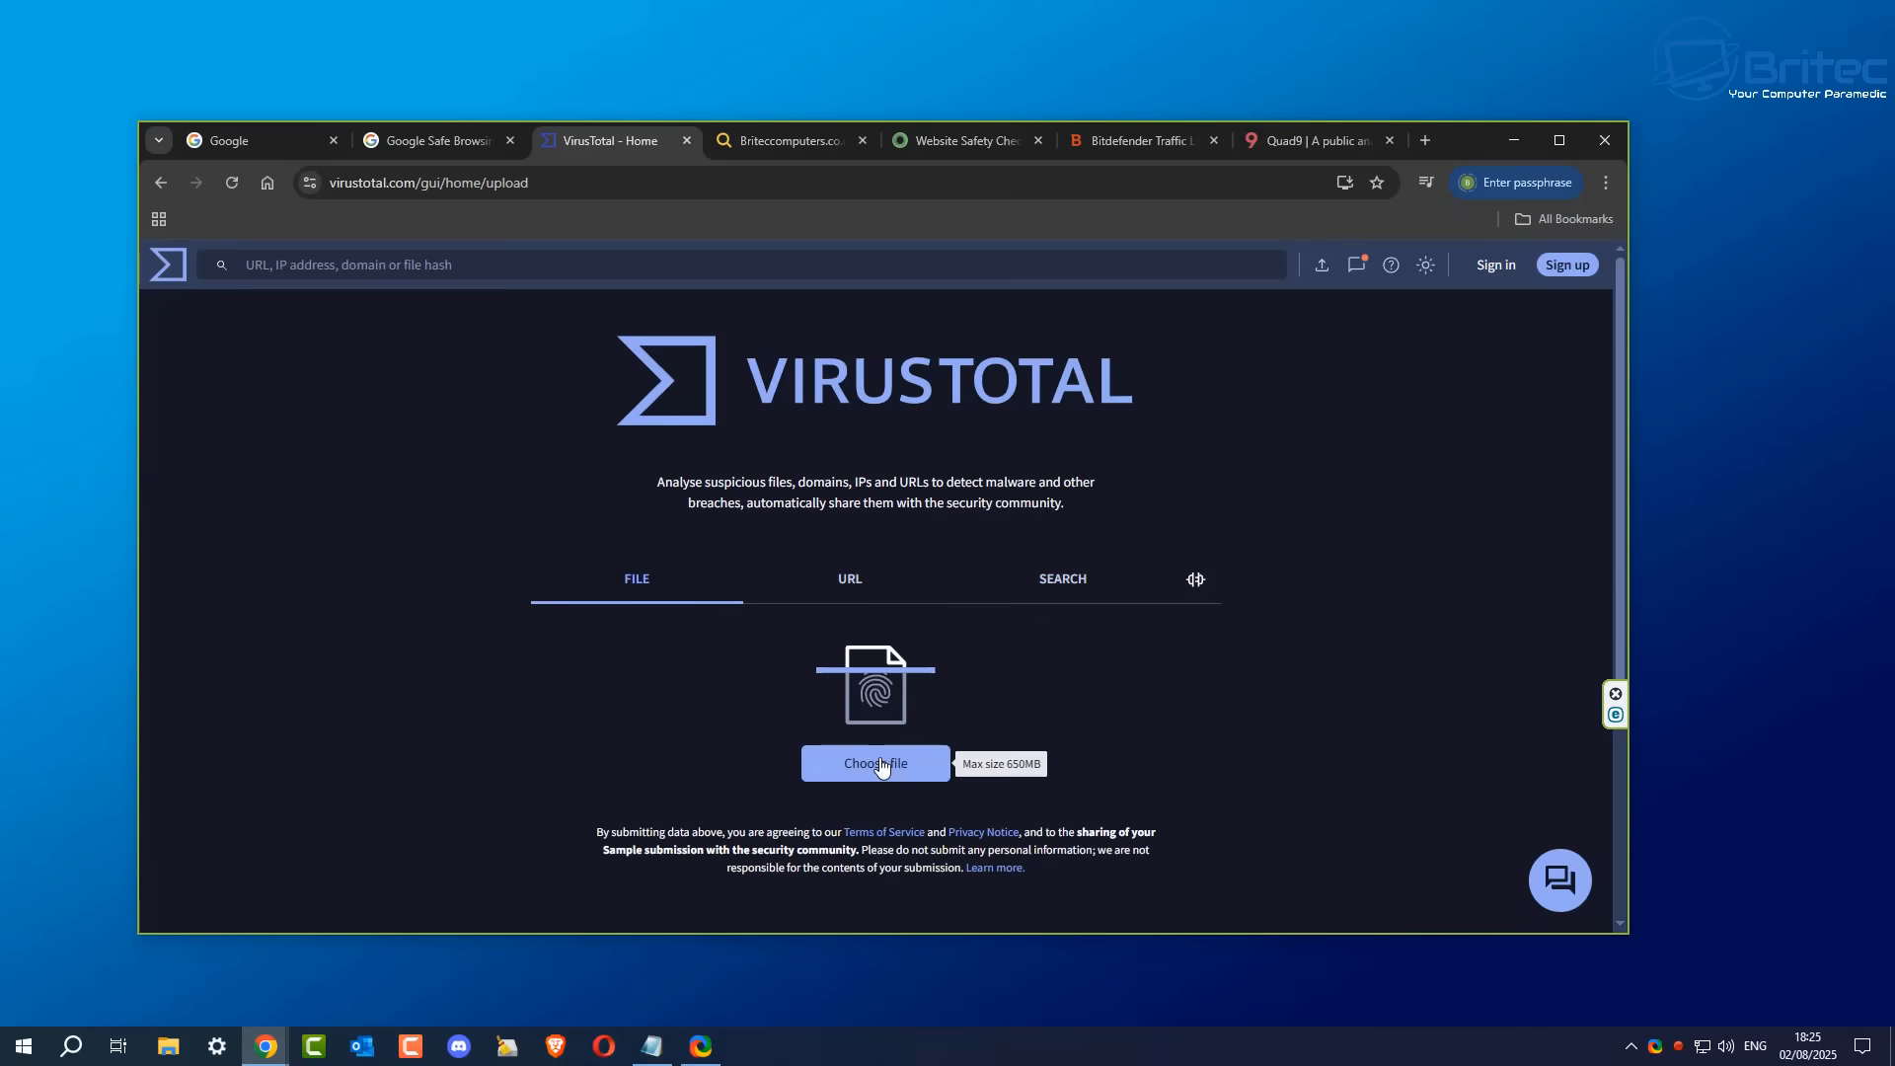
pyautogui.click(875, 762)
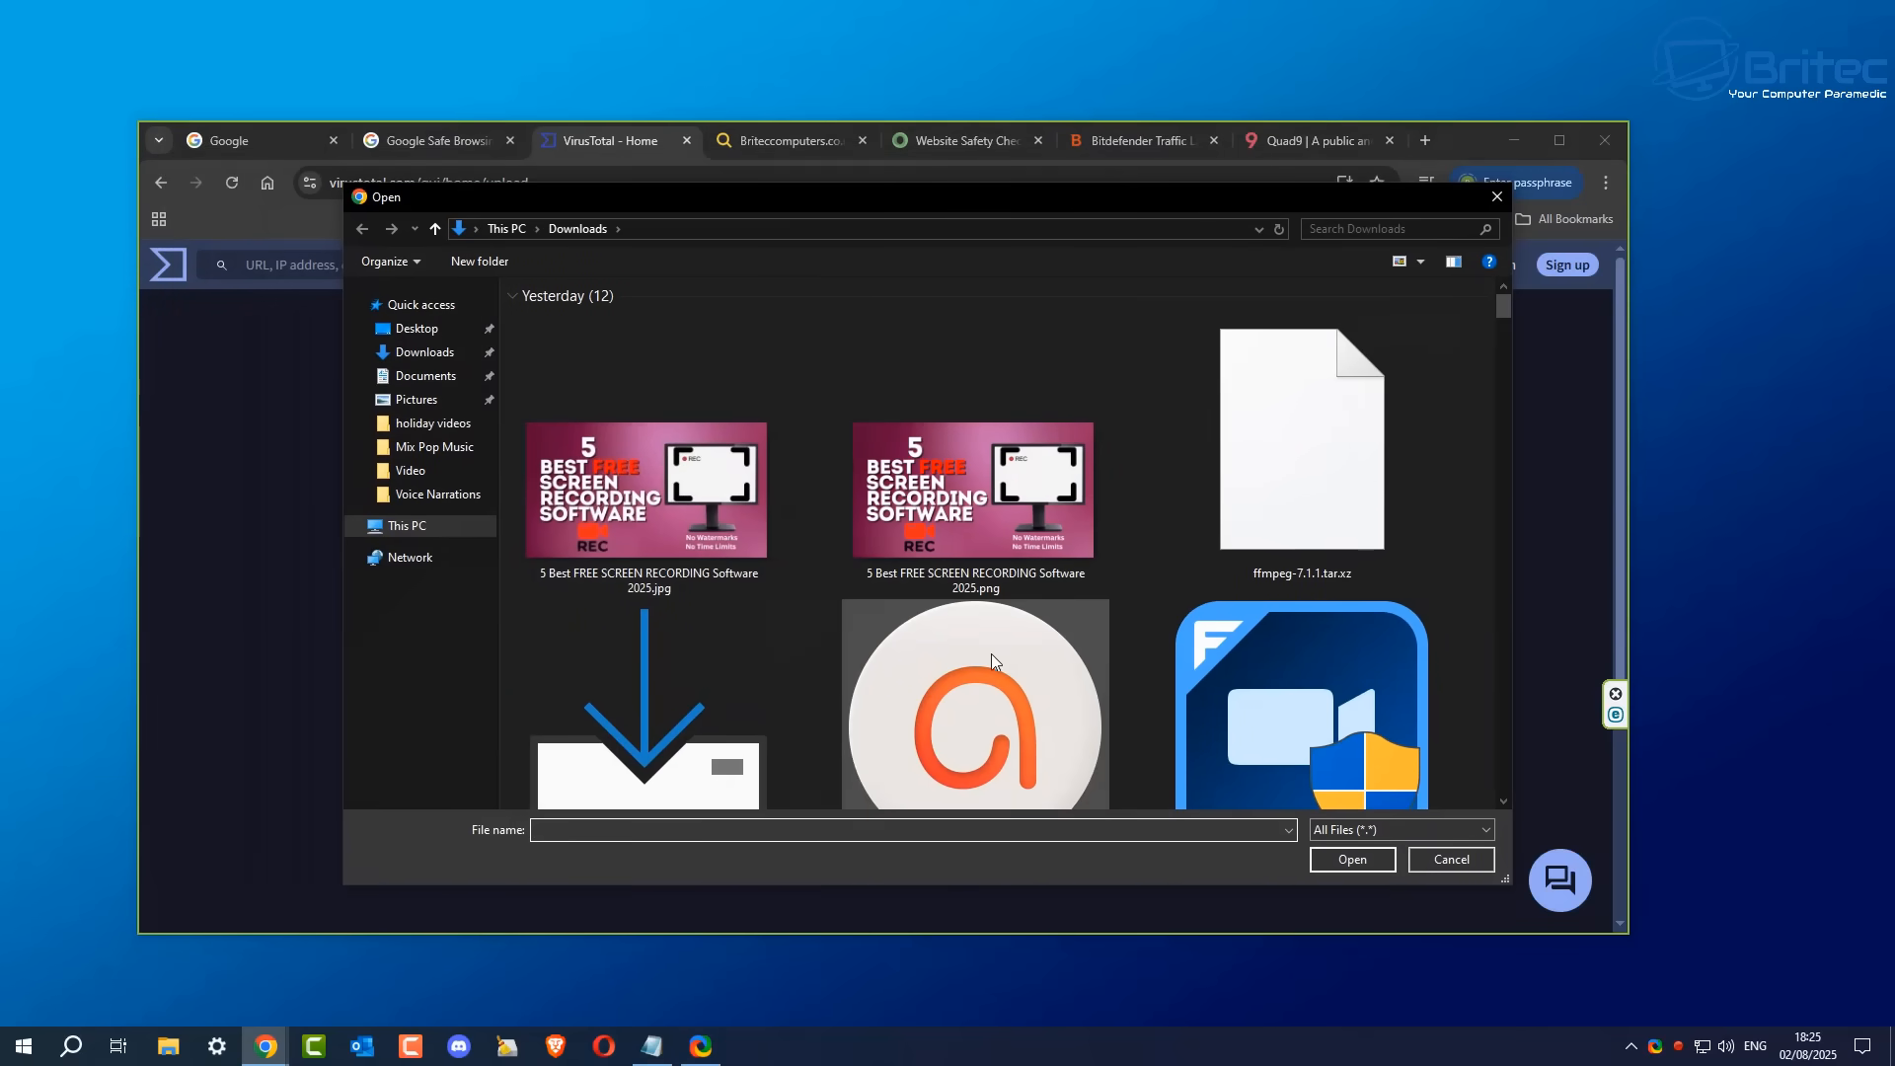
pyautogui.scroll(-3)
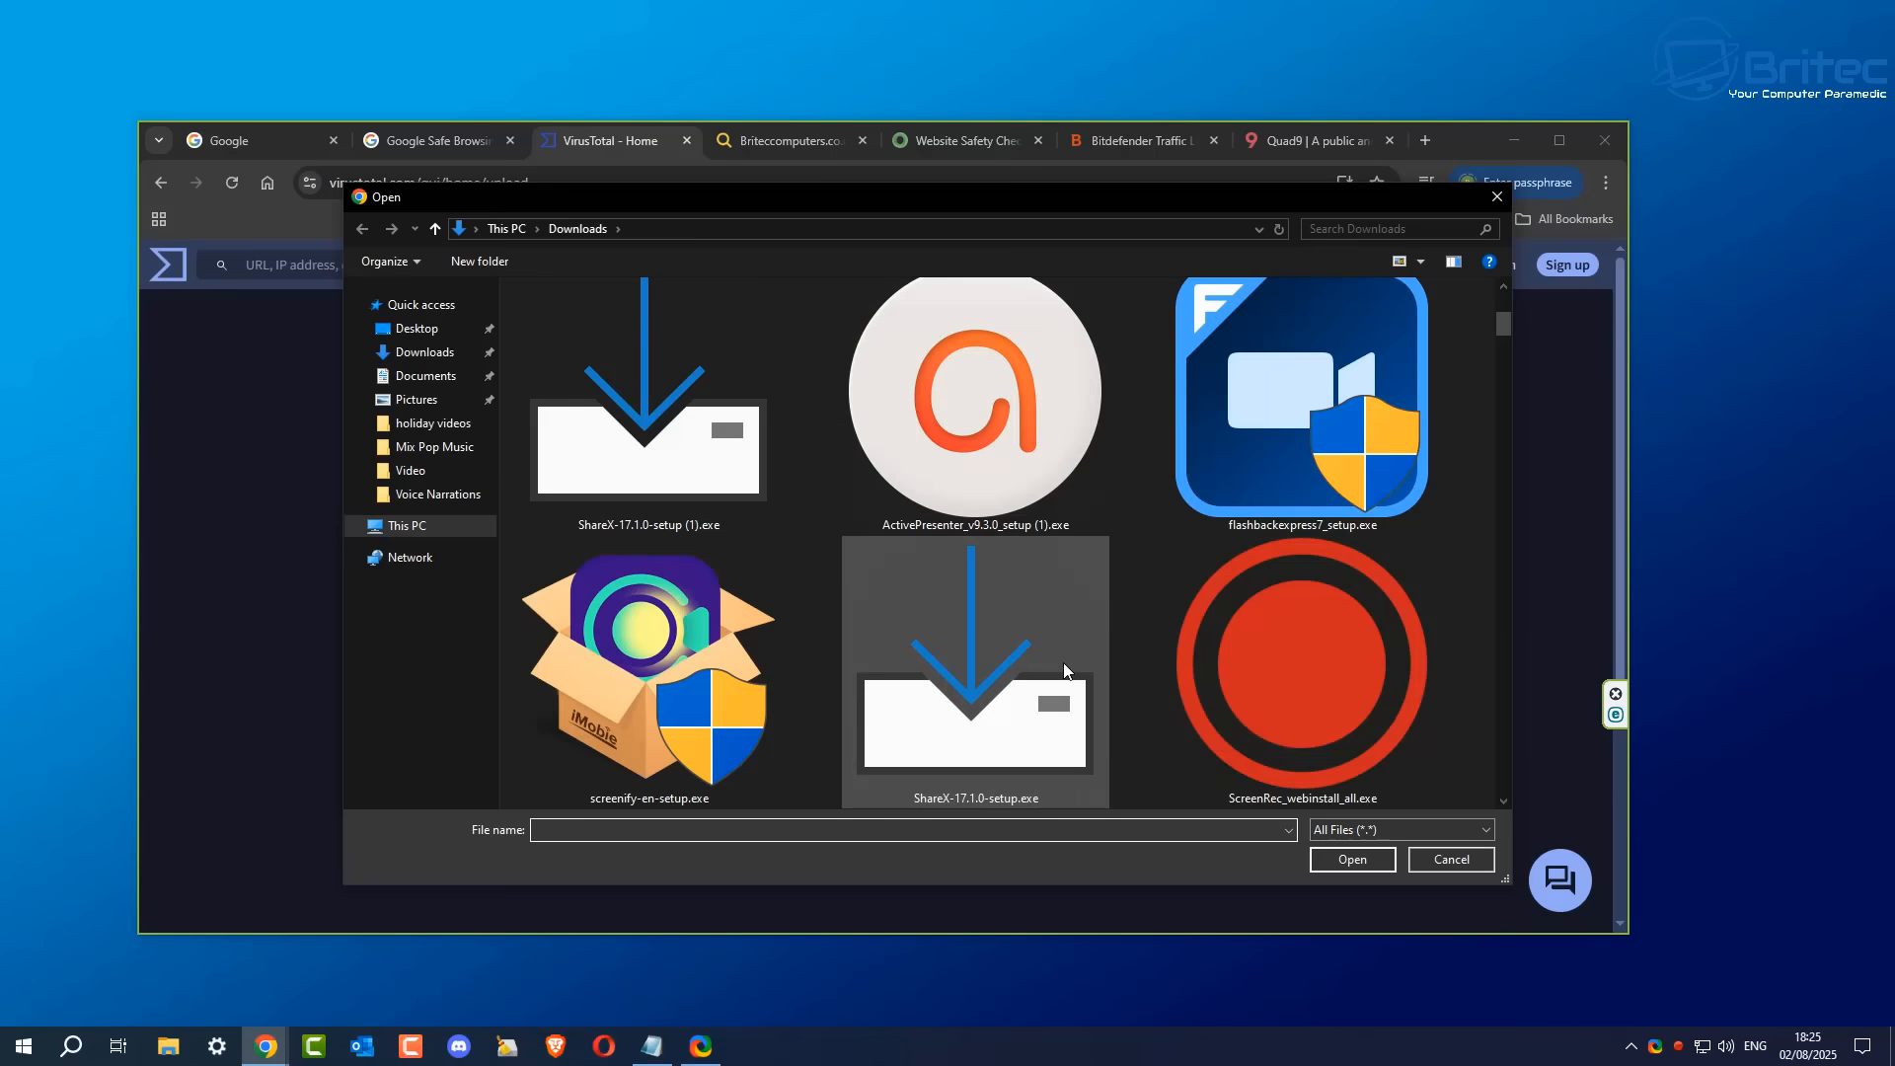
pyautogui.click(649, 411)
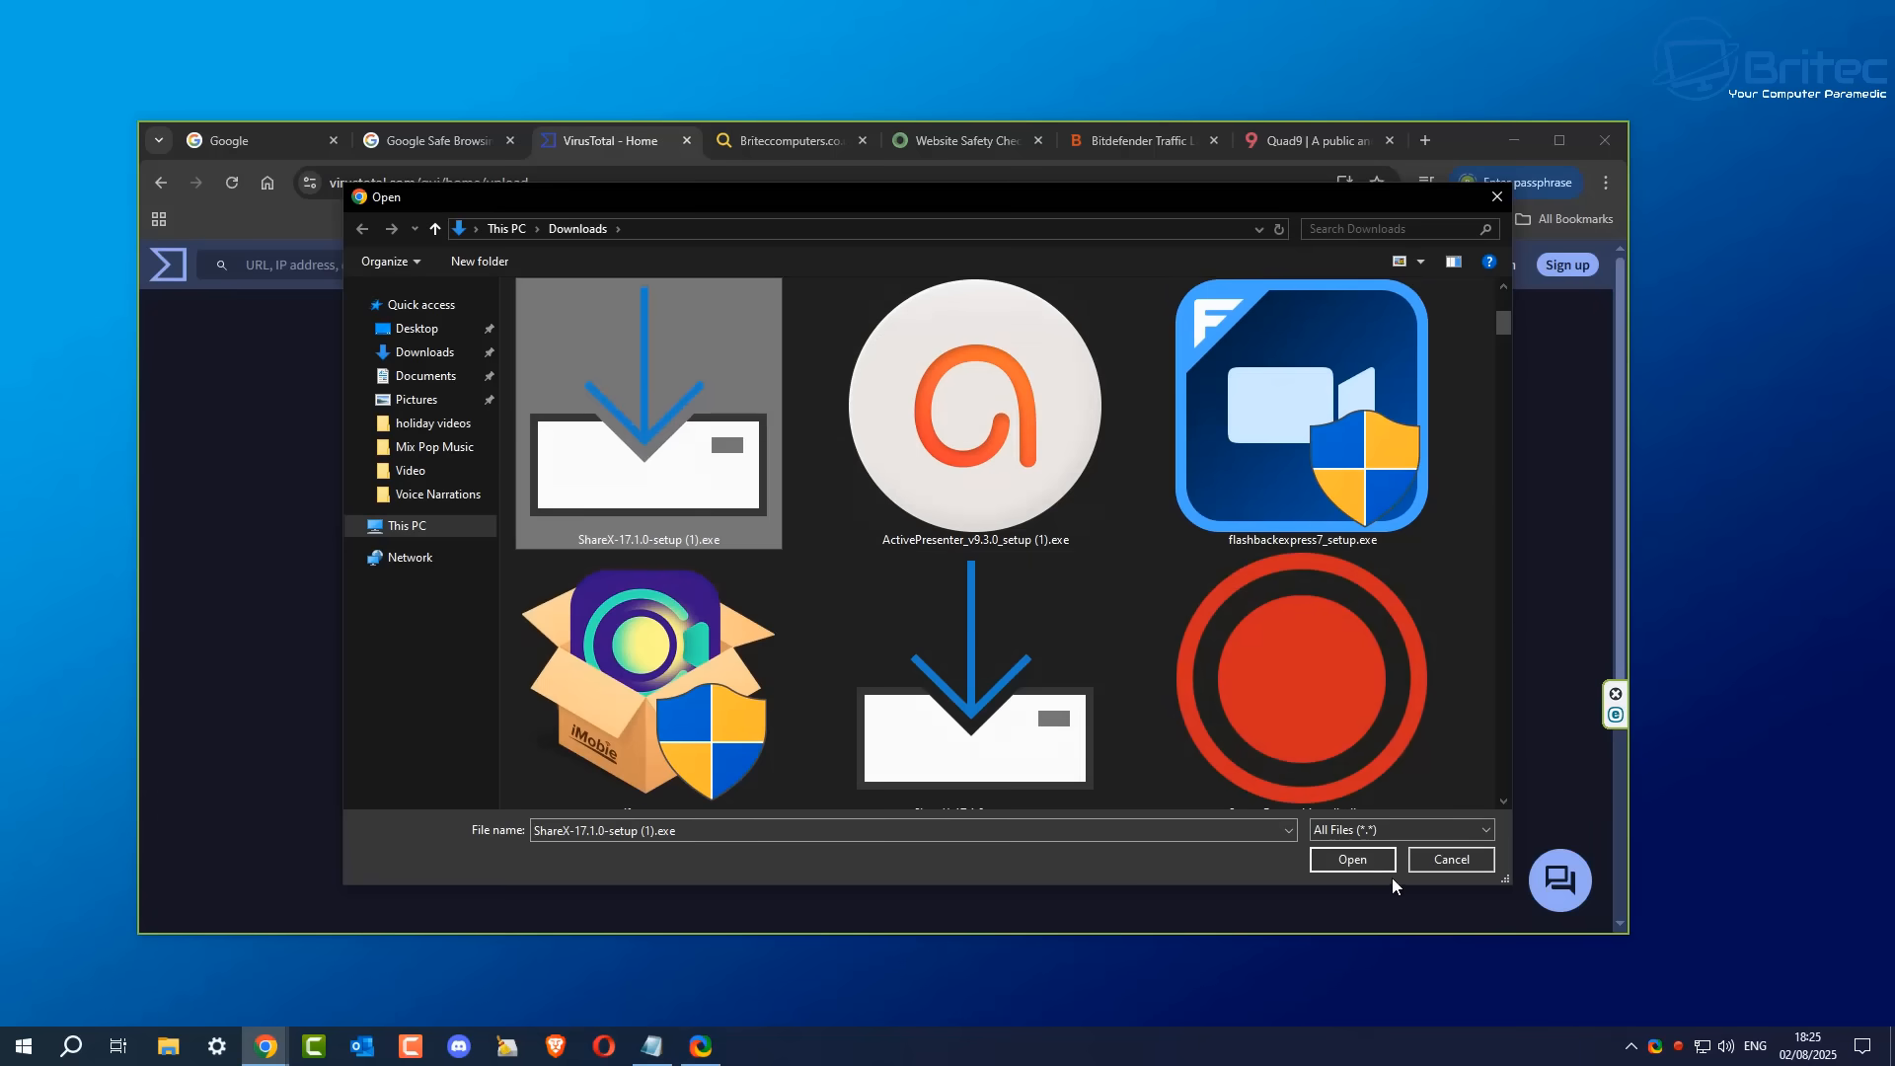
pyautogui.click(1351, 859)
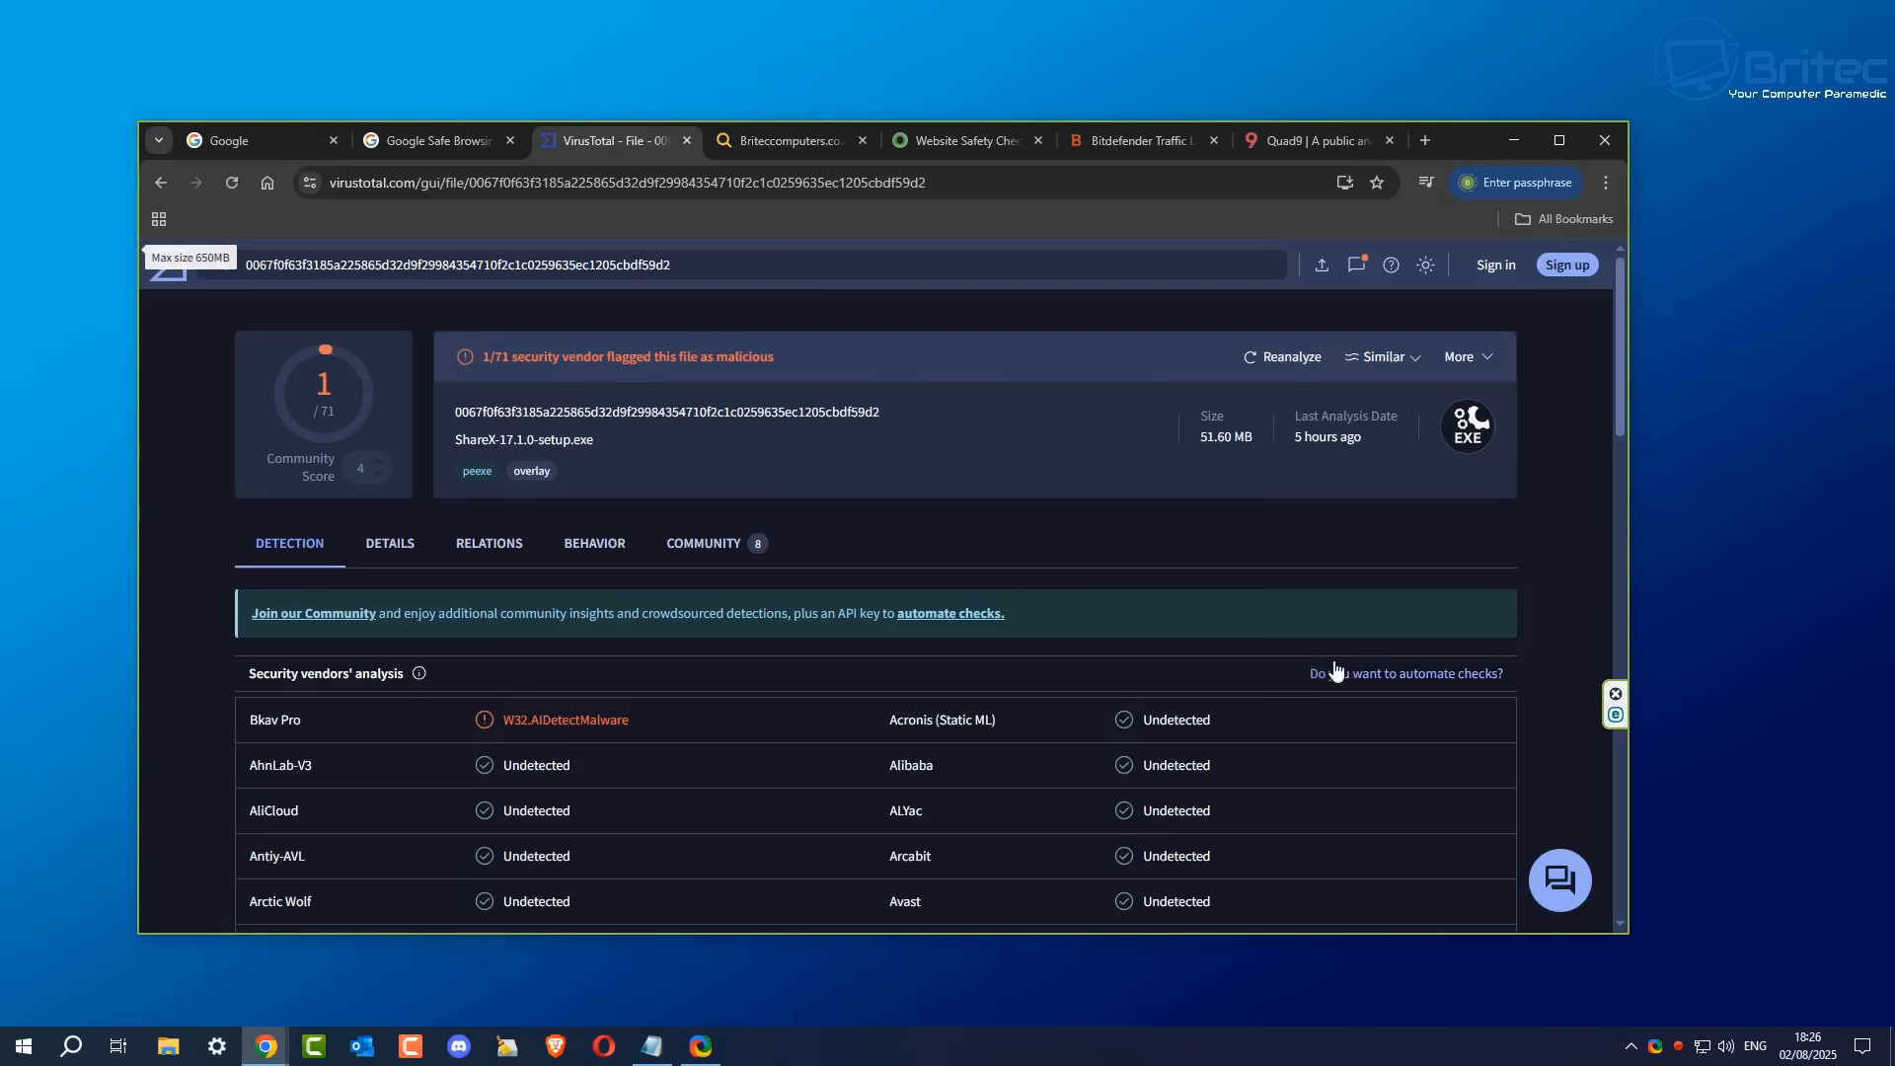
pyautogui.moveTo(1576, 472)
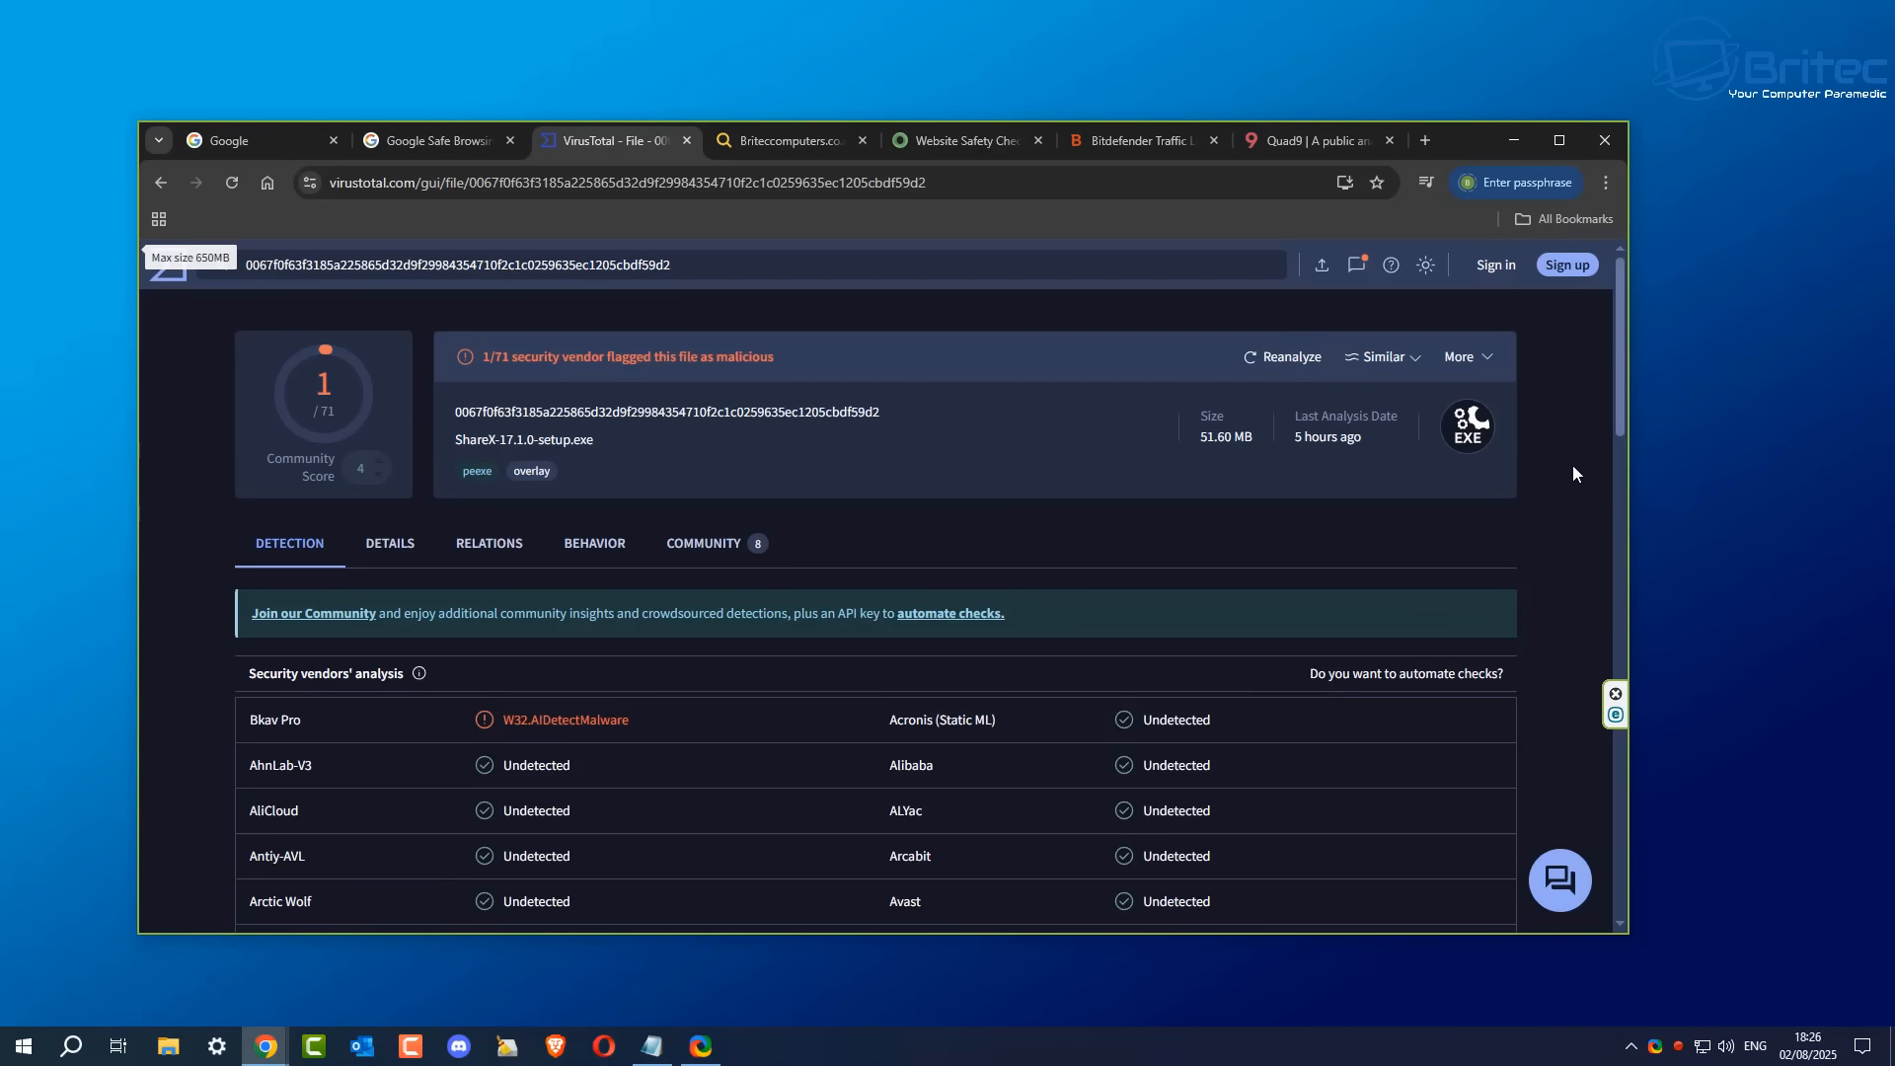
# Step: Scroll the Detection vendor list: only Bkav Pro flags W32.AIDetectMalware, all others Undetected
pyautogui.scroll(-3)
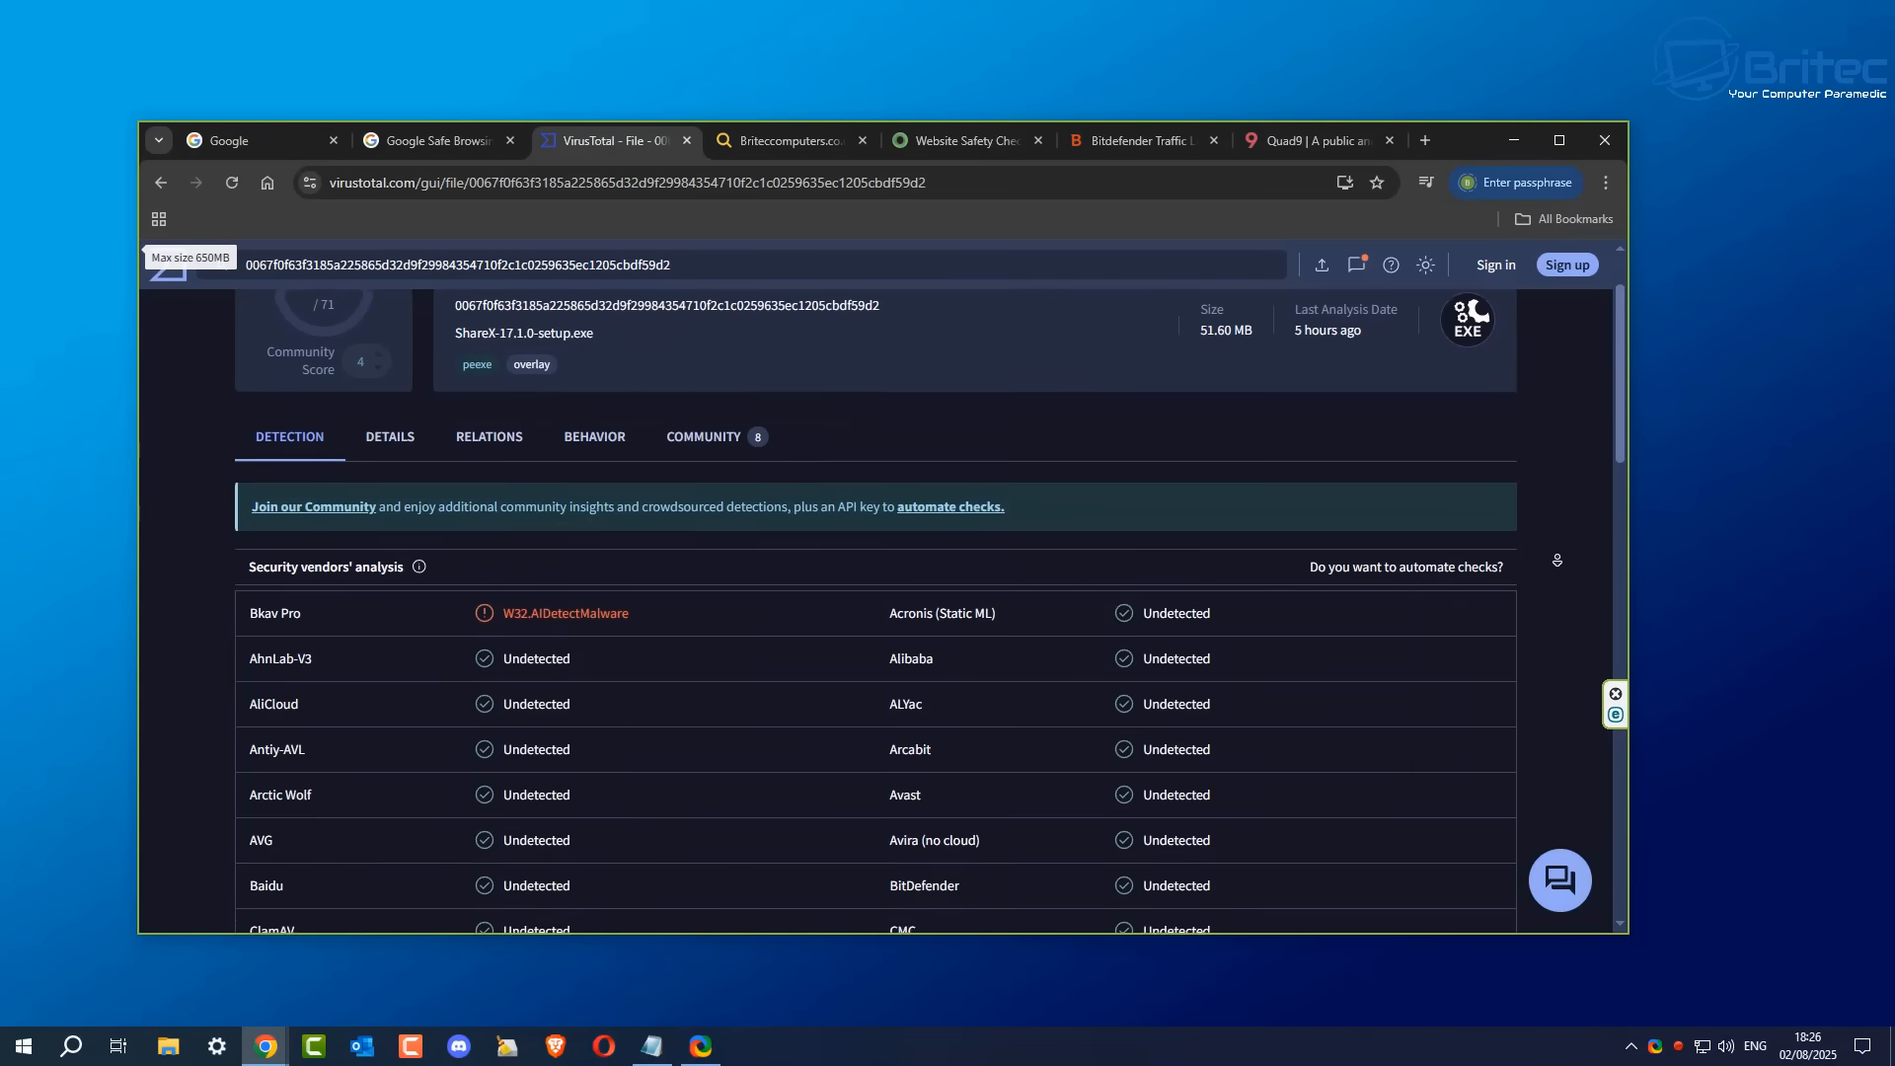
pyautogui.scroll(-3)
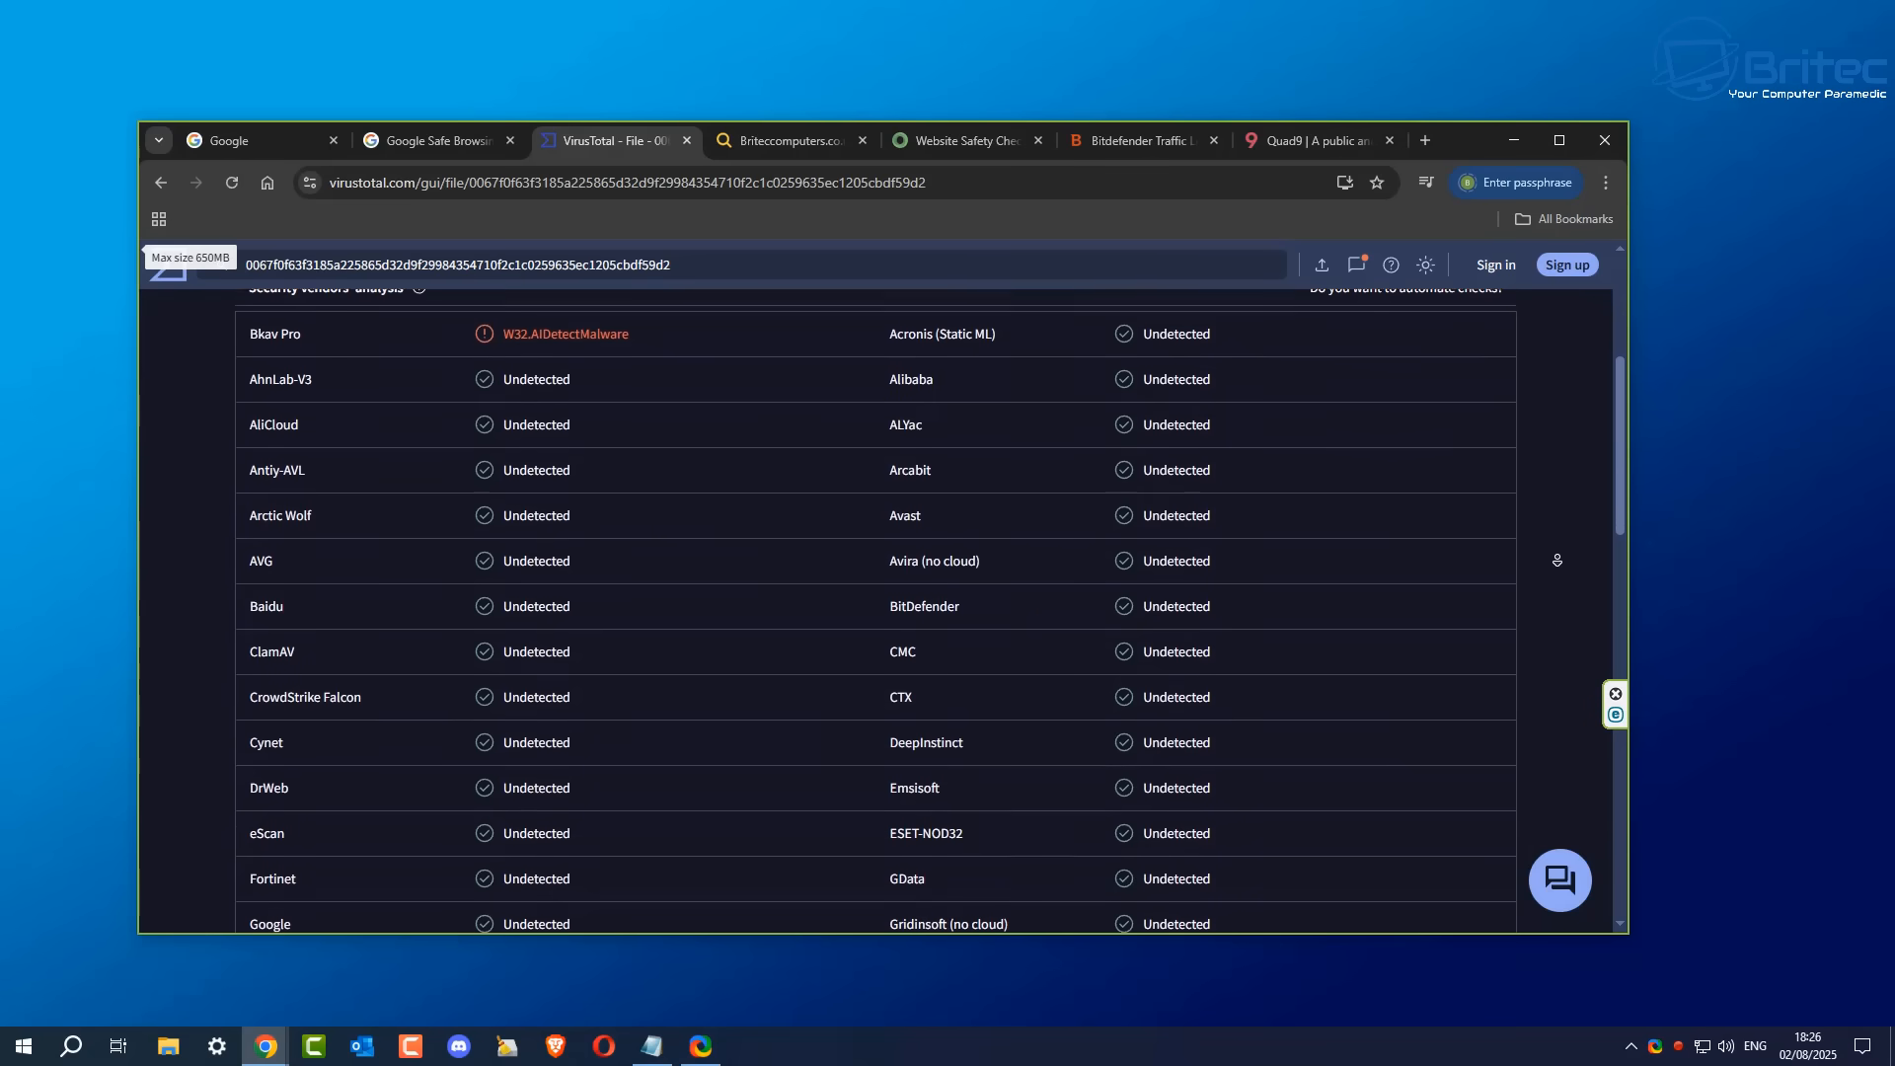
pyautogui.scroll(-3)
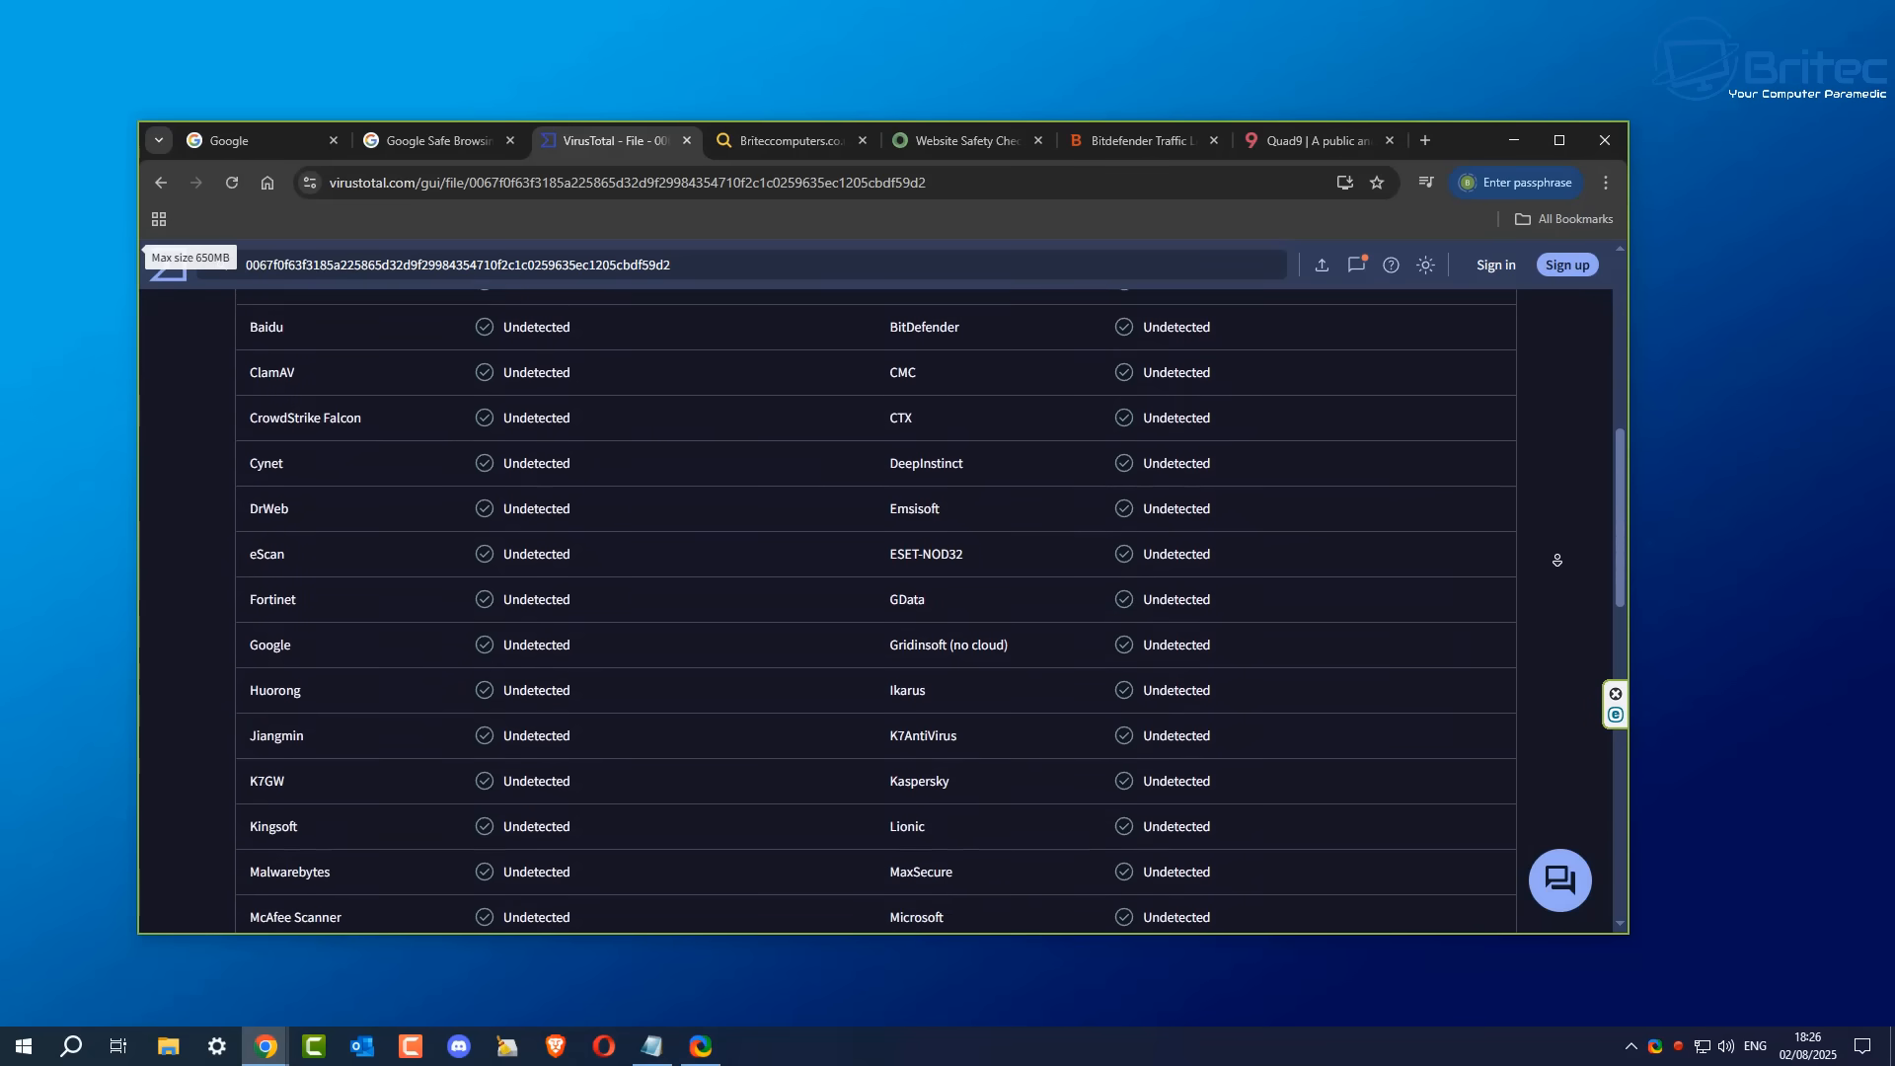
pyautogui.scroll(-3)
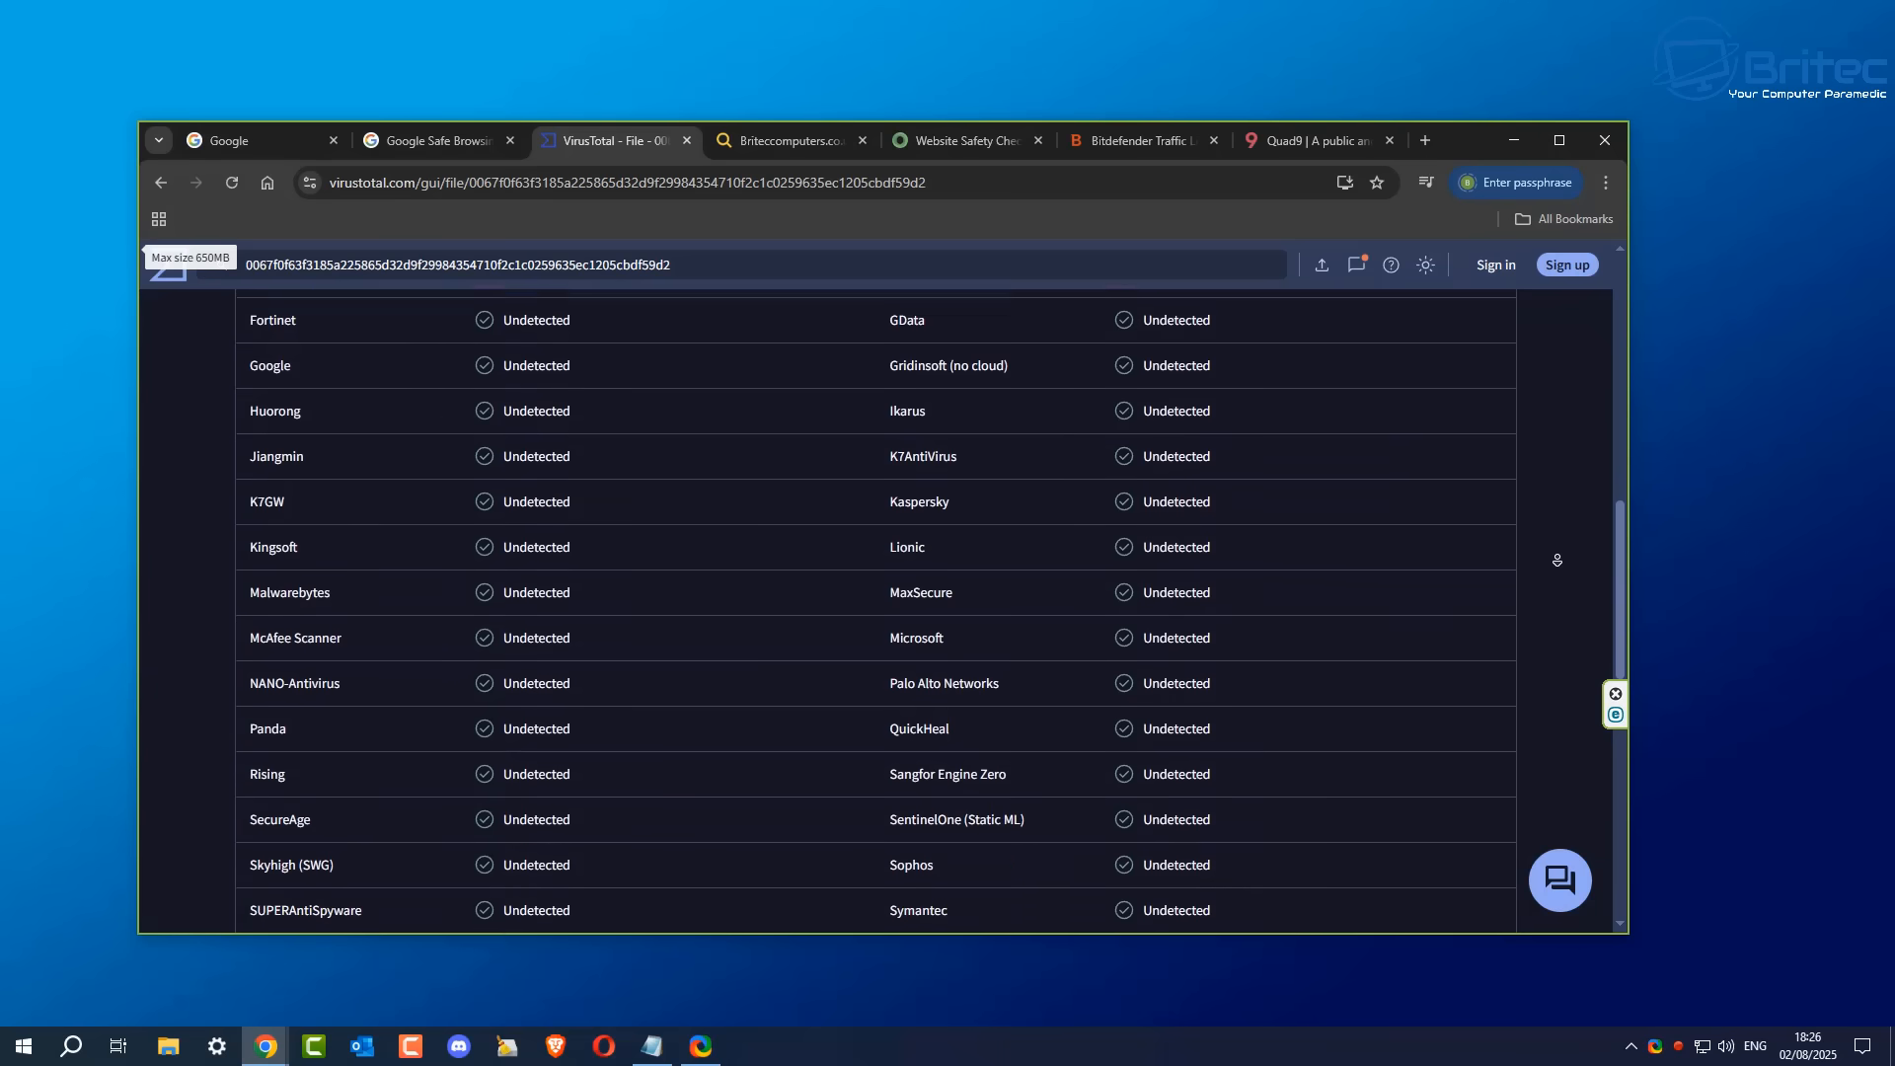
pyautogui.scroll(3)
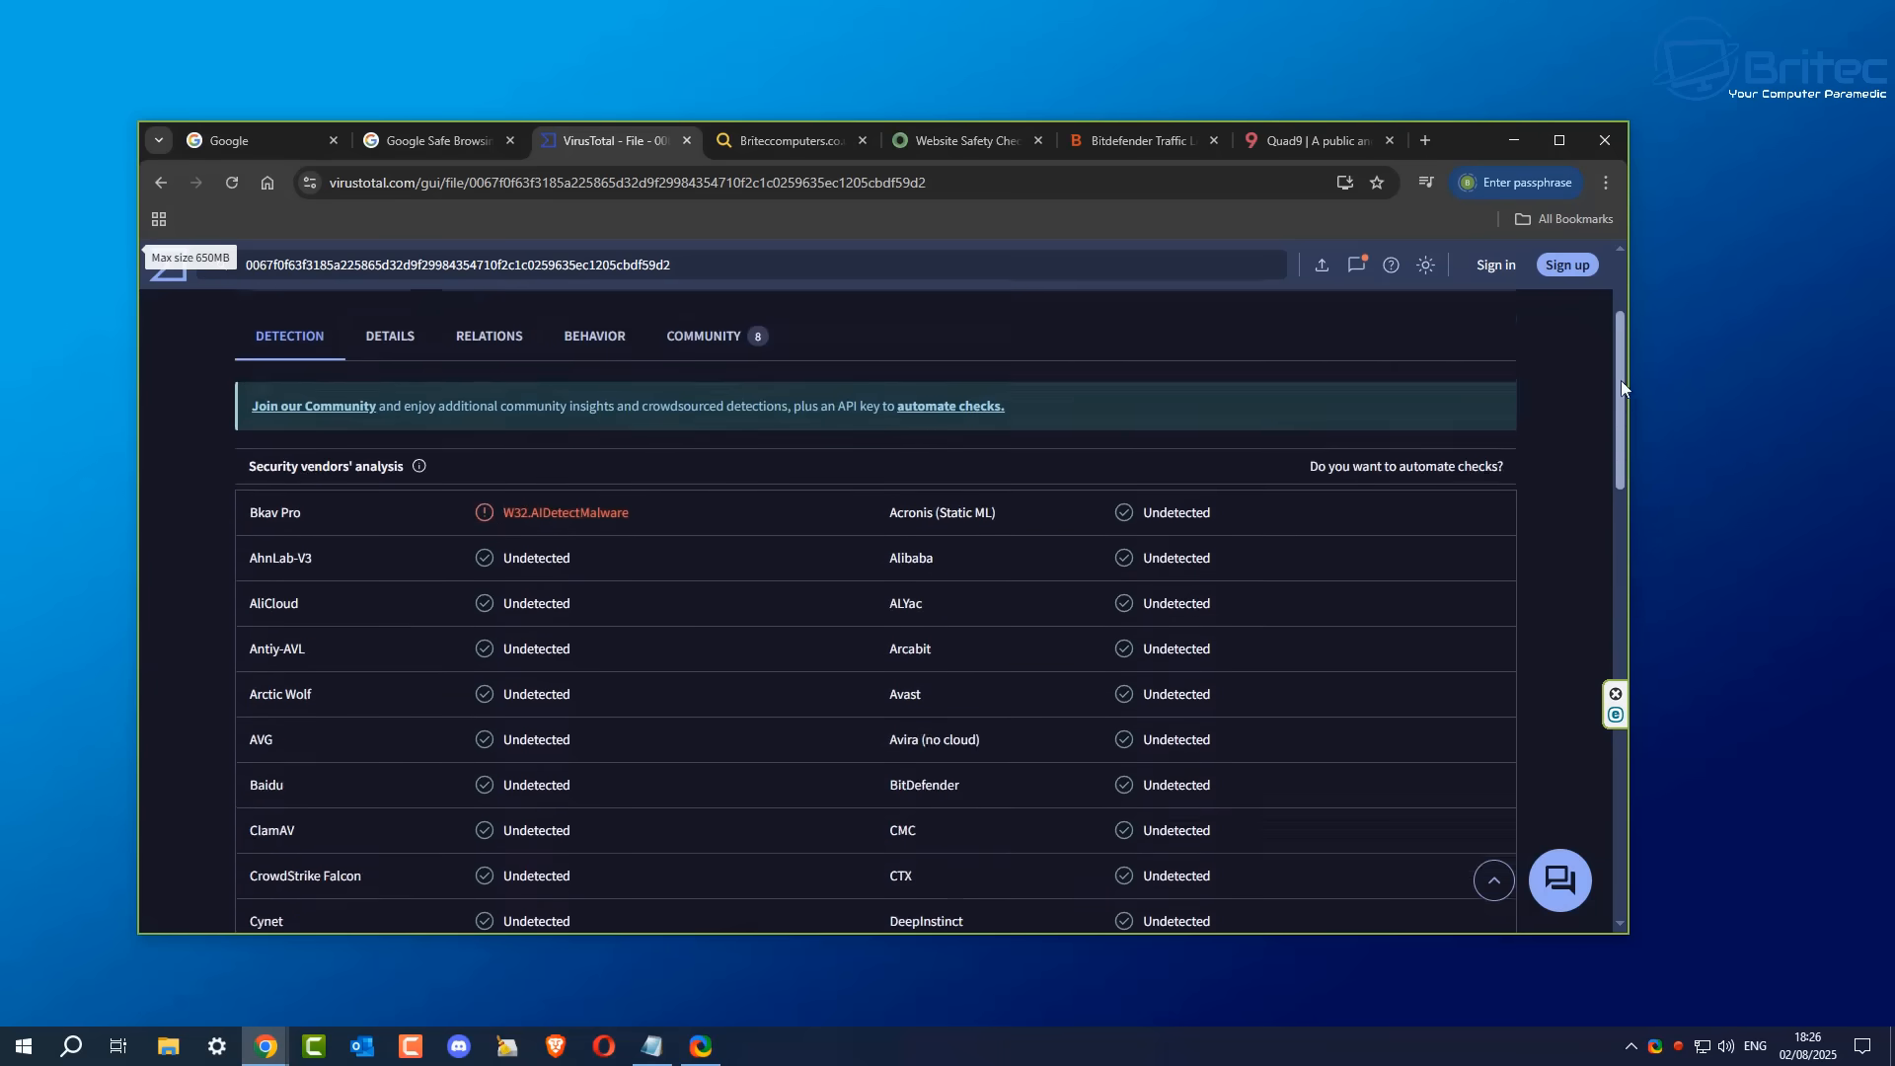
pyautogui.scroll(3)
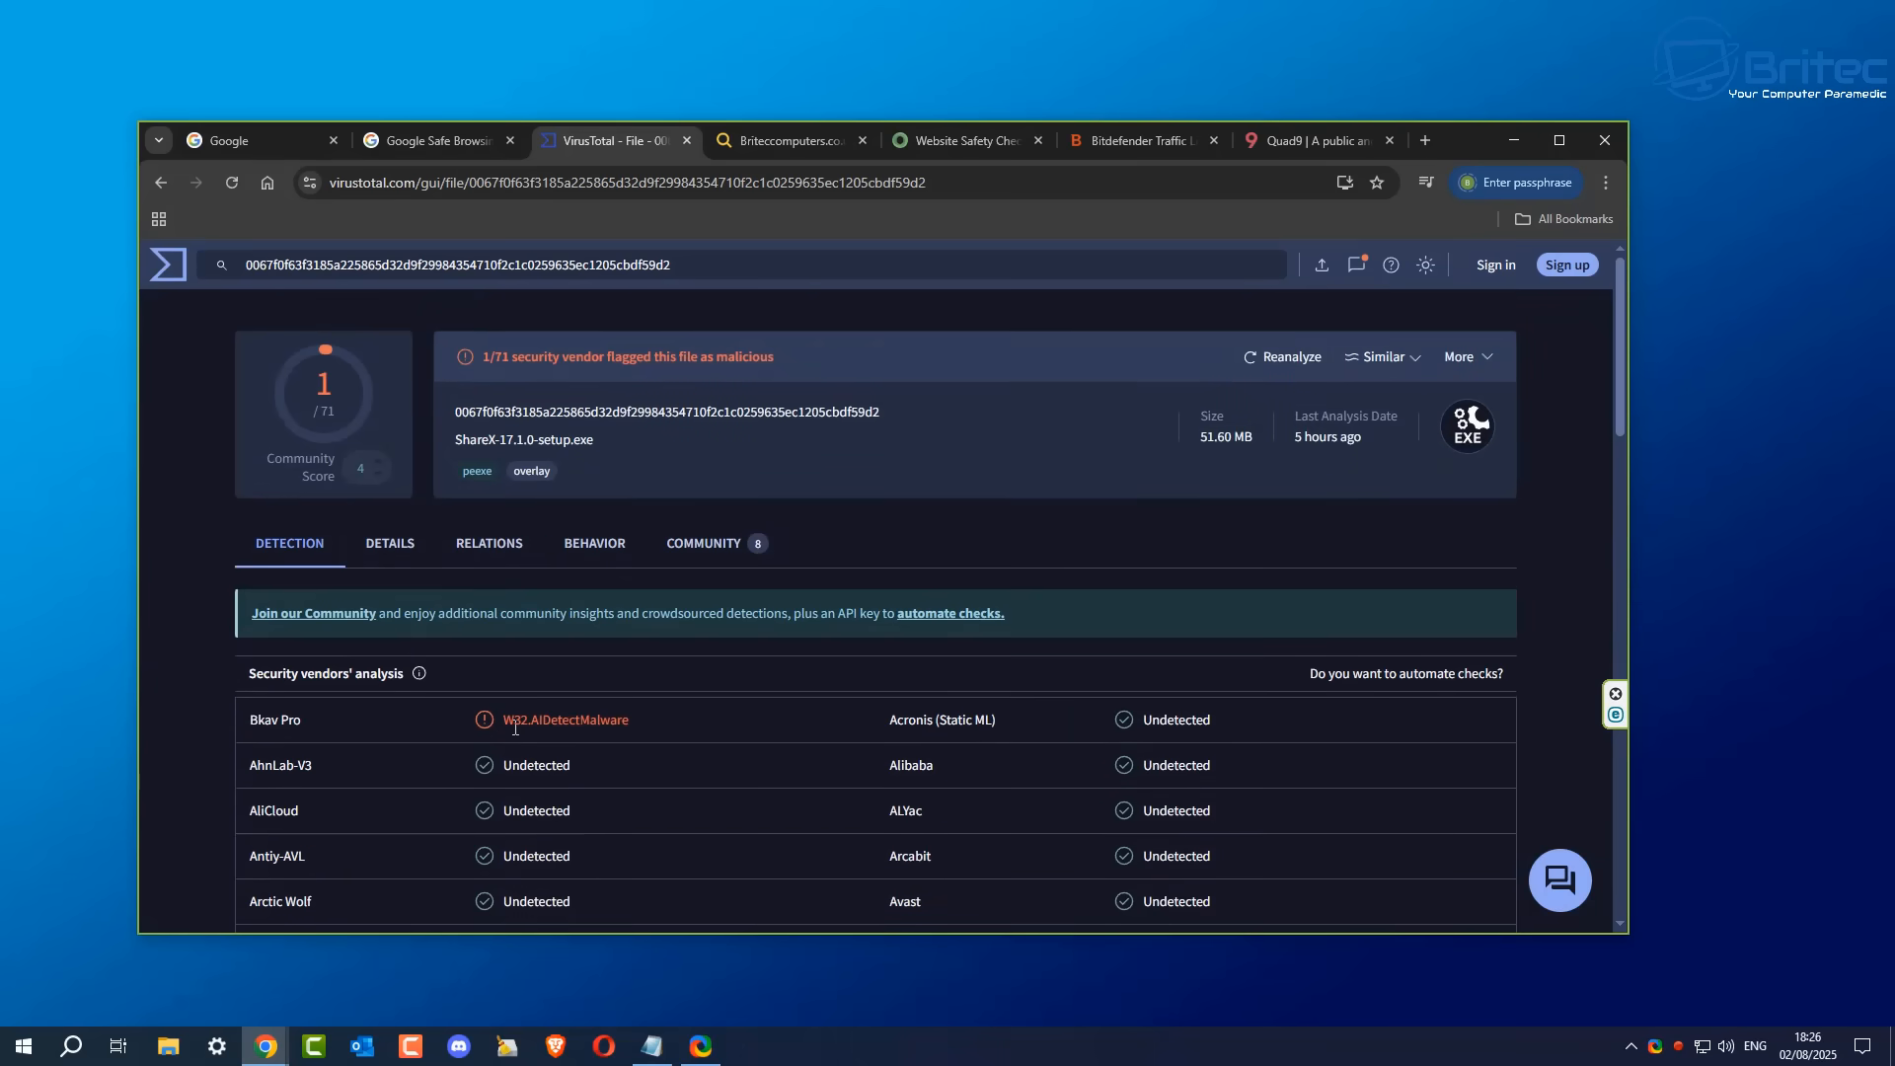
pyautogui.moveTo(711, 543)
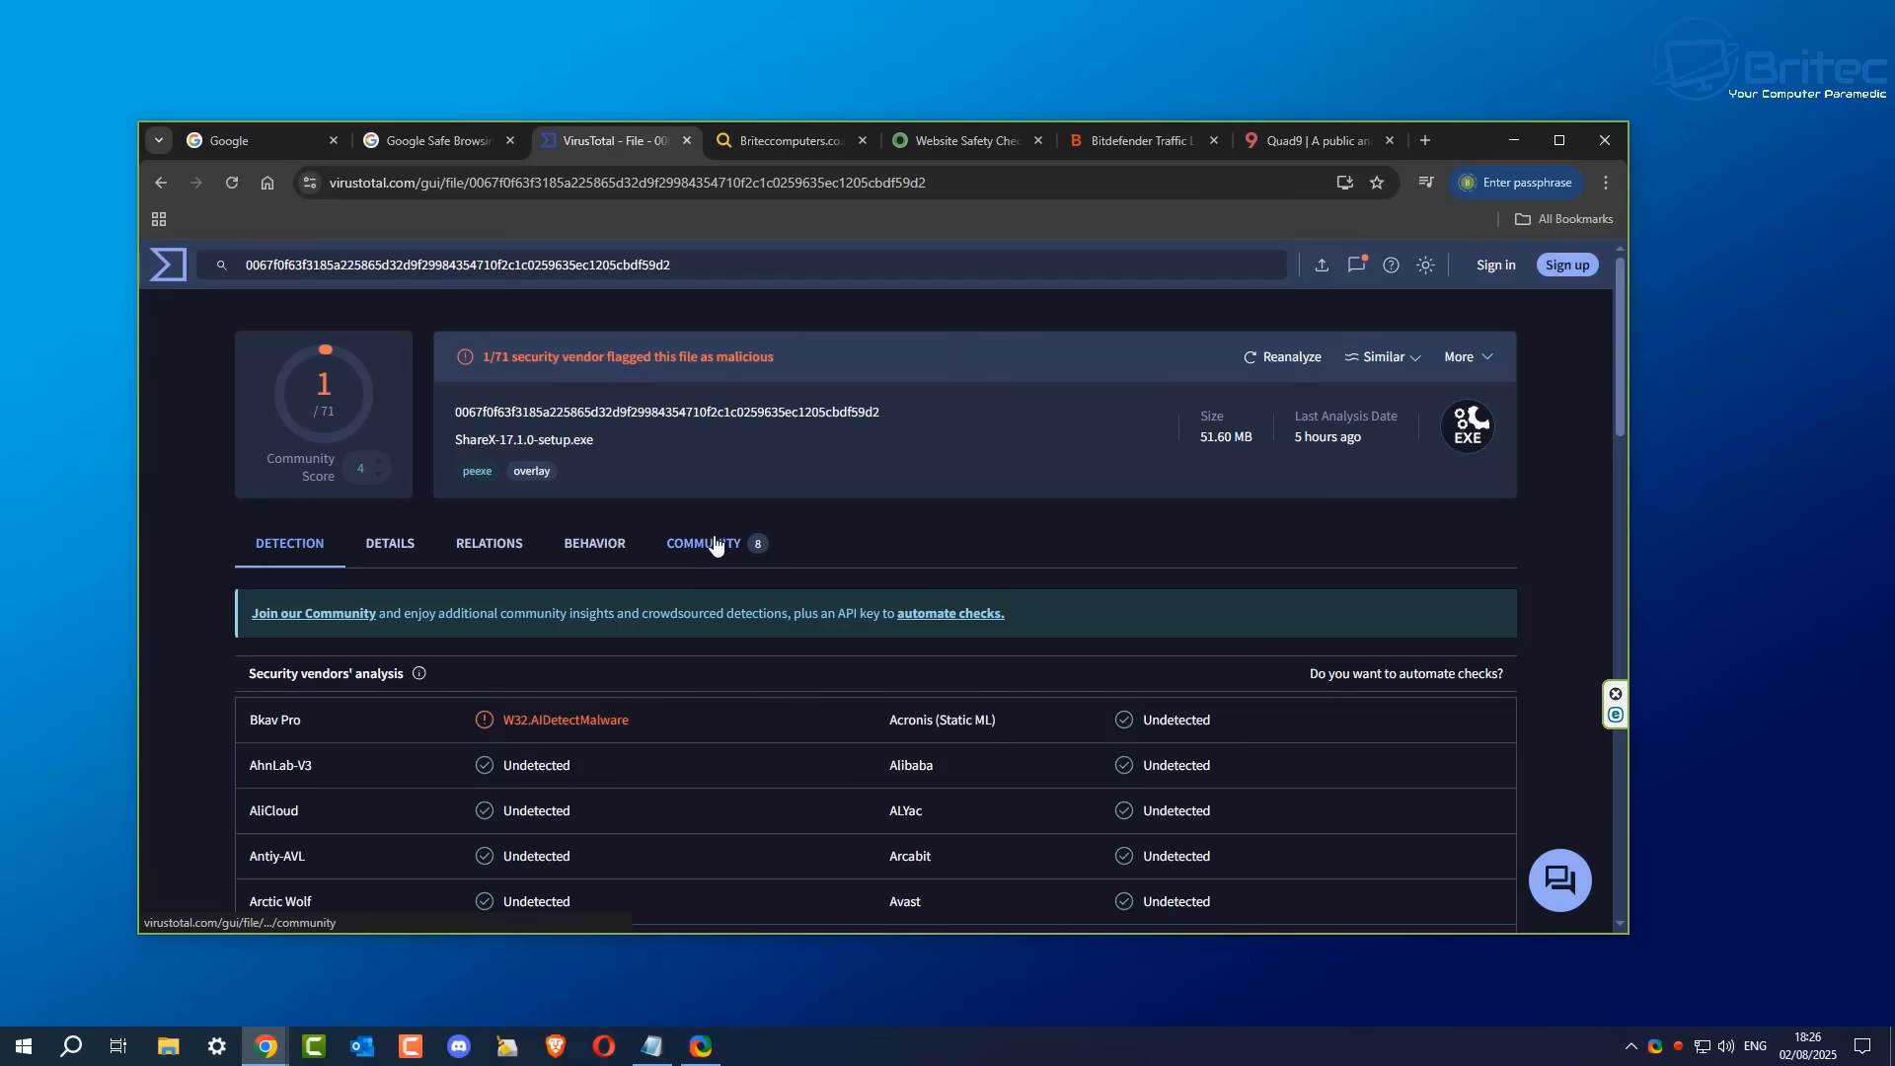
# Step: Review the Community tab's votes and comments, including the Joe Sandbox CLEAN verdict
pyautogui.click(703, 543)
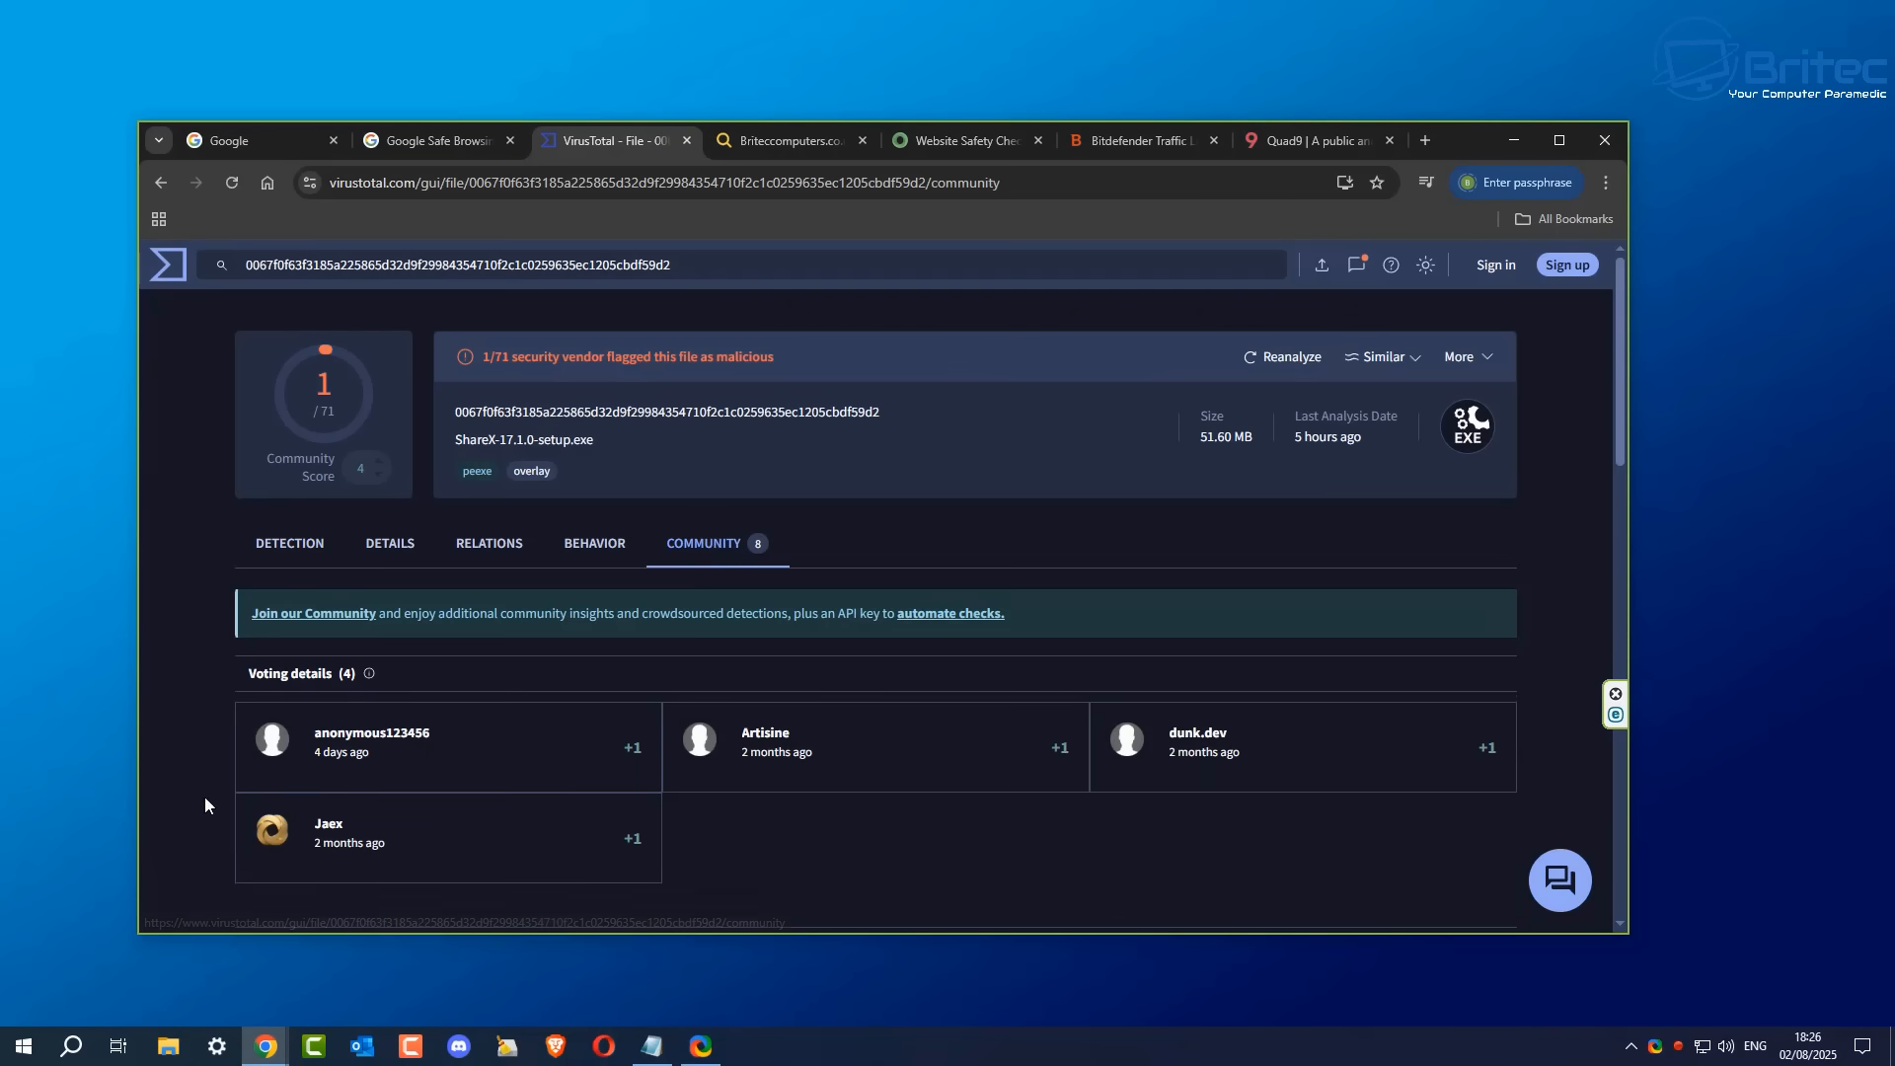
pyautogui.moveTo(1617, 416)
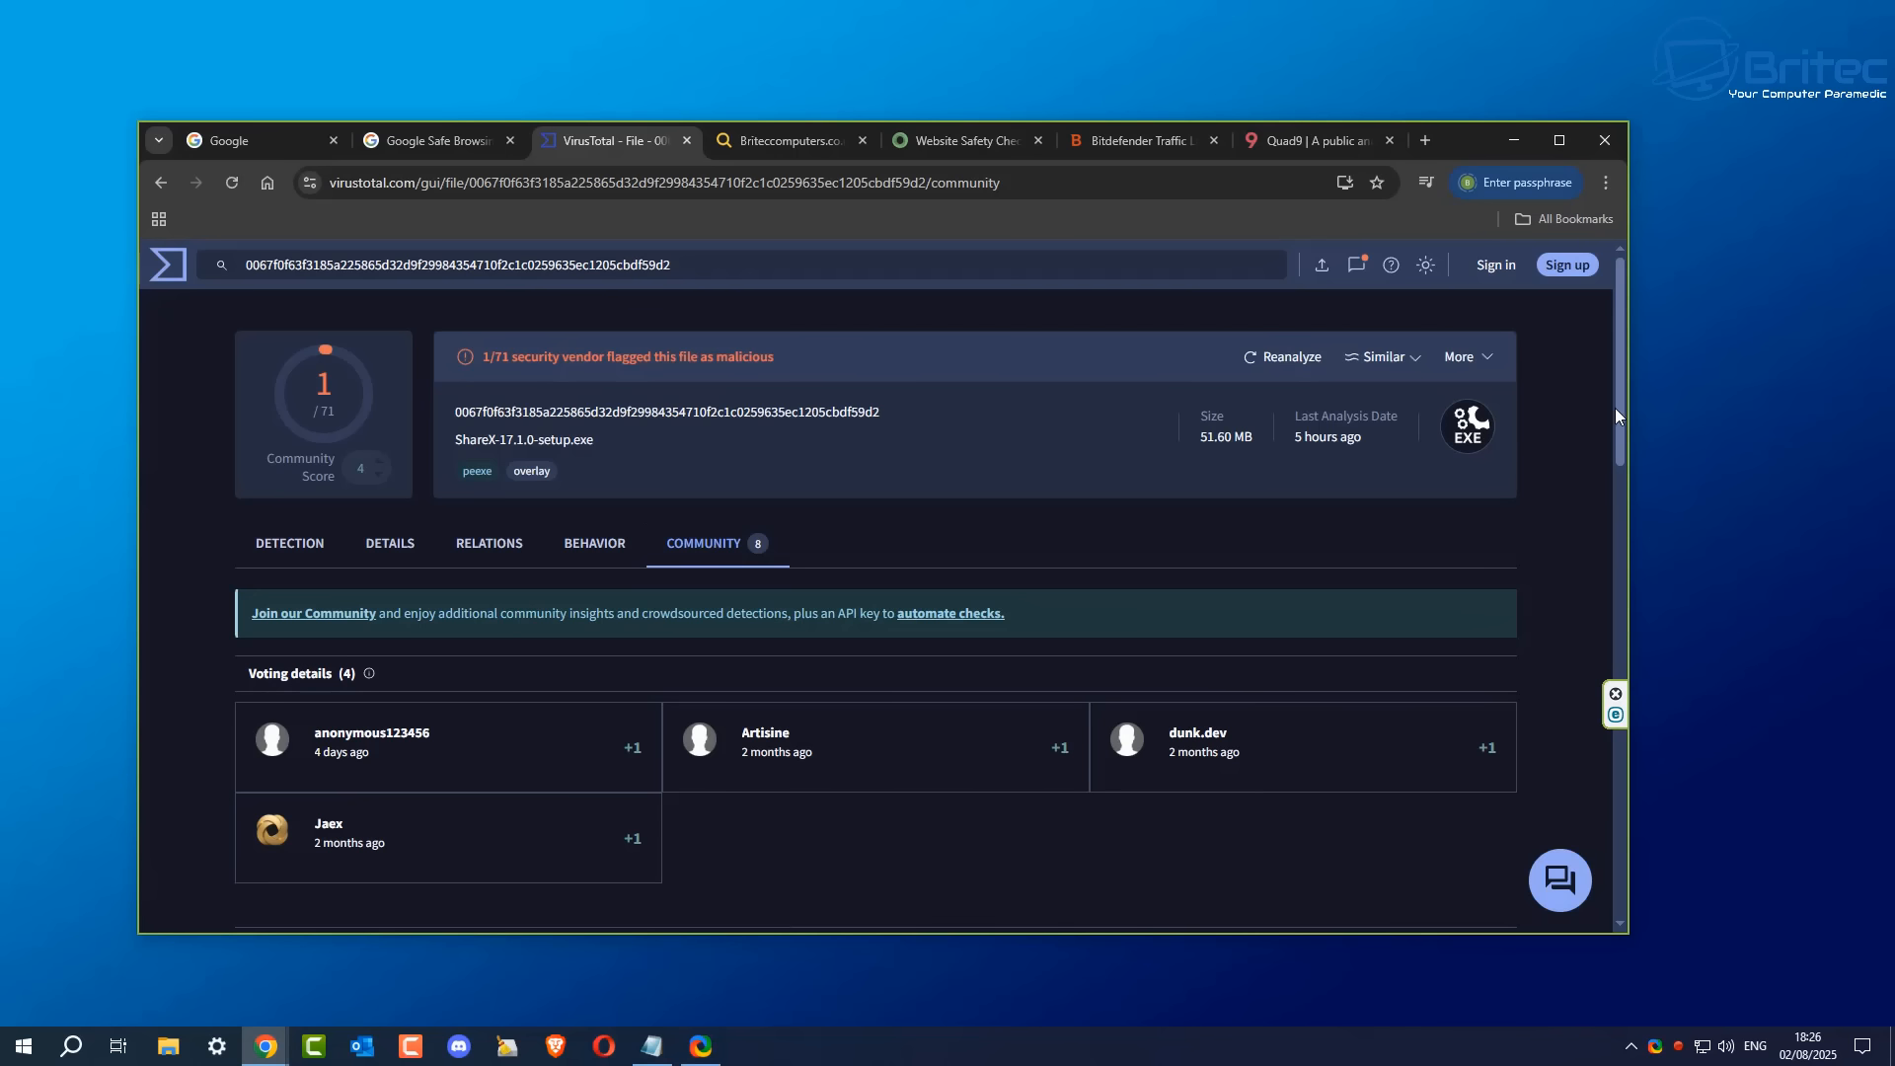
pyautogui.scroll(-3)
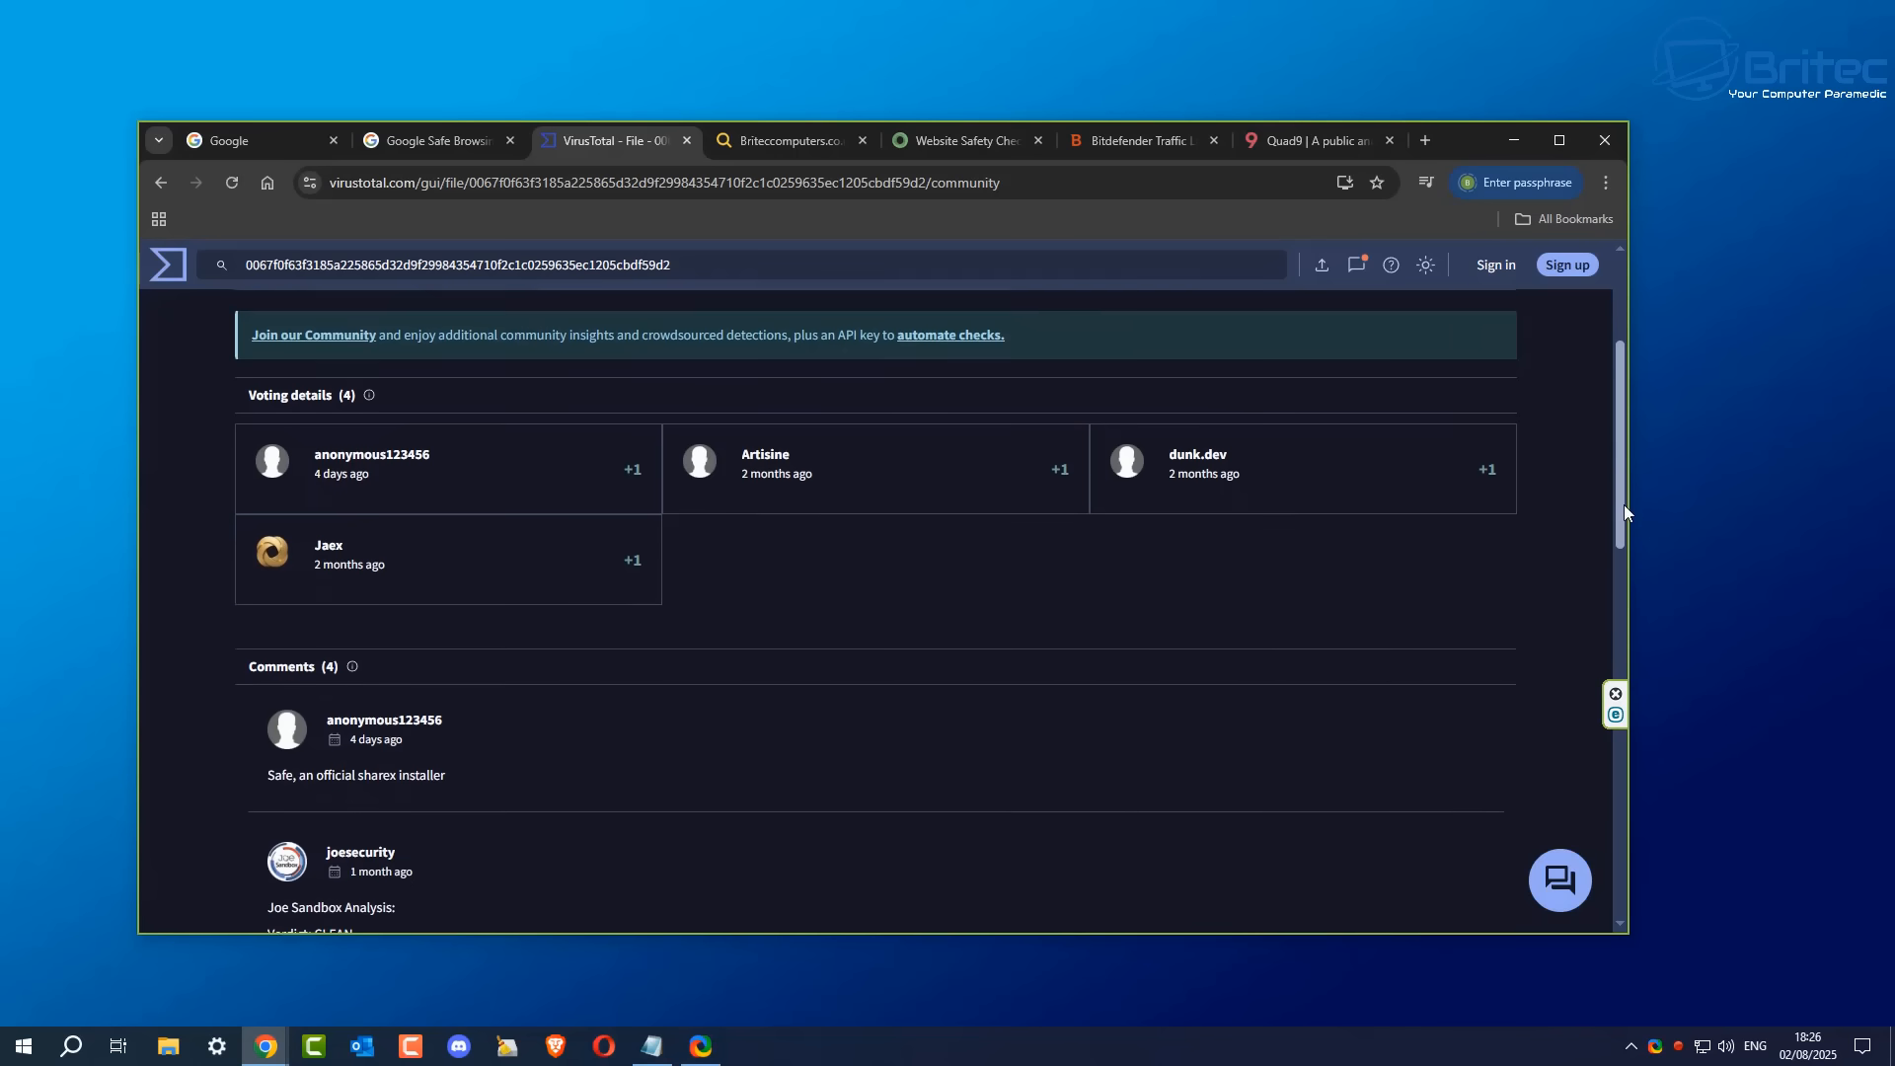
pyautogui.scroll(-3)
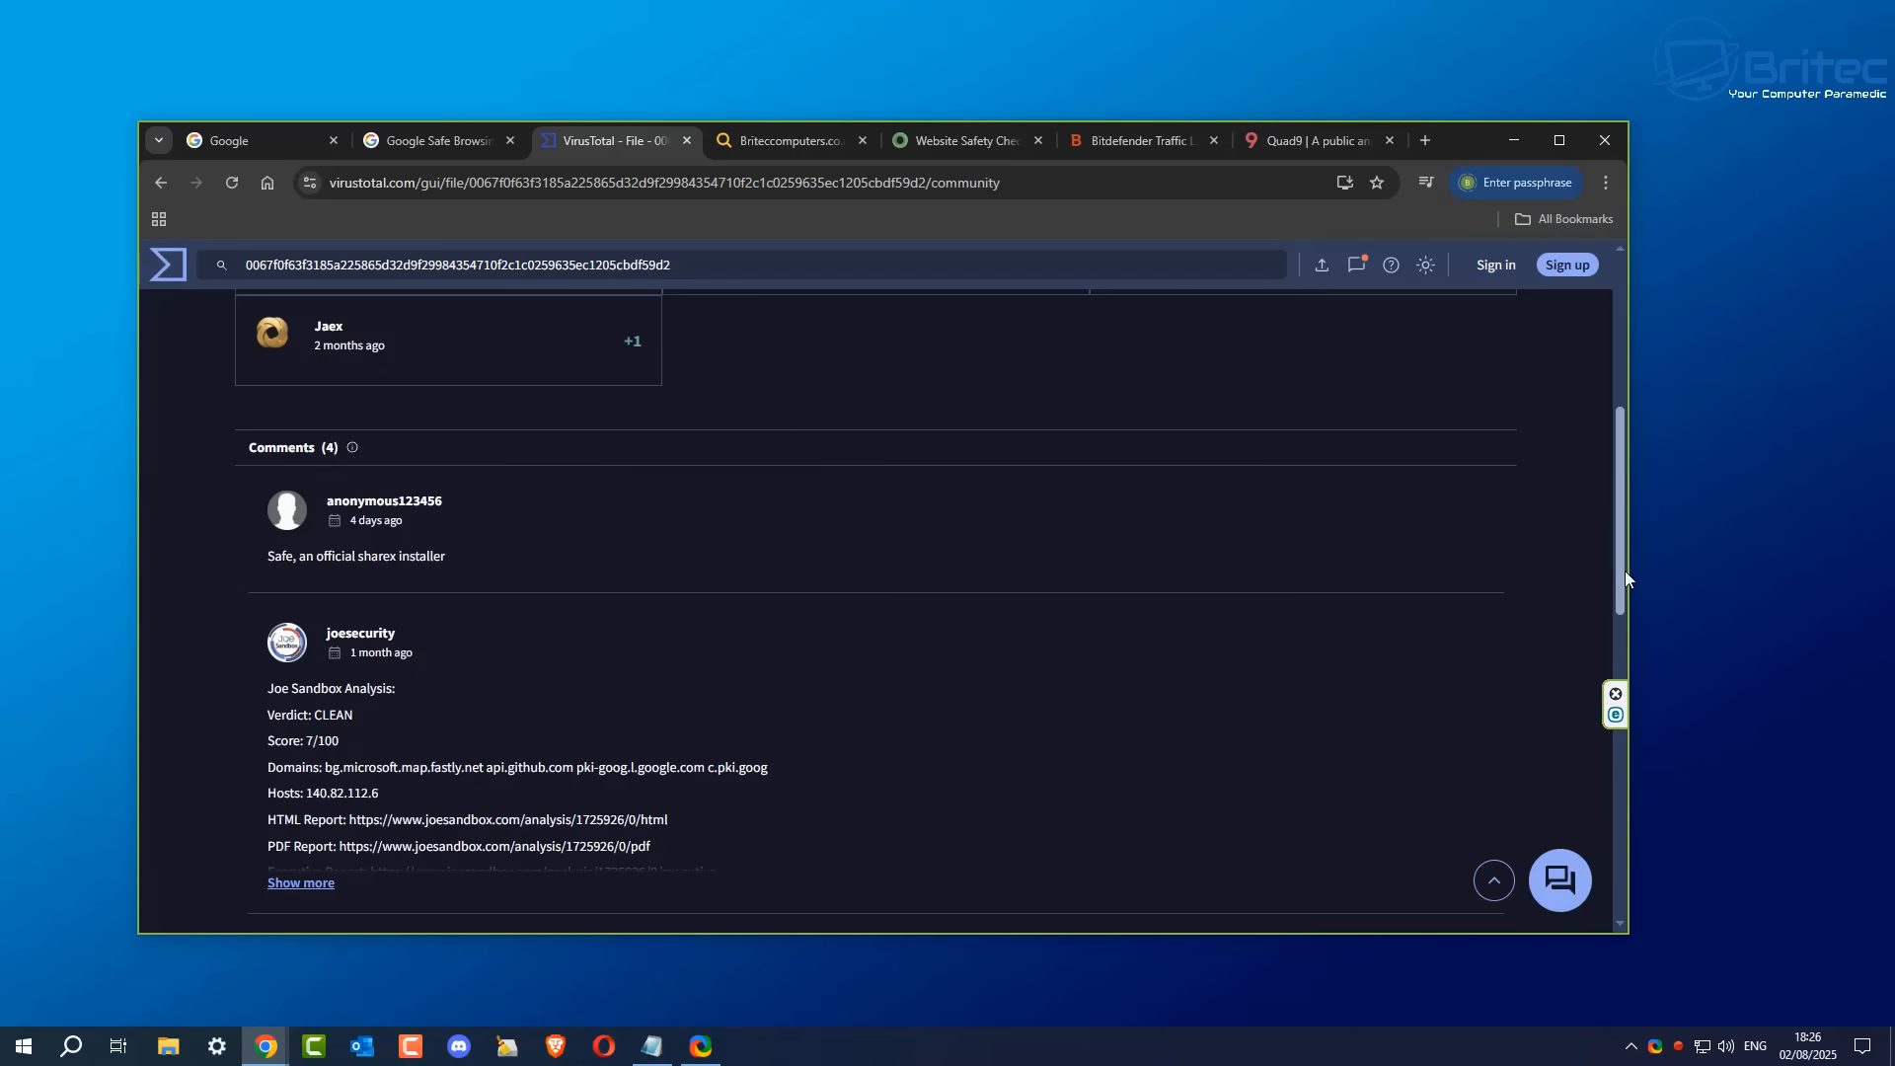
pyautogui.moveTo(660, 687)
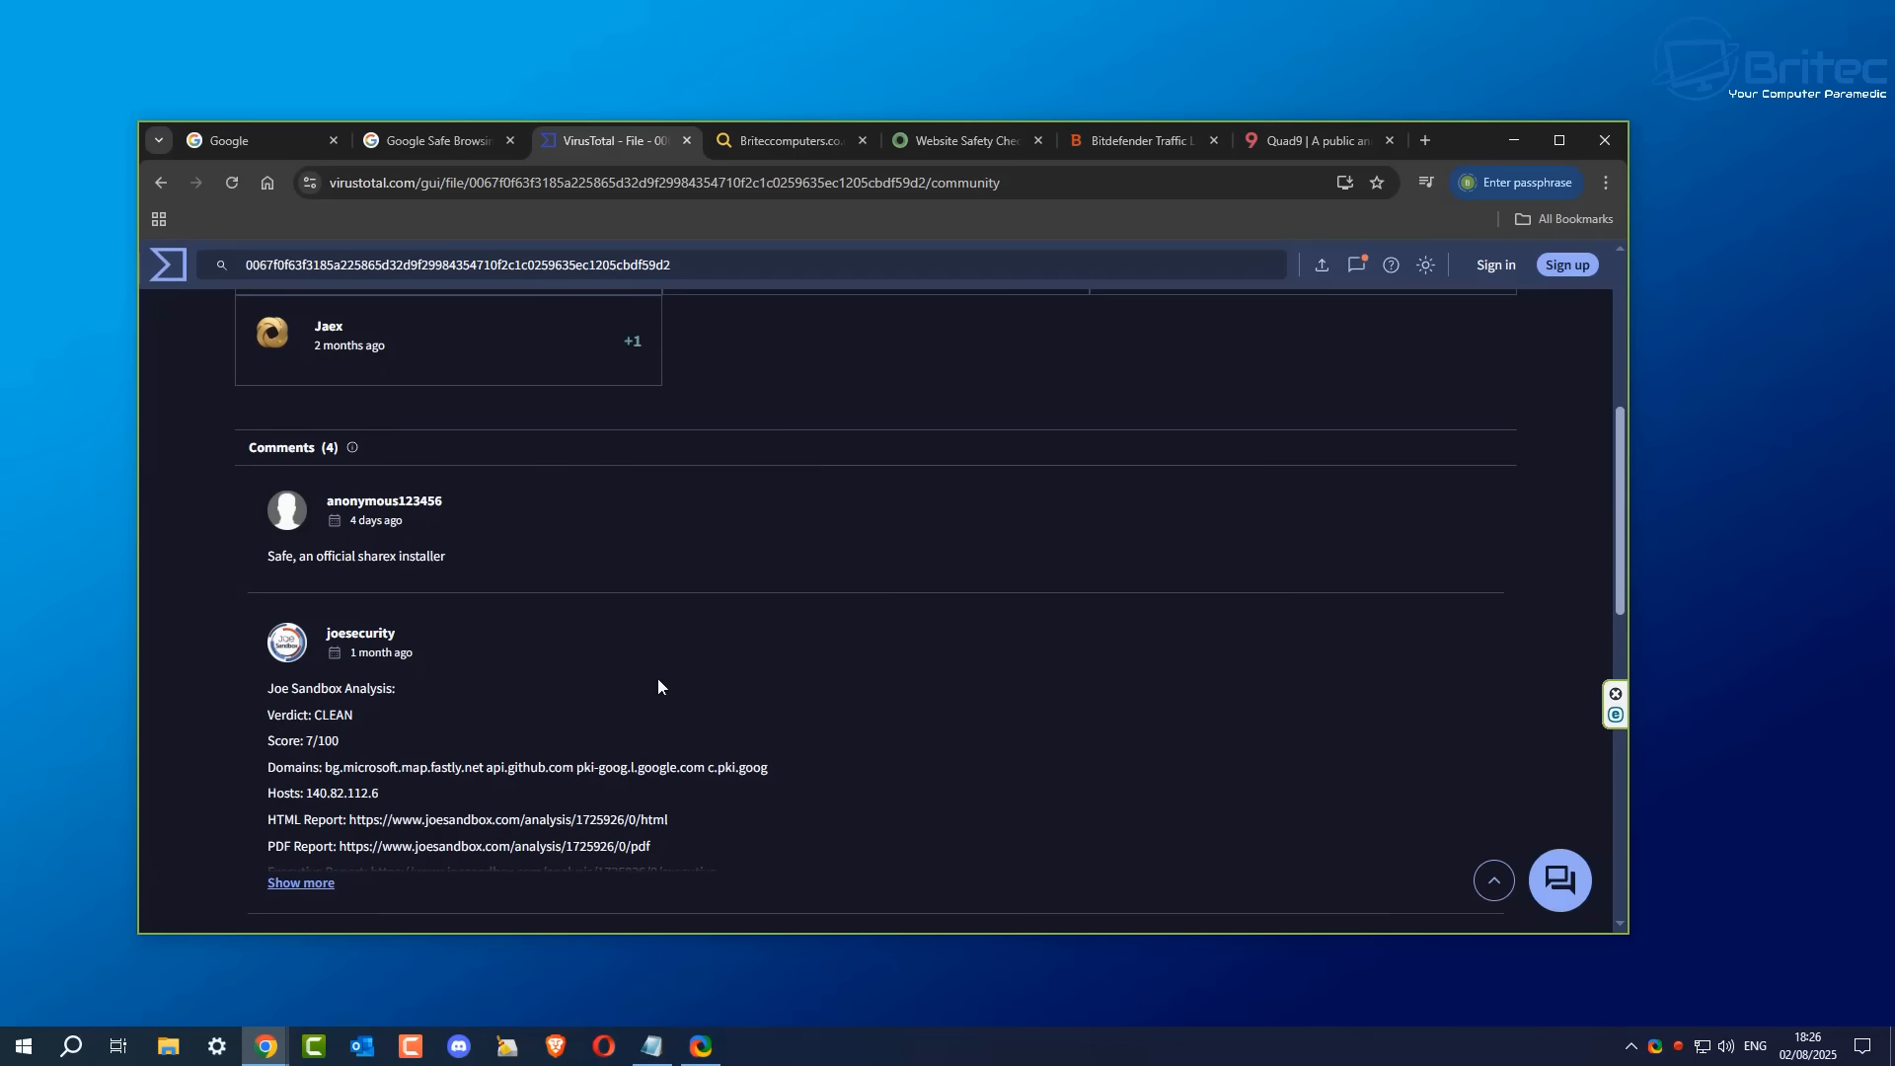
pyautogui.moveTo(405, 736)
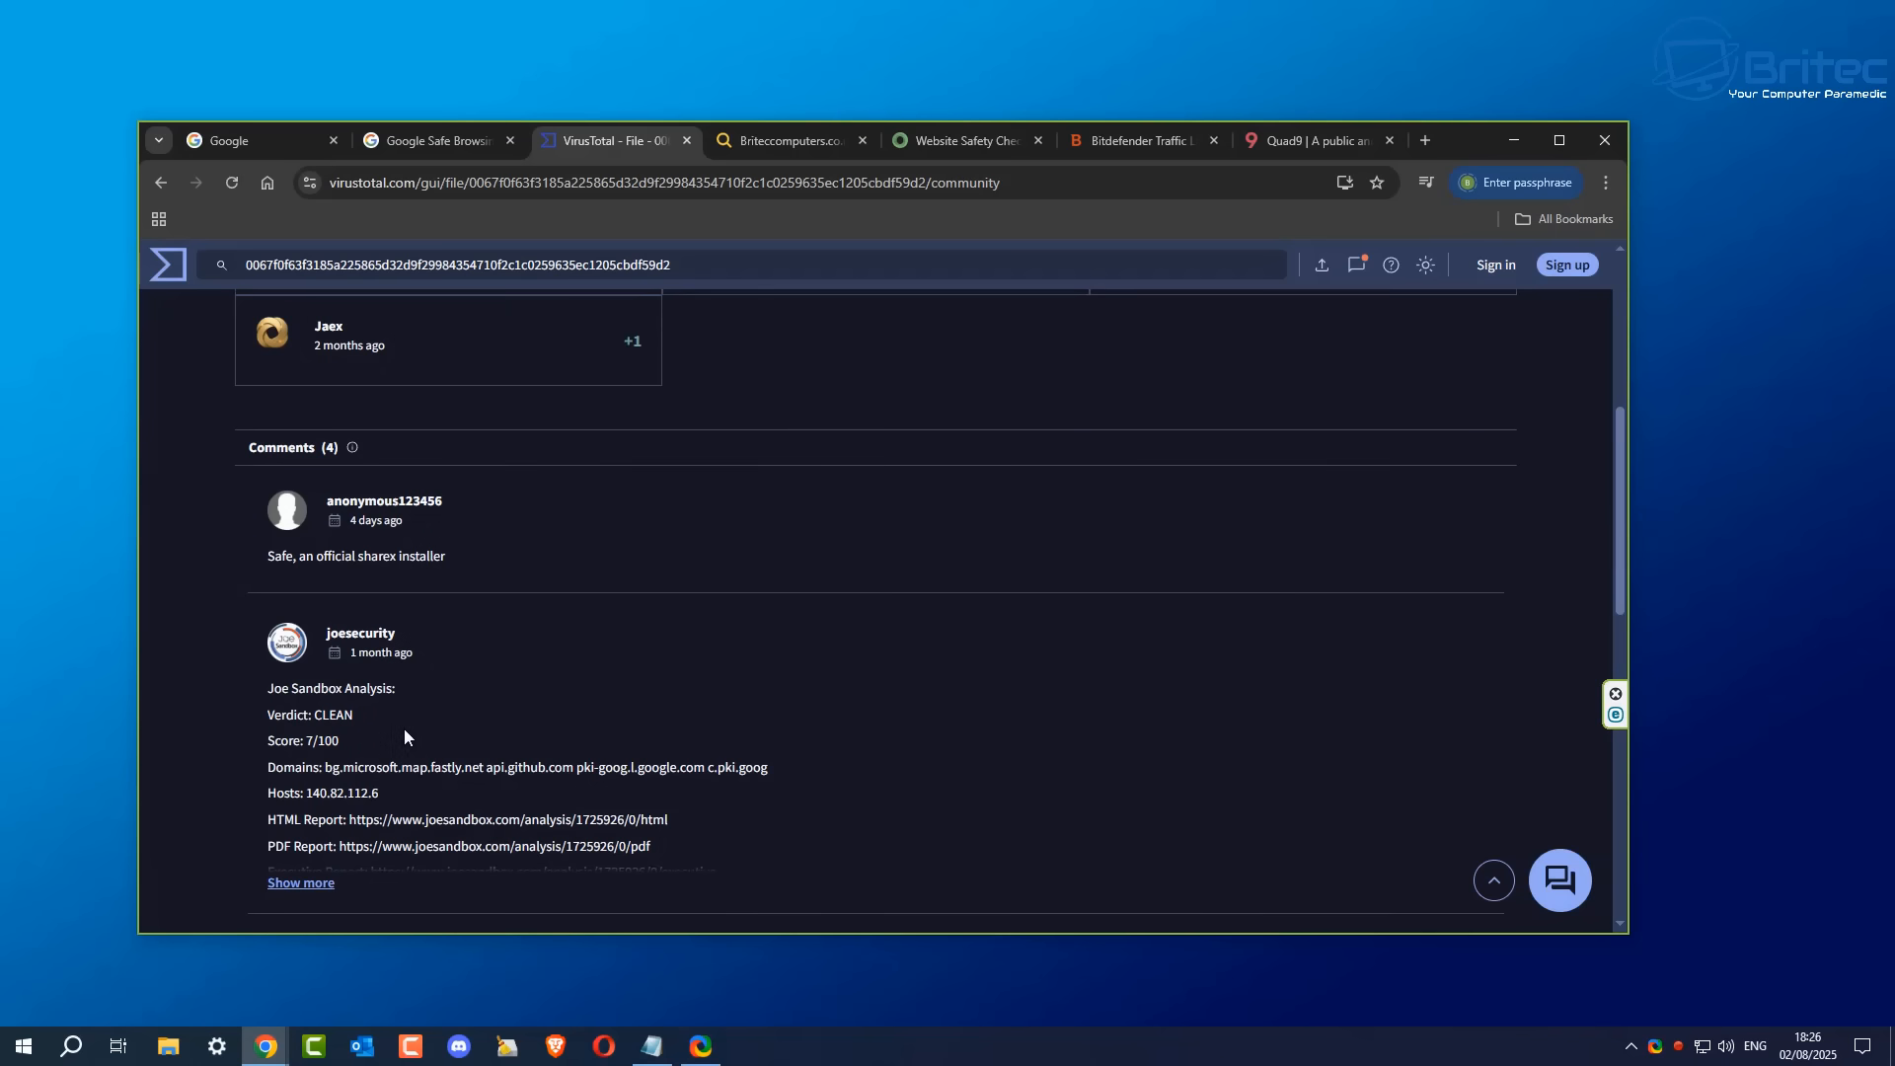
pyautogui.scroll(3)
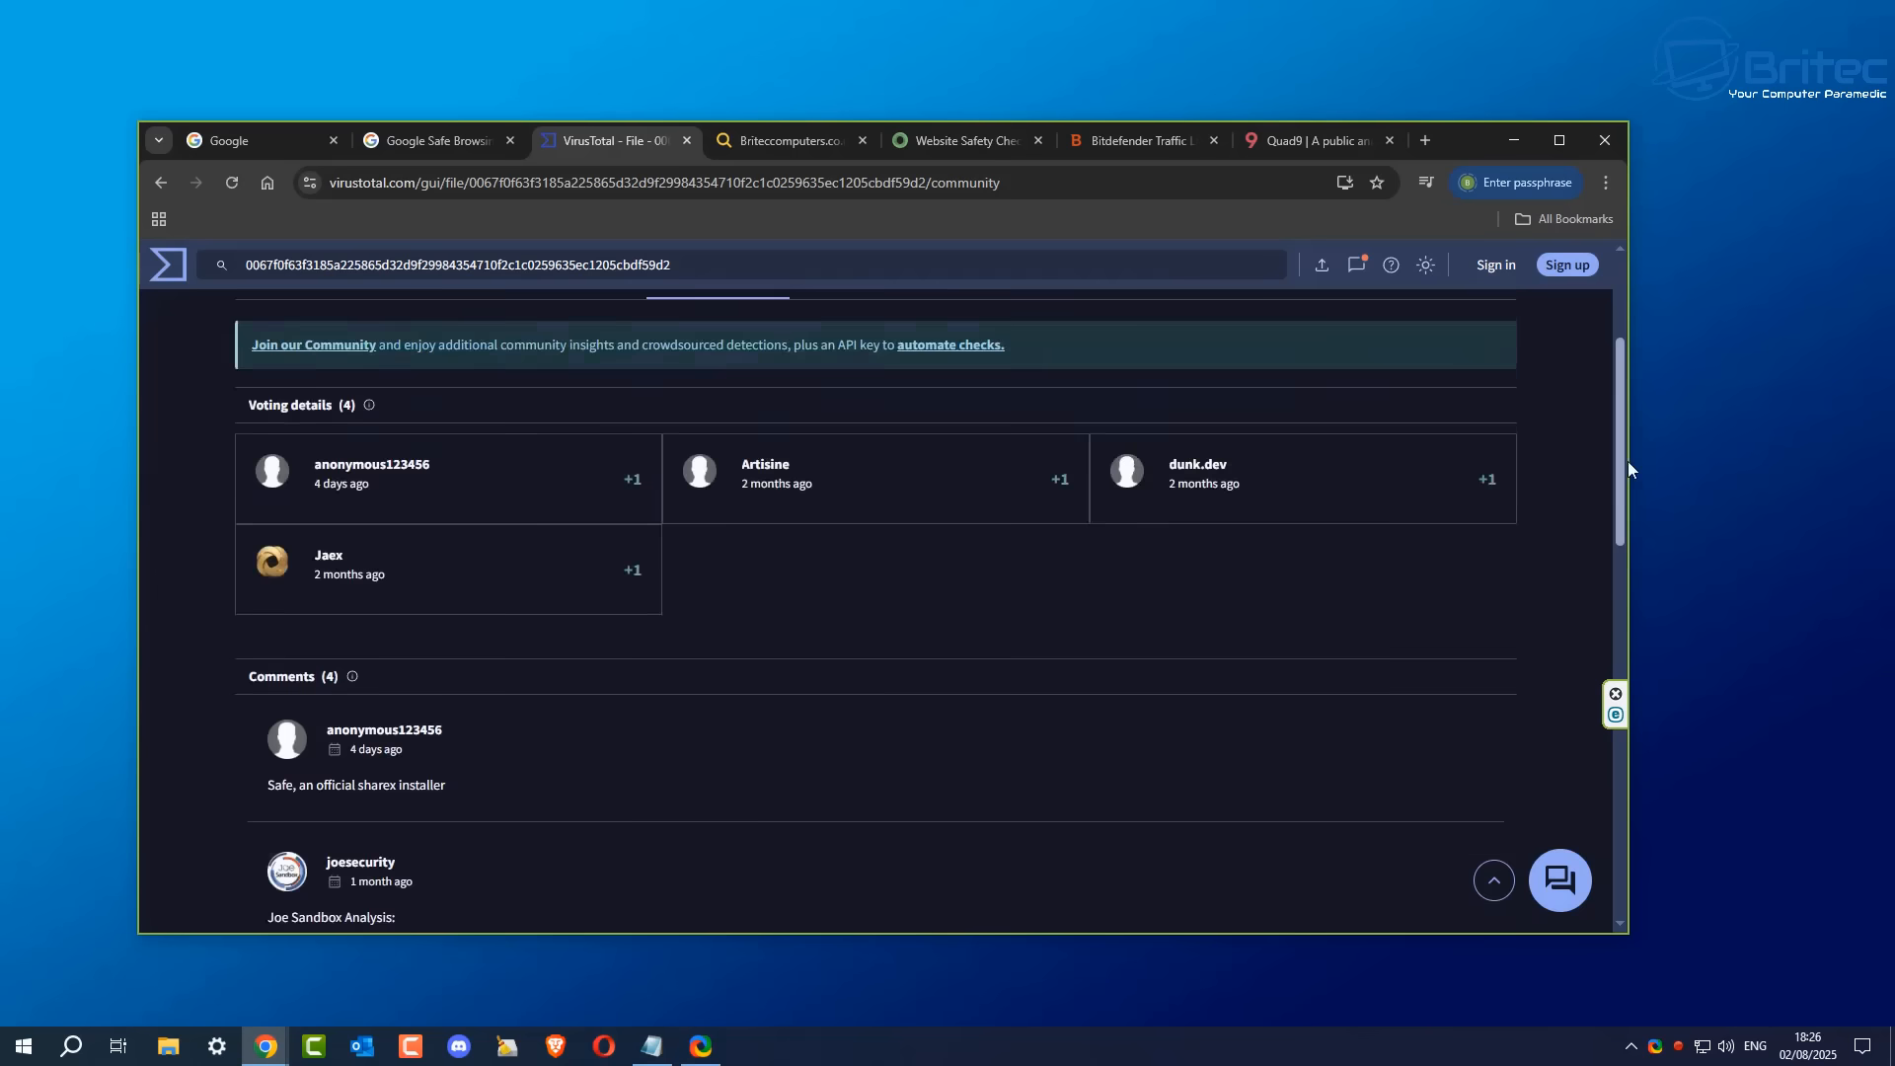
pyautogui.scroll(3)
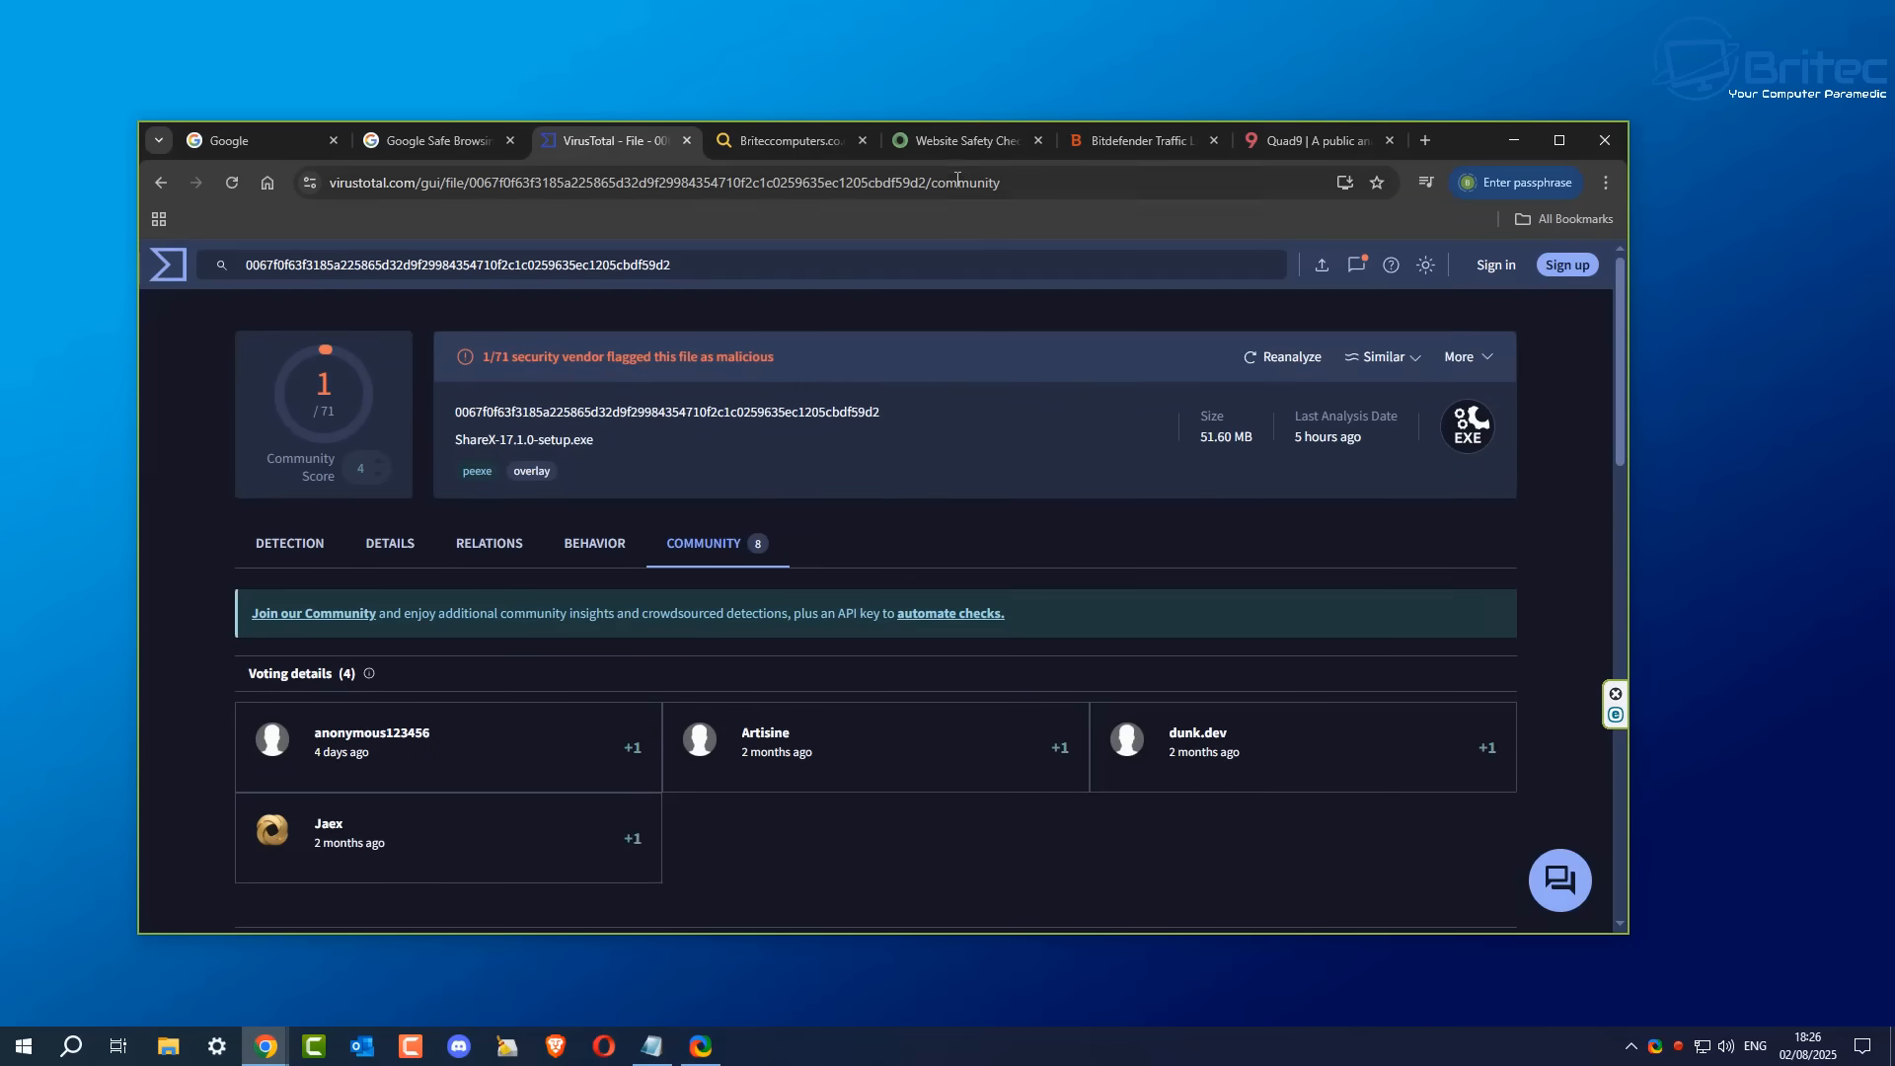
pyautogui.click(962, 141)
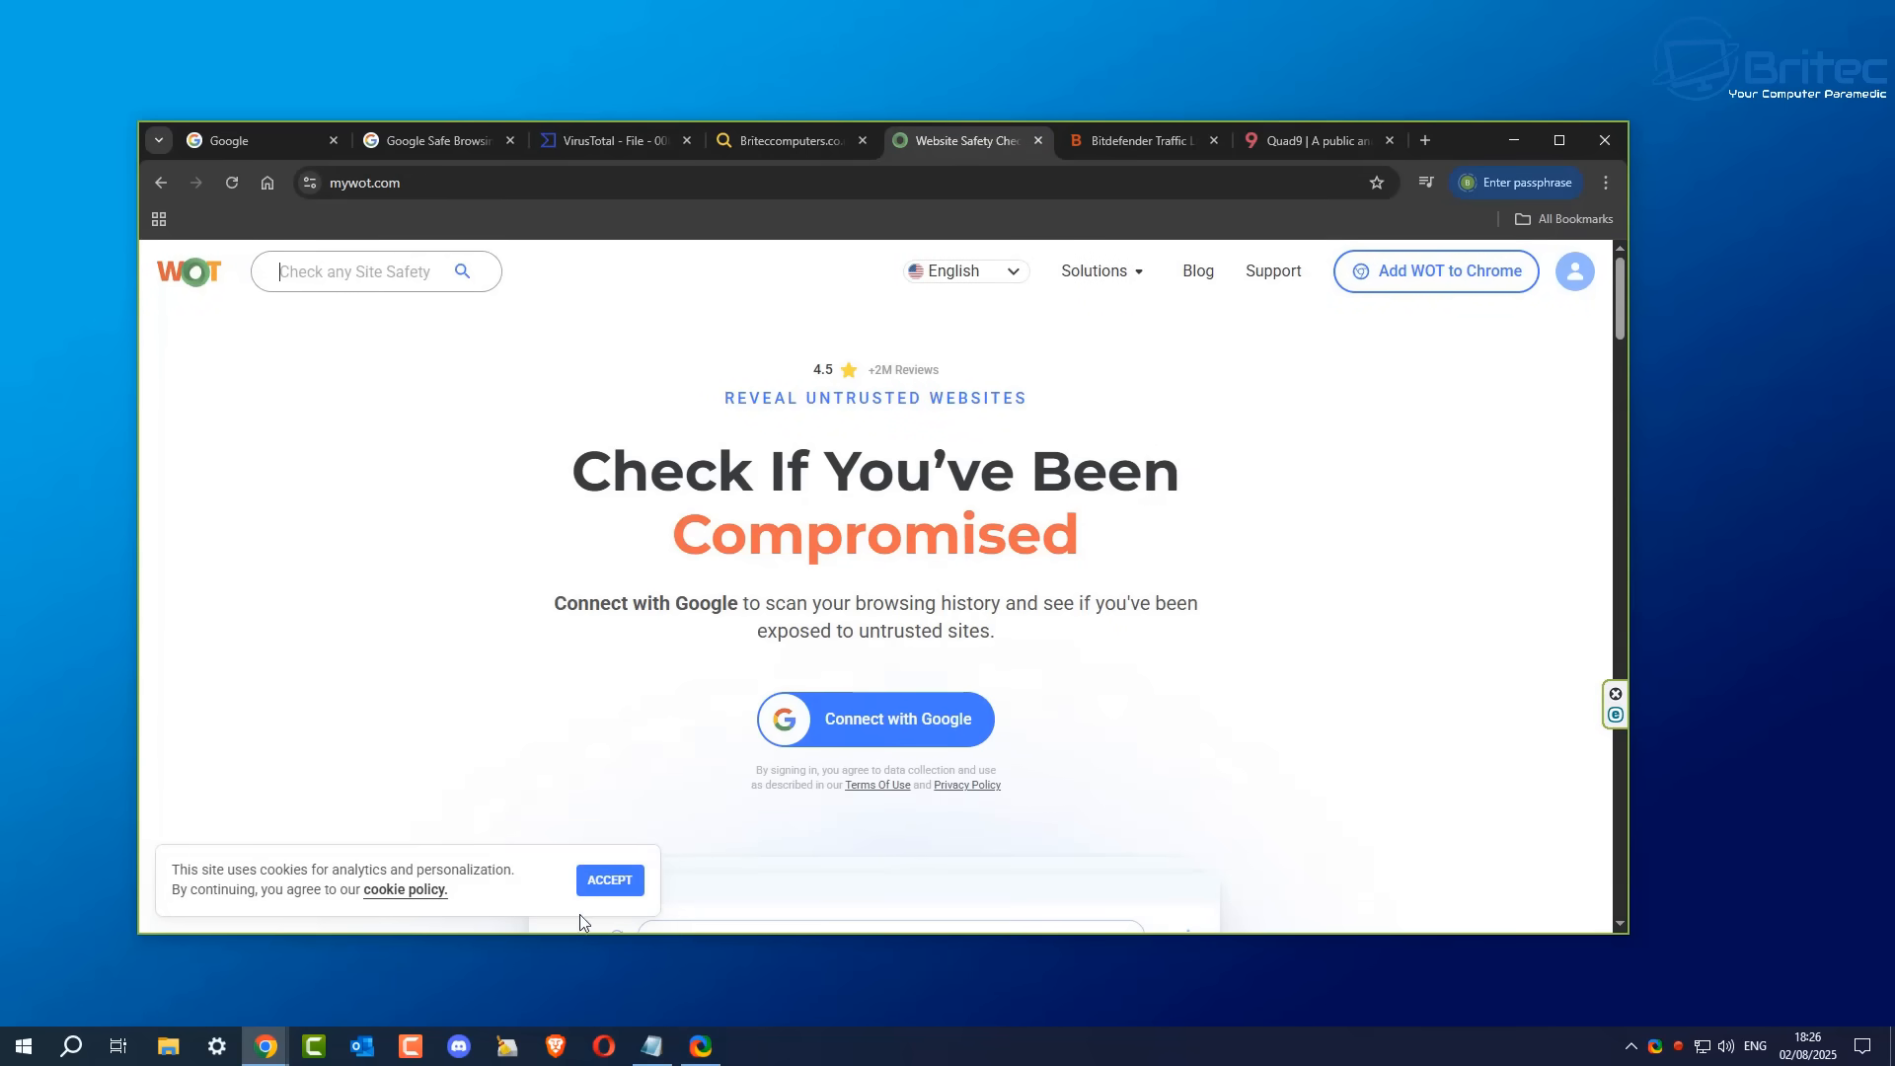
# Step: Check briteccomputers.co.uk in WOT's site safety search, revealing its 77% trusted scorecard
pyautogui.click(611, 878)
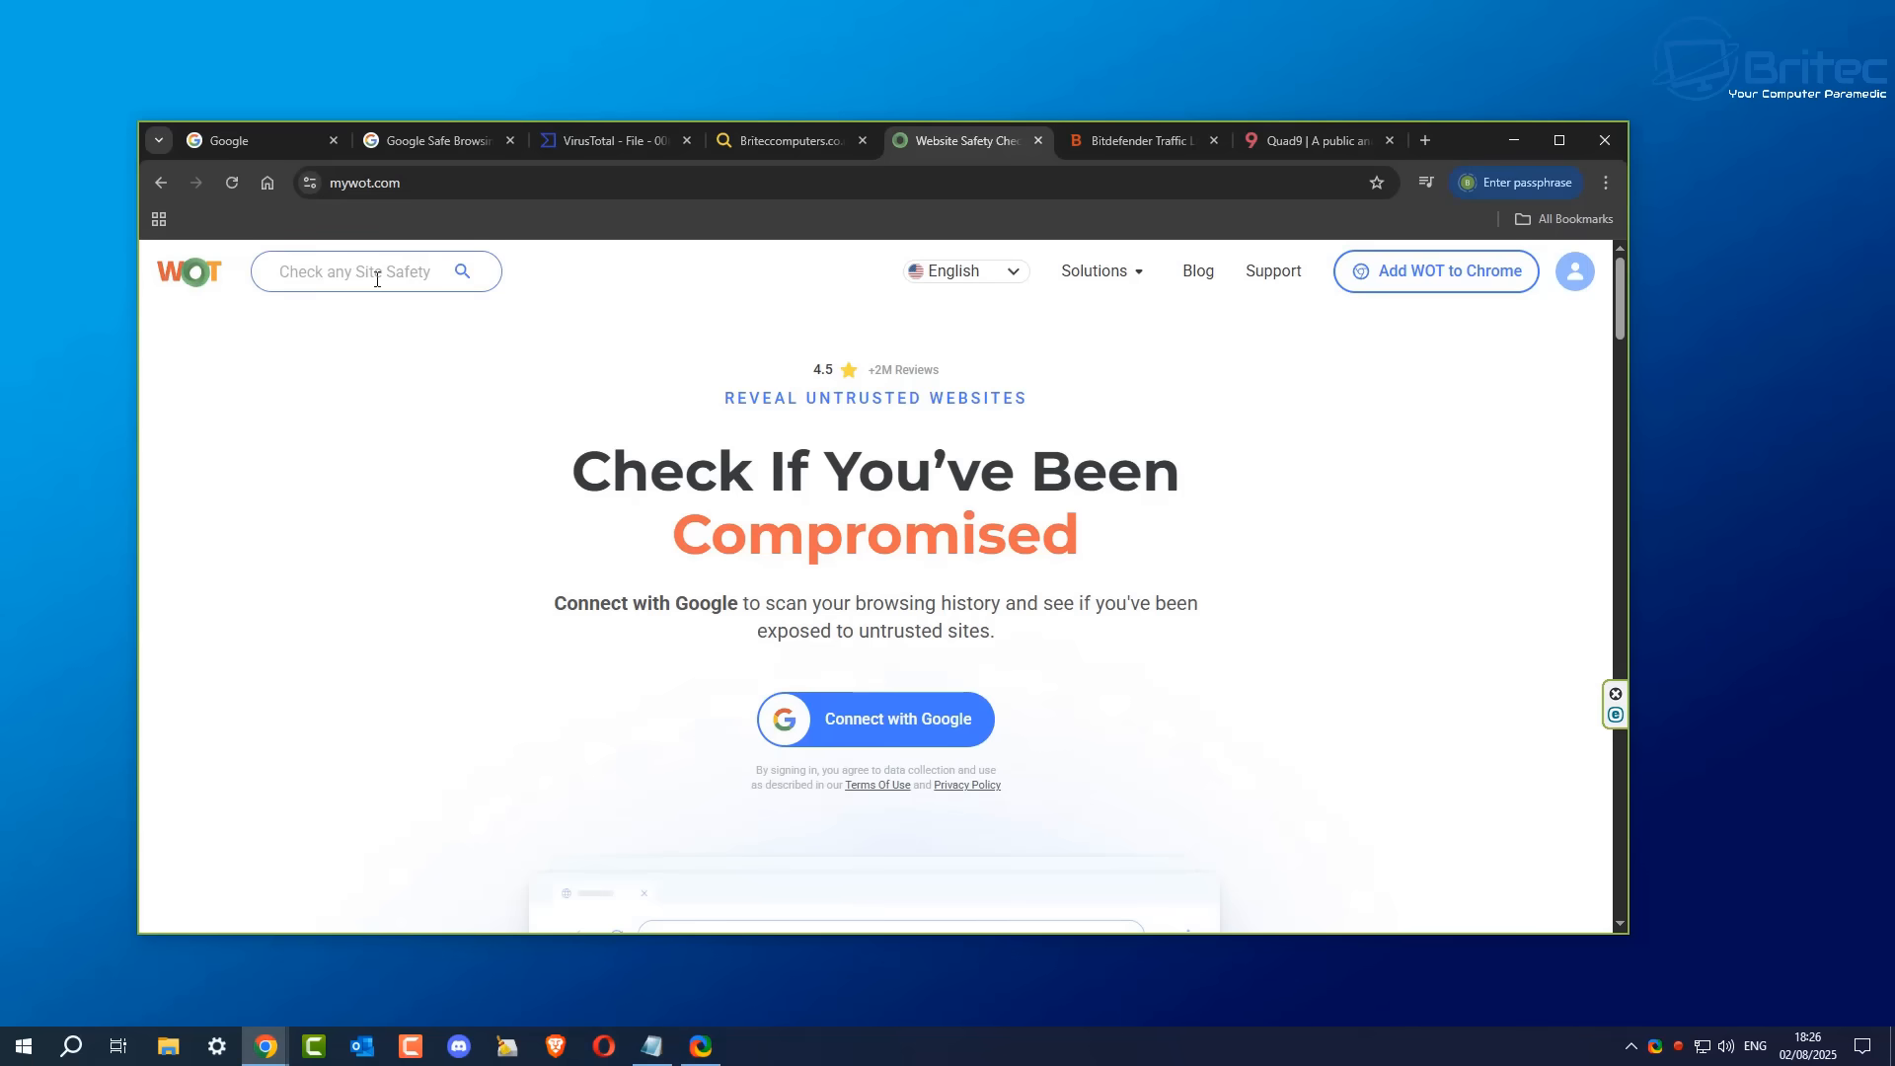
pyautogui.moveTo(296, 300)
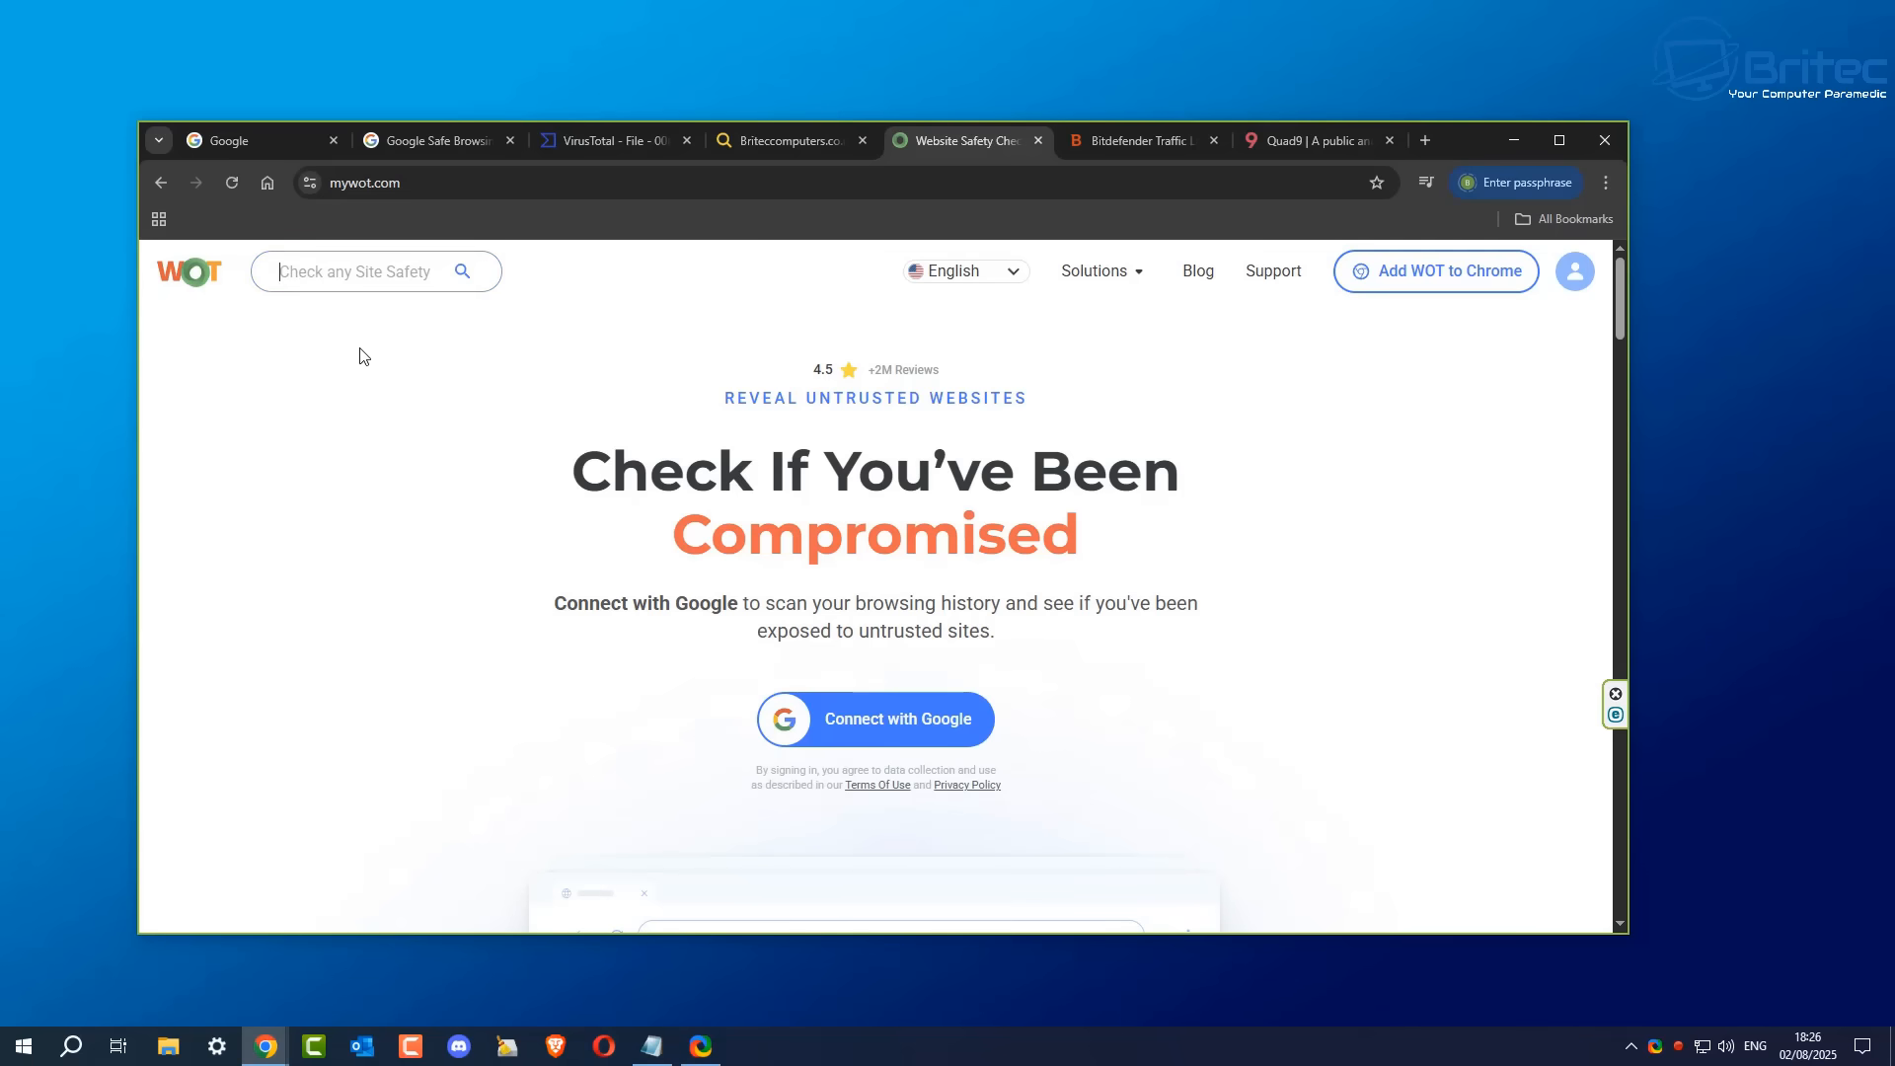
pyautogui.write('briteccomputers.c')
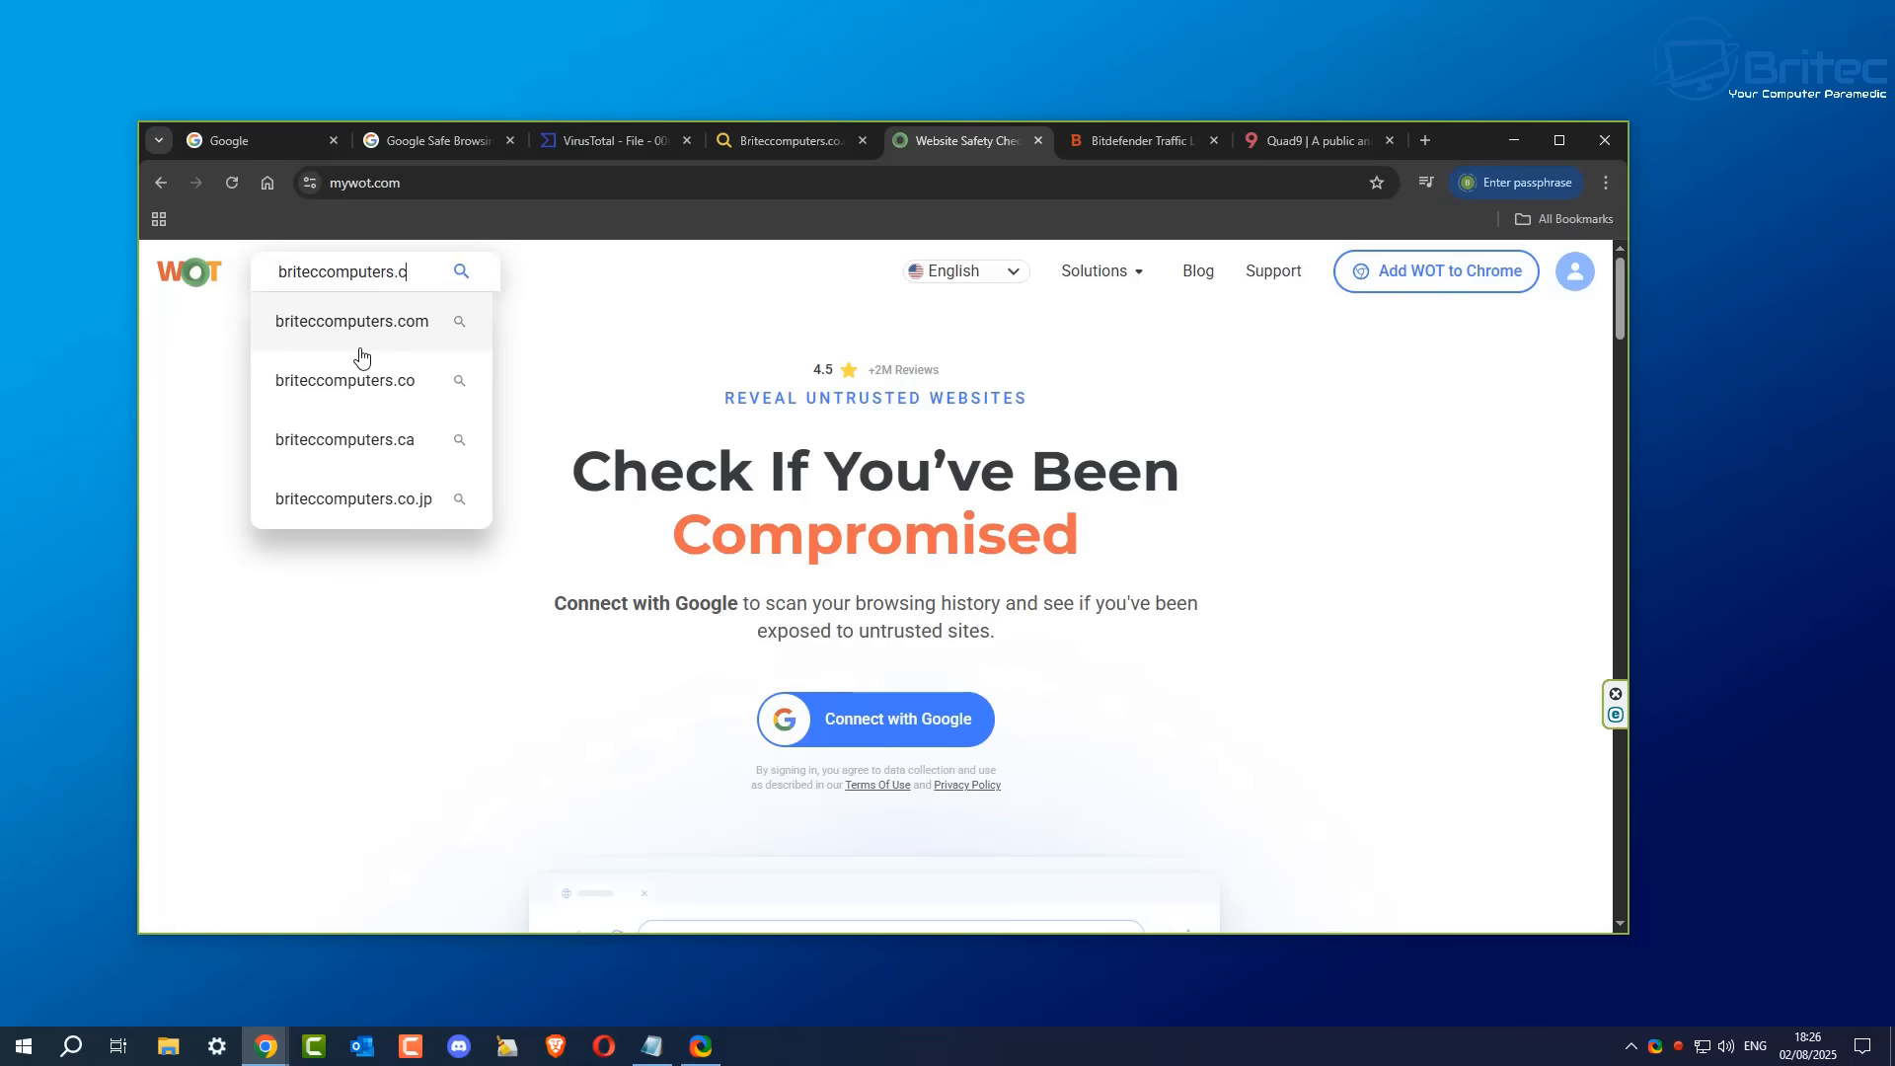
pyautogui.write('o.uk')
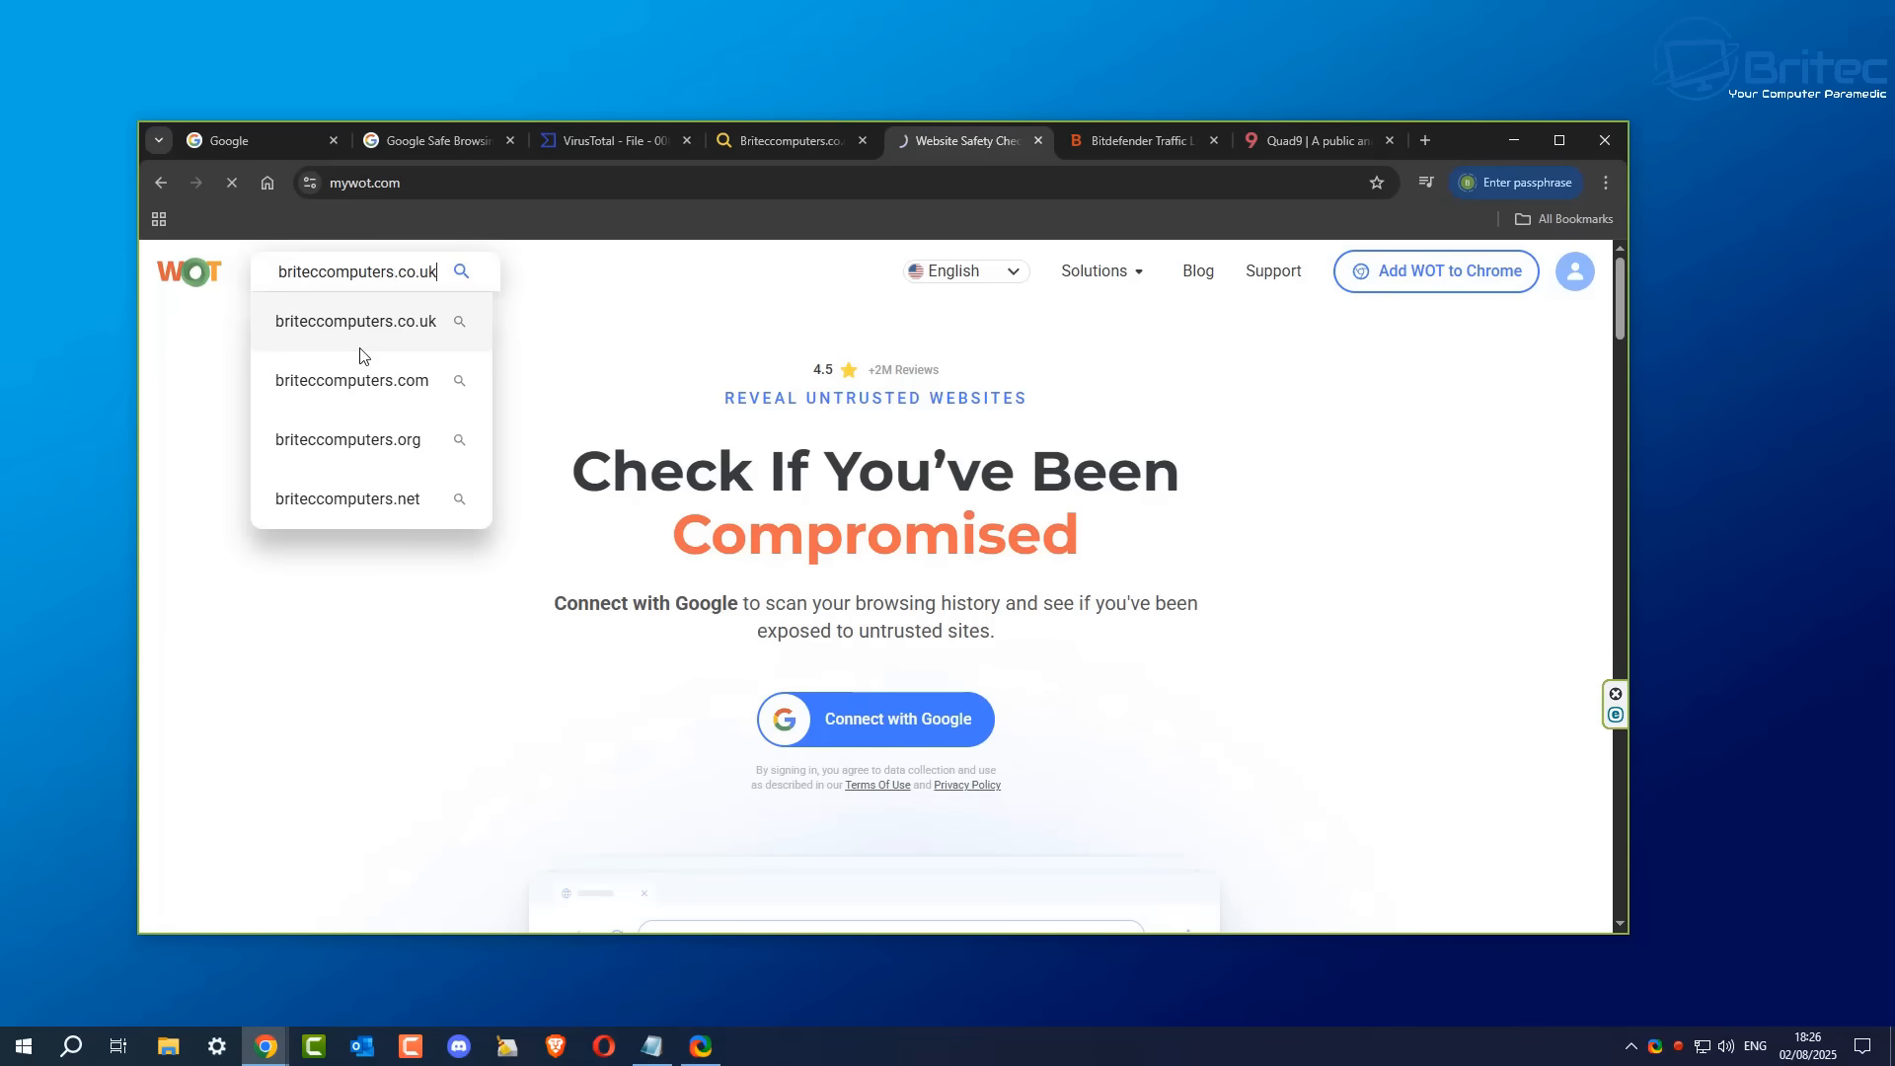
pyautogui.click(356, 320)
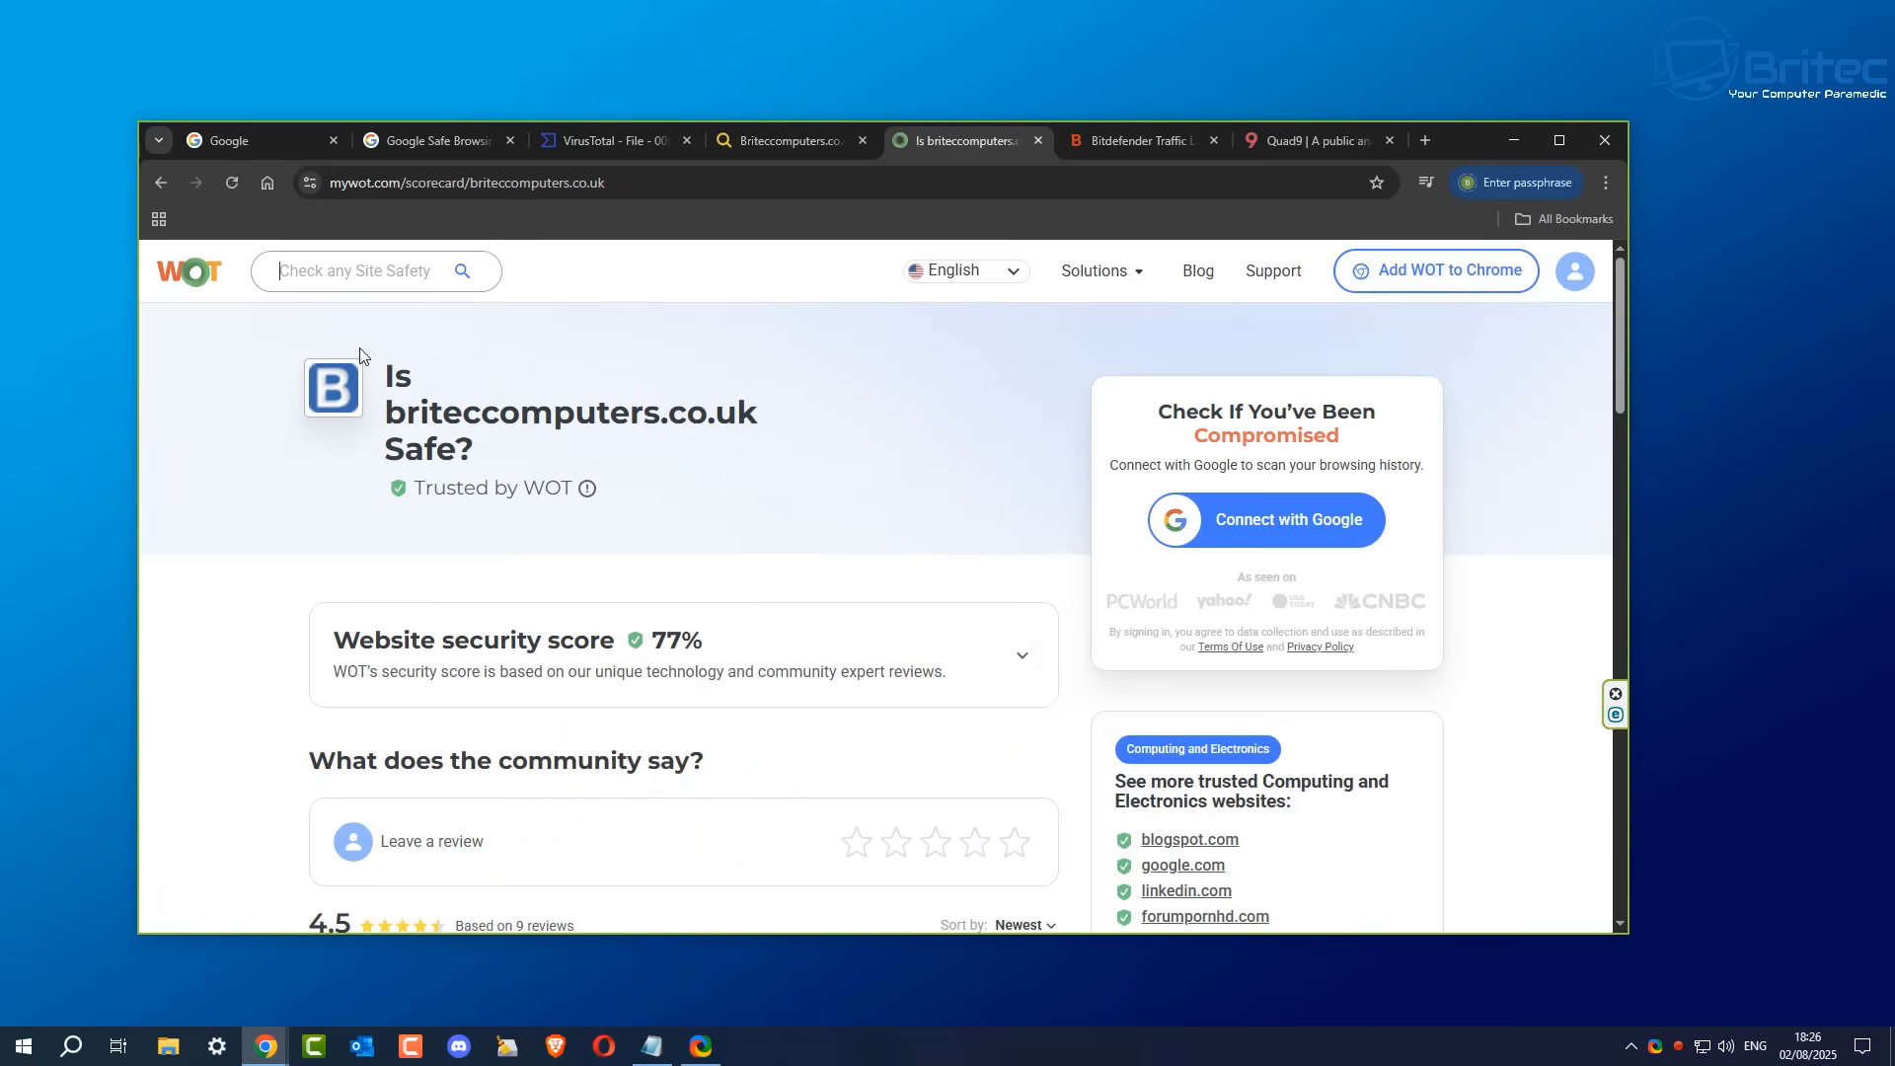
pyautogui.moveTo(255, 294)
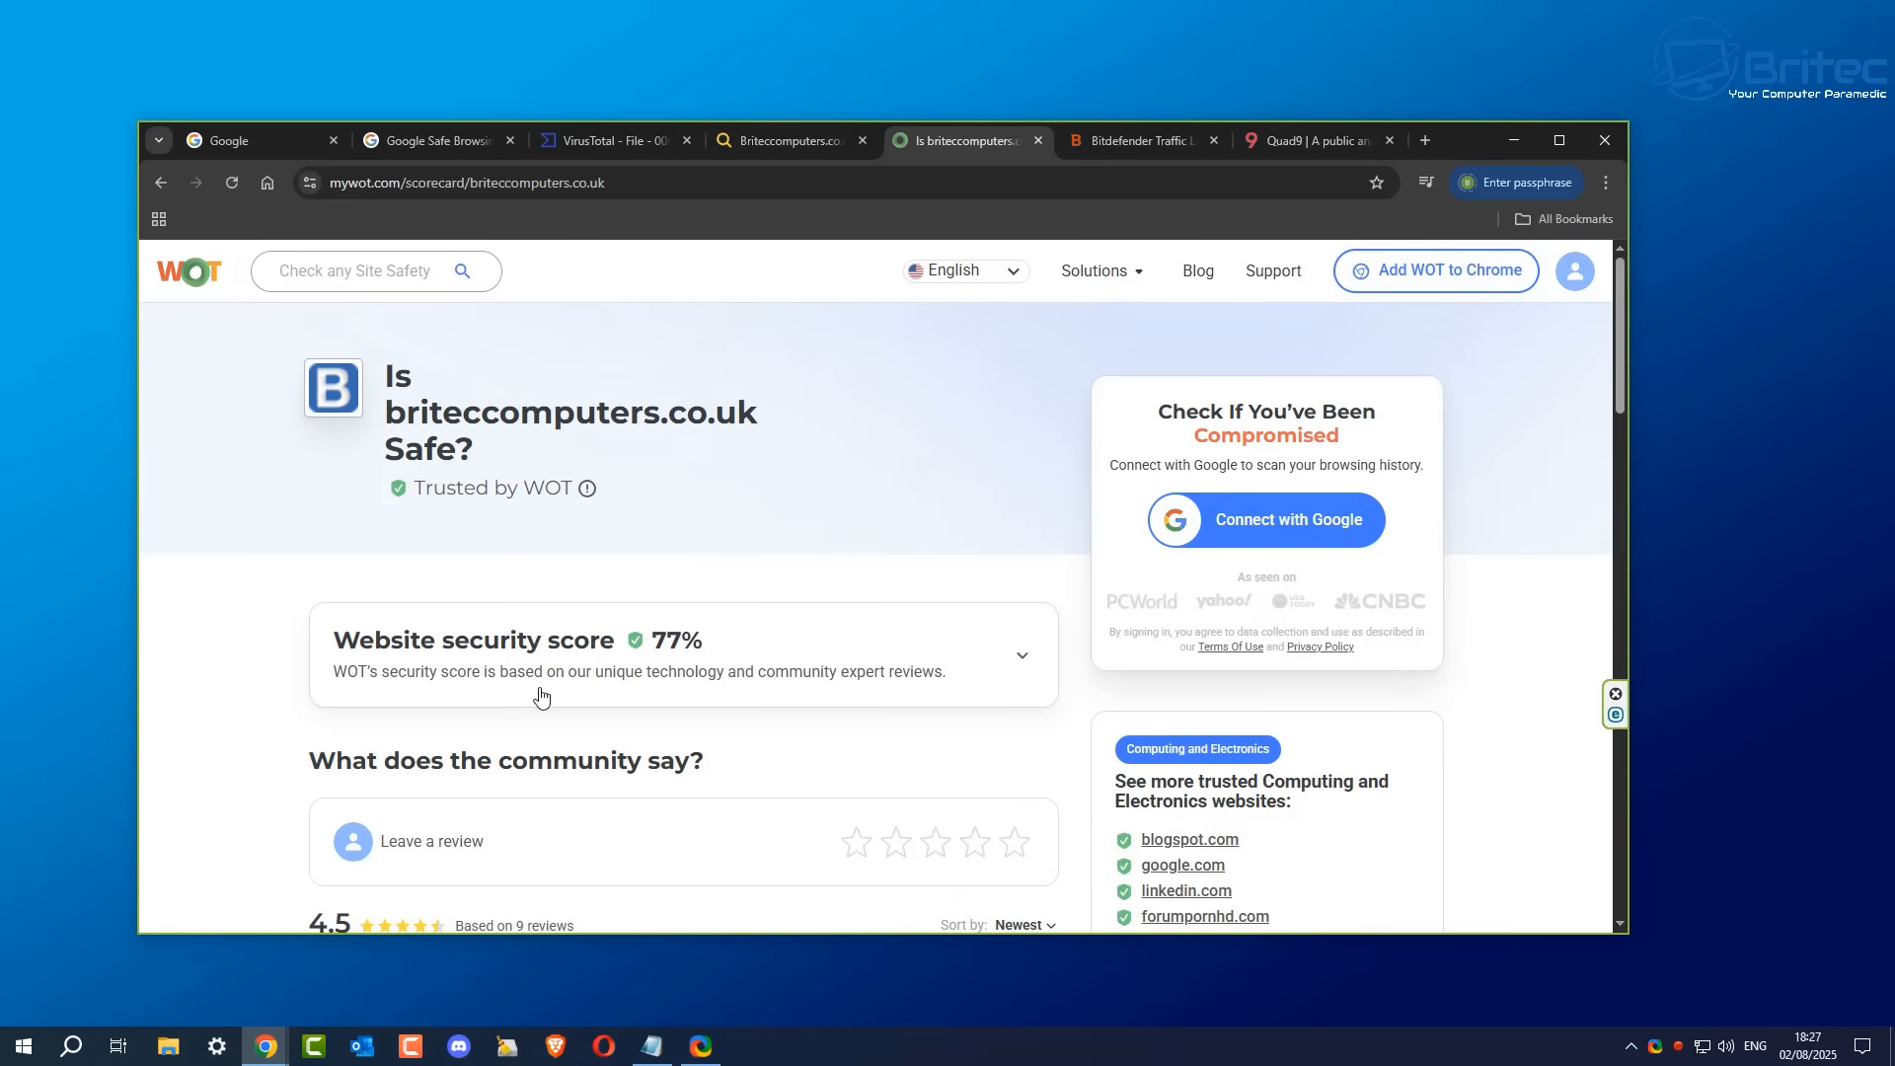
pyautogui.moveTo(705, 662)
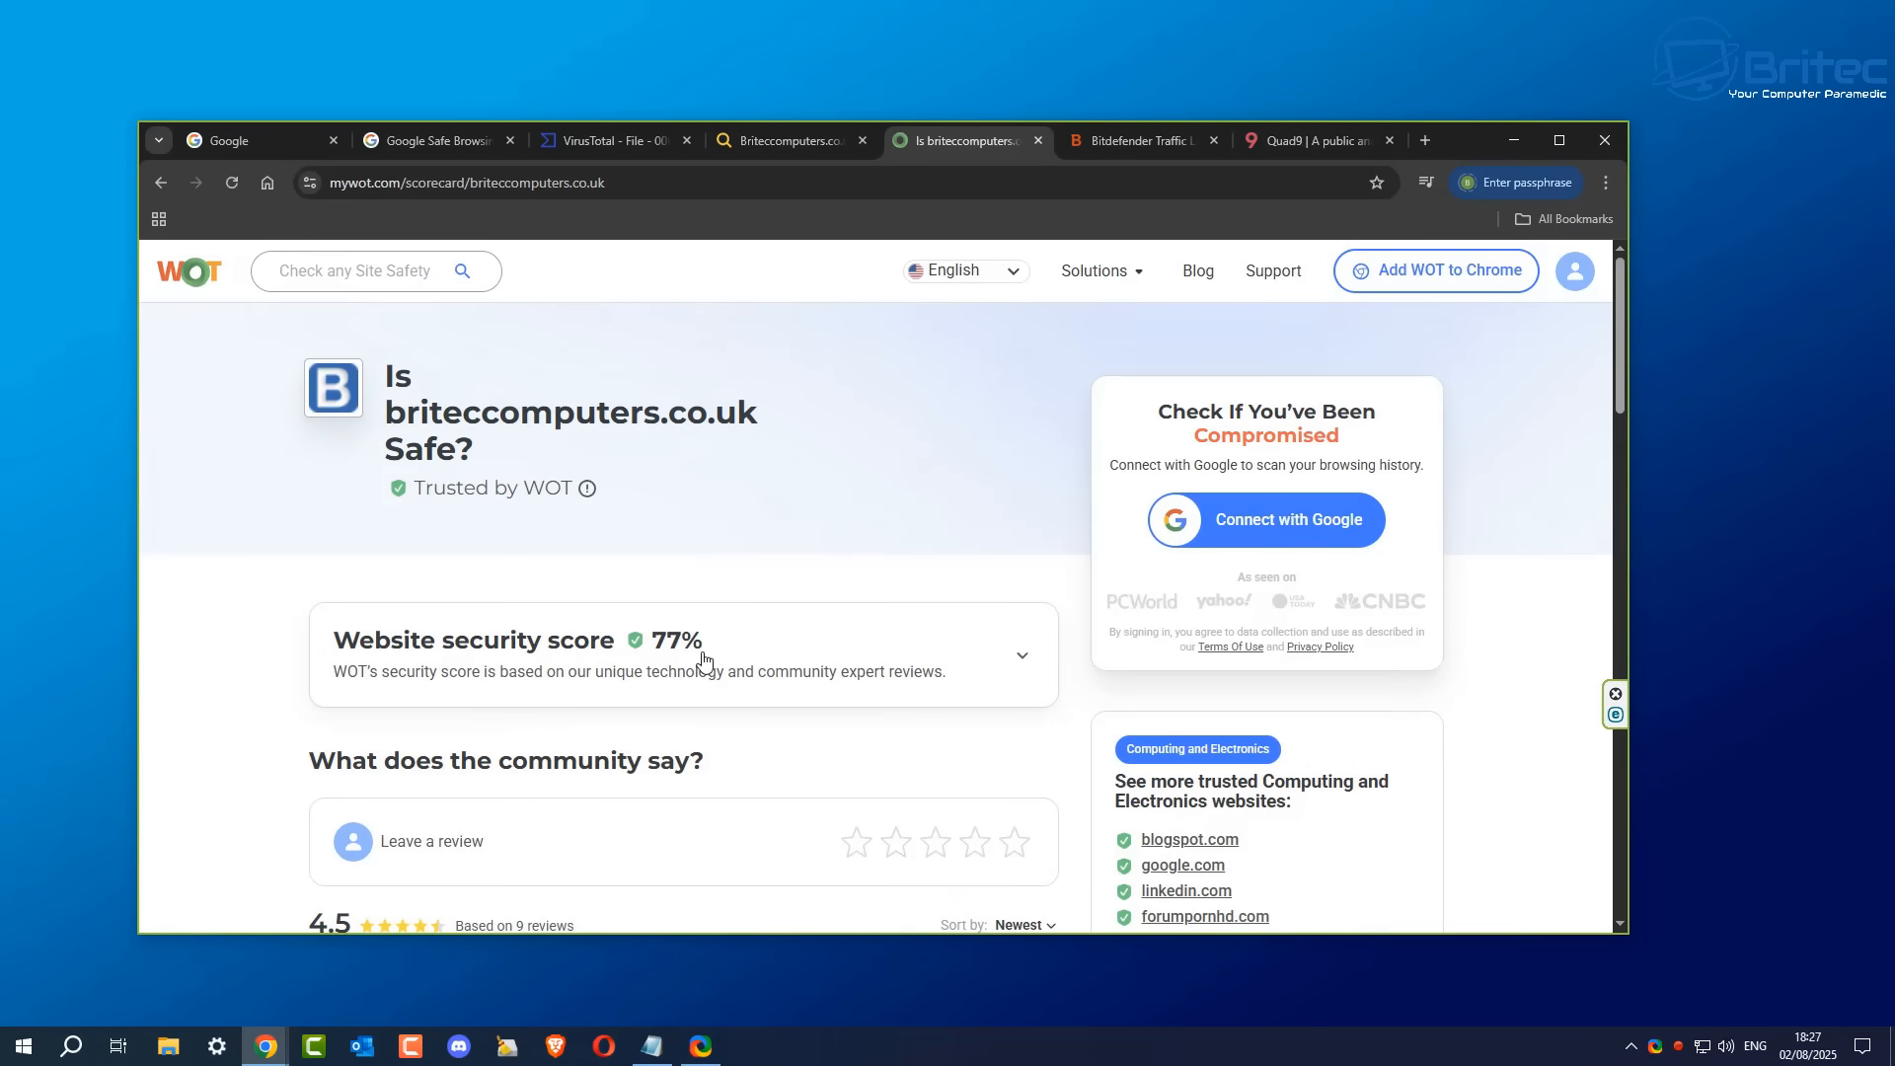
pyautogui.moveTo(1533, 549)
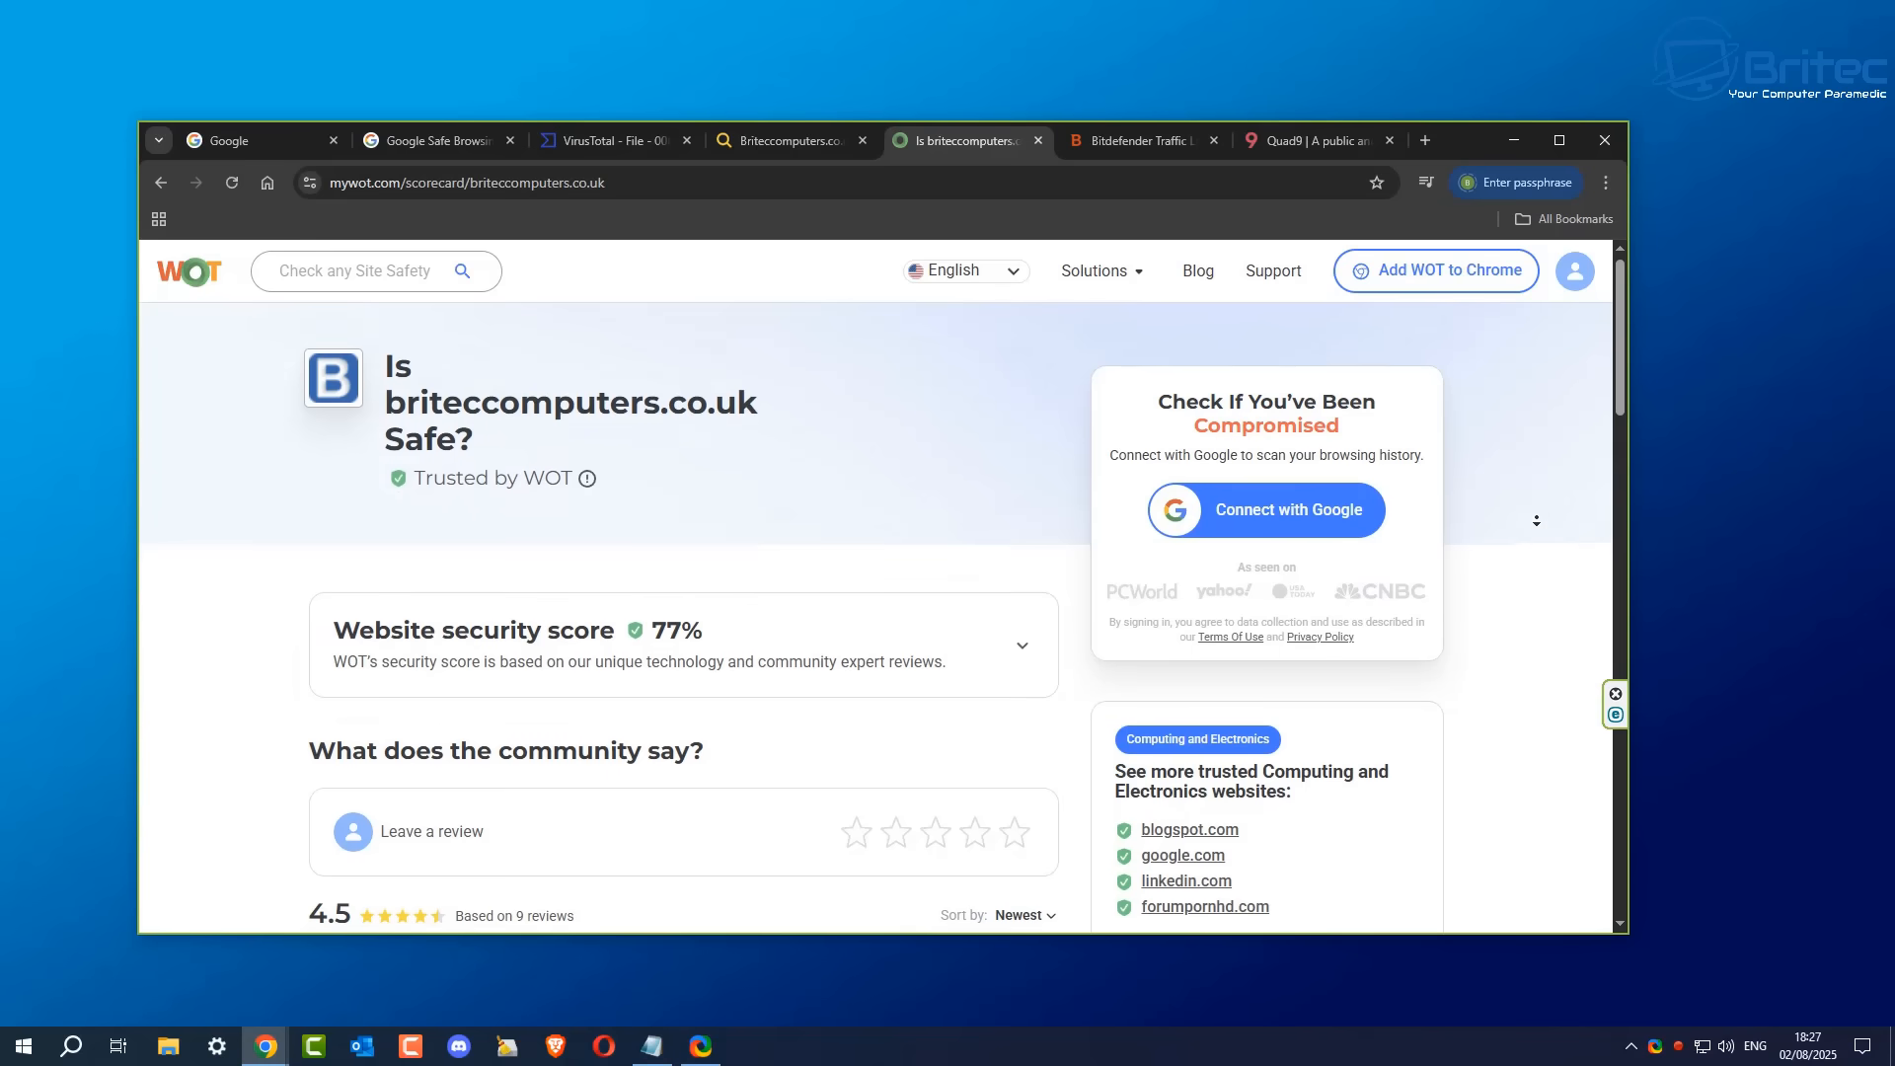
pyautogui.scroll(-3)
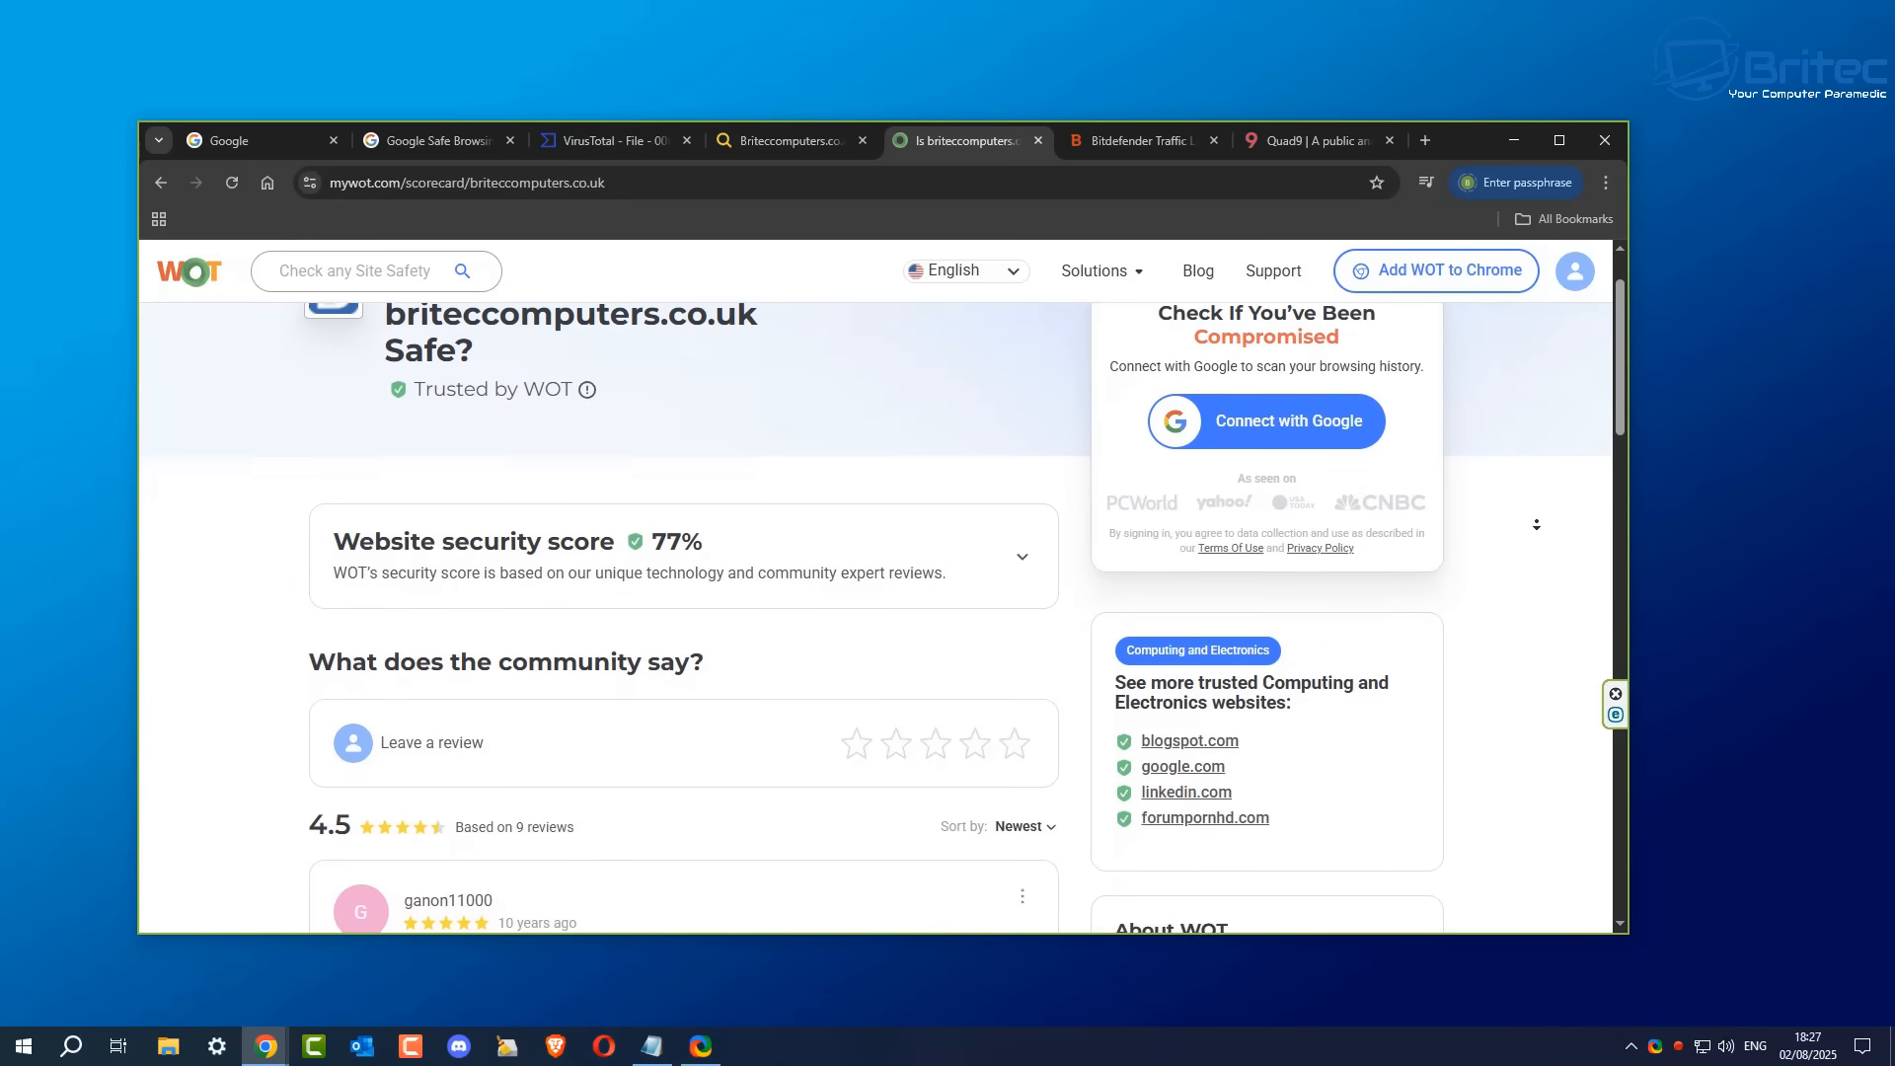
pyautogui.scroll(-3)
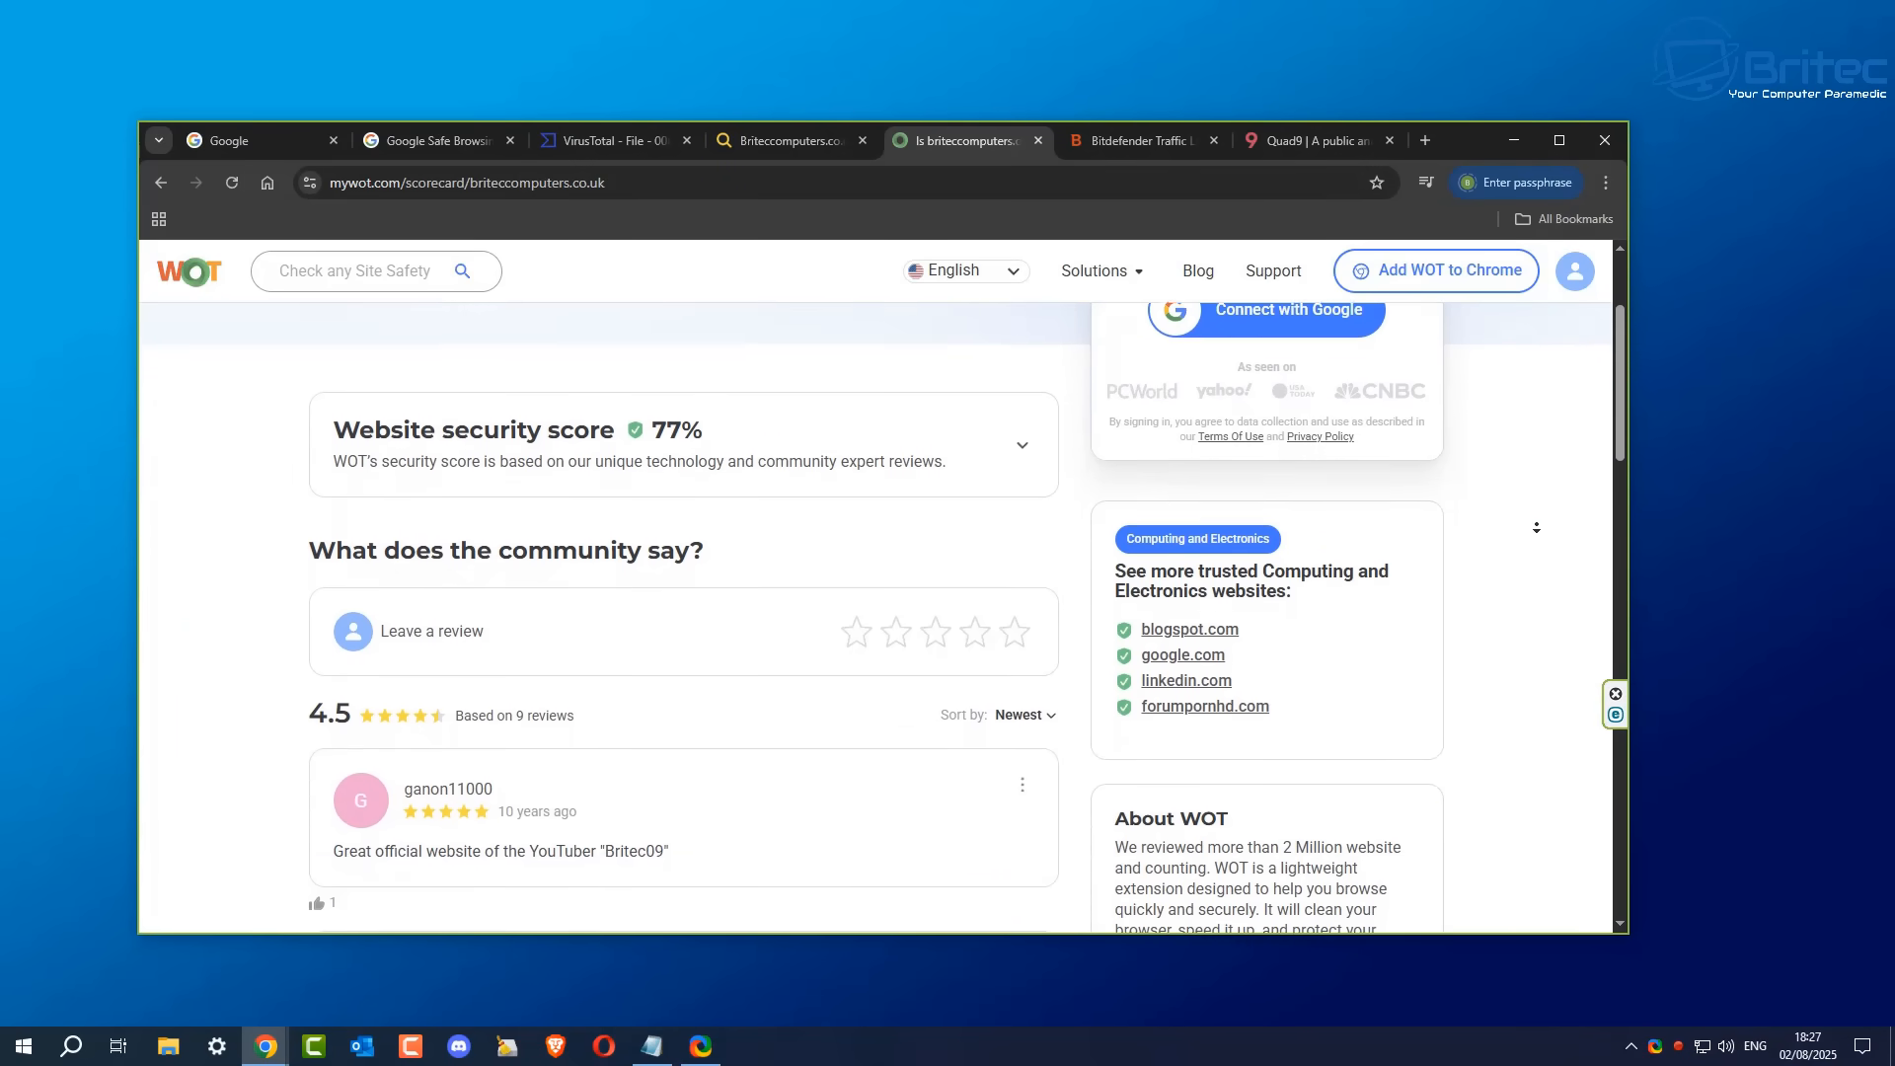
pyautogui.scroll(-3)
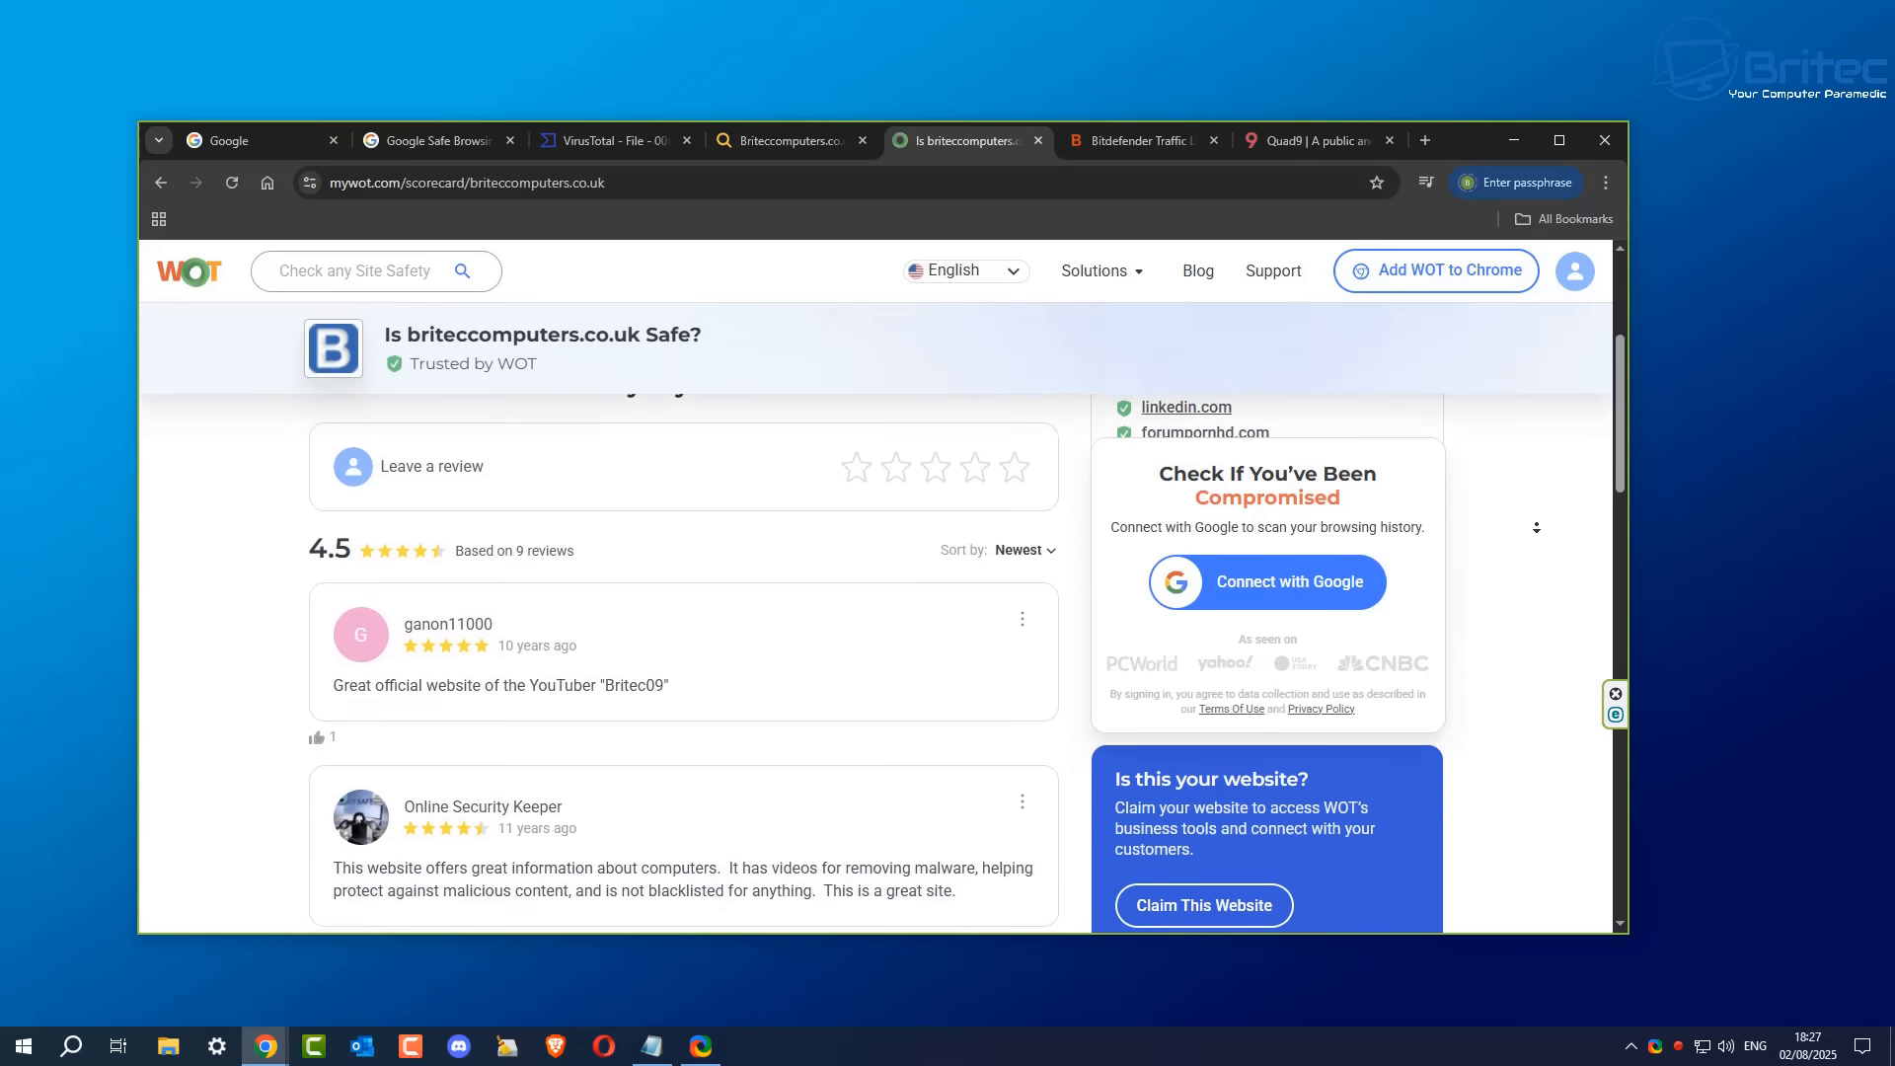
pyautogui.scroll(-3)
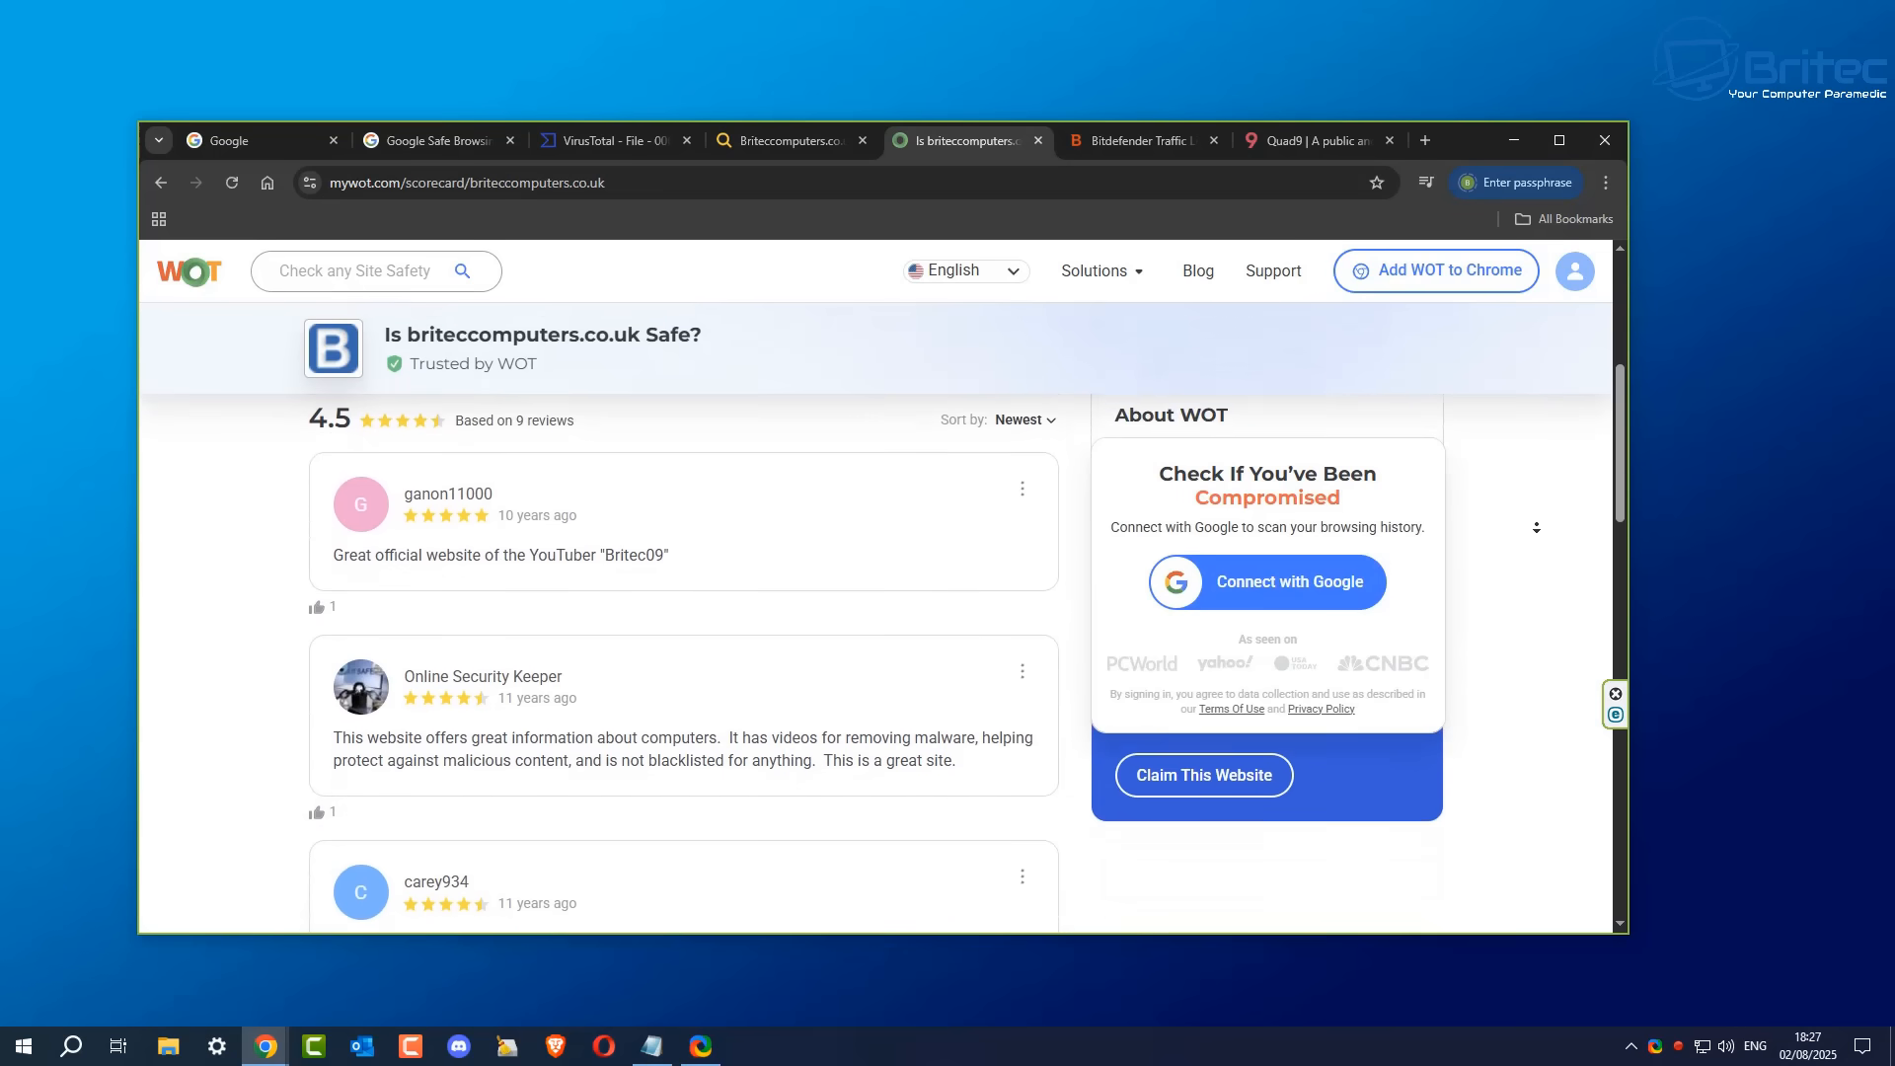
pyautogui.scroll(-3)
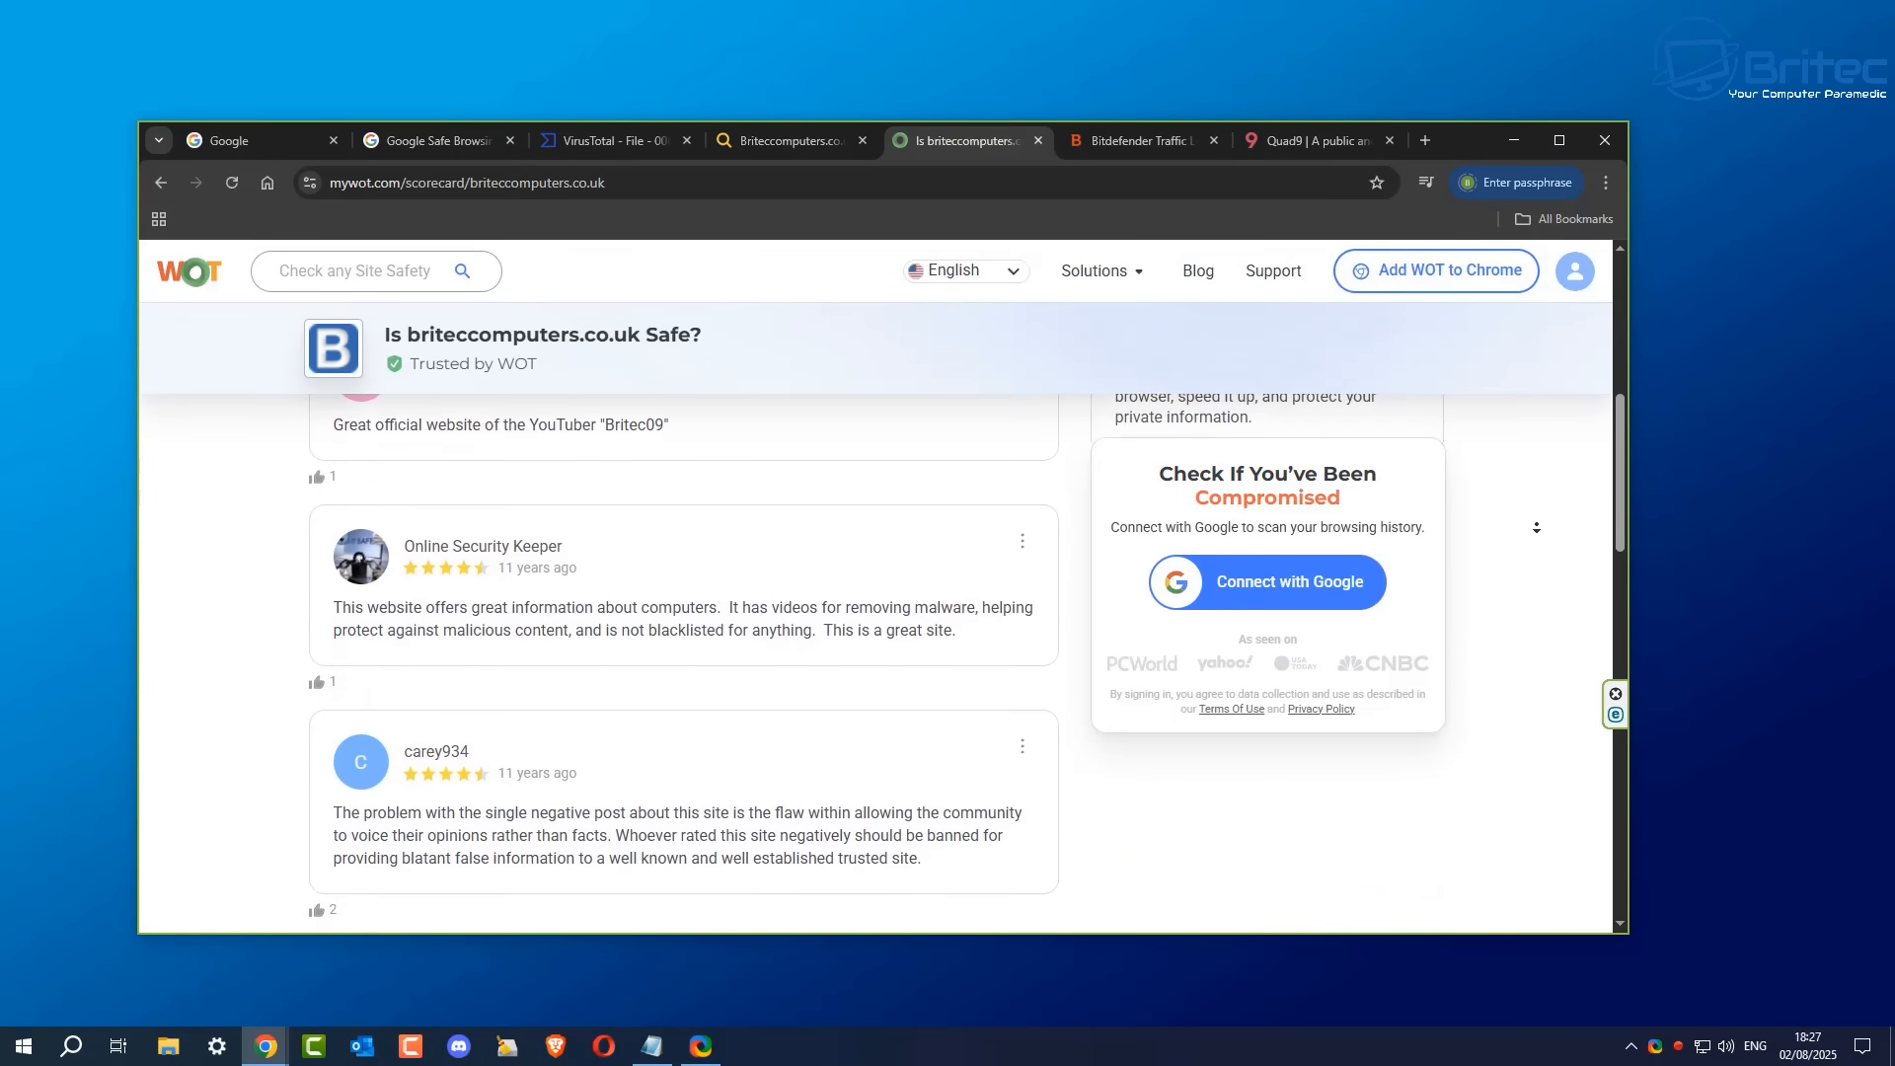
pyautogui.scroll(-3)
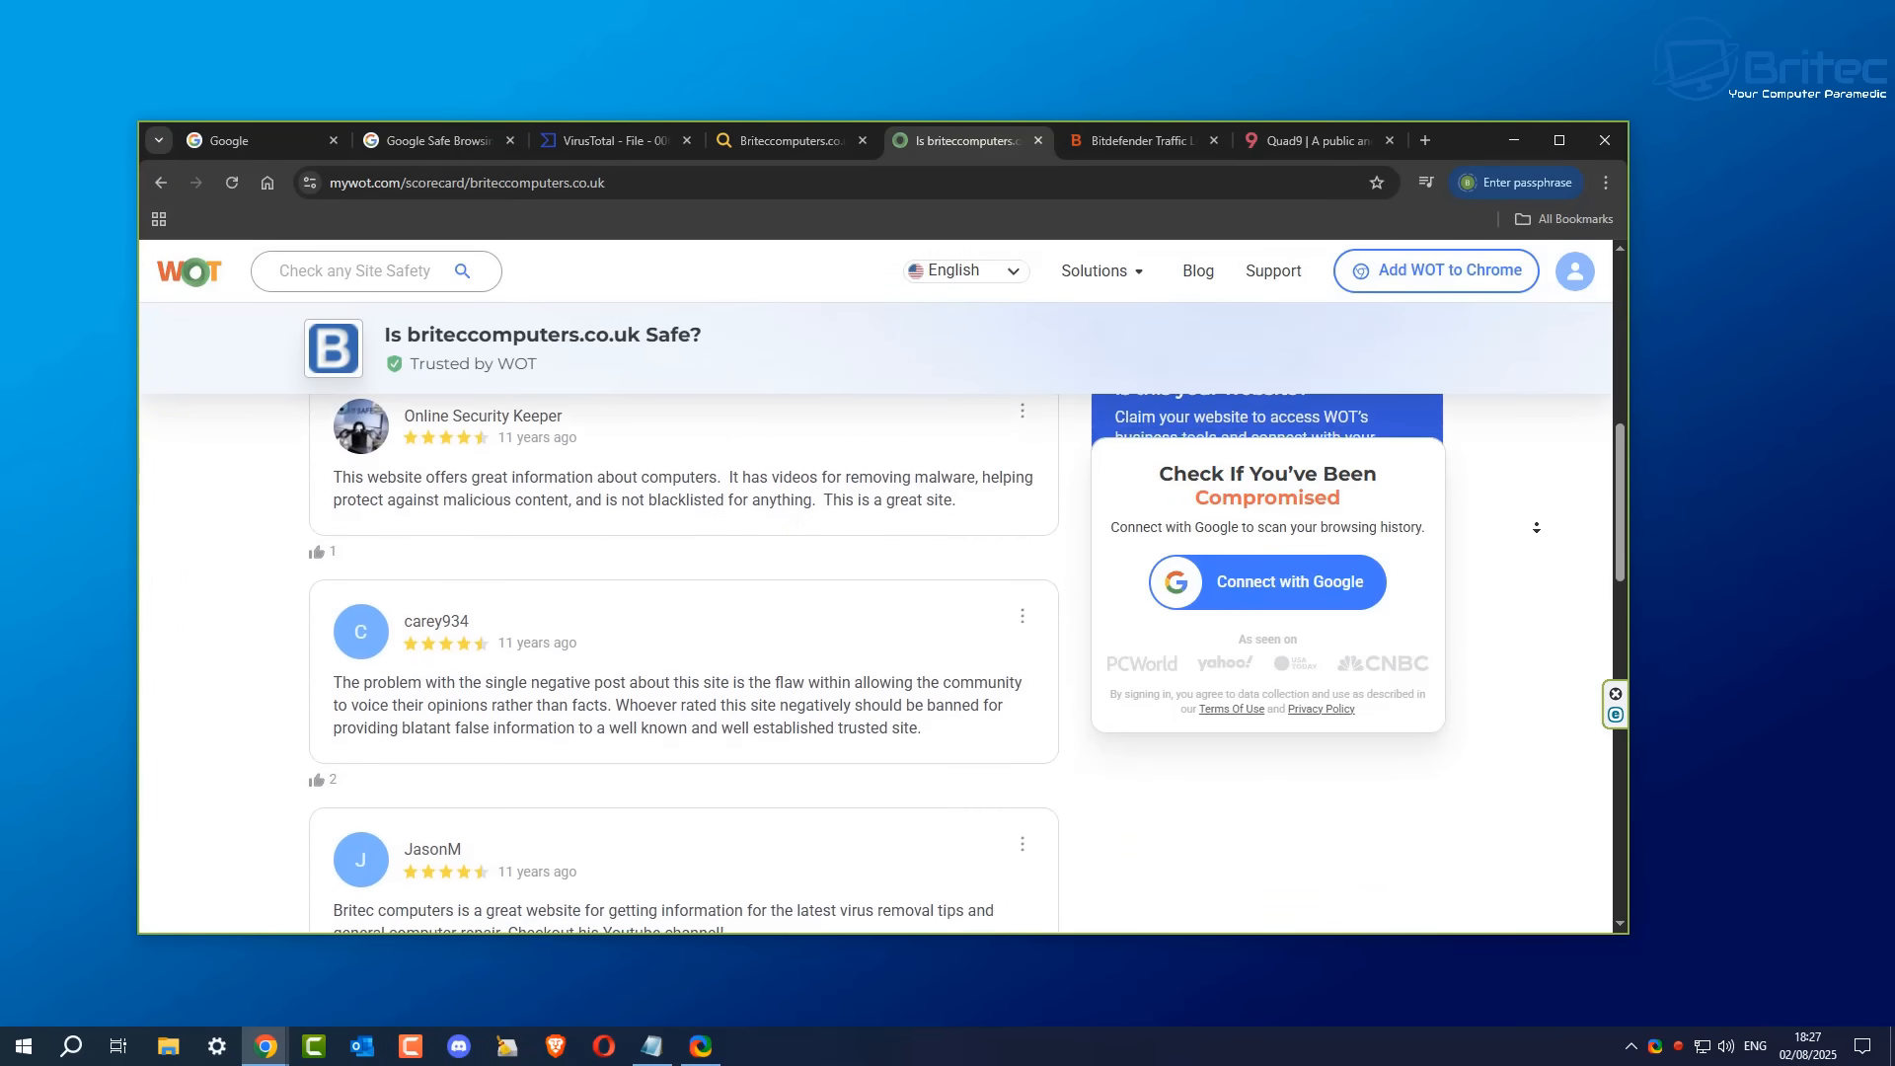
pyautogui.scroll(-3)
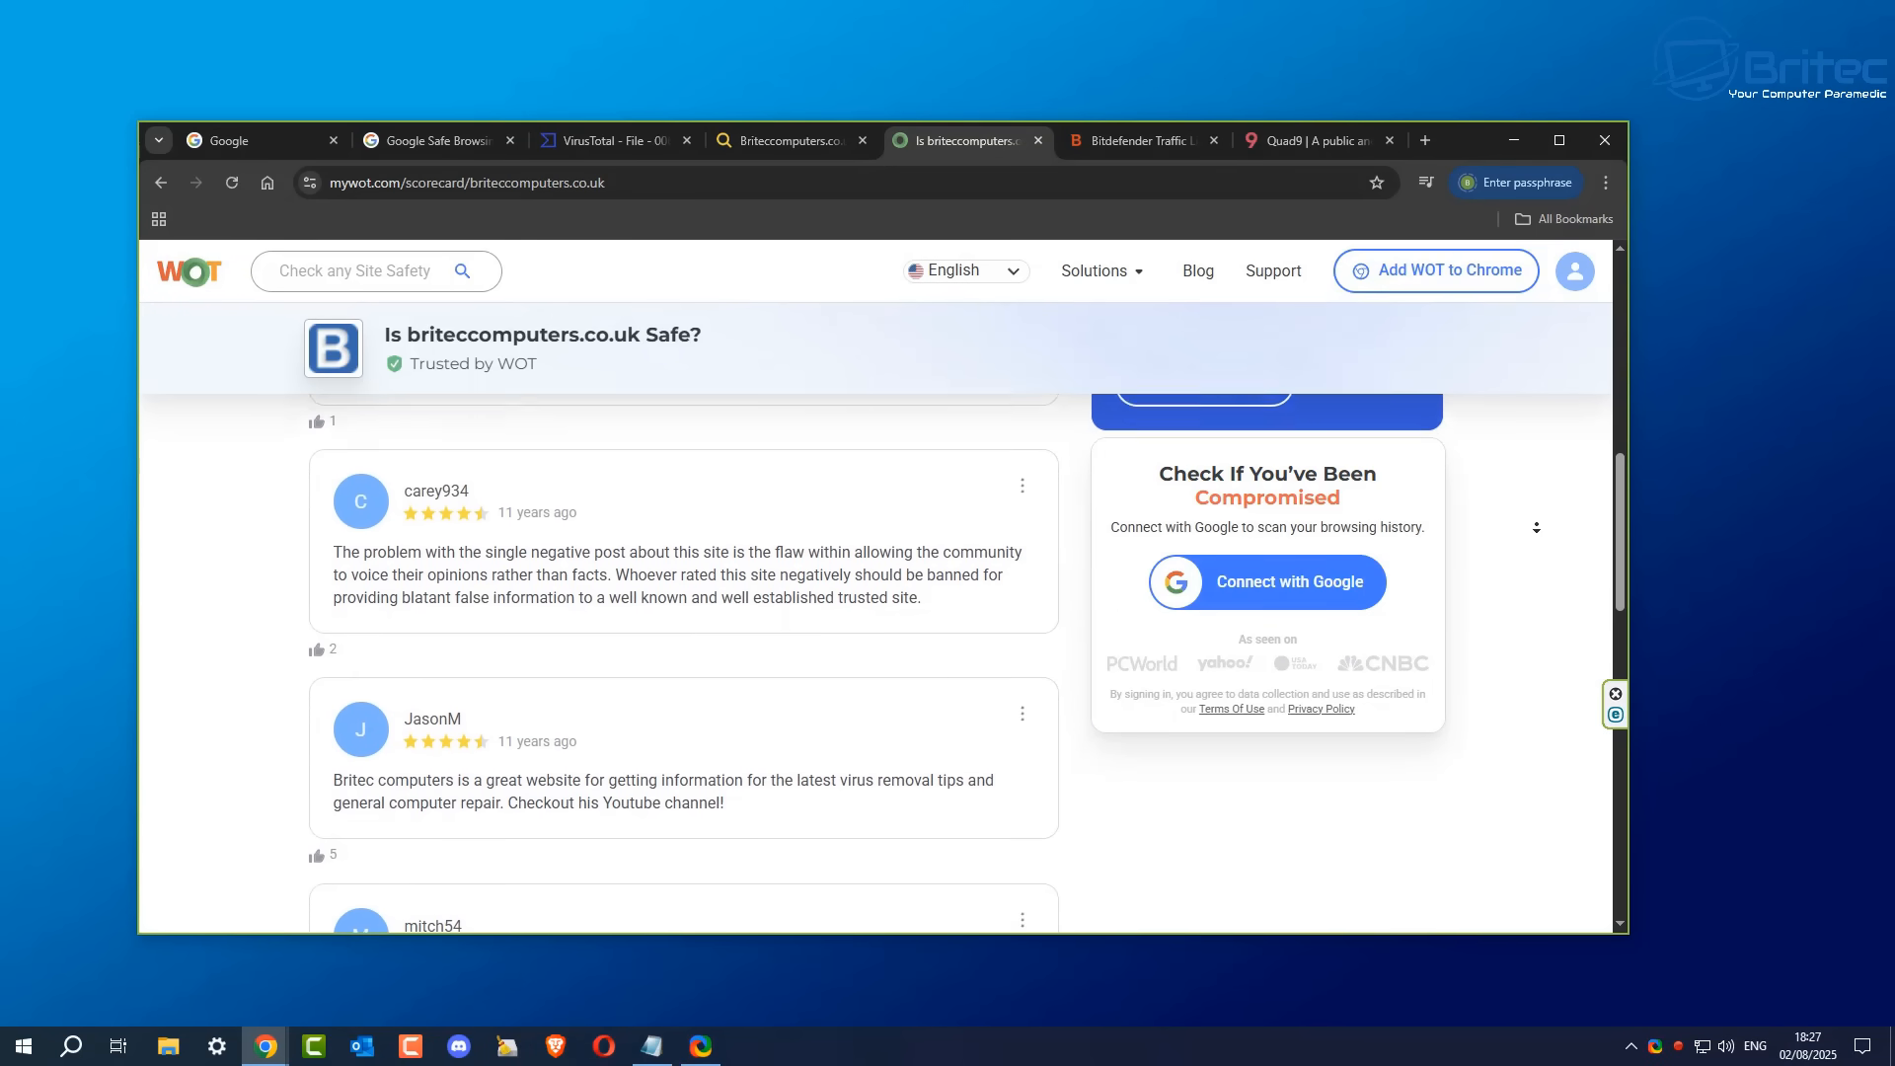
pyautogui.scroll(-3)
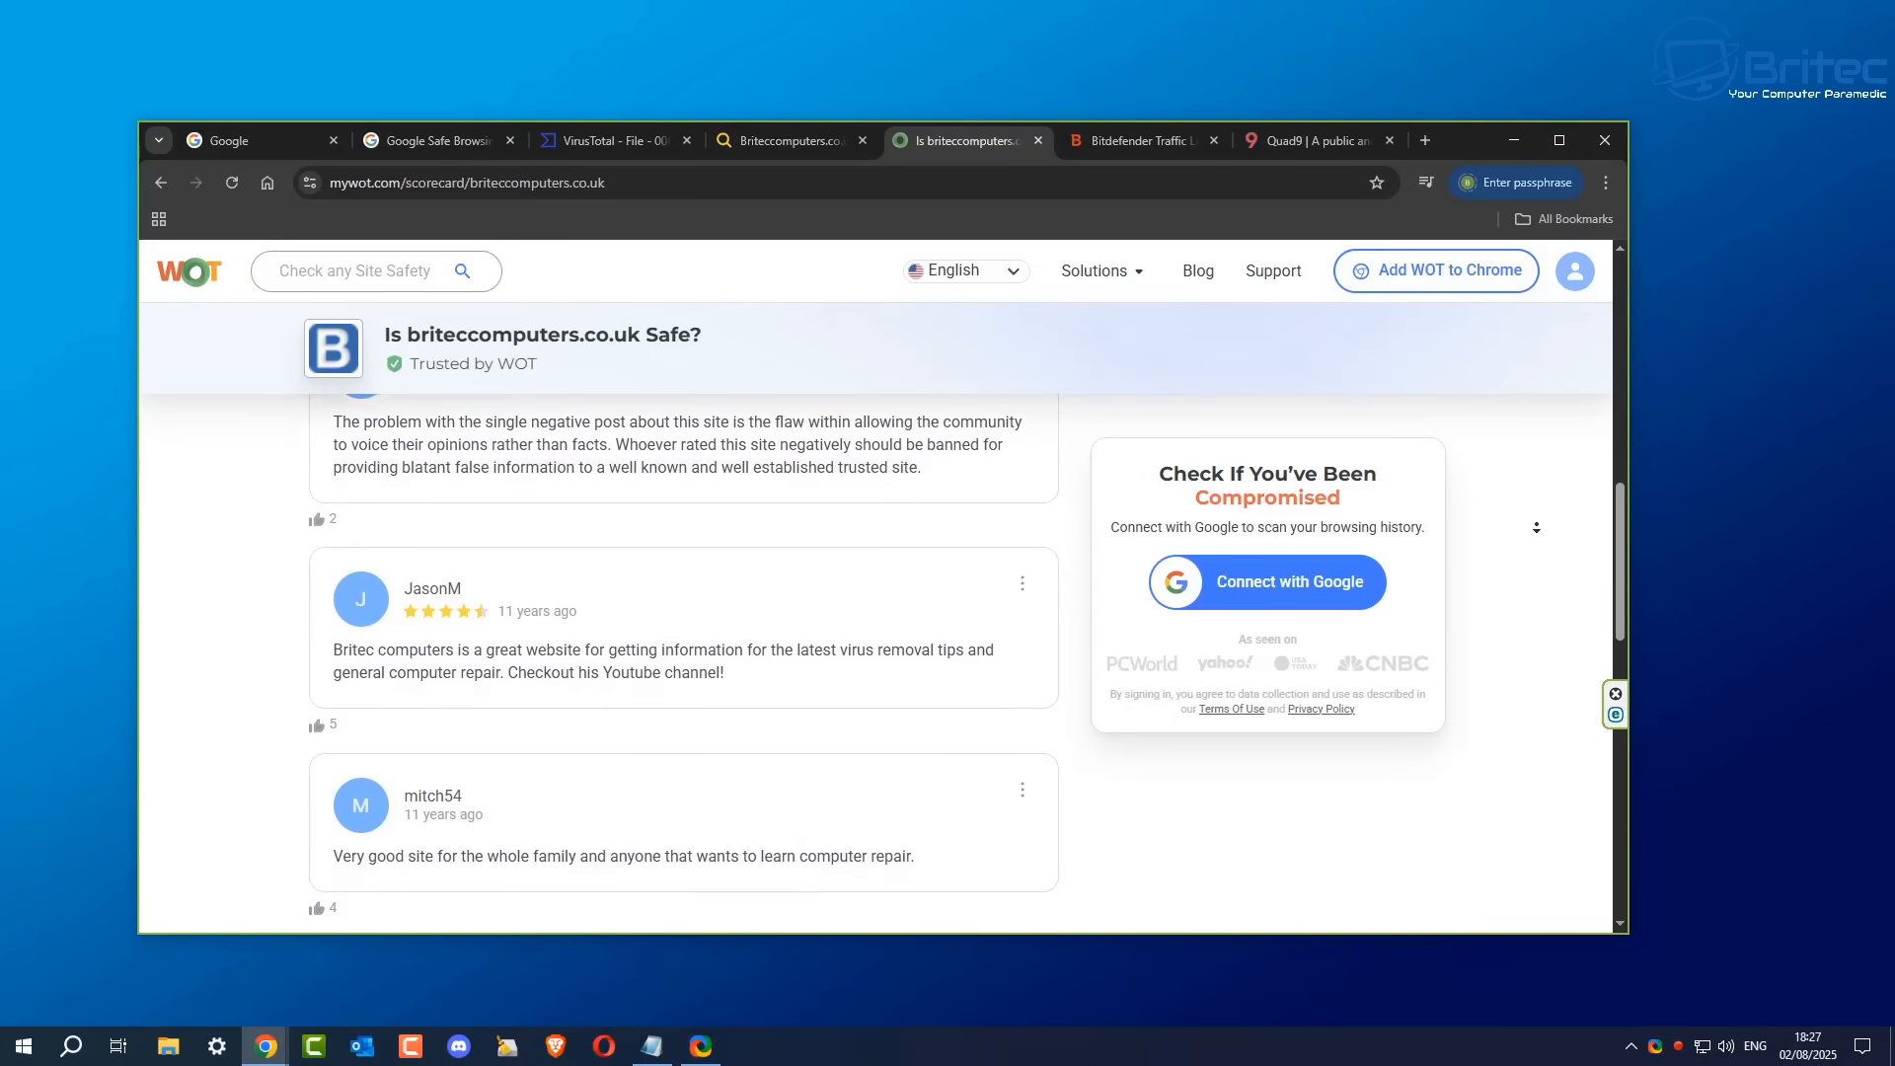
pyautogui.scroll(-3)
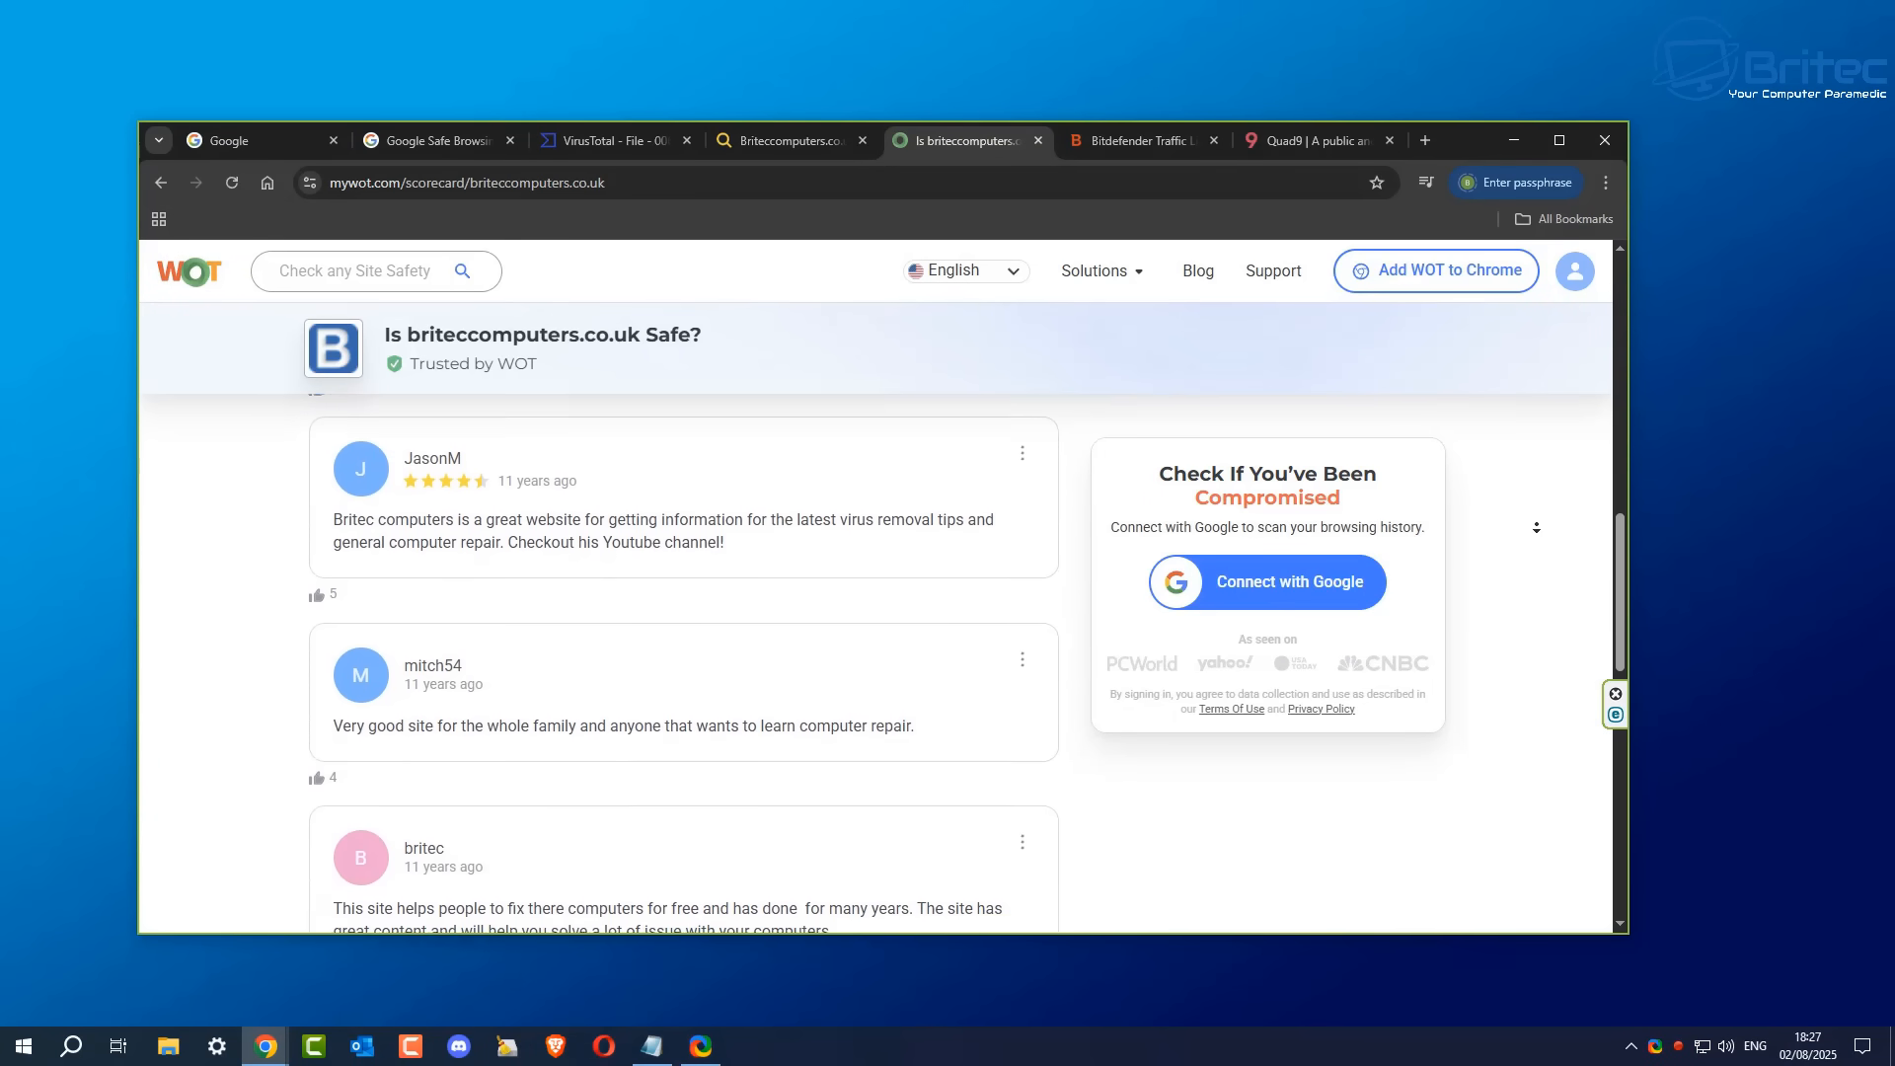
pyautogui.scroll(-3)
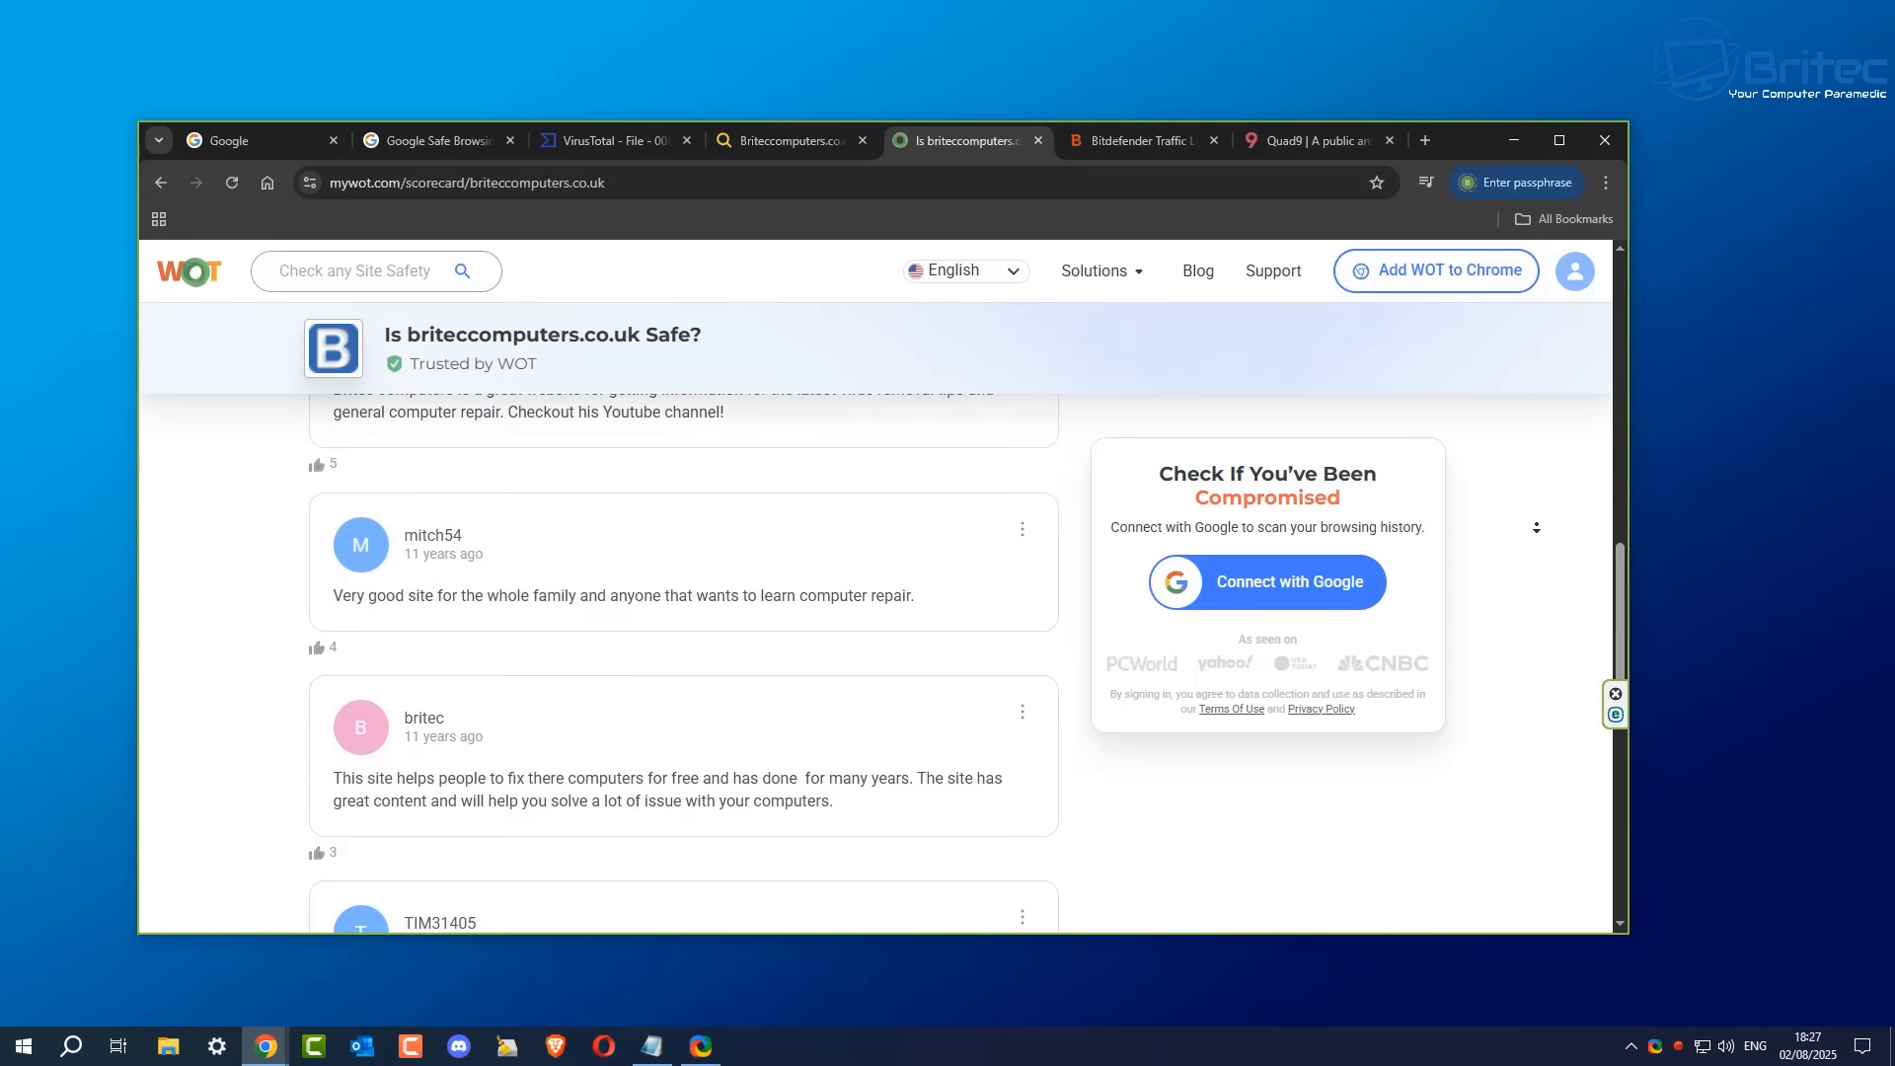
pyautogui.scroll(-3)
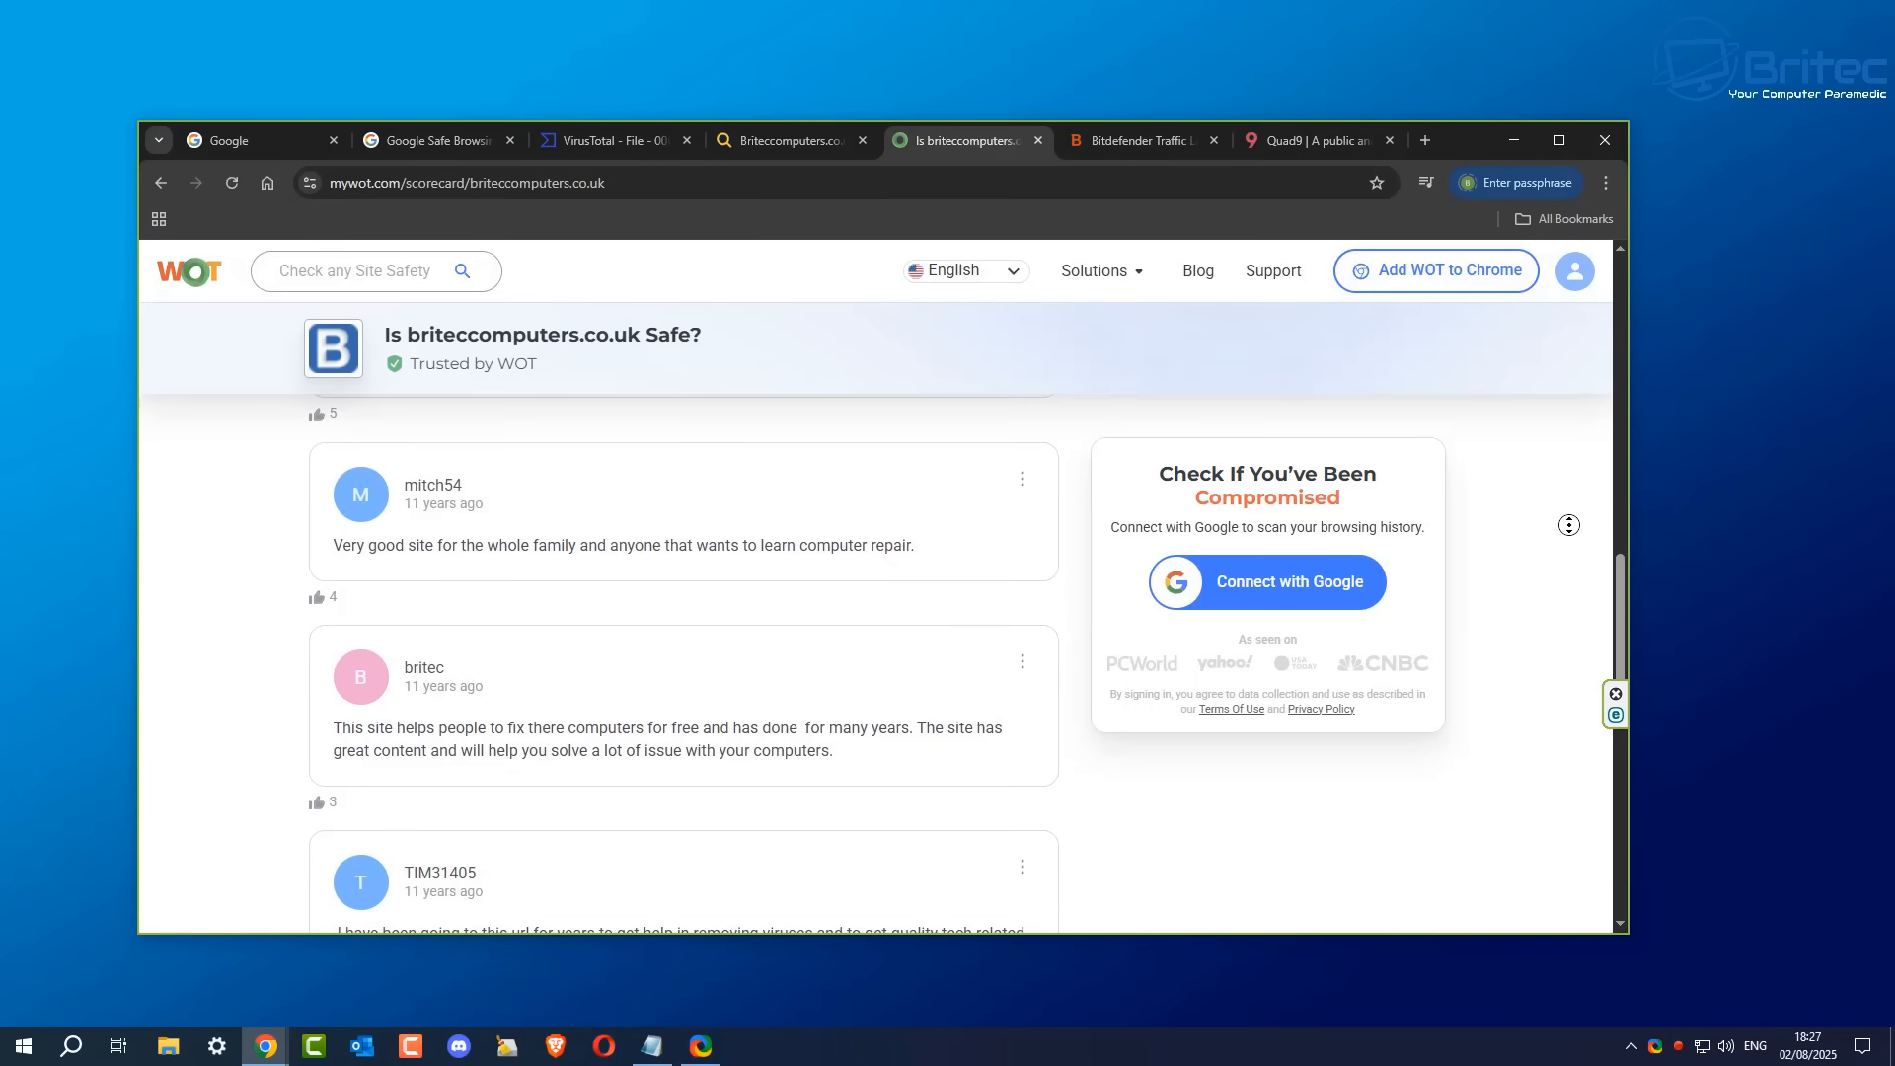
pyautogui.scroll(-3)
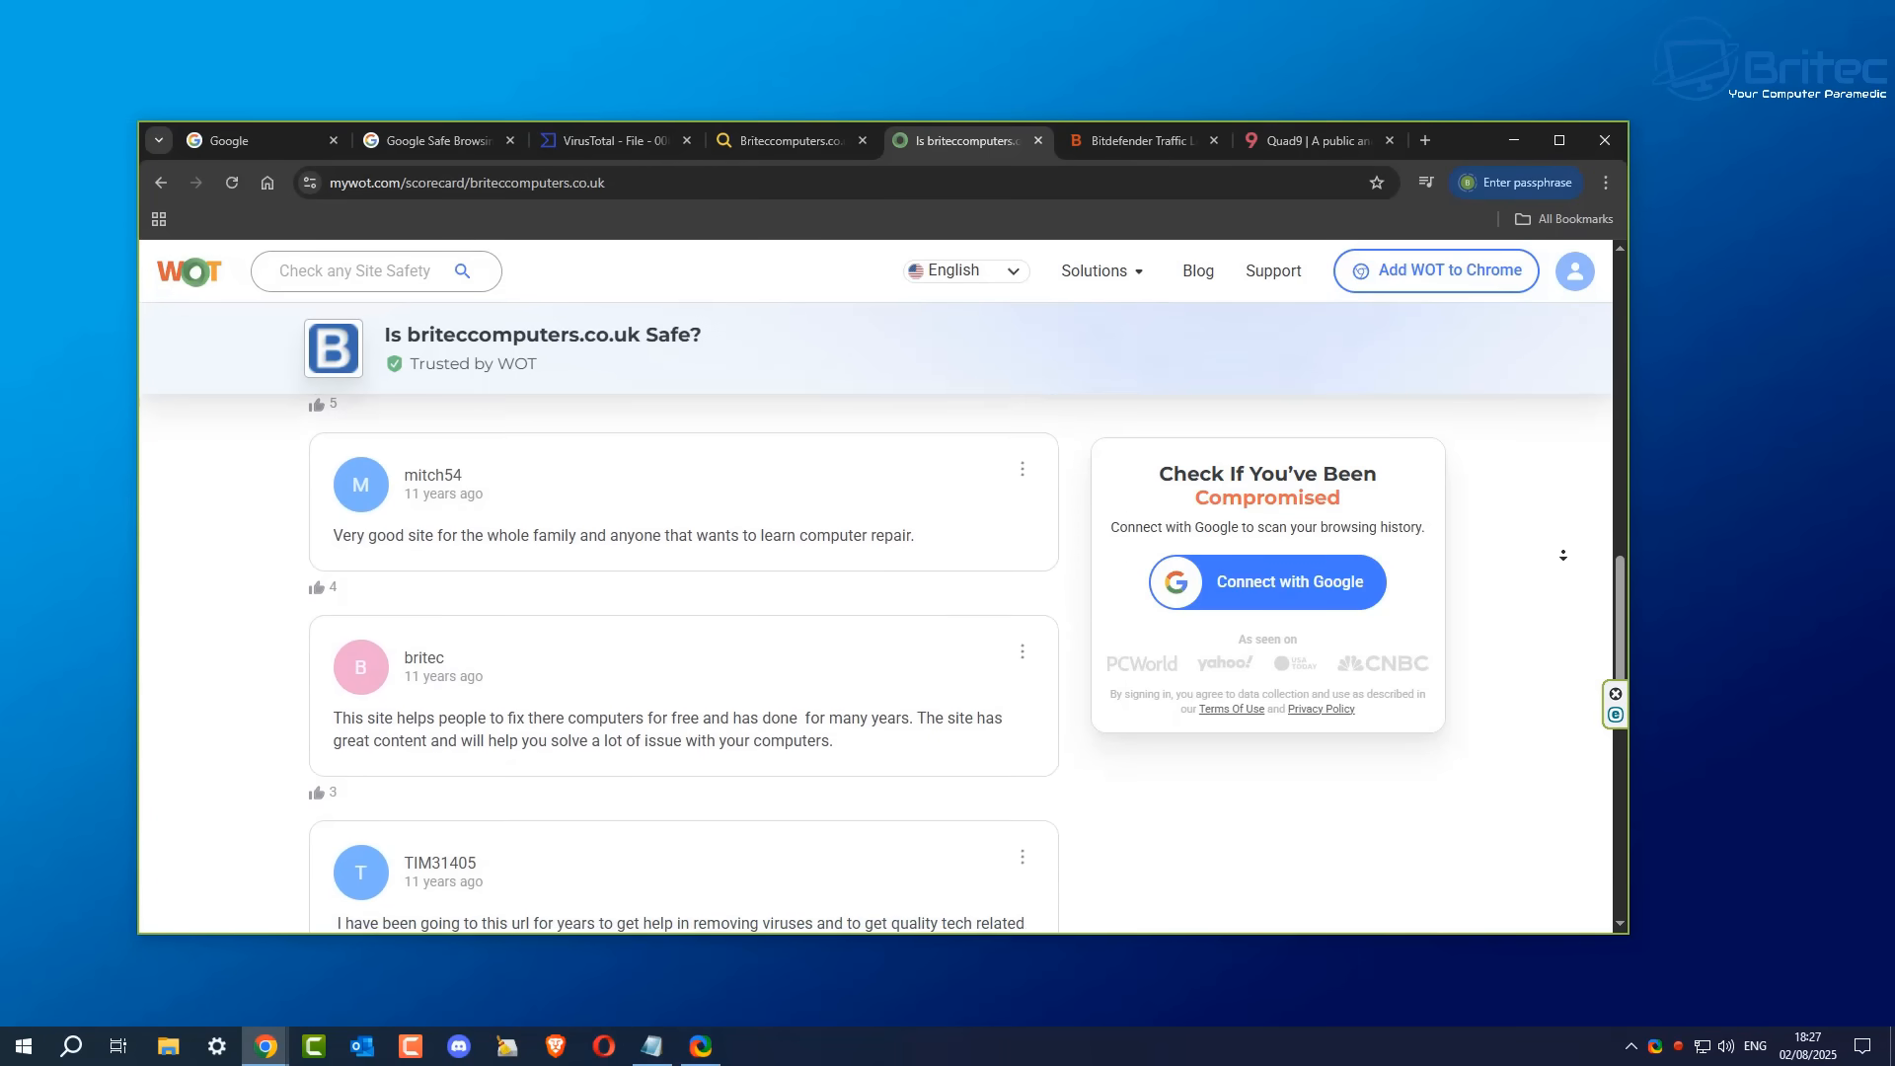
pyautogui.scroll(-3)
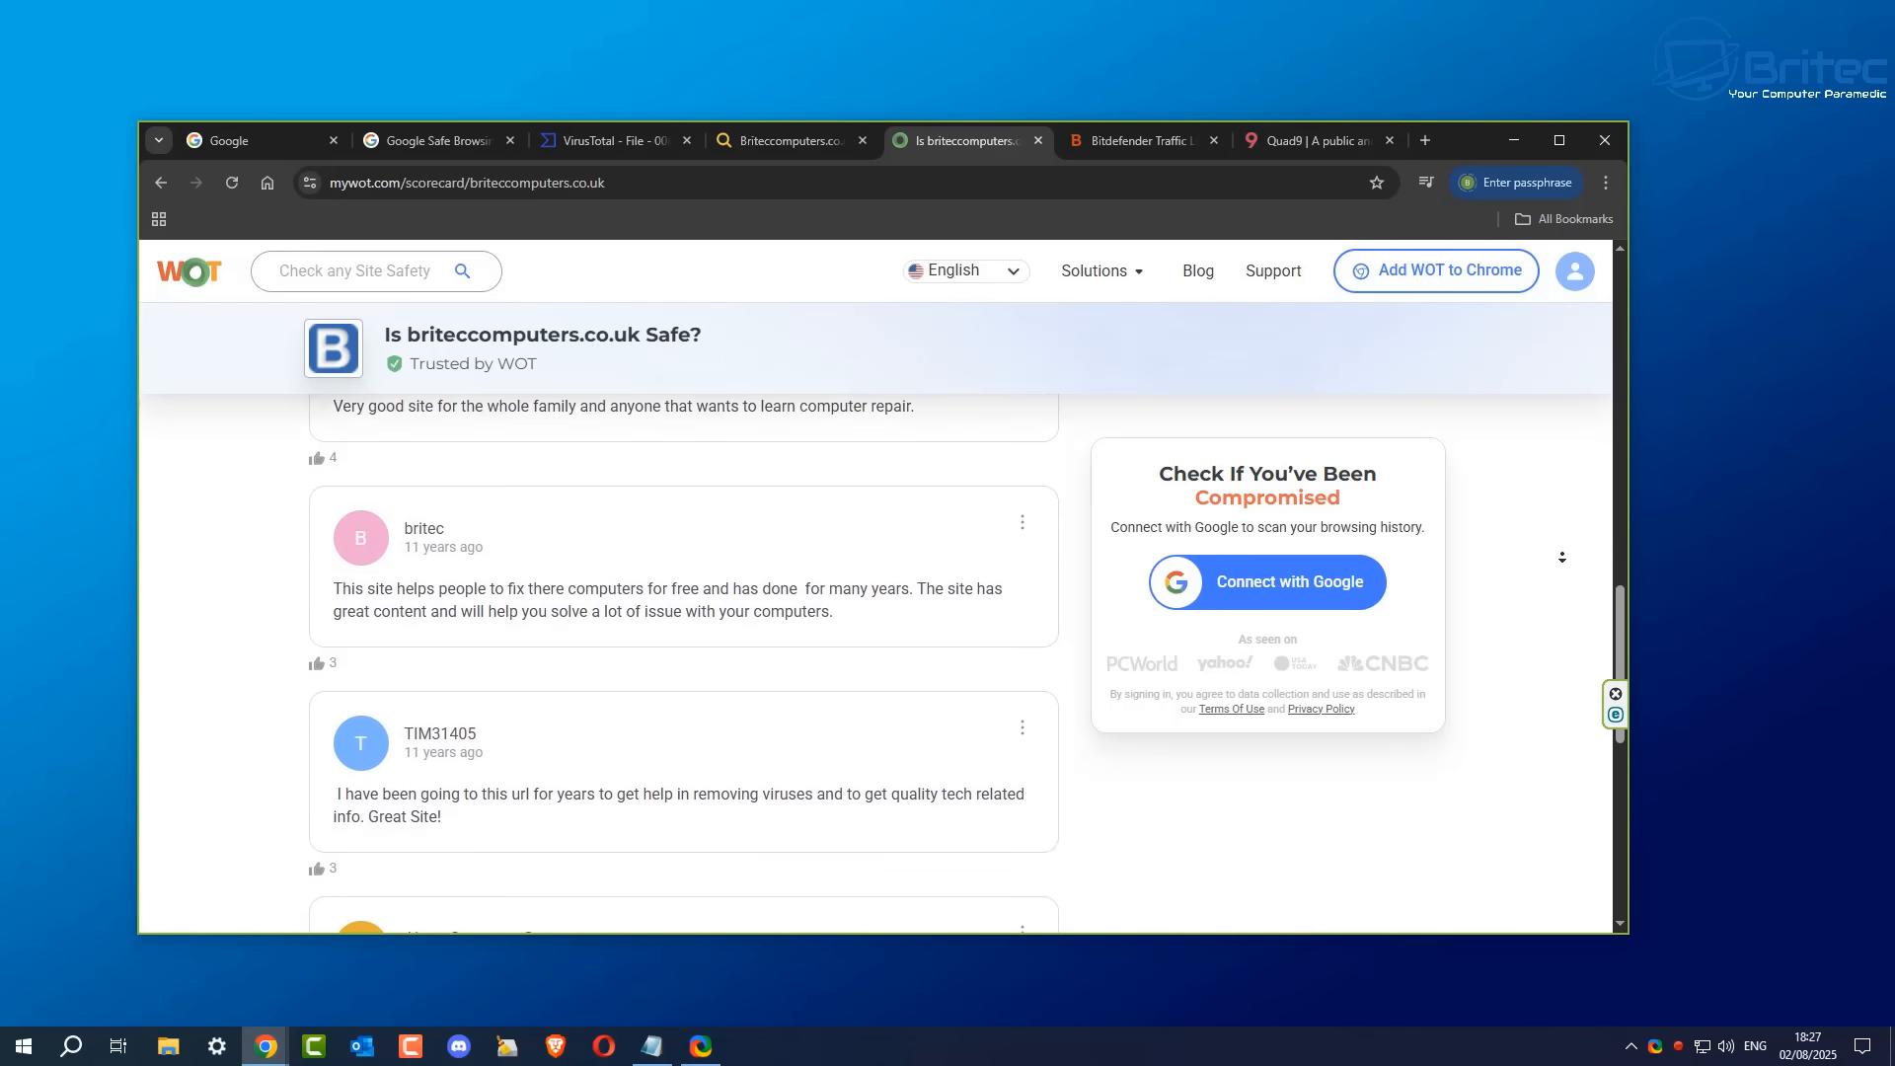
pyautogui.scroll(-3)
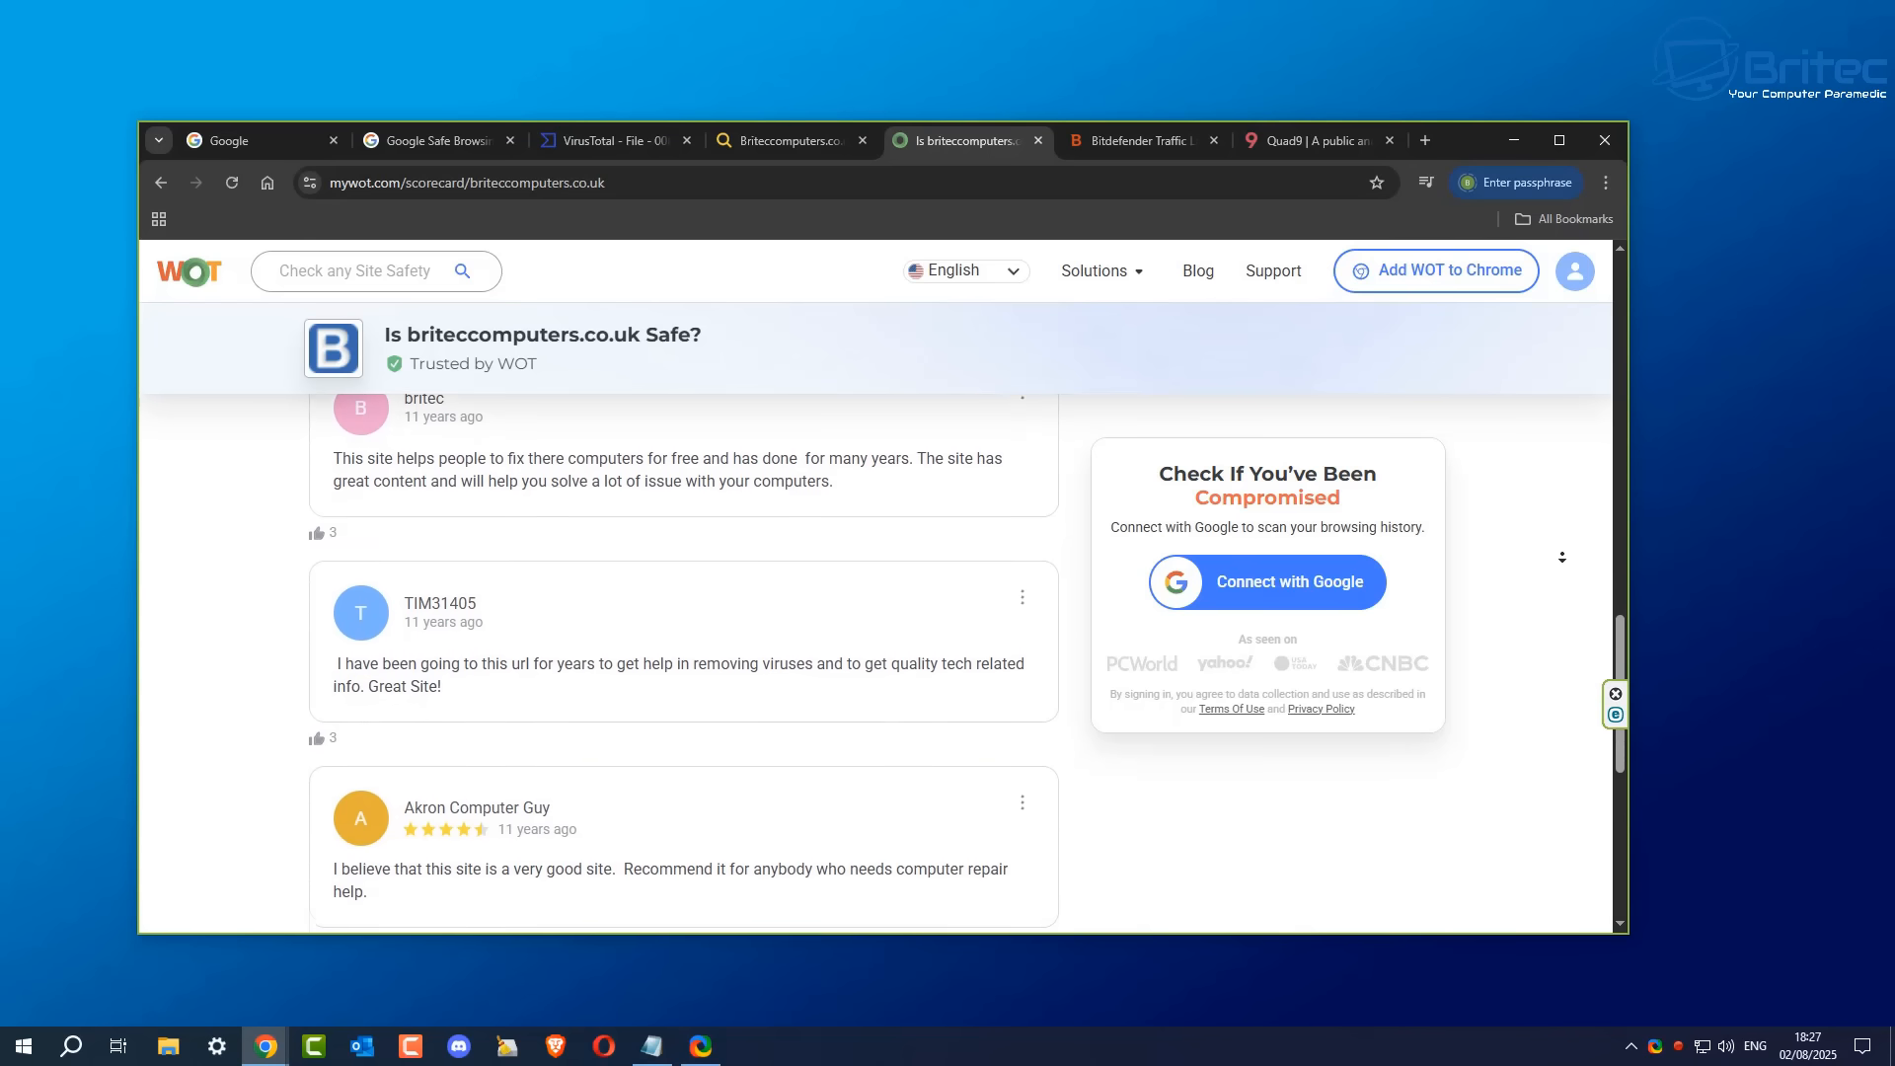
pyautogui.scroll(-3)
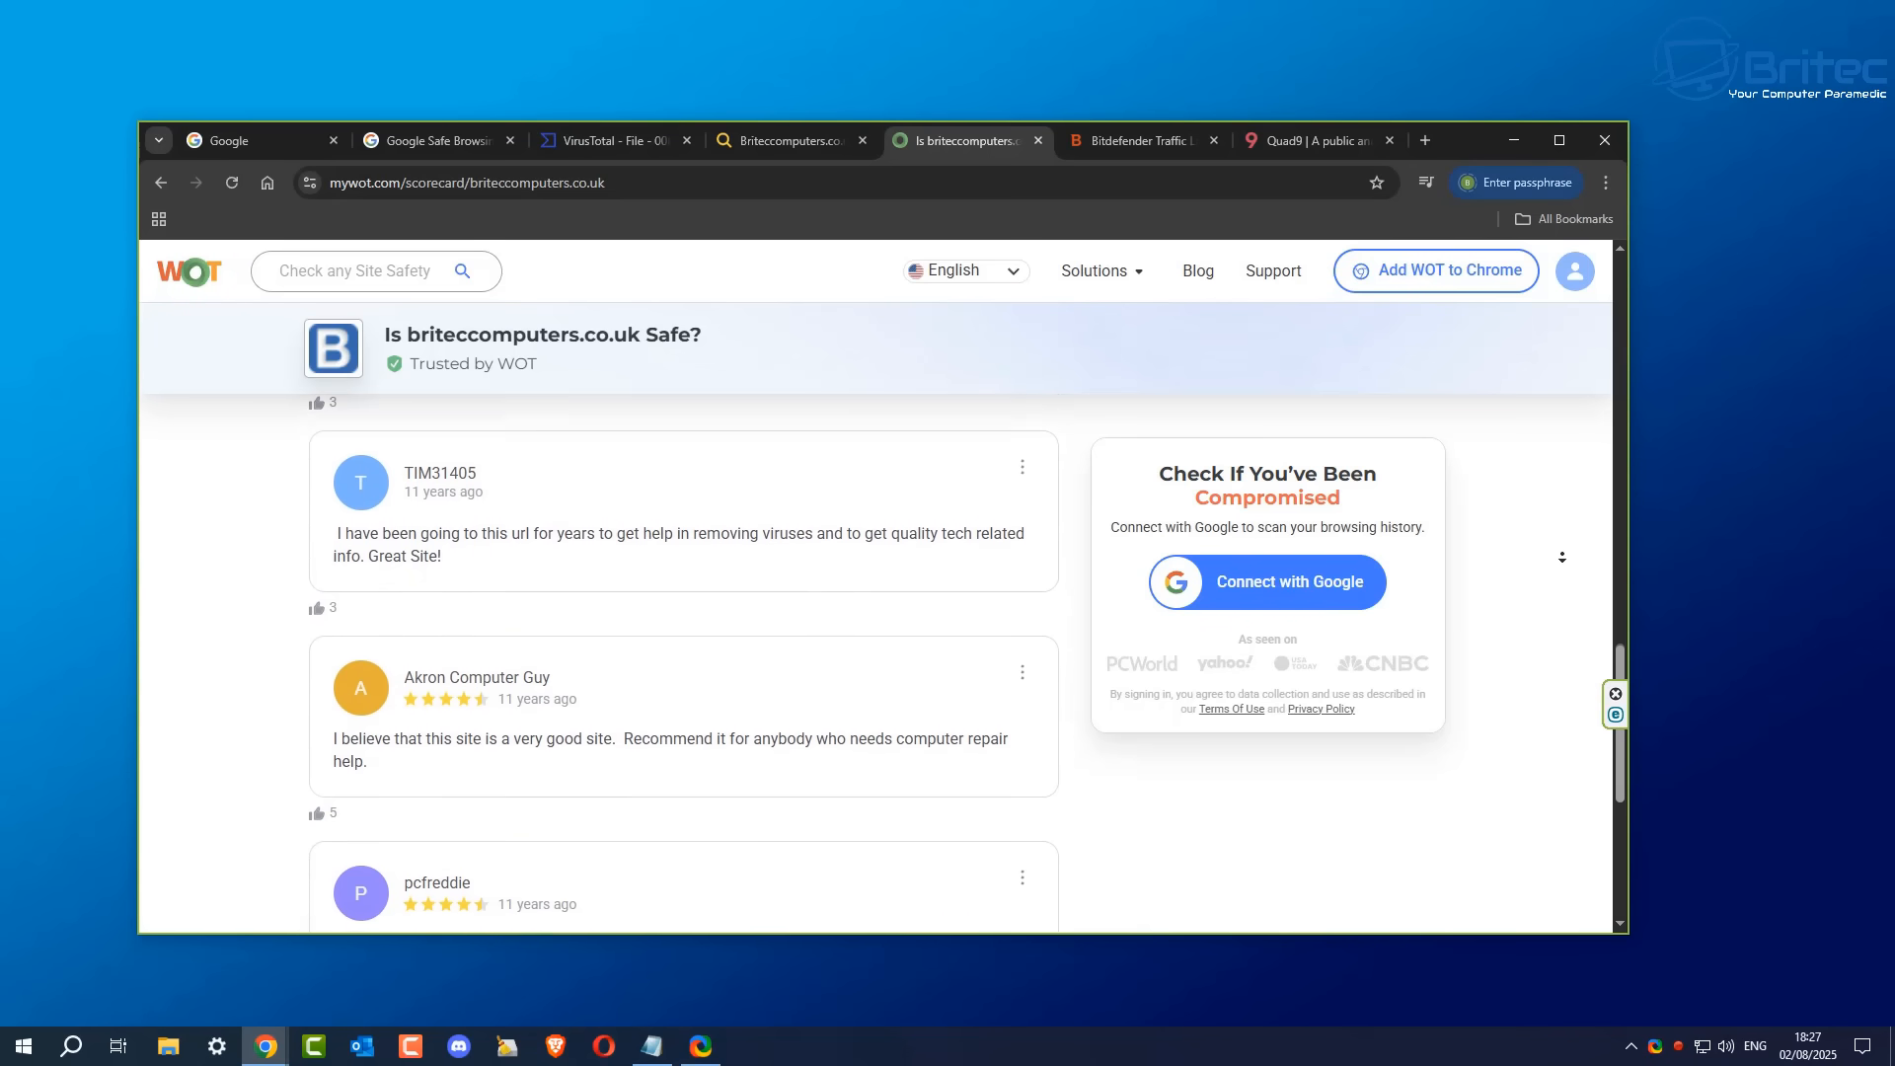
pyautogui.scroll(-3)
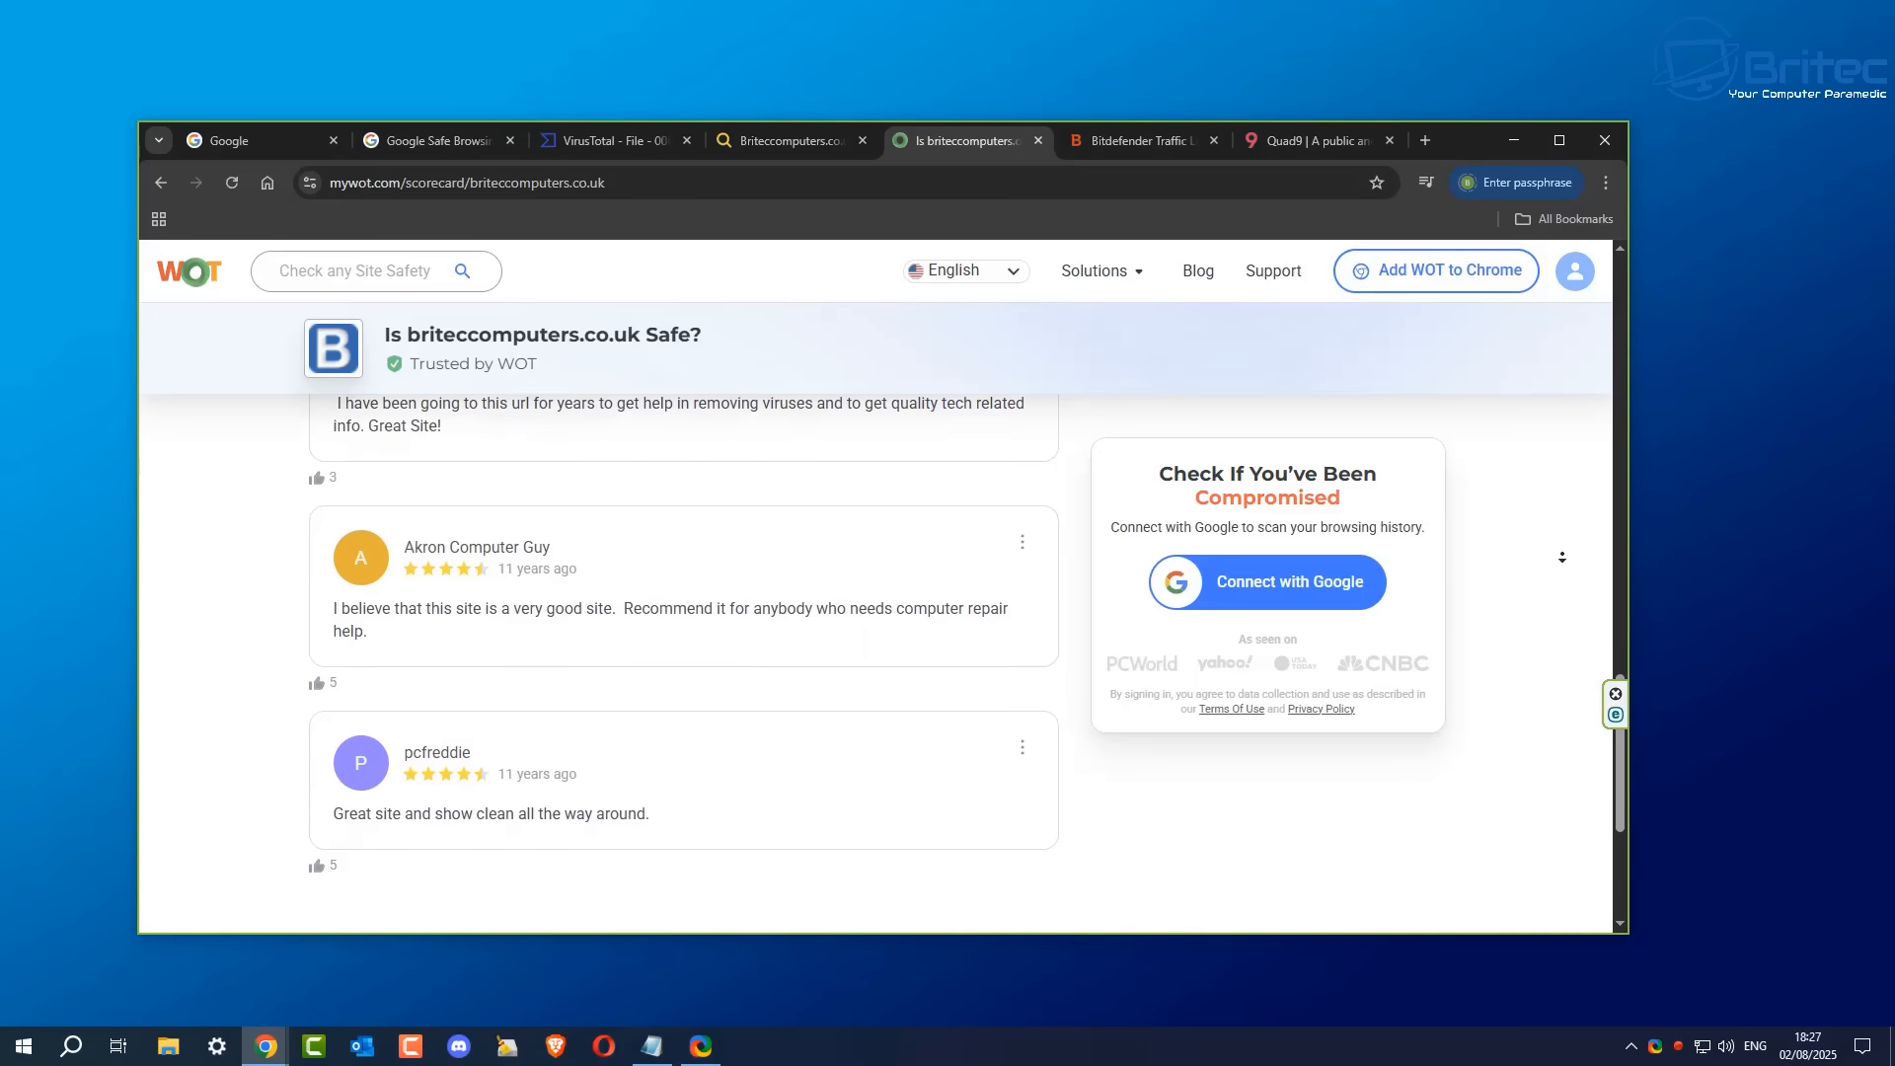
pyautogui.scroll(-3)
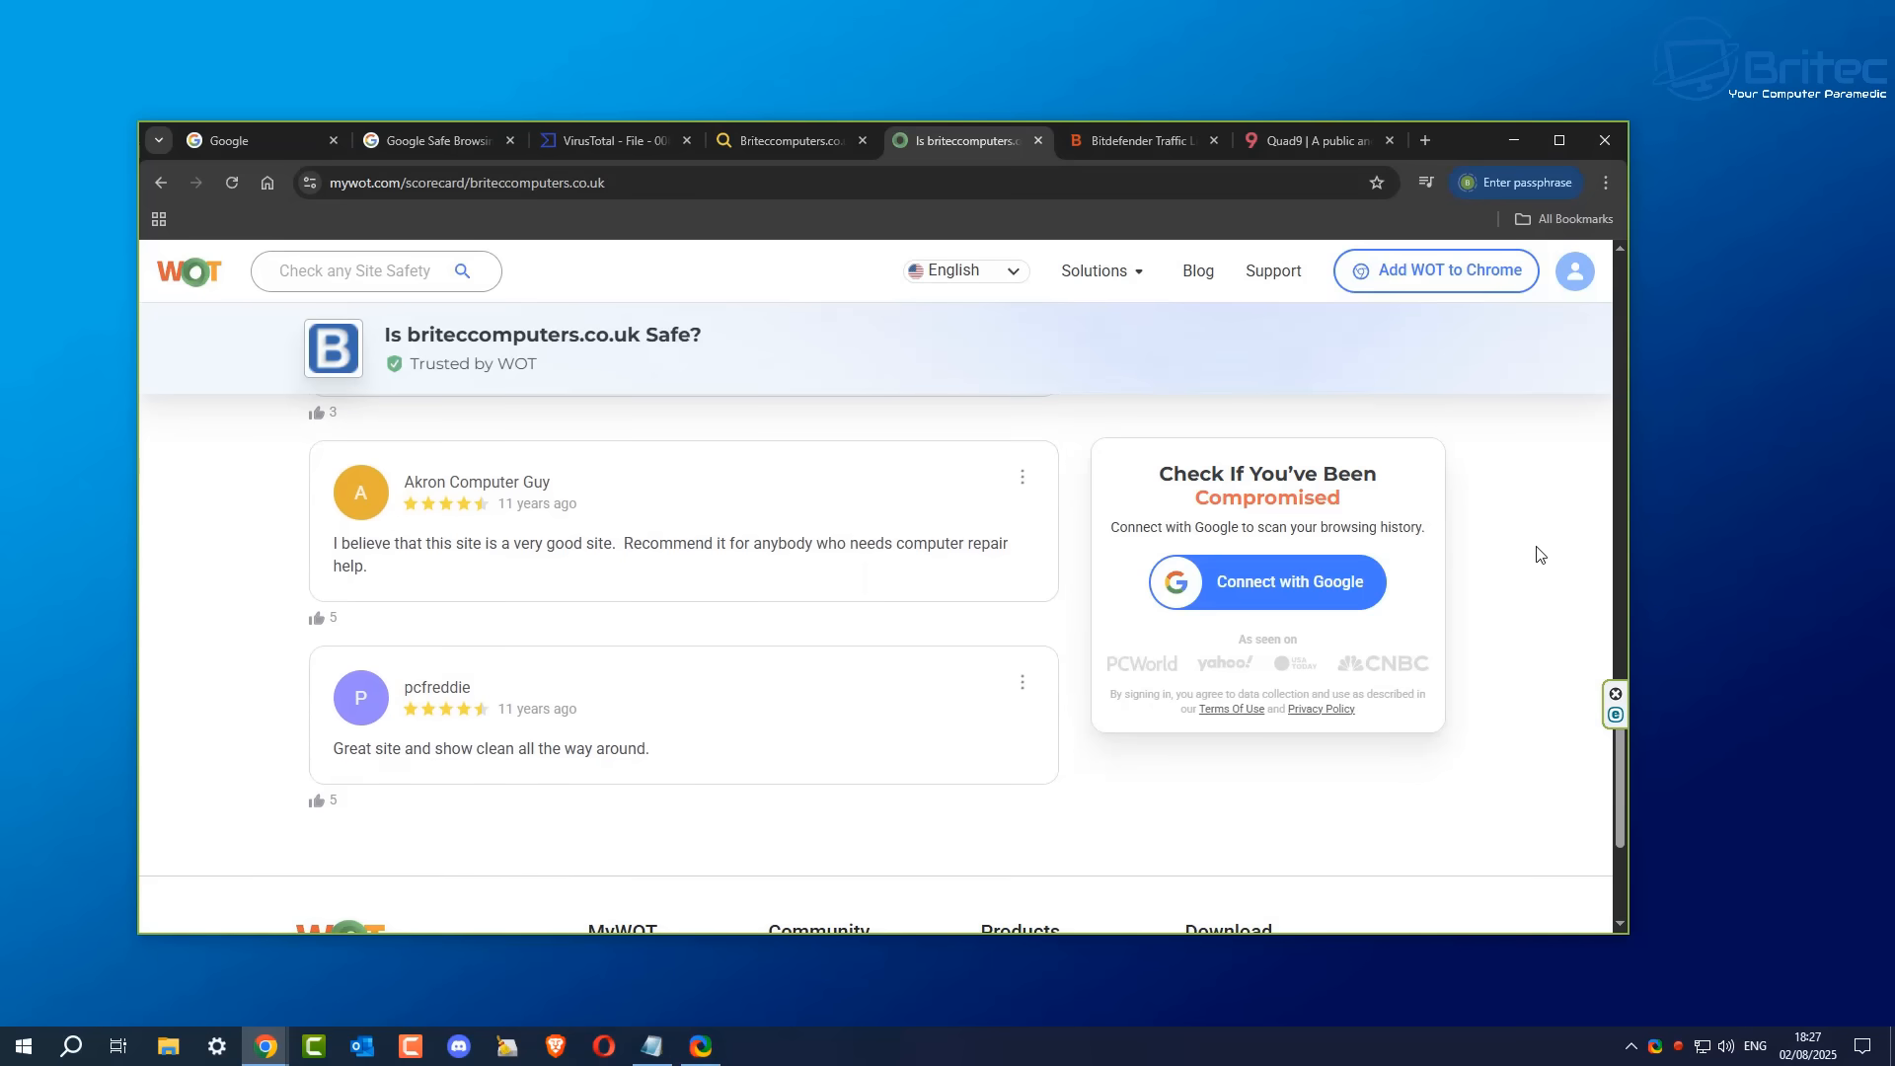
pyautogui.moveTo(1138, 140)
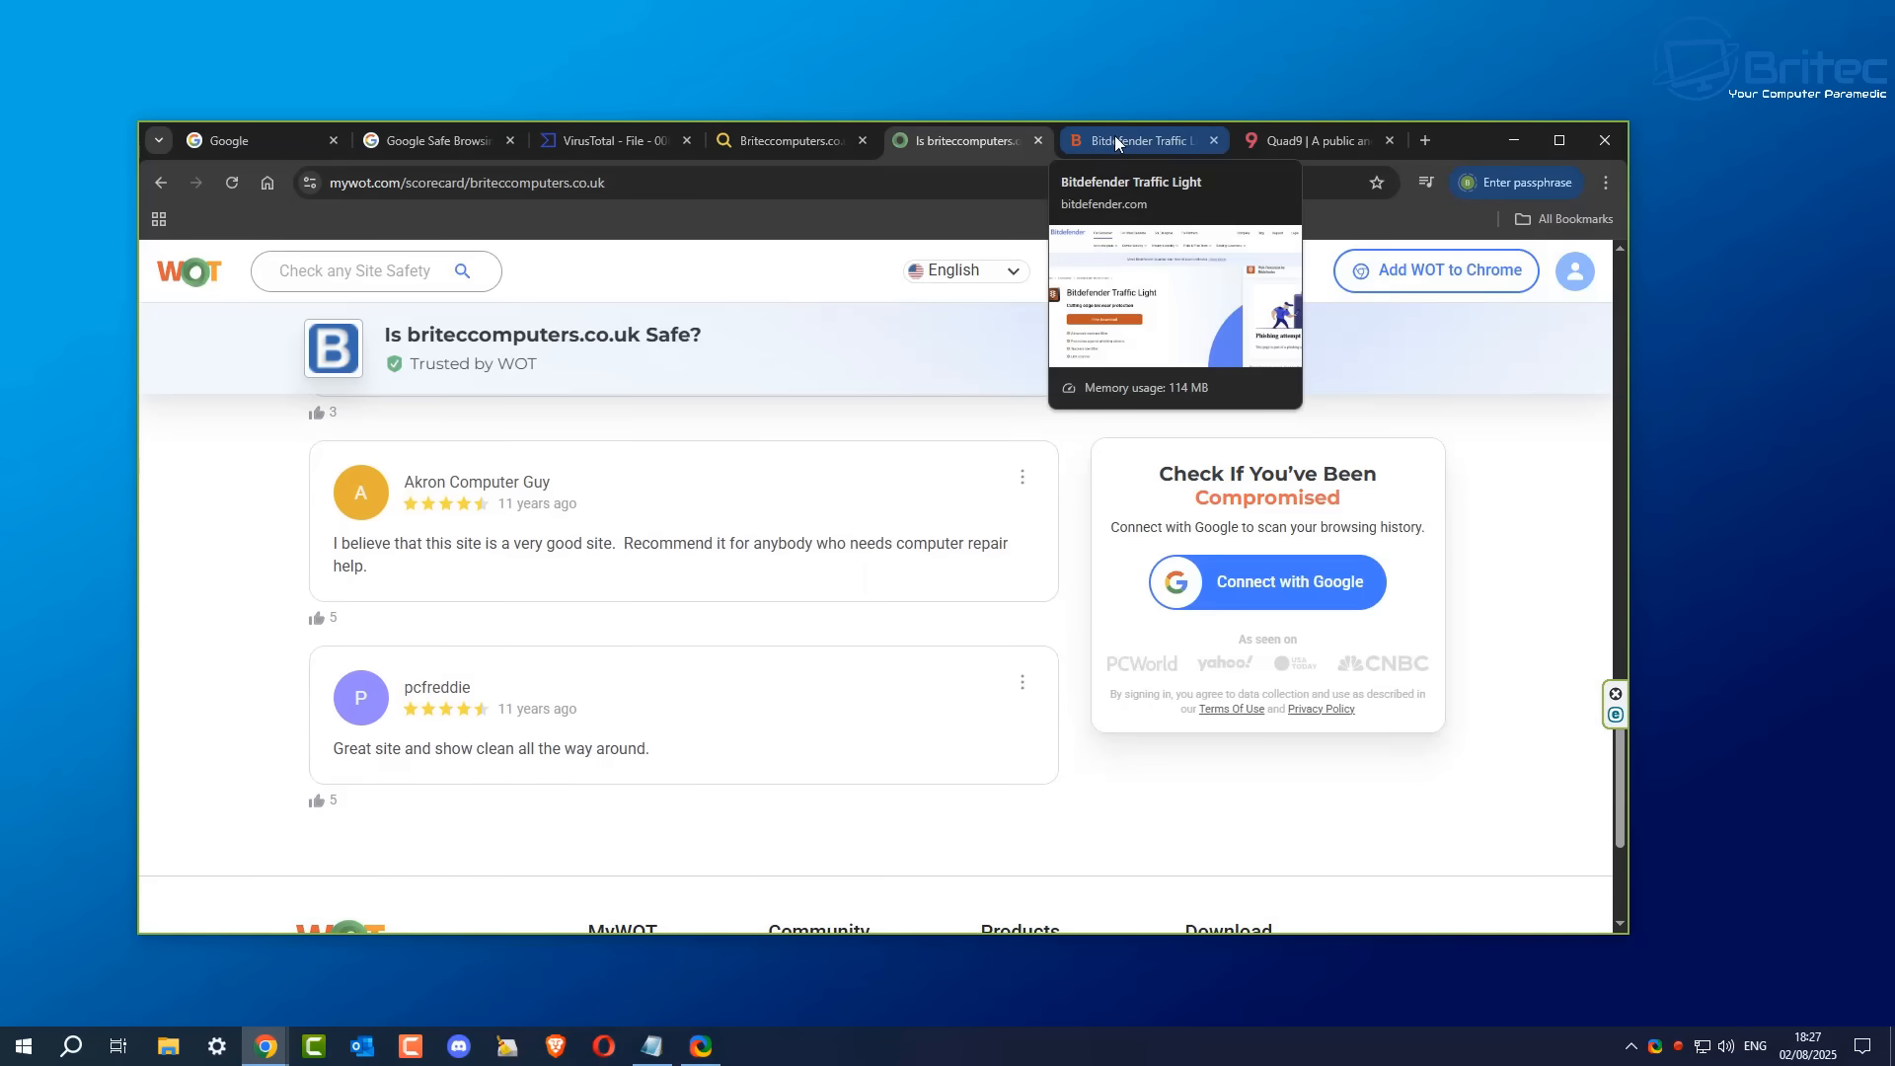
# Step: Add the Bitdefender TrafficLight extension to Chrome from its Web Store listing
pyautogui.click(1137, 140)
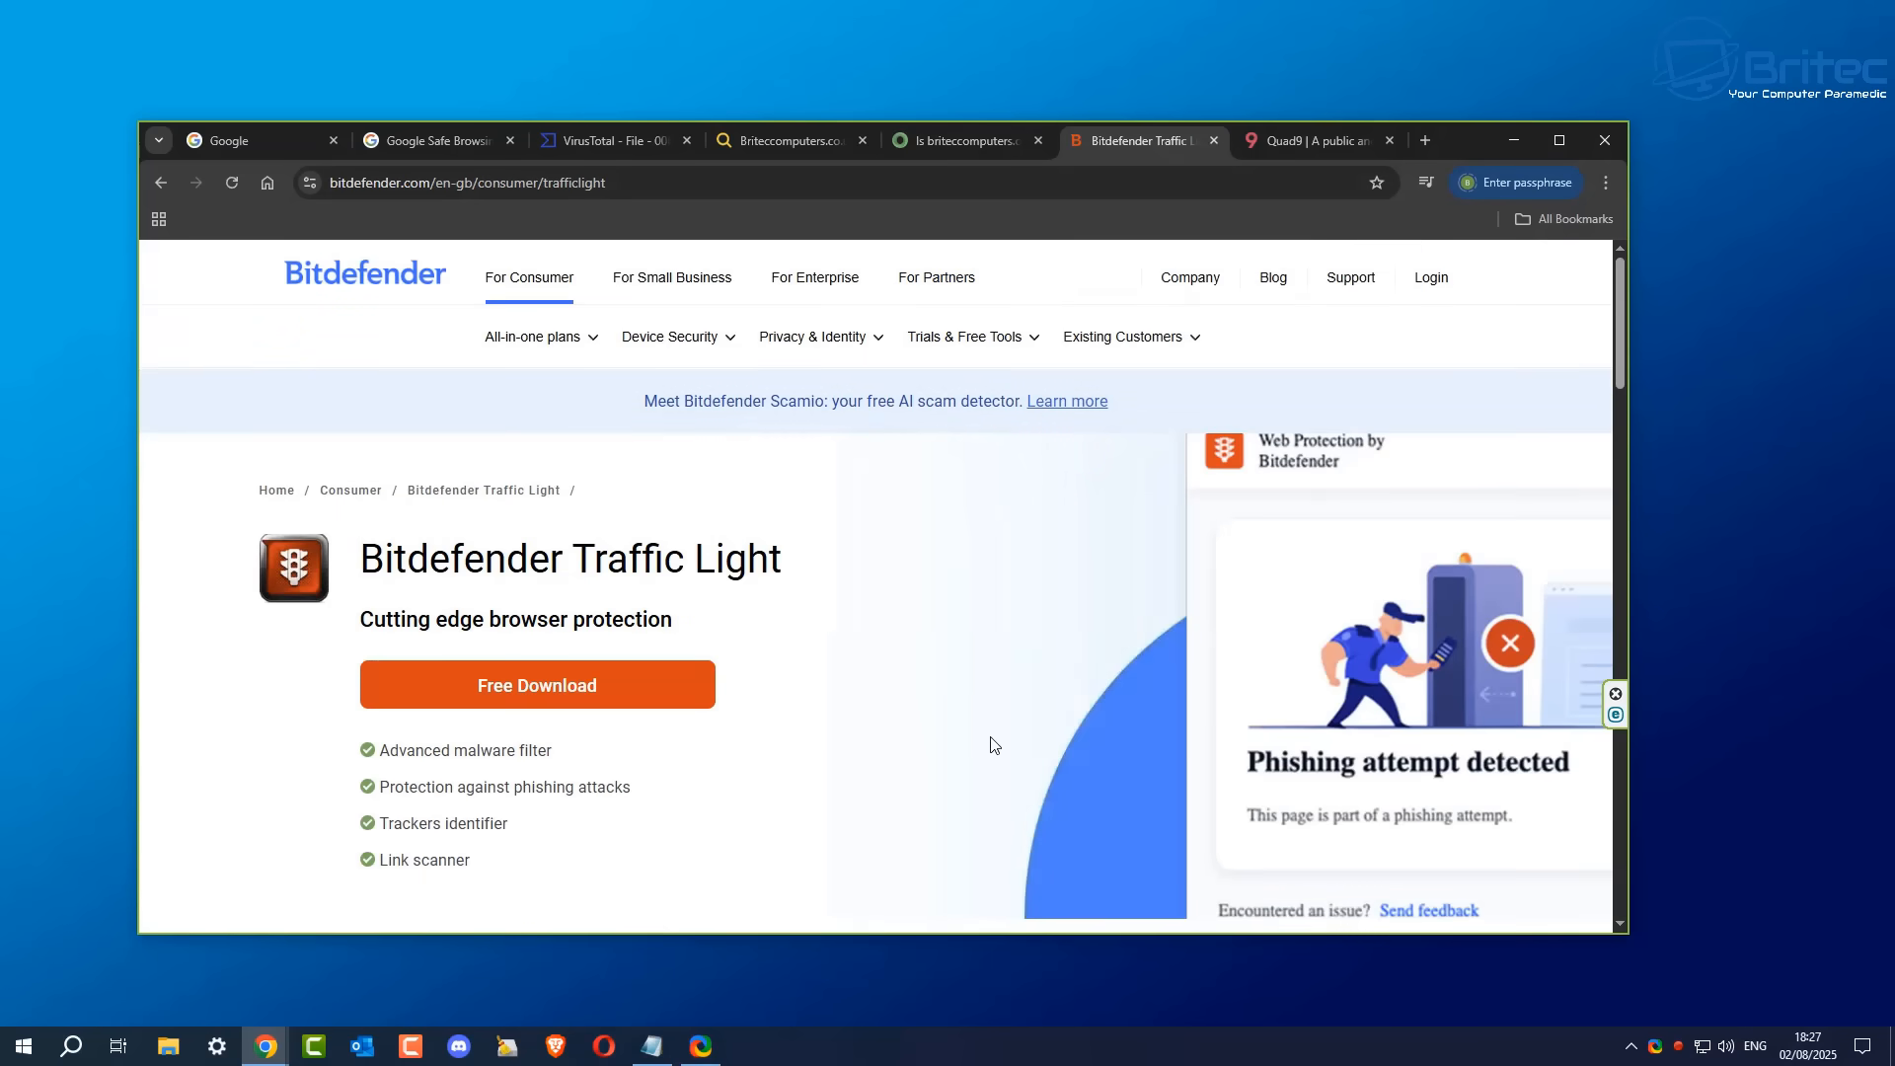
pyautogui.moveTo(585, 724)
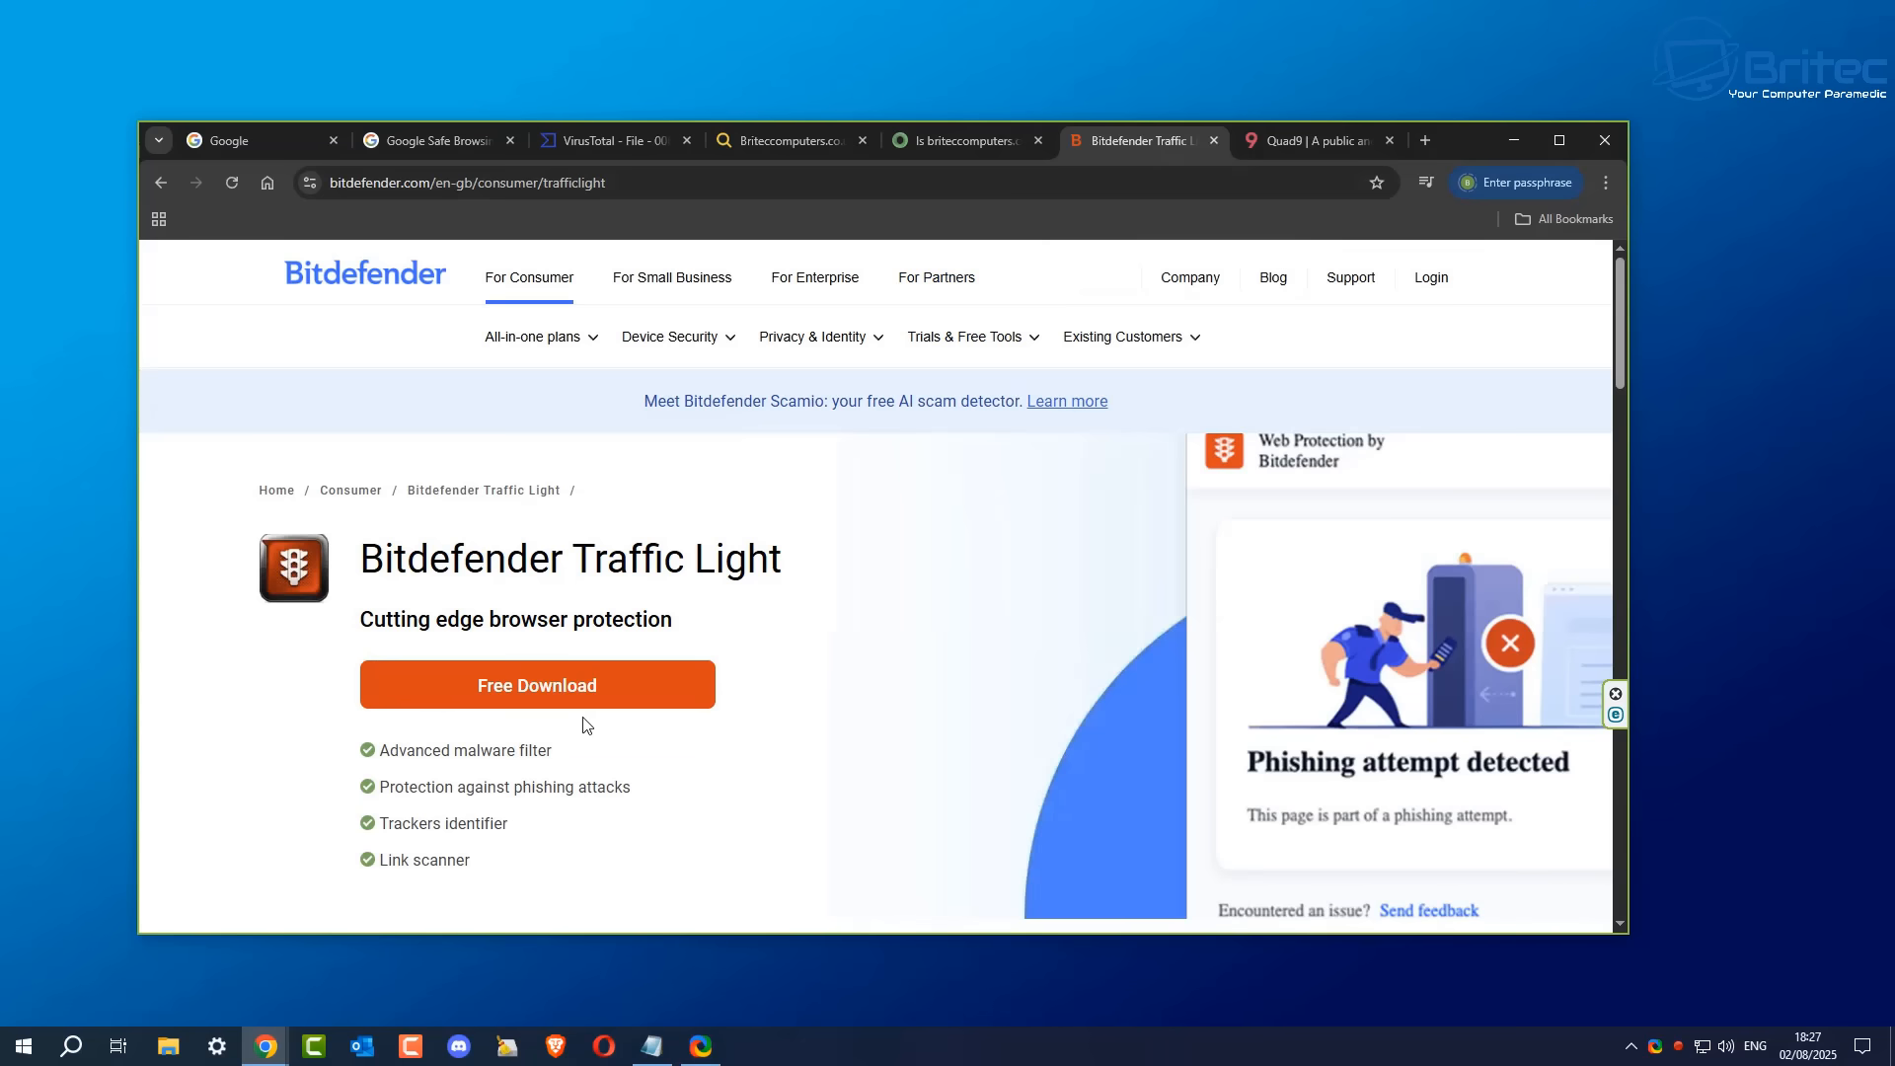
pyautogui.moveTo(440, 722)
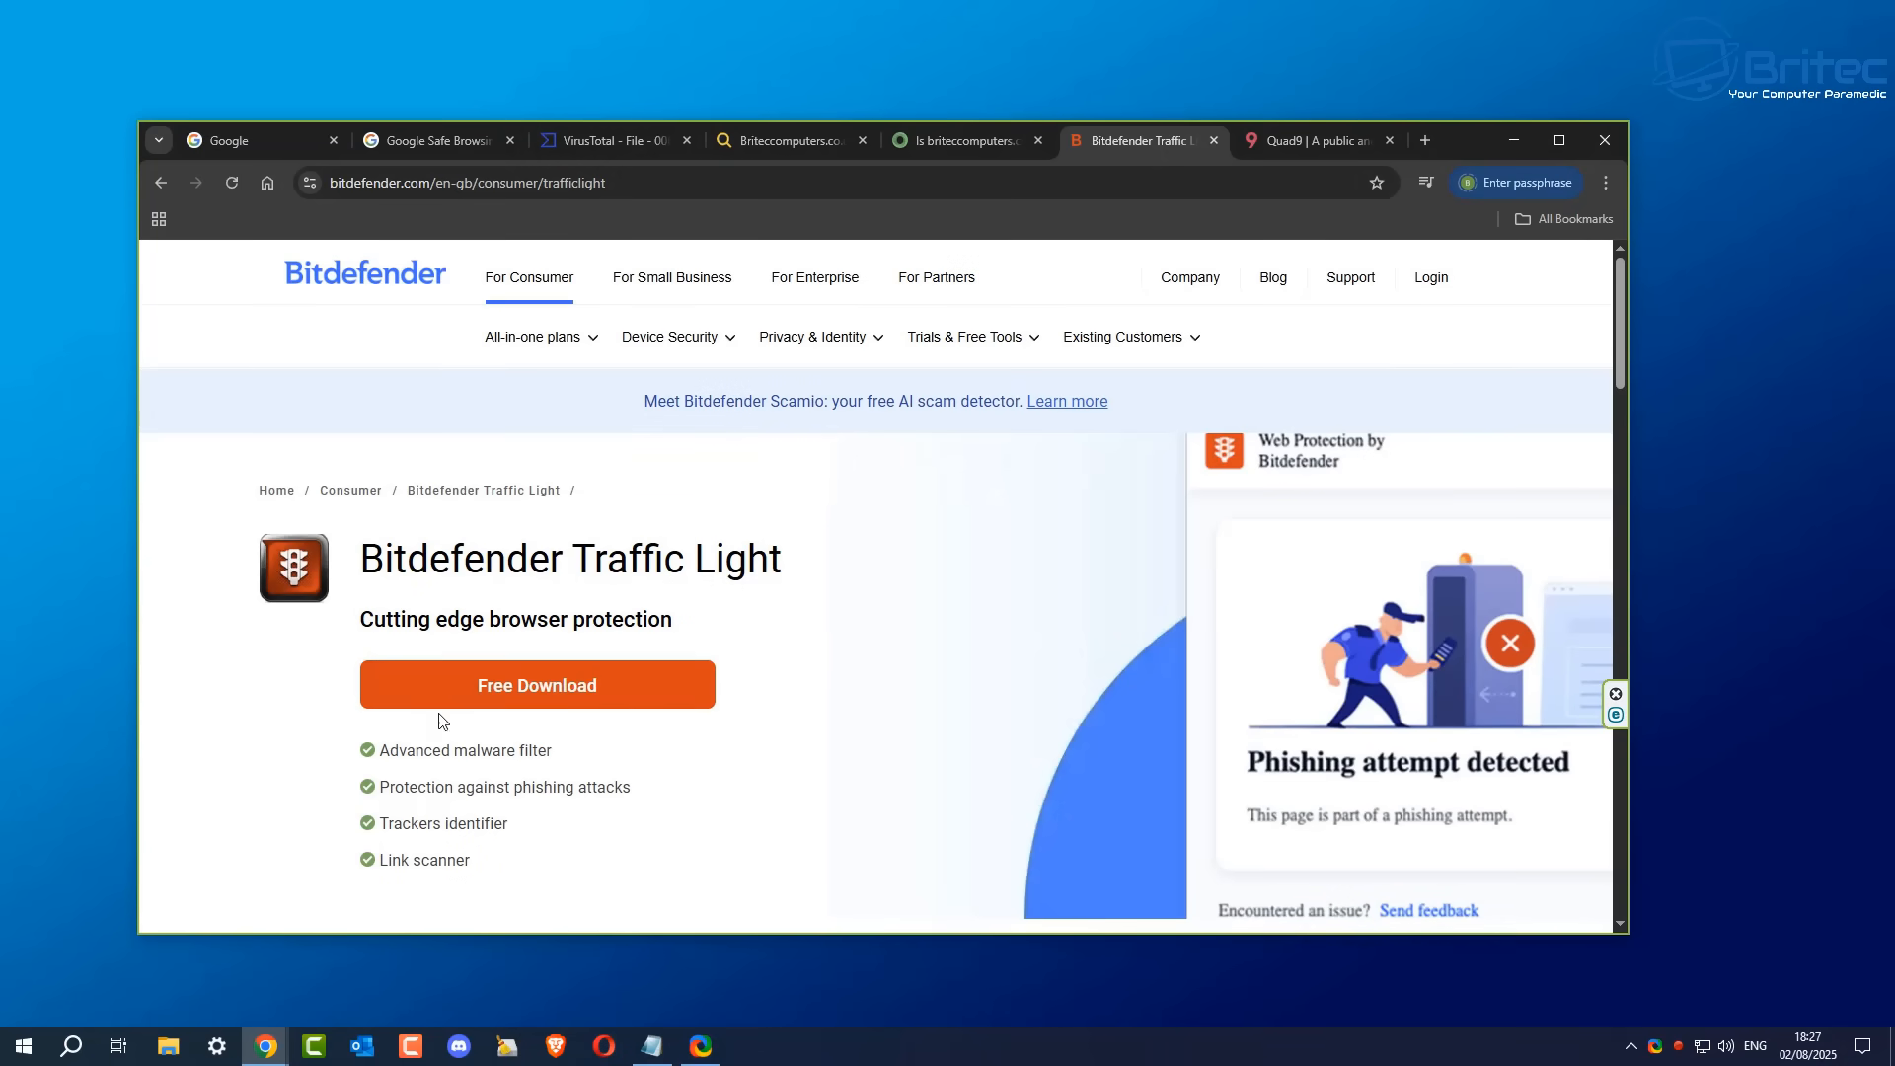
pyautogui.moveTo(535, 685)
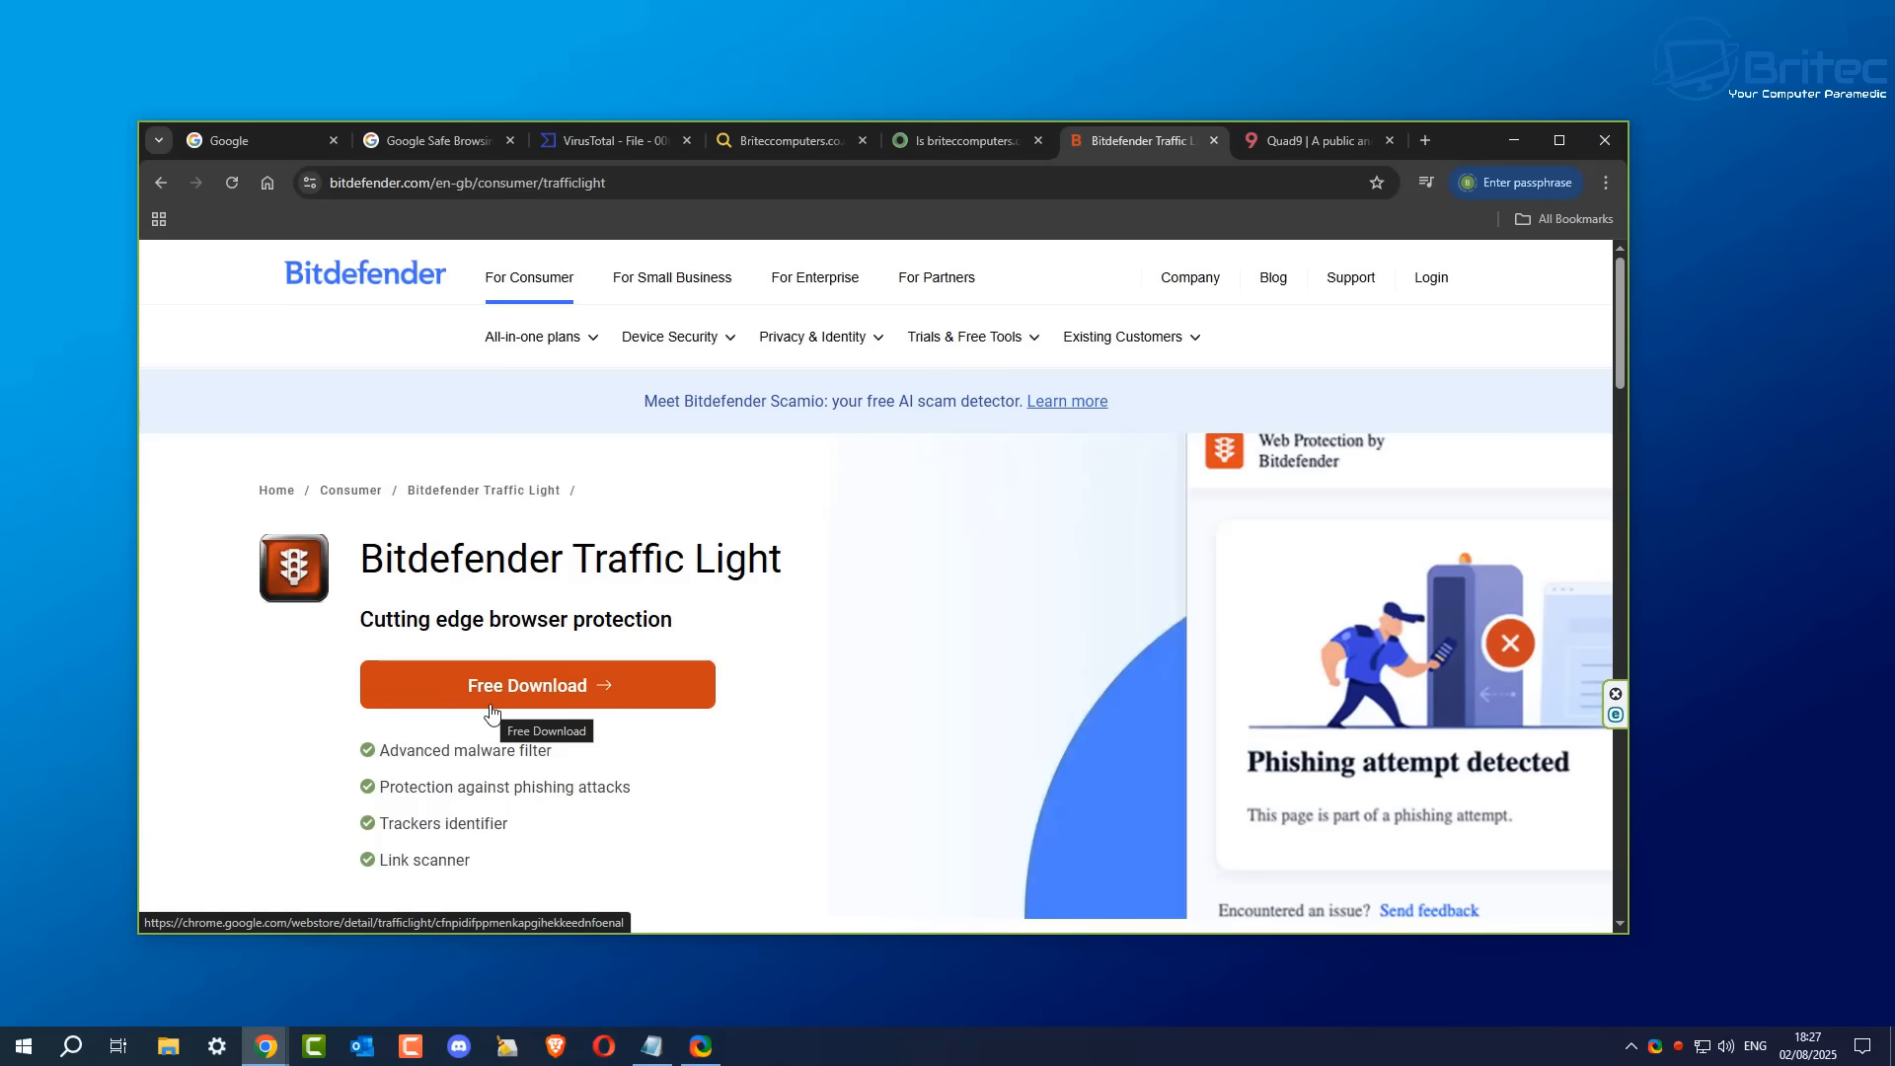
pyautogui.moveTo(594, 701)
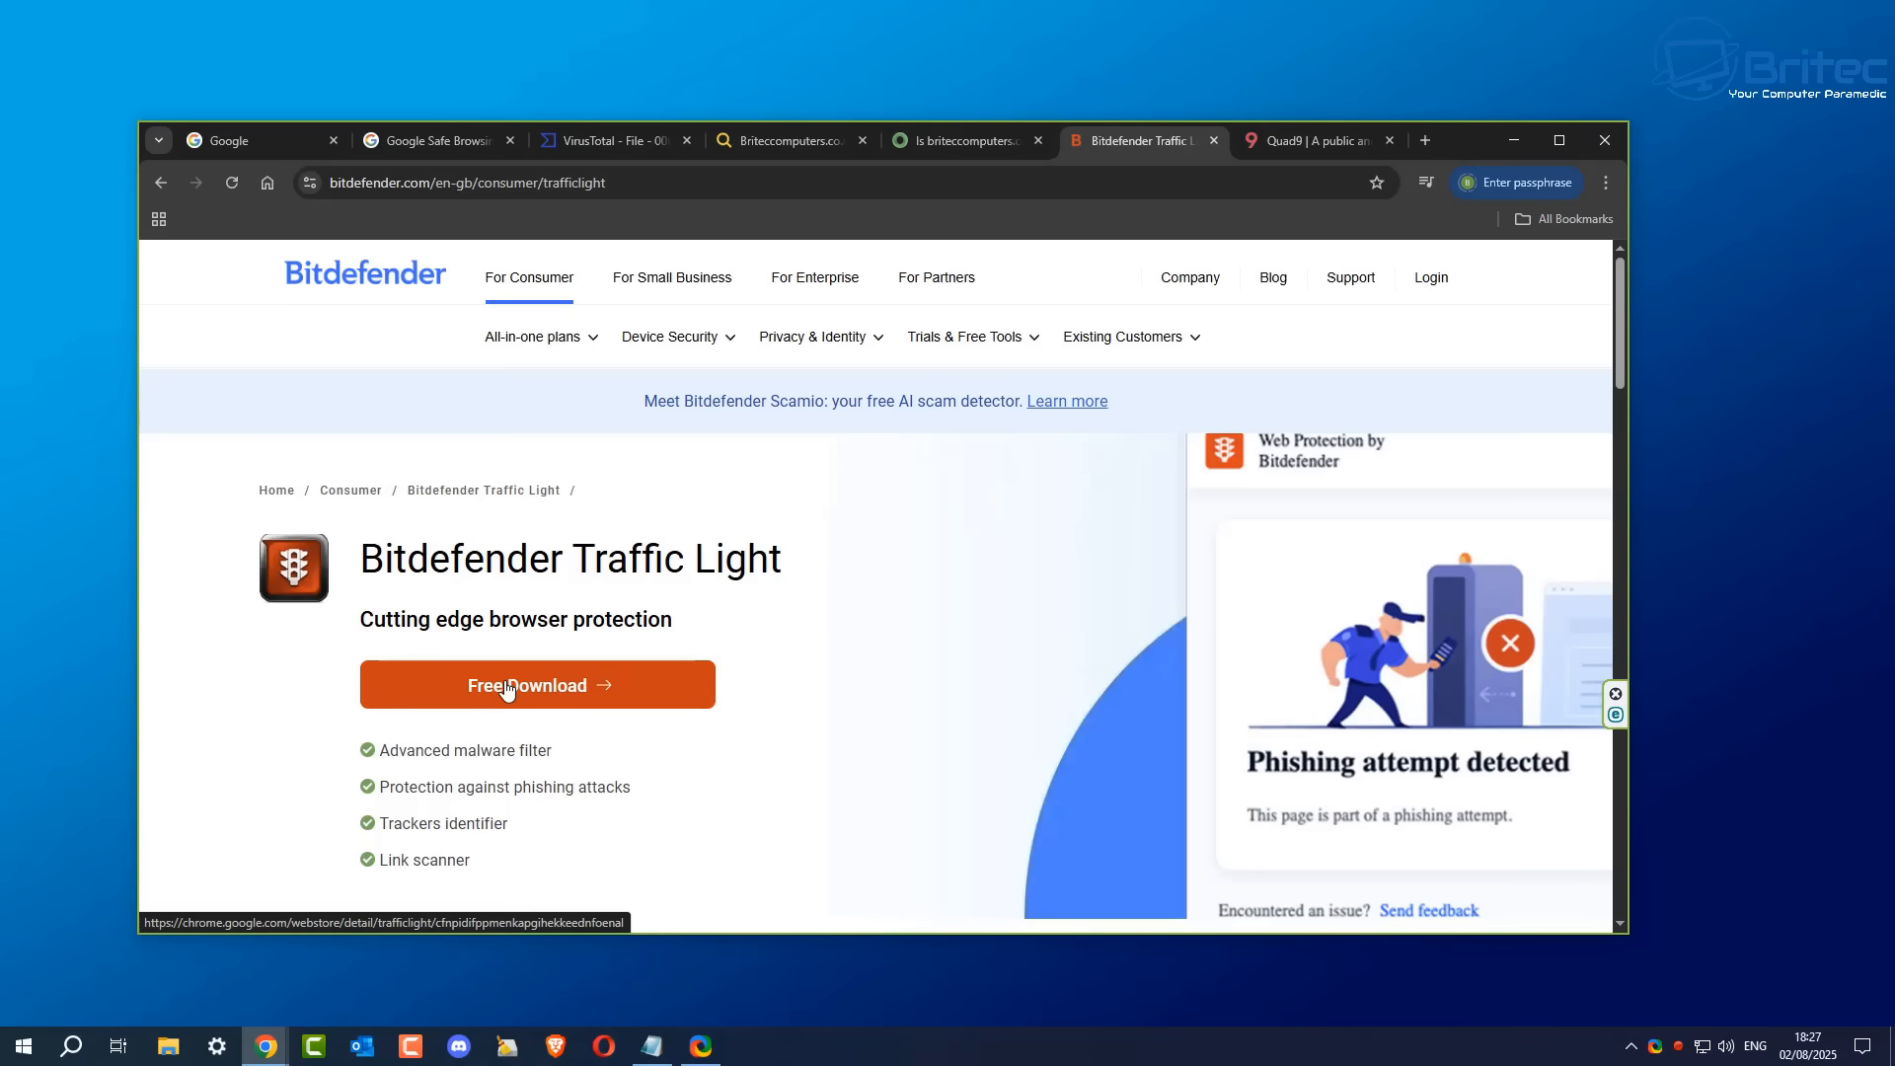
pyautogui.click(535, 685)
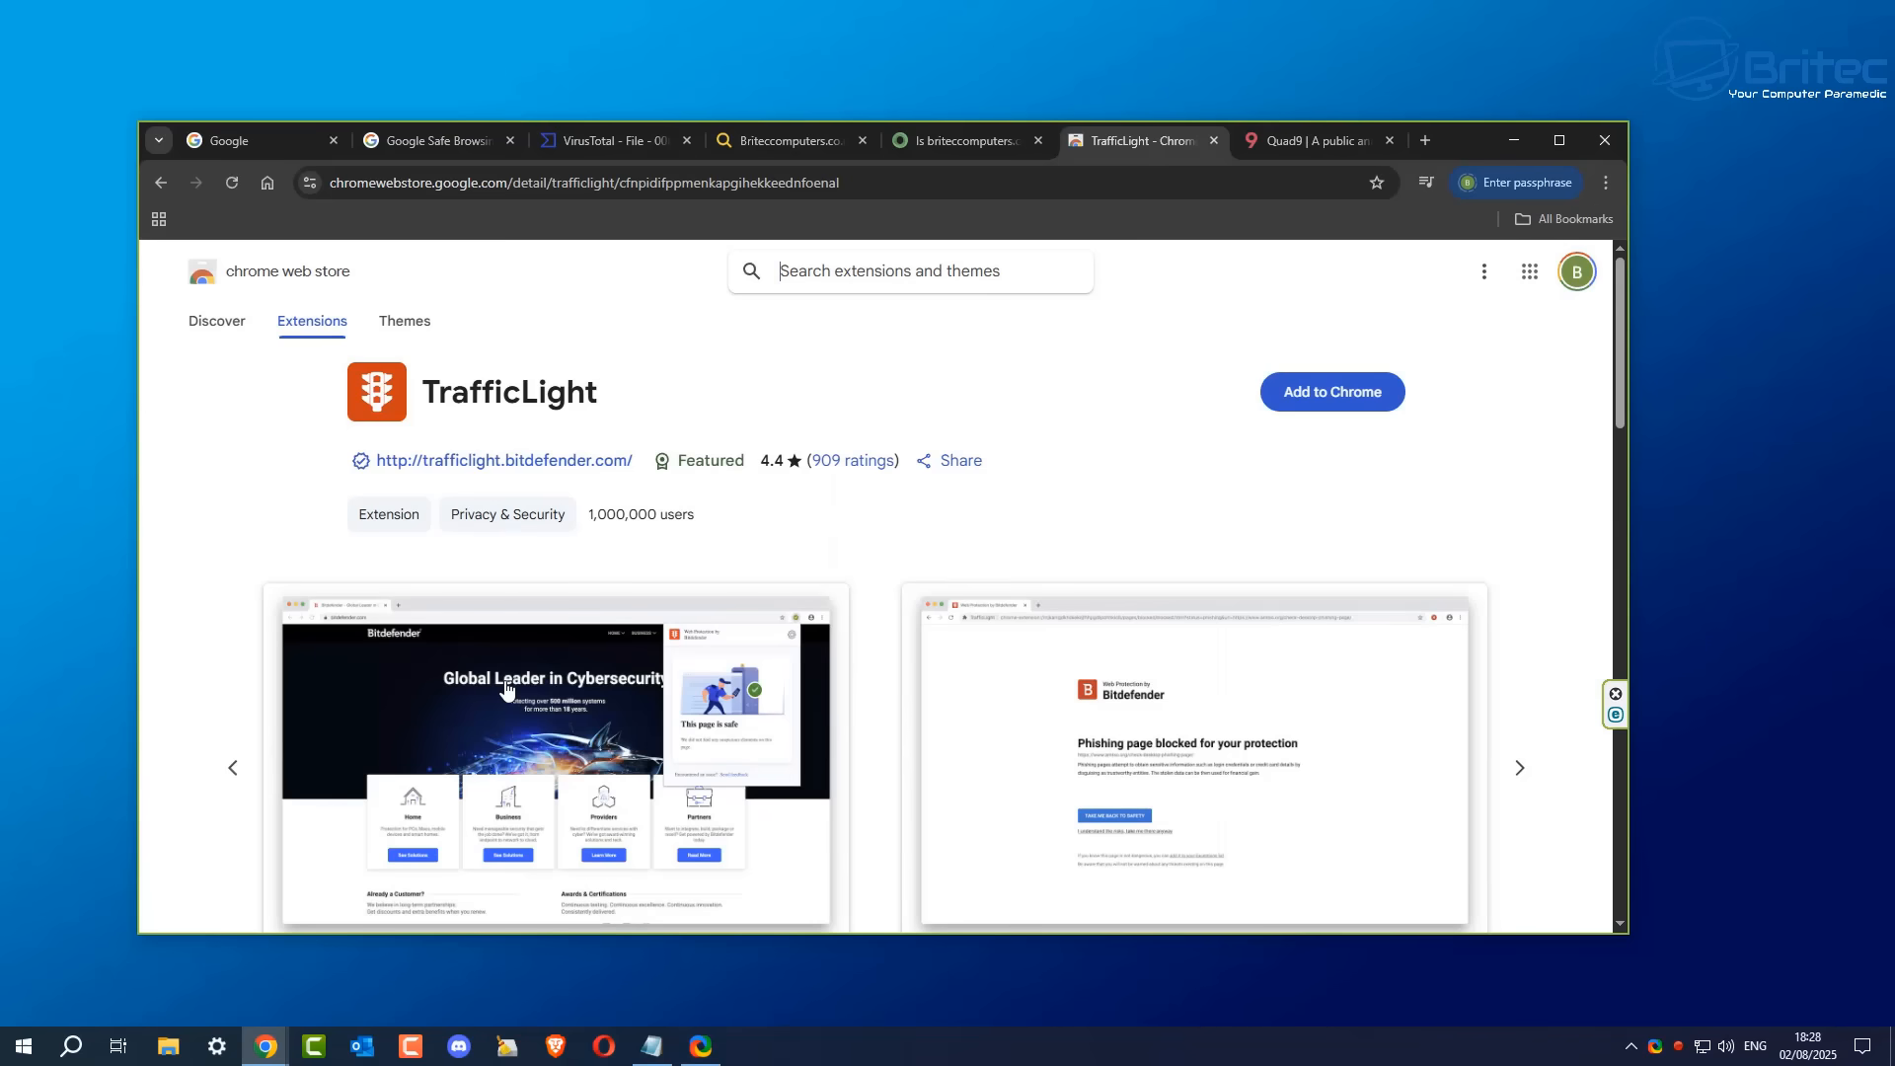
pyautogui.moveTo(1333, 391)
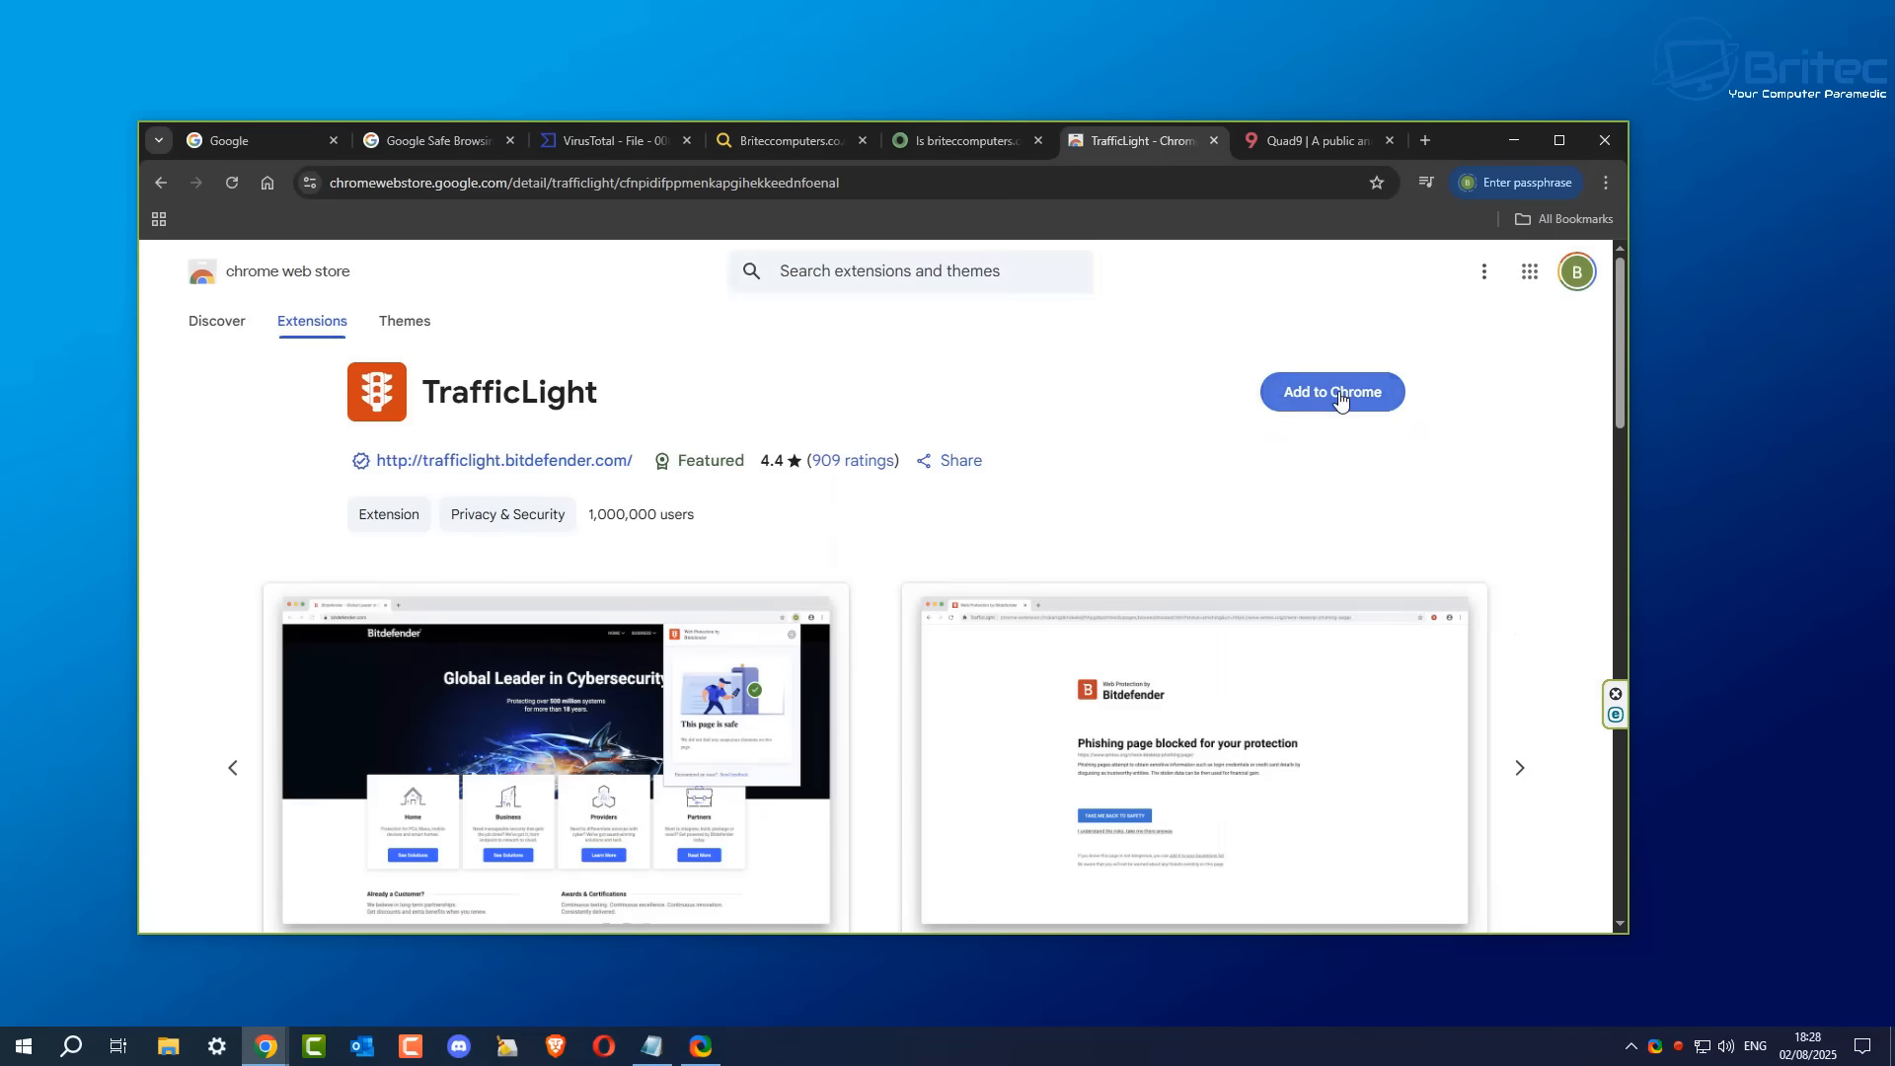
pyautogui.click(1330, 391)
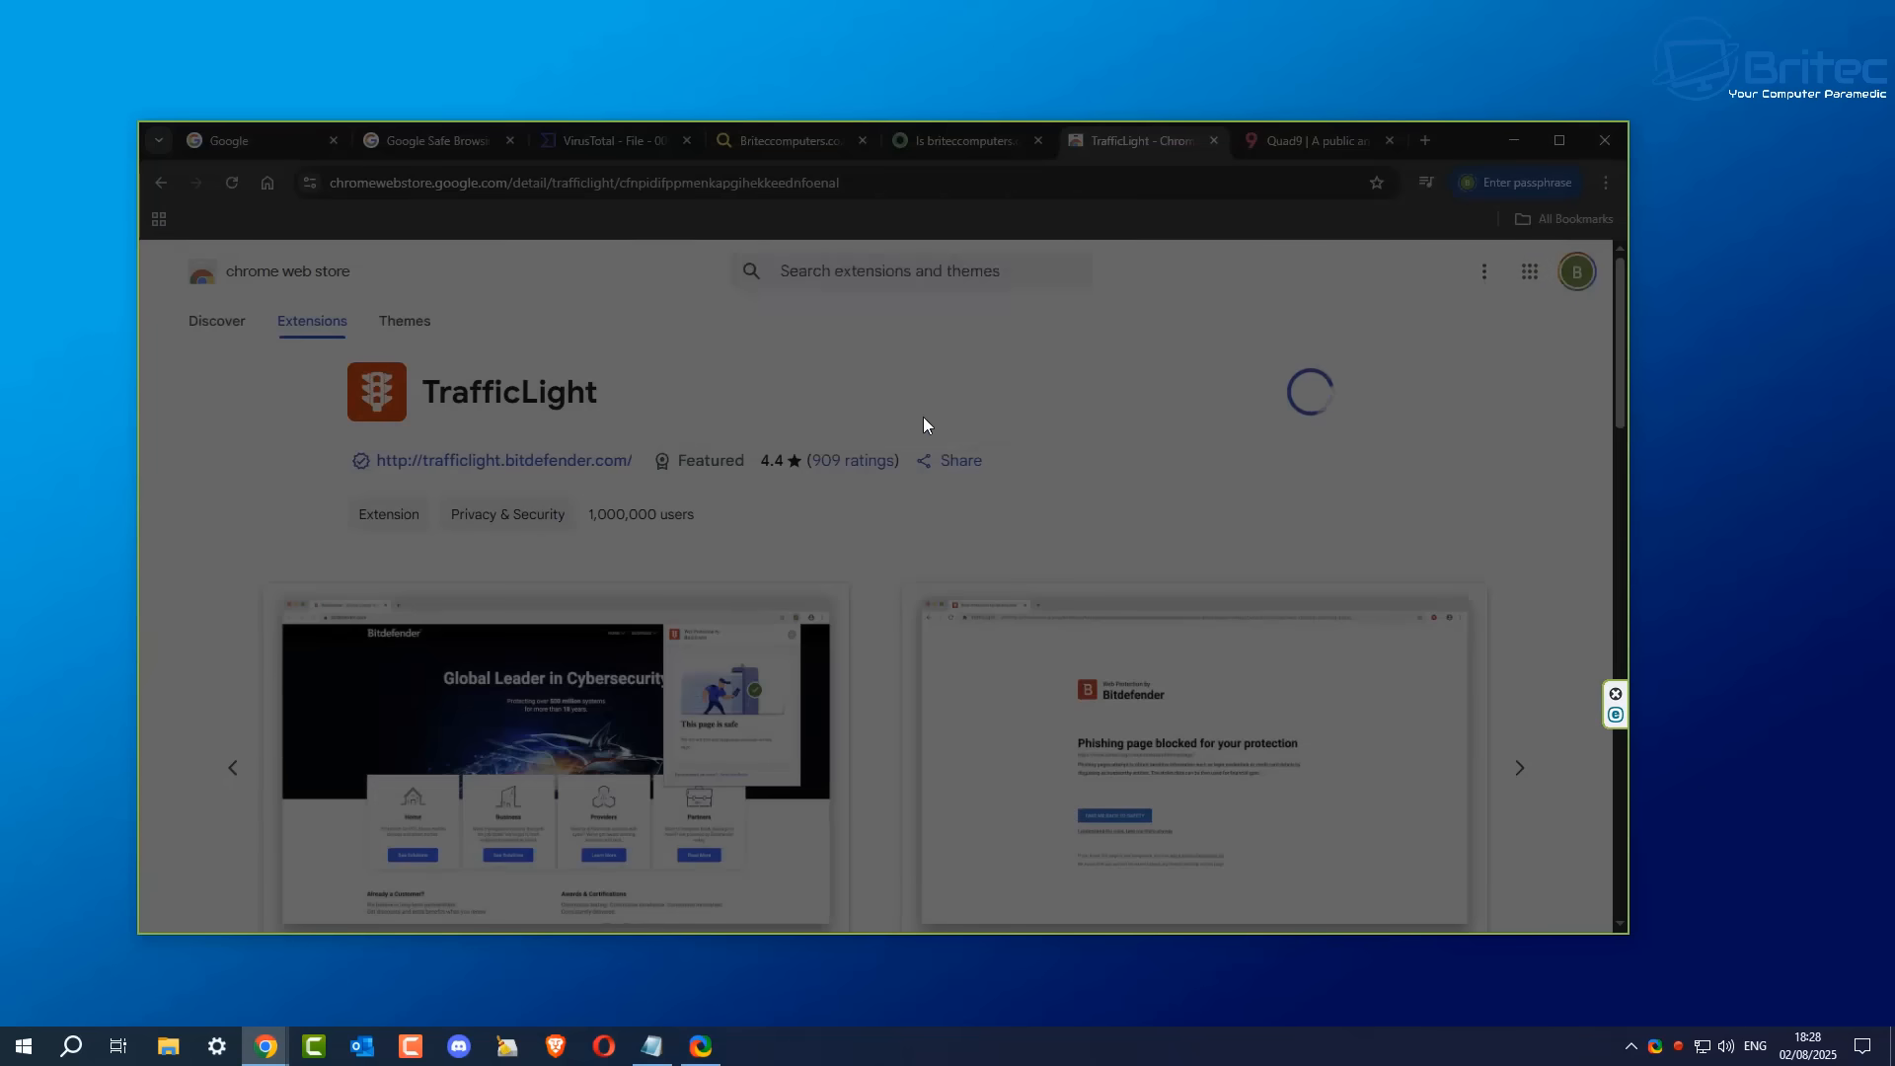
pyautogui.click(1309, 391)
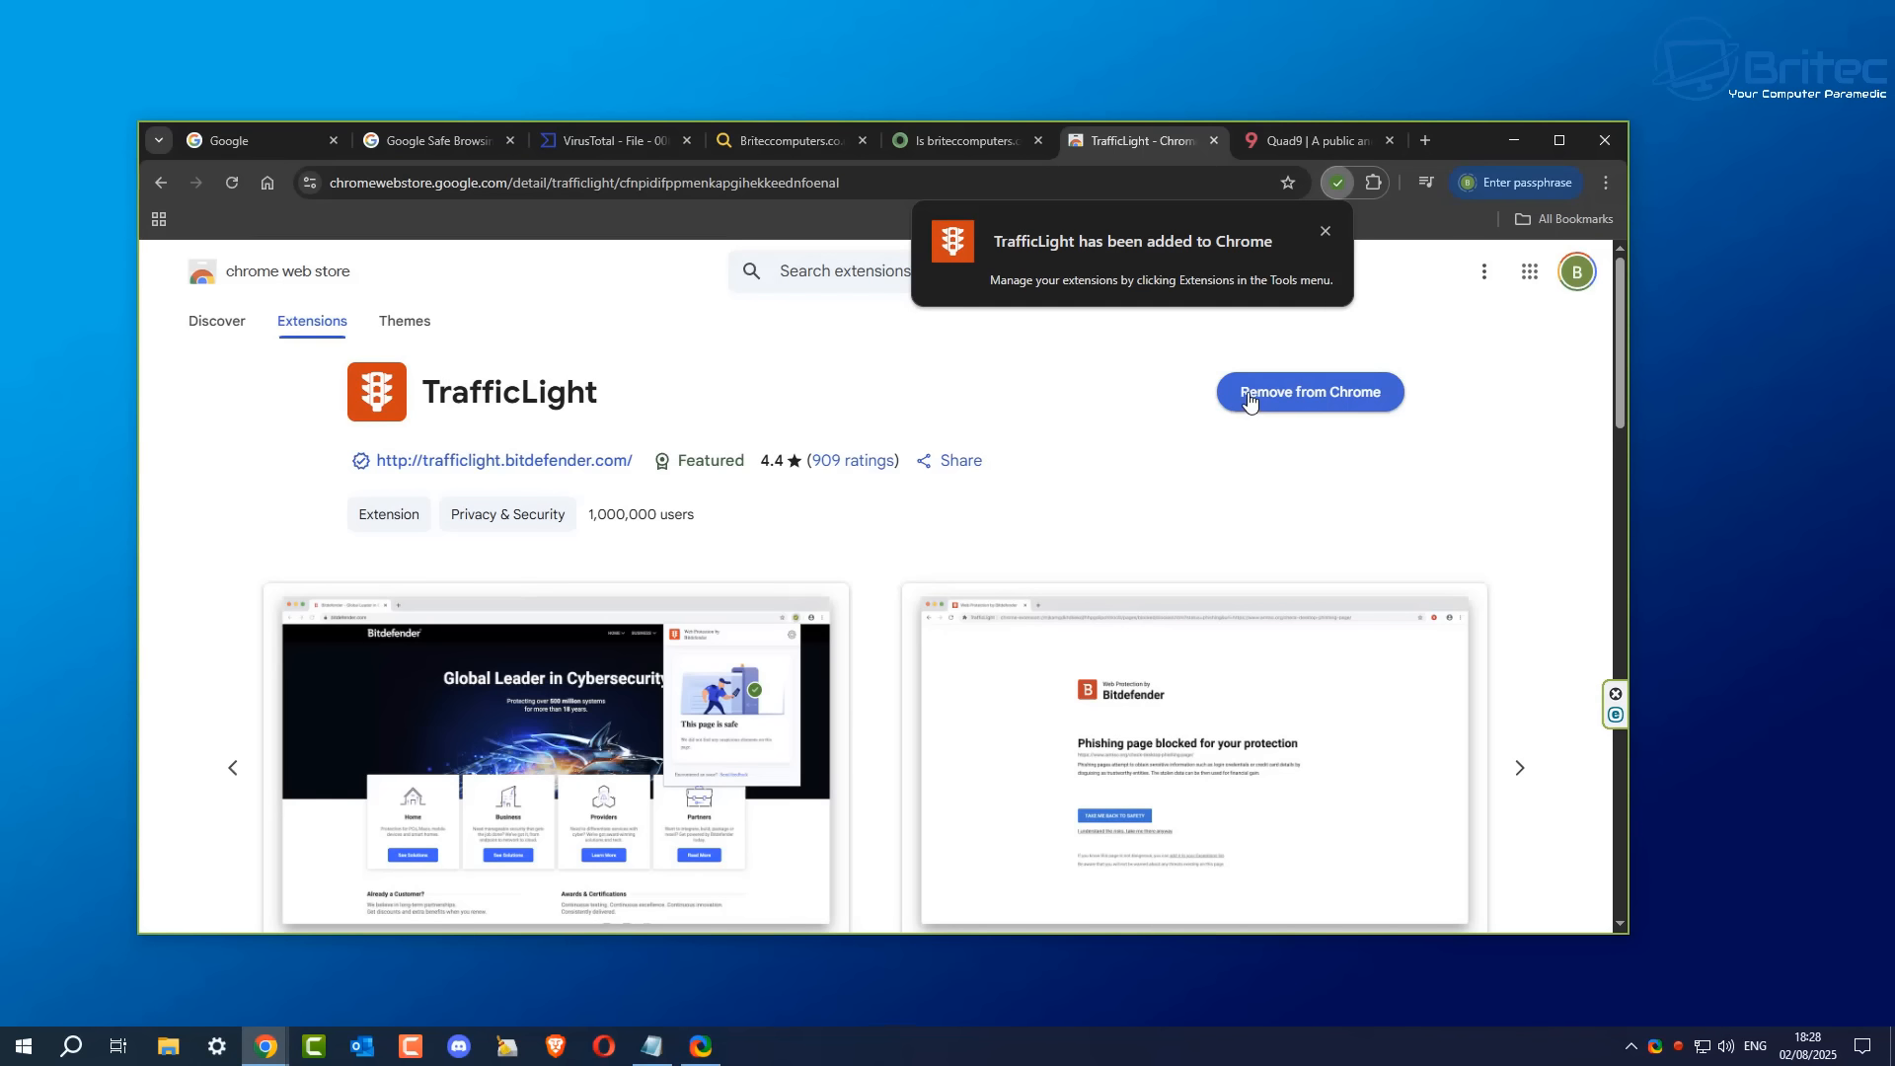
# Step: Search Google for "windows 11" and scroll through the results with TrafficLight safety marks
pyautogui.click(223, 140)
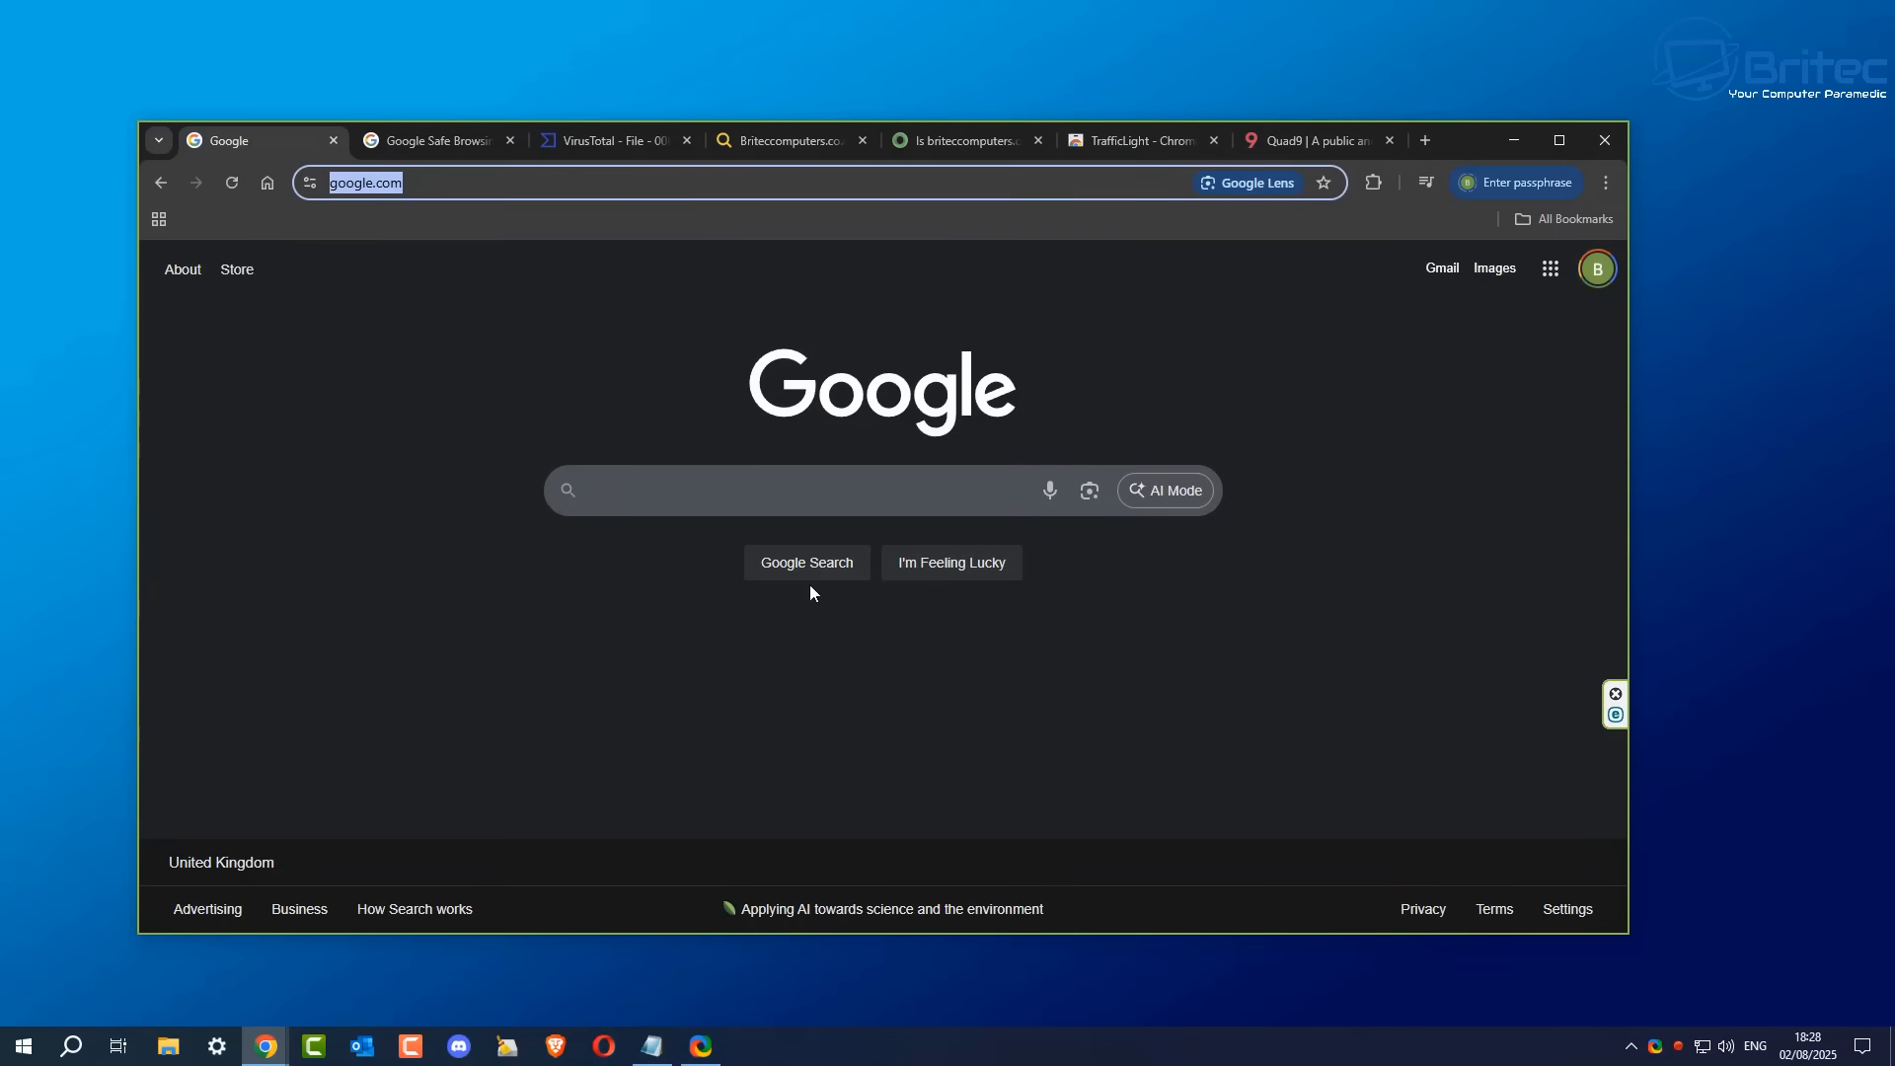
pyautogui.click(798, 490)
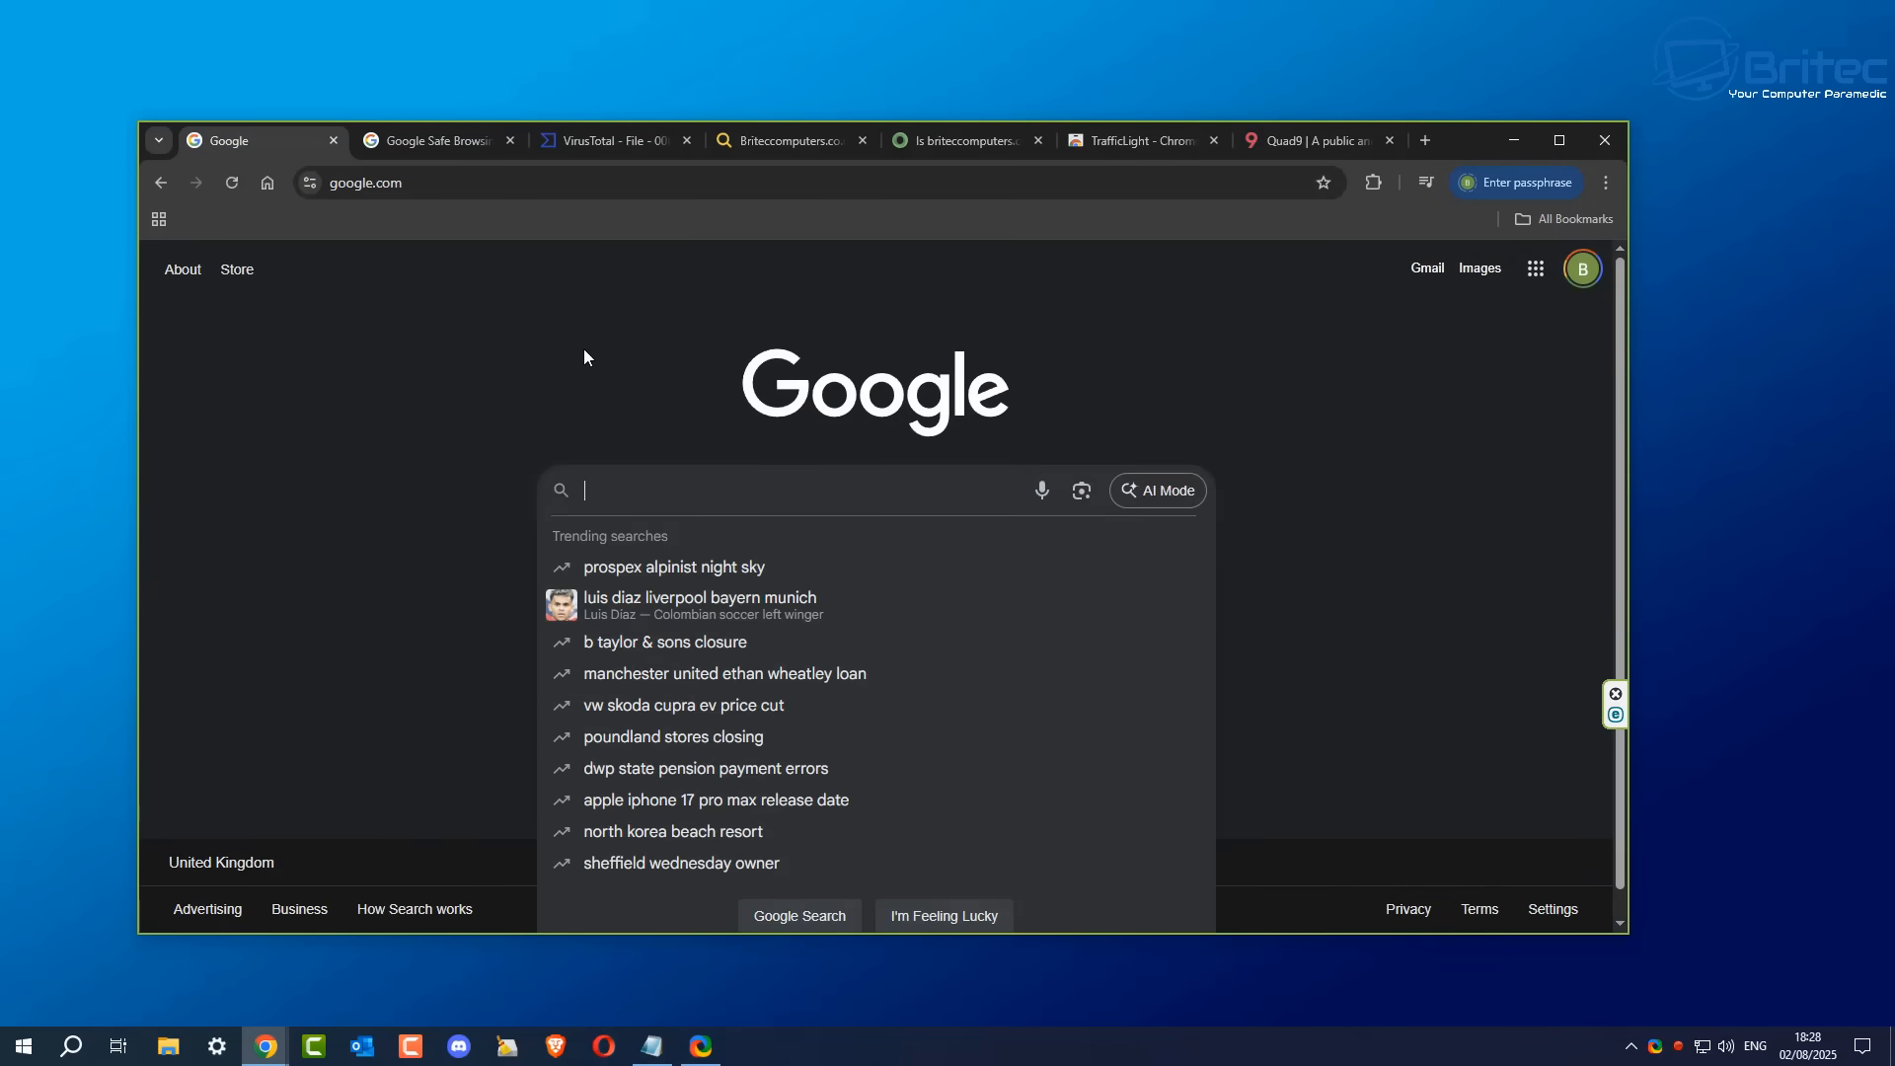
pyautogui.write('bri')
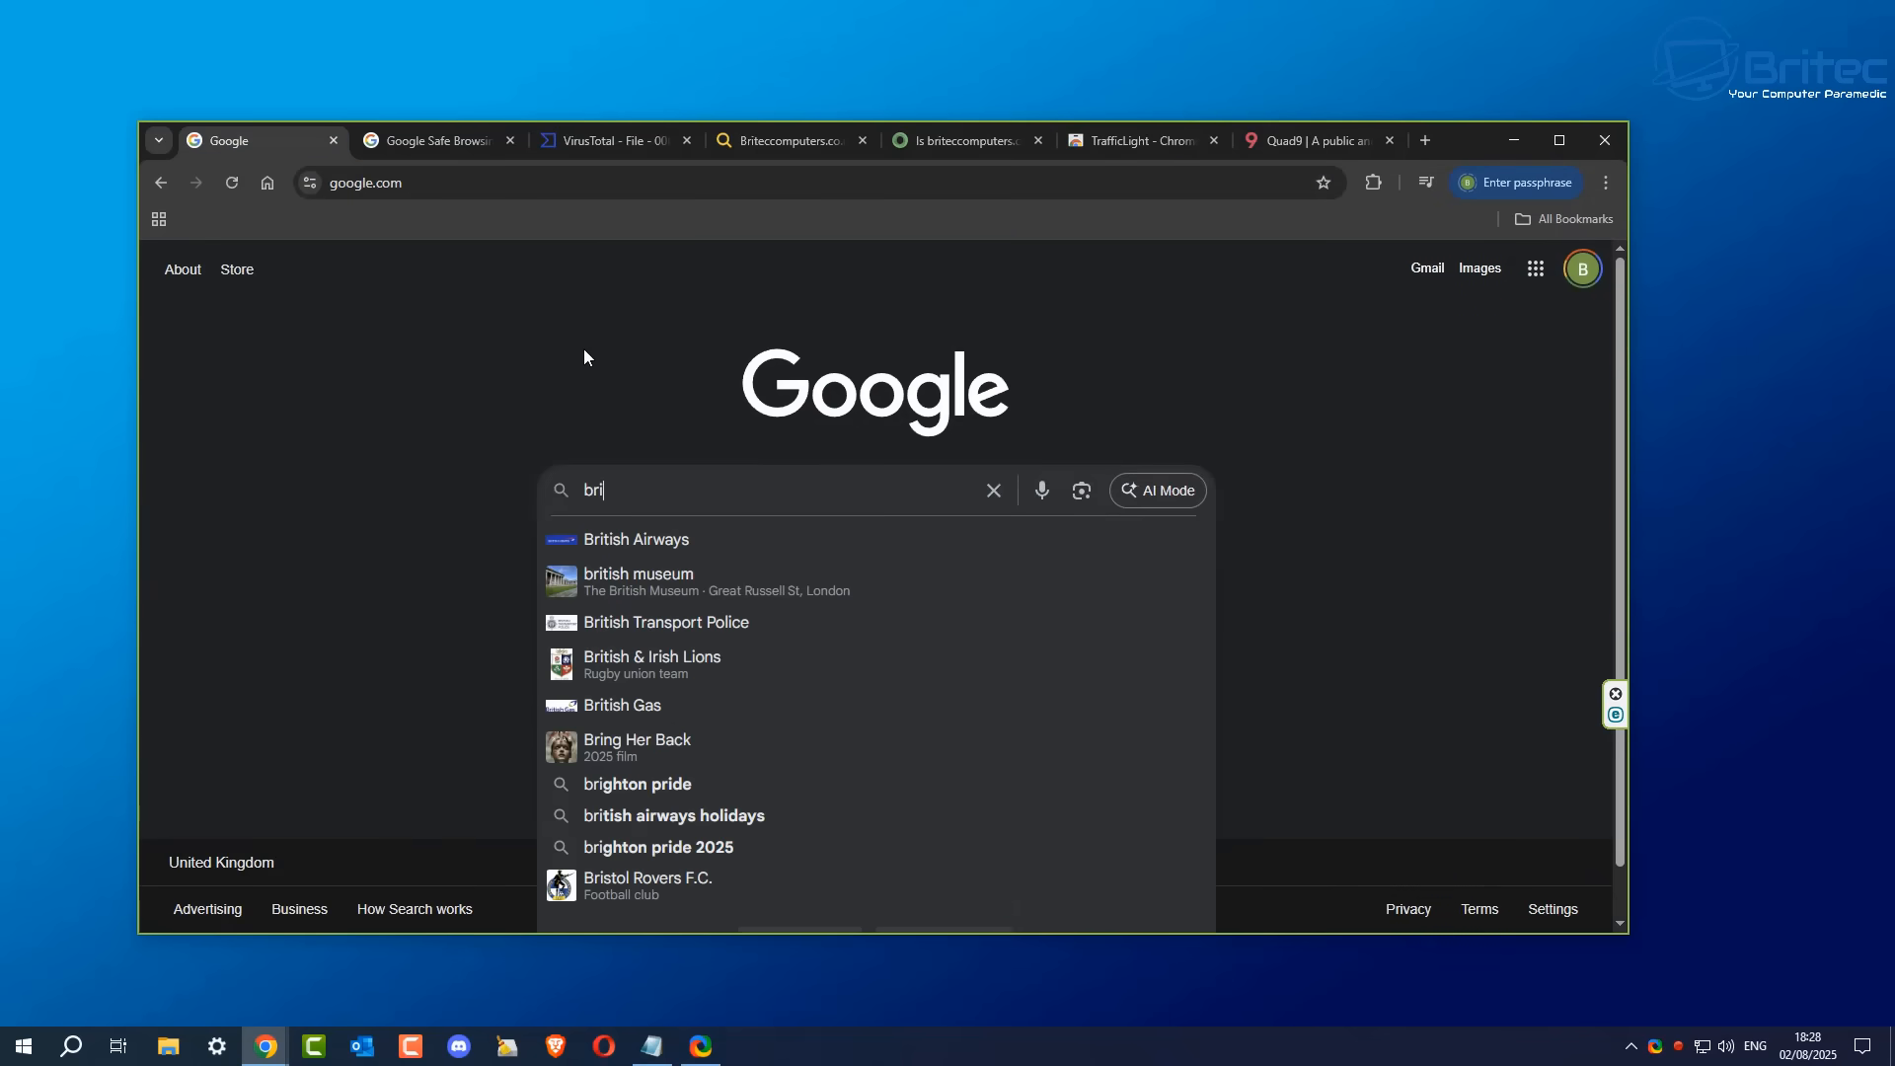
pyautogui.click(993, 490)
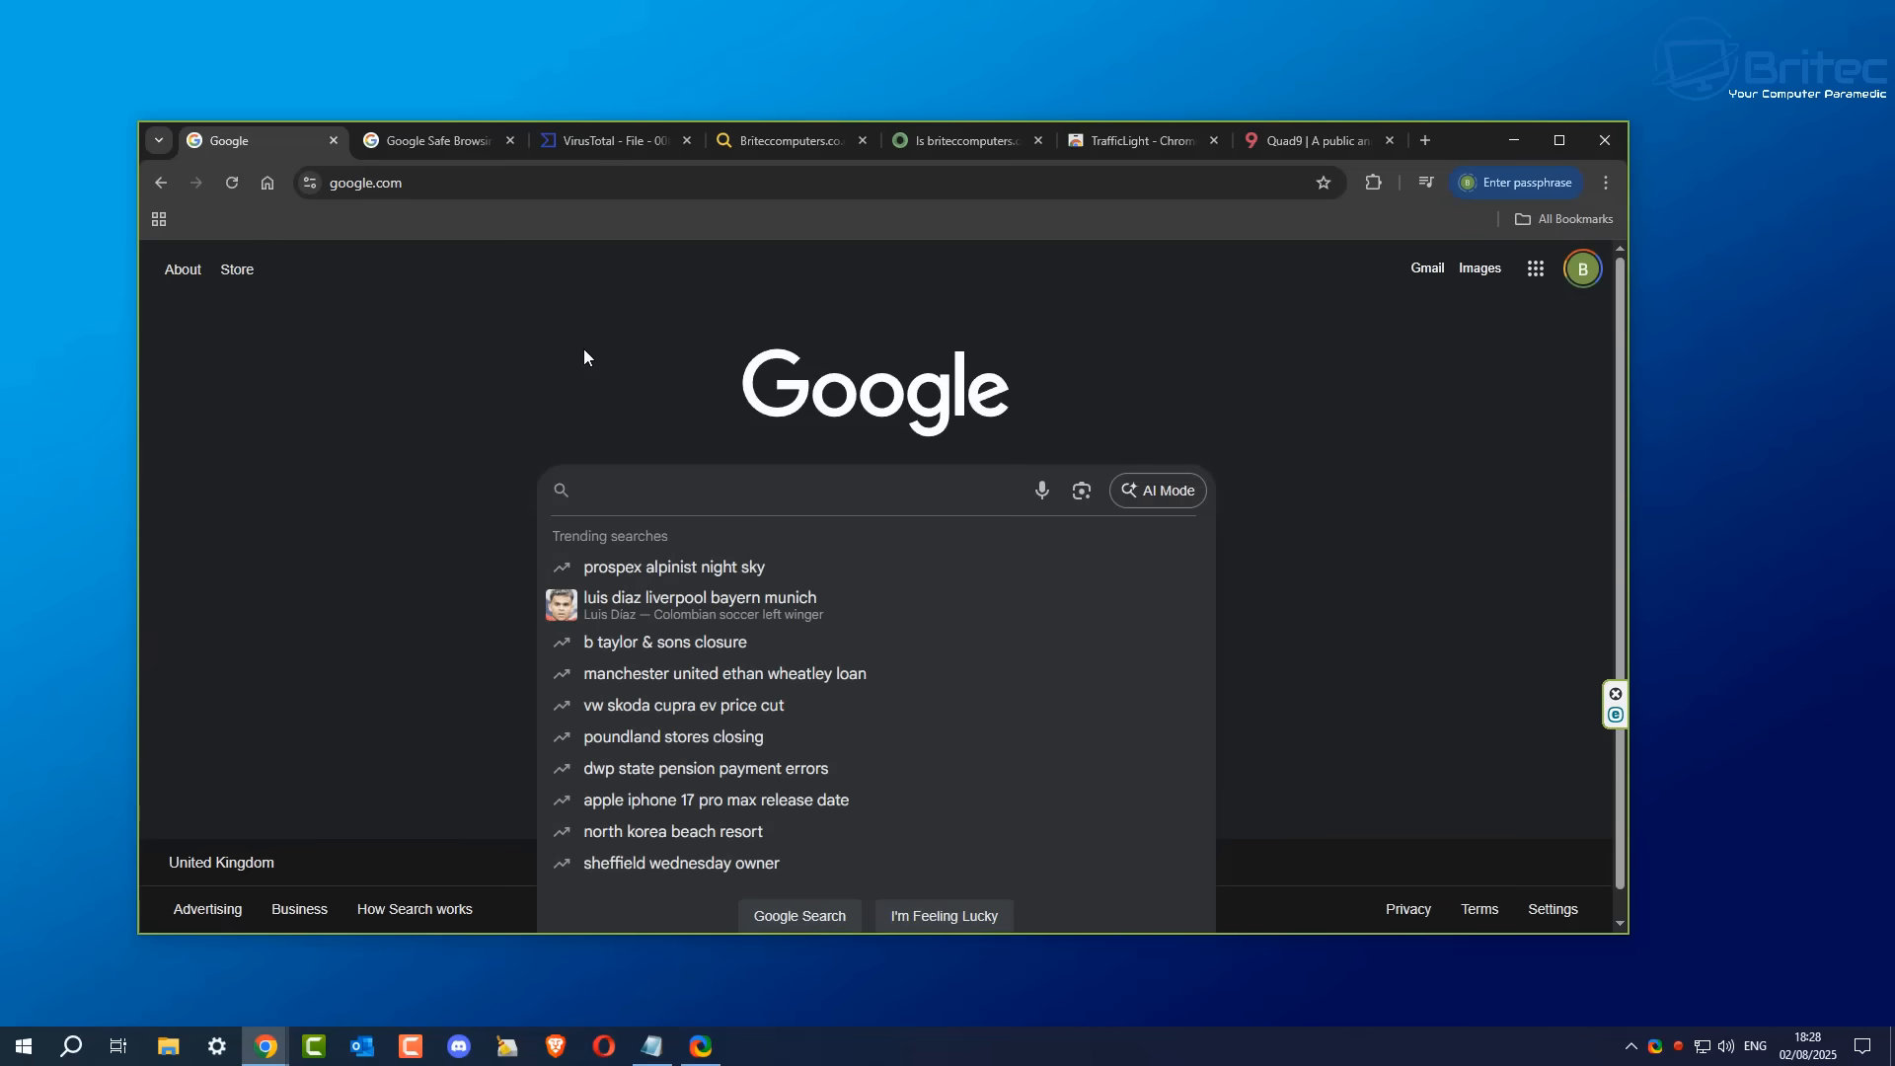
pyautogui.write('windows')
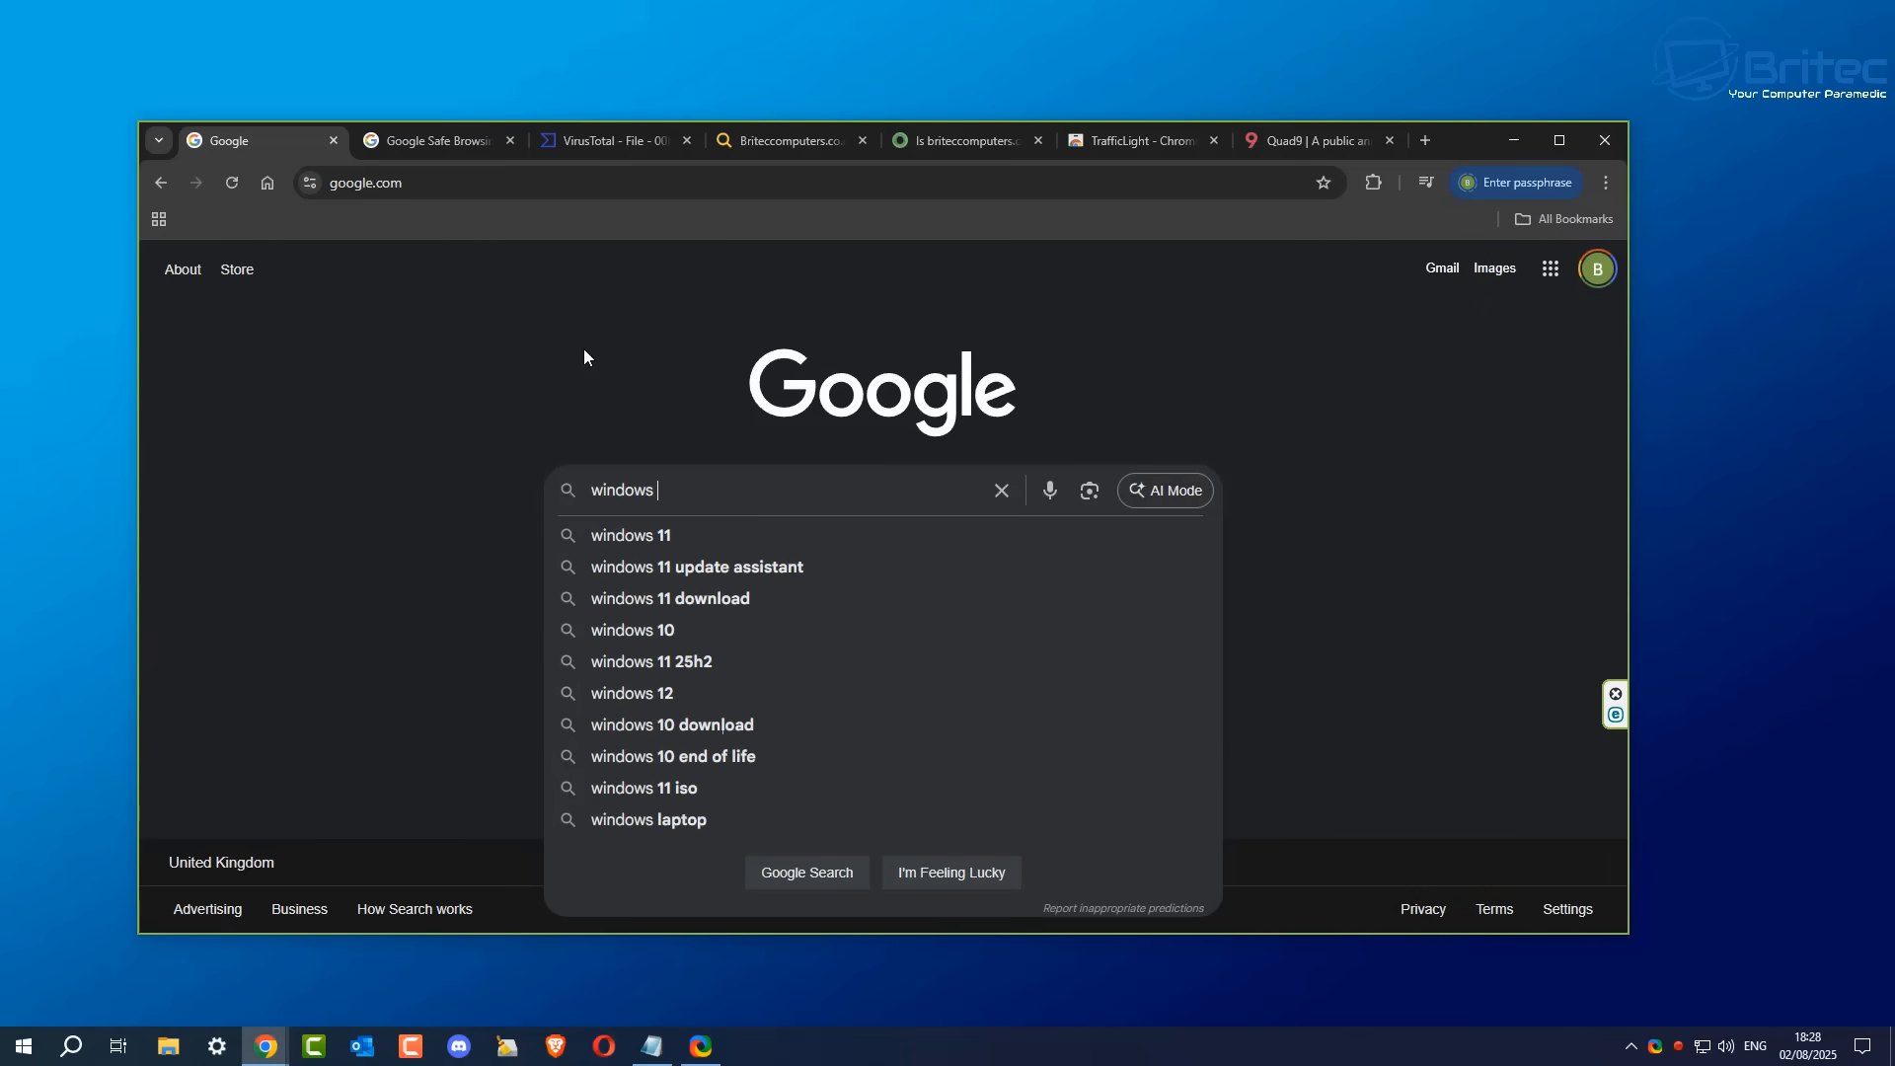
pyautogui.click(632, 535)
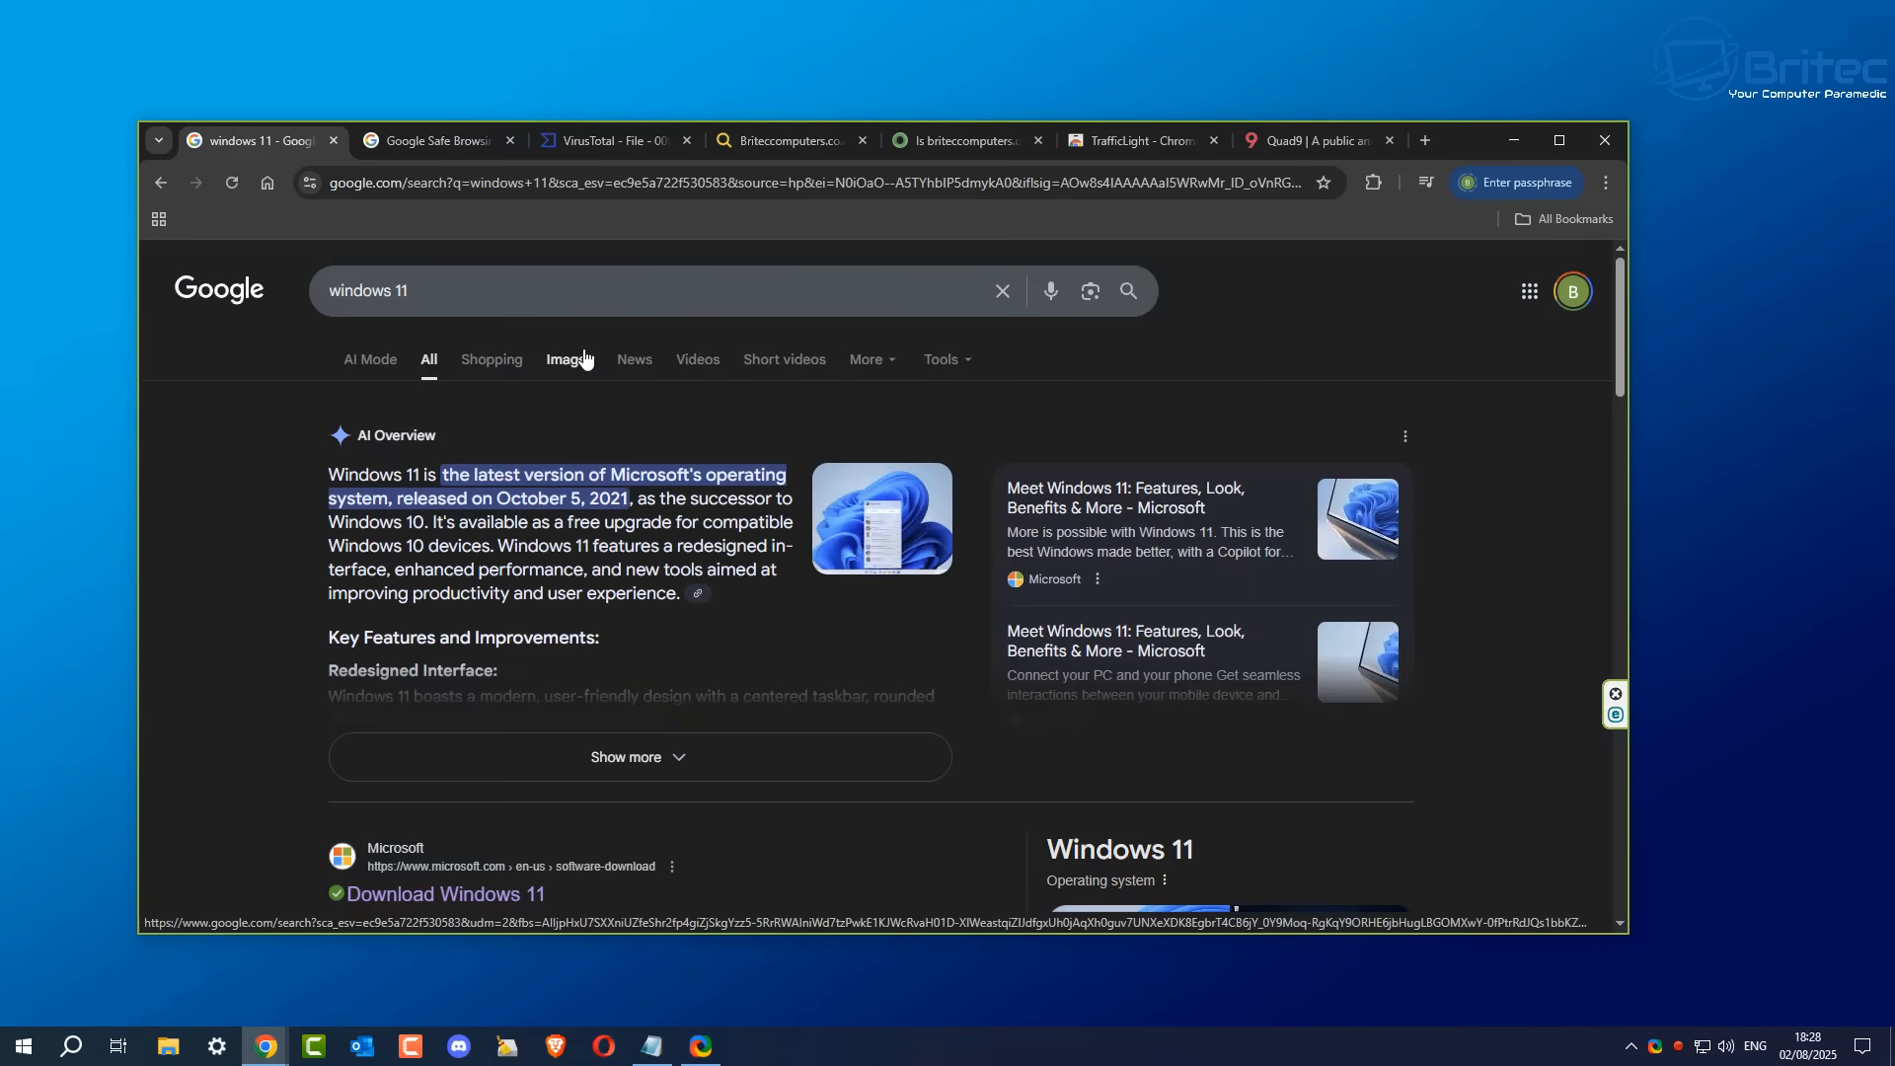
pyautogui.moveTo(1552, 572)
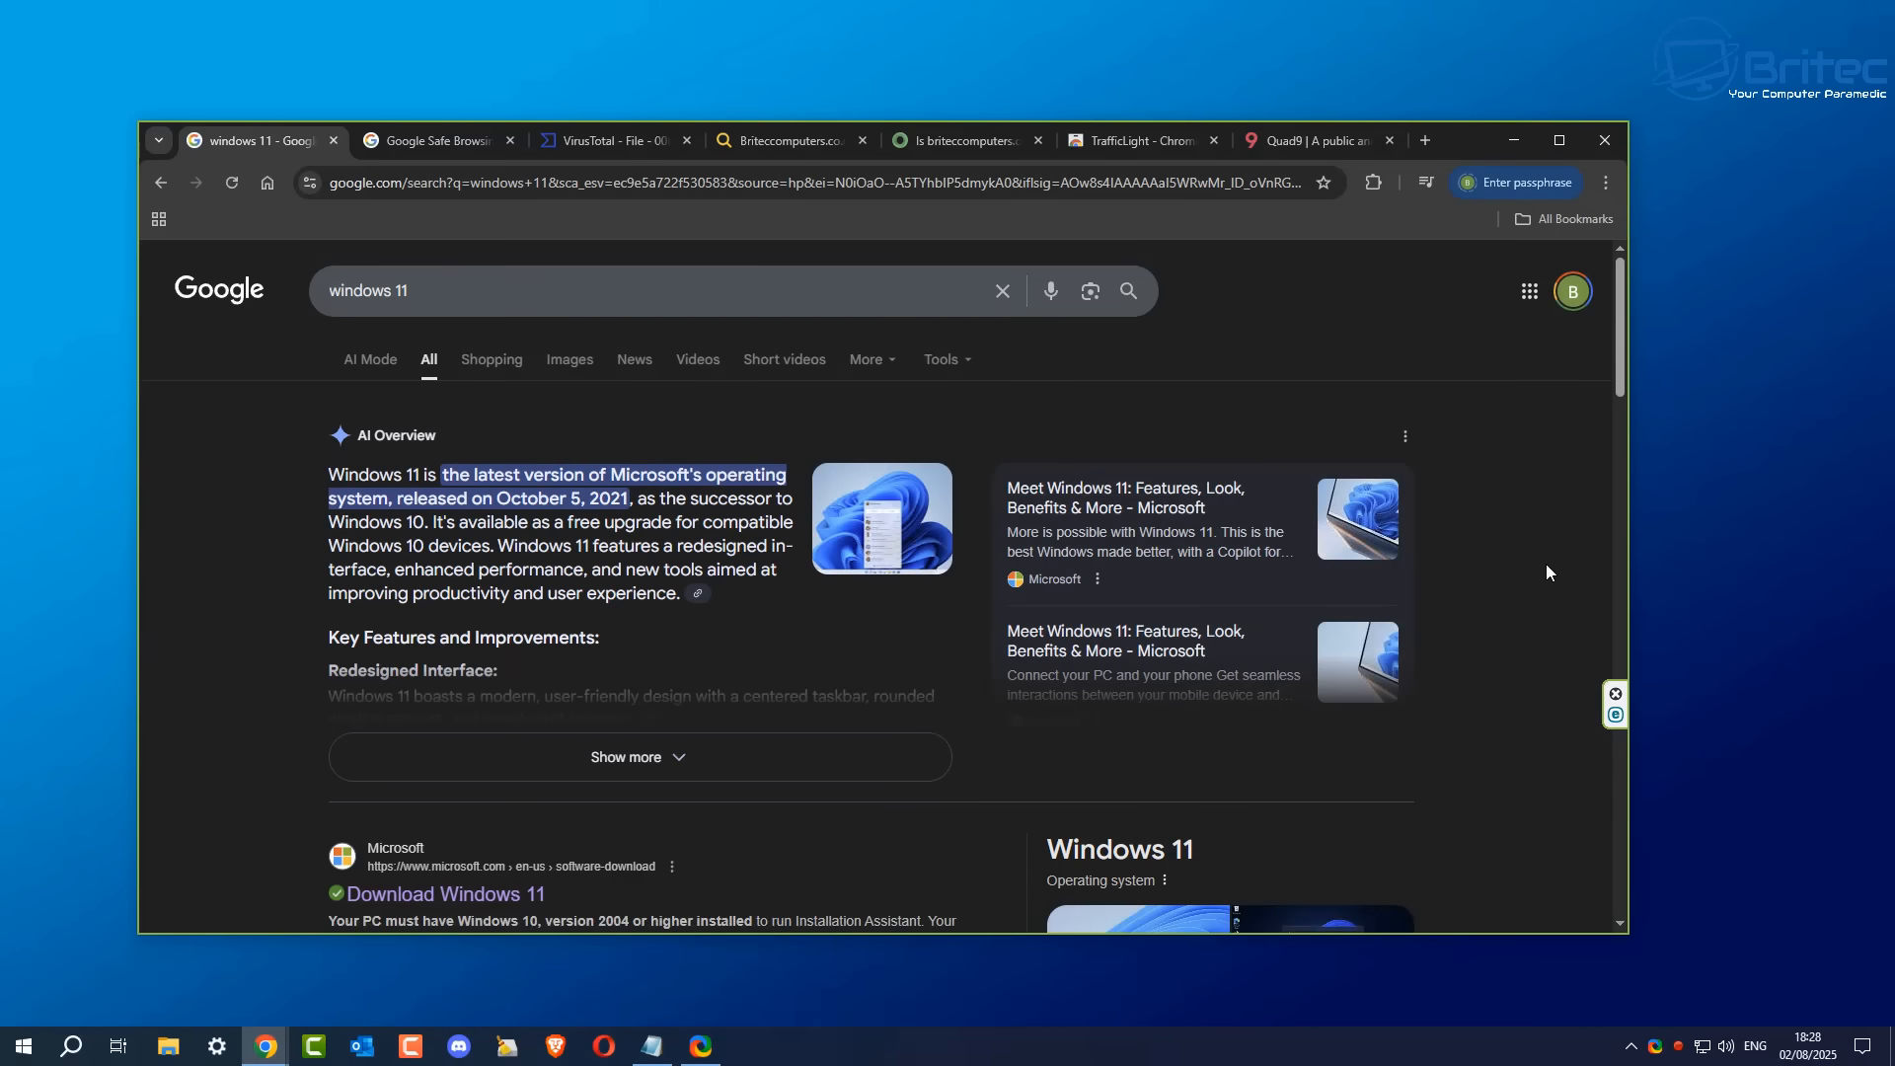
pyautogui.scroll(-3)
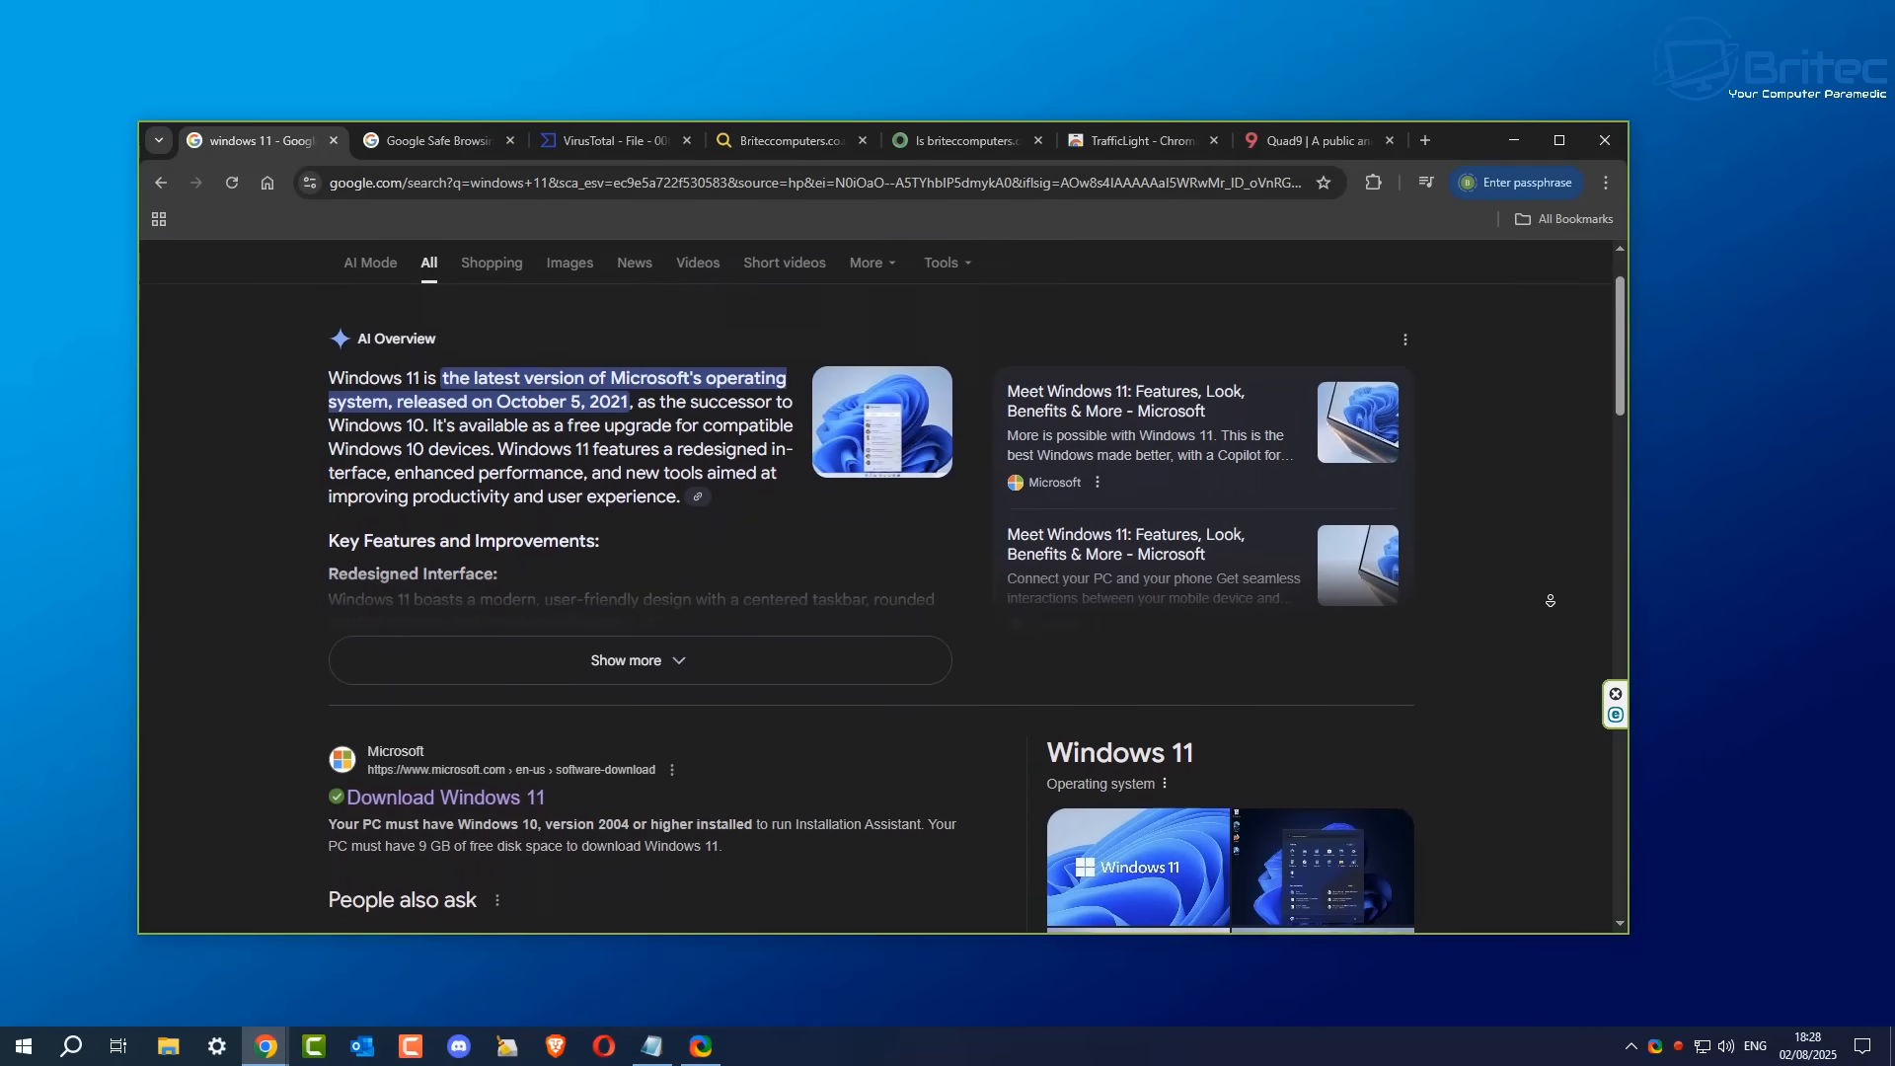
pyautogui.scroll(-3)
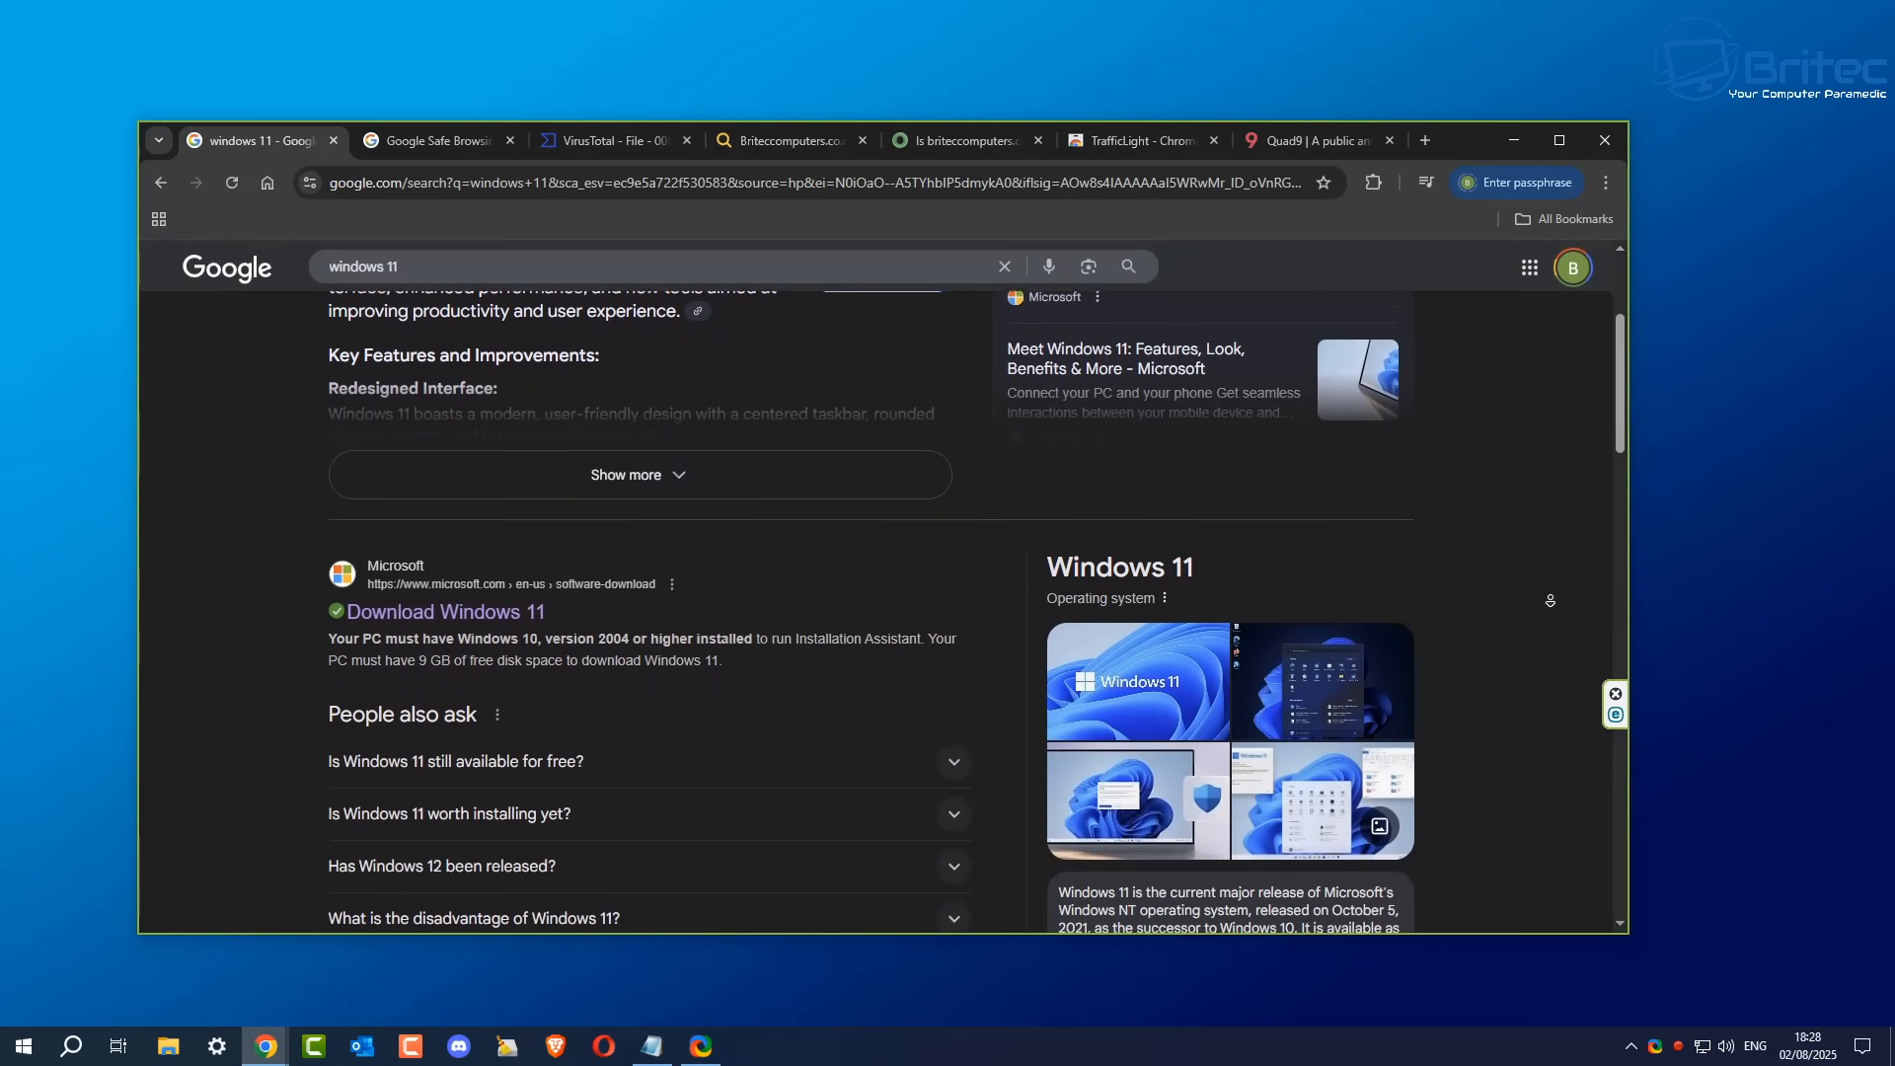
pyautogui.scroll(-3)
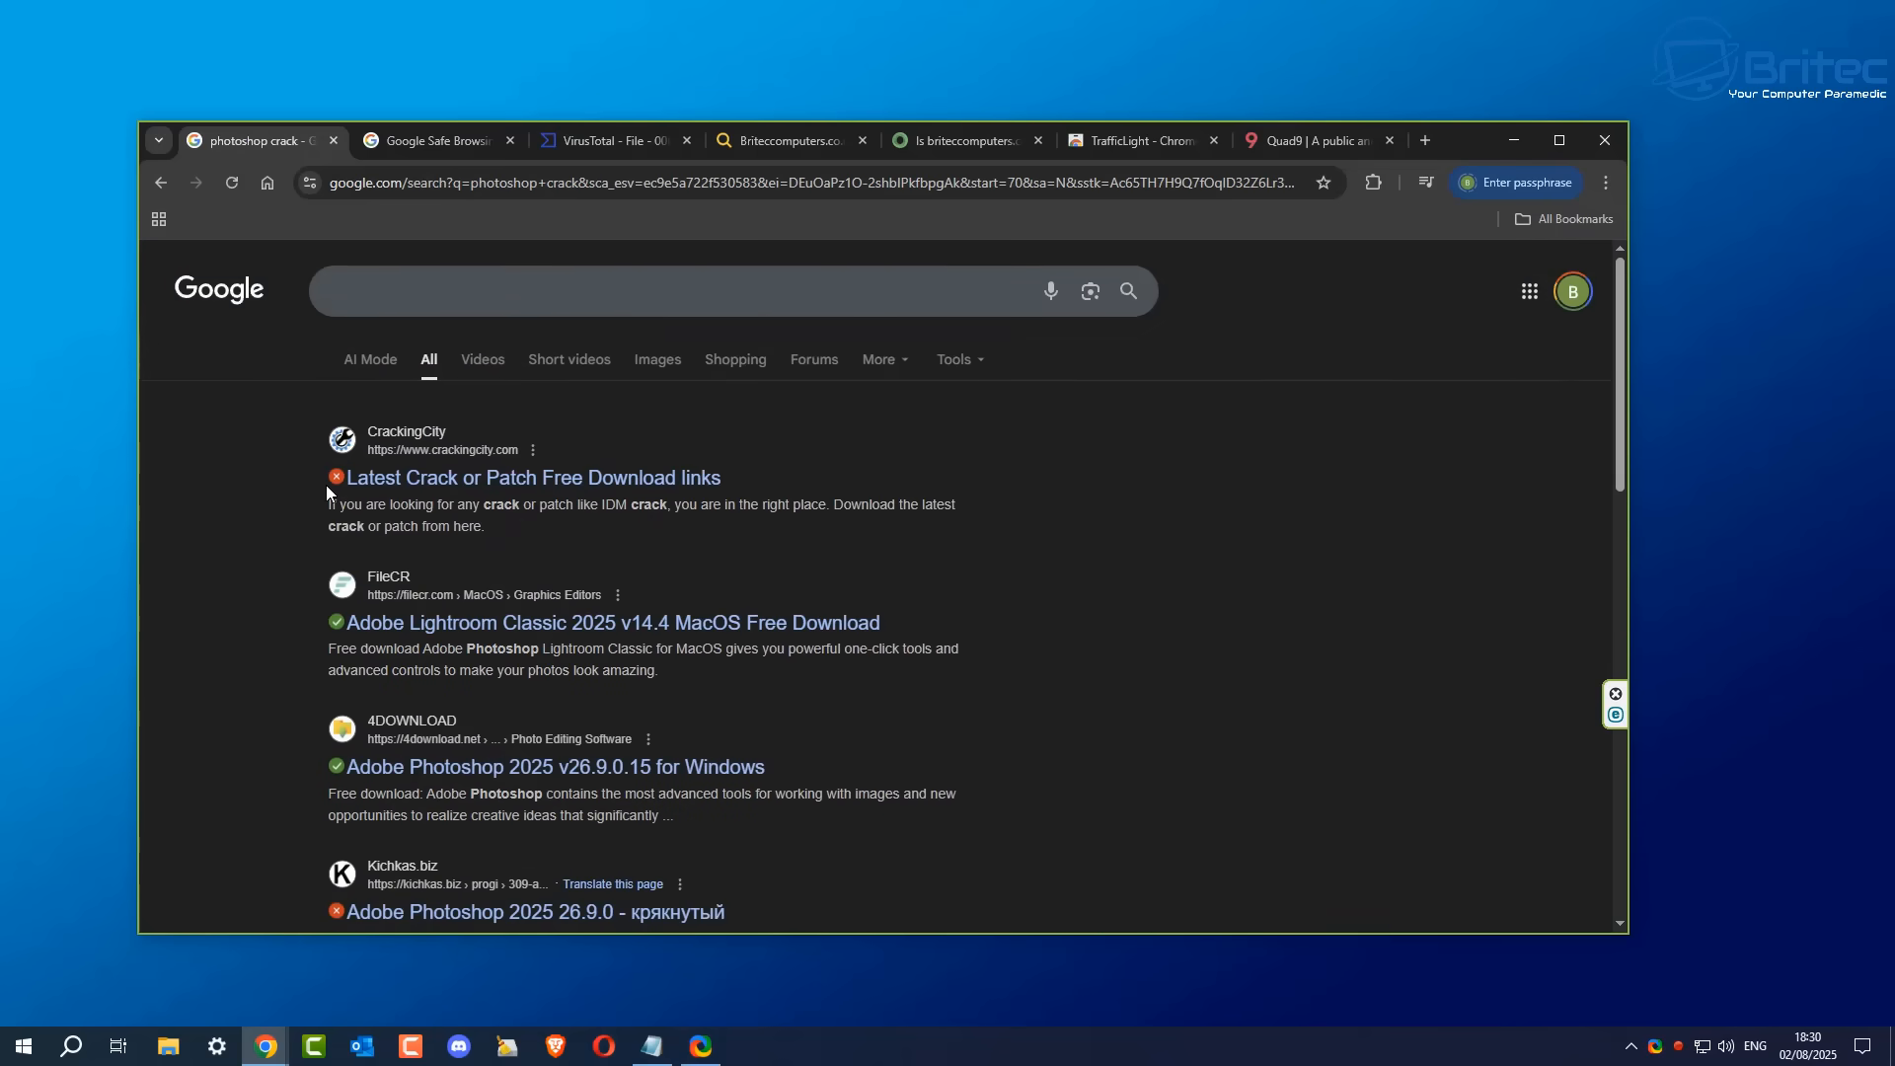
pyautogui.moveTo(338, 478)
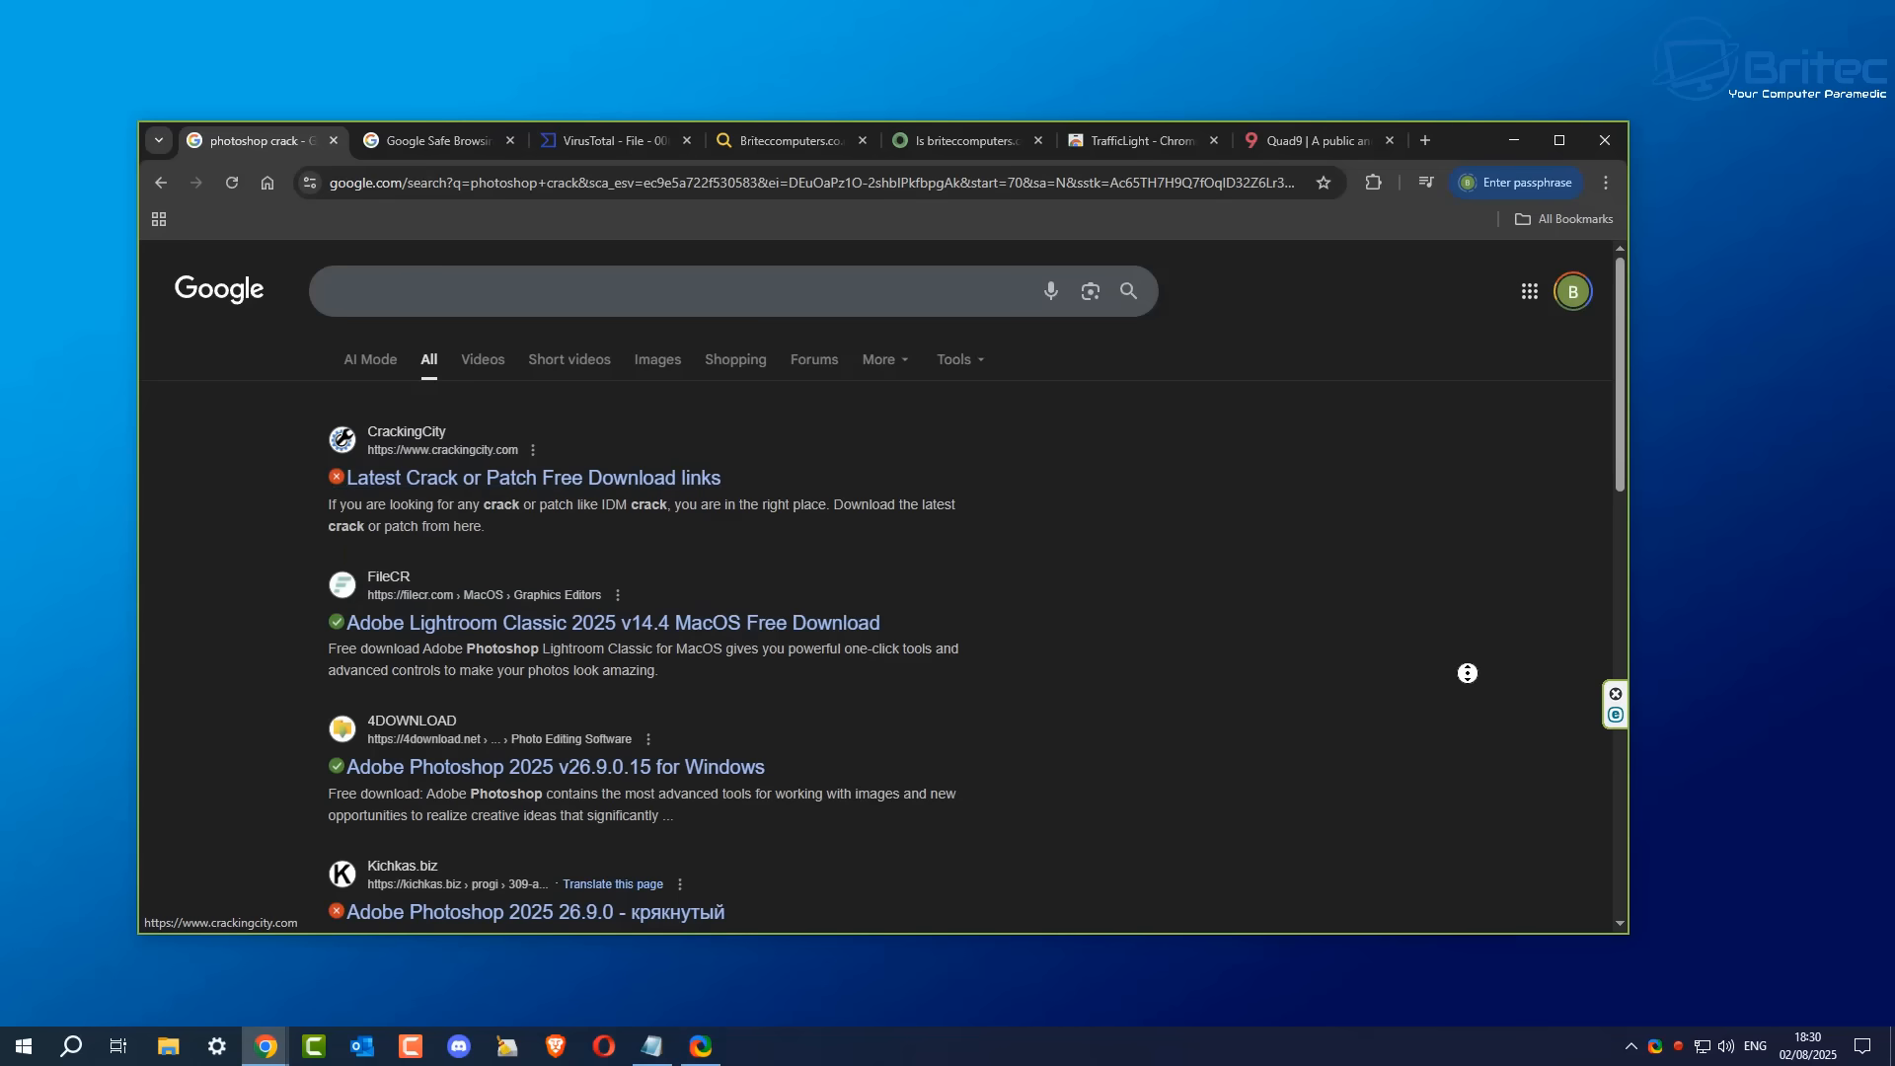
# Step: Scroll further down the "photoshop crack" results to more red and green TrafficLight marks
pyautogui.scroll(-3)
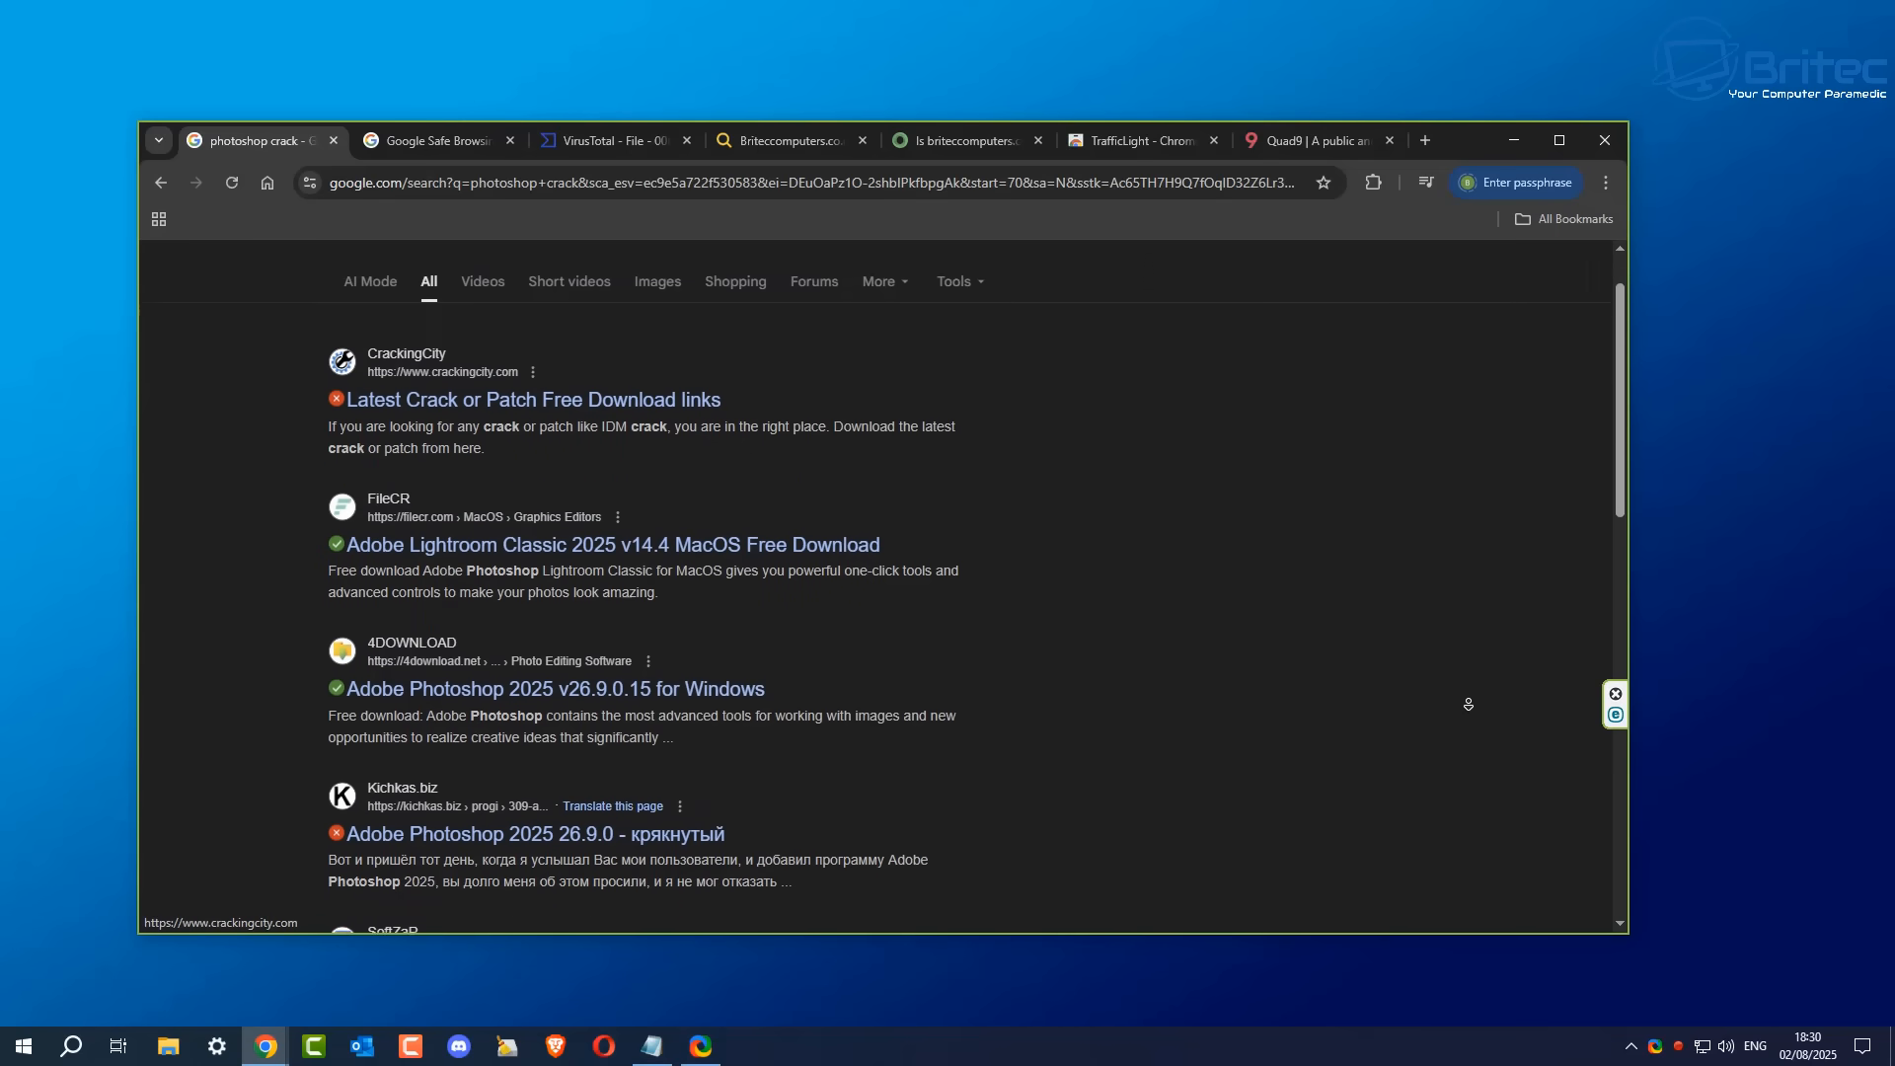
pyautogui.scroll(-3)
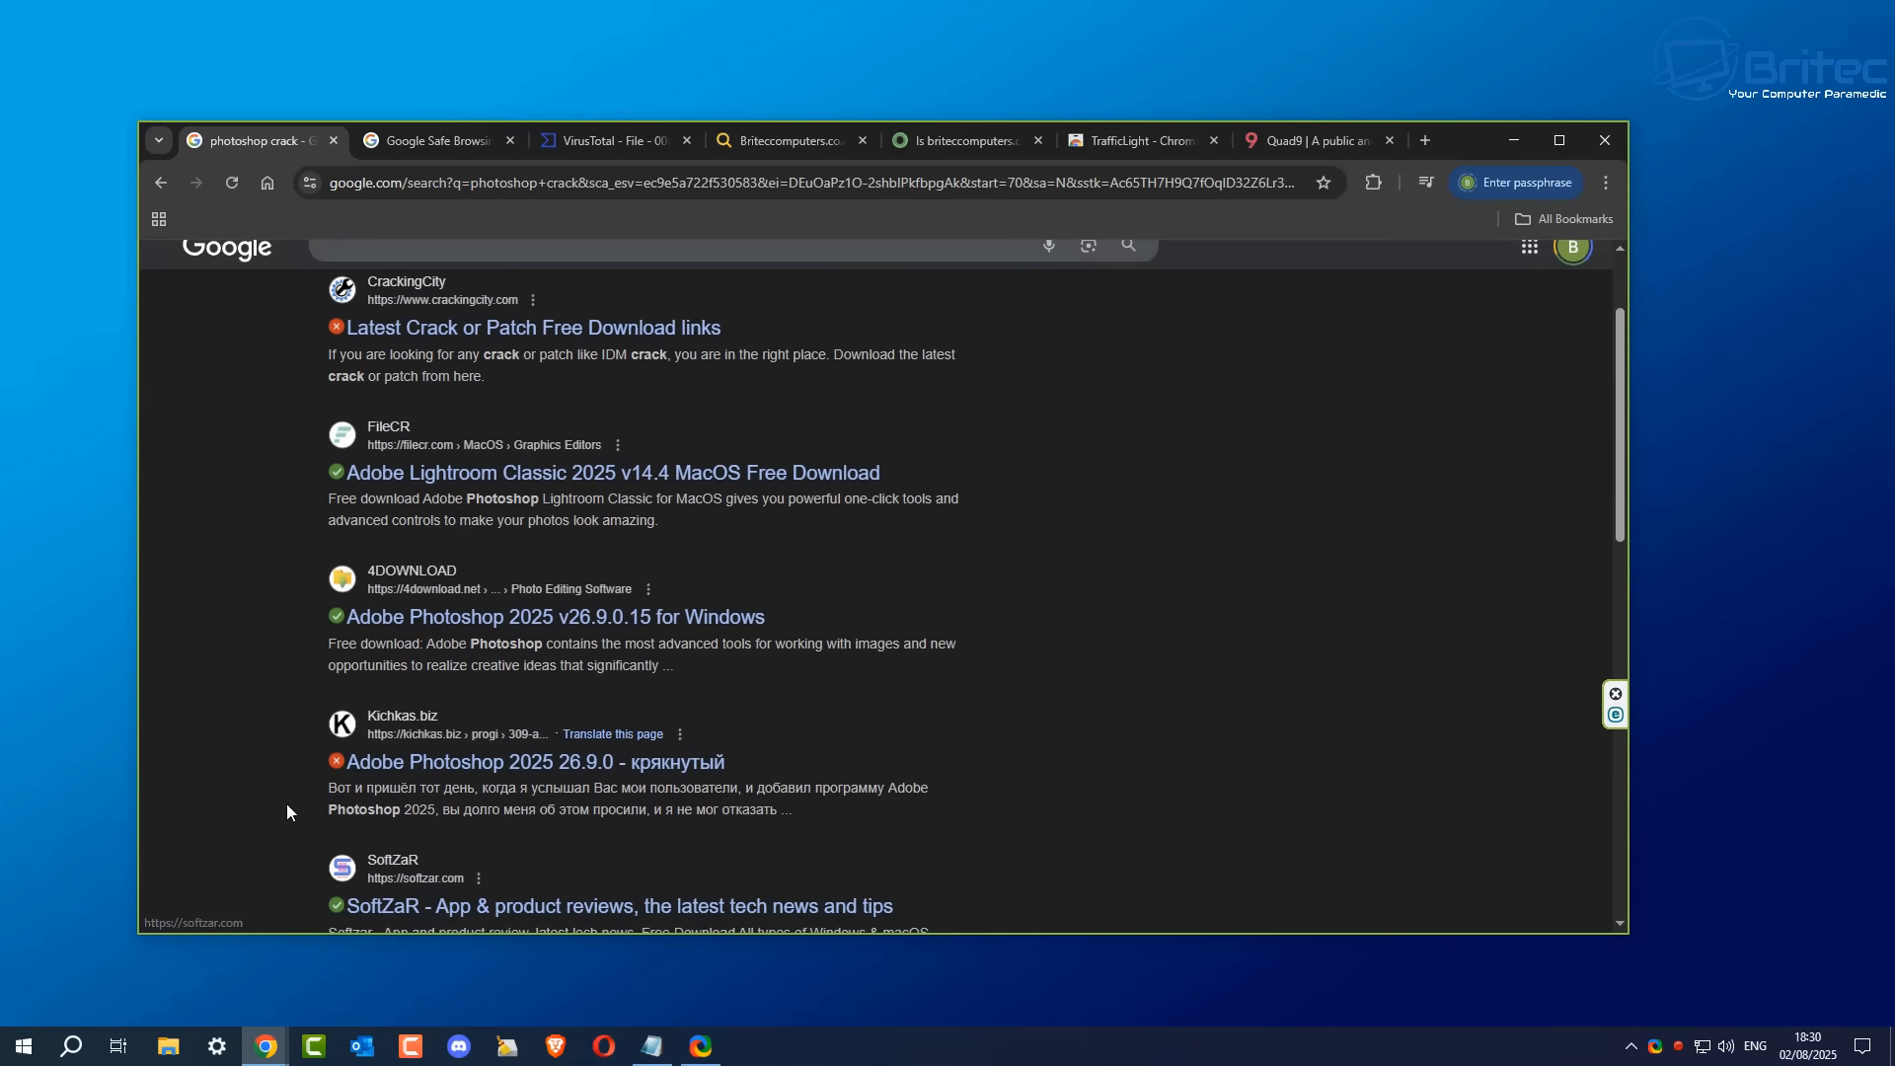
pyautogui.moveTo(338, 762)
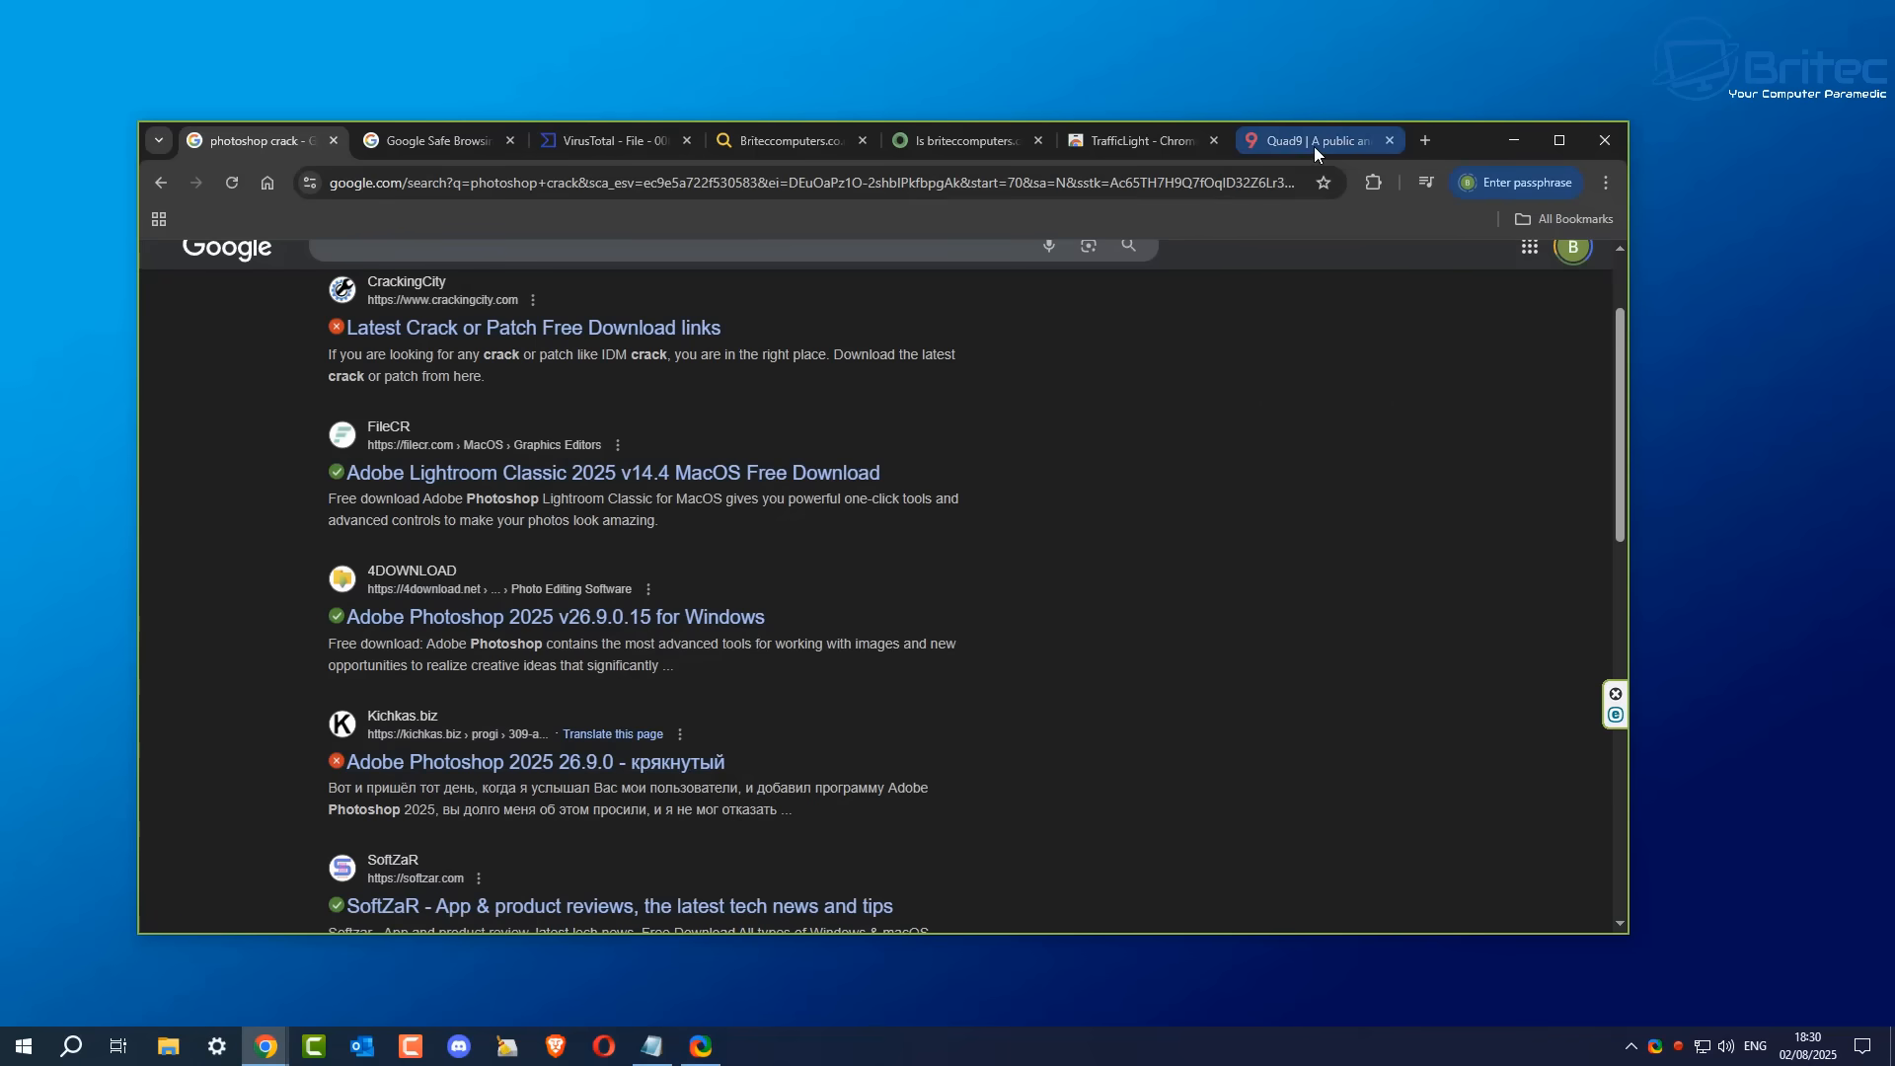
# Step: Scroll the quad9.net homepage past DNS blocking to the Privacy section
pyautogui.click(1311, 141)
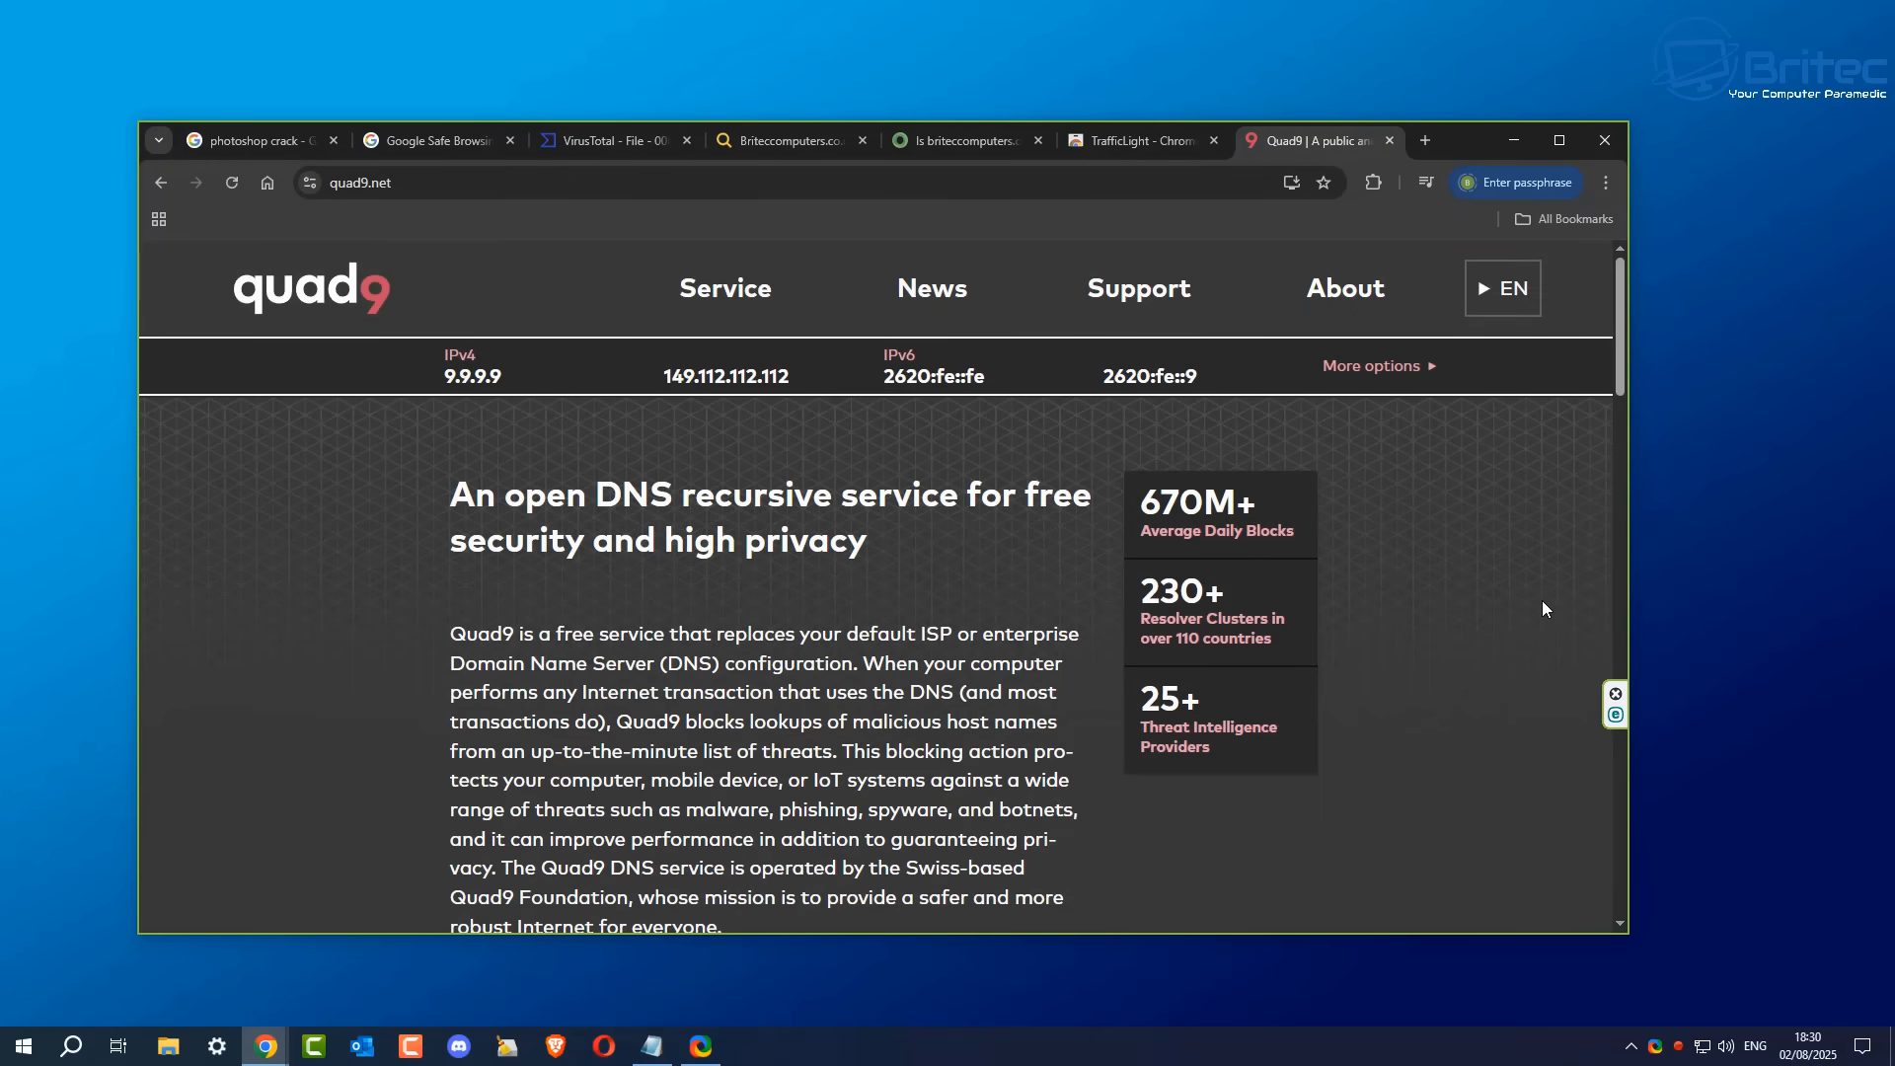
pyautogui.moveTo(1517, 553)
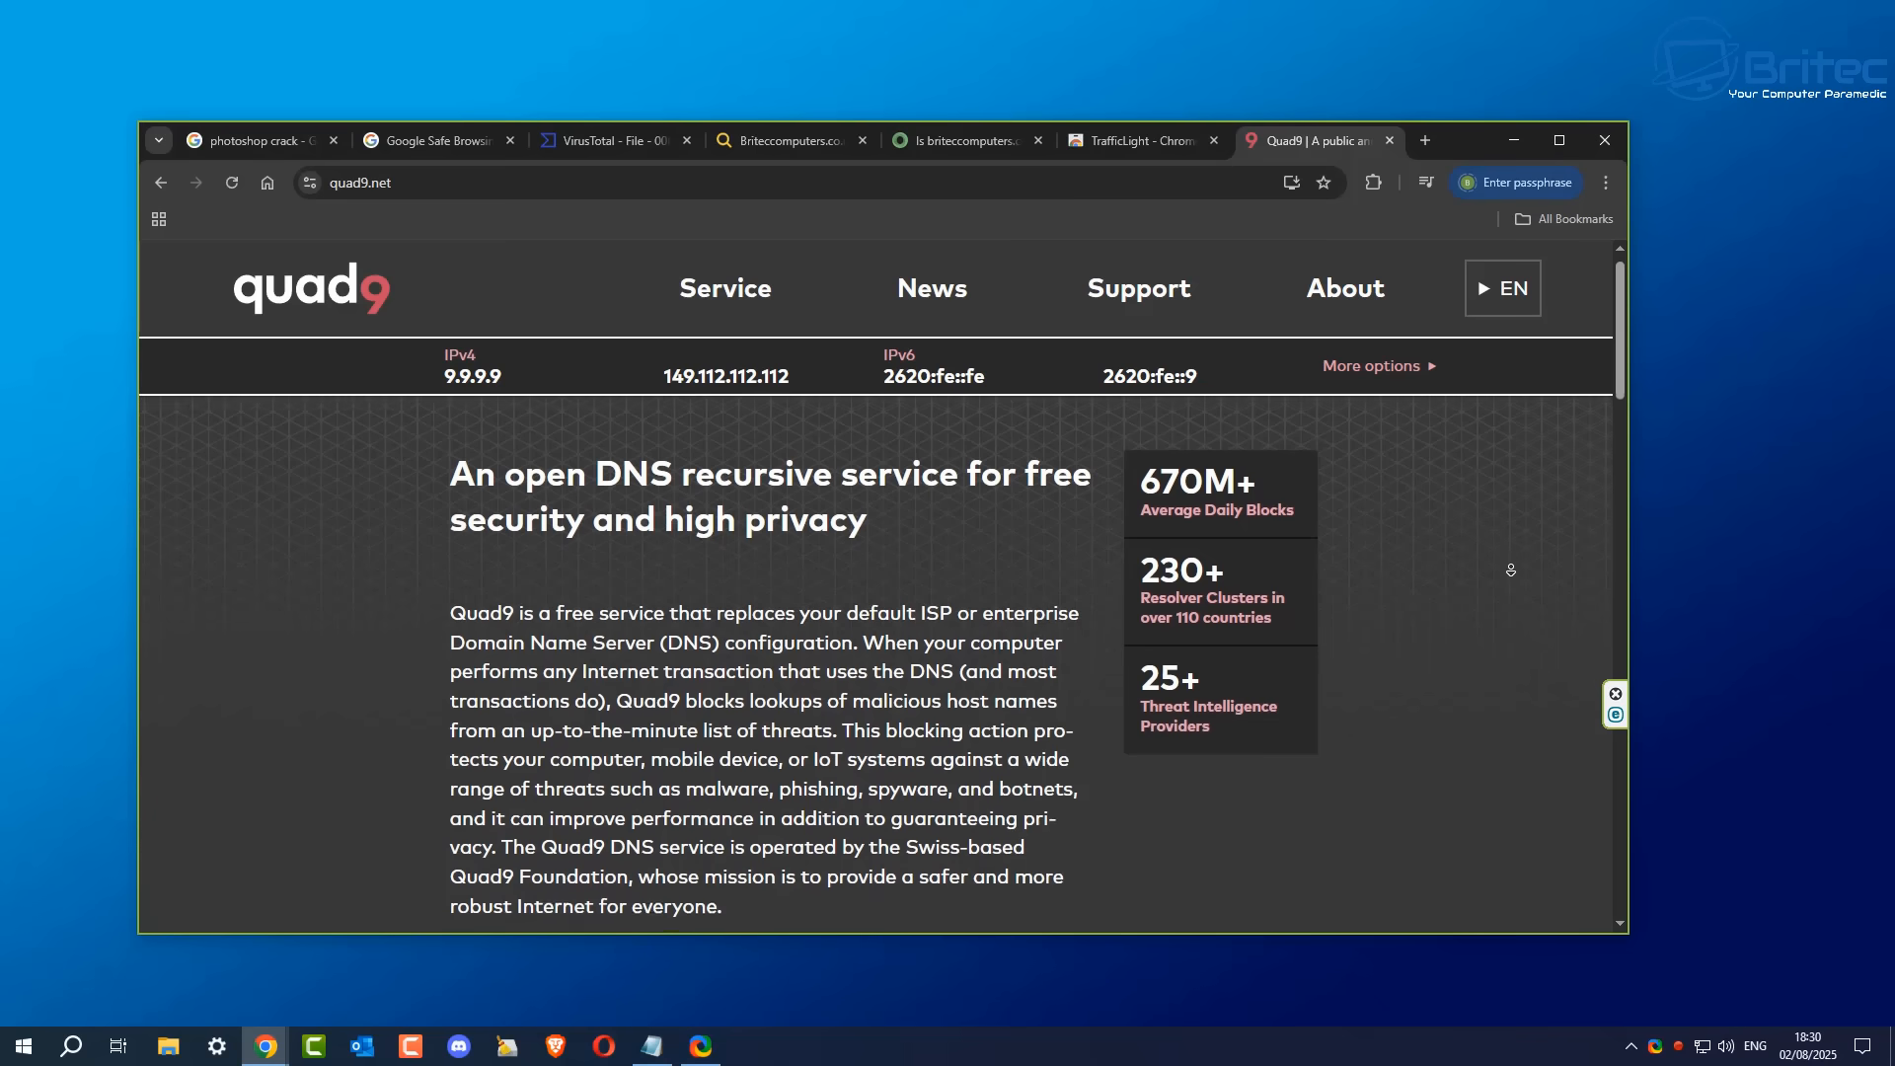
pyautogui.scroll(-3)
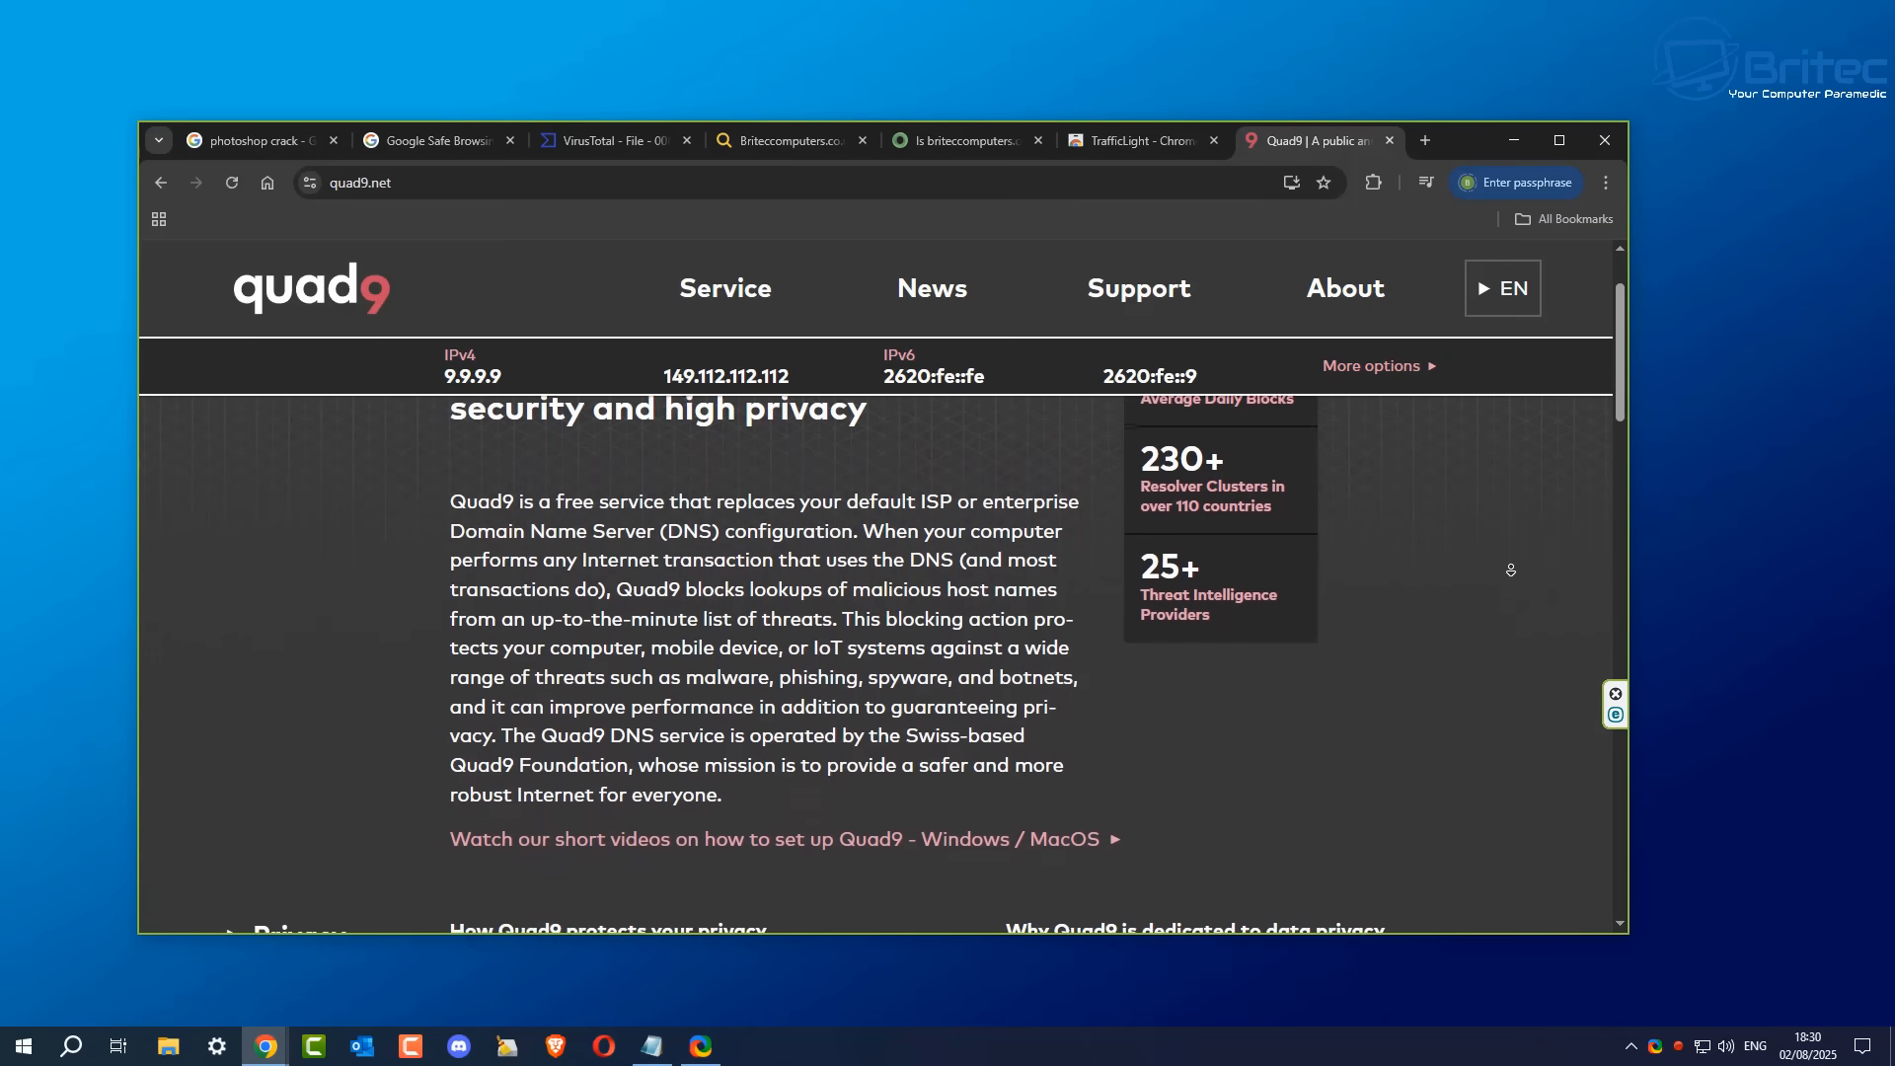
pyautogui.scroll(-3)
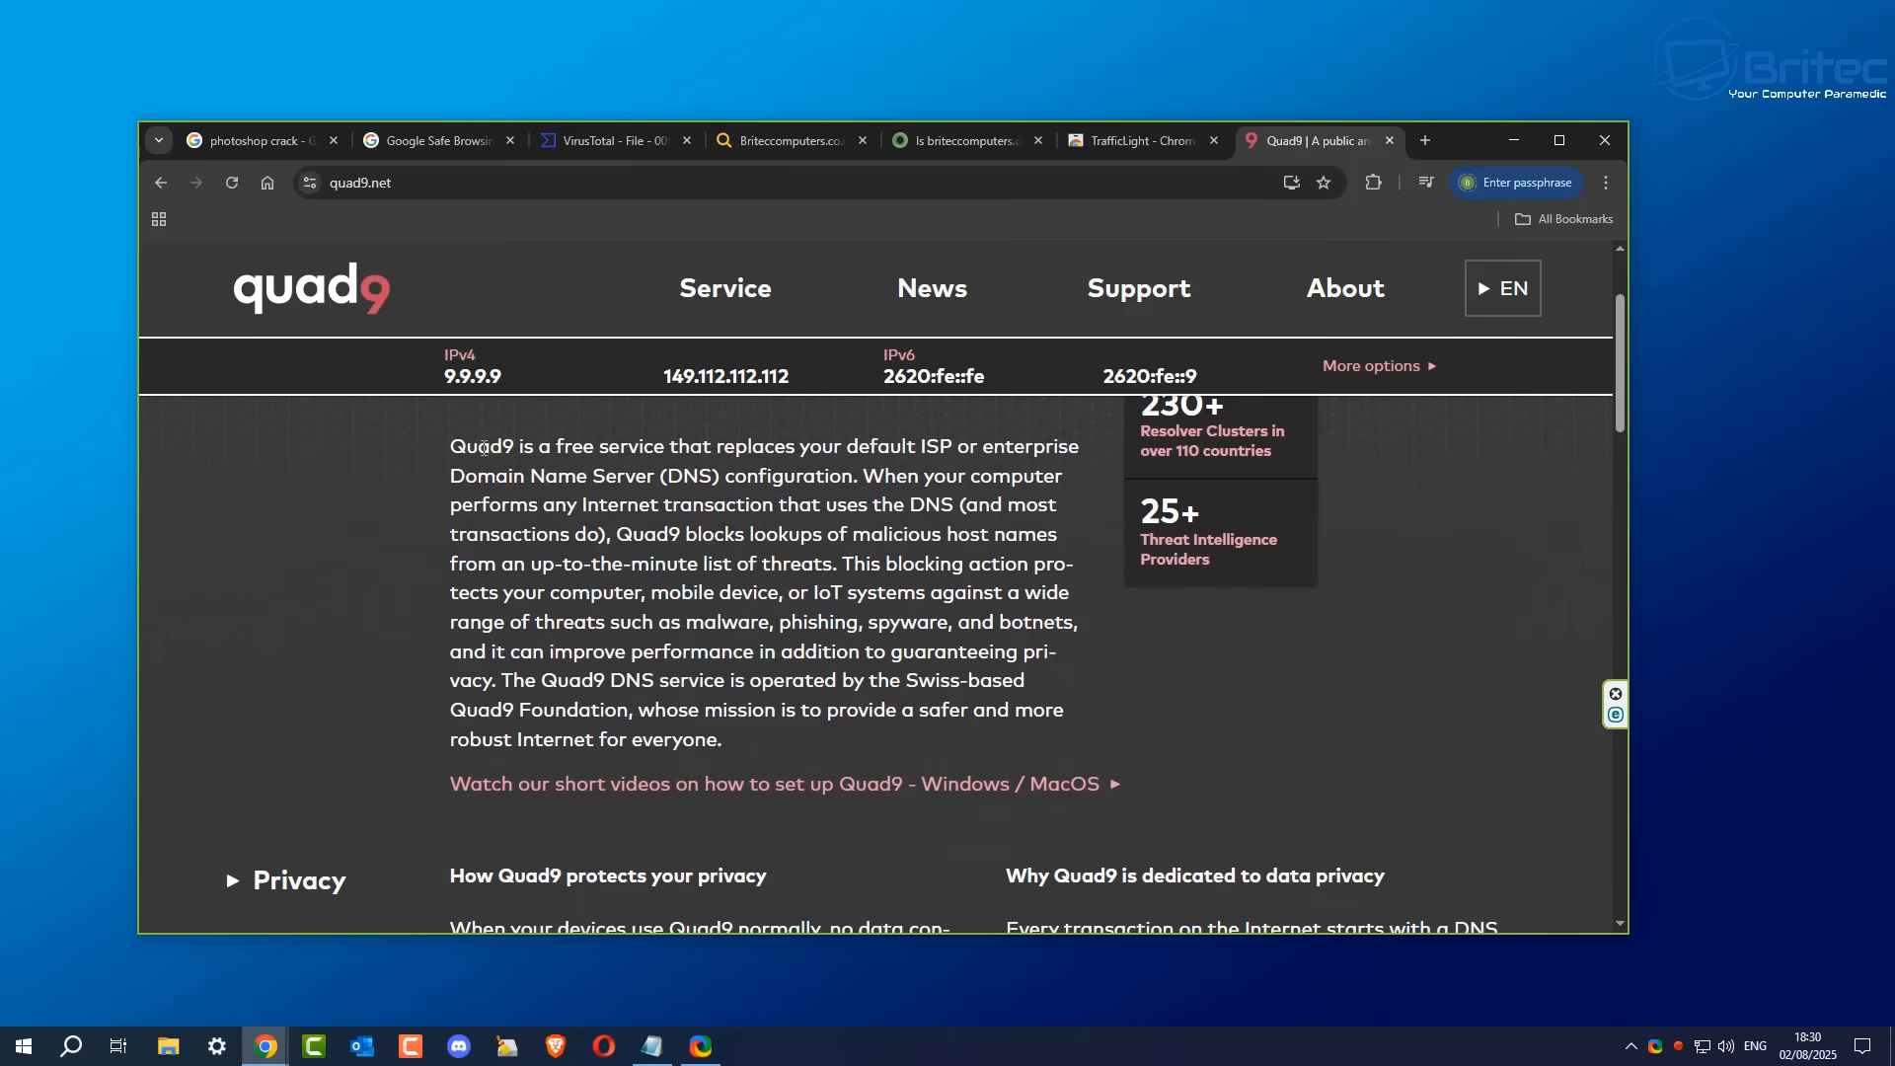
pyautogui.moveTo(1483, 559)
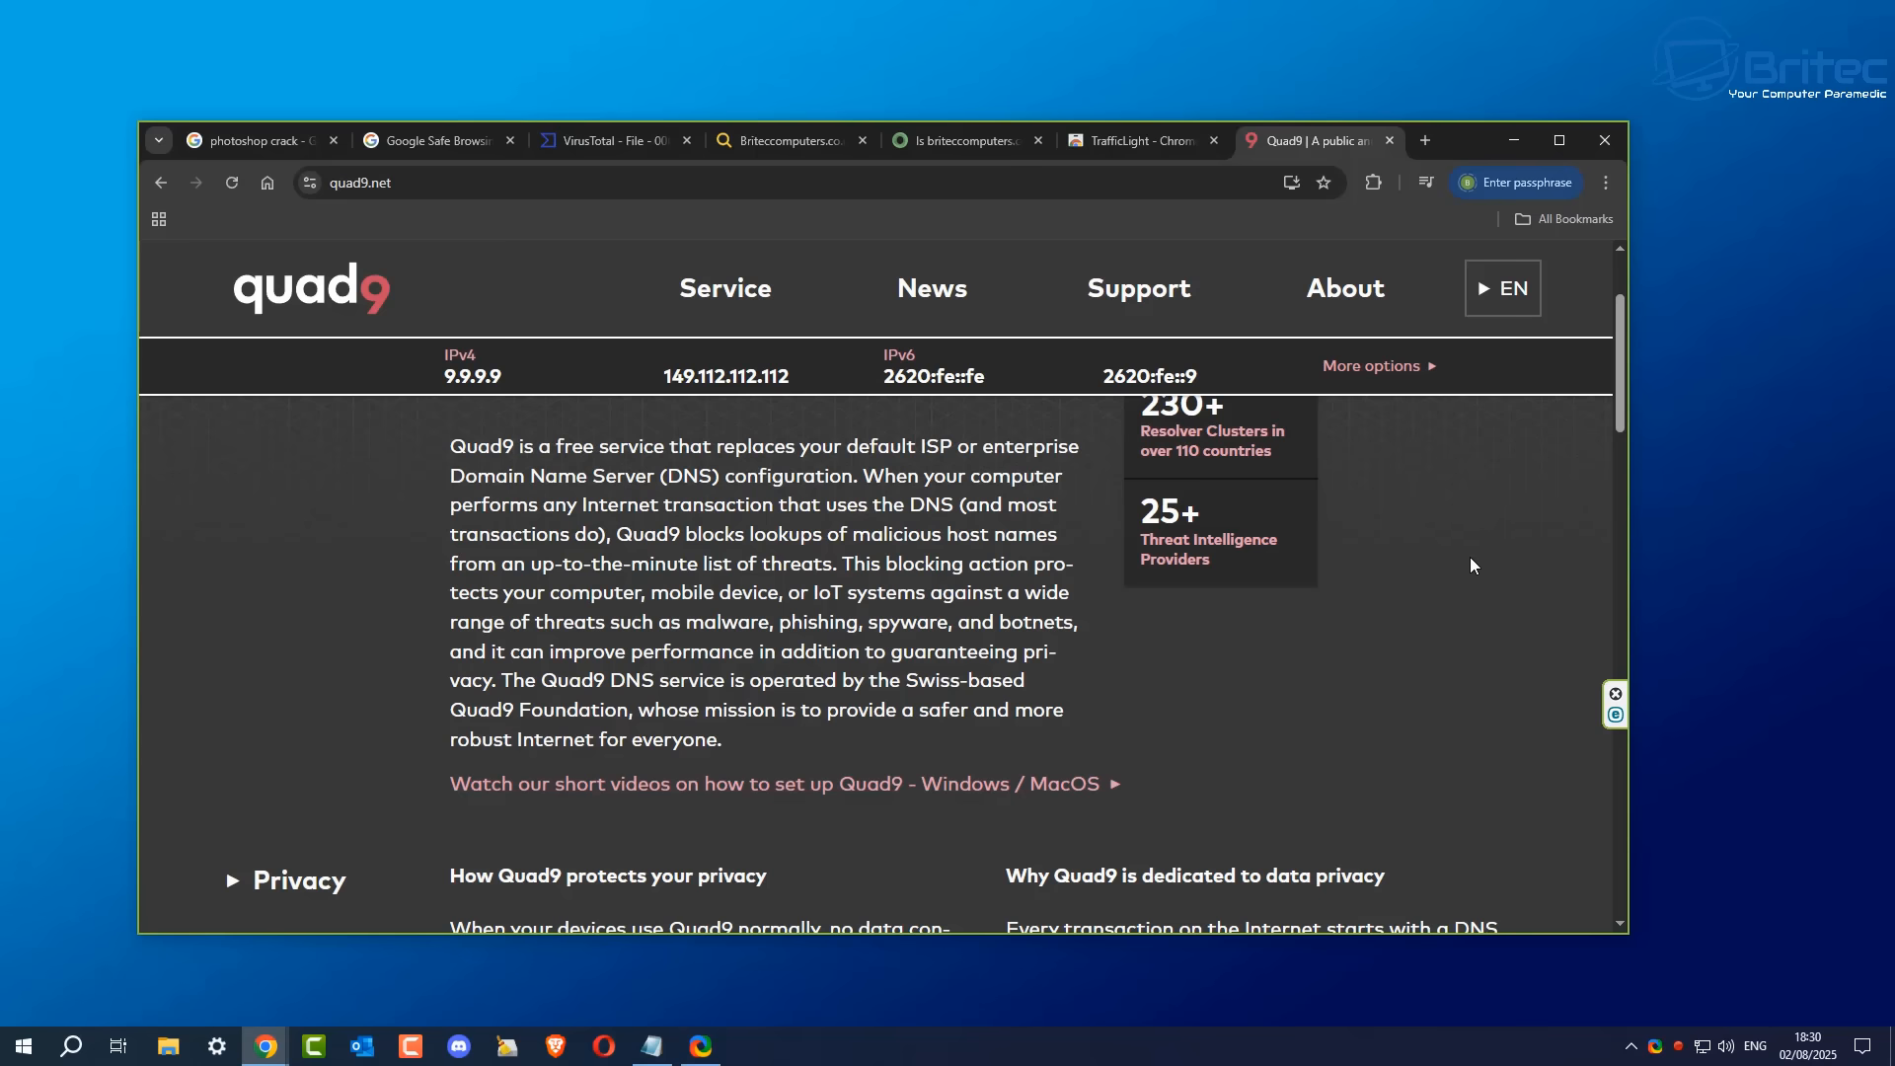
pyautogui.moveTo(1467, 571)
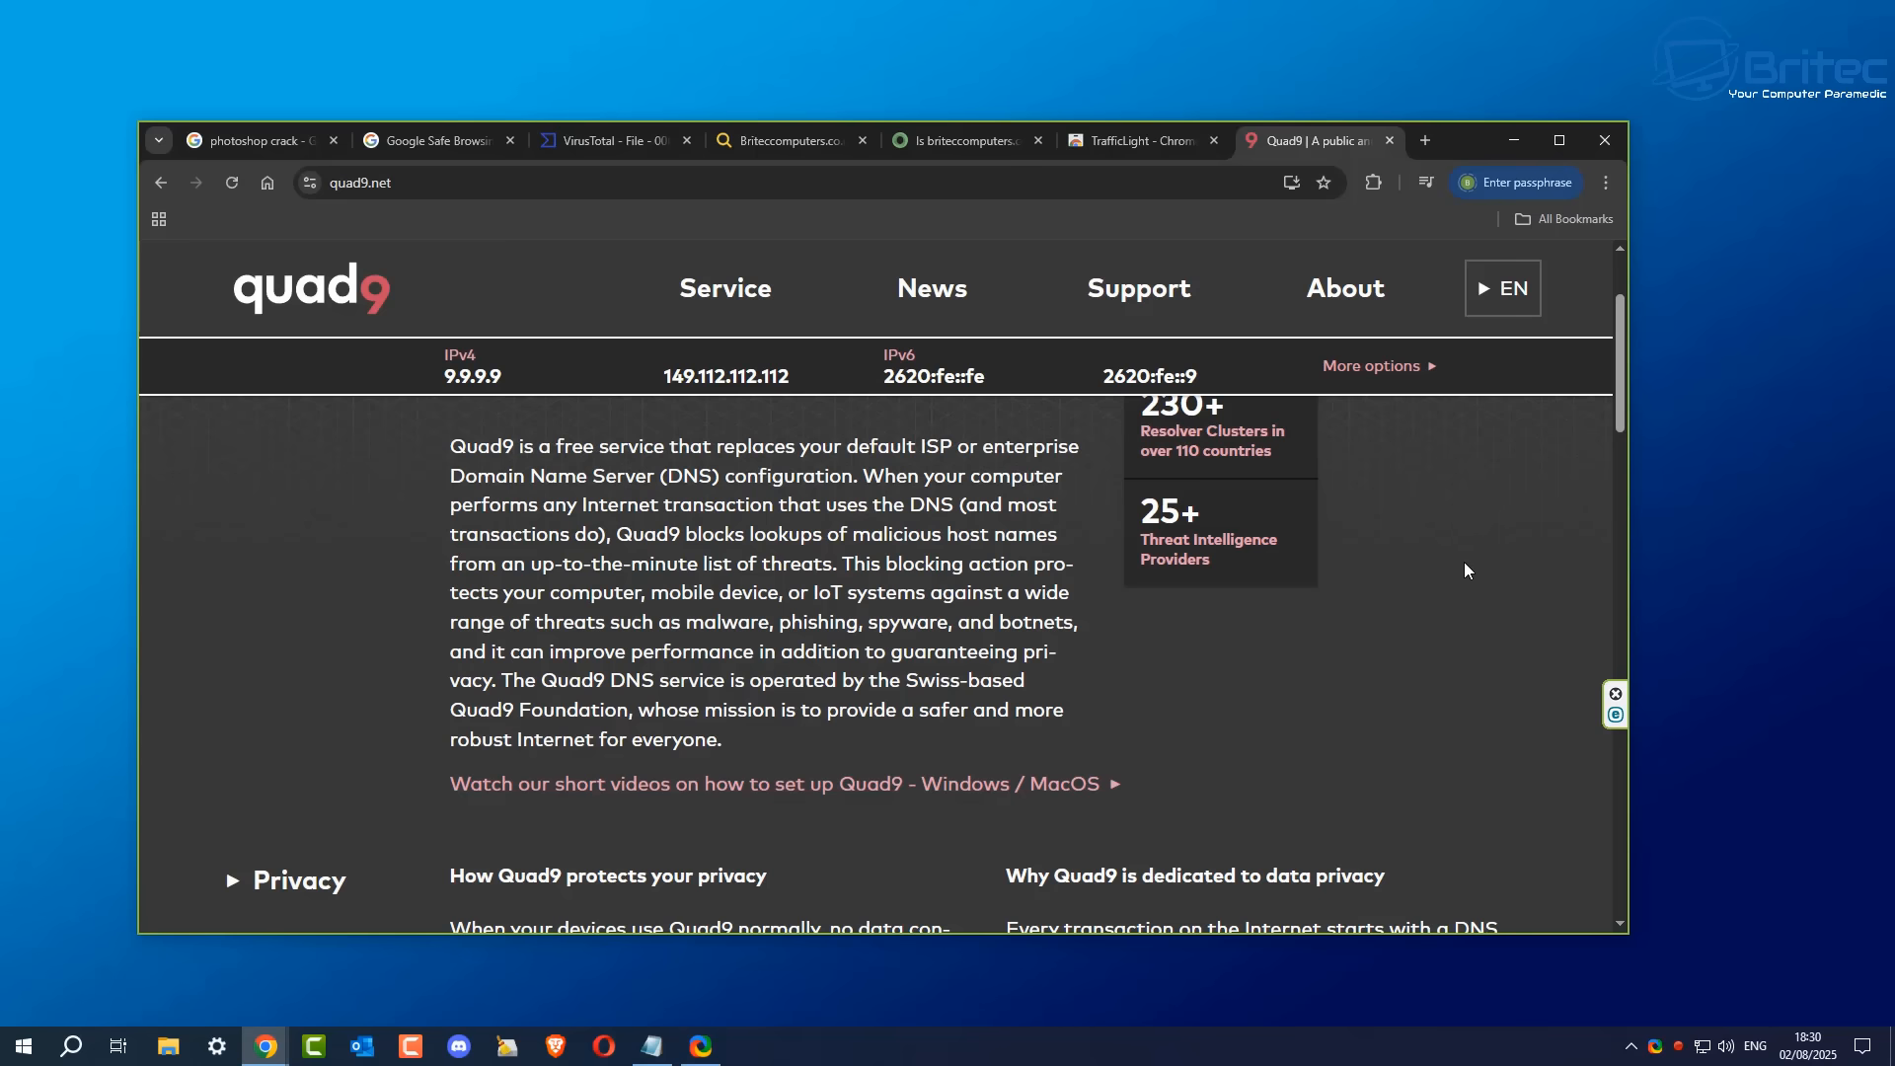
pyautogui.scroll(-3)
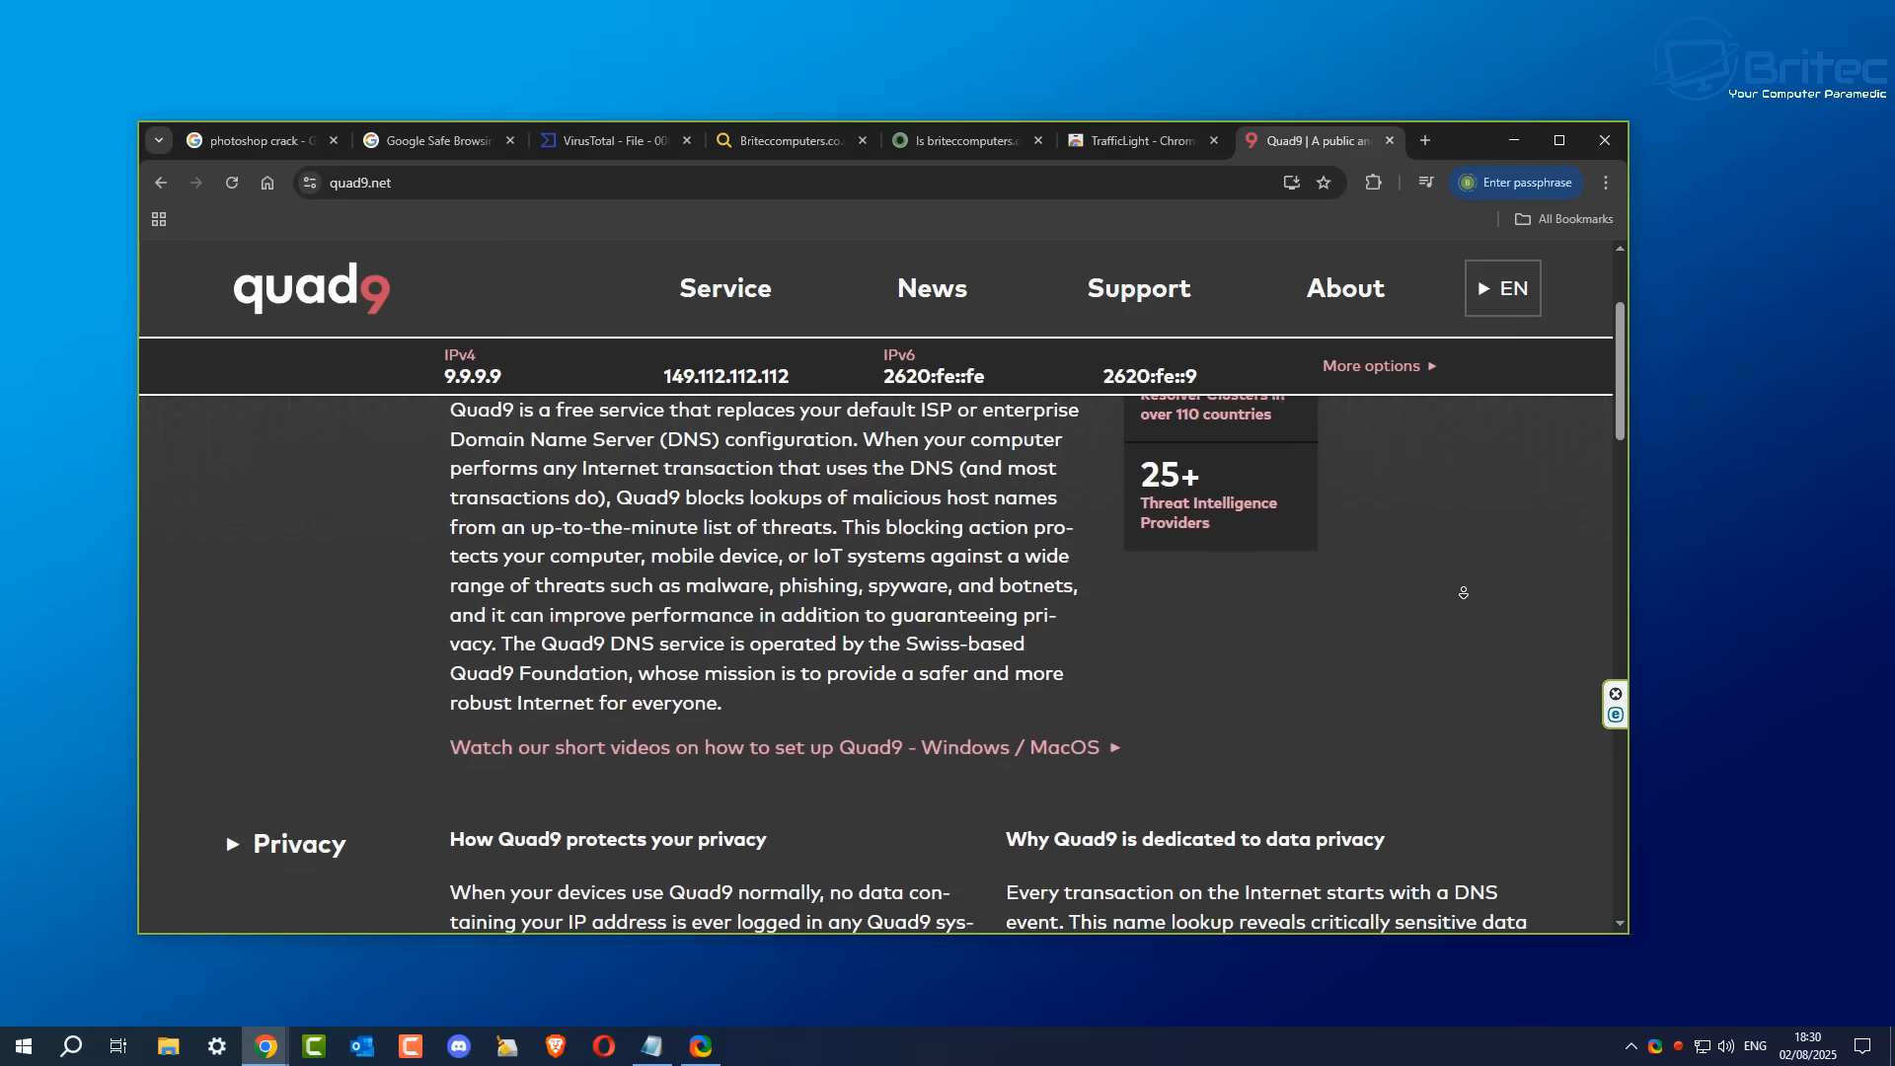
pyautogui.scroll(-3)
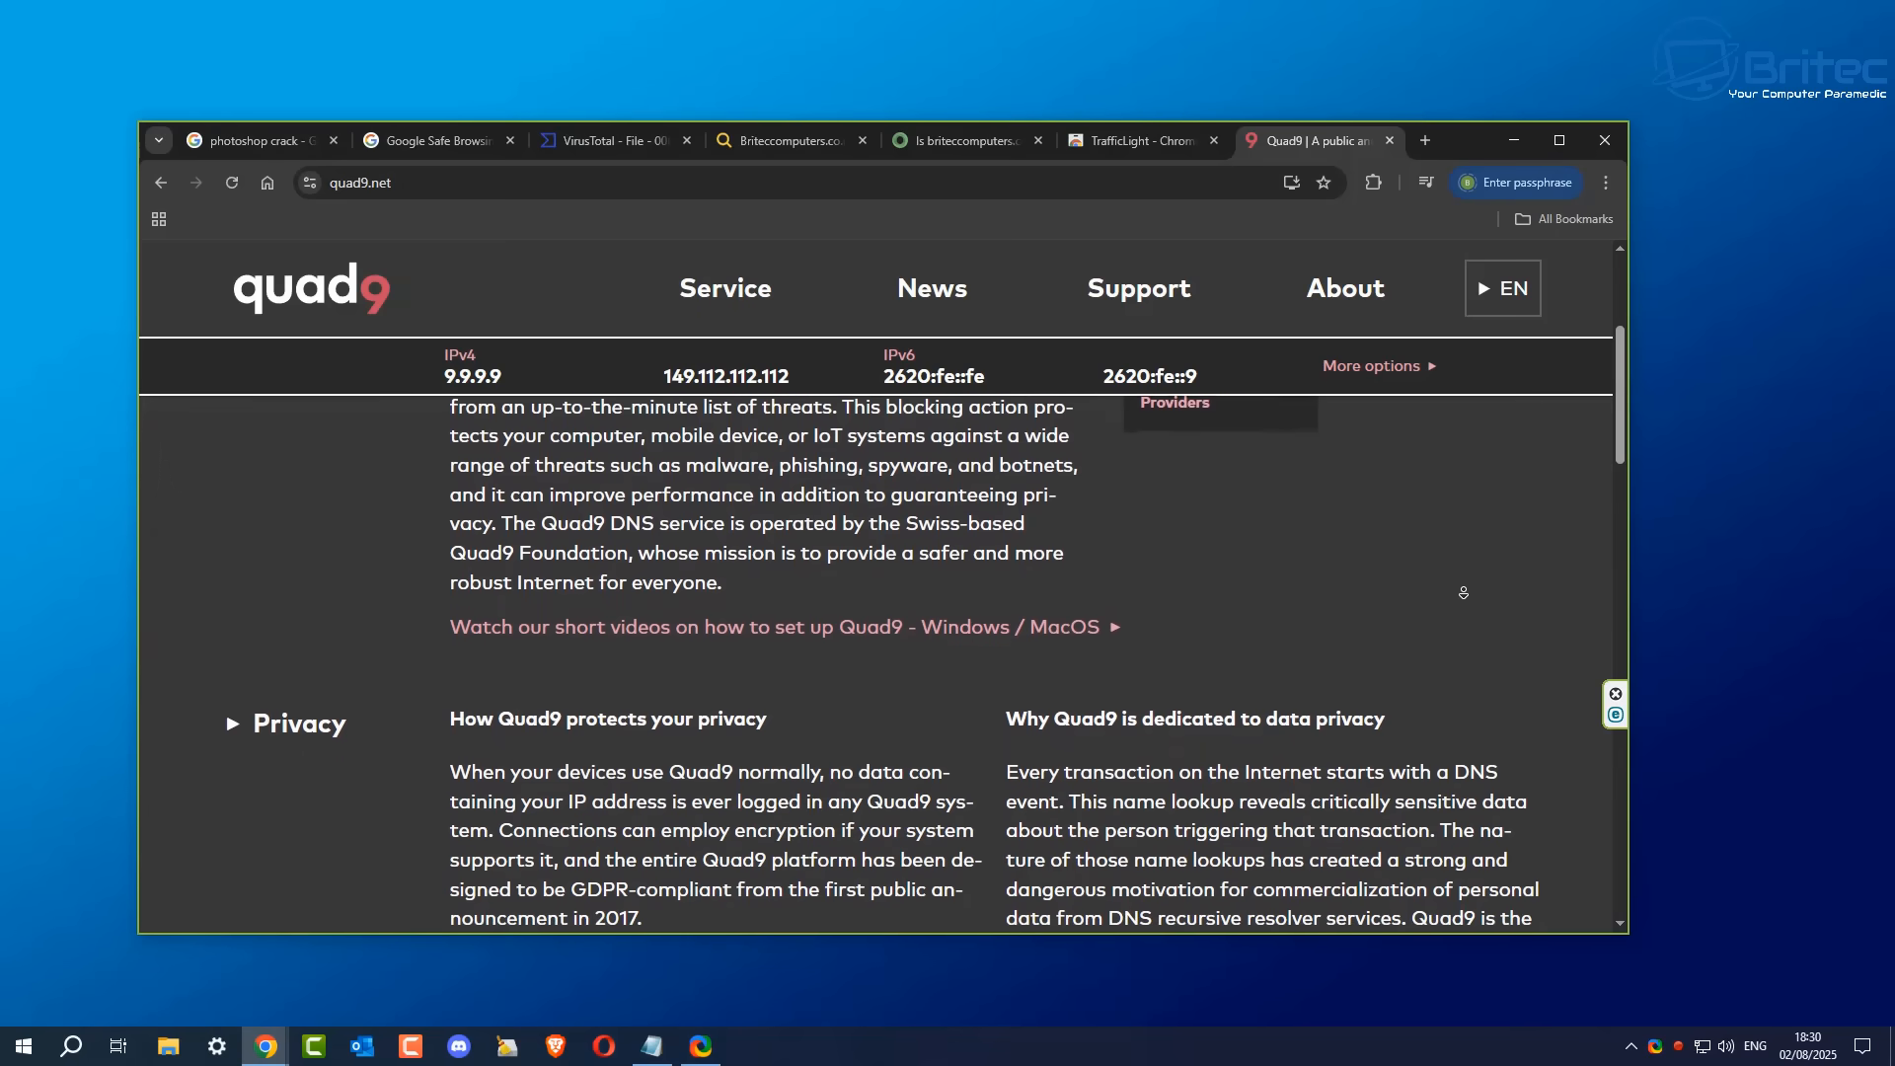
pyautogui.scroll(-3)
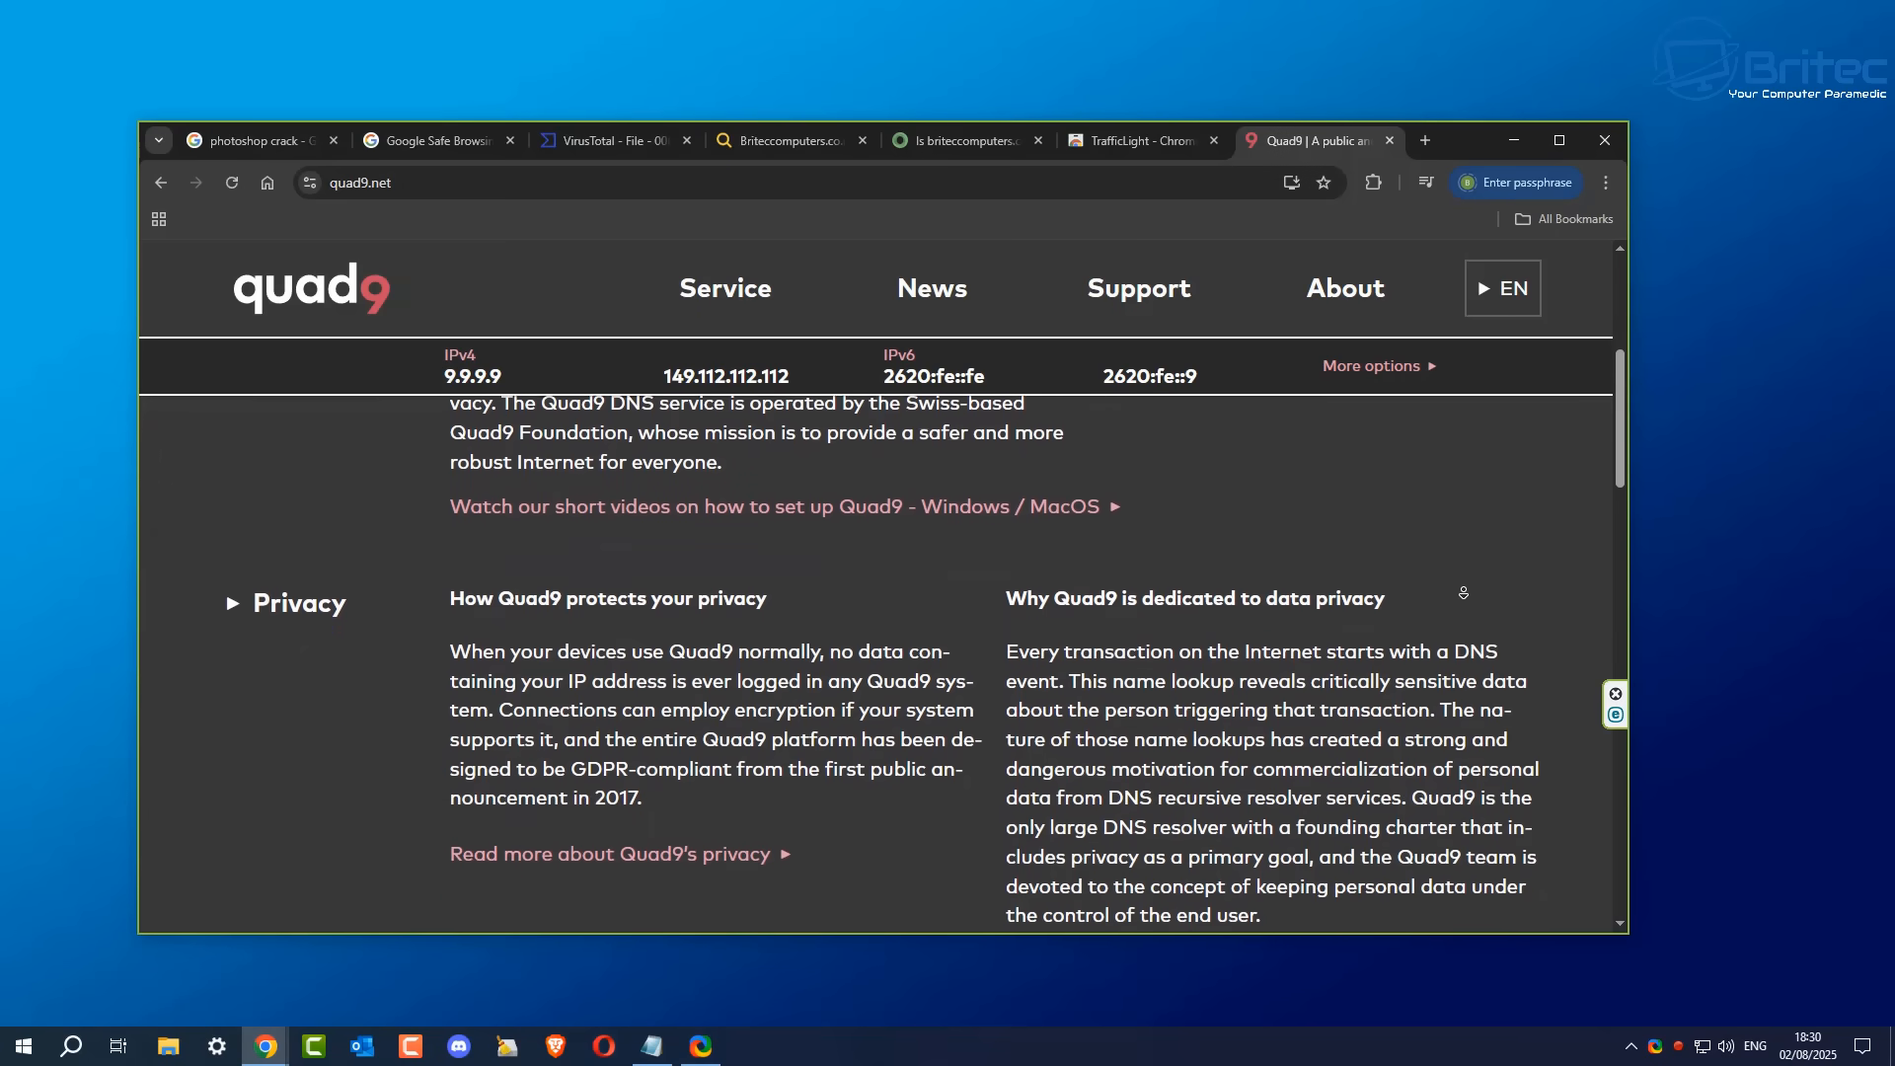
pyautogui.scroll(-3)
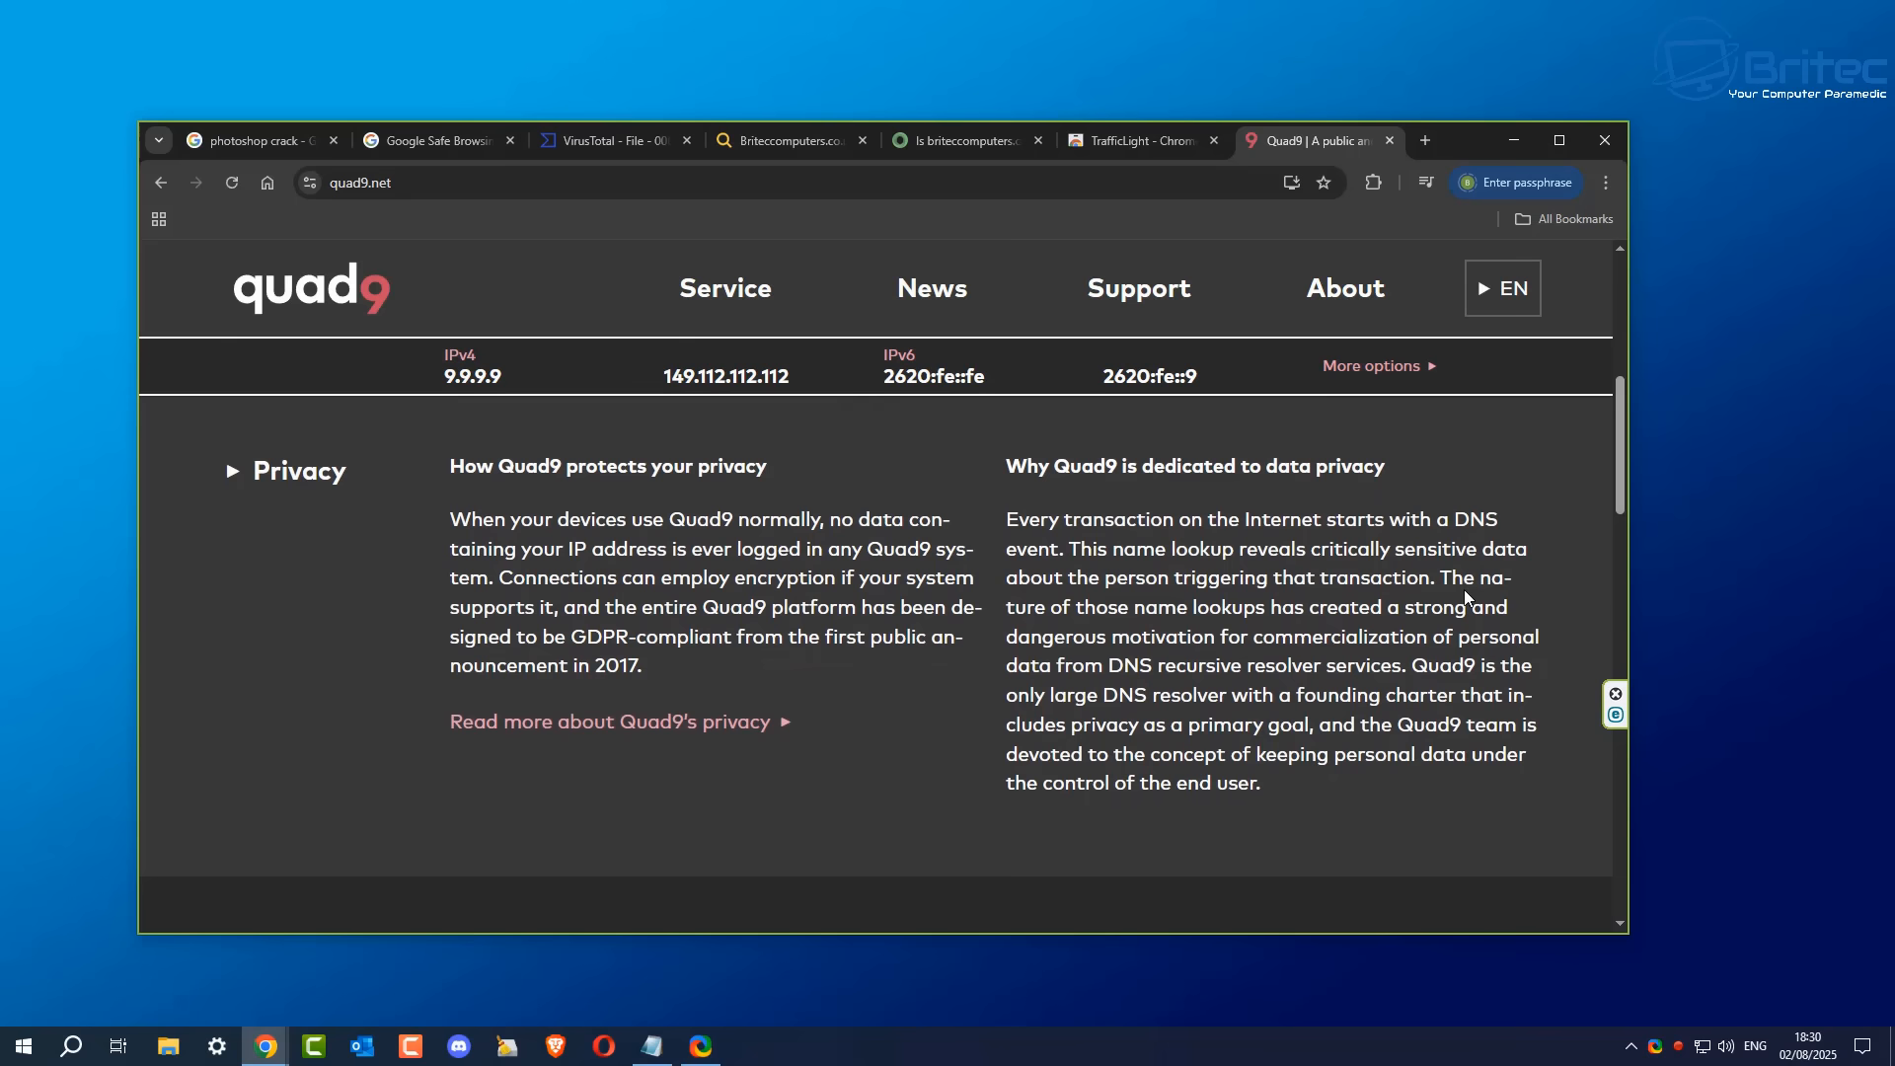
pyautogui.moveTo(1384, 201)
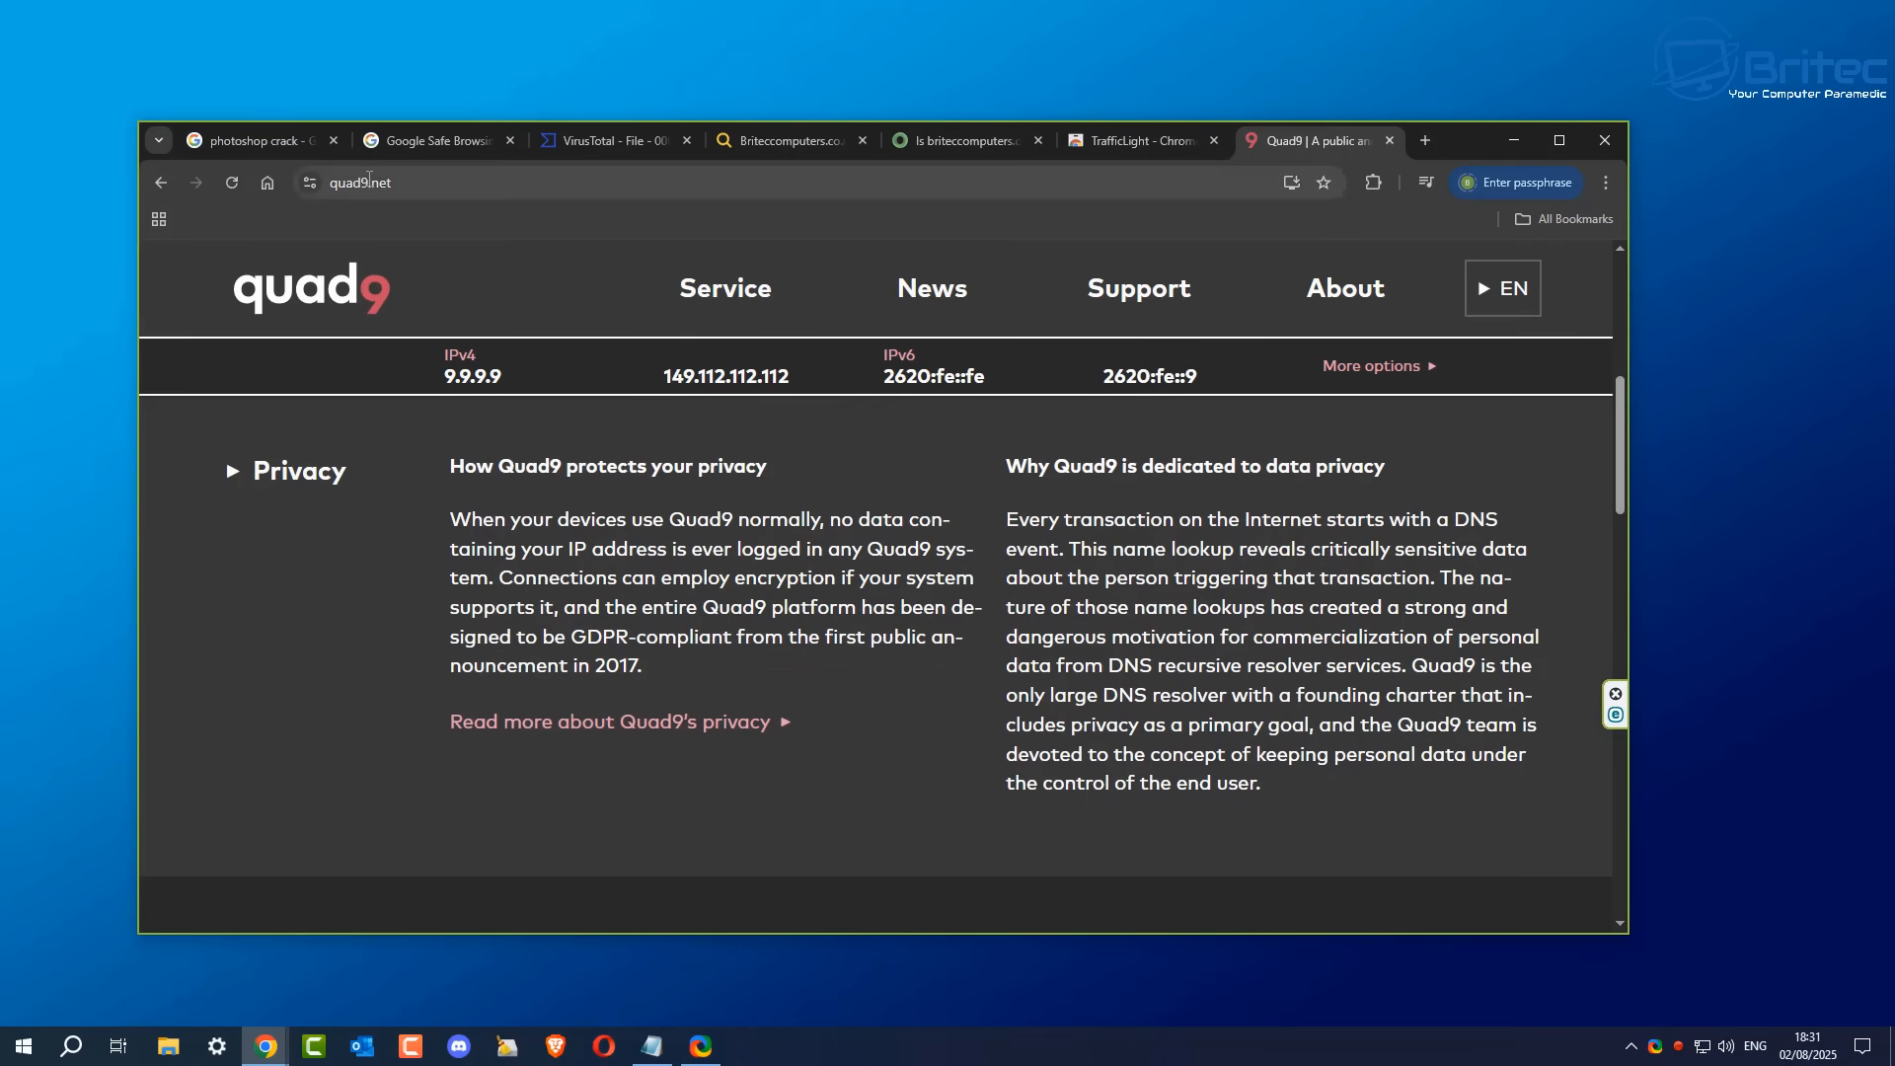
pyautogui.rightClick(375, 182)
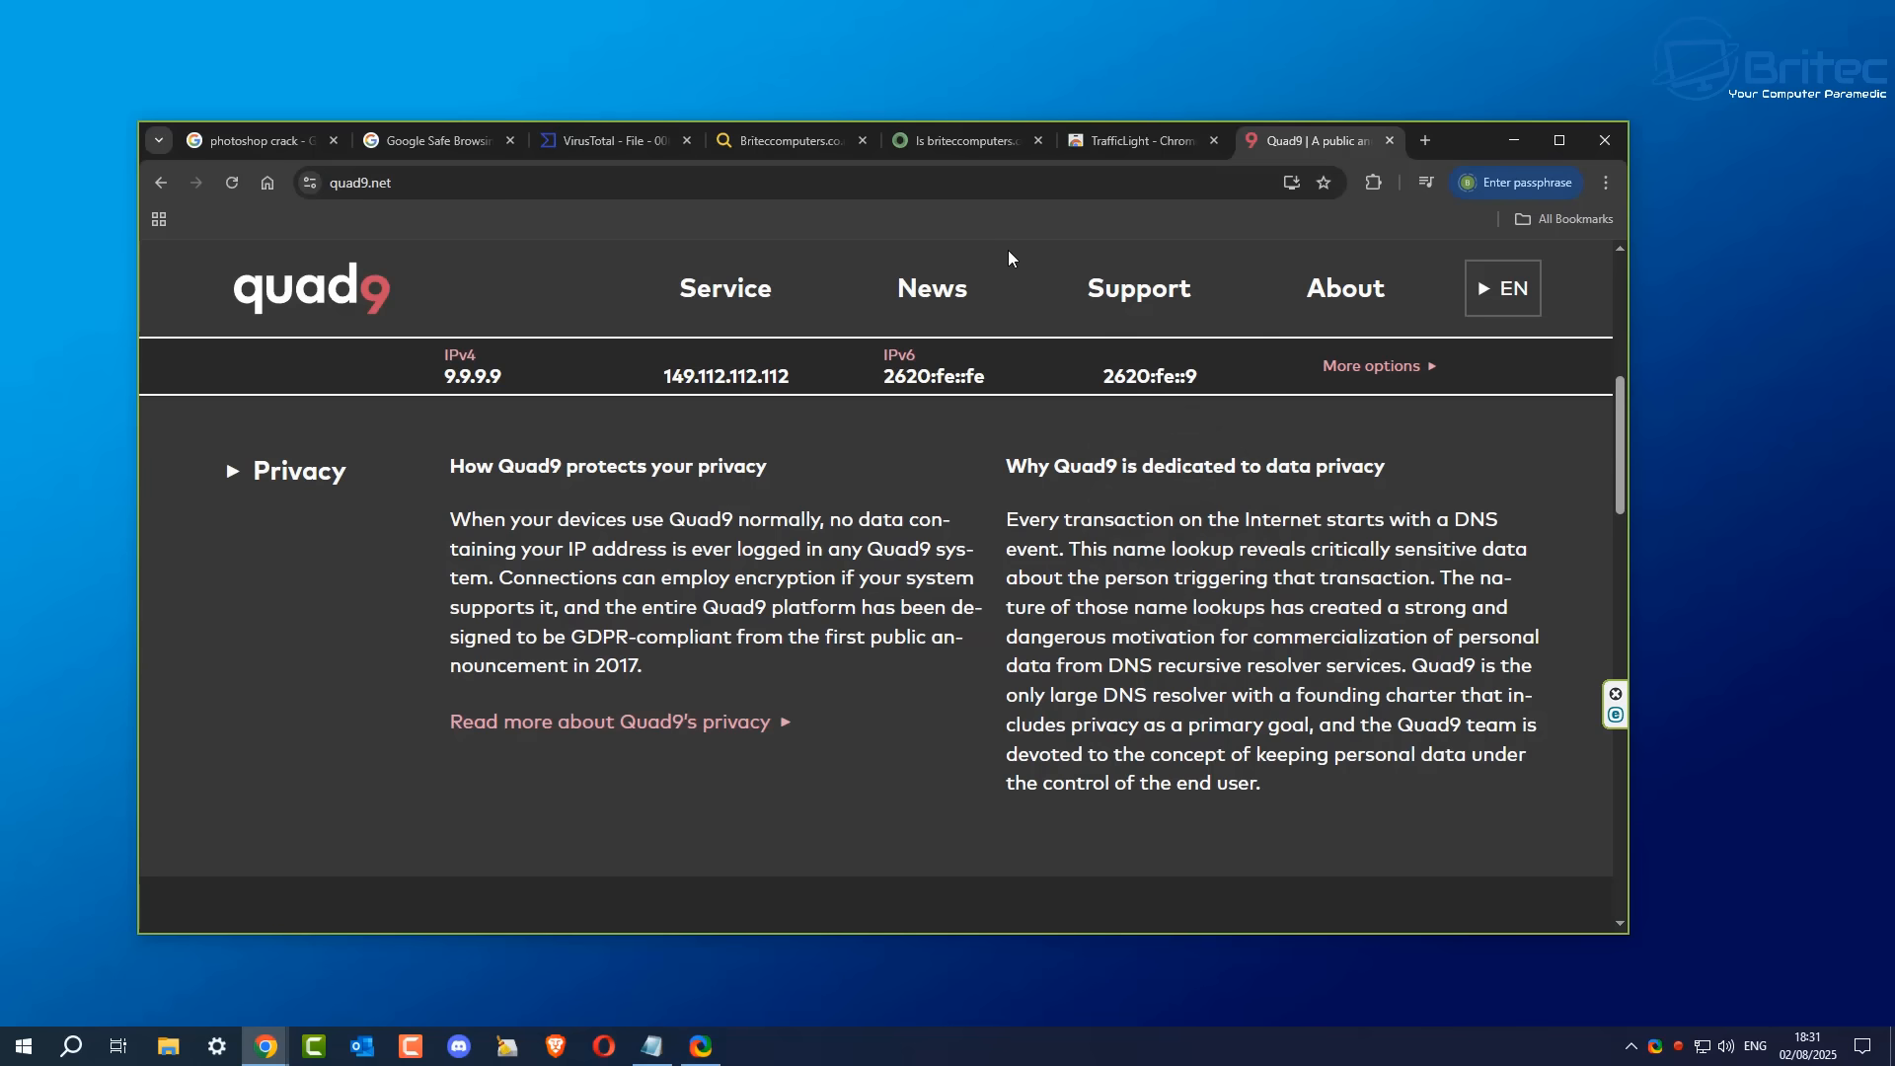
pyautogui.moveTo(1199, 671)
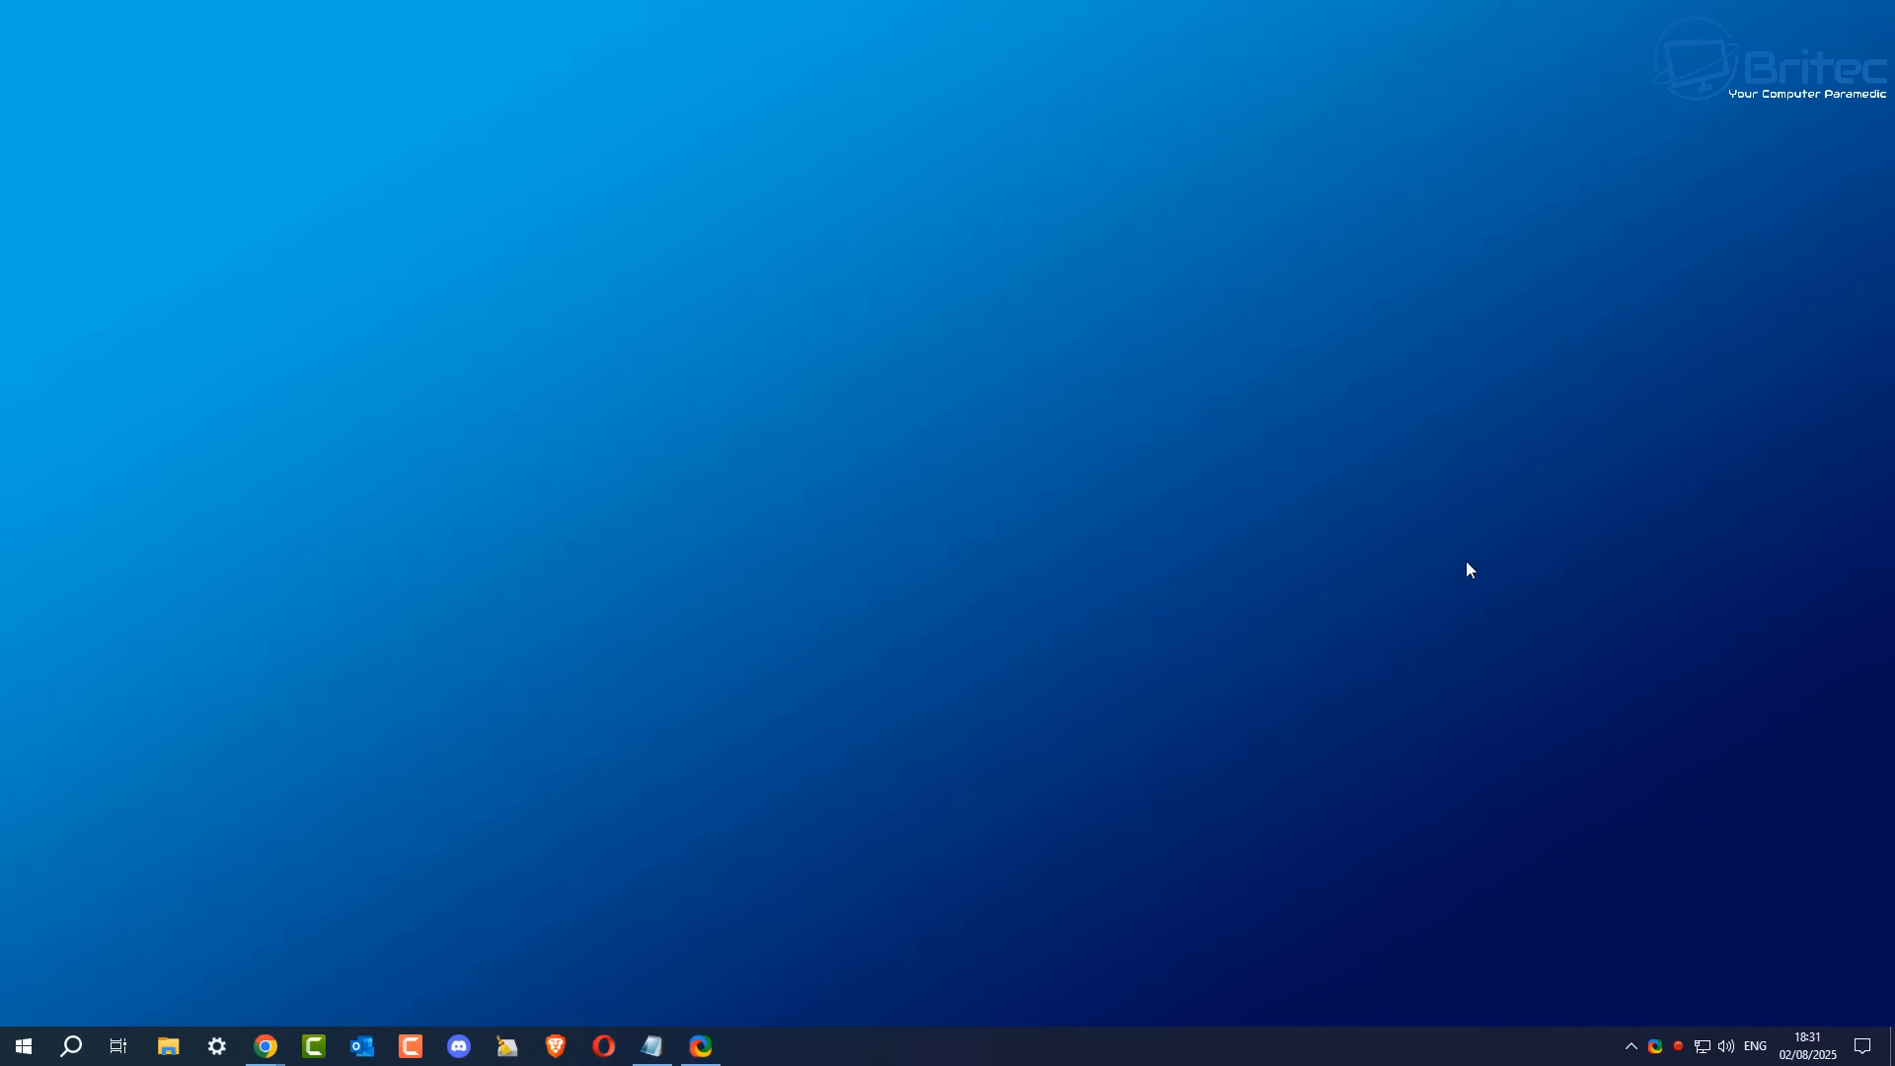
pyautogui.moveTo(1680, 1048)
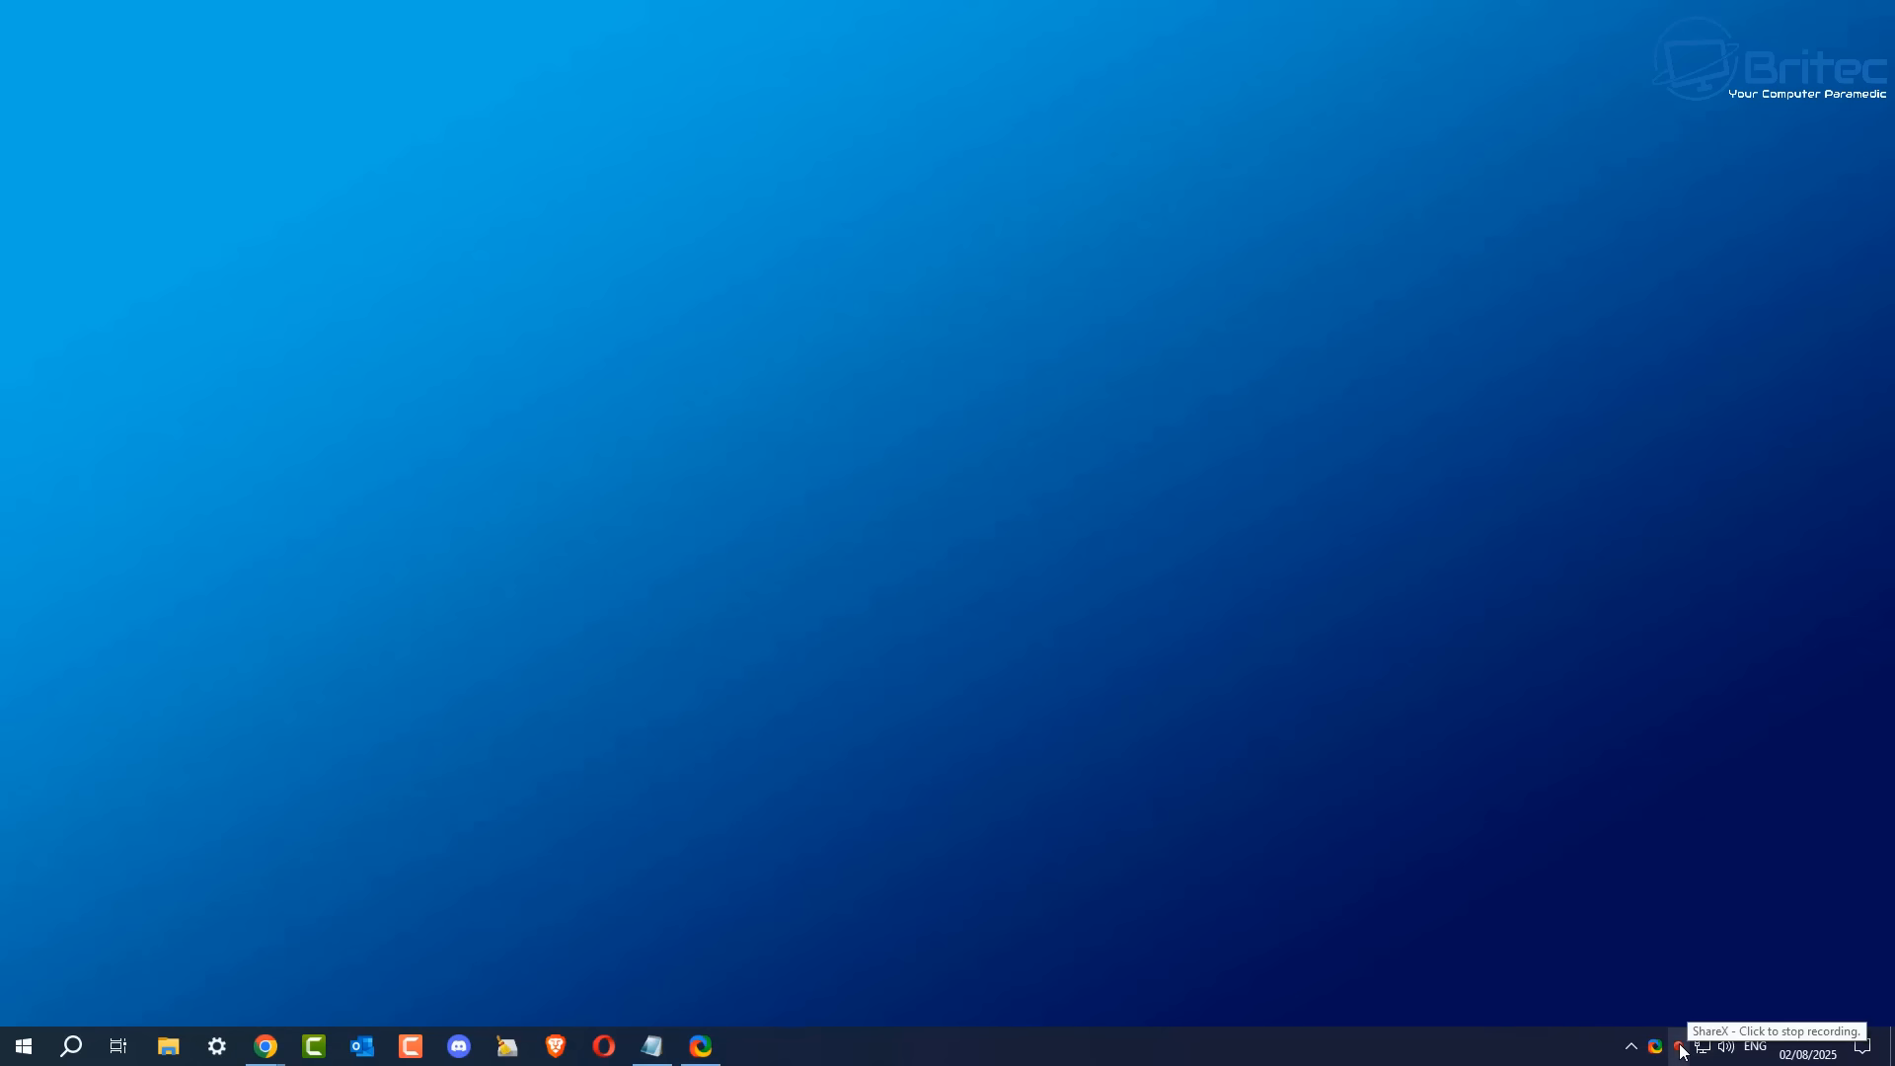